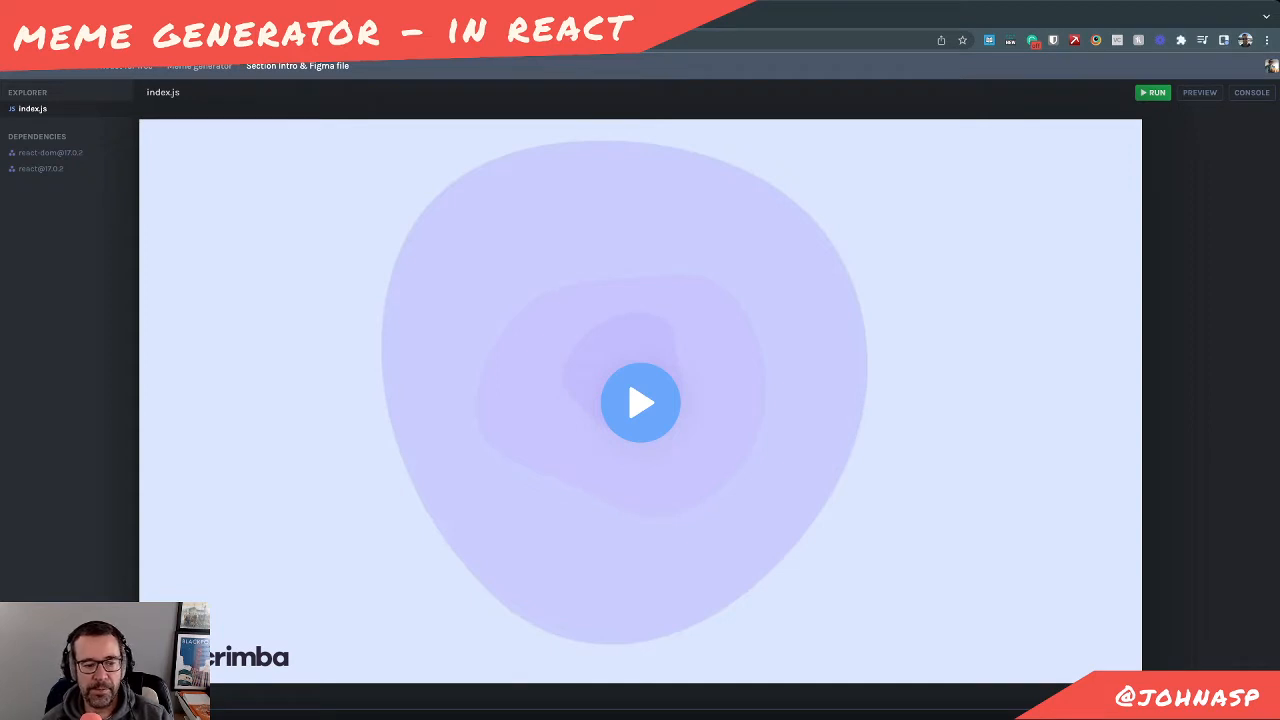
# Start the lesson screencast to reveal the finished Meme Generator demo
pyautogui.click(640, 402)
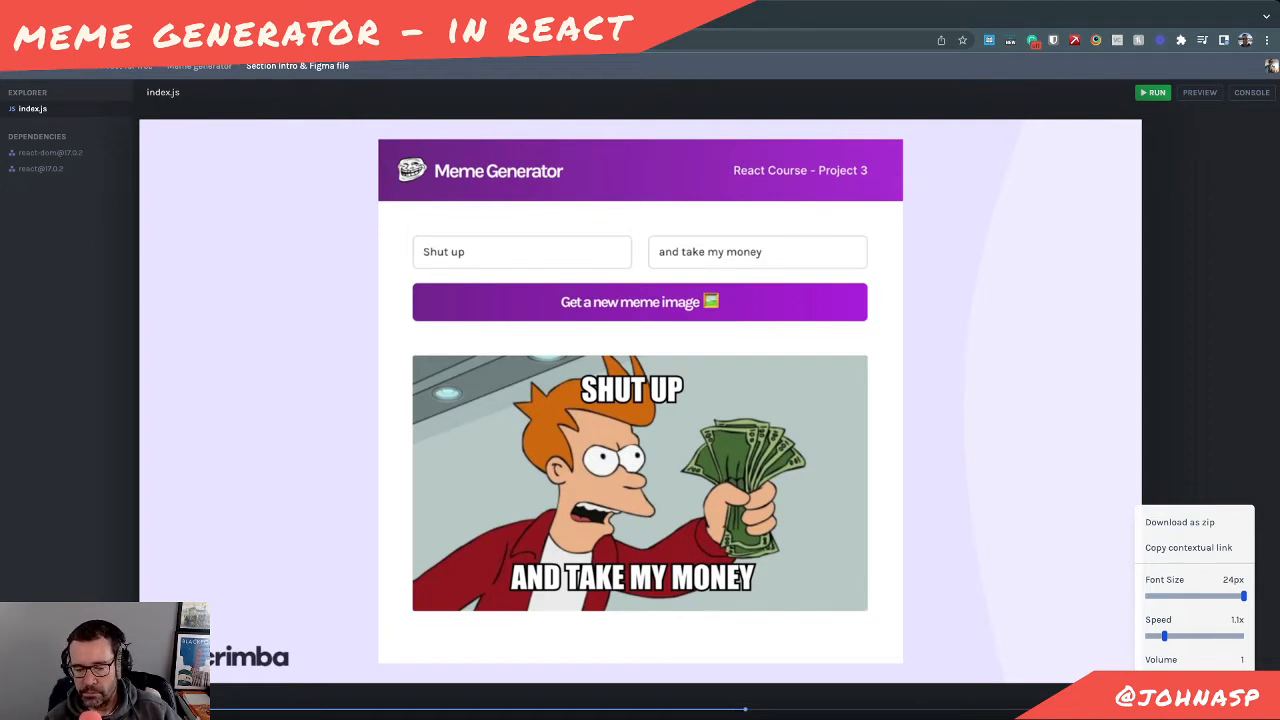
pyautogui.moveTo(920, 508)
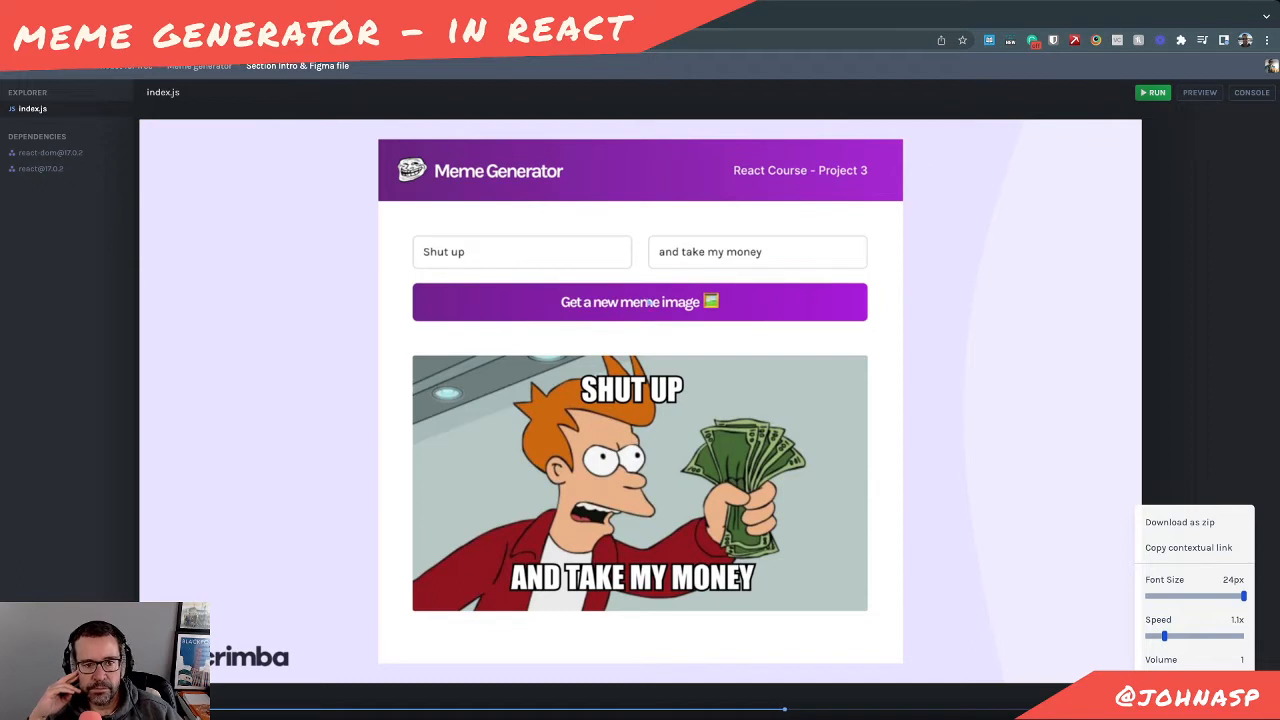
pyautogui.moveTo(906, 416)
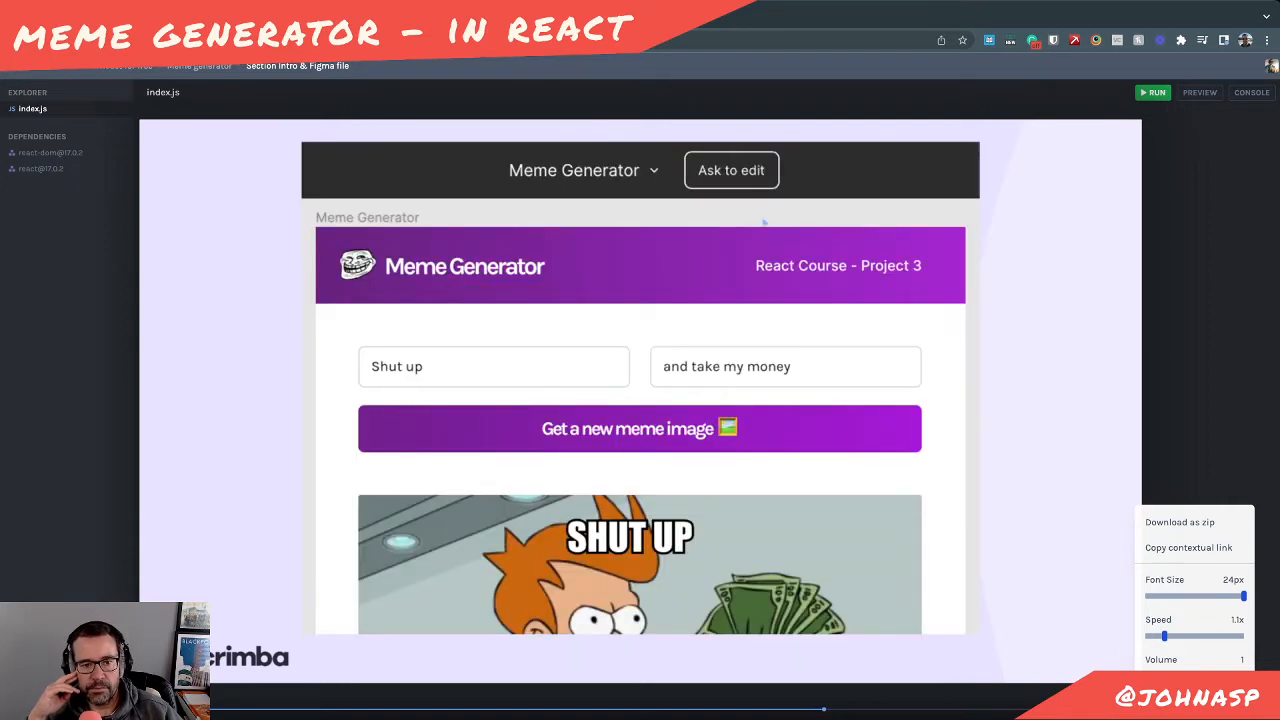
pyautogui.click(584, 170)
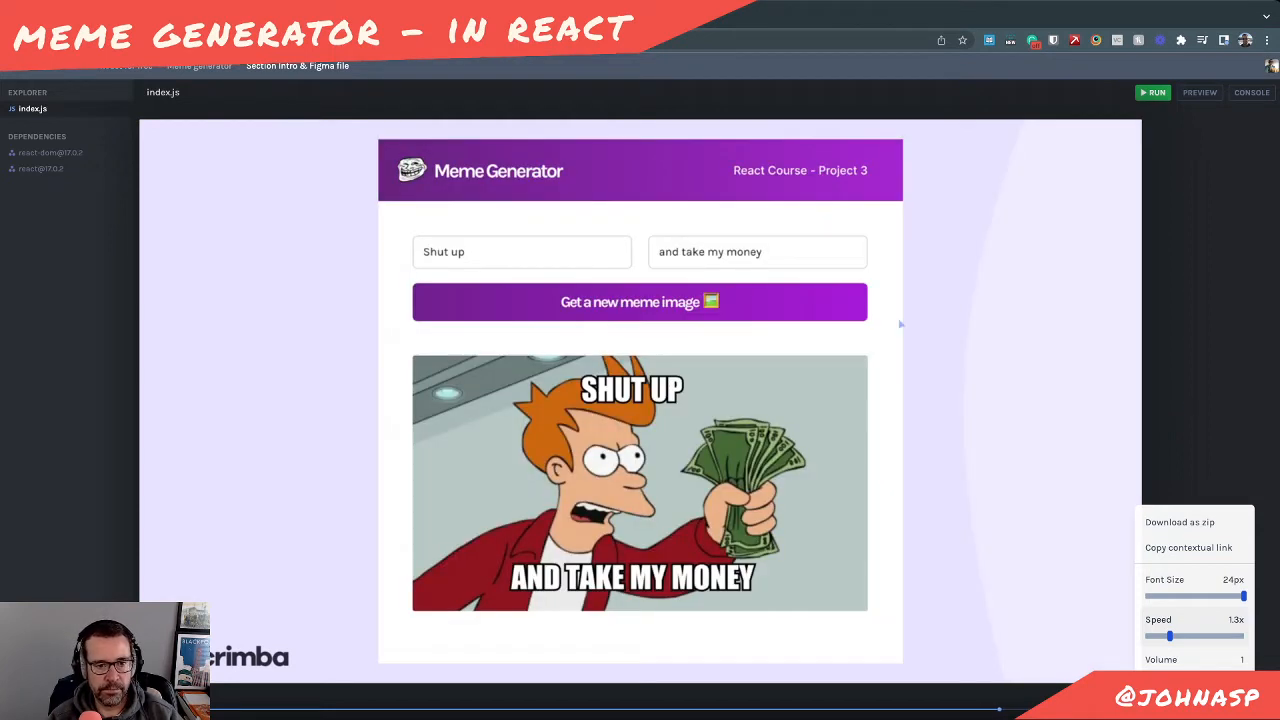
pyautogui.moveTo(976, 276)
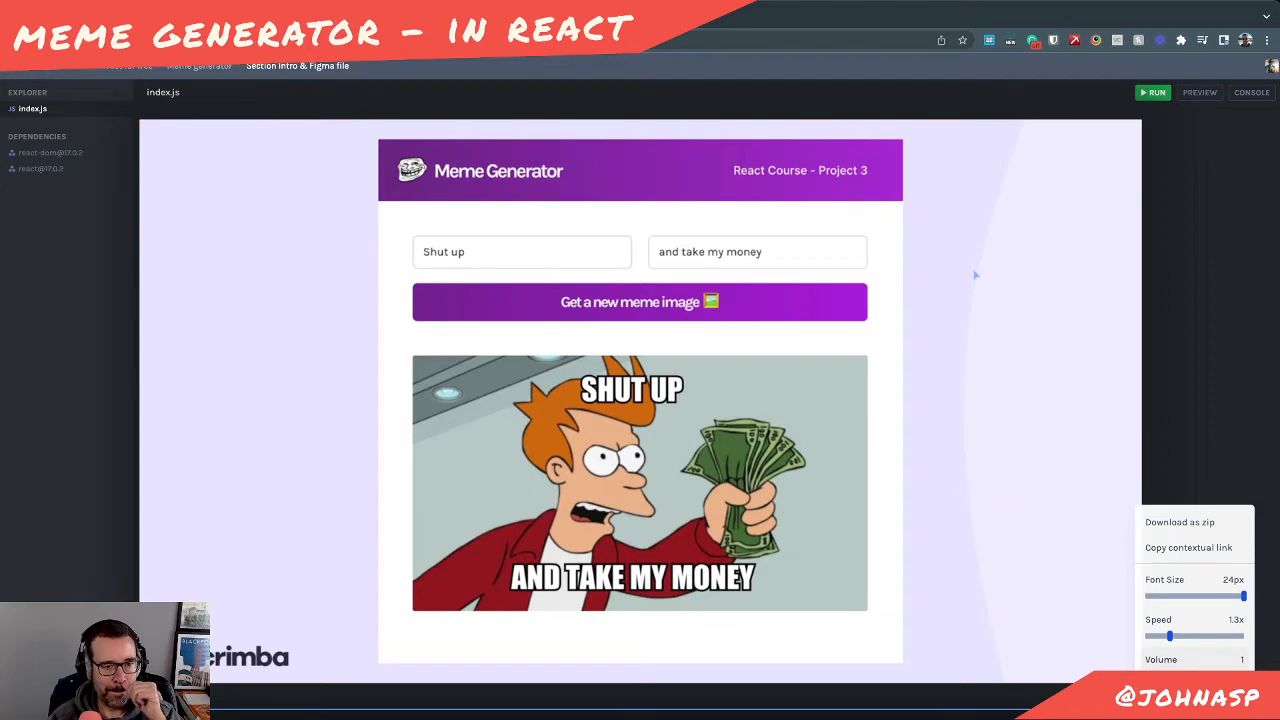
pyautogui.moveTo(984, 304)
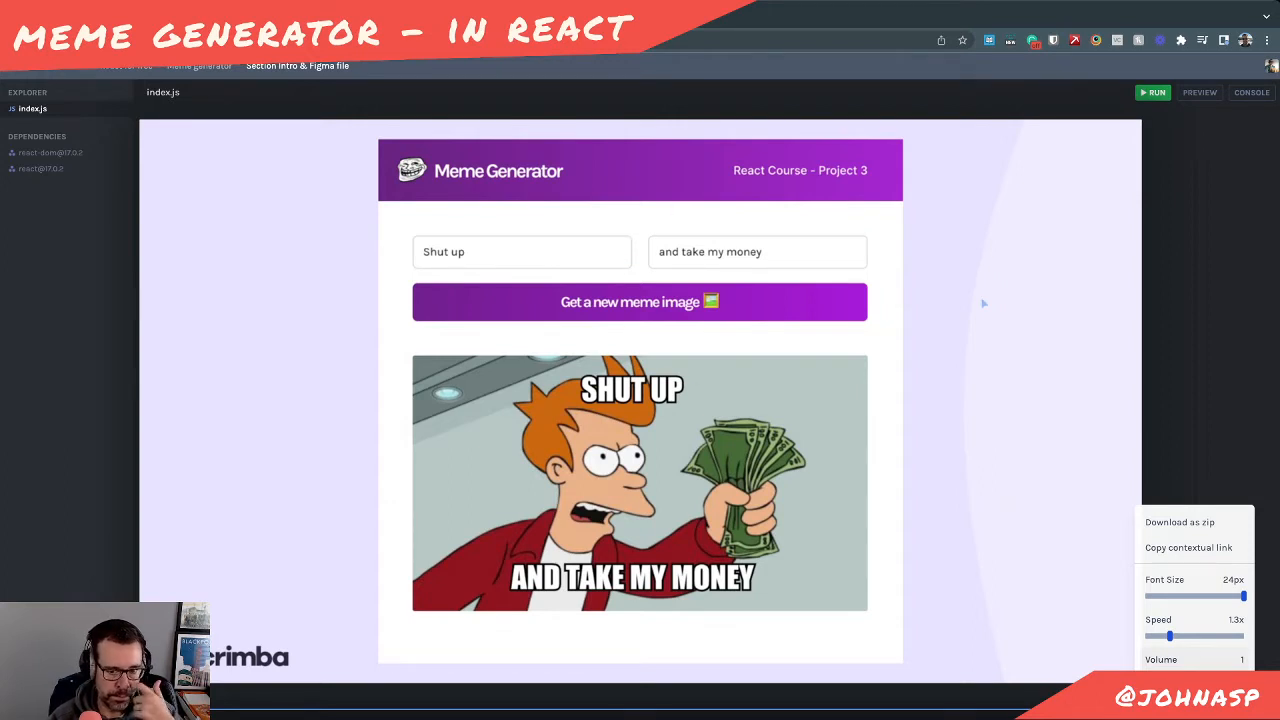
# Follow the lesson's Figma link to open the Meme Generator design with its Layers panel
pyautogui.moveTo(1168, 636); pyautogui.dragTo(1184, 636)
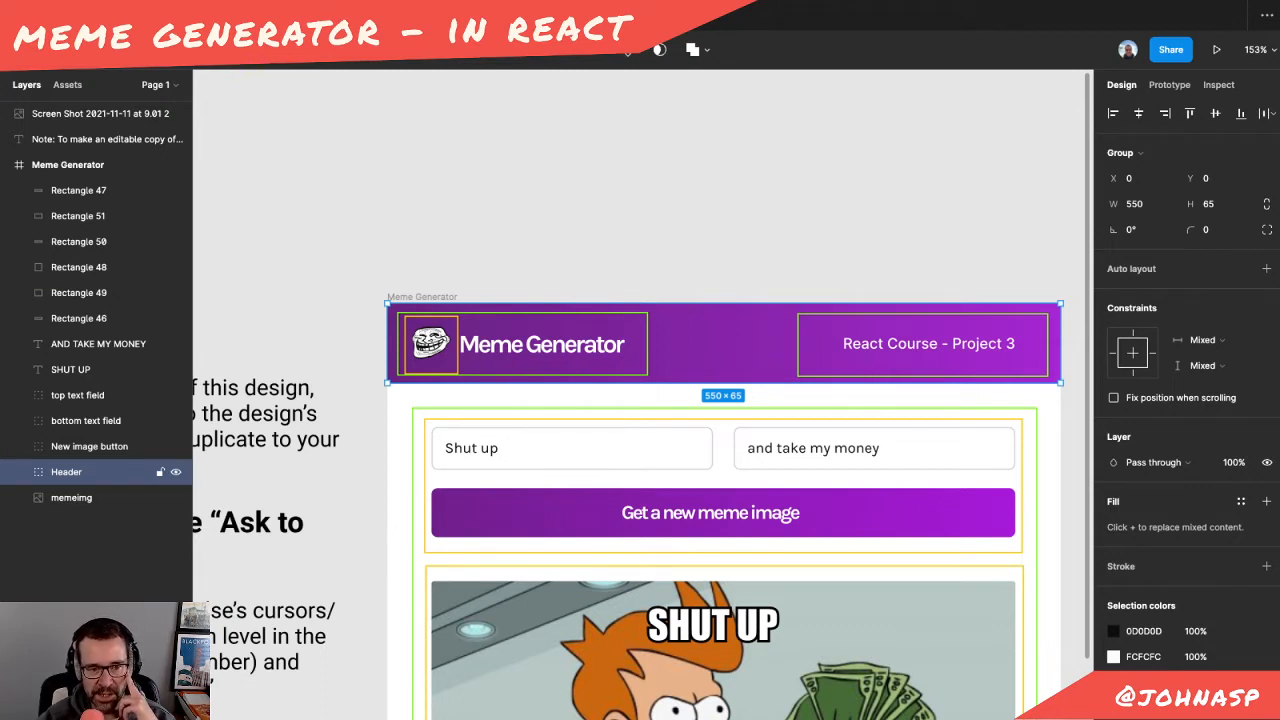
pyautogui.click(78, 268)
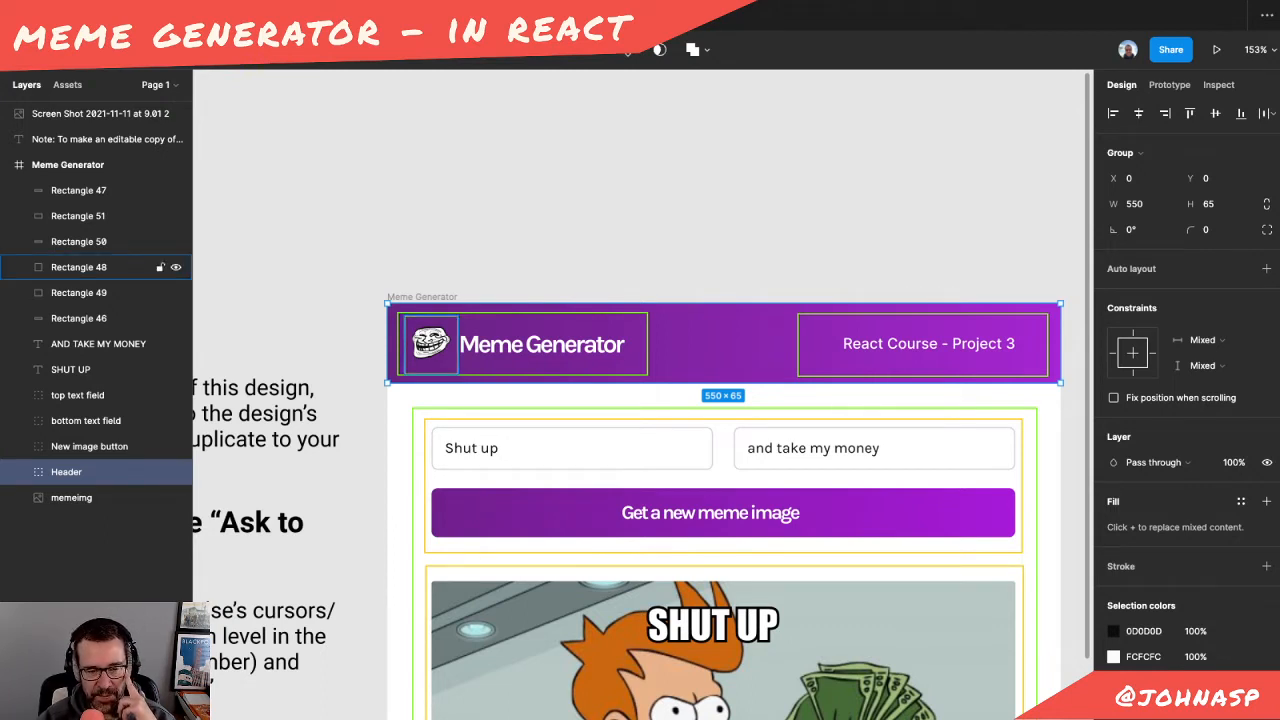
pyautogui.click(66, 472)
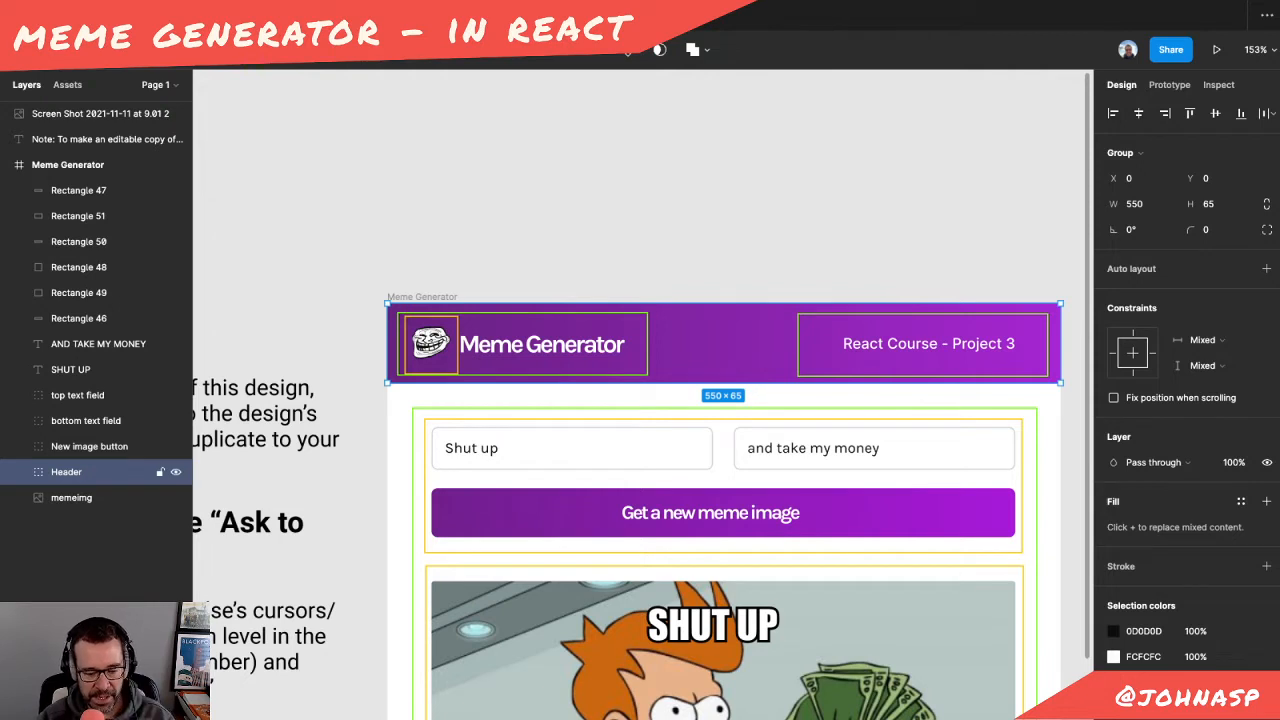
pyautogui.click(78, 268)
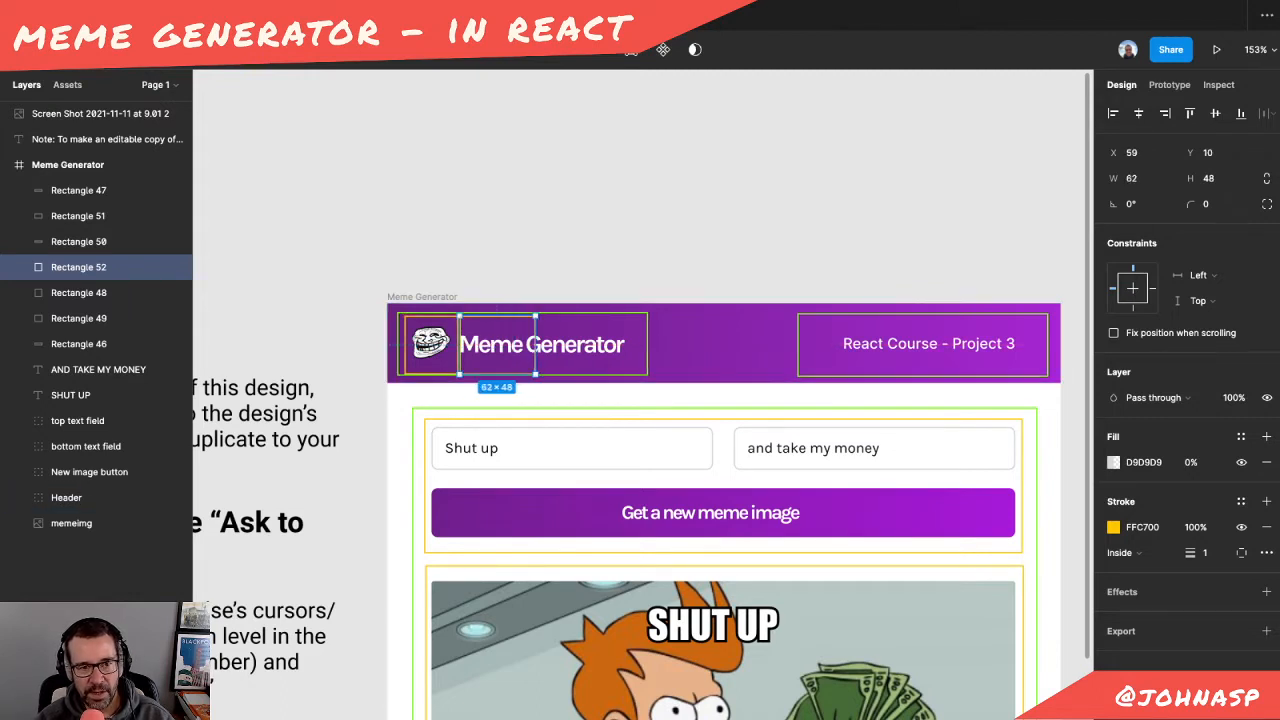
pyautogui.moveTo(536, 344); pyautogui.dragTo(648, 344)
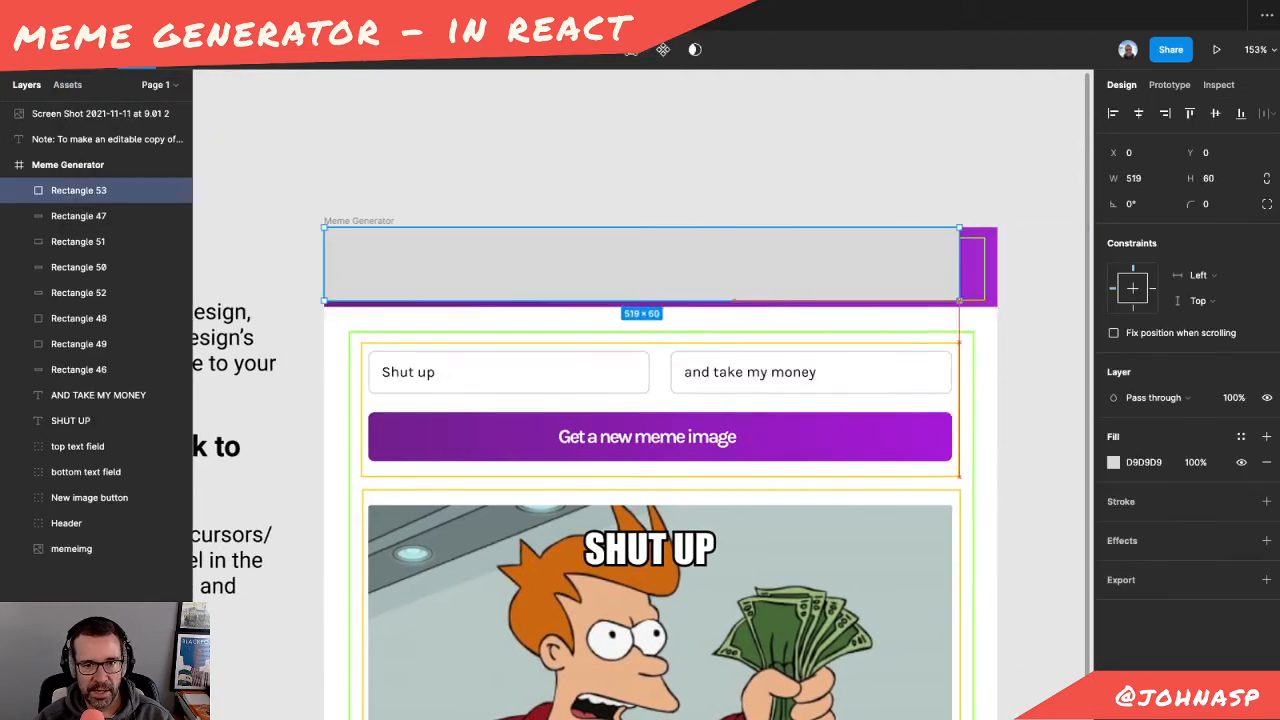
# Stretch the rectangle to 550 × 69 over the header and check the Fill colour styles
pyautogui.moveTo(958, 300); pyautogui.dragTo(996, 312)
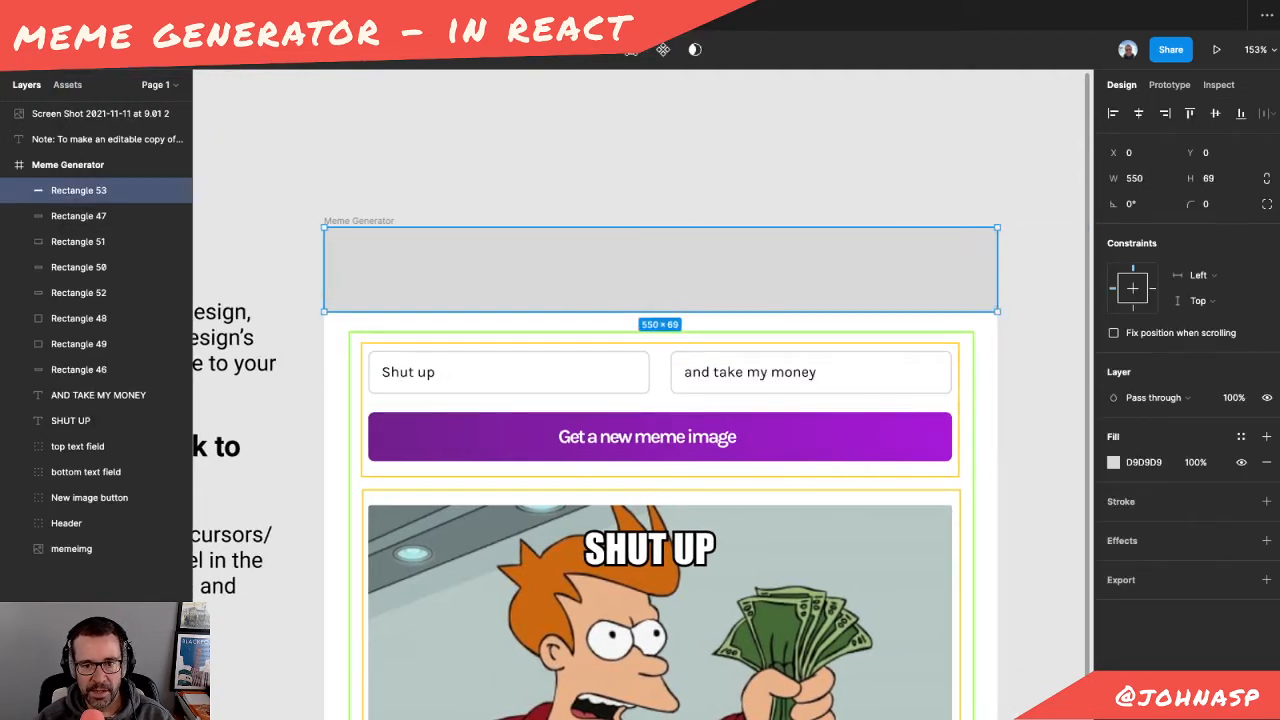
pyautogui.click(1240, 436)
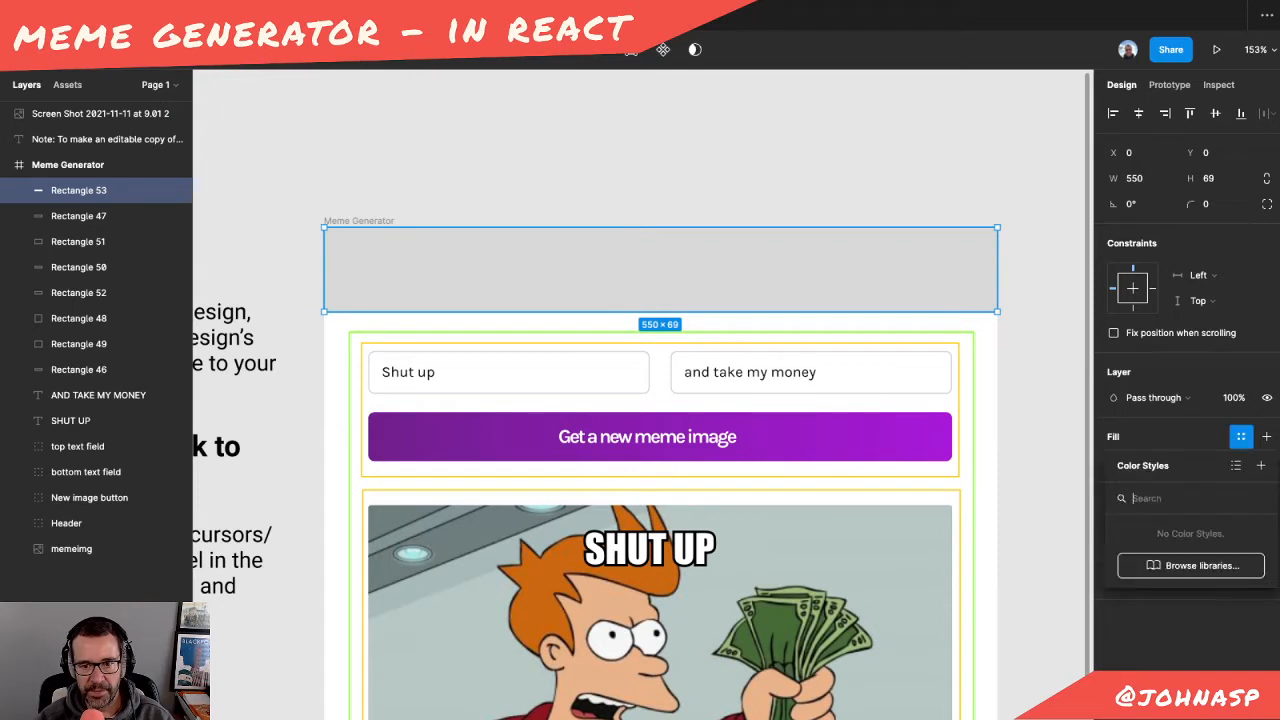
pyautogui.click(1240, 436)
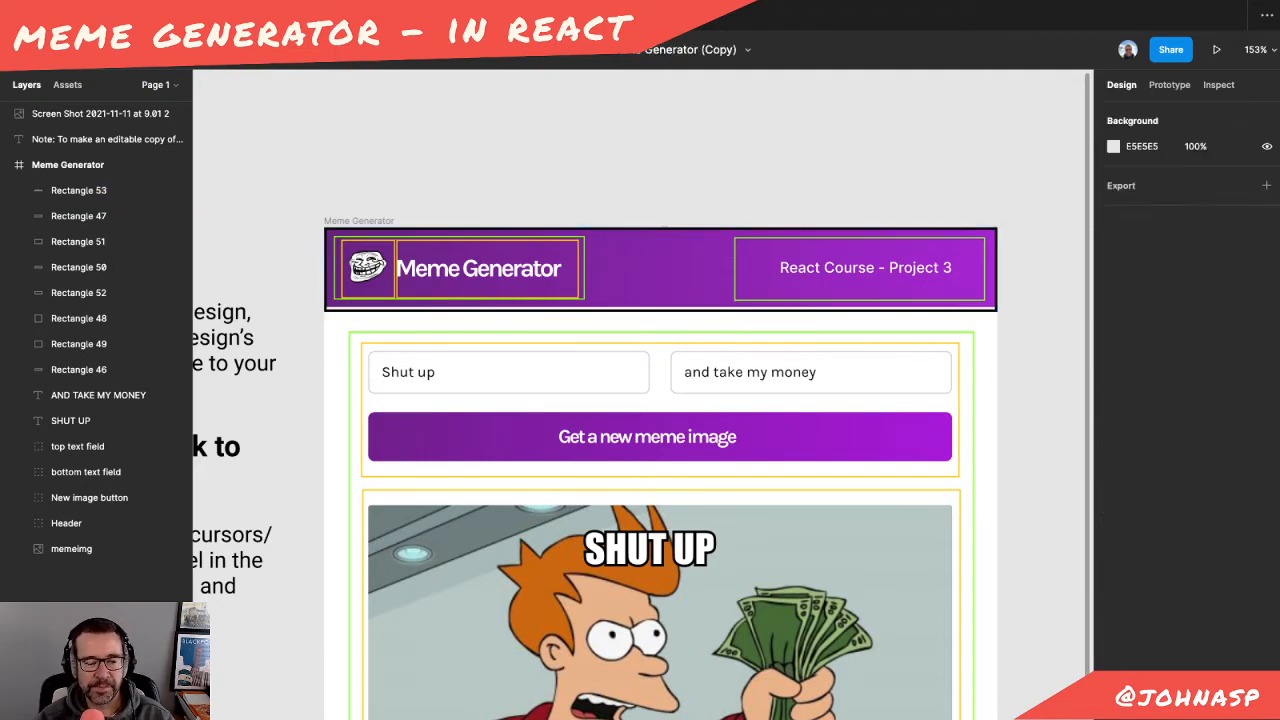
# Select layers in the Layers panel, ending on the large rectangle covering the frame
pyautogui.click(78, 190)
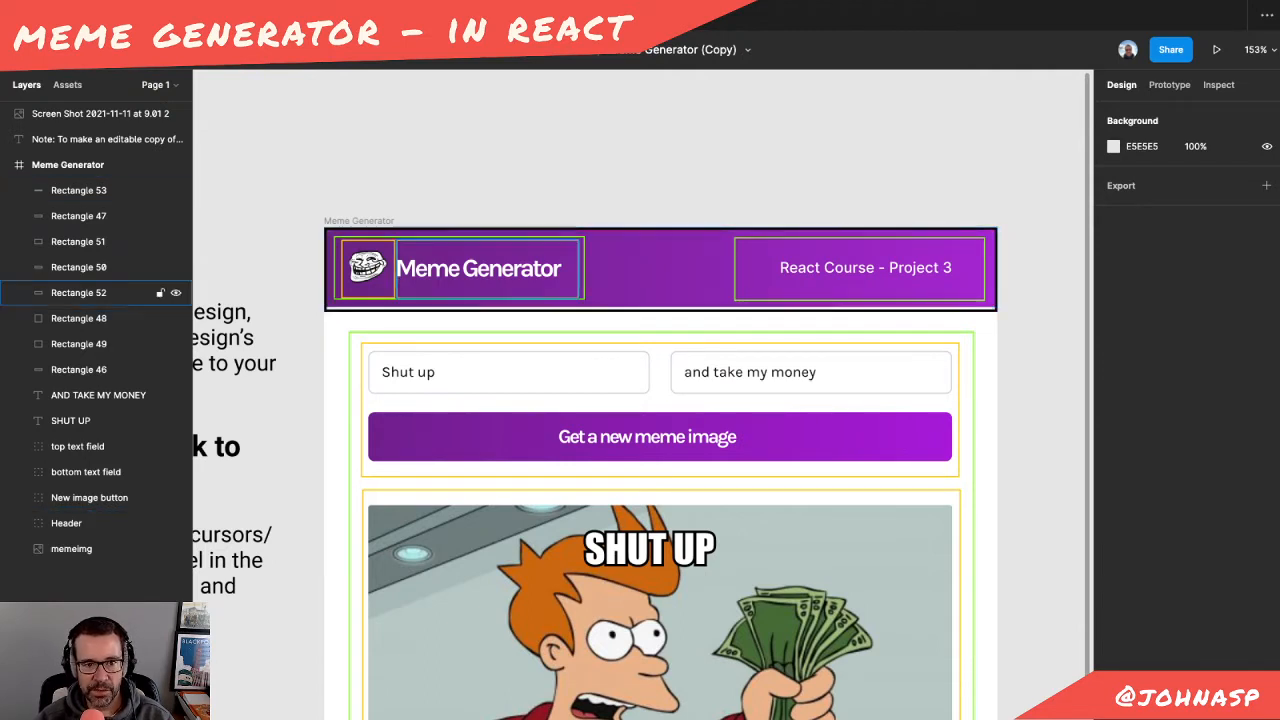
pyautogui.click(66, 522)
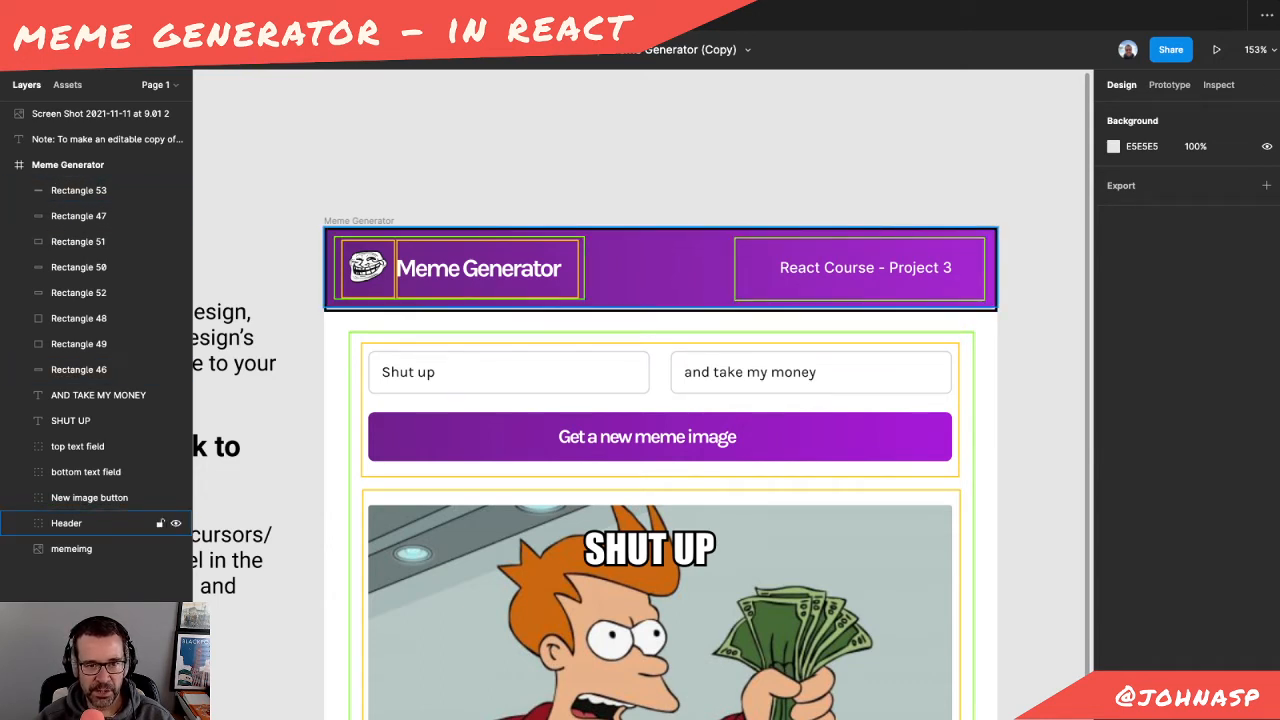
pyautogui.click(88, 496)
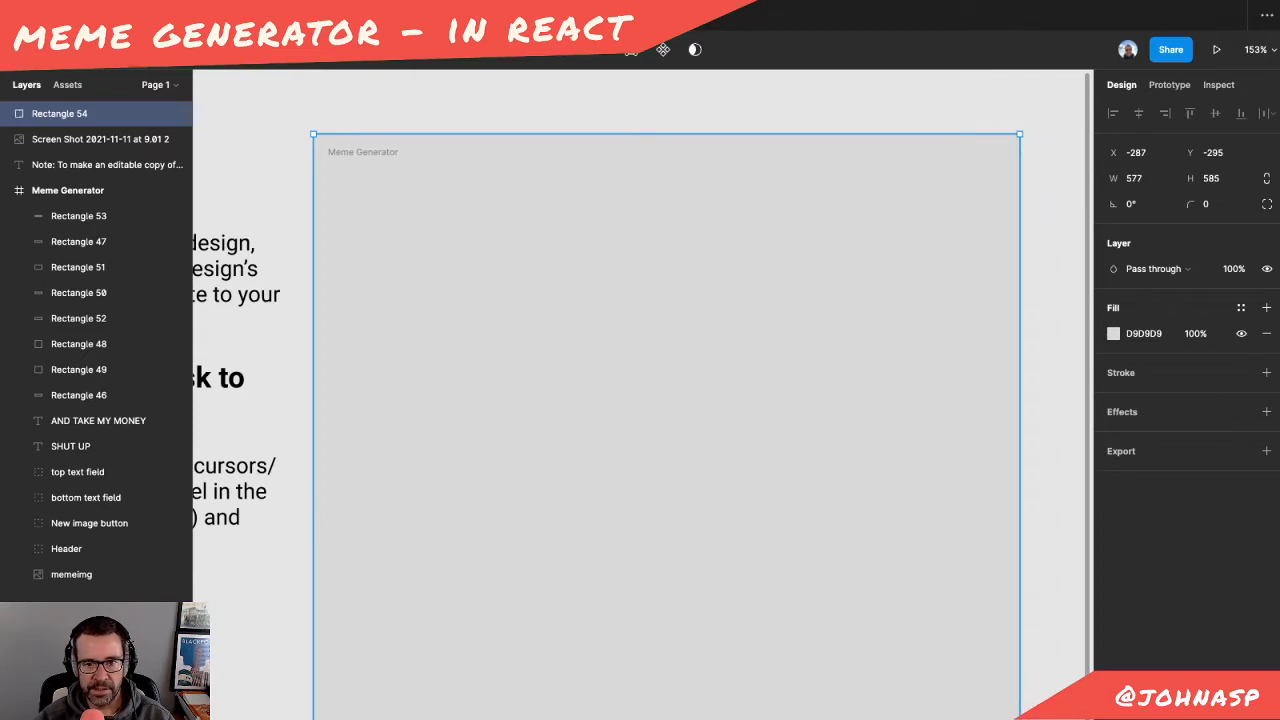
# Review Rectangle 54's fill, deselect it and reveal the meme design beneath
pyautogui.click(1112, 332)
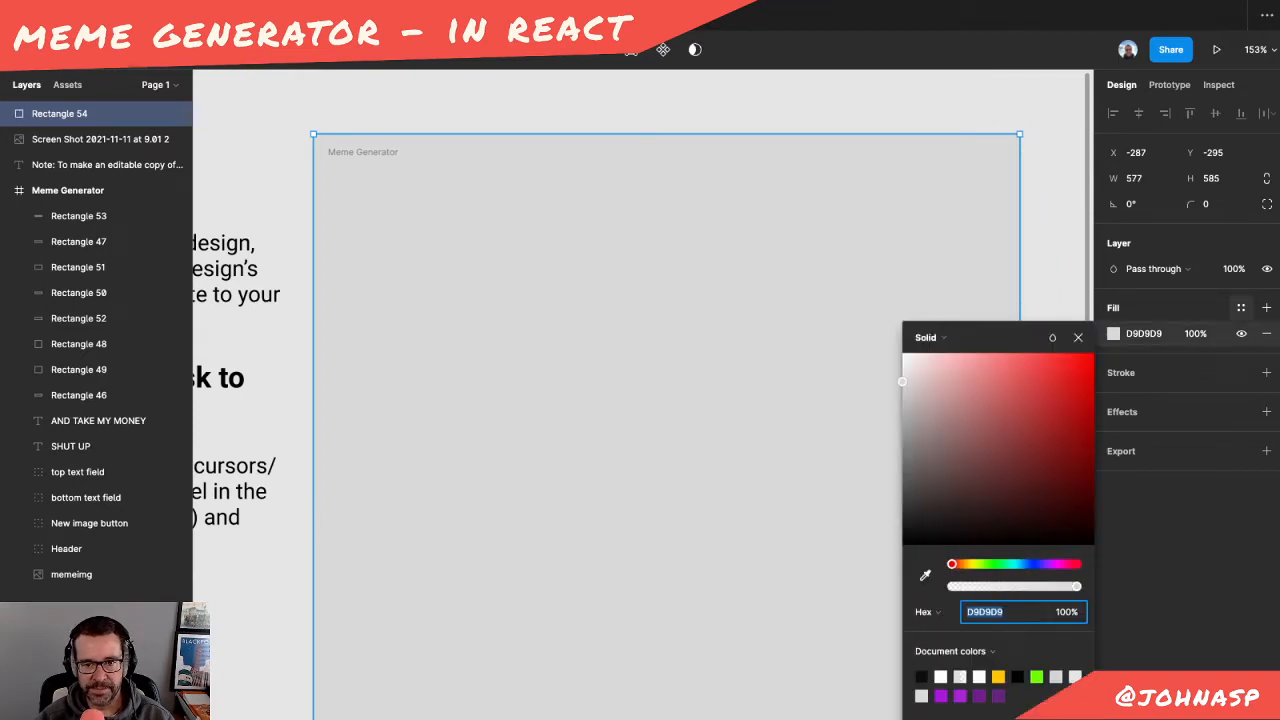
pyautogui.click(1242, 308)
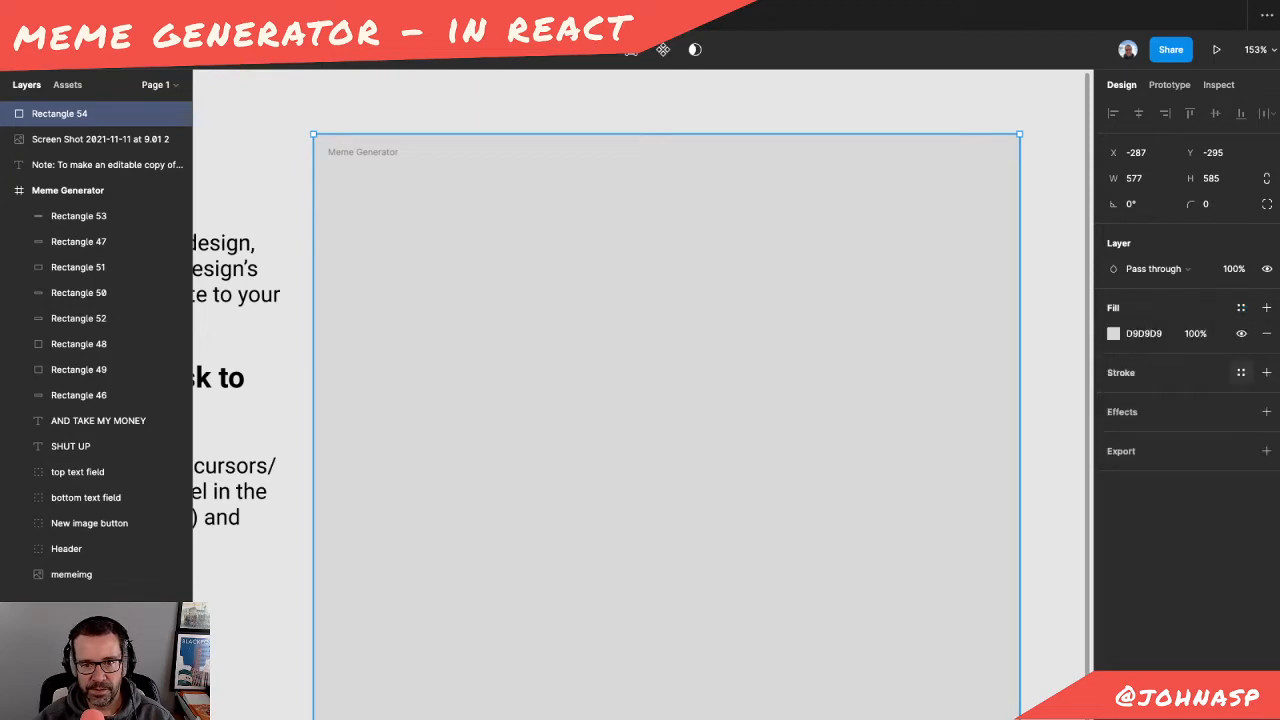
pyautogui.click(1266, 372)
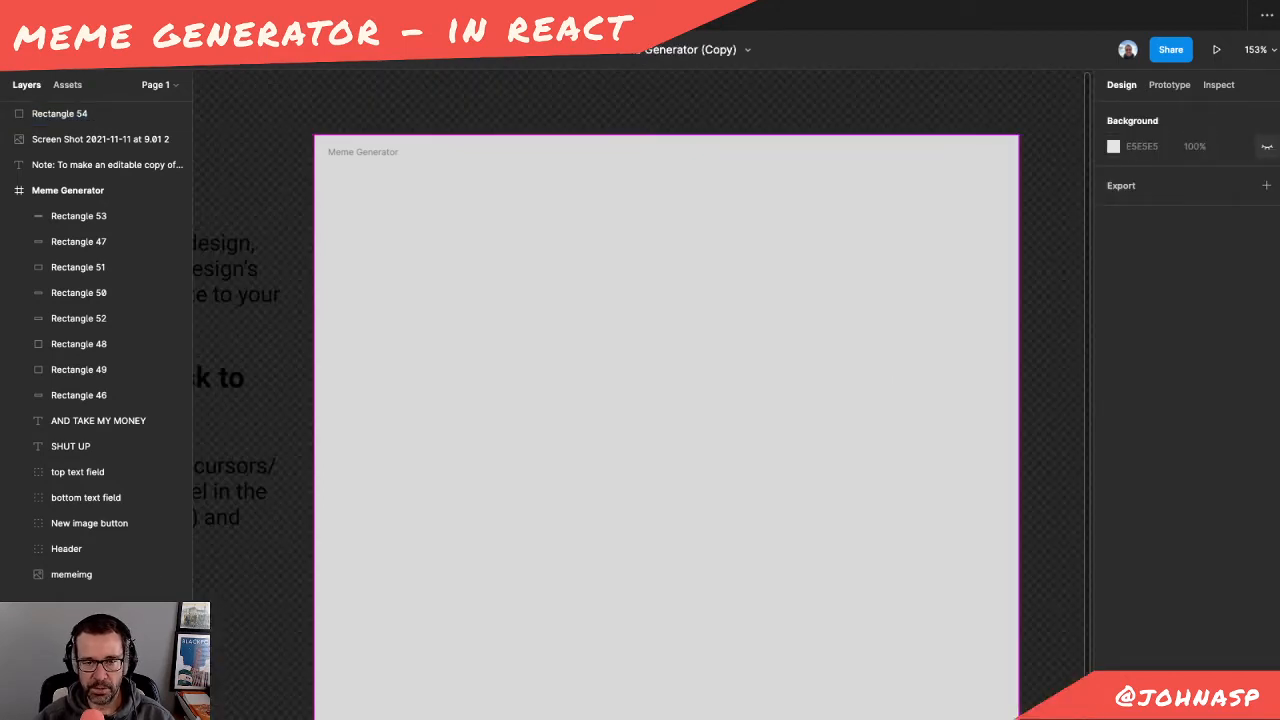
pyautogui.click(60, 112)
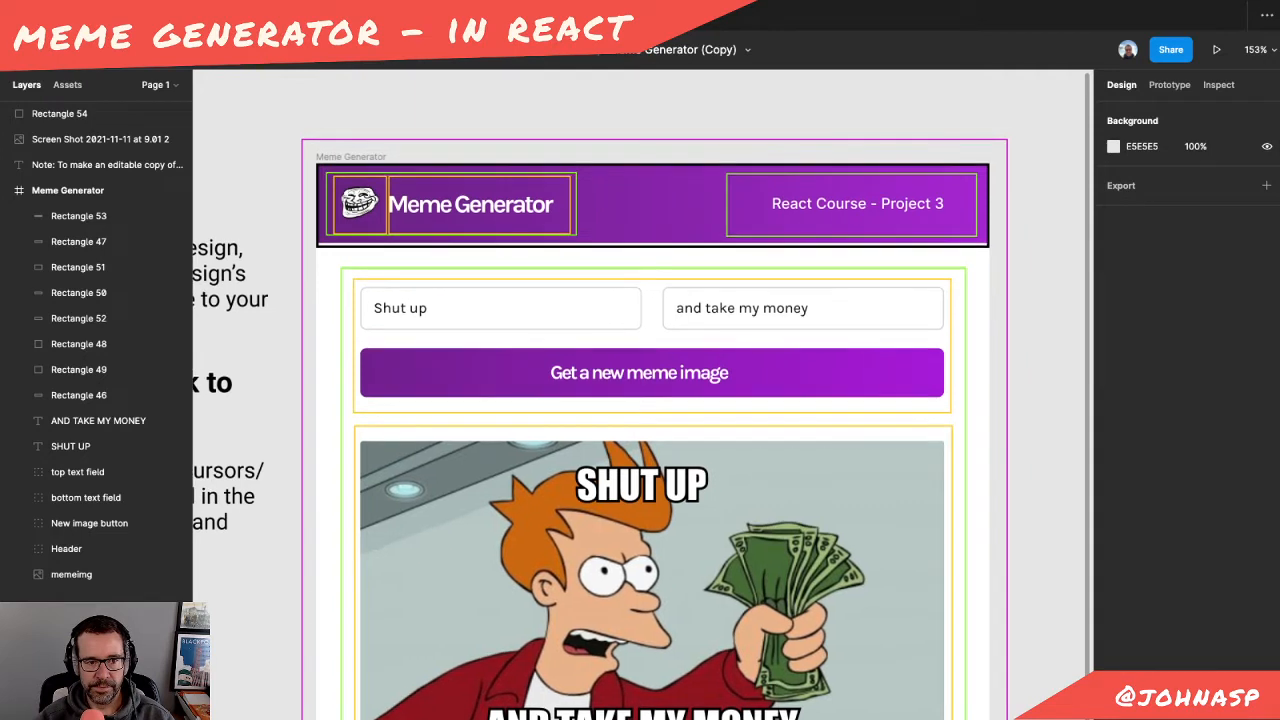
pyautogui.click(60, 112)
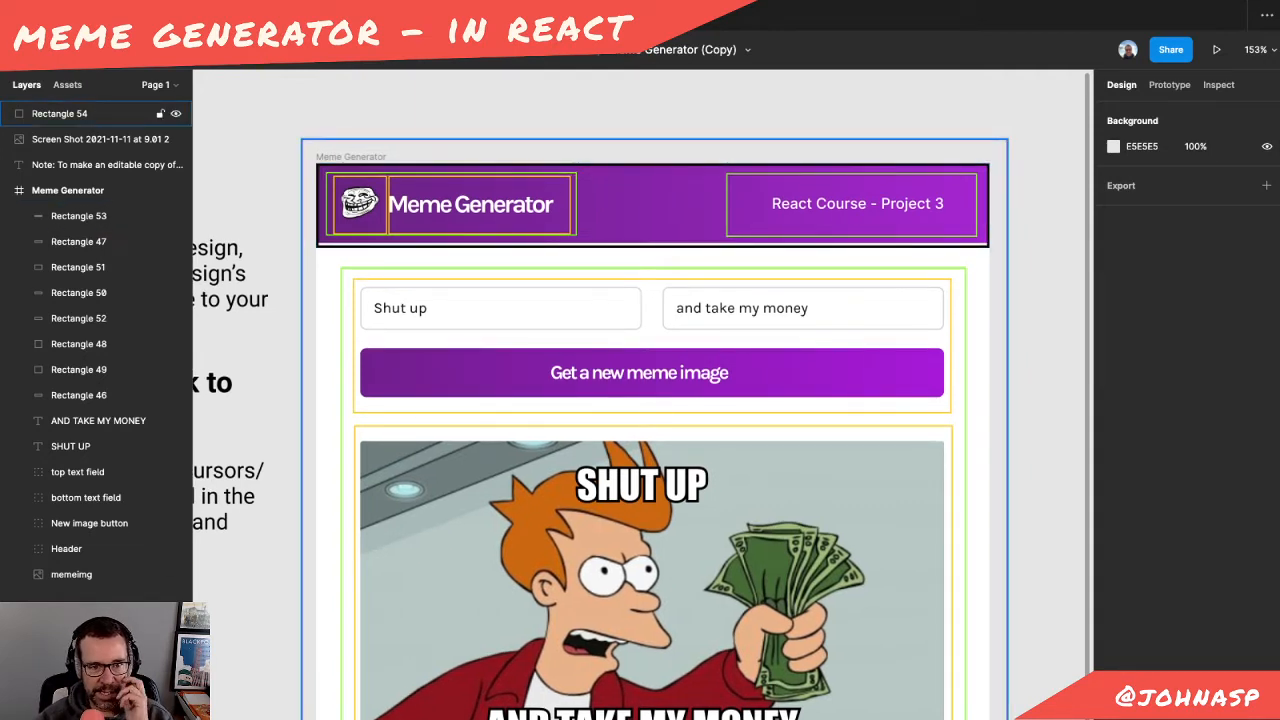
pyautogui.click(78, 216)
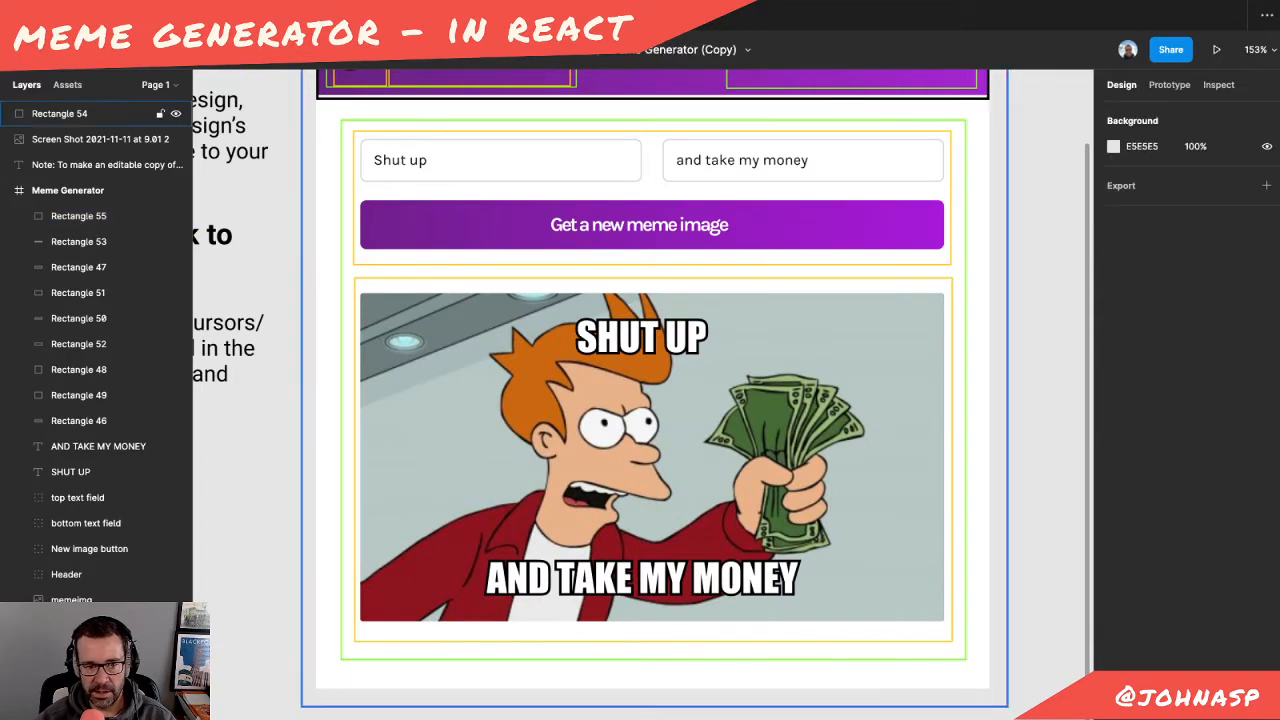
pyautogui.scroll(-3)
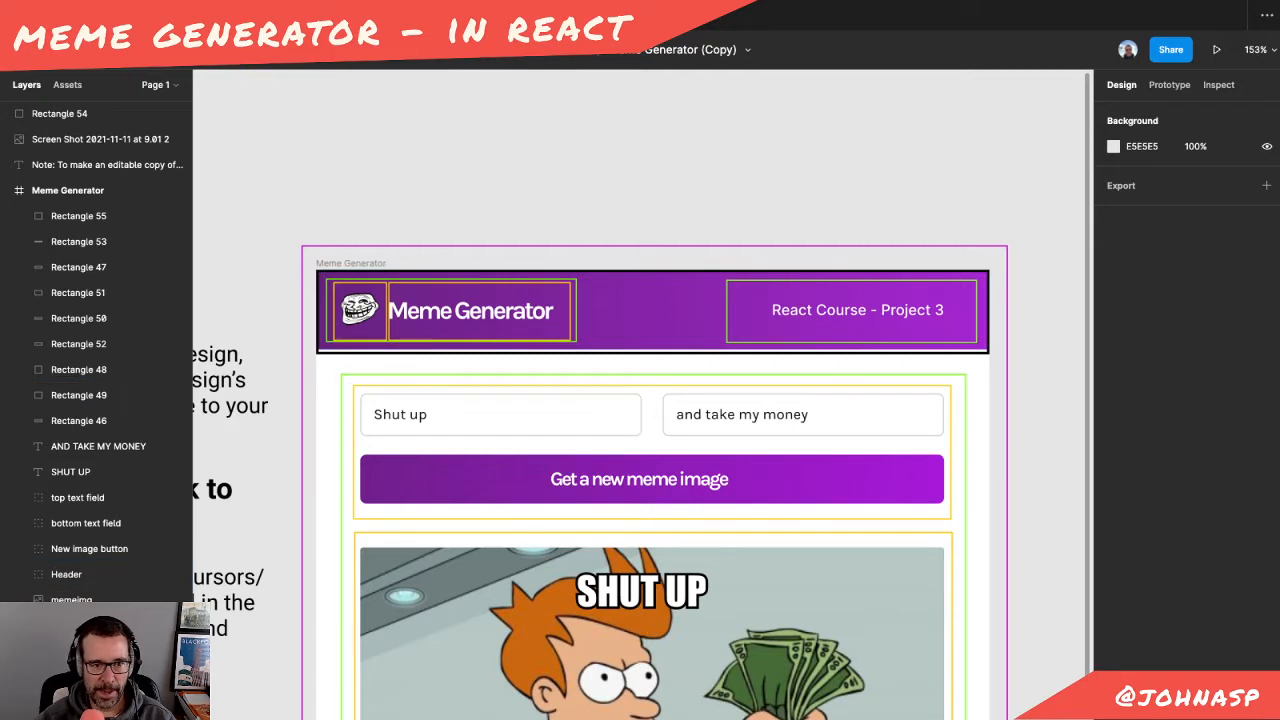
pyautogui.scroll(-3)
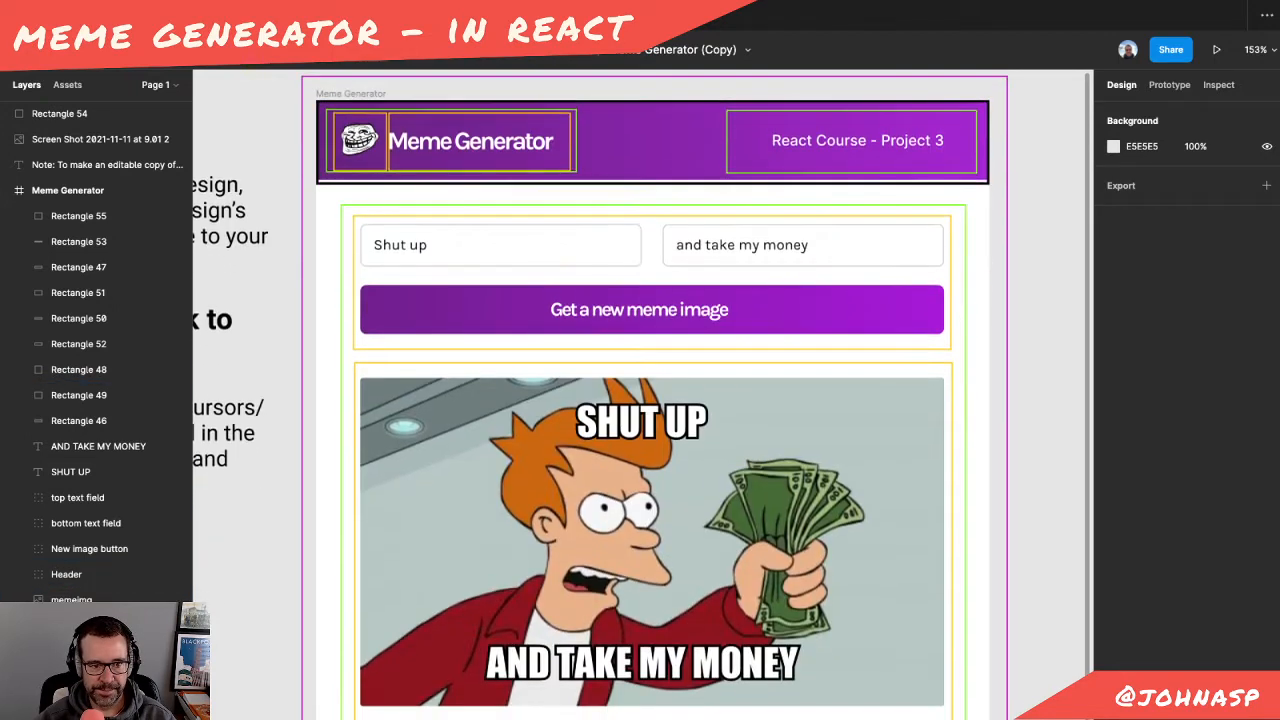
pyautogui.click(80, 396)
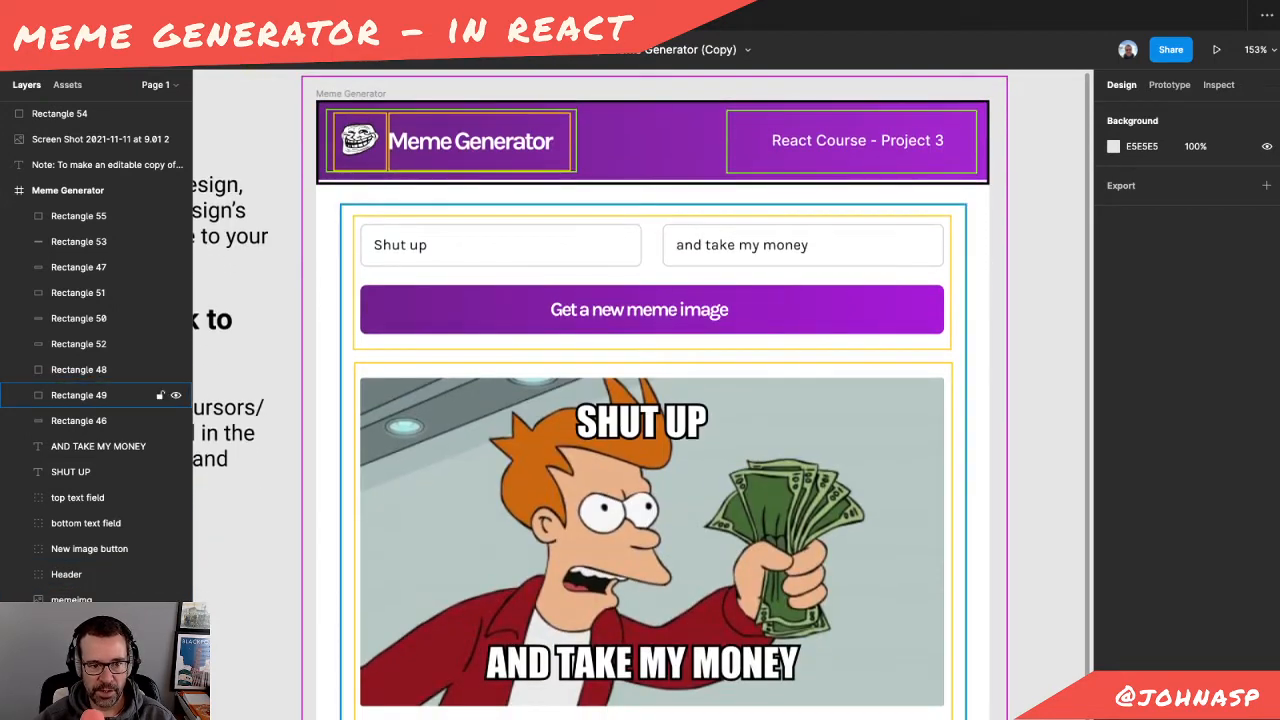
pyautogui.click(78, 394)
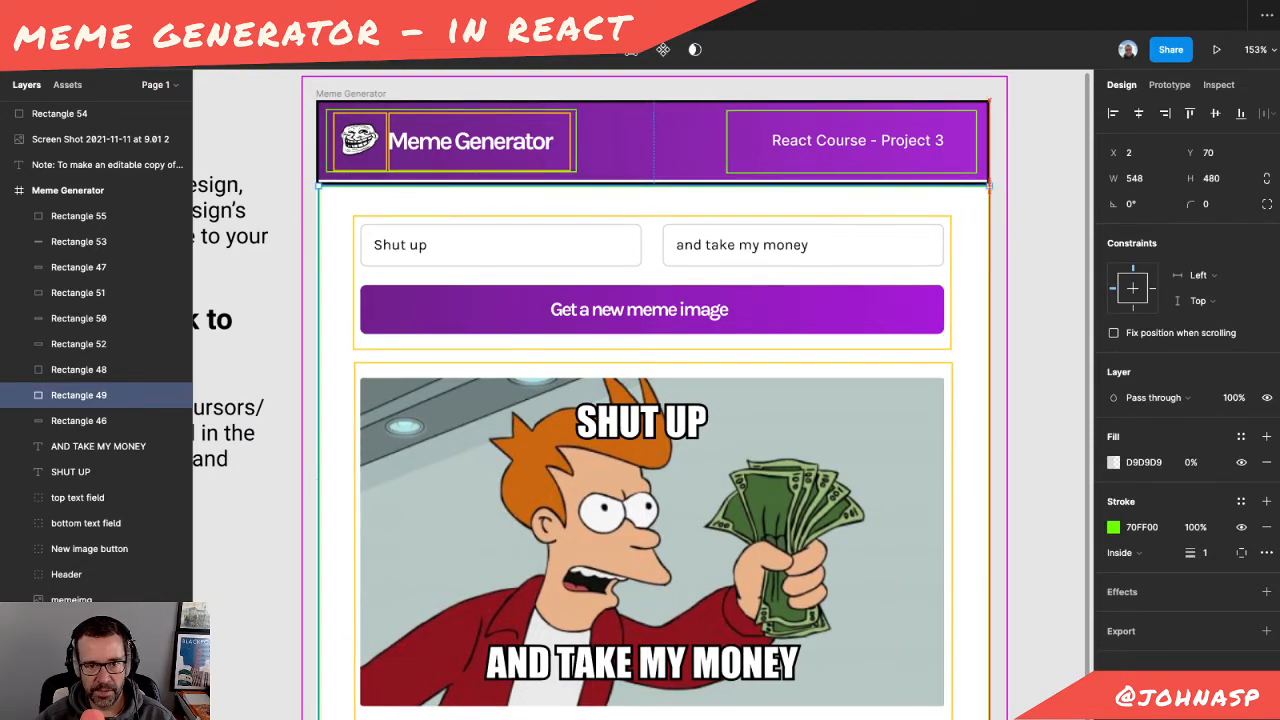
pyautogui.click(66, 574)
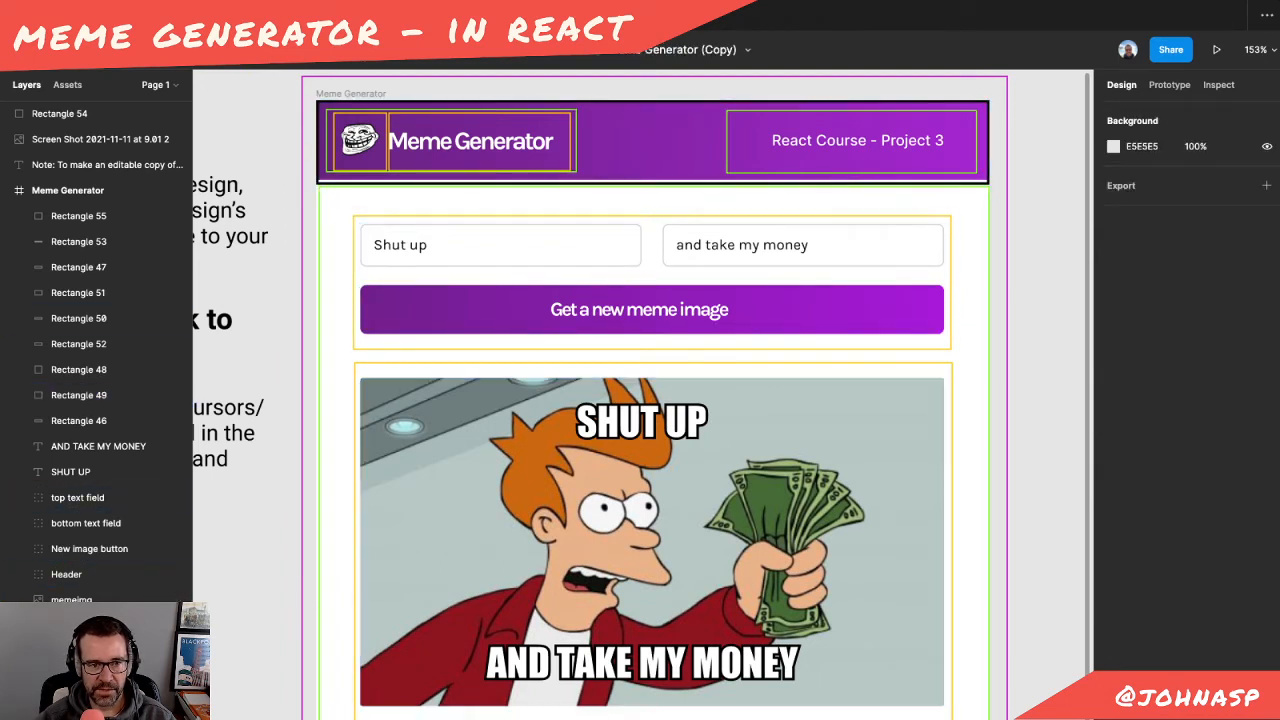
pyautogui.click(78, 292)
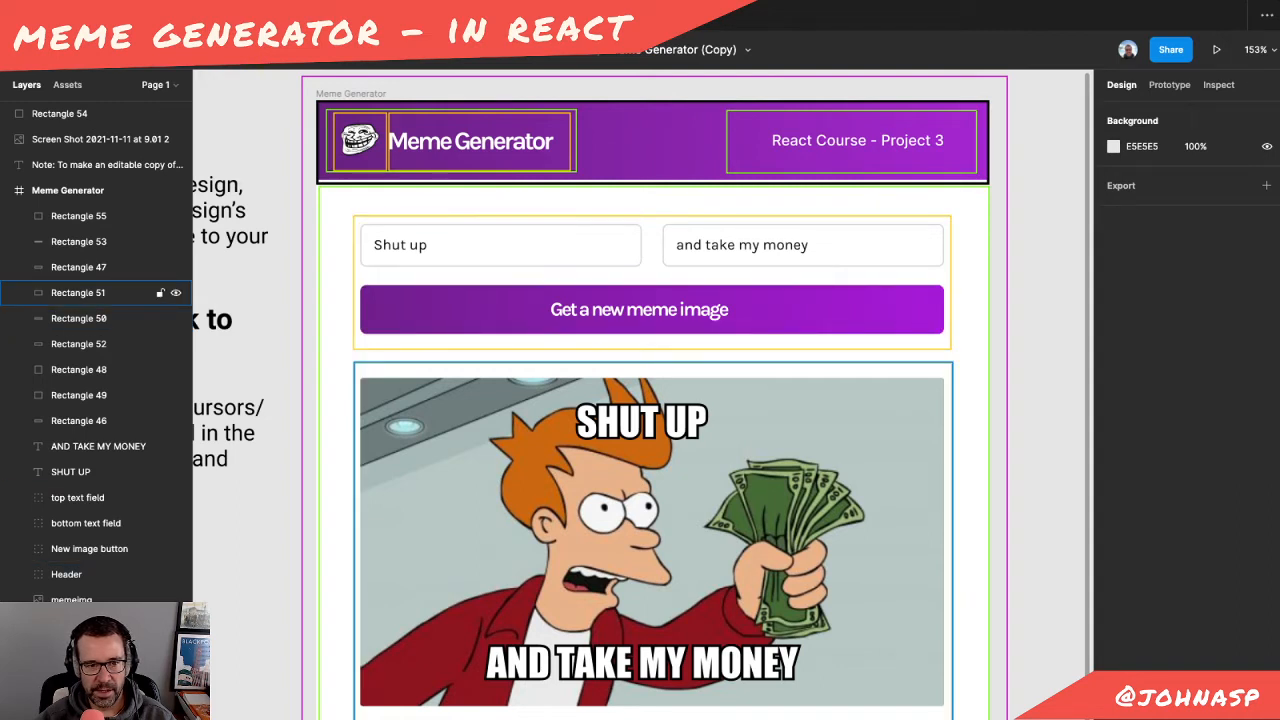
pyautogui.click(78, 318)
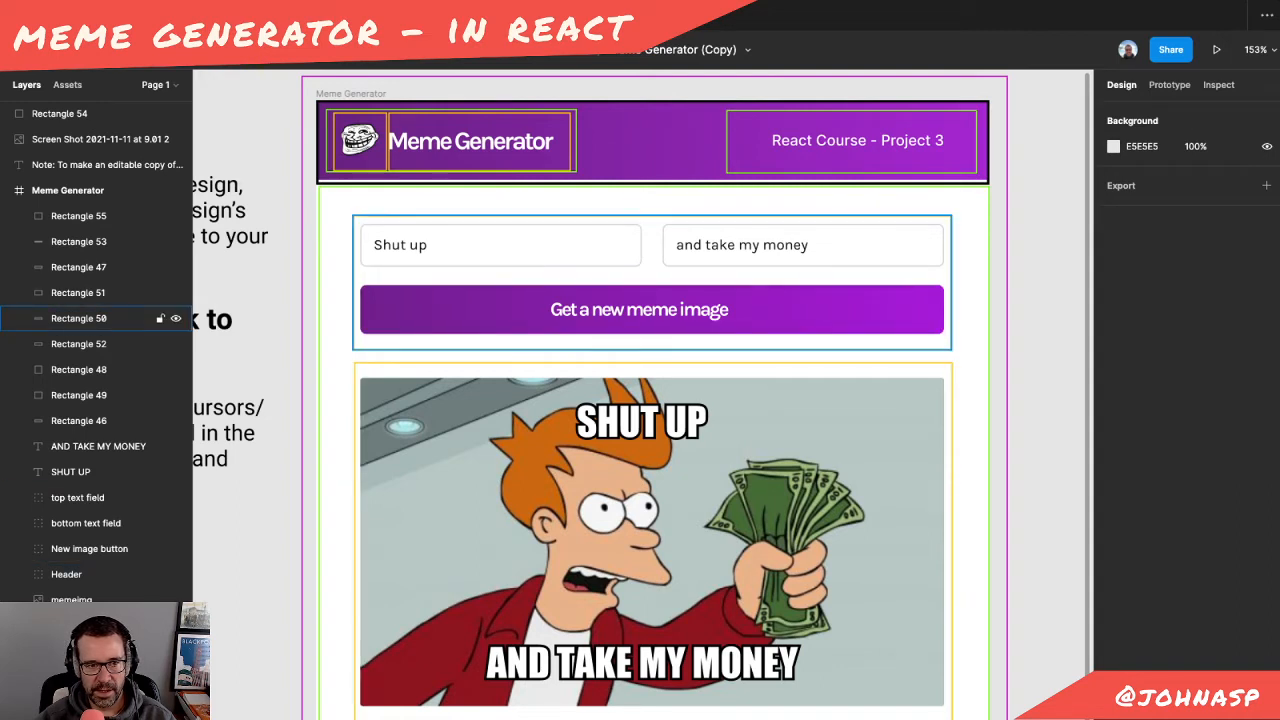
pyautogui.click(80, 292)
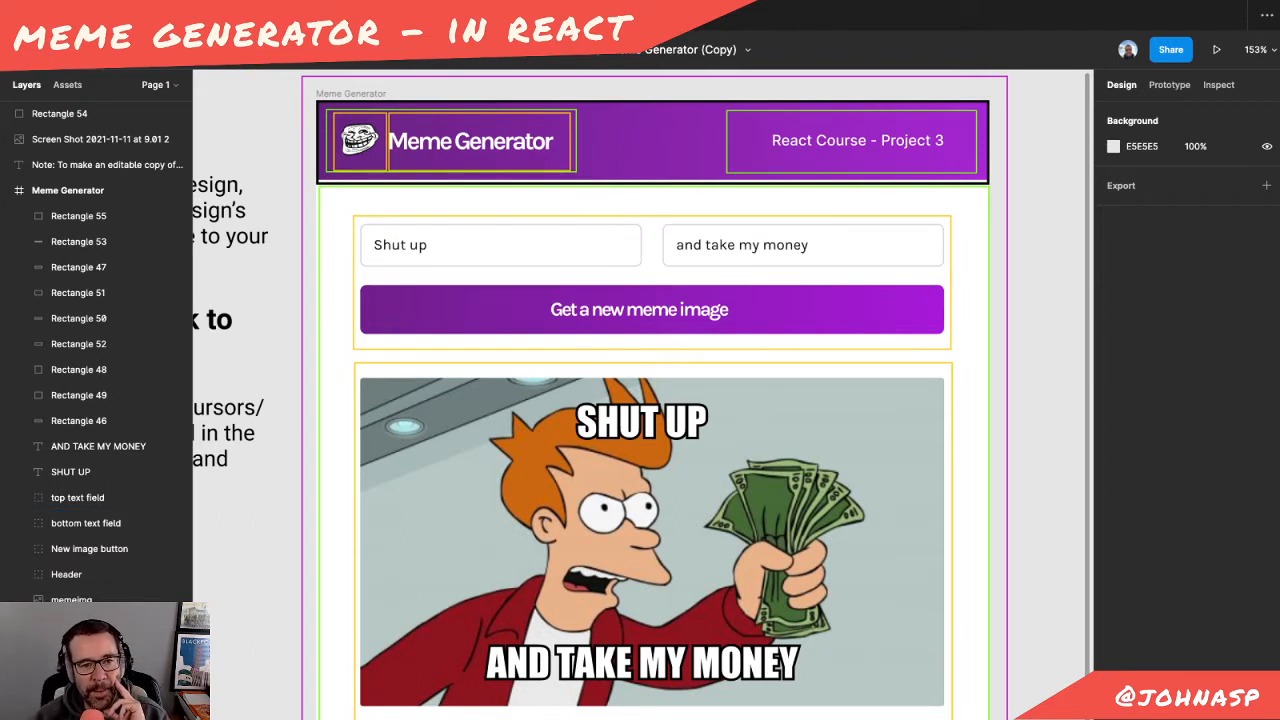
pyautogui.click(802, 244)
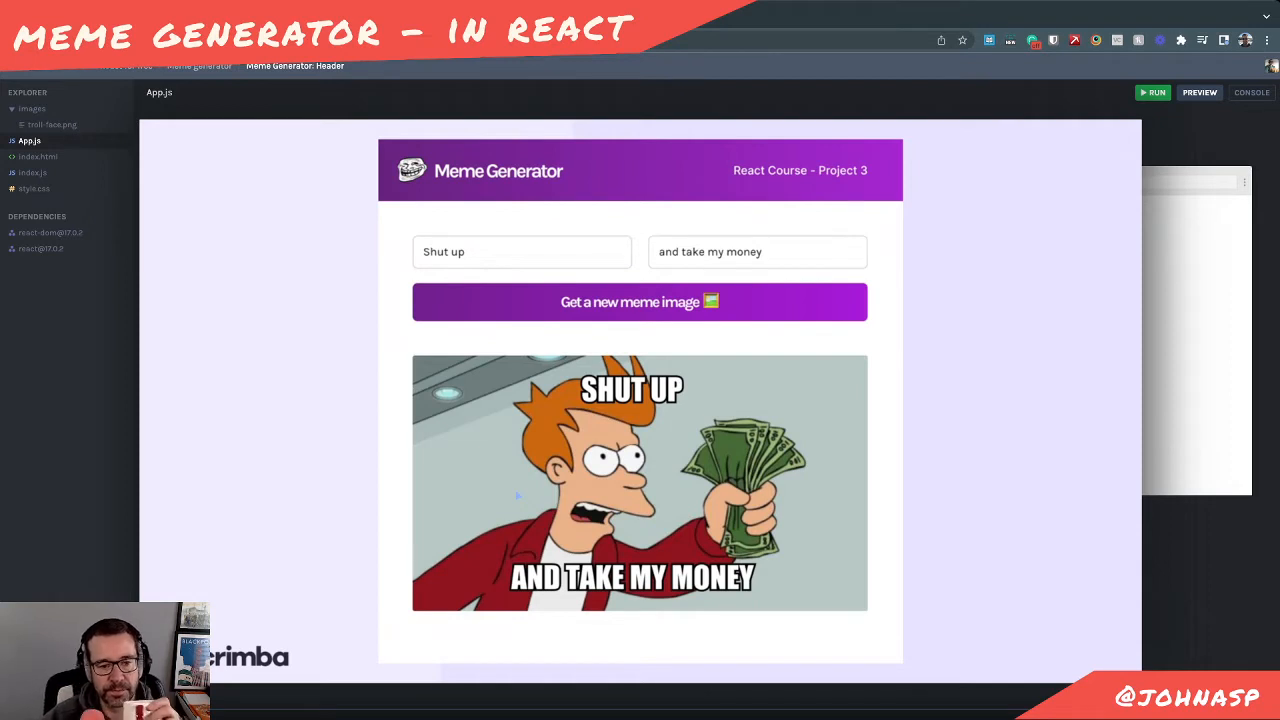
pyautogui.moveTo(1012, 400)
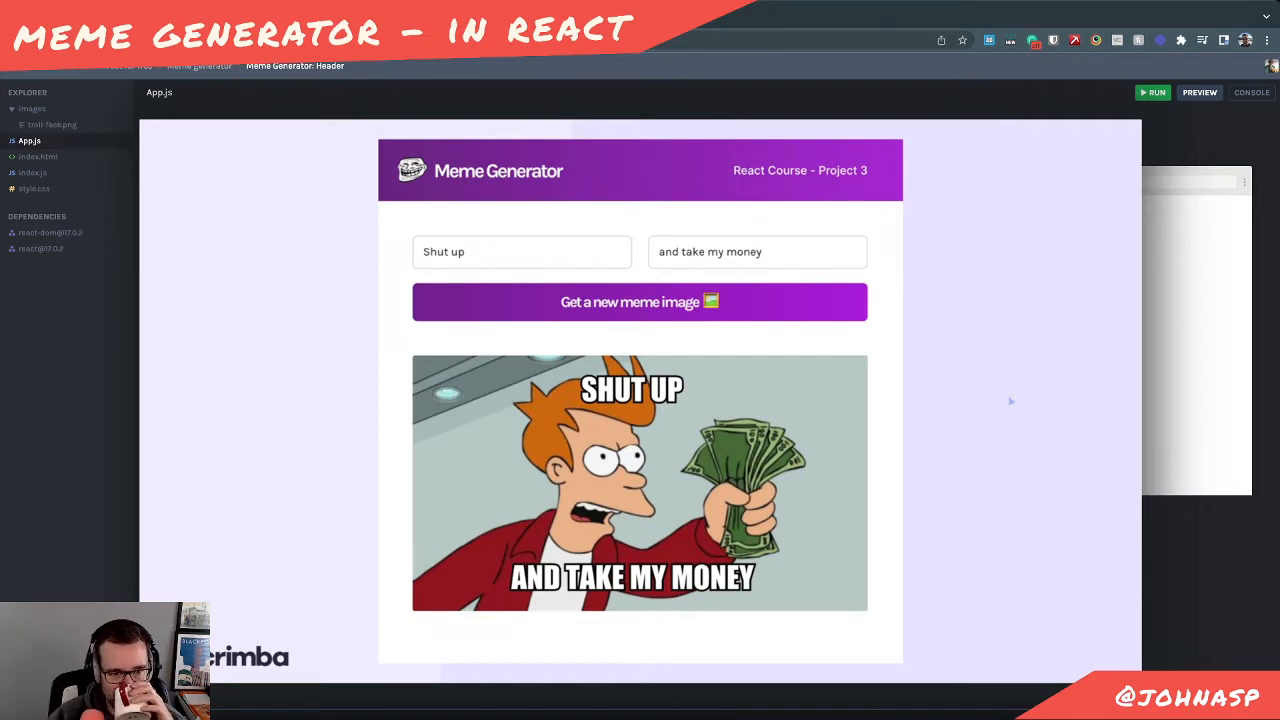
pyautogui.moveTo(1004, 384)
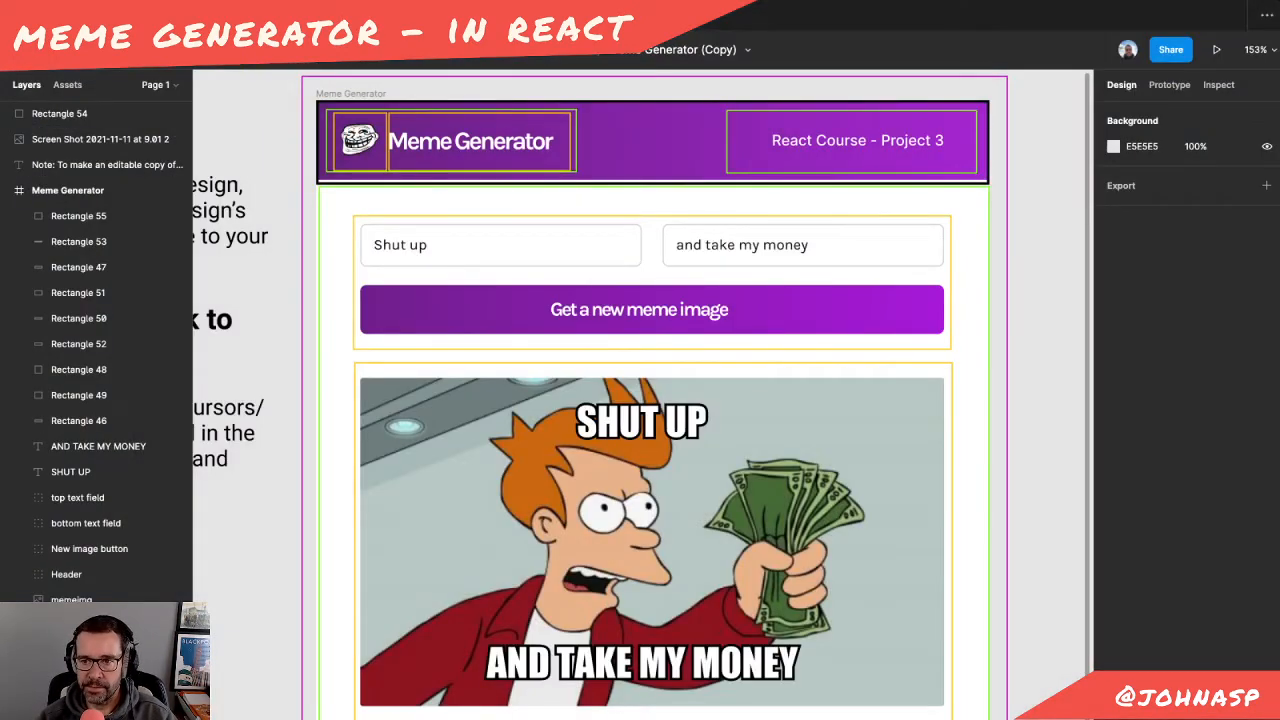
pyautogui.click(78, 268)
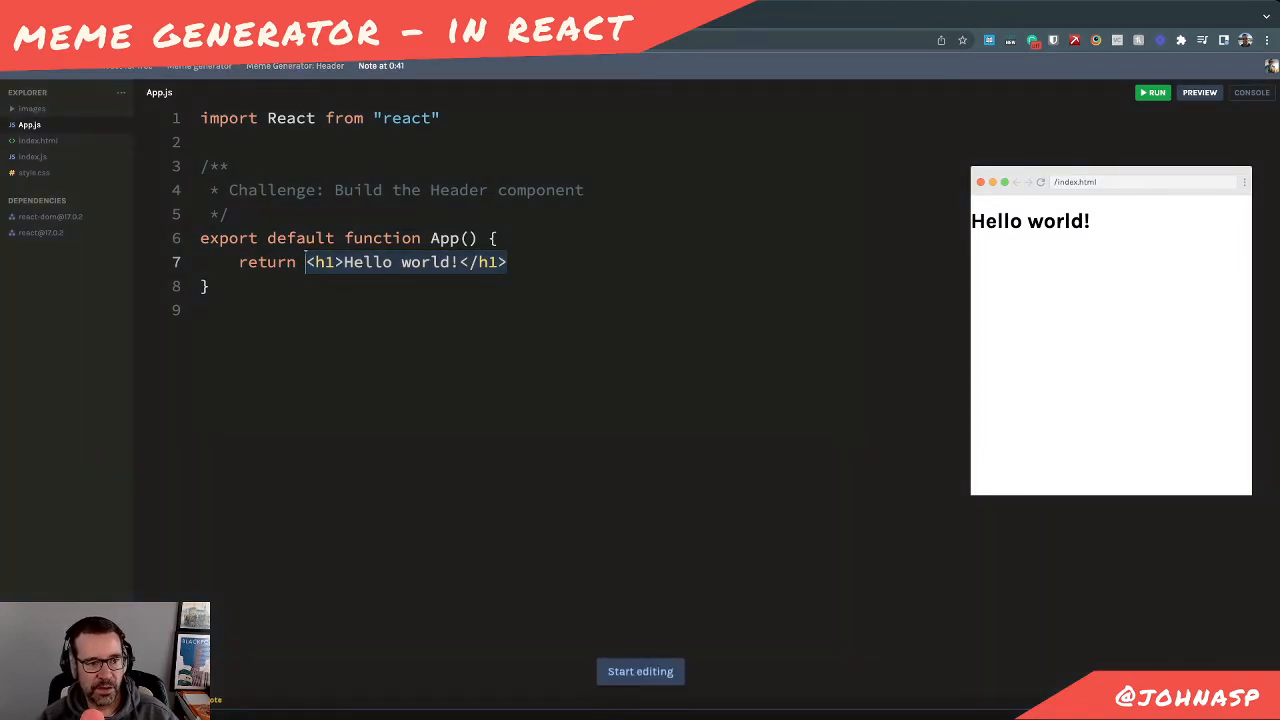
# Add a new components folder to the Scrimba project explorer
pyautogui.click(120, 92)
pyautogui.write('comps')
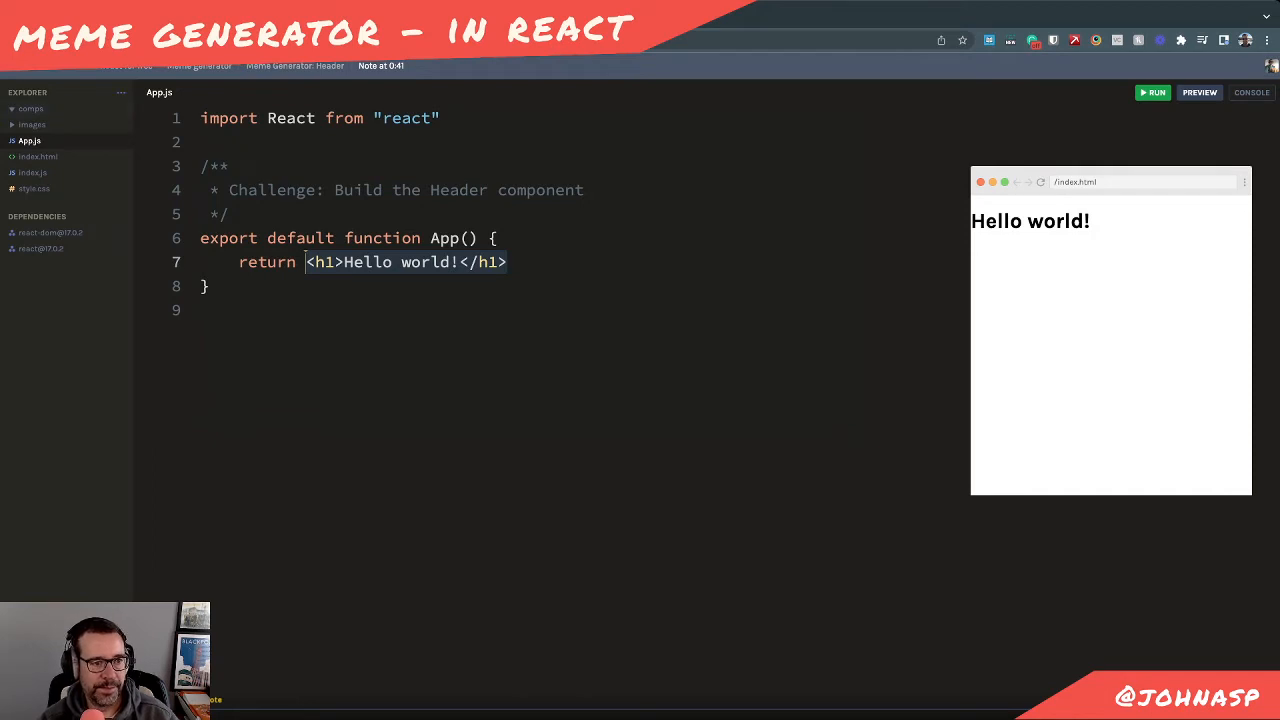
pyautogui.click(120, 92)
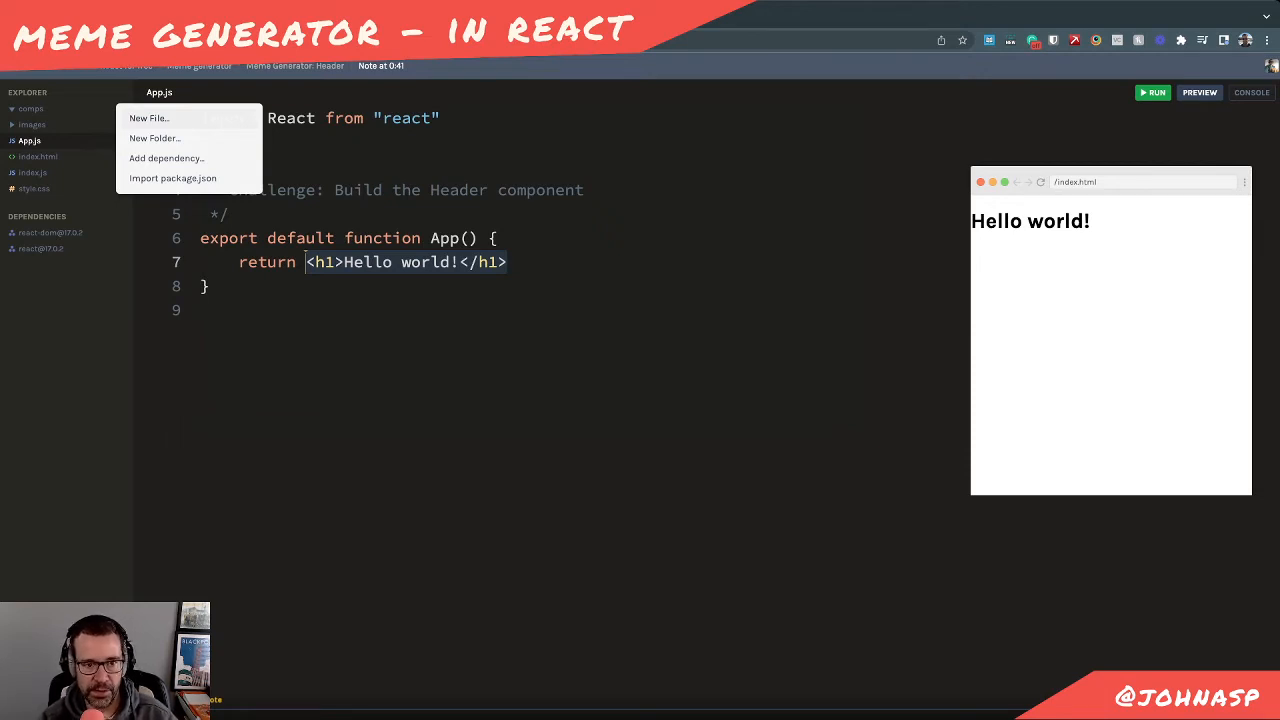
# Create Header.js inside the components folder and open it for editing
pyautogui.click(148, 118)
pyautogui.write('Header.js')
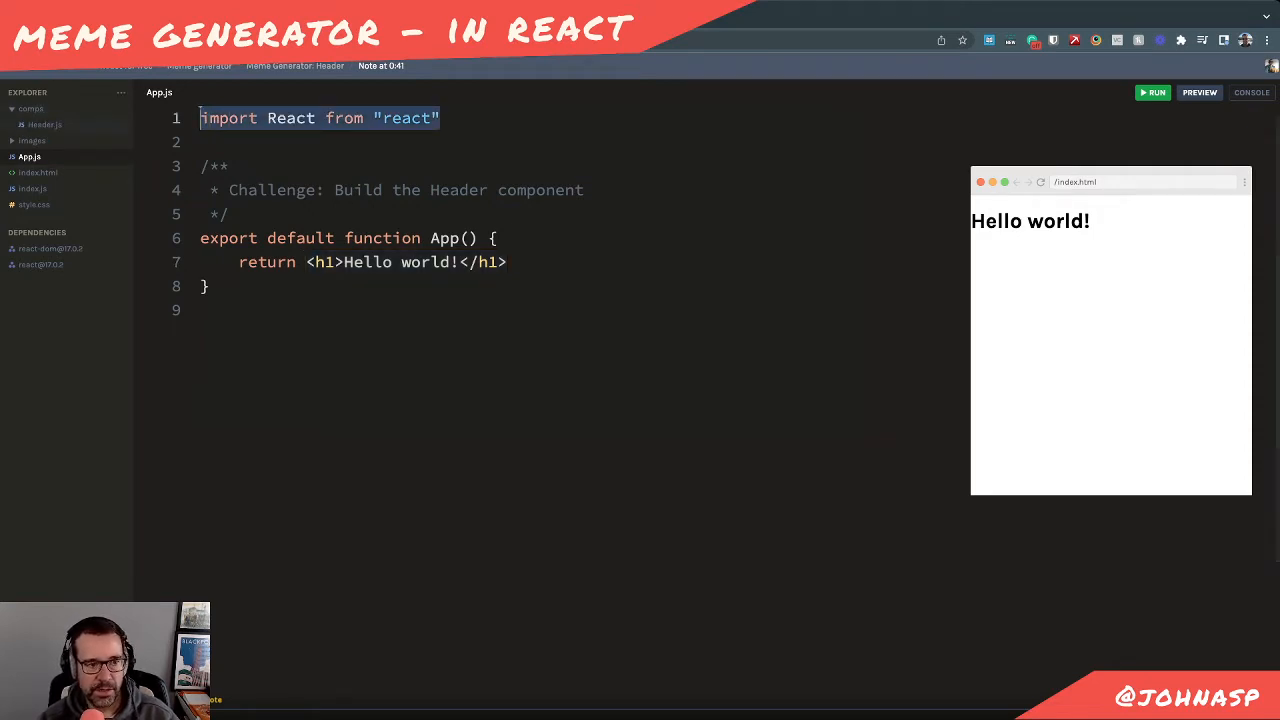
pyautogui.click(44, 124)
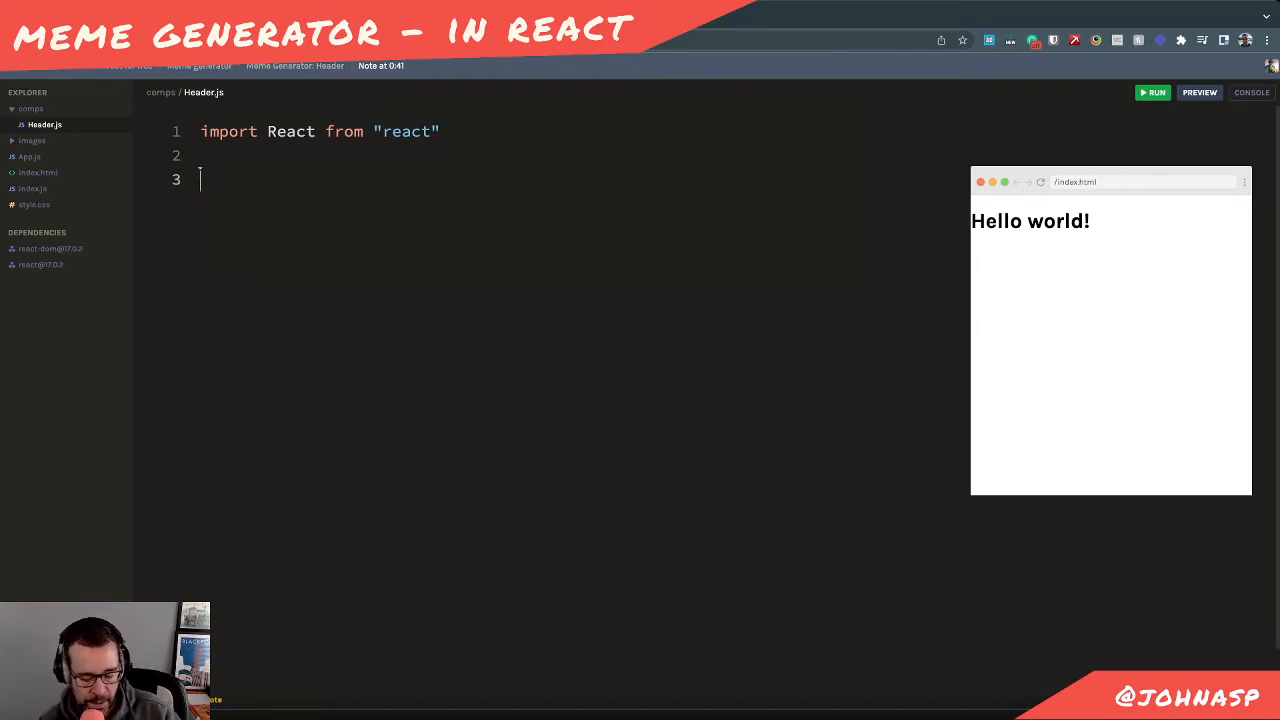
# Write export default function Header(){ return ( ) } in Header.js
pyautogui.write('export default')
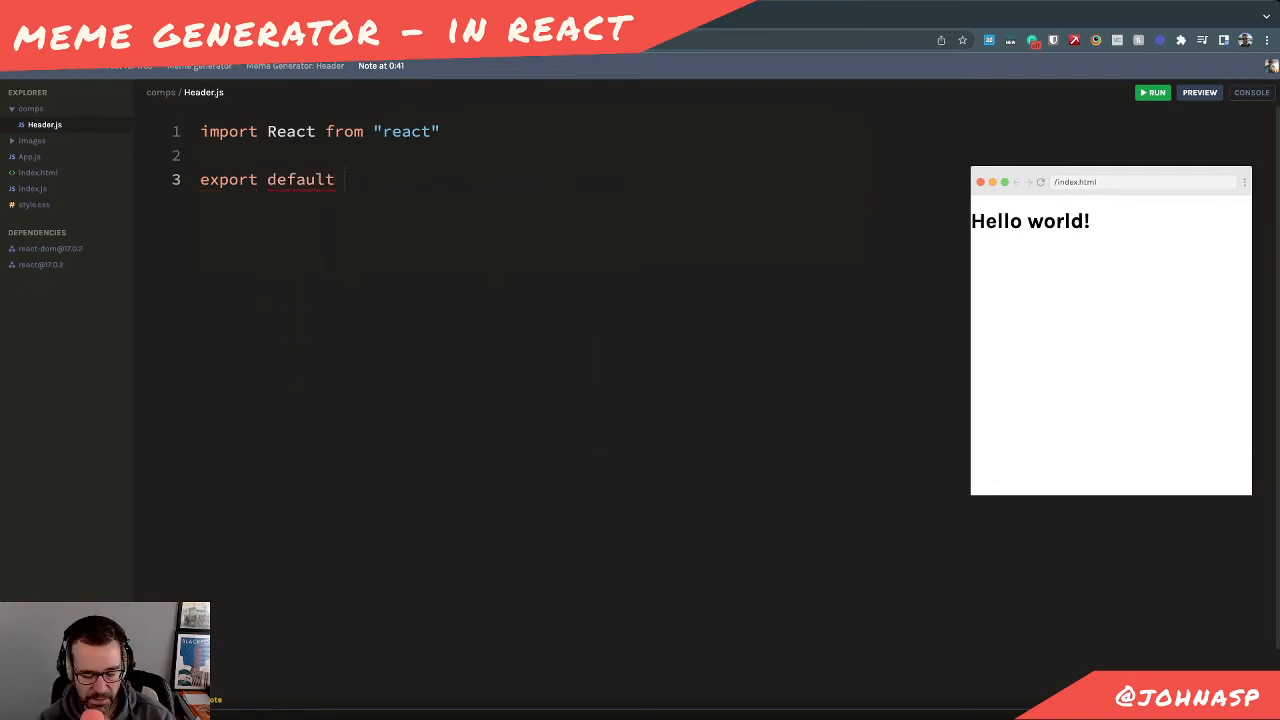
pyautogui.write('function')
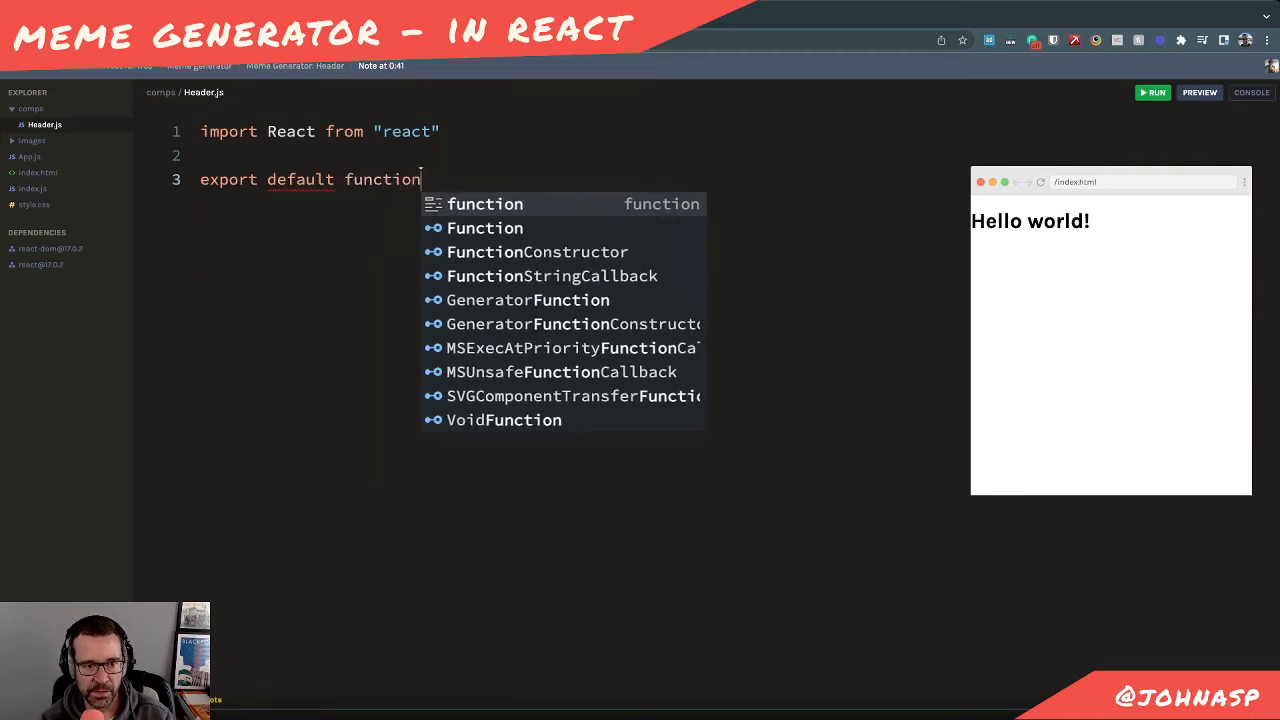
pyautogui.write('Header()')
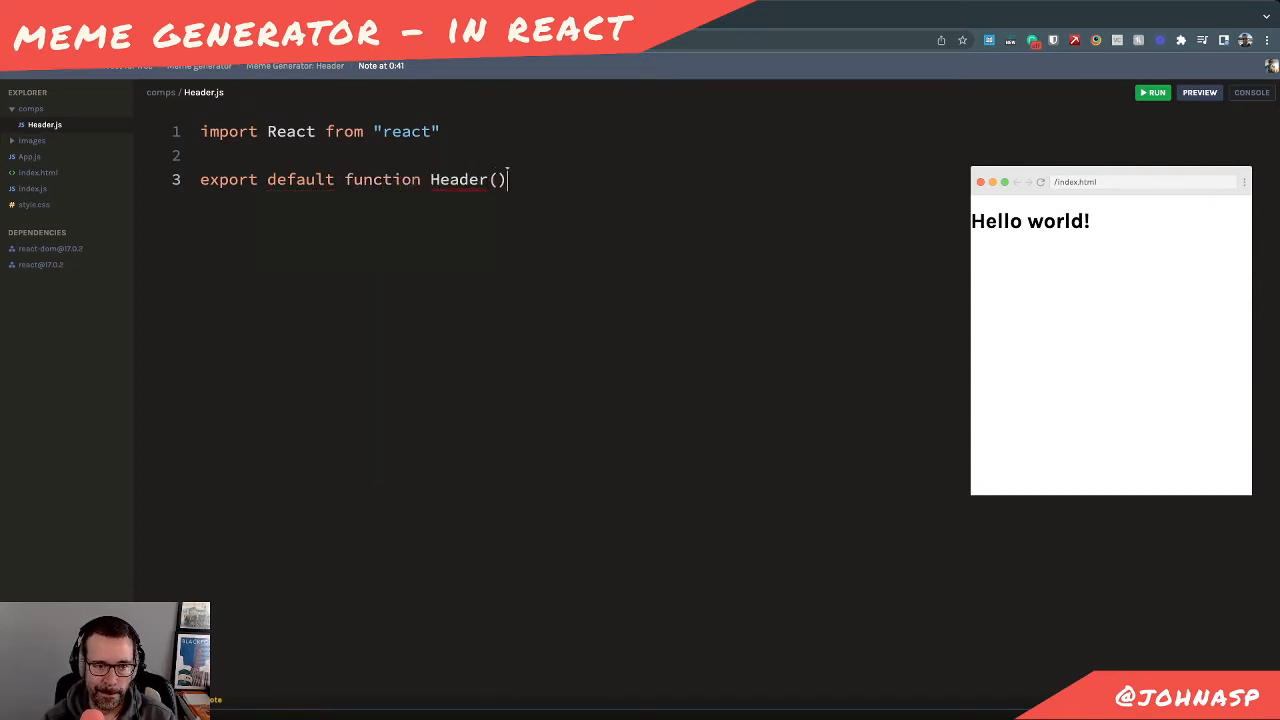
pyautogui.write('{')
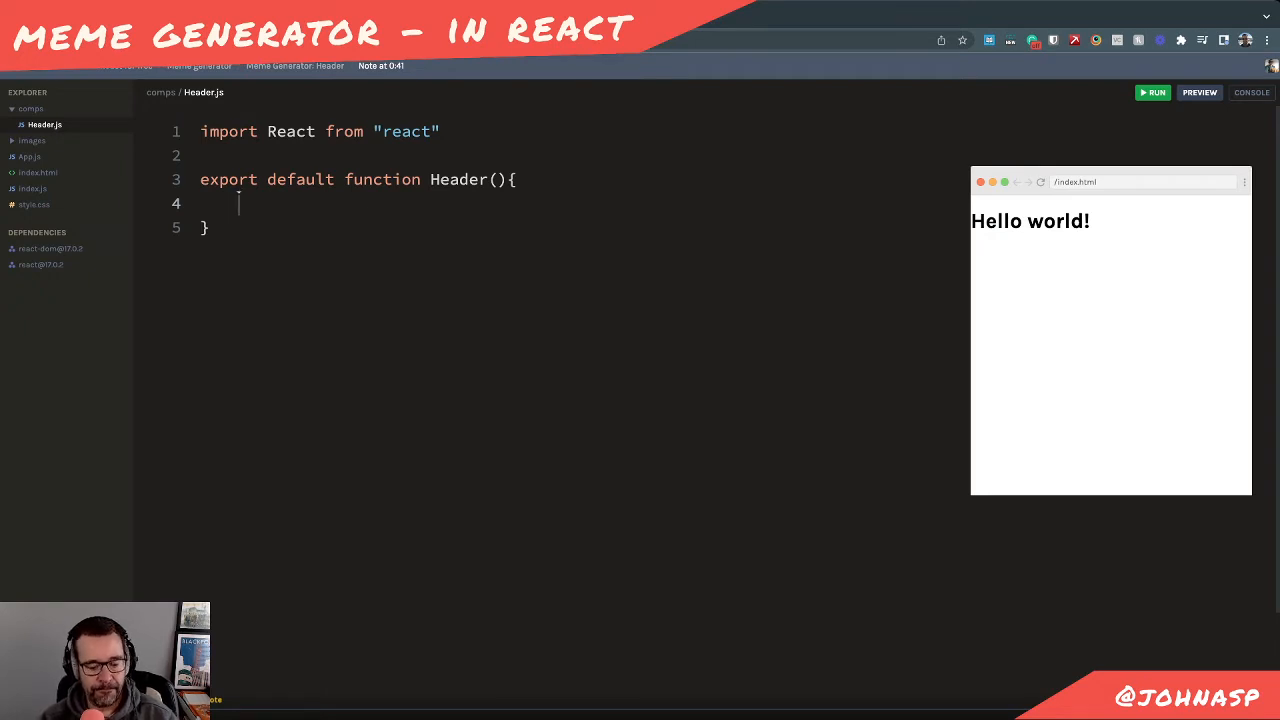
pyautogui.write('return')
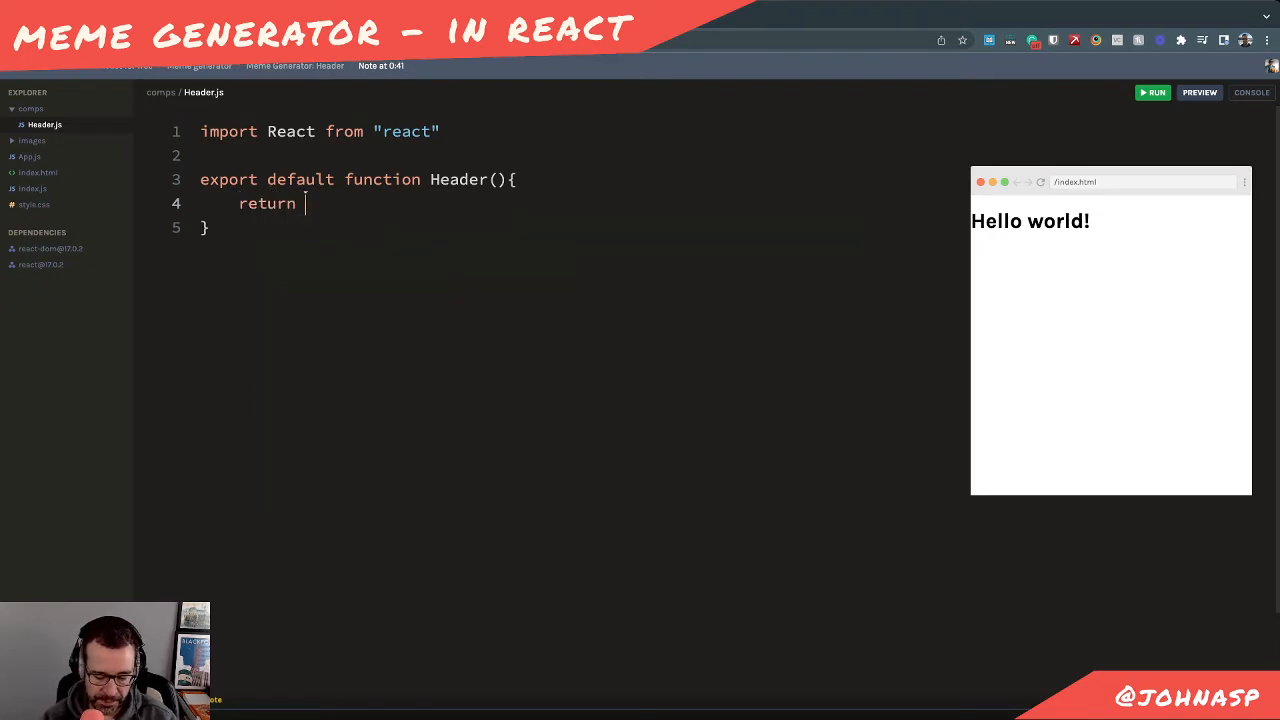
pyautogui.write('(')
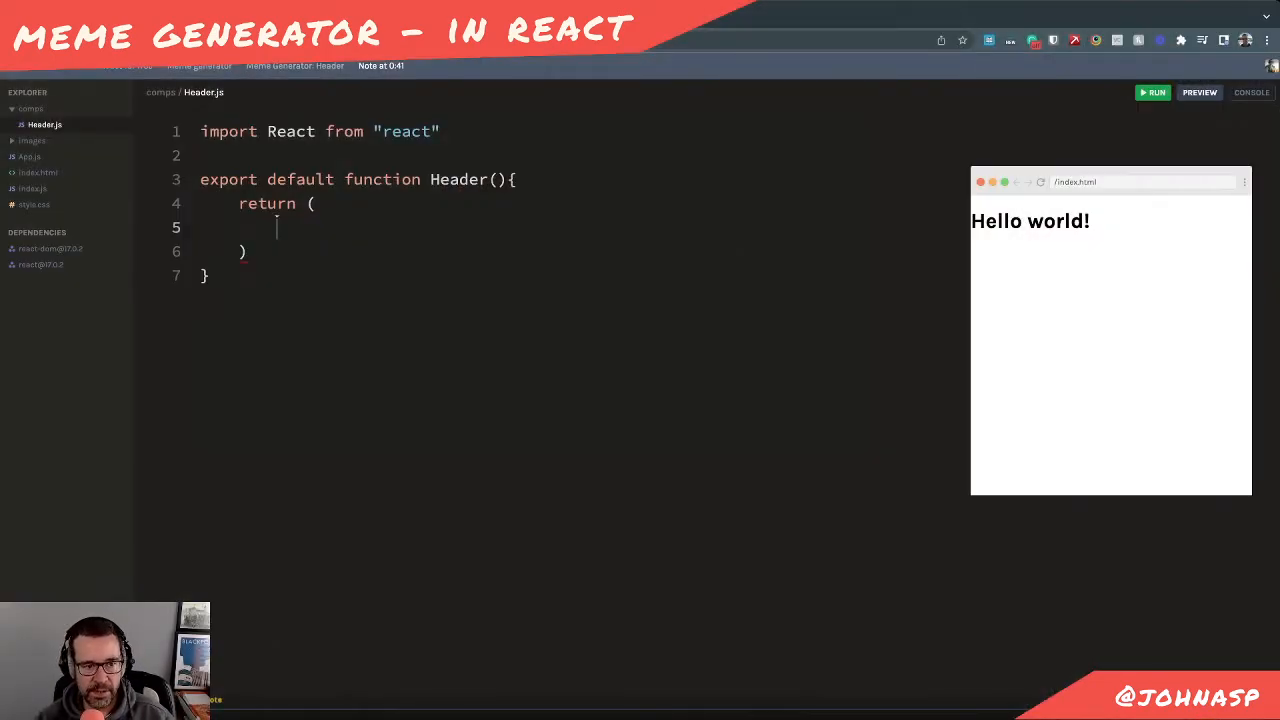
# Return a <header></header> element from the Header component
pyautogui.write('<')
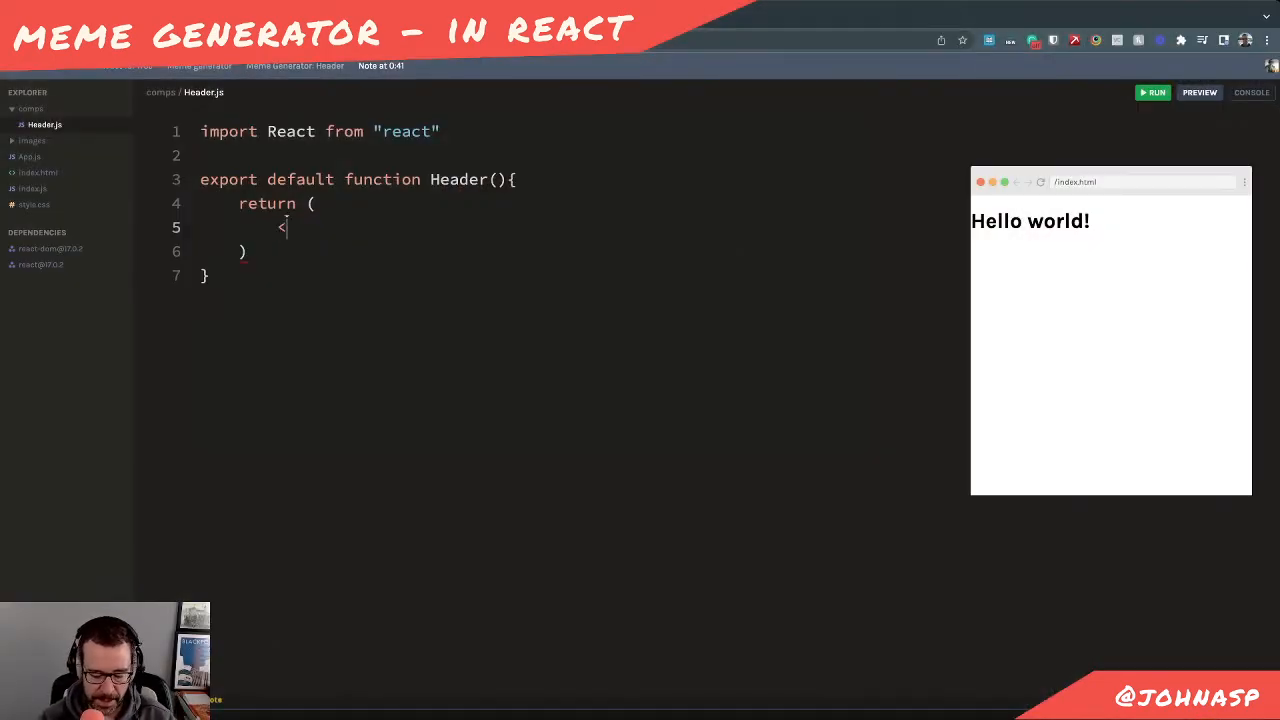
pyautogui.write('<header')
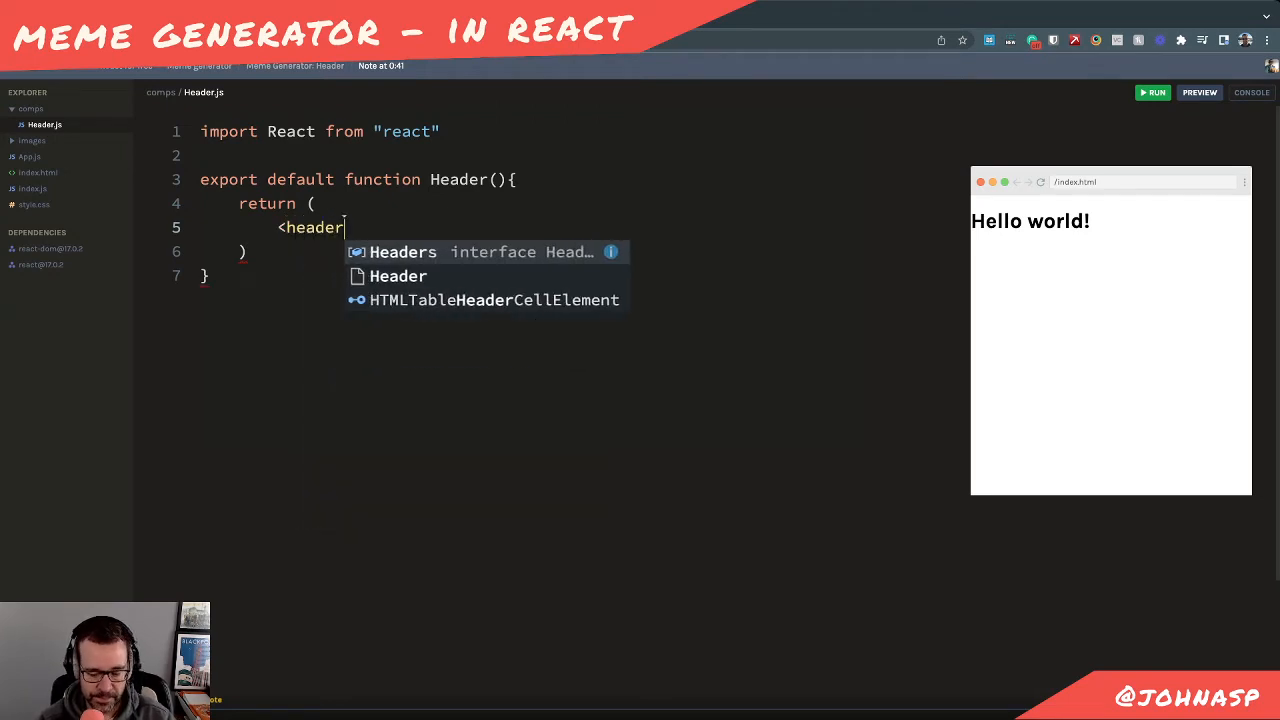
pyautogui.write('>')
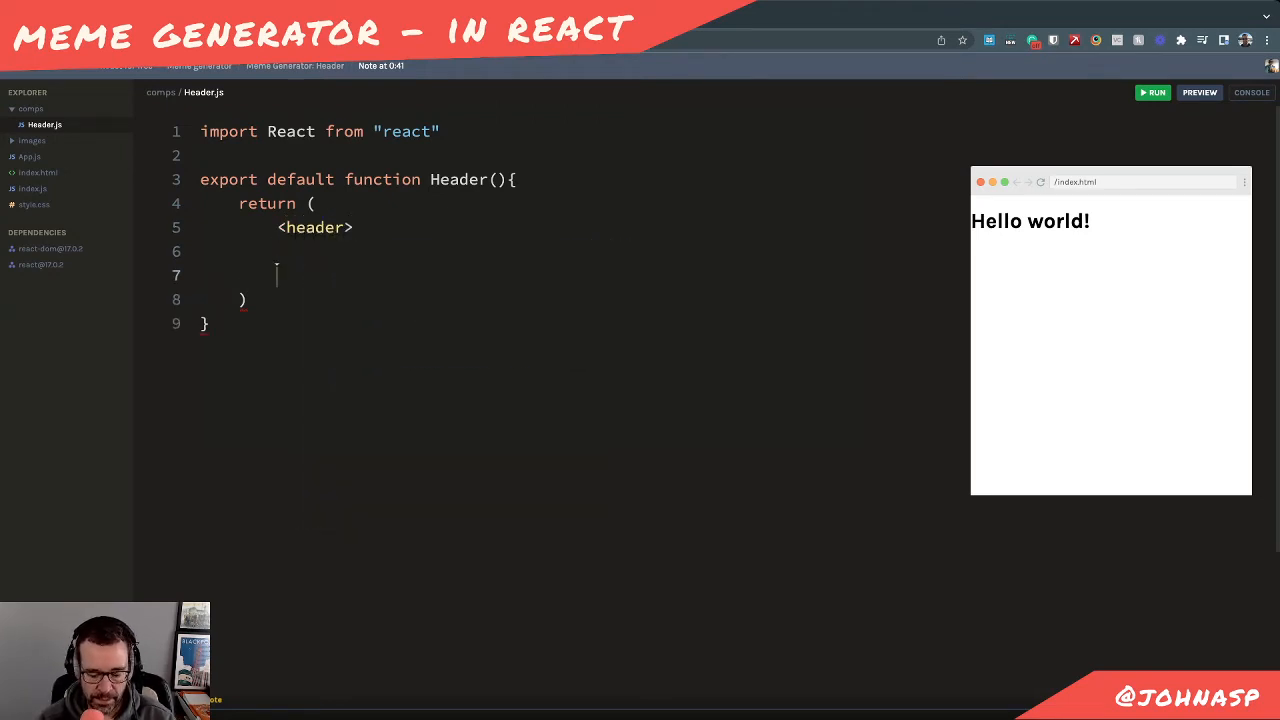
pyautogui.write('</headert')
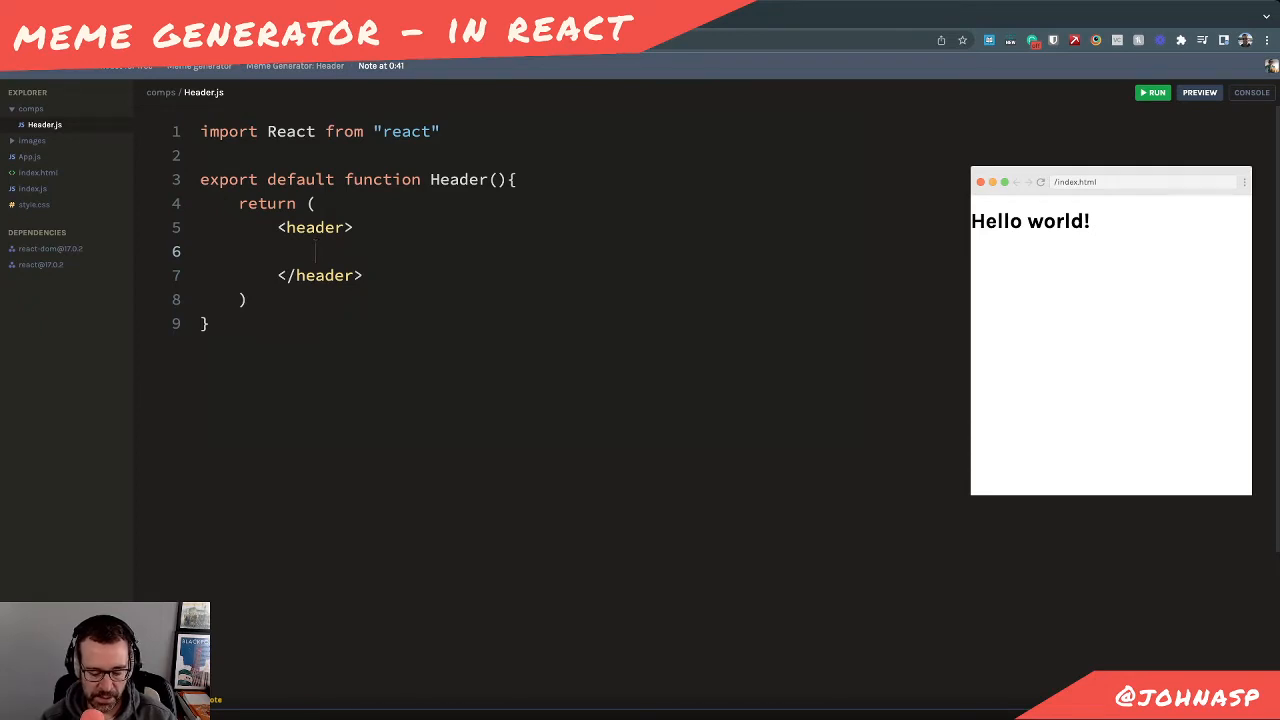
# Add two empty <div></div> pairs inside the header element
pyautogui.write('<div>')
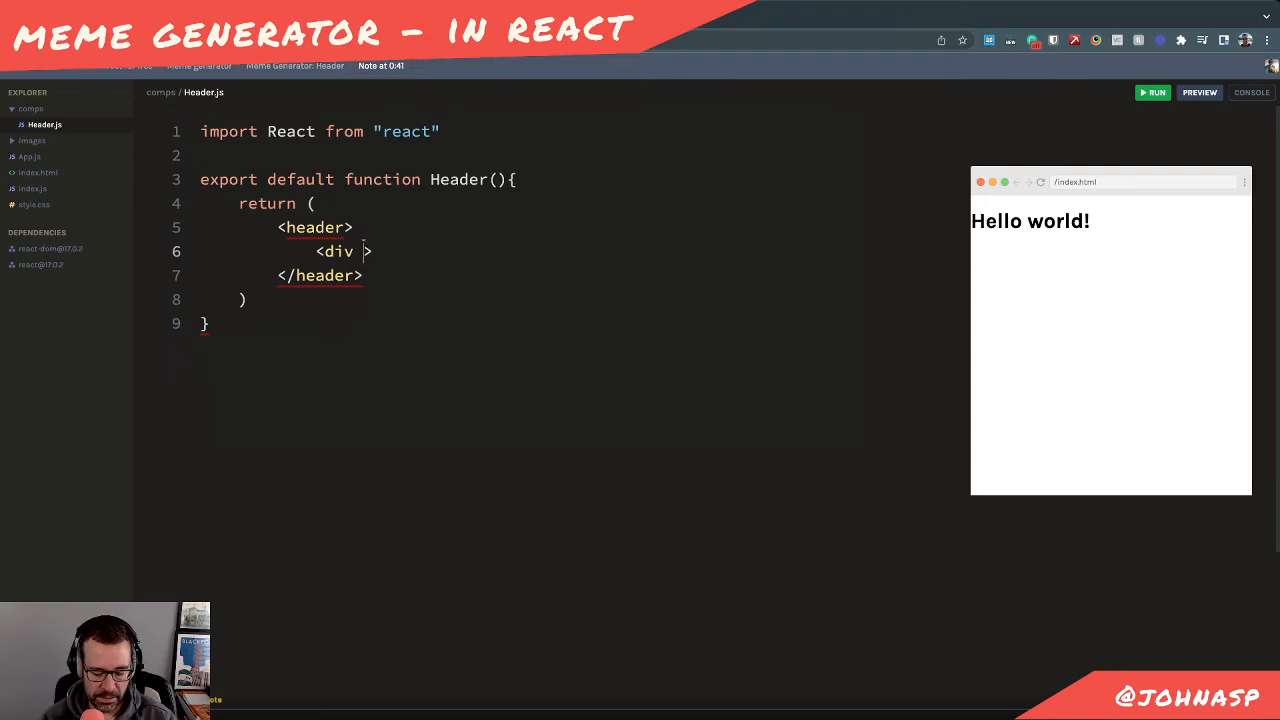
pyautogui.press('Enter')
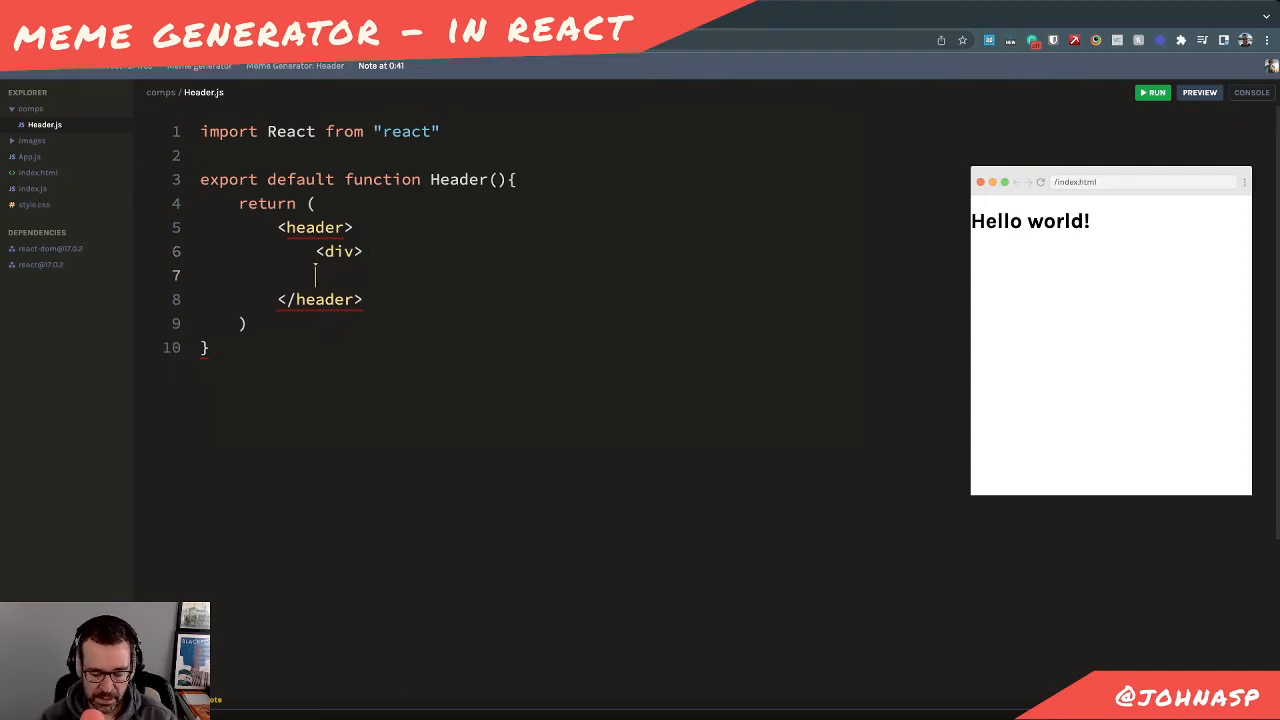
pyautogui.write('</div')
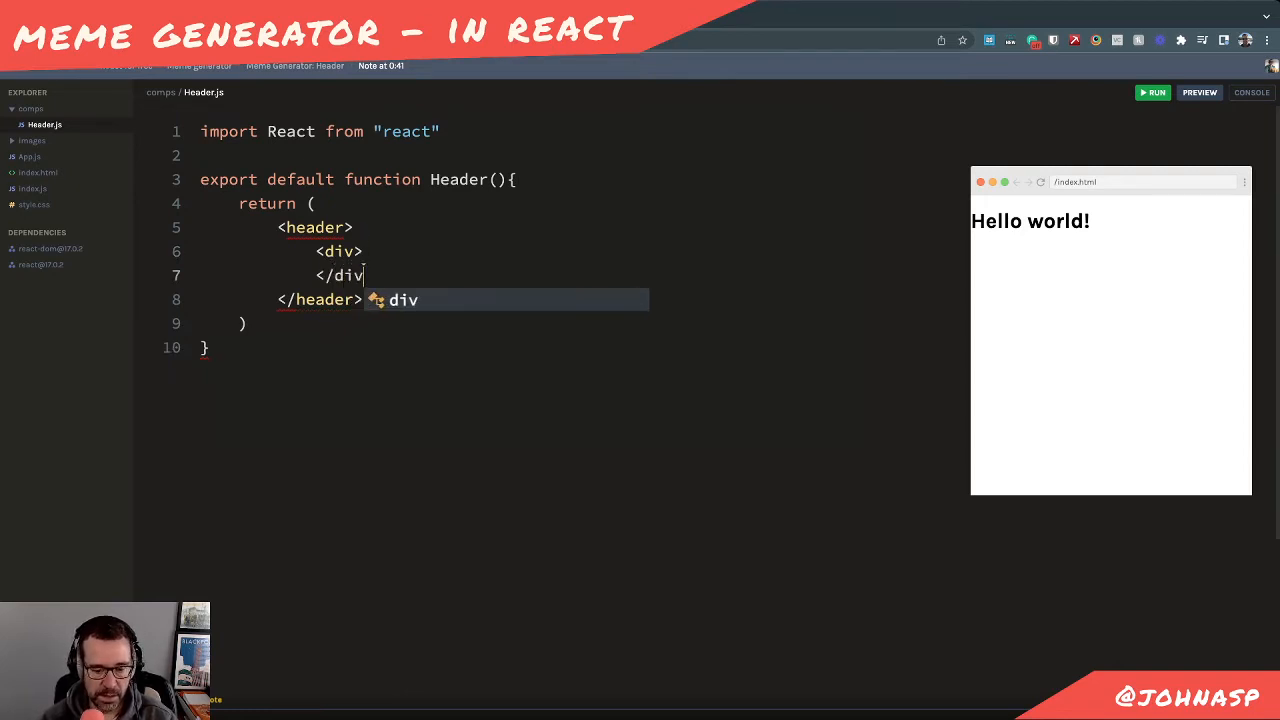
pyautogui.press('enter')
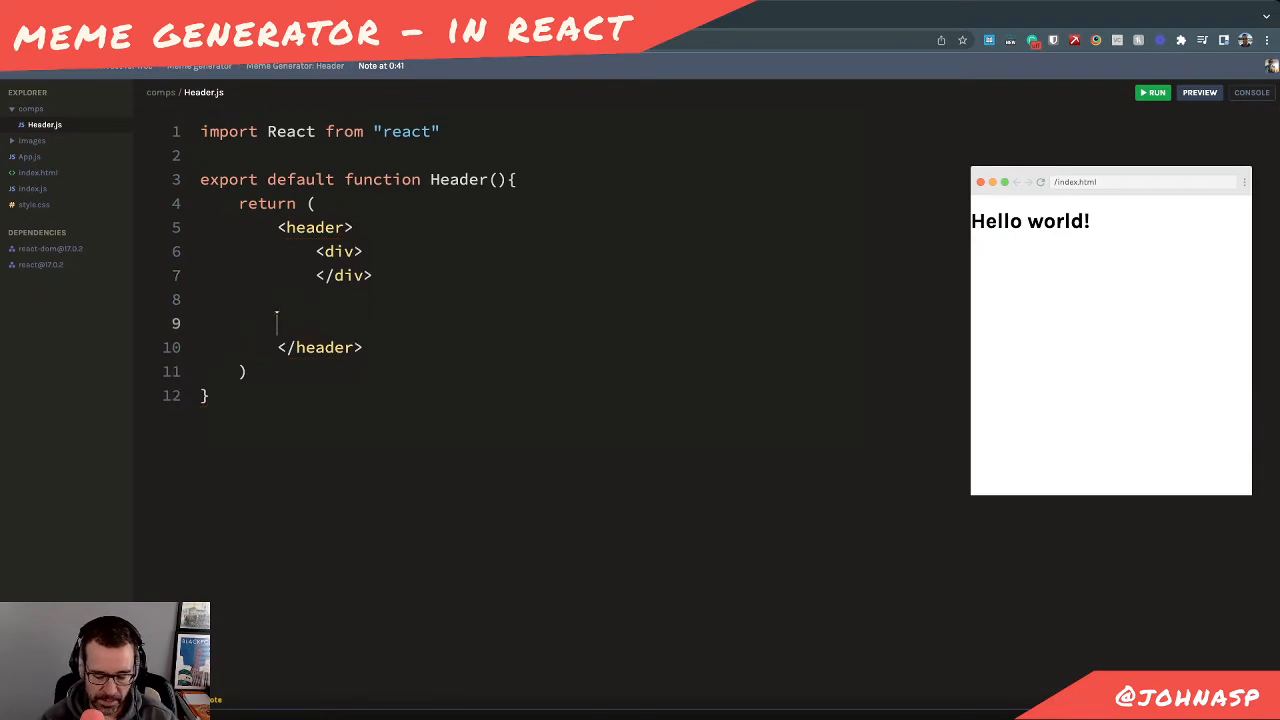
pyautogui.write('<<d')
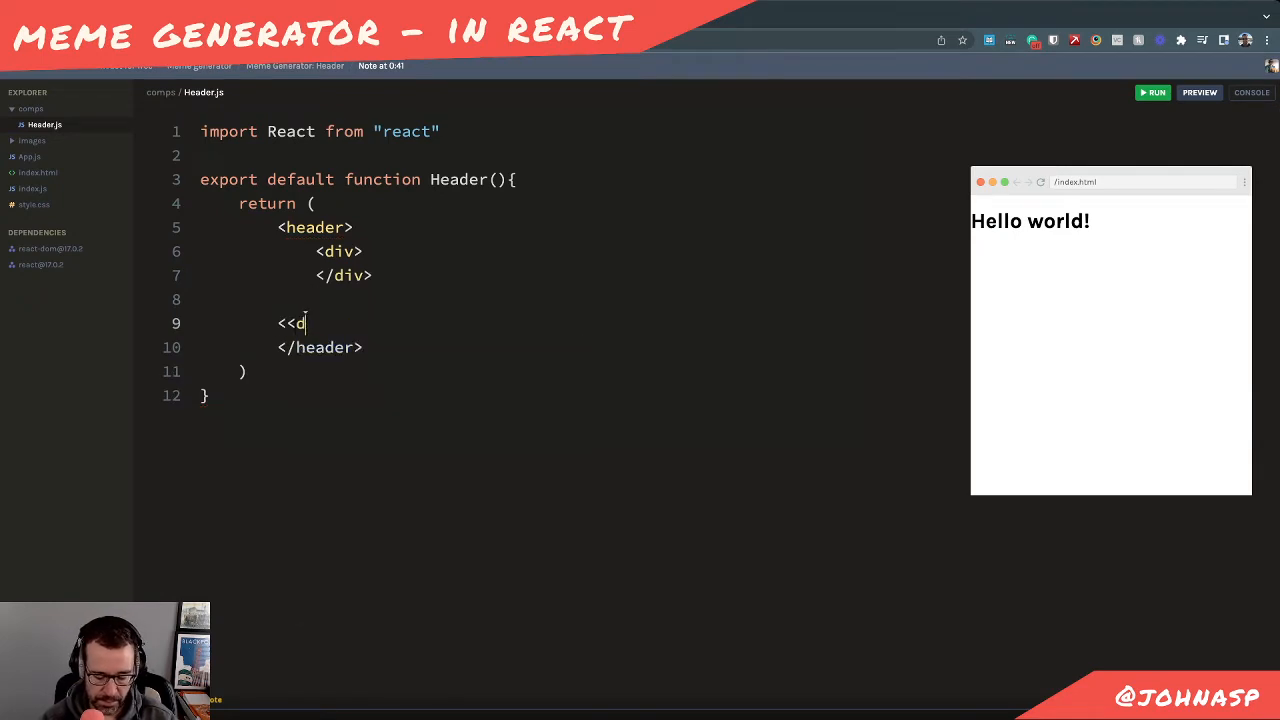
pyautogui.write('iv')
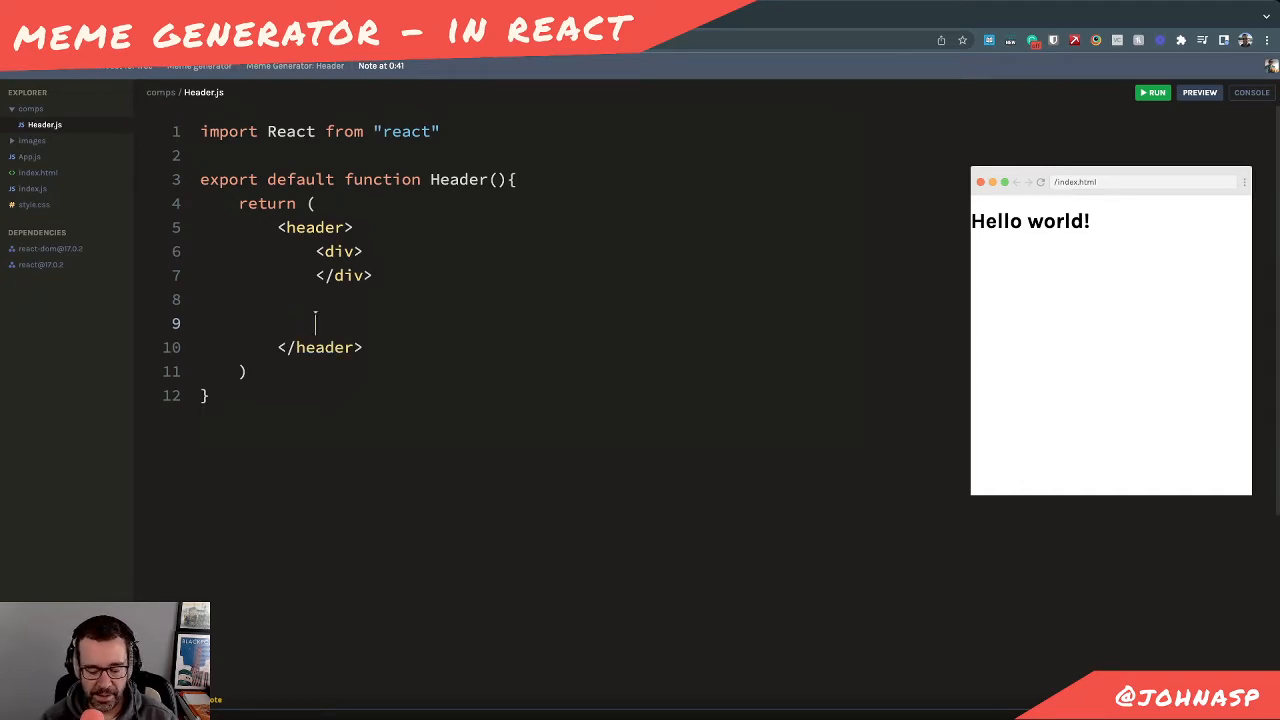
pyautogui.write('<div>')
pyautogui.write('</')
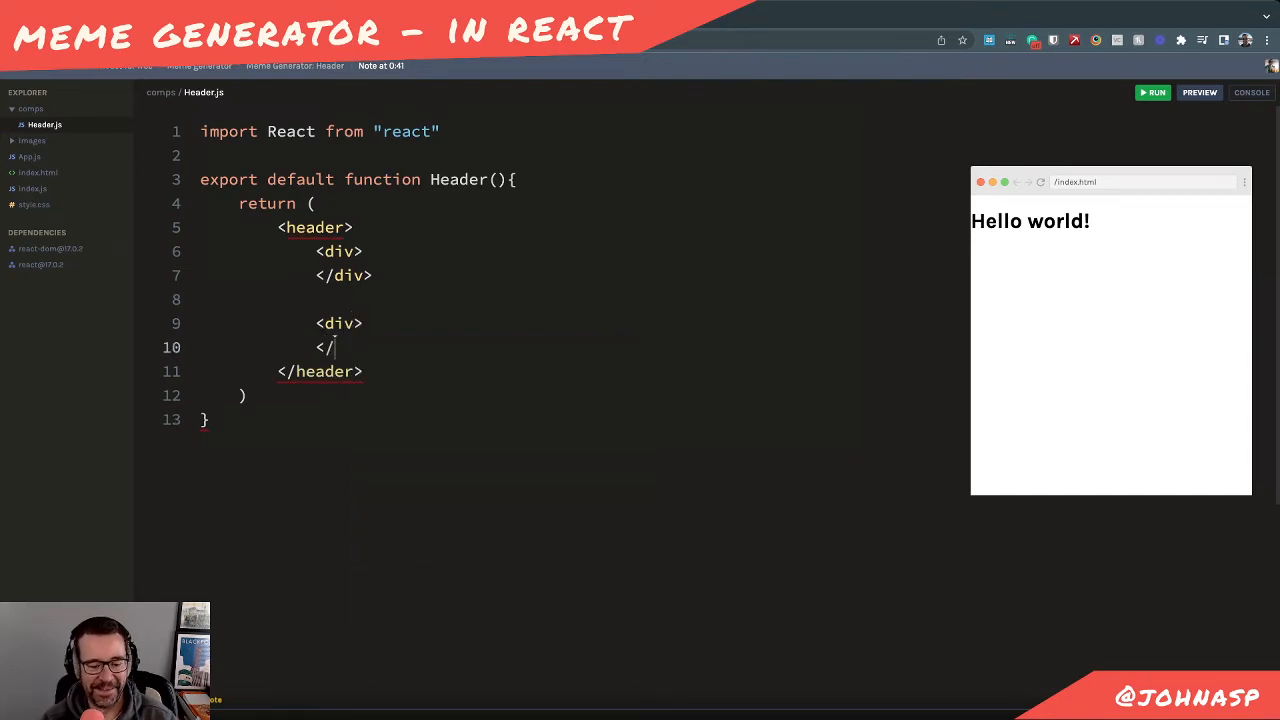
pyautogui.write('div>')
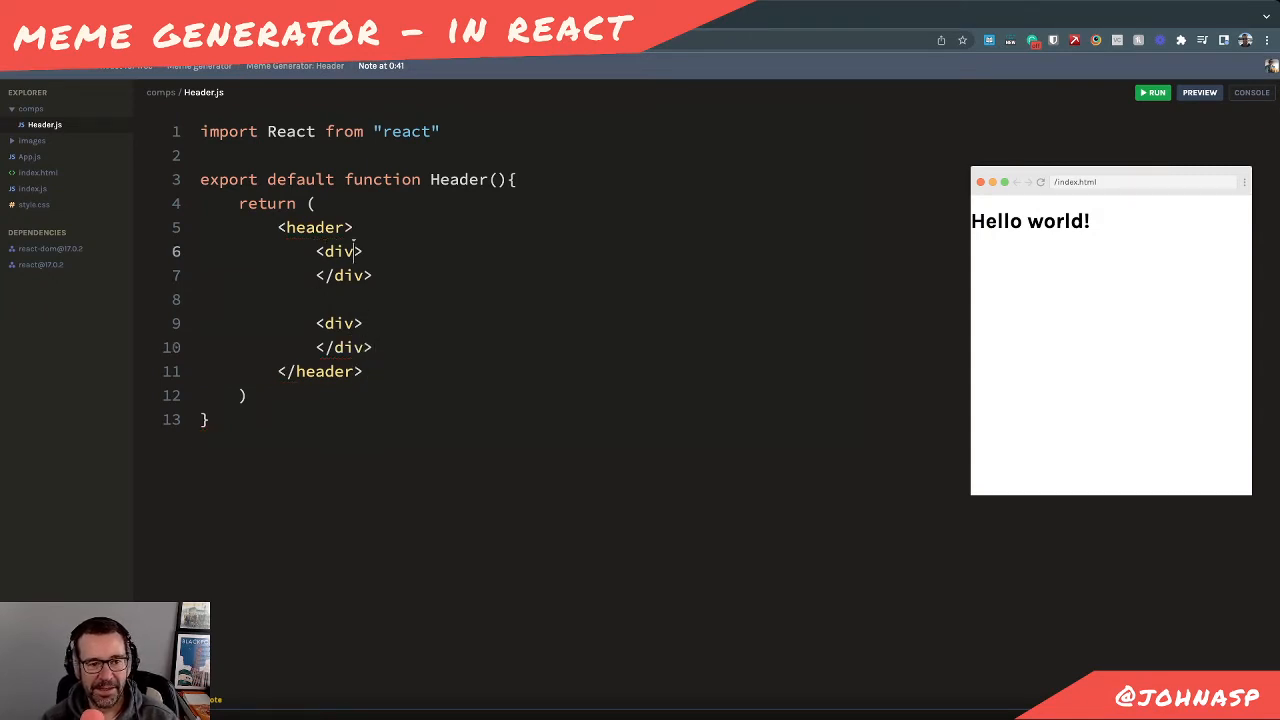
# Add a self-closing <img src="images/troll-face.png" /> inside the first div
pyautogui.write('img')
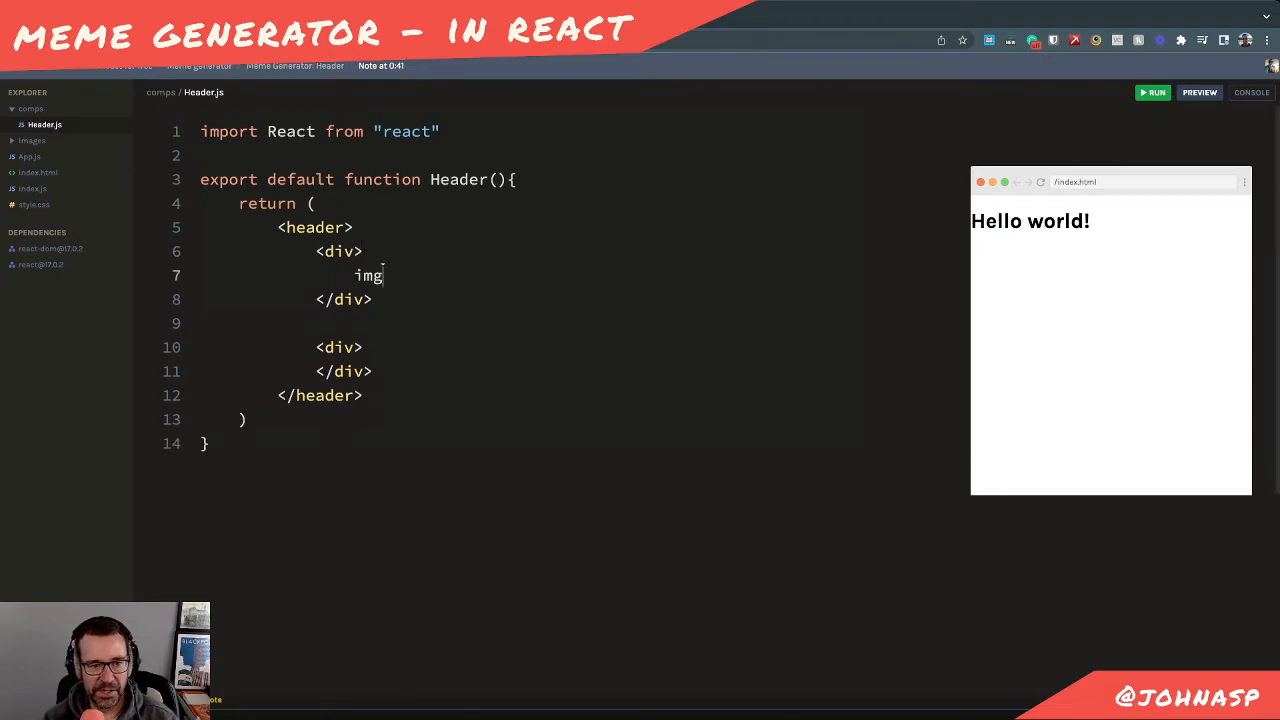
pyautogui.write('<>oi')
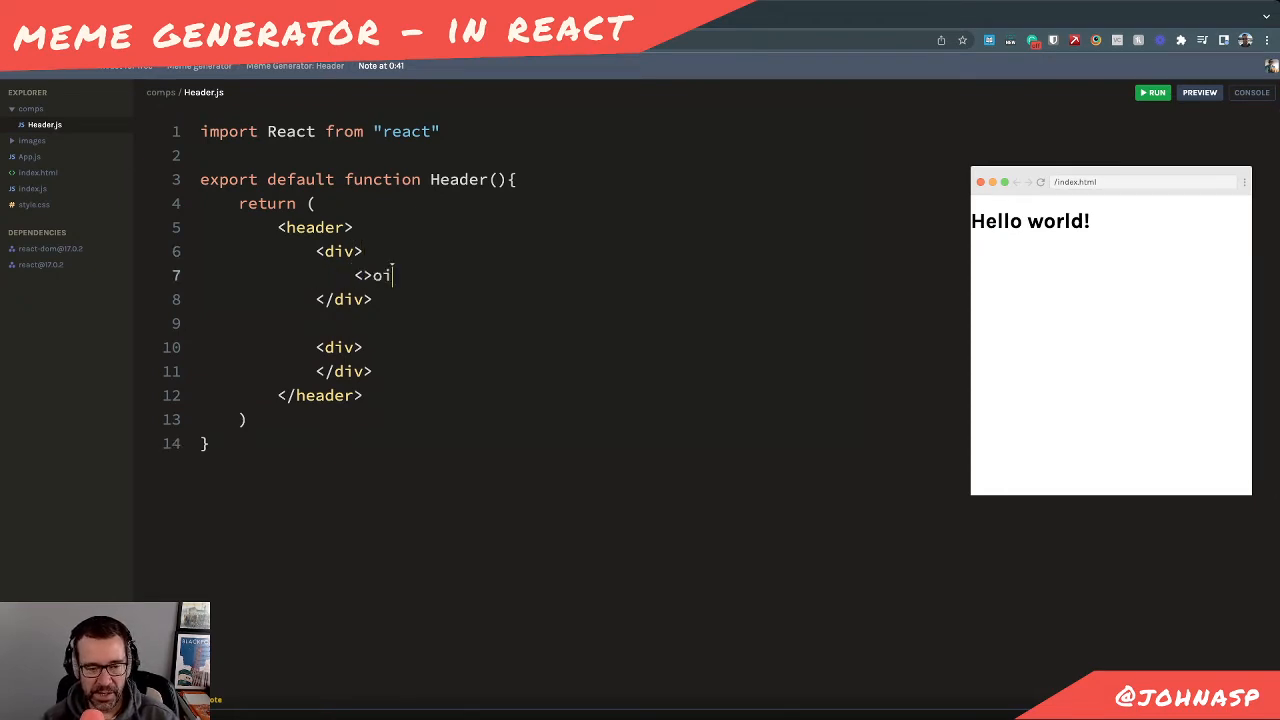
pyautogui.write('<img')
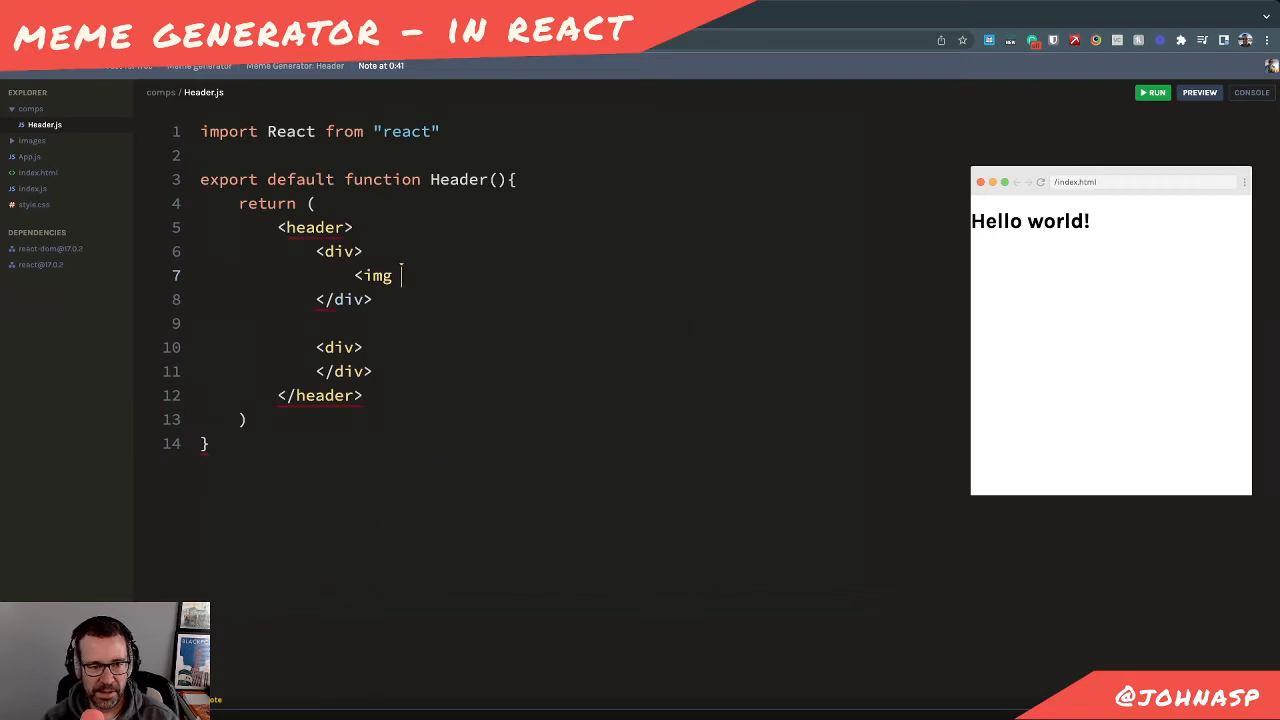
pyautogui.write('src')
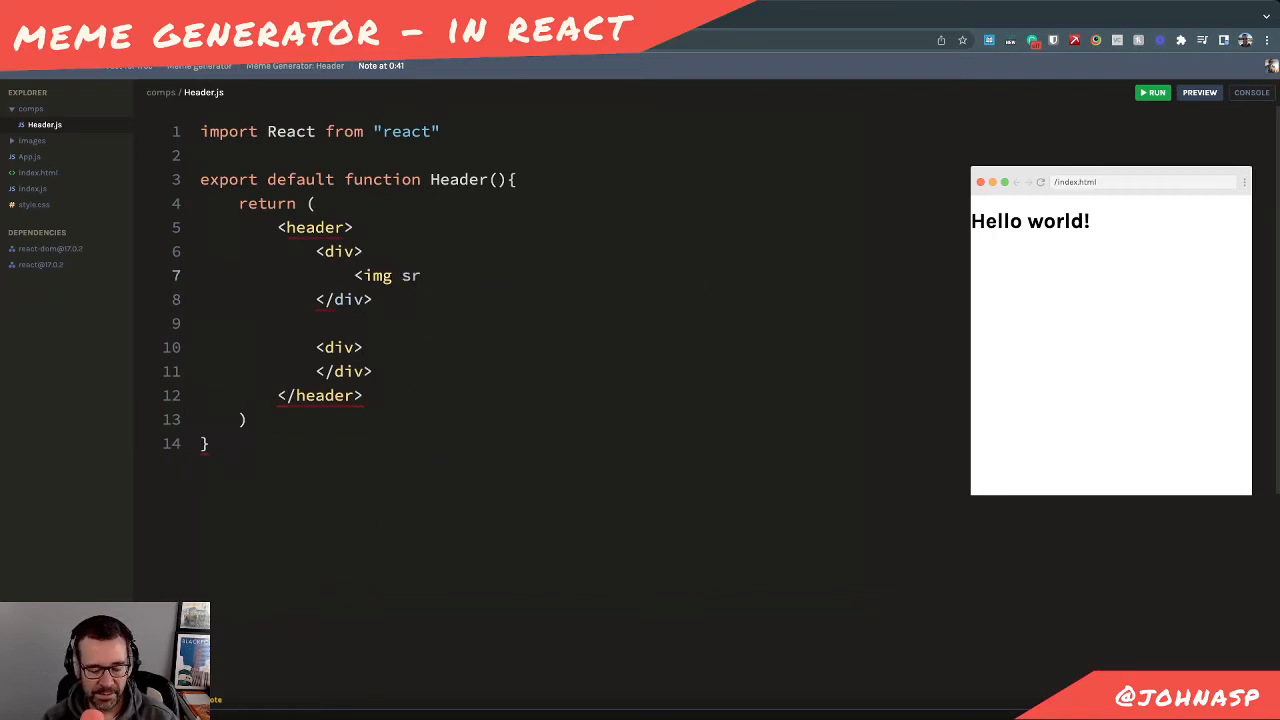
pyautogui.write('c="im,ag')
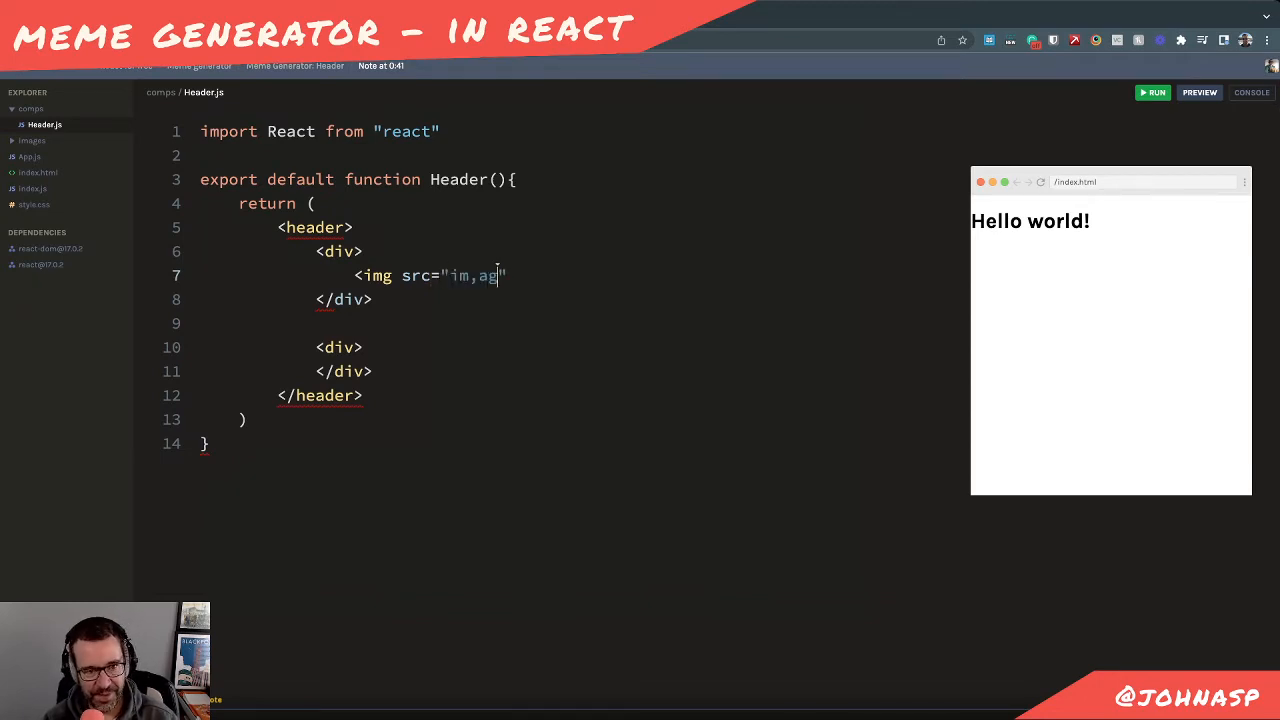
pyautogui.write('images')
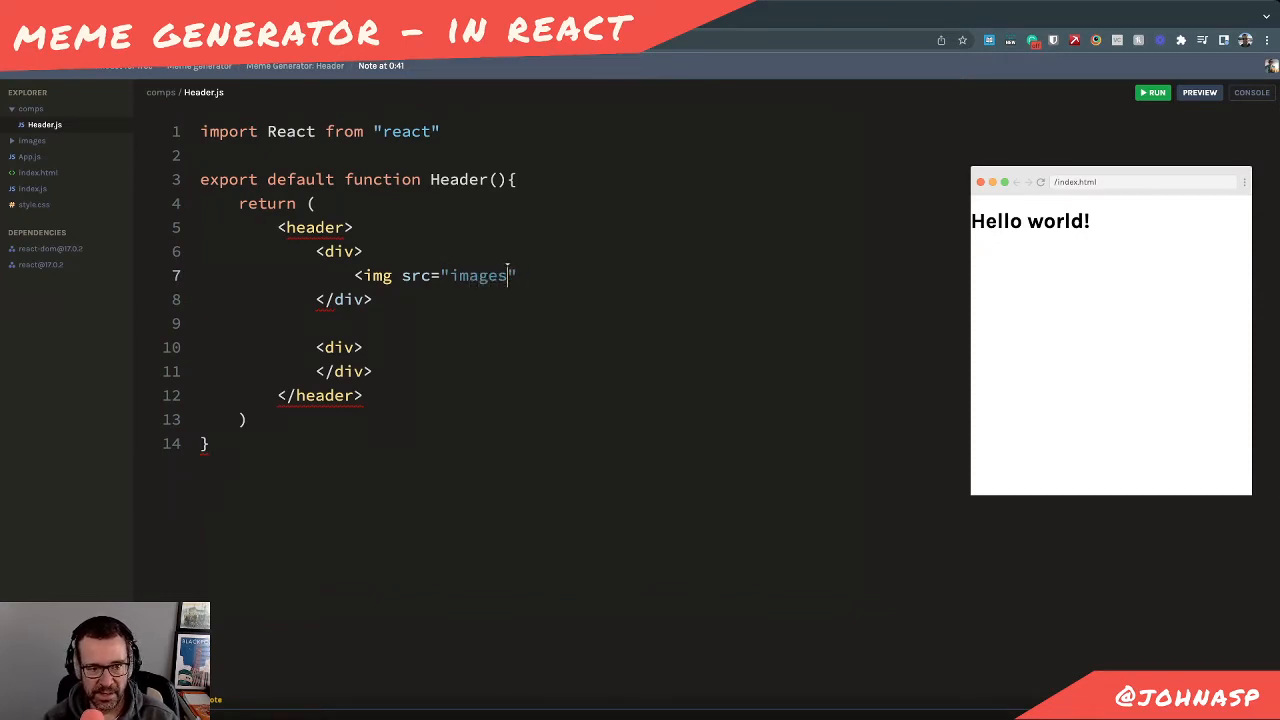
pyautogui.write('/')
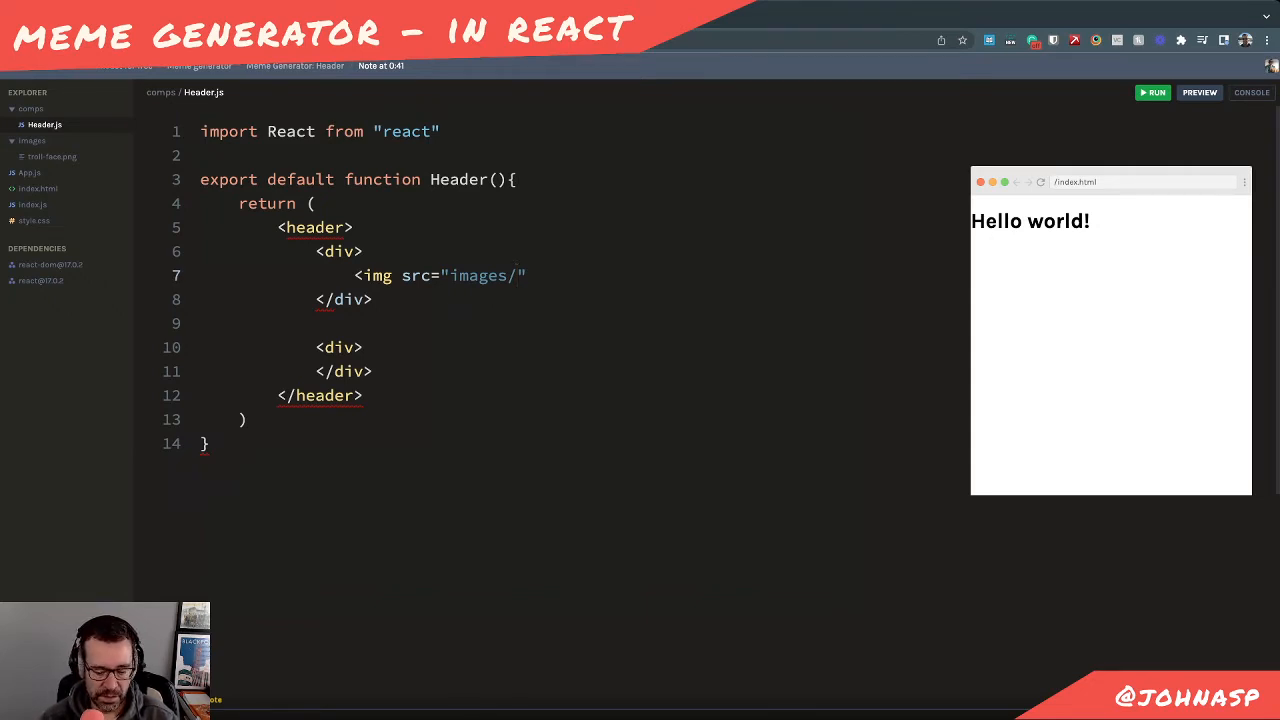
pyautogui.write('troll-face')
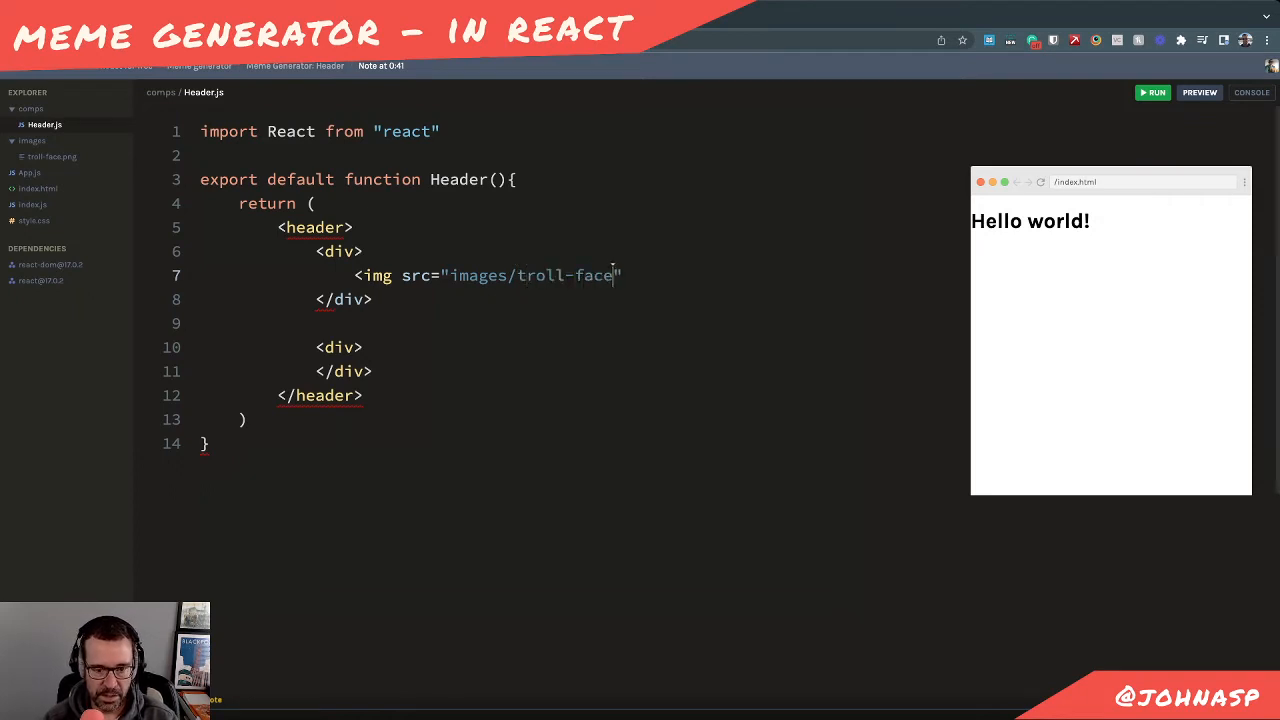
pyautogui.write('.png')
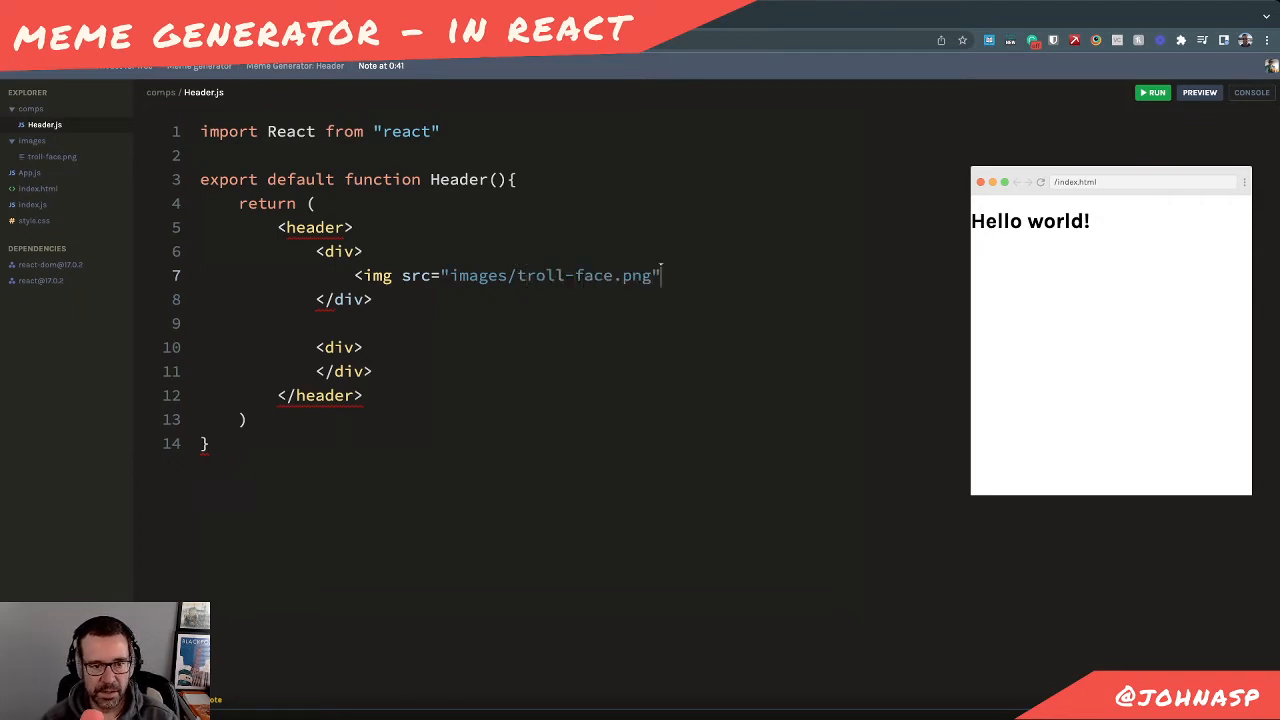
pyautogui.write('/>')
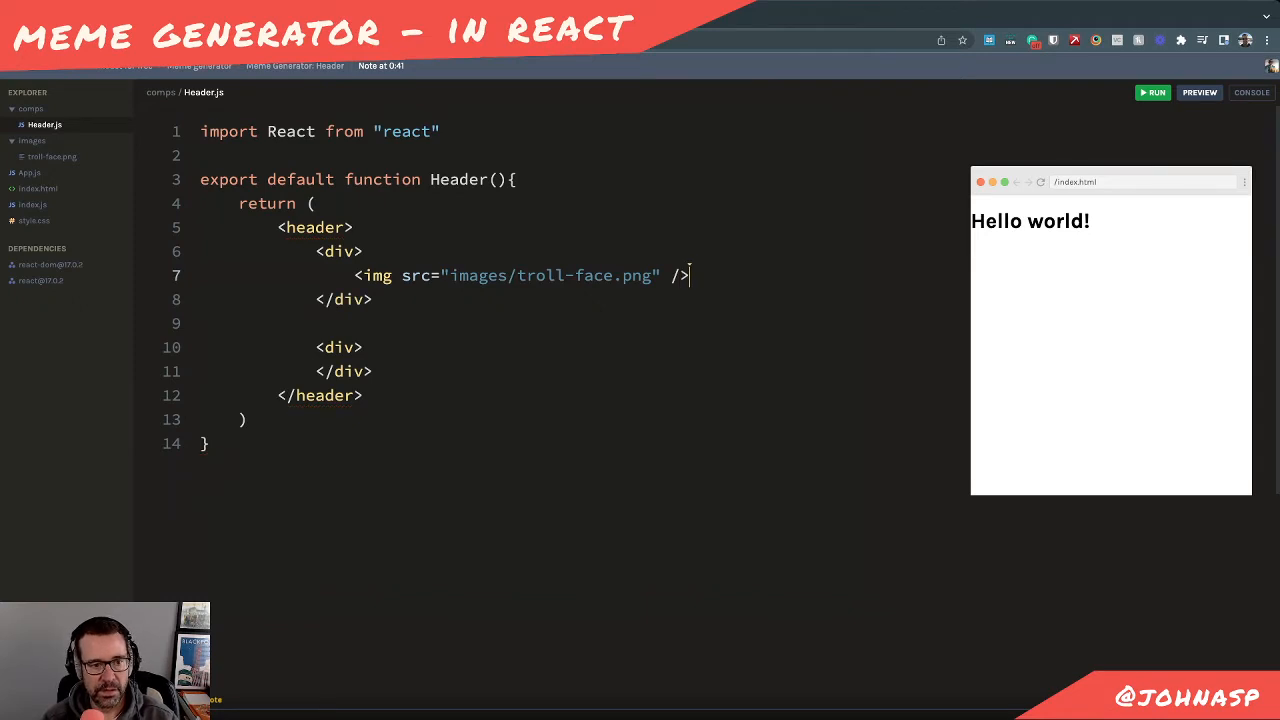
# Add an <h1>Meme Generator</h1> on a new line after the troll-face image
pyautogui.click(344, 348)
pyautogui.write('<h1>Meme Generator</h1')
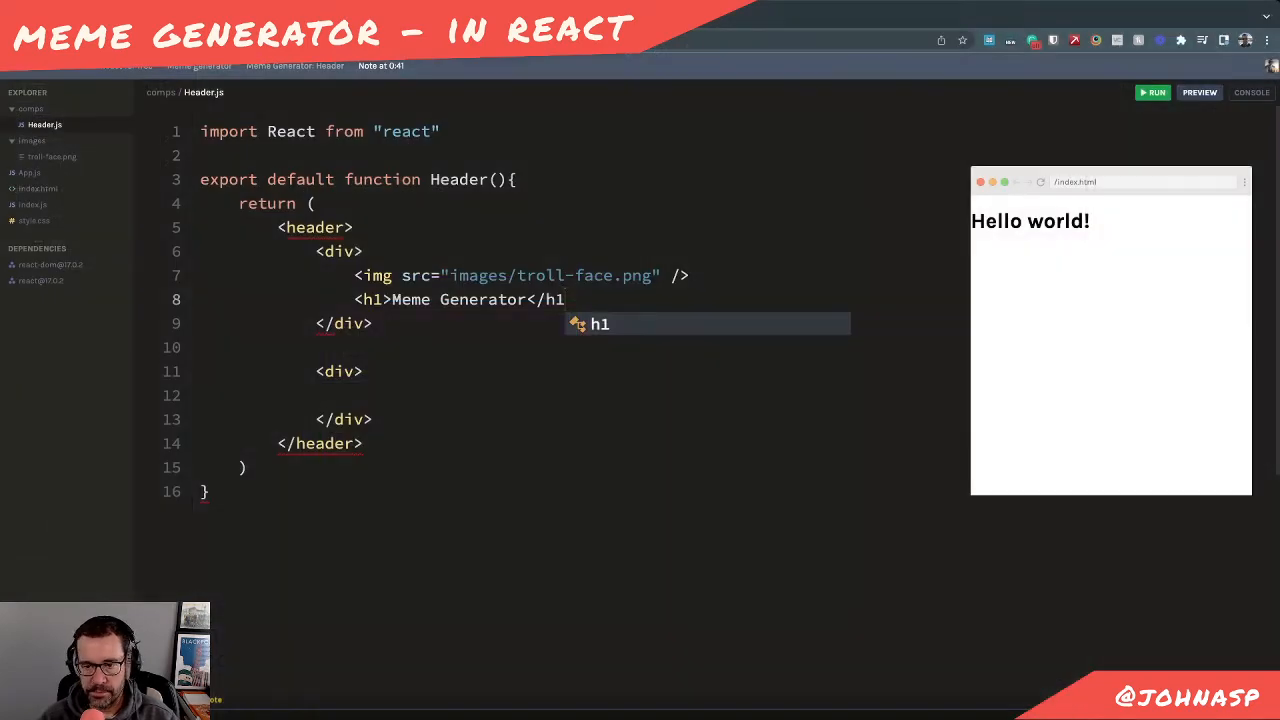
pyautogui.write('>')
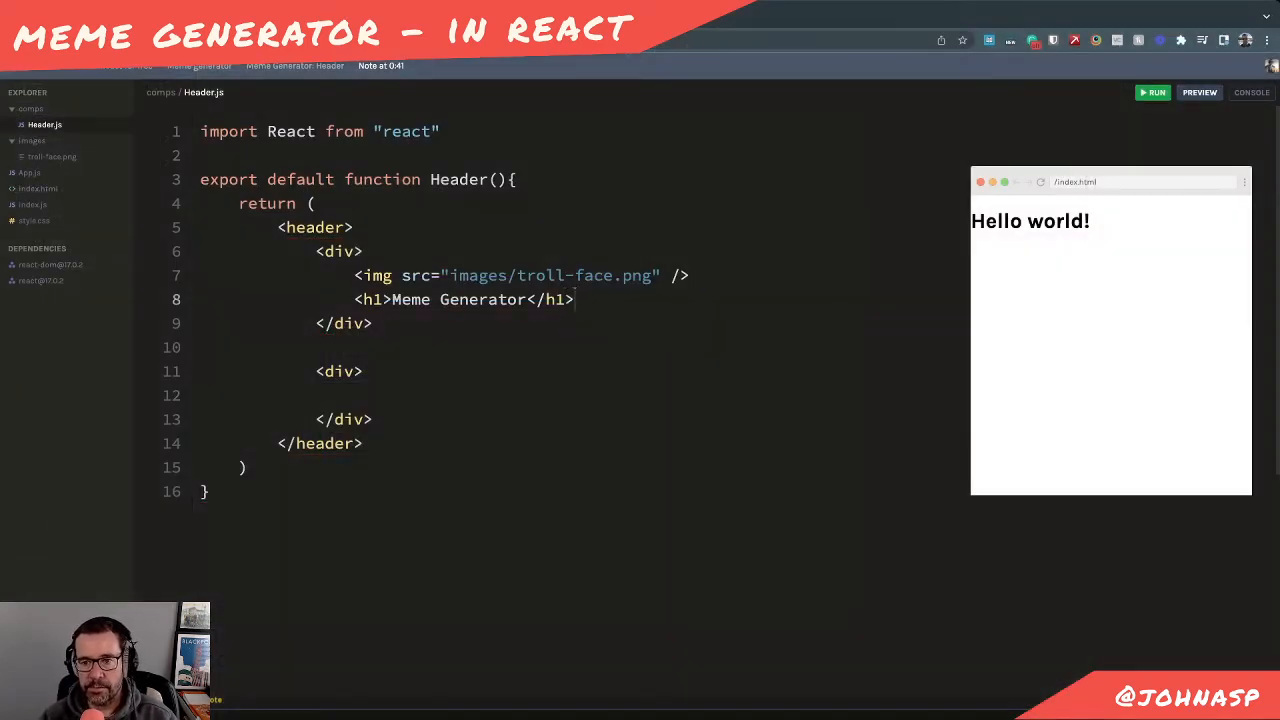
pyautogui.press('Enter')
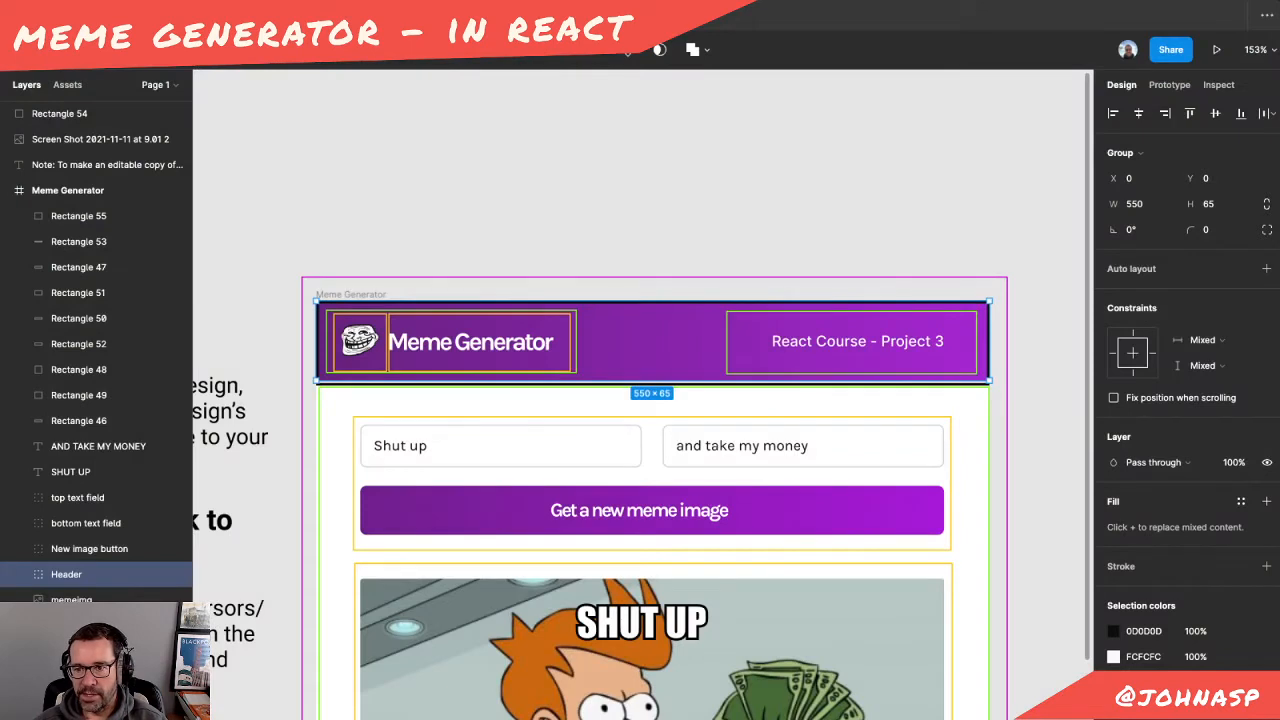
# Select the purple Header layer in Figma to check its 550 × 65 size
pyautogui.click(60, 112)
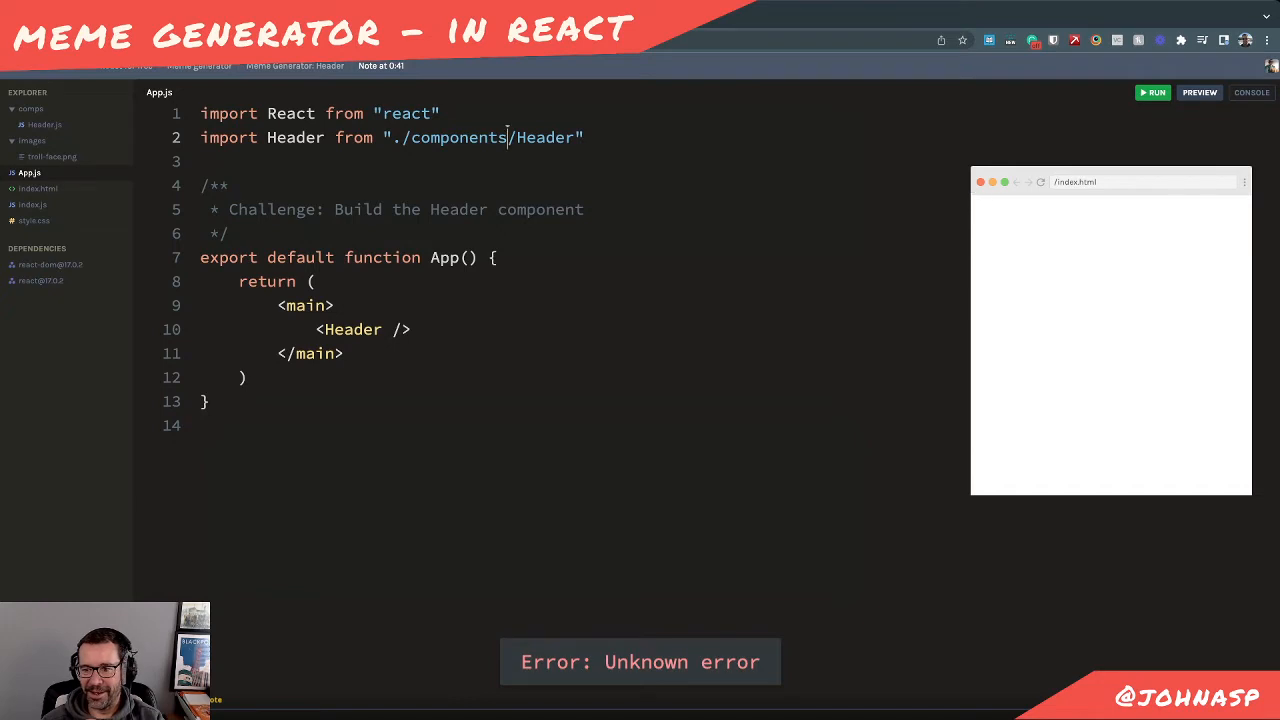
# Change the Header import path from ./components/Header to ./comps/Header, then move to style.css
pyautogui.click(1152, 92)
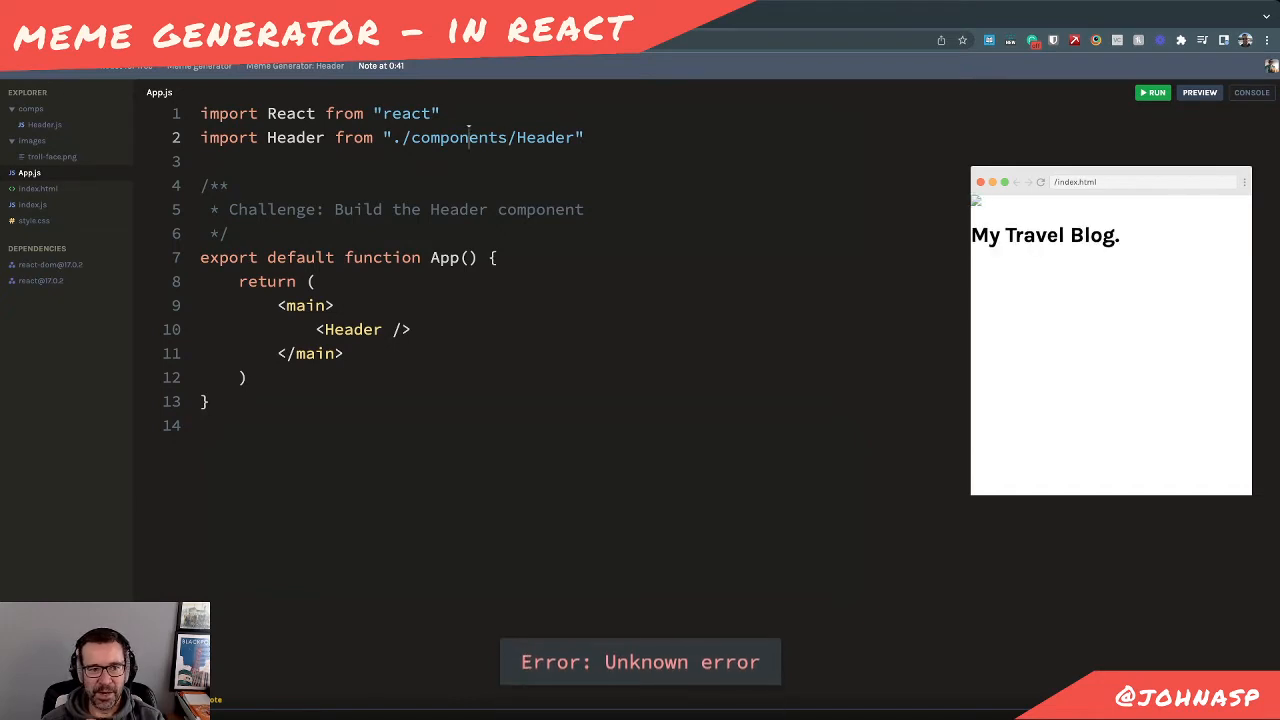
pyautogui.doubleClick(460, 138)
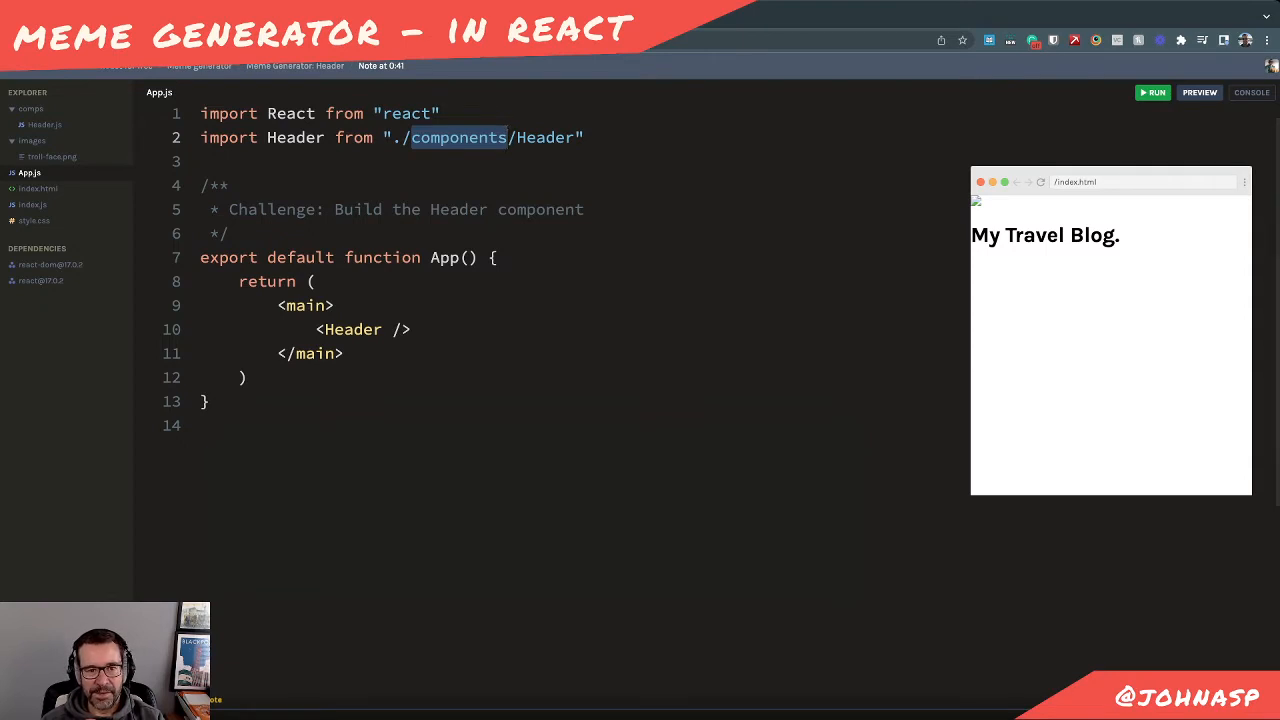
pyautogui.write('co')
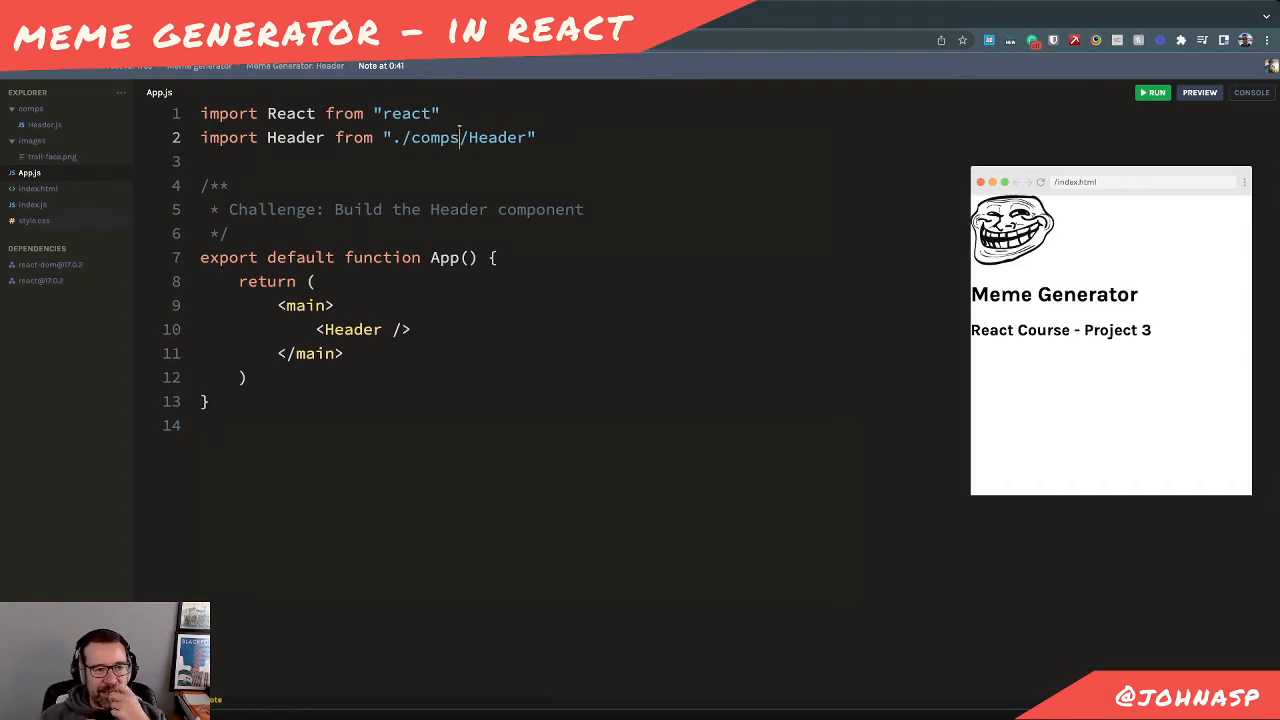
pyautogui.click(32, 220)
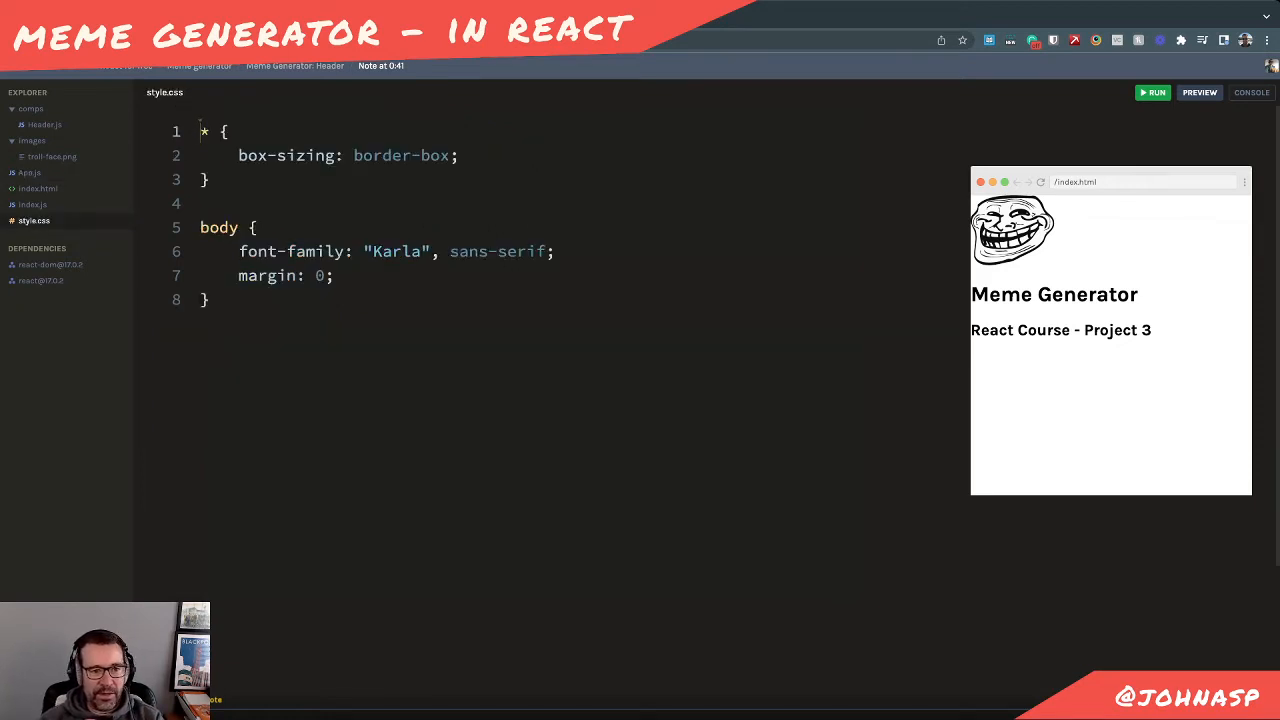
# Add a header rule with background purple and color white
pyautogui.press('Enter')
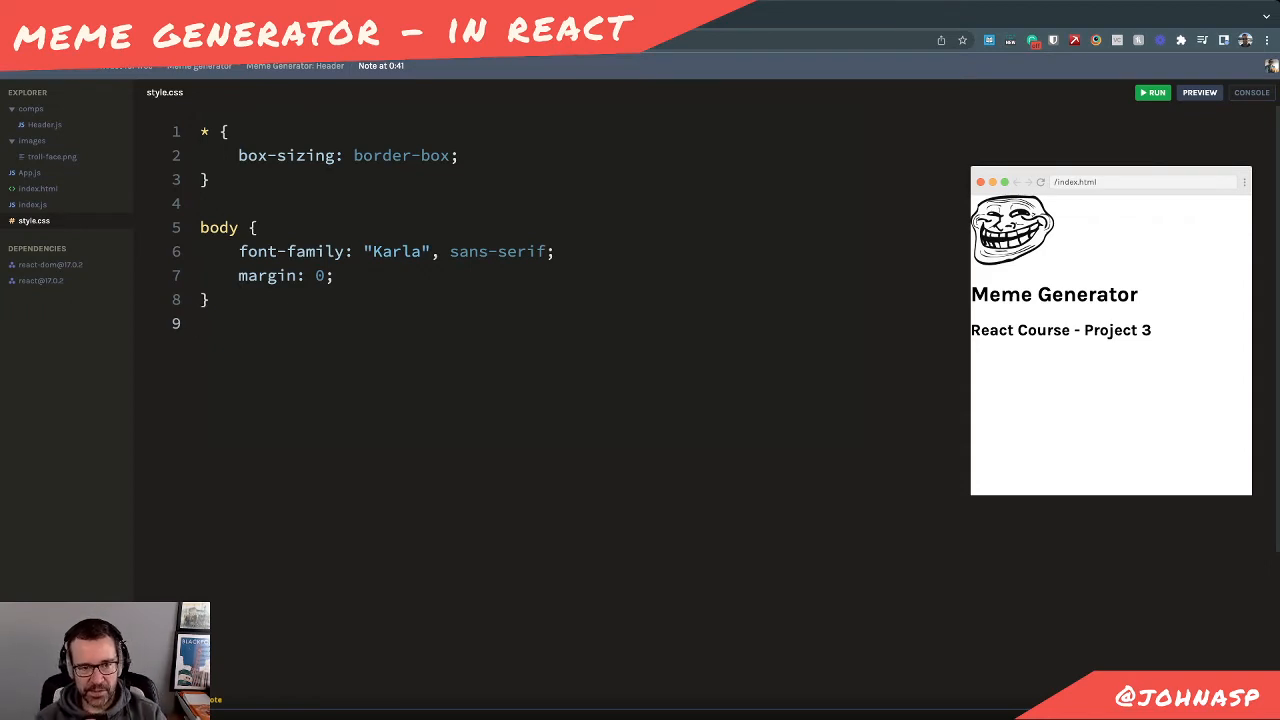
pyautogui.write('heaad')
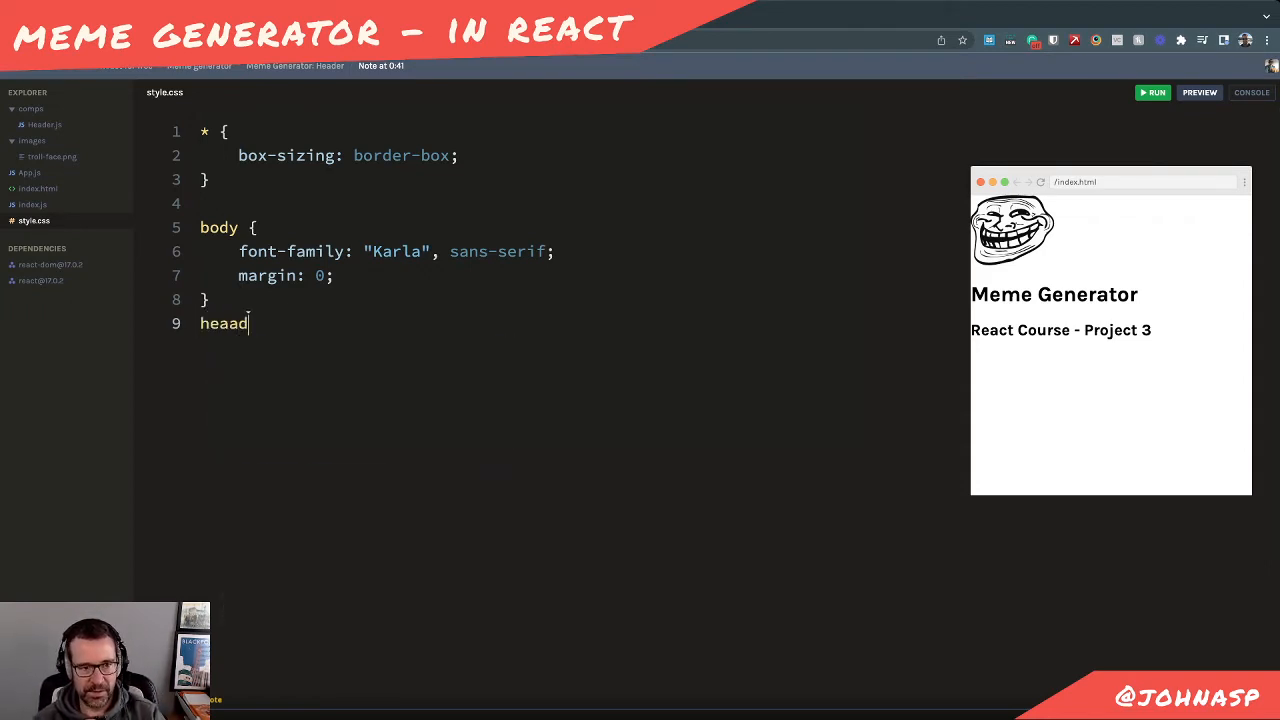
pyautogui.write('header {}')
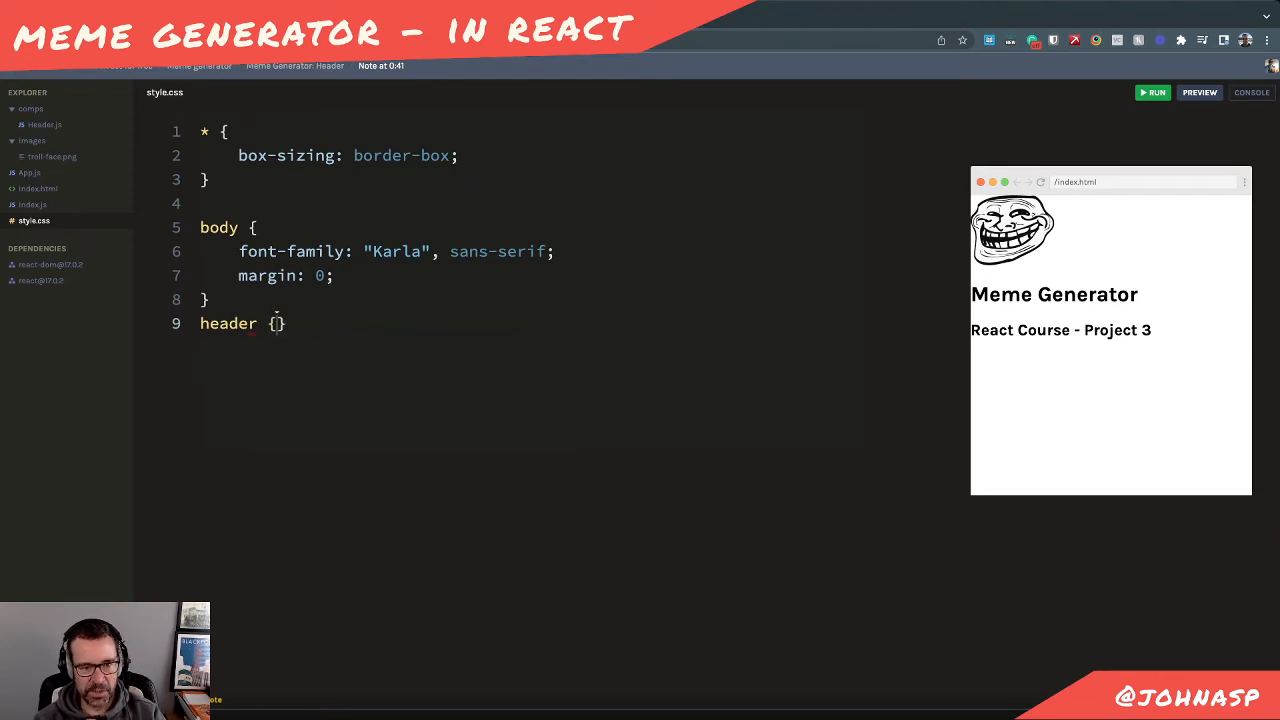
pyautogui.write('background:')
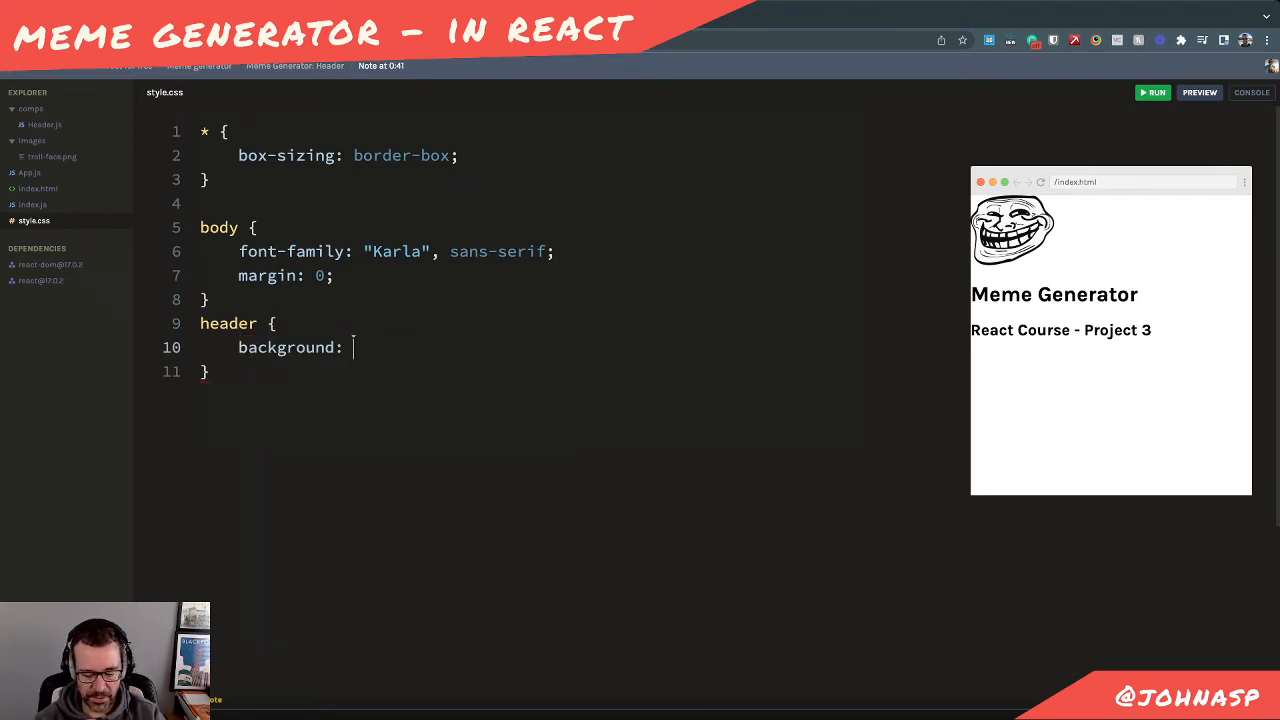
pyautogui.write('purple')
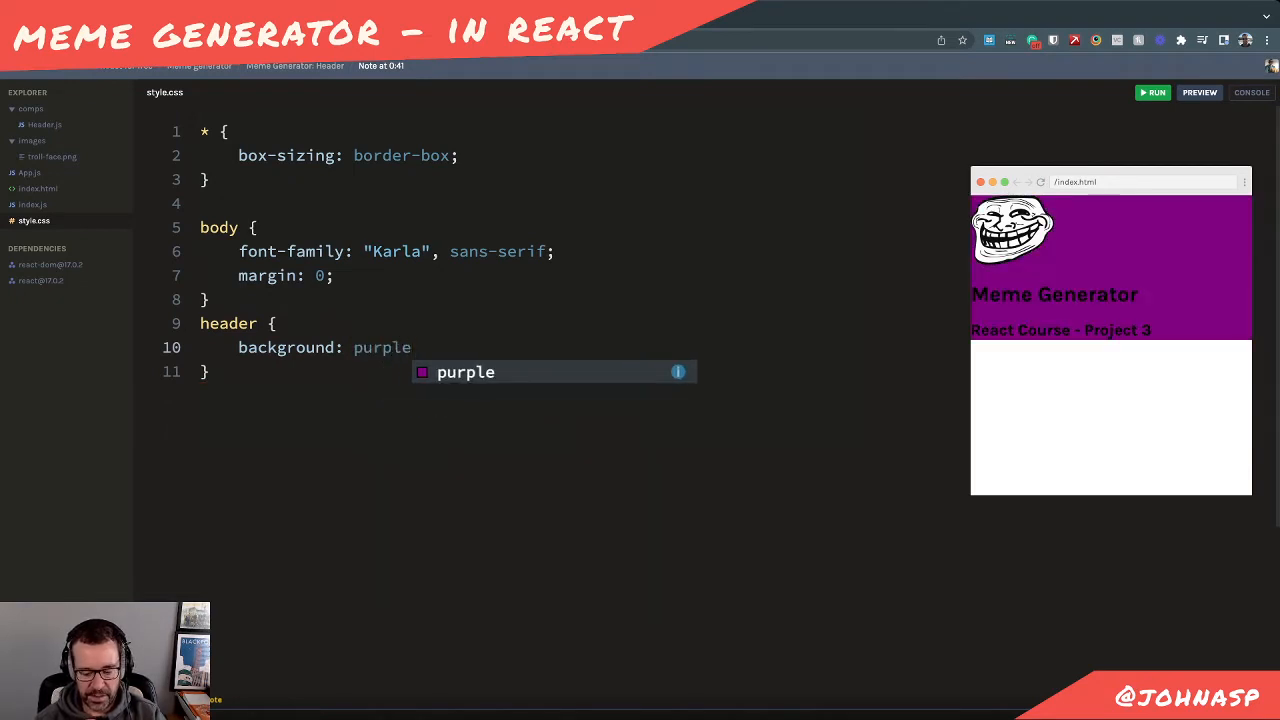
pyautogui.write('col')
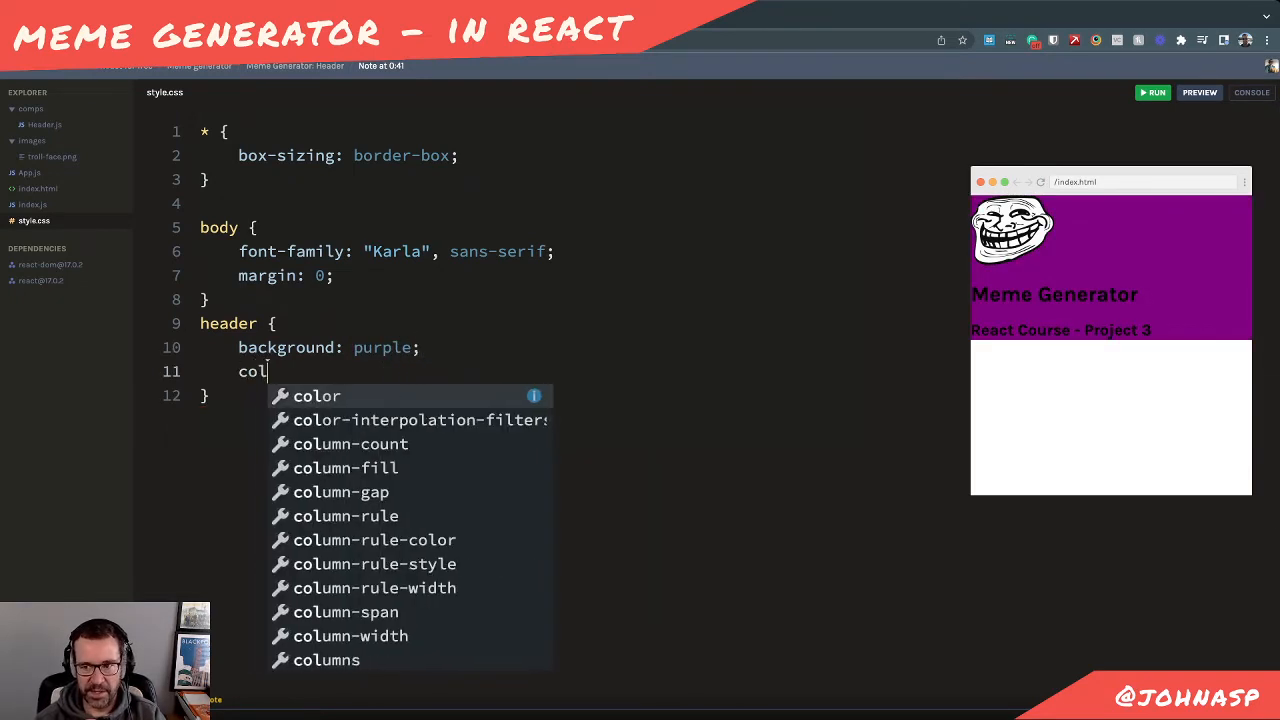
pyautogui.write('or: white;')
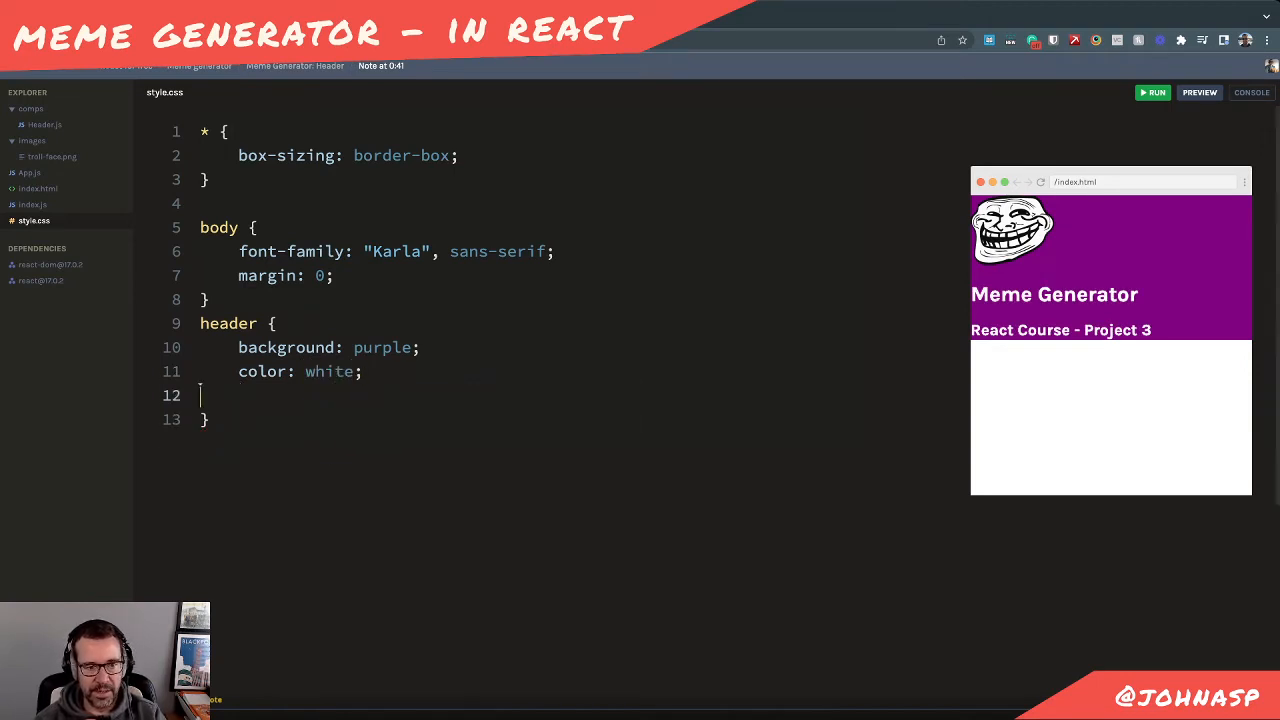
# Add display: flex to the header rule so the title sits beside the logo
pyautogui.write('di')
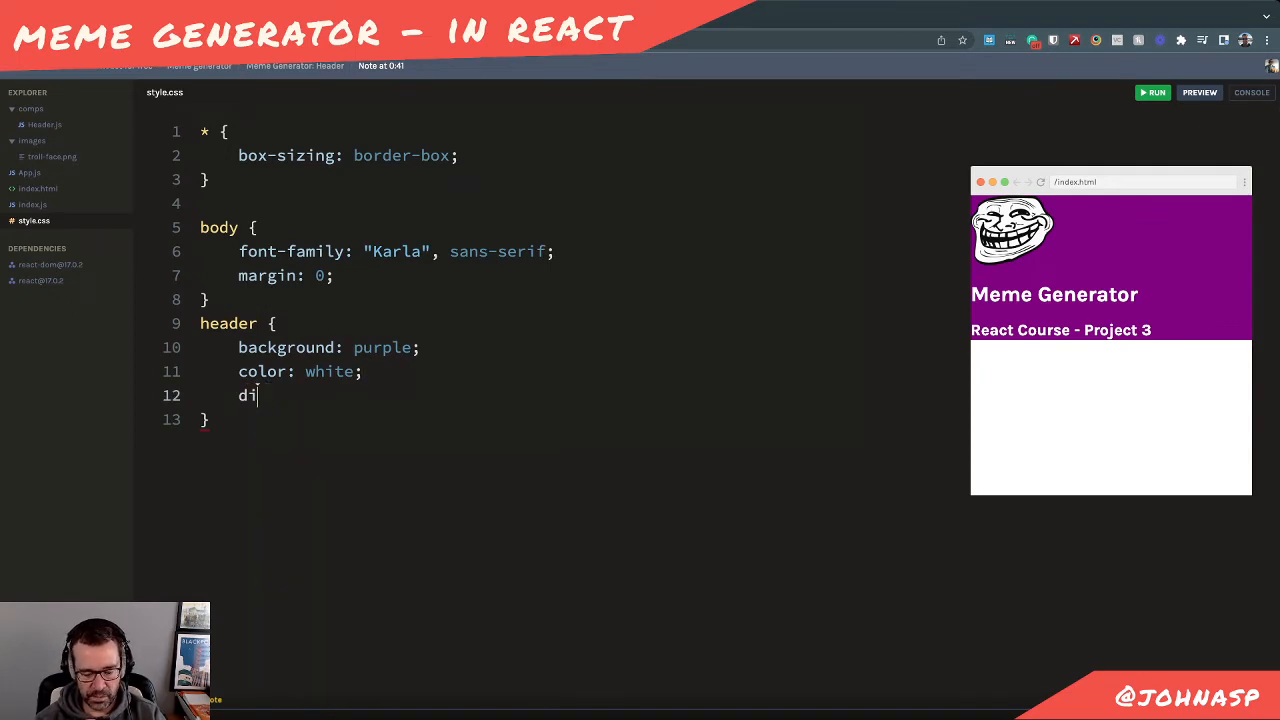
pyautogui.write('spla')
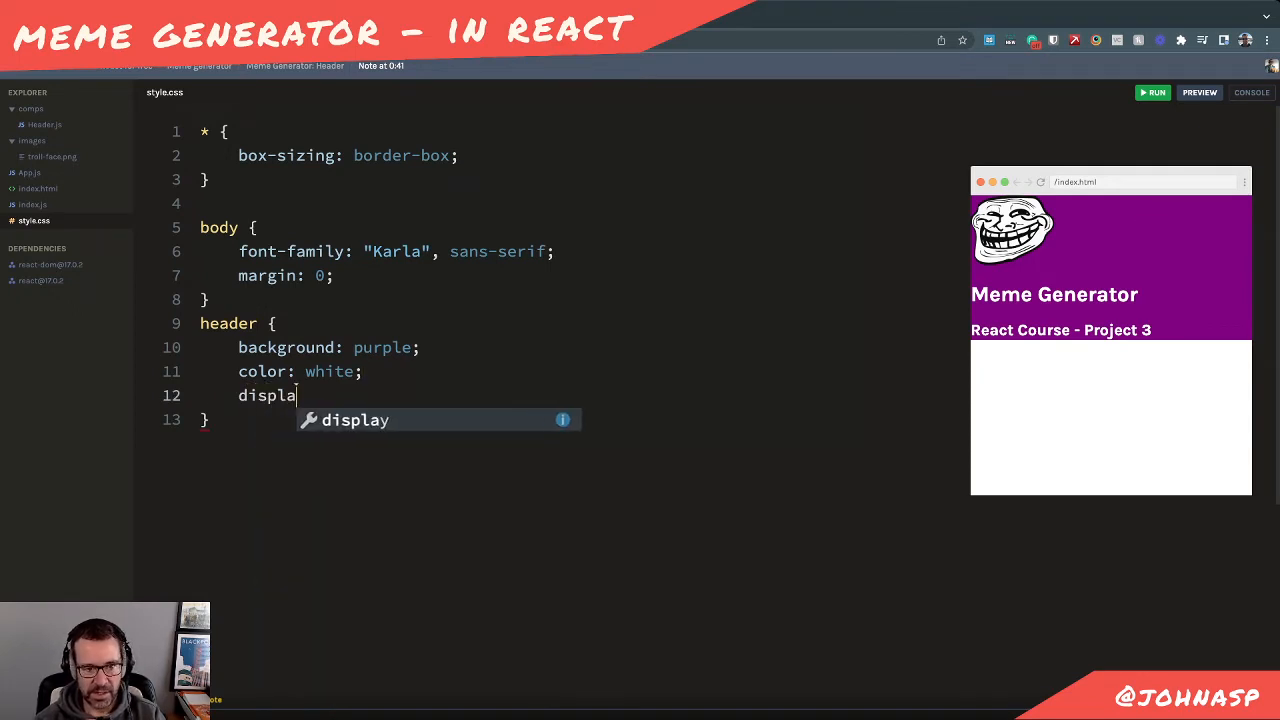
pyautogui.write('y: lef')
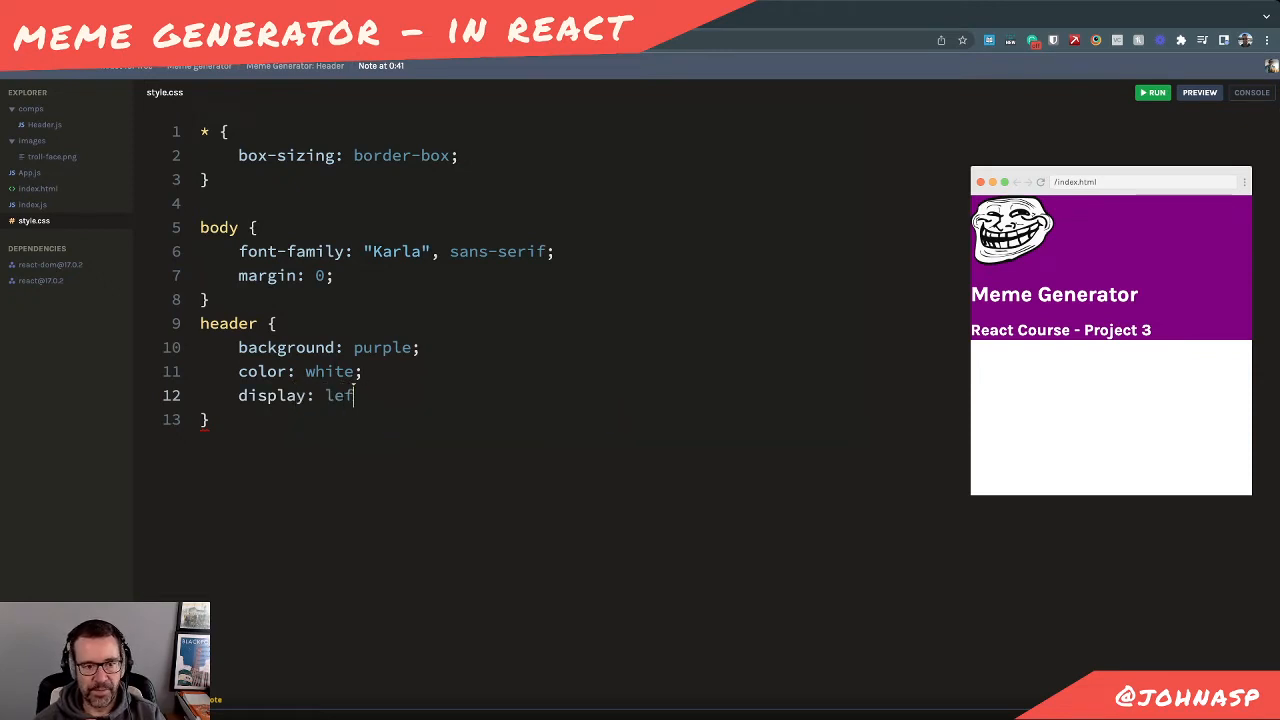
pyautogui.write('fle')
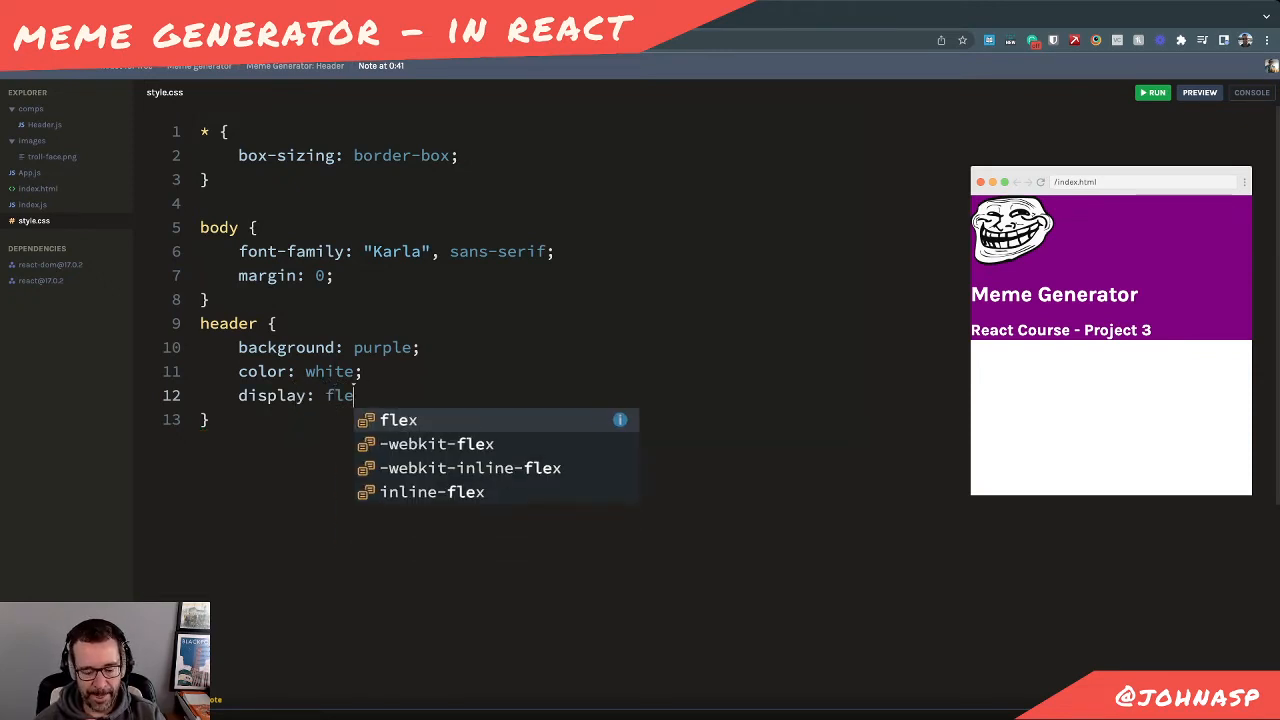
pyautogui.write('x')
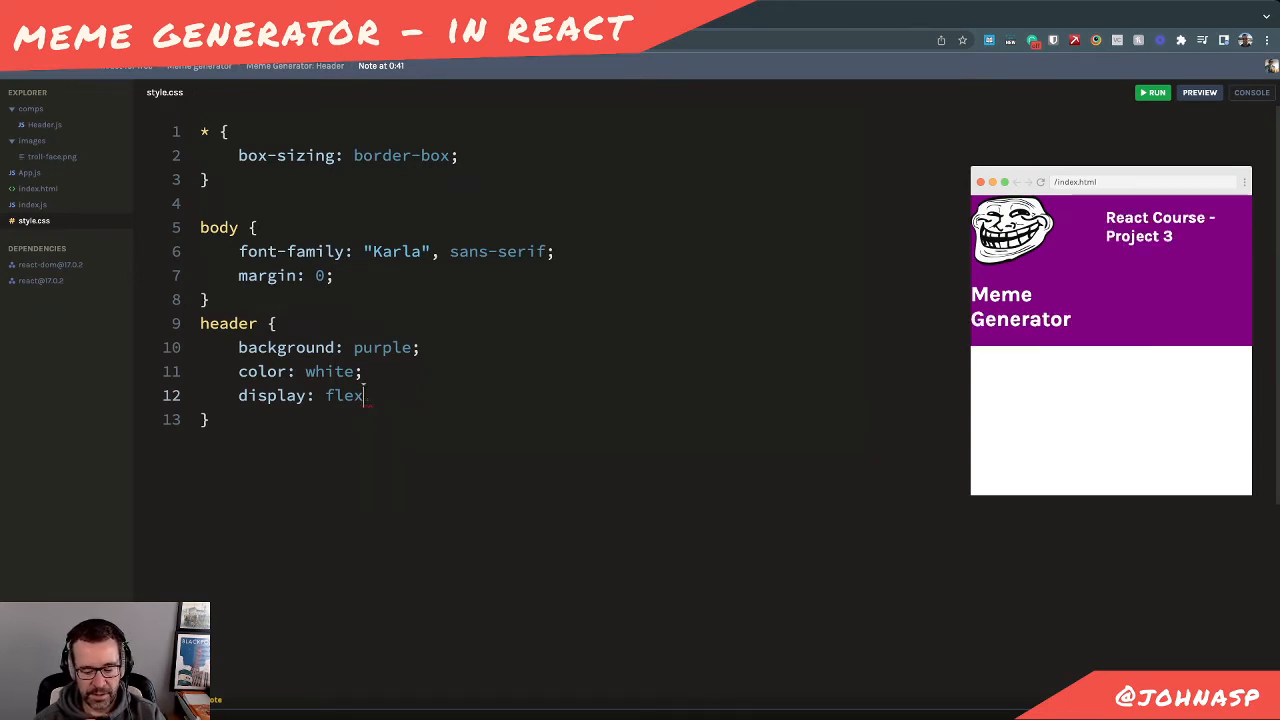
pyautogui.press('Enter')
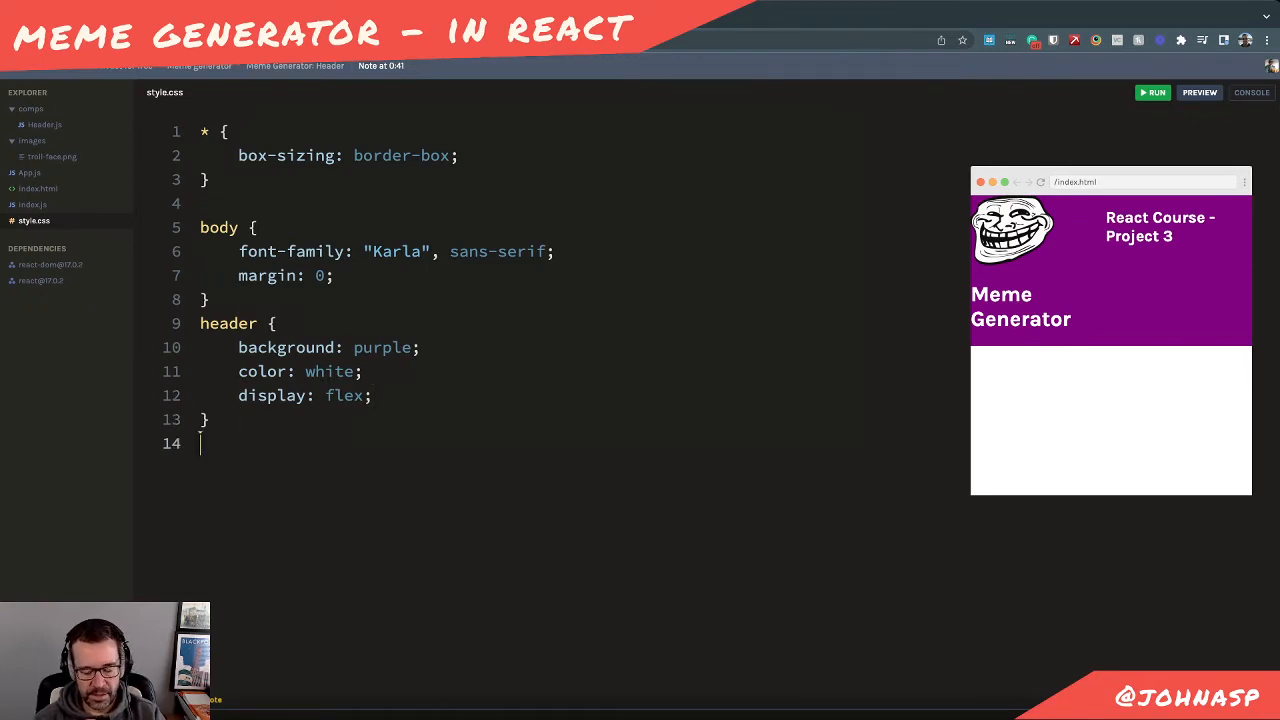
# Add a header img rule limiting the logo width to 50px
pyautogui.write('header')
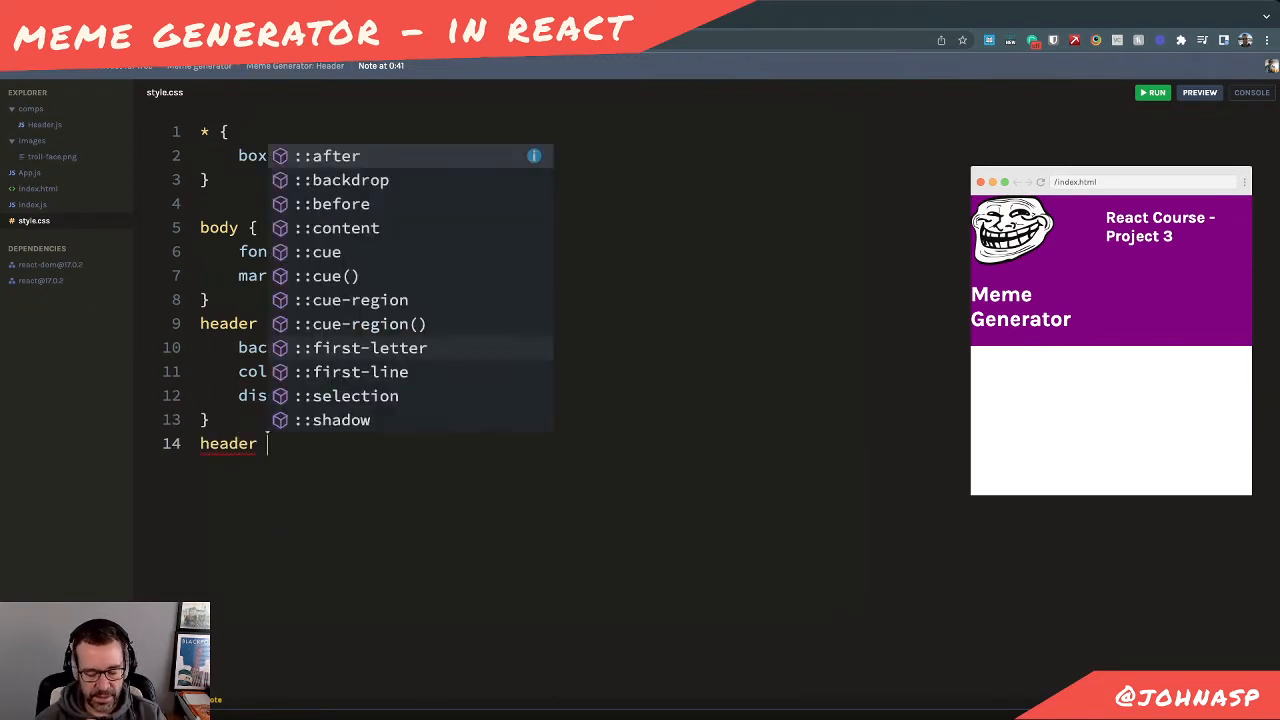
pyautogui.press('Escape')
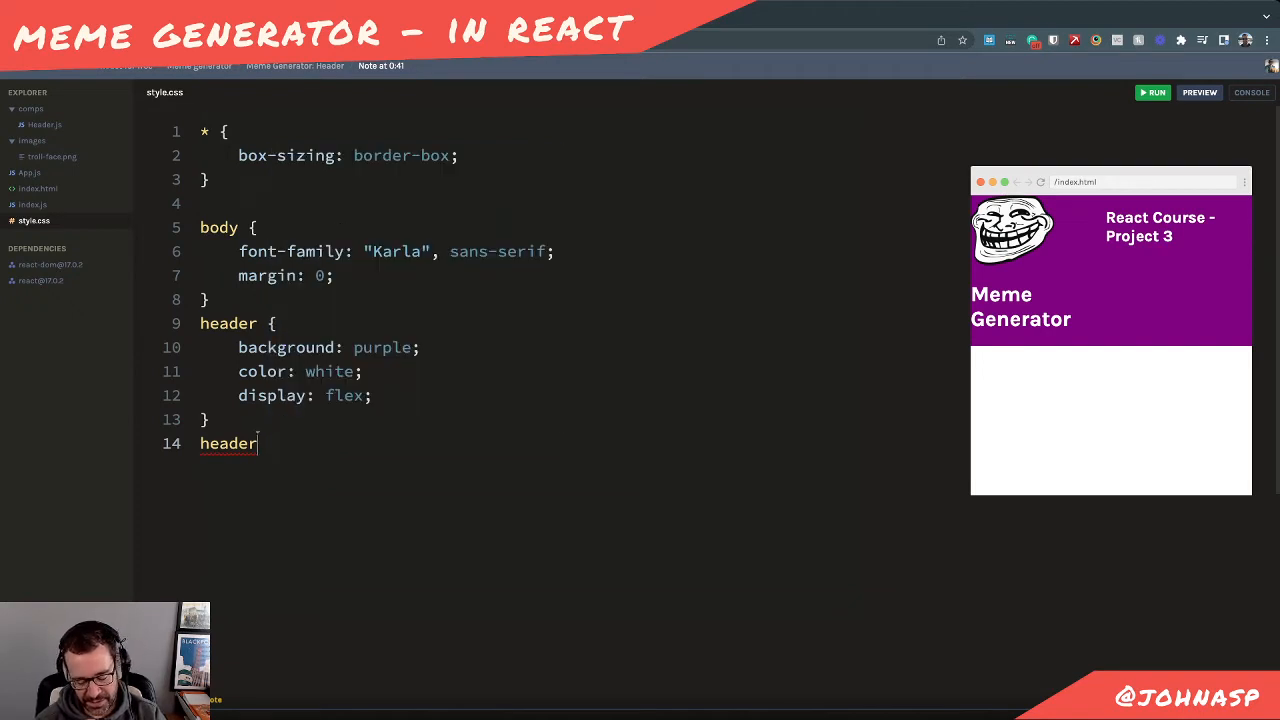
pyautogui.write('img')
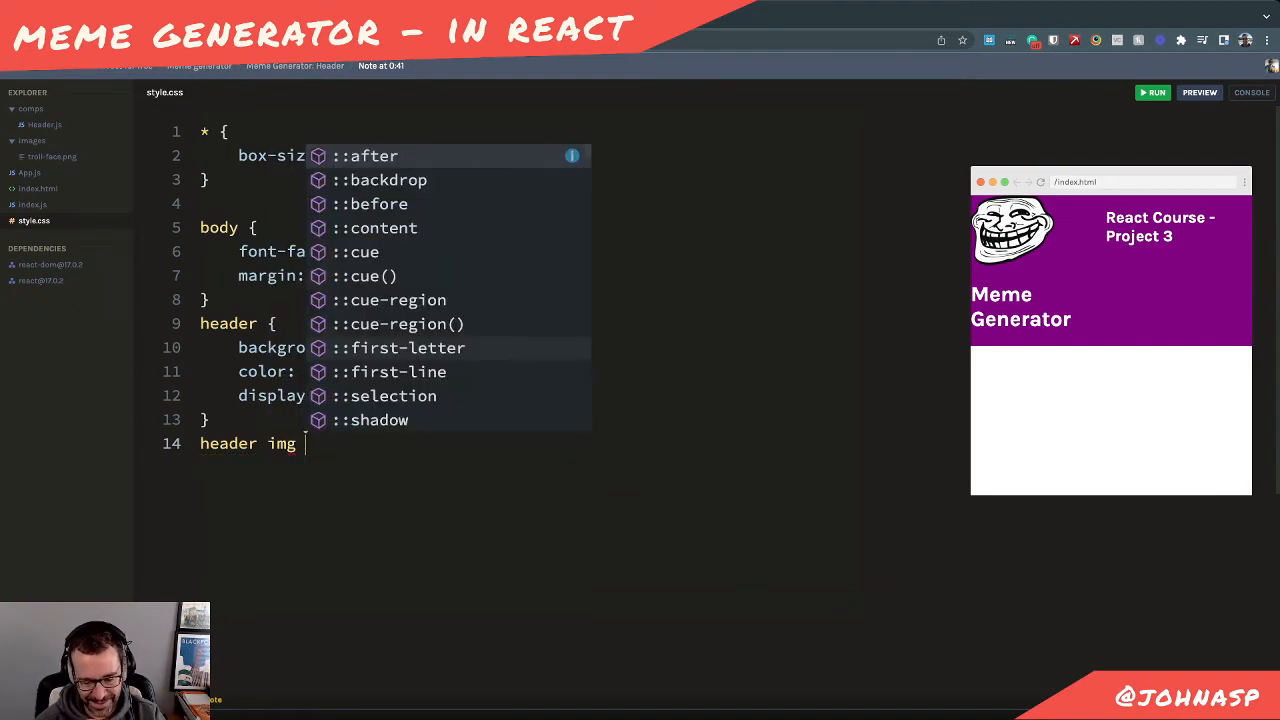
pyautogui.write('widht')
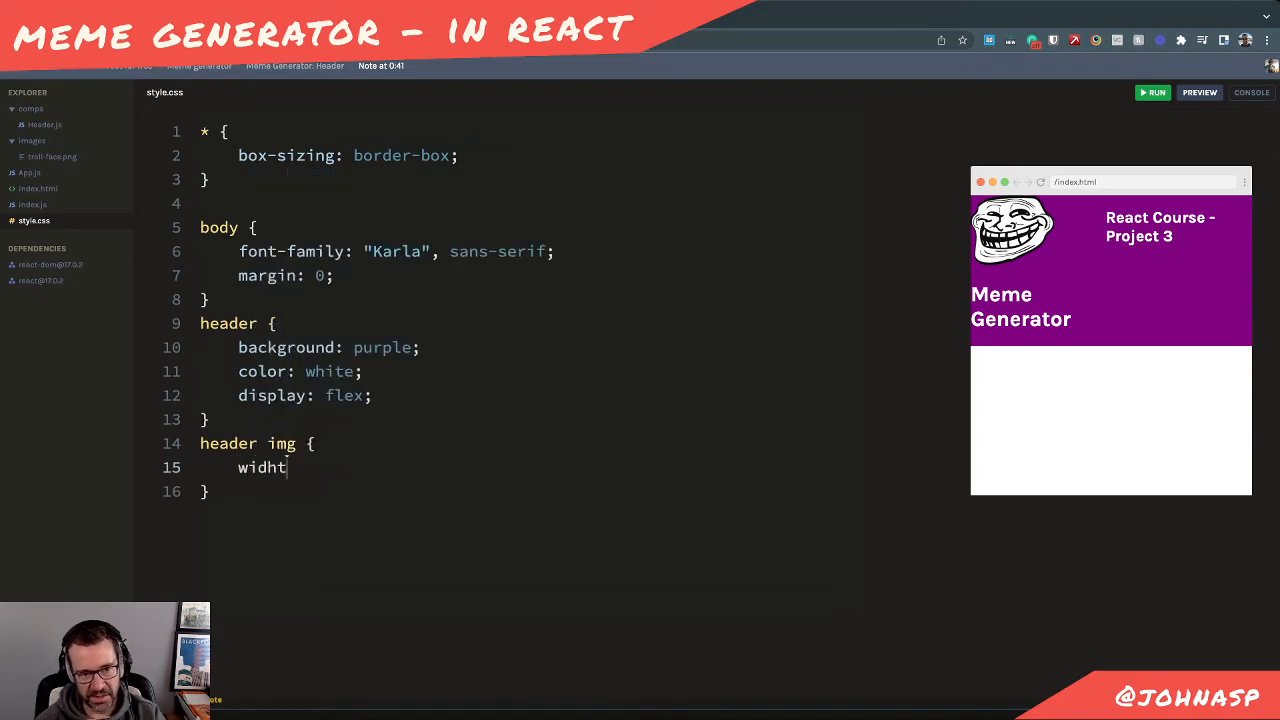
pyautogui.write('h: 50px')
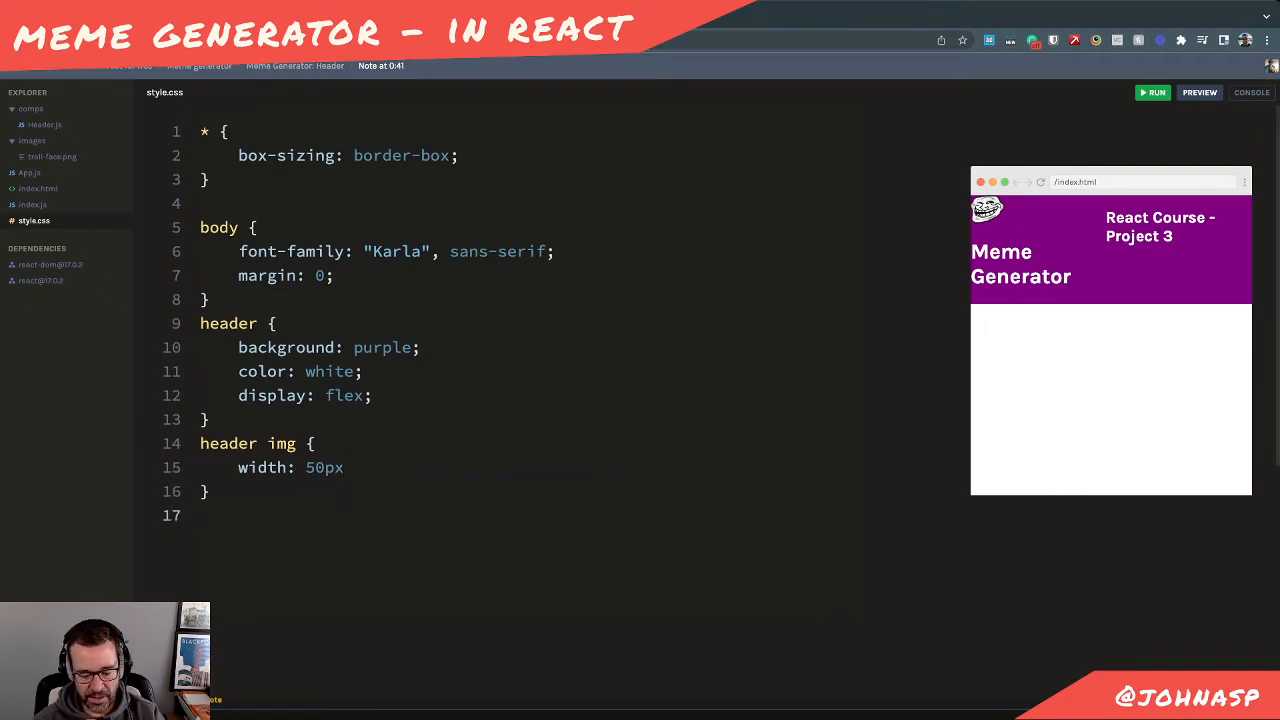
# Add a .left-col rule with display: flex
pyautogui.write('.left-cp')
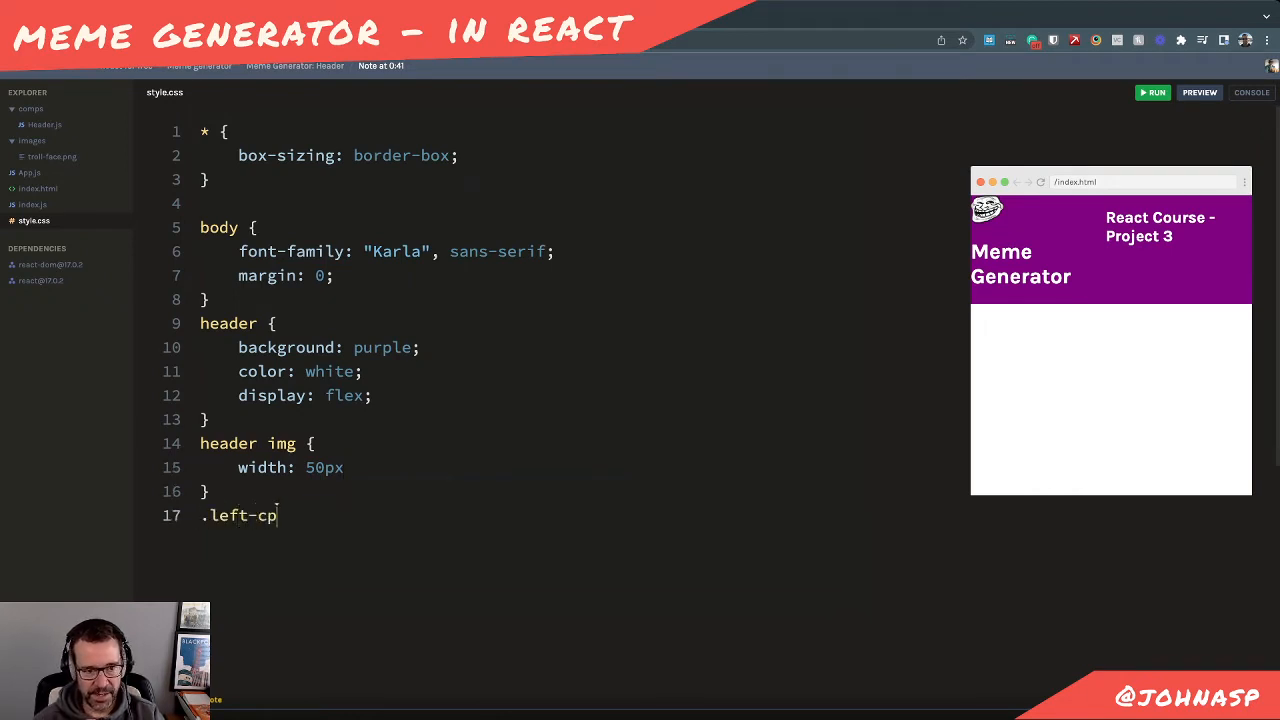
pyautogui.write('ol')
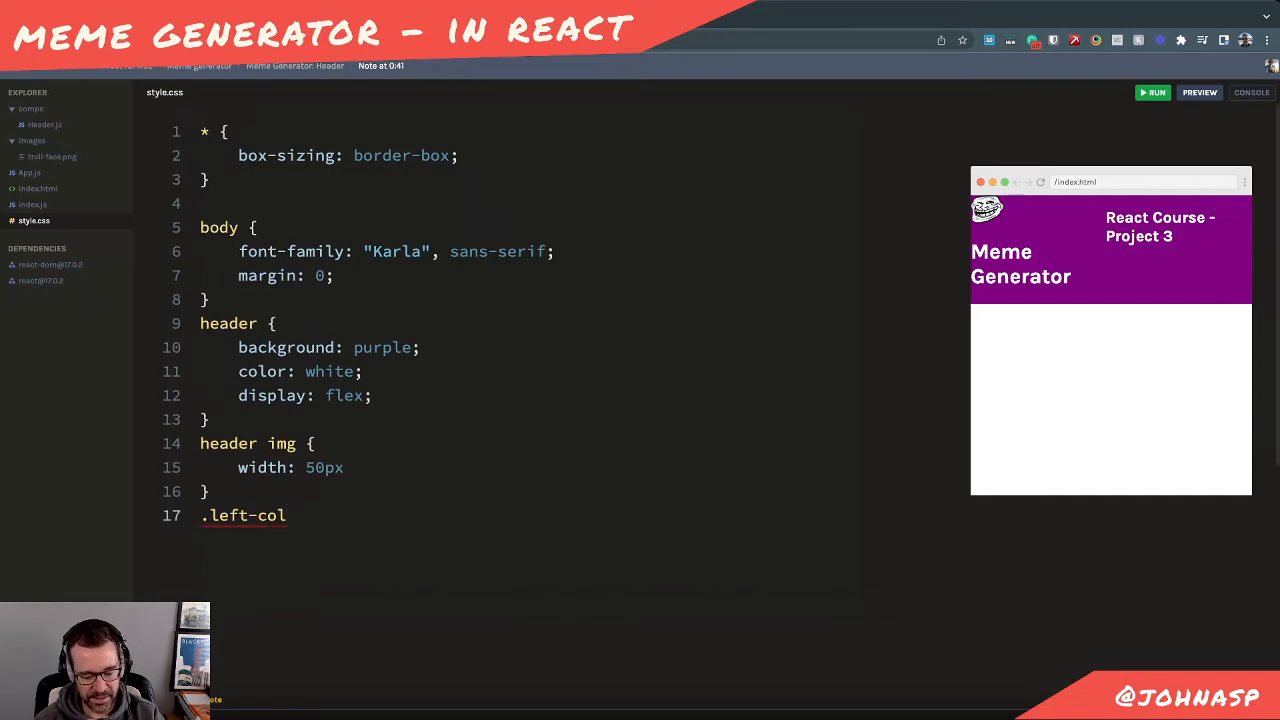
pyautogui.write('{')
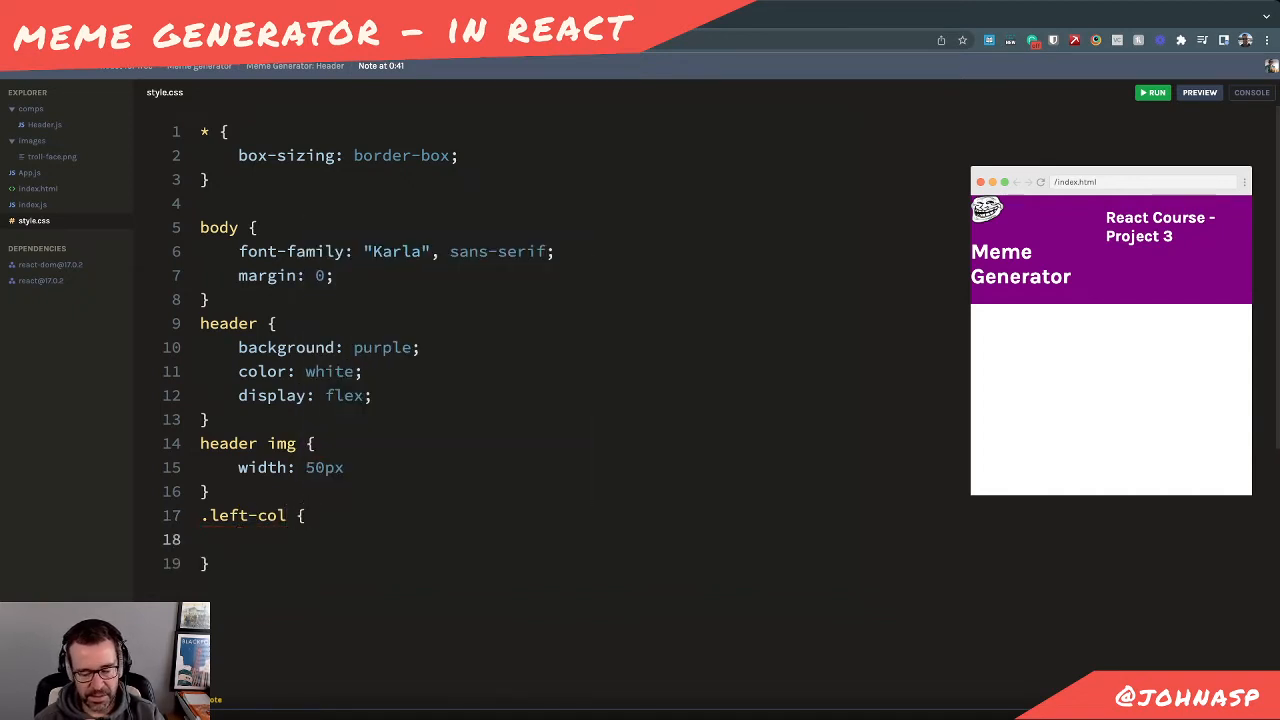
pyautogui.write('display: flex;')
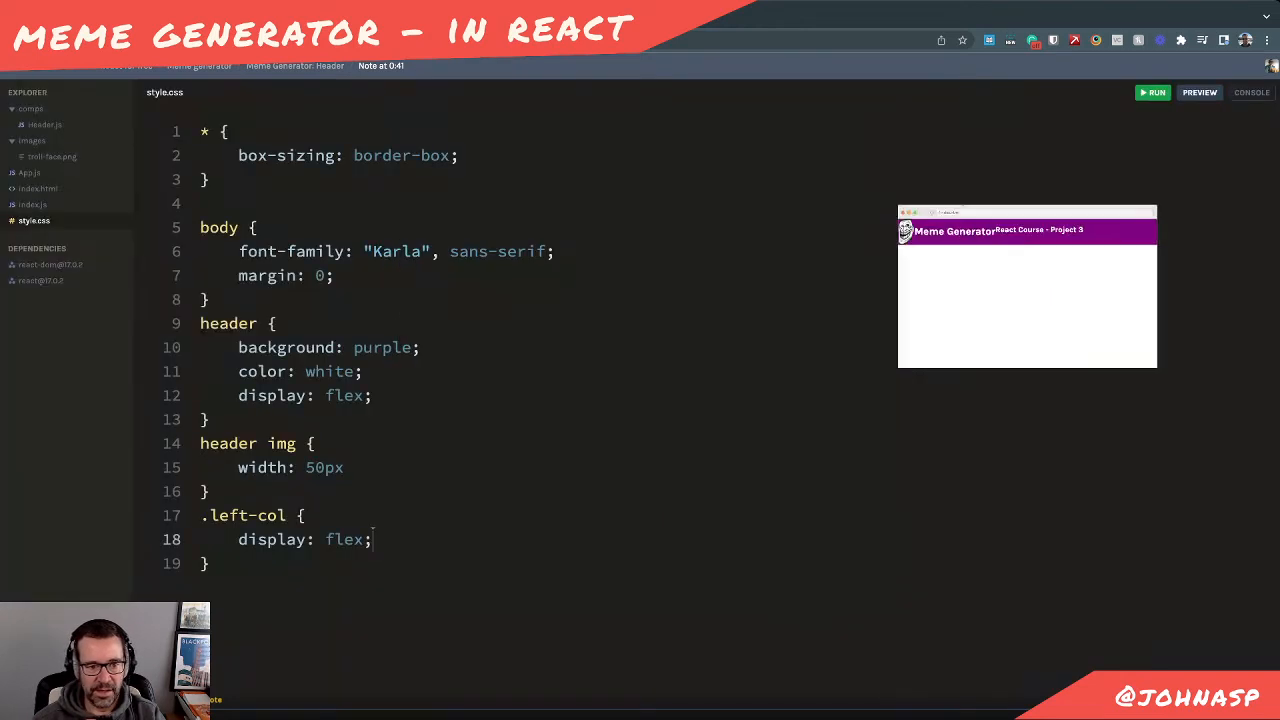
# Give the header img rule margin-right: 15px after closing the width line
pyautogui.press('Enter')
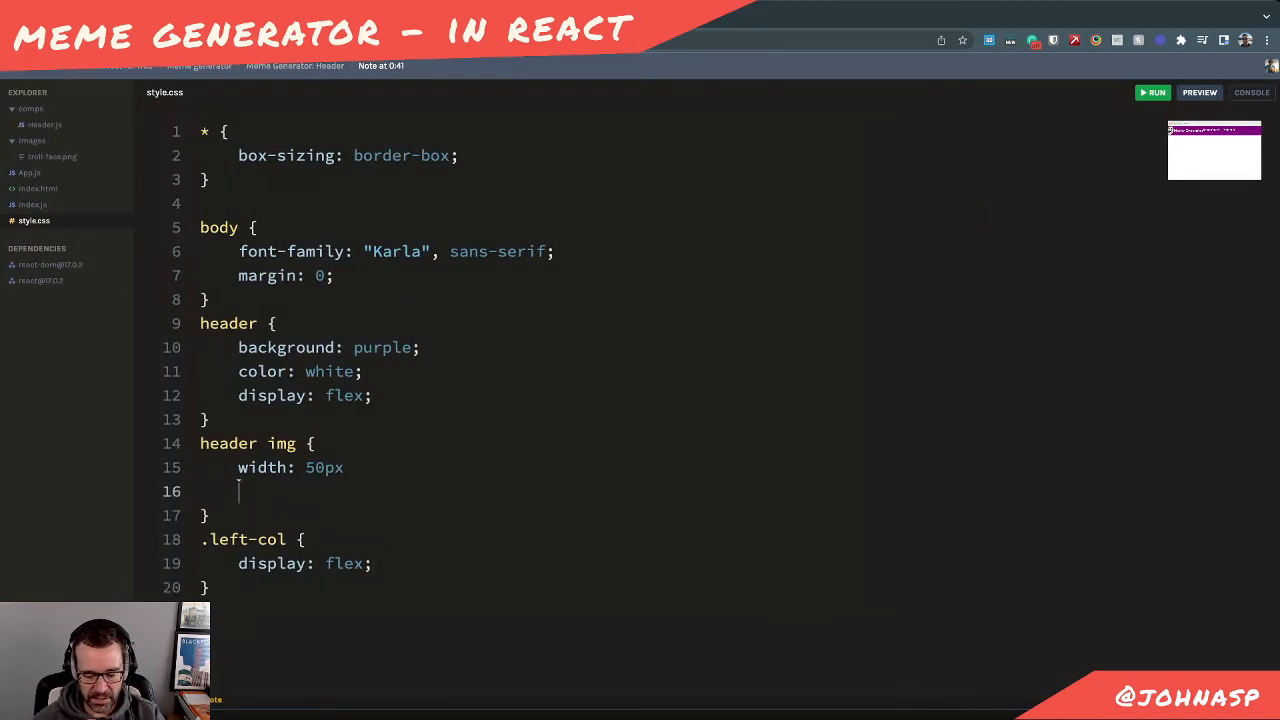
pyautogui.write('margin')
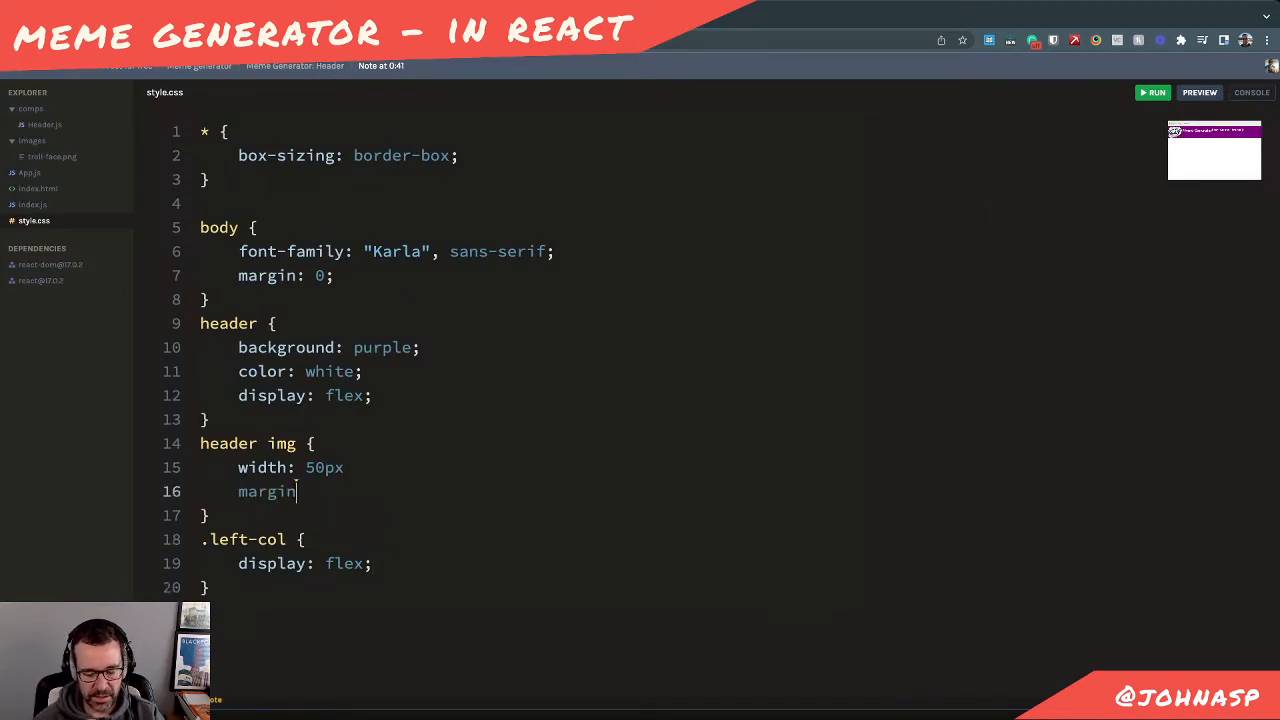
pyautogui.write('-')
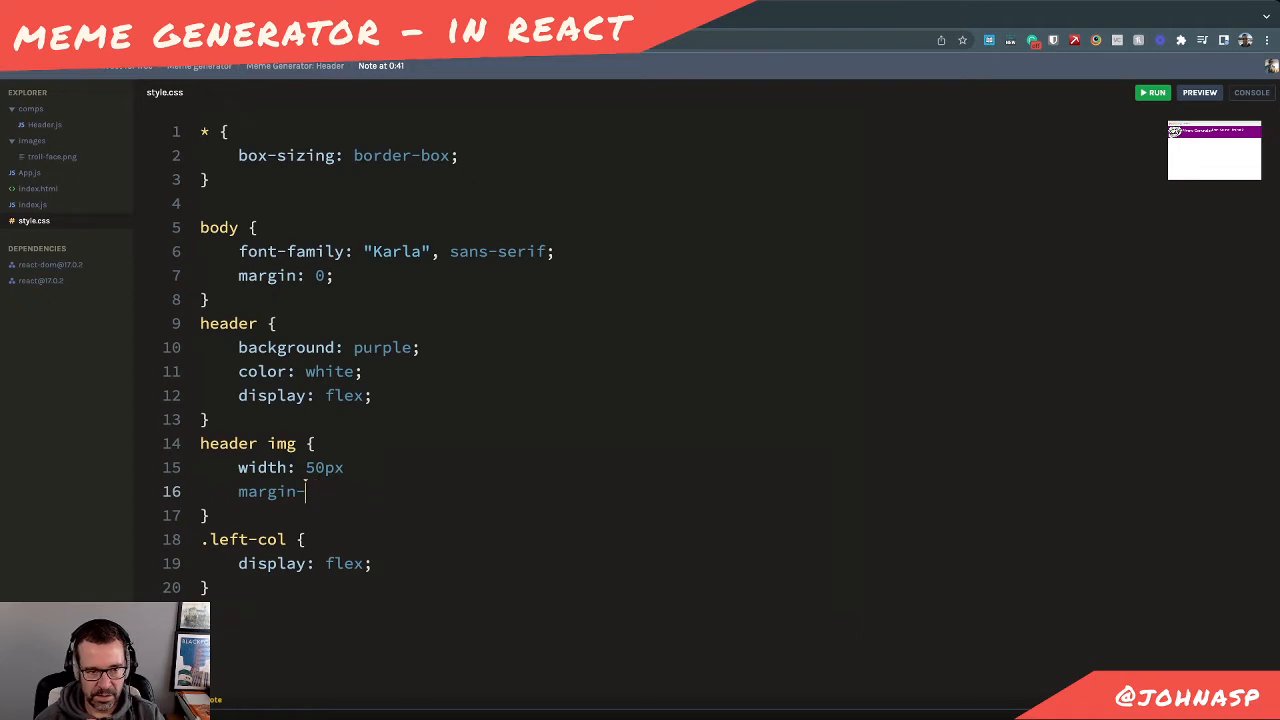
pyautogui.write('right: 5')
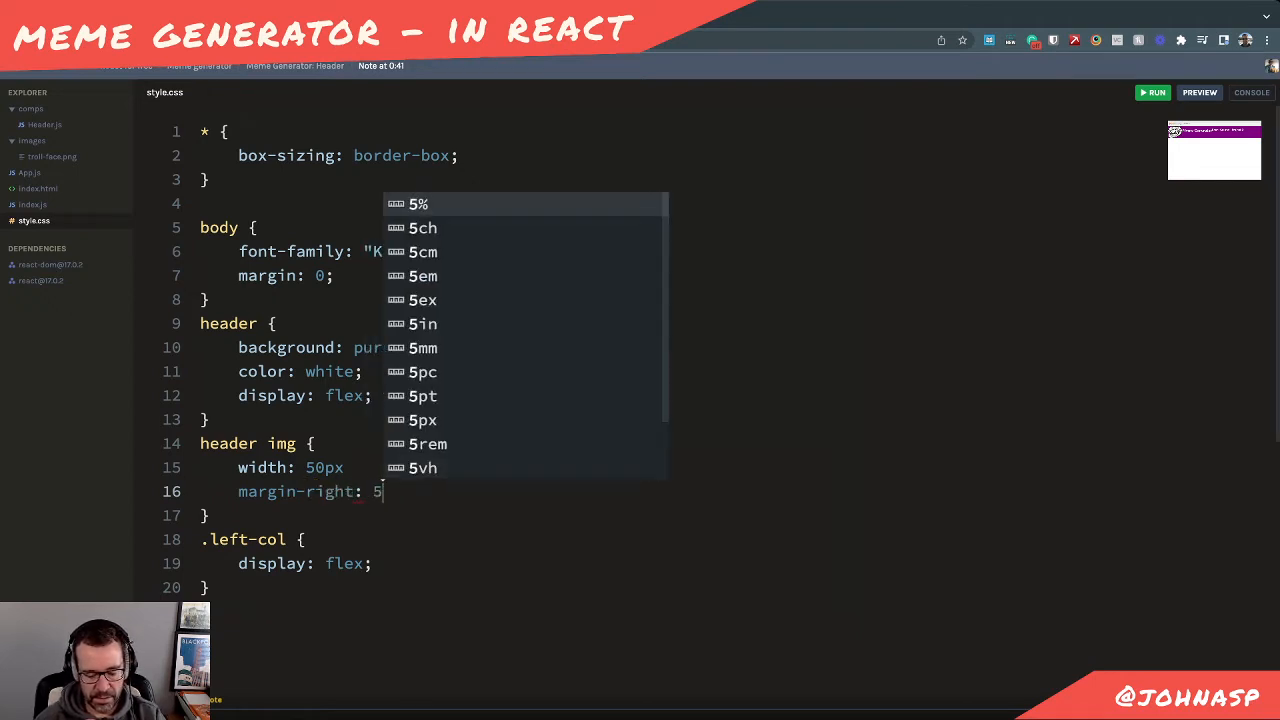
pyautogui.write('px;')
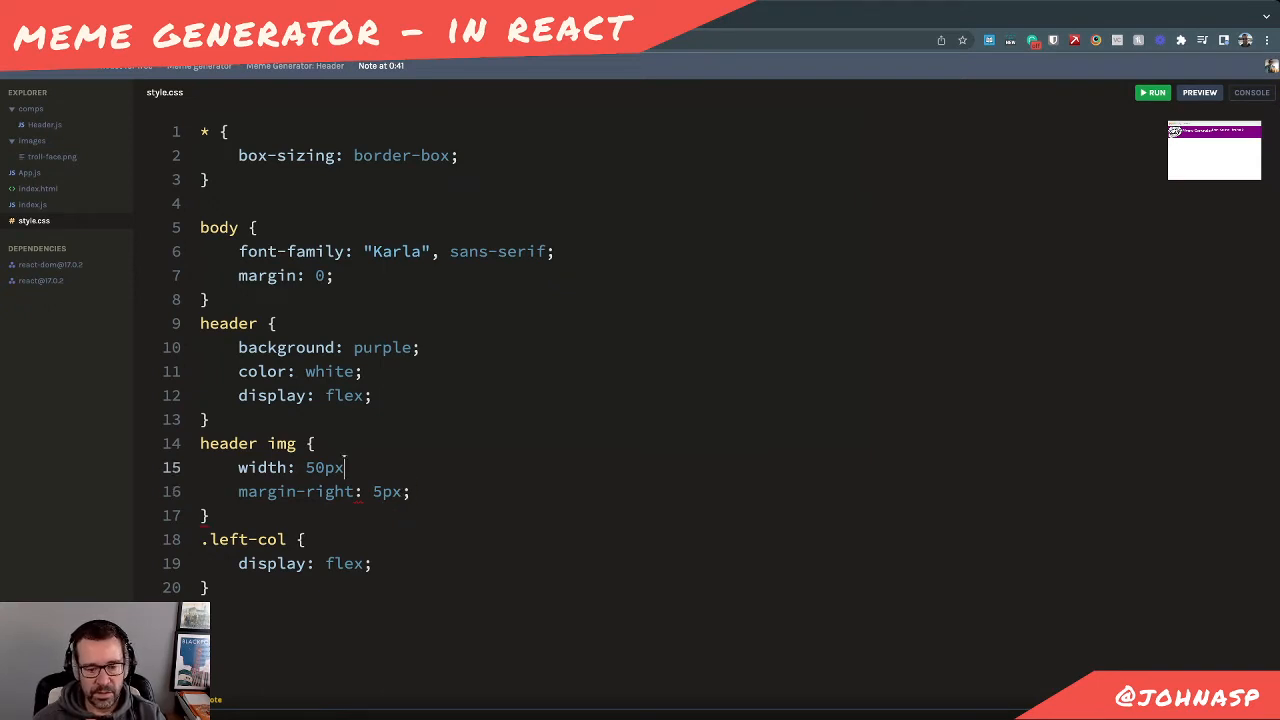
pyautogui.write(';')
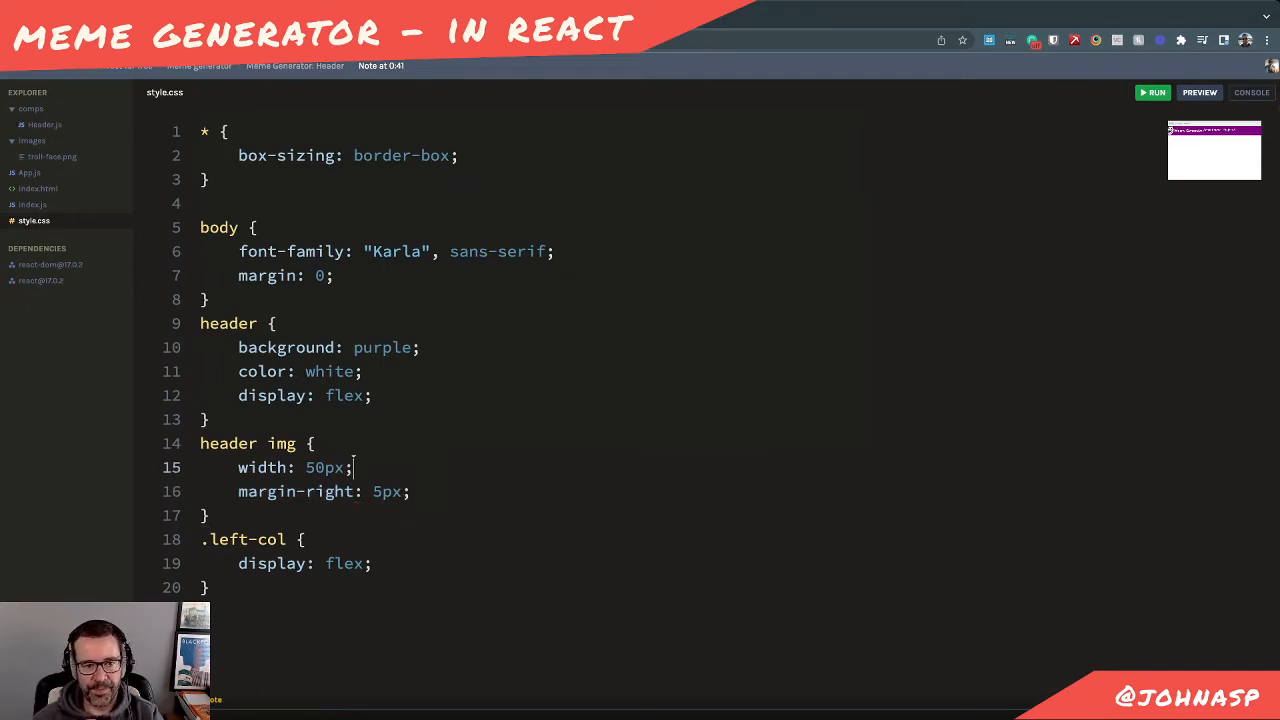
# Adjust the right margin value in the header img rule
pyautogui.click(1198, 92)
pyautogui.write('1')
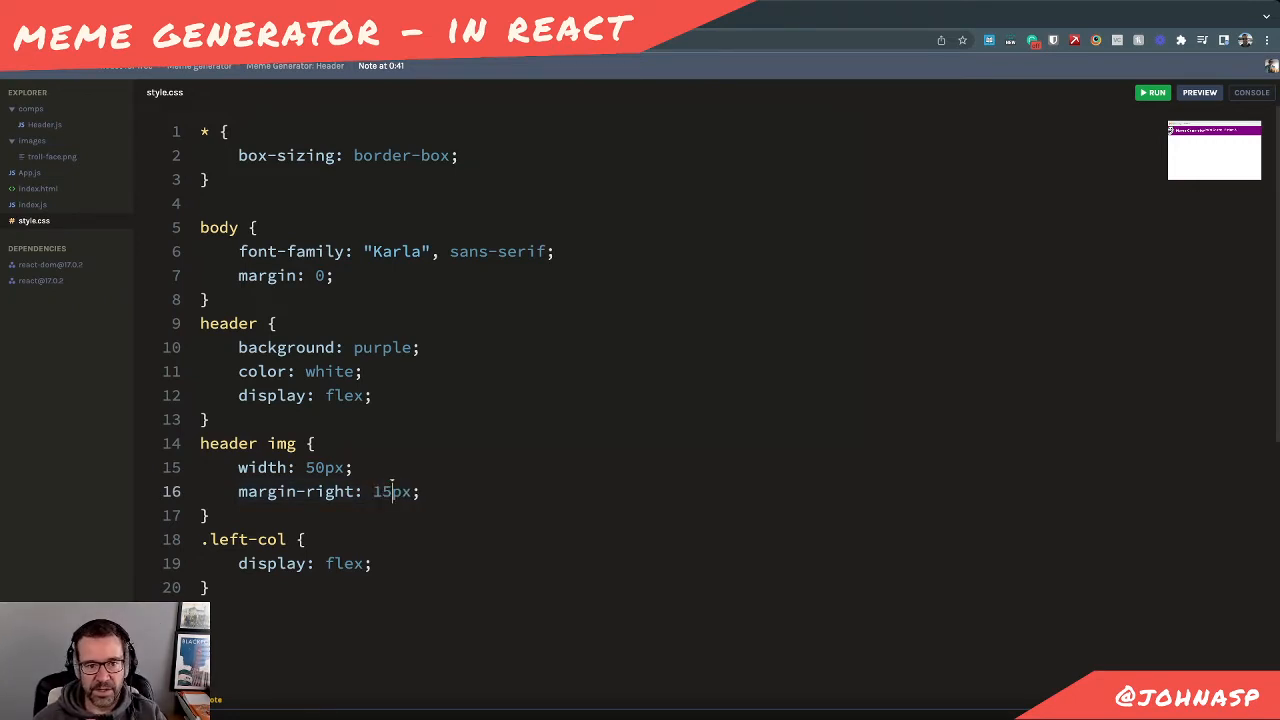
pyautogui.click(1200, 92)
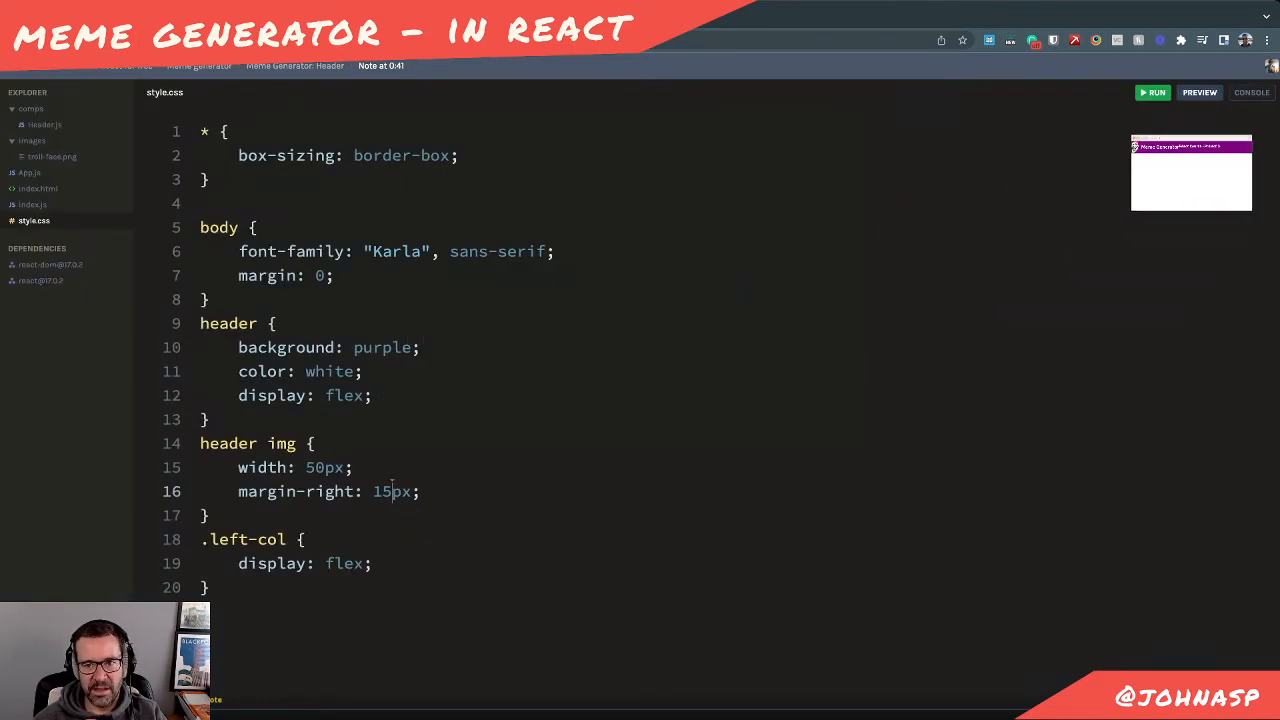
pyautogui.click(1200, 92)
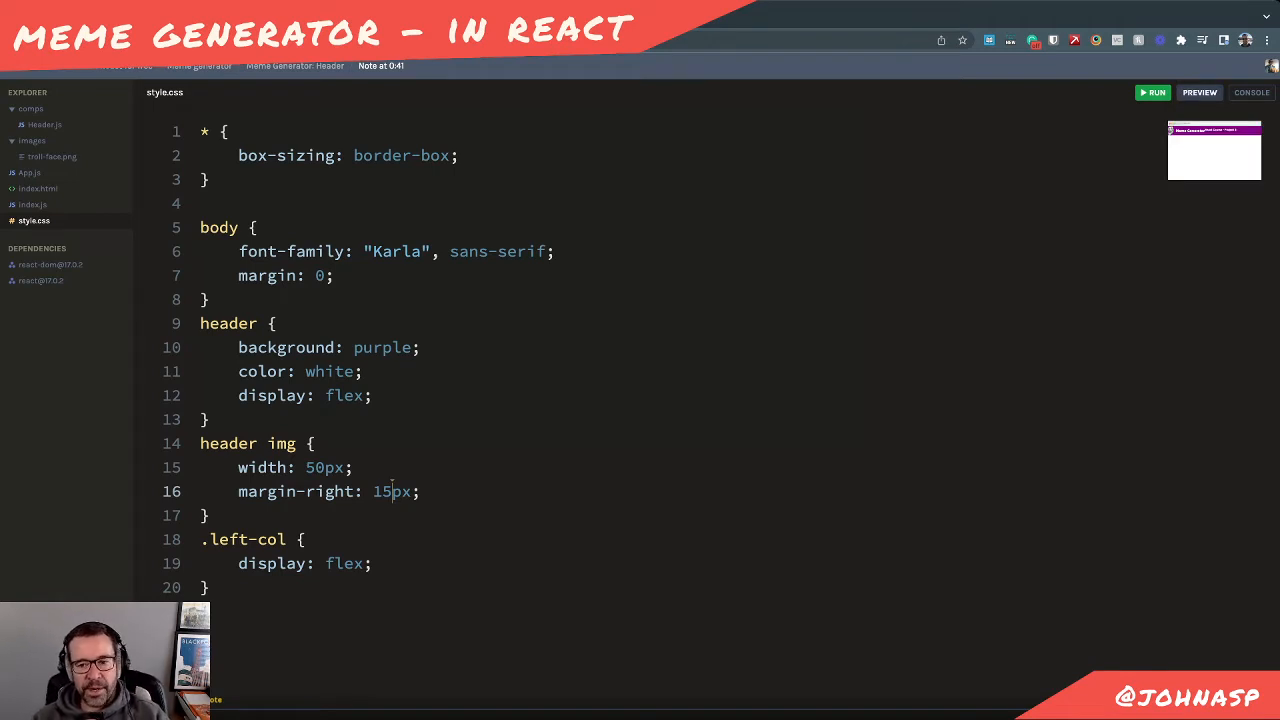
pyautogui.click(1200, 92)
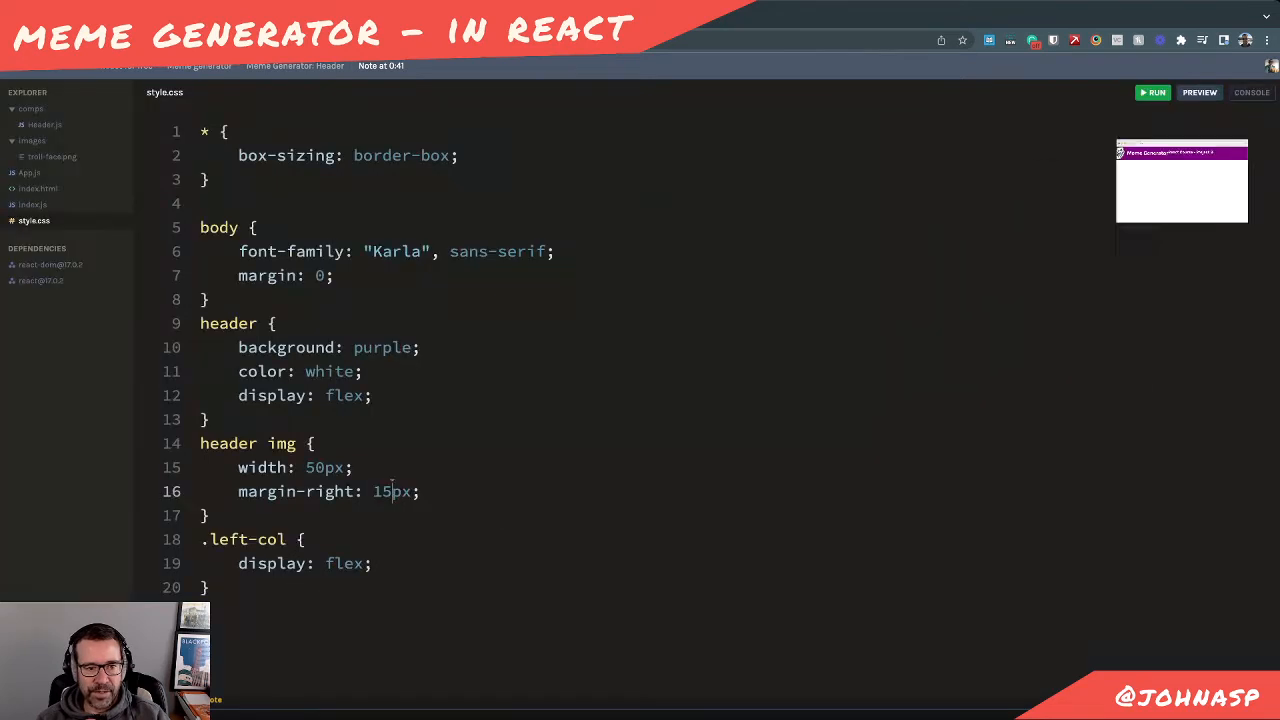
# Add justify-content: space-between to the header rule
pyautogui.press('Enter')
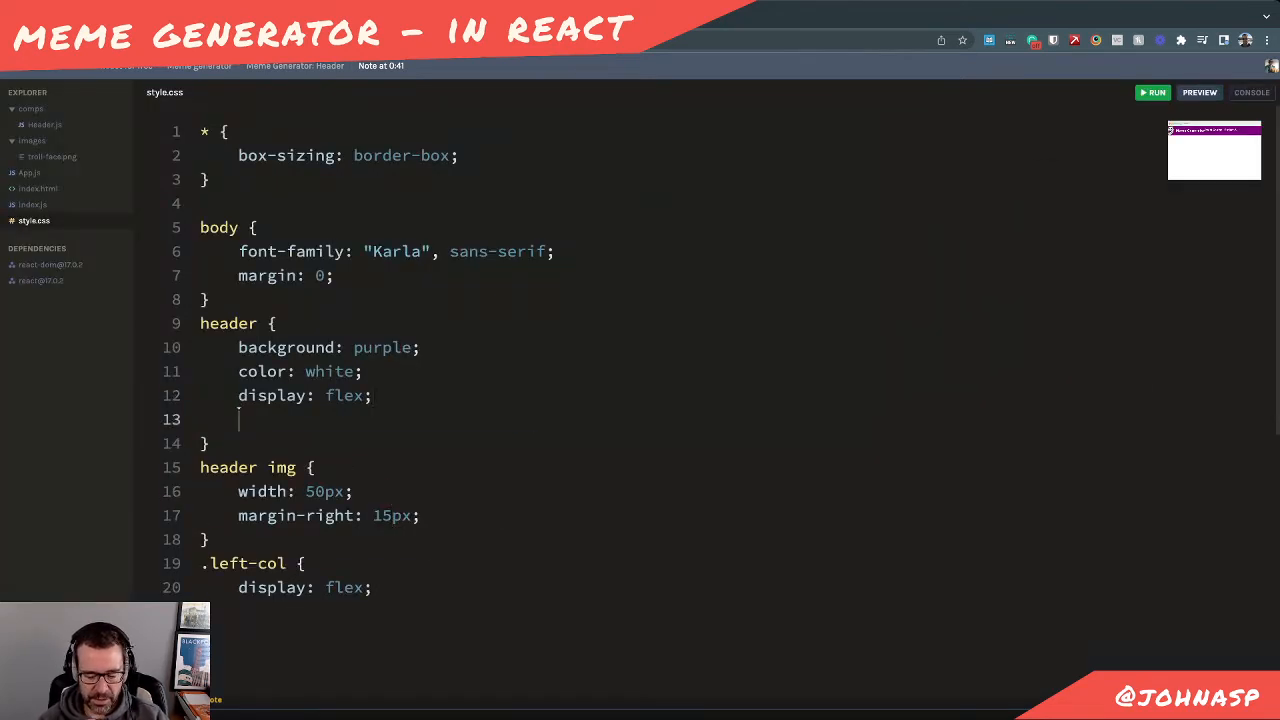
pyautogui.write('ju')
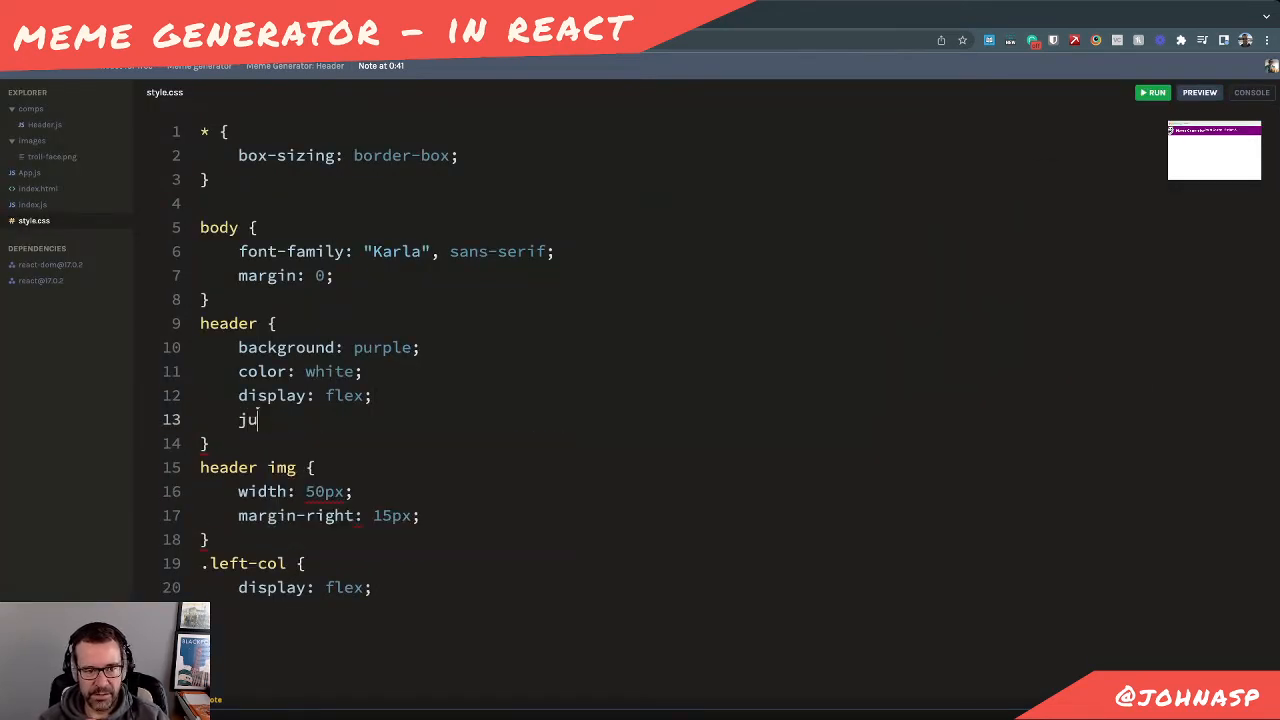
pyautogui.write('ju')
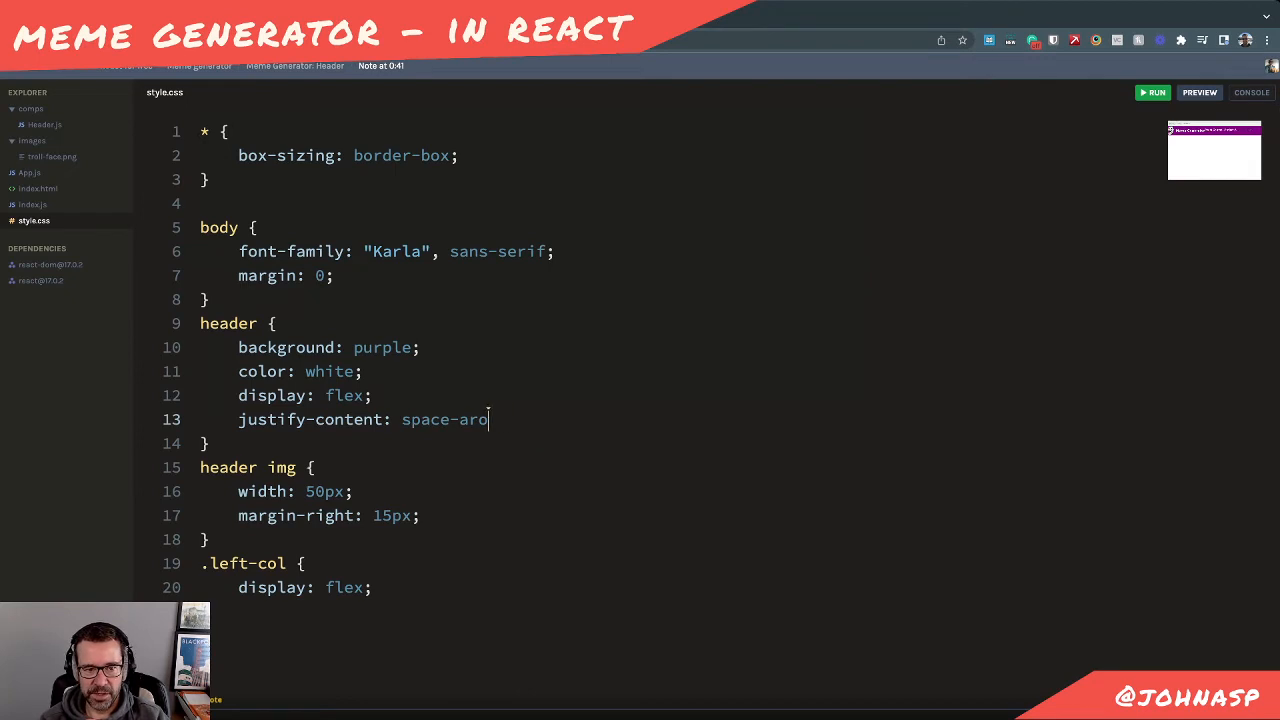
pyautogui.press('Backspace')
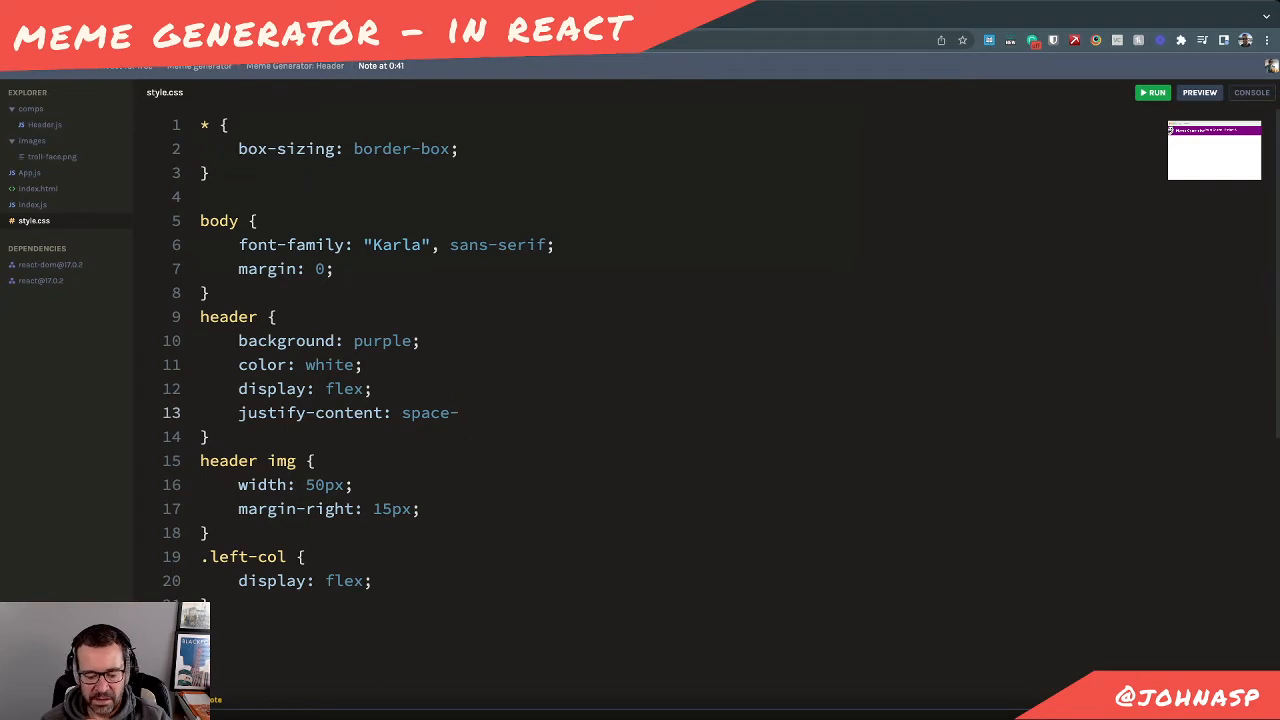
pyautogui.write('between')
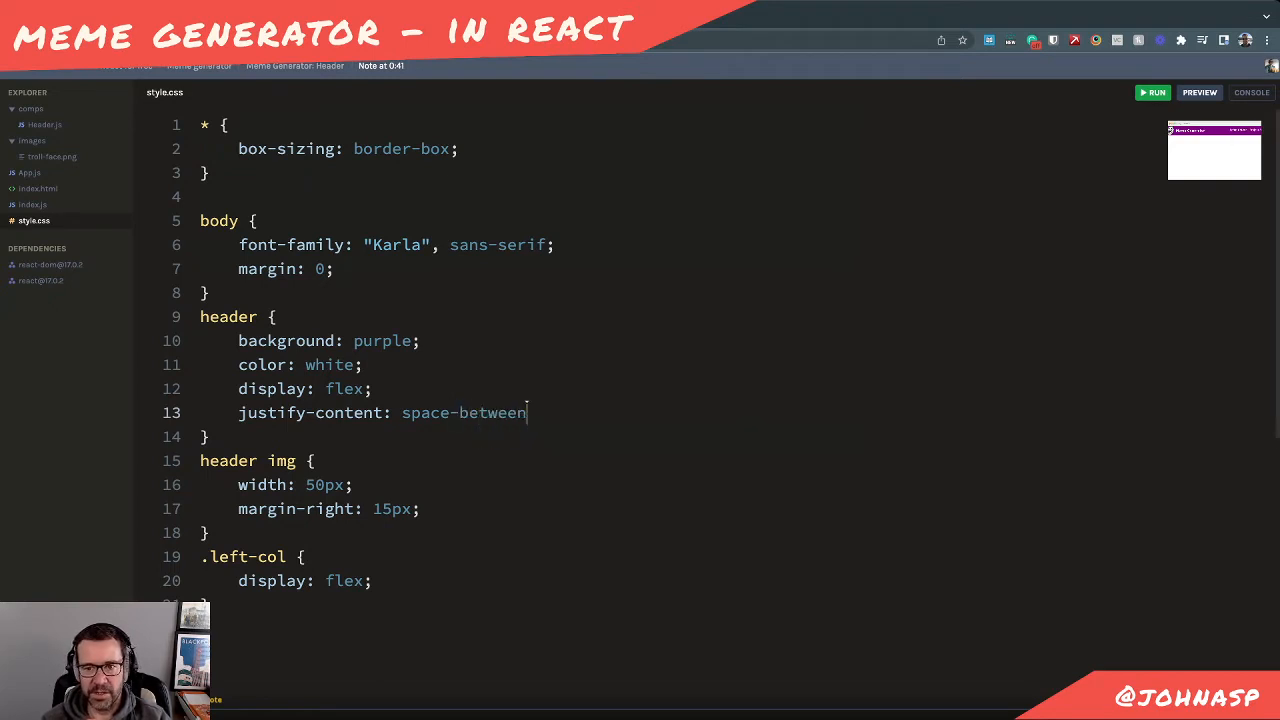
pyautogui.write(';')
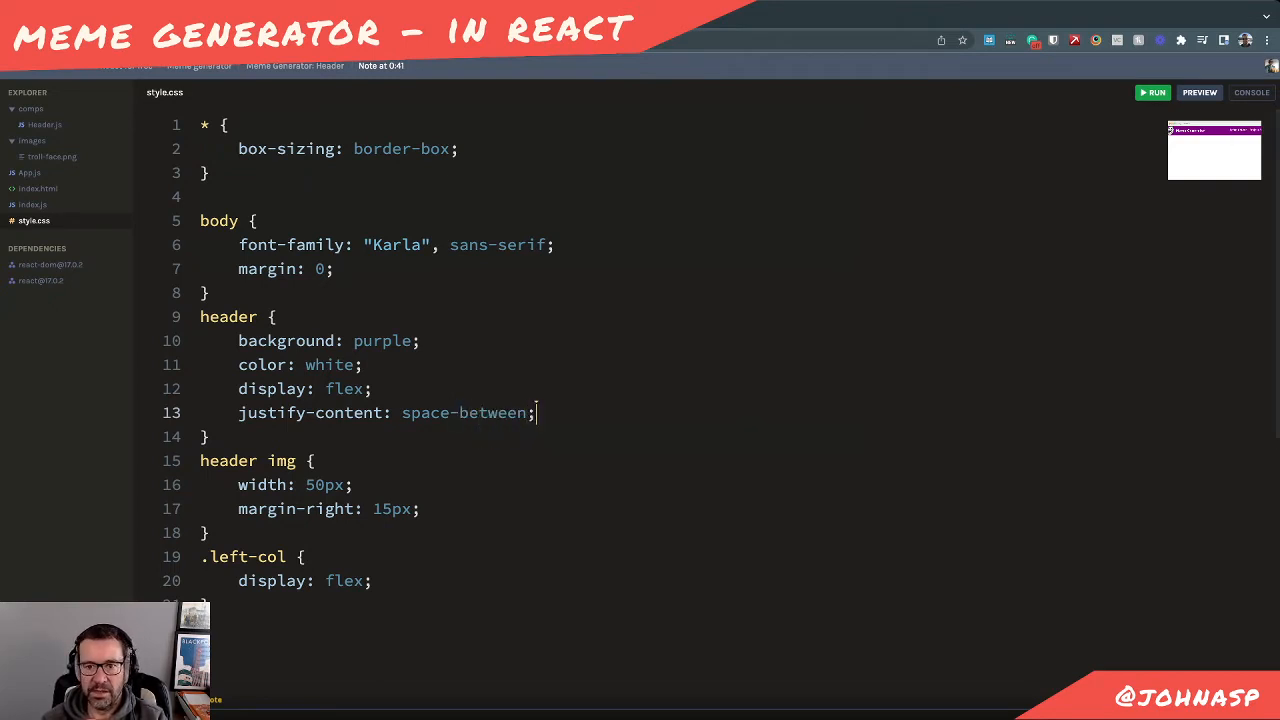
pyautogui.click(1198, 92)
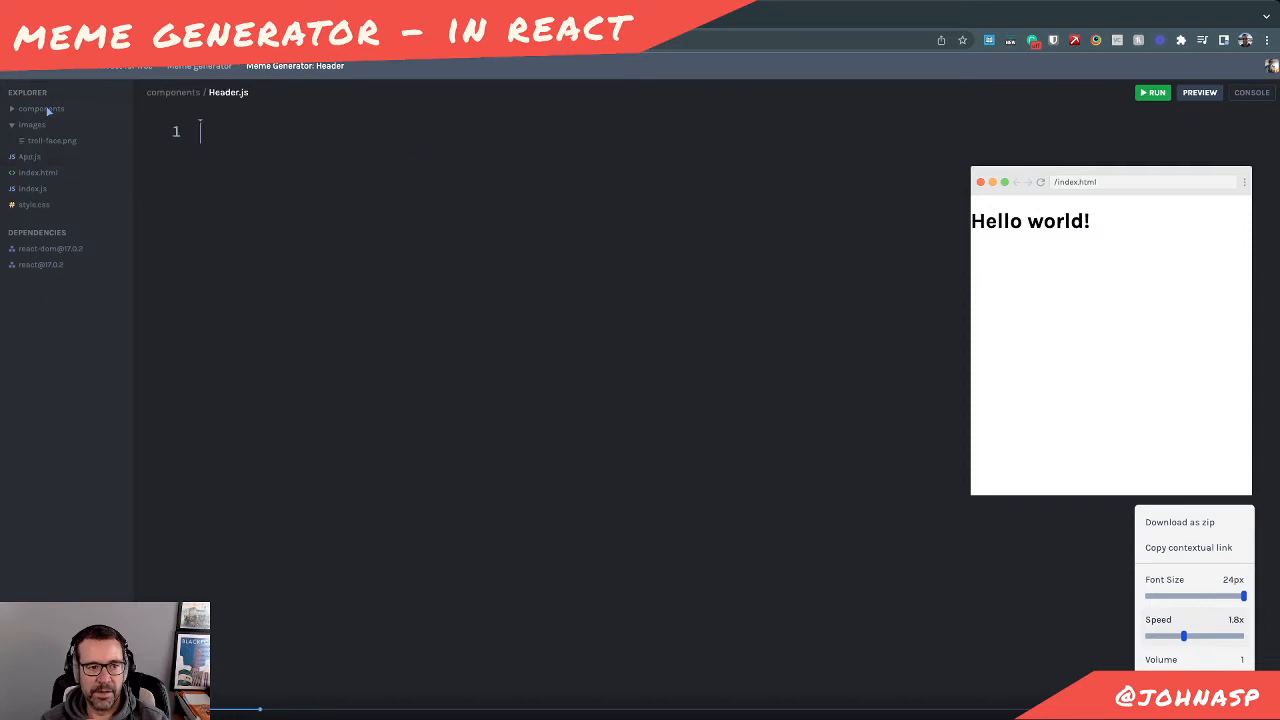
# Write Header.js importing React and defining a Header component returning an h1
pyautogui.click(40, 108)
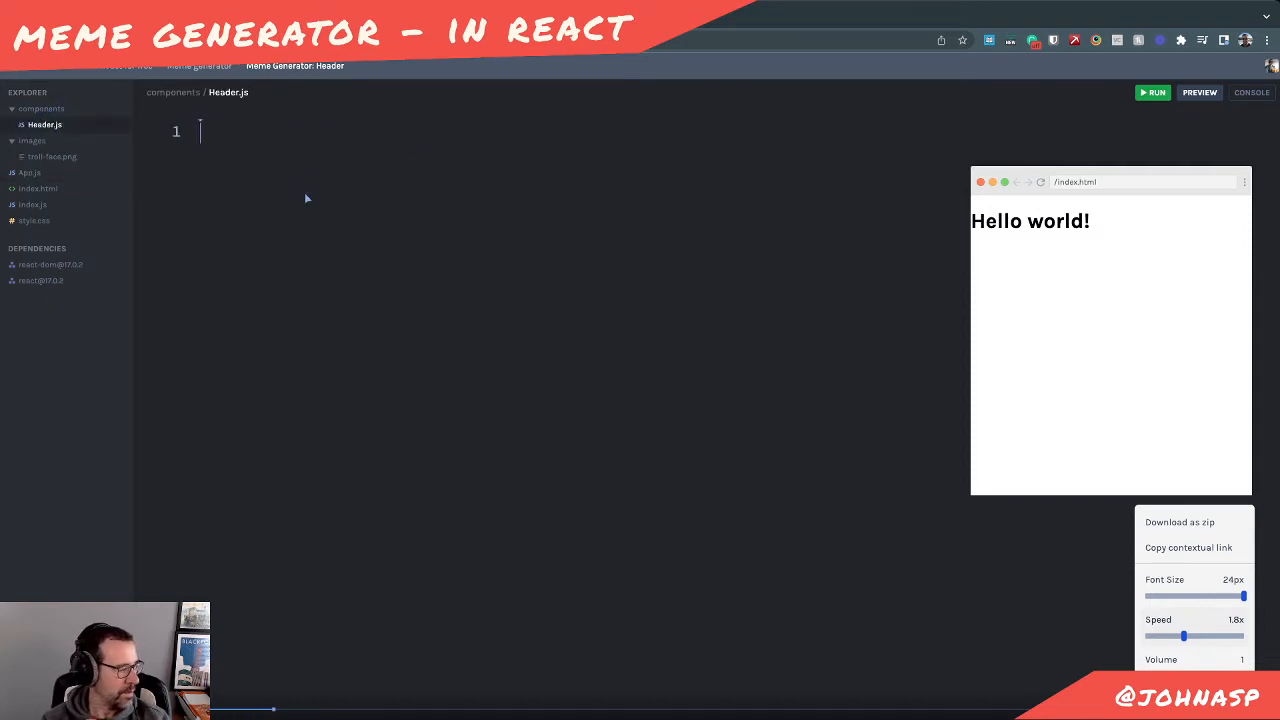
pyautogui.write('import React from "react')
pyautogui.write('<h1>')
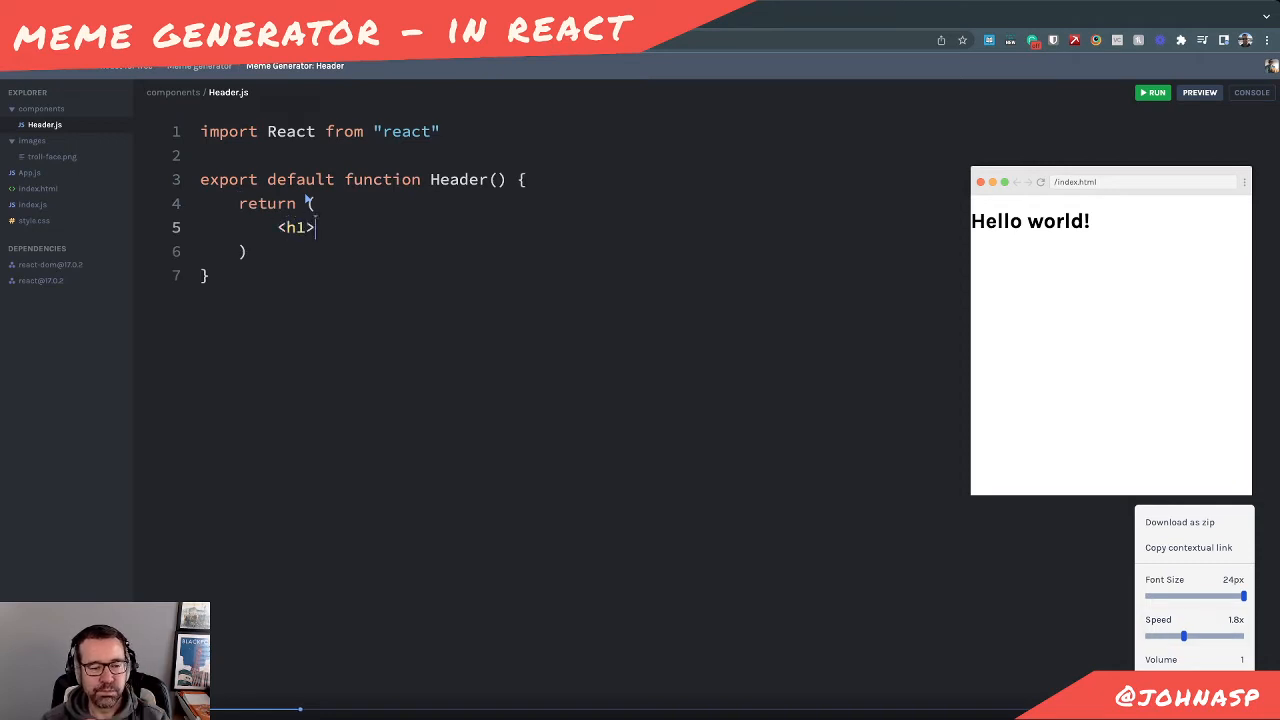
pyautogui.write('H</h1>')
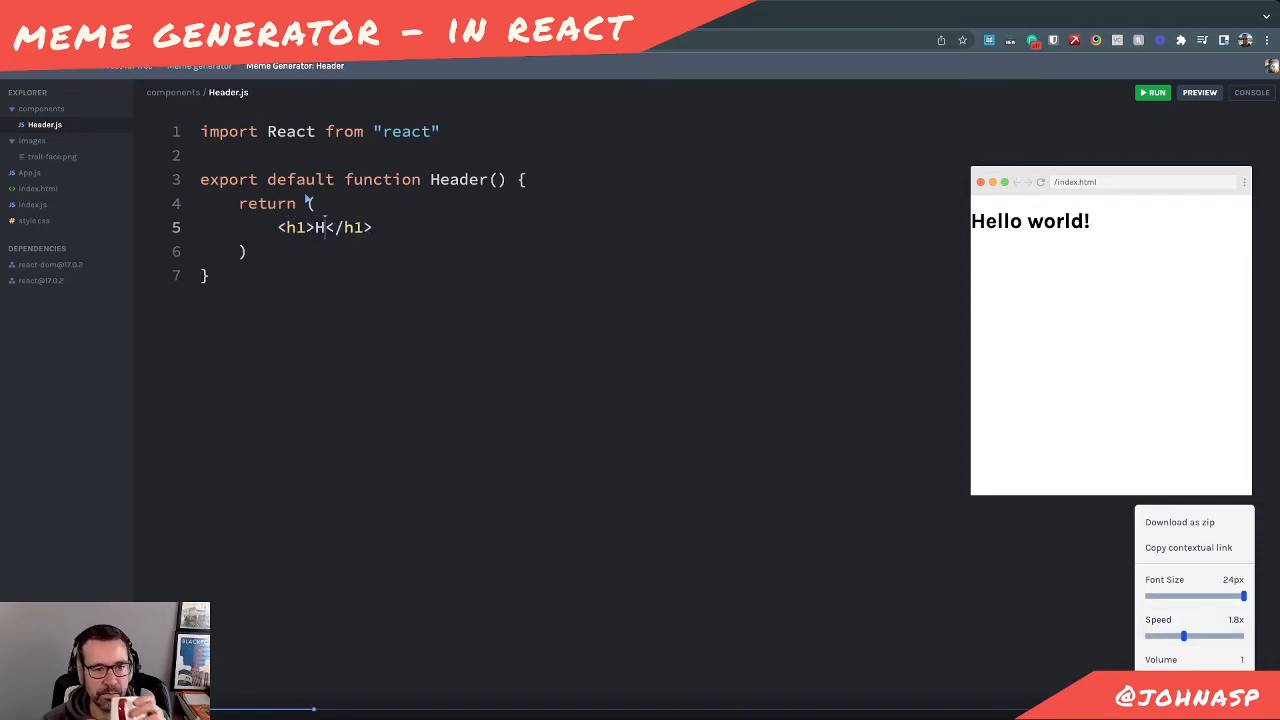
# In App.js, render <Header /> inside a div
pyautogui.click(28, 172)
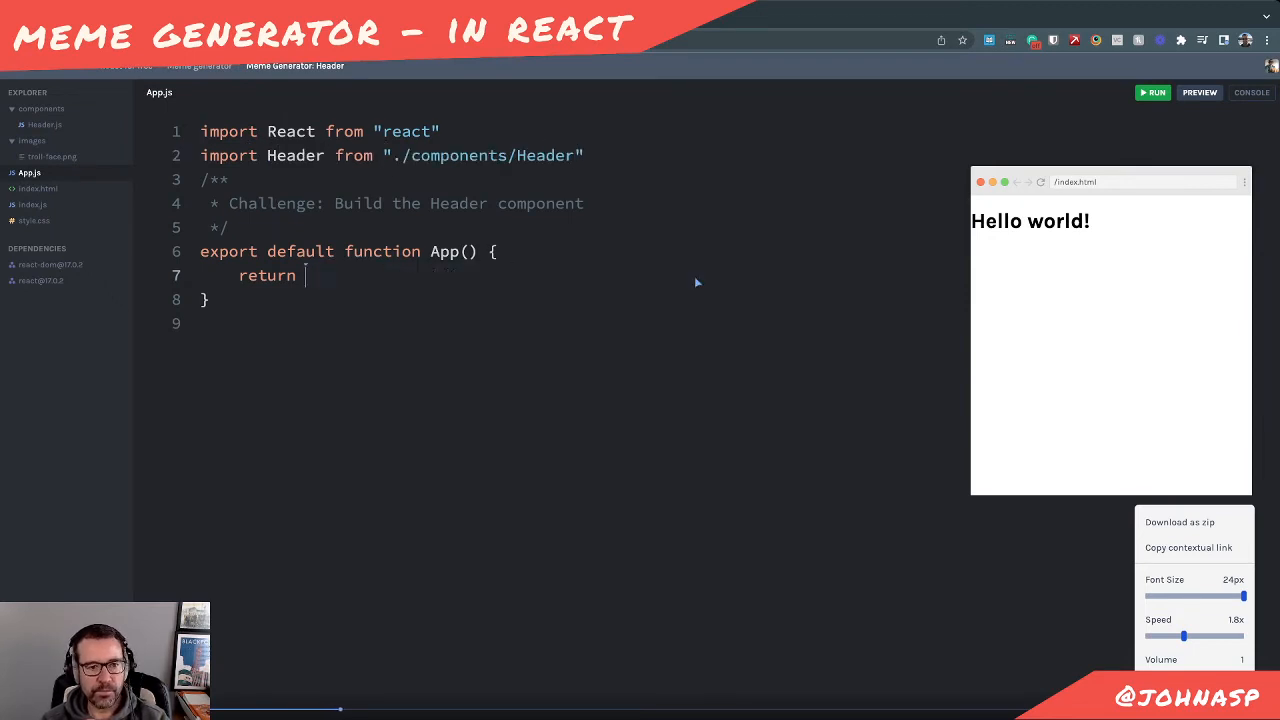
pyautogui.write('(\\n<div></div>\\n)')
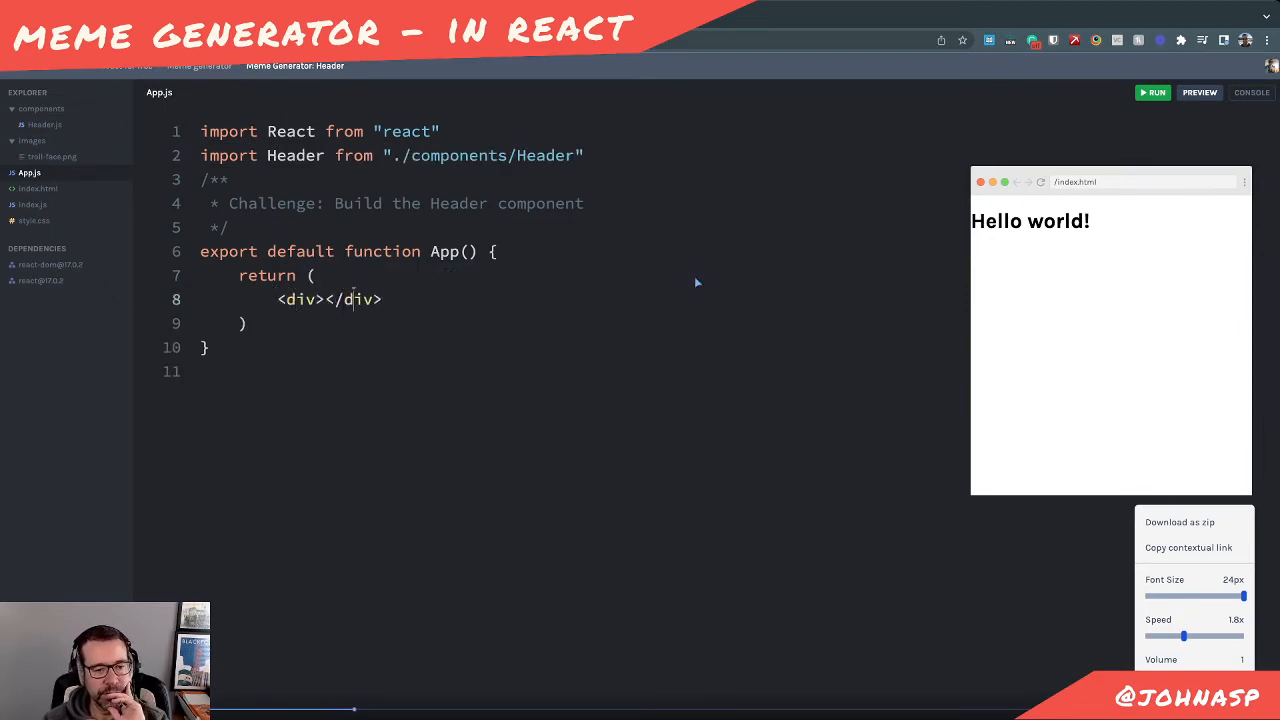
pyautogui.write('<Header />')
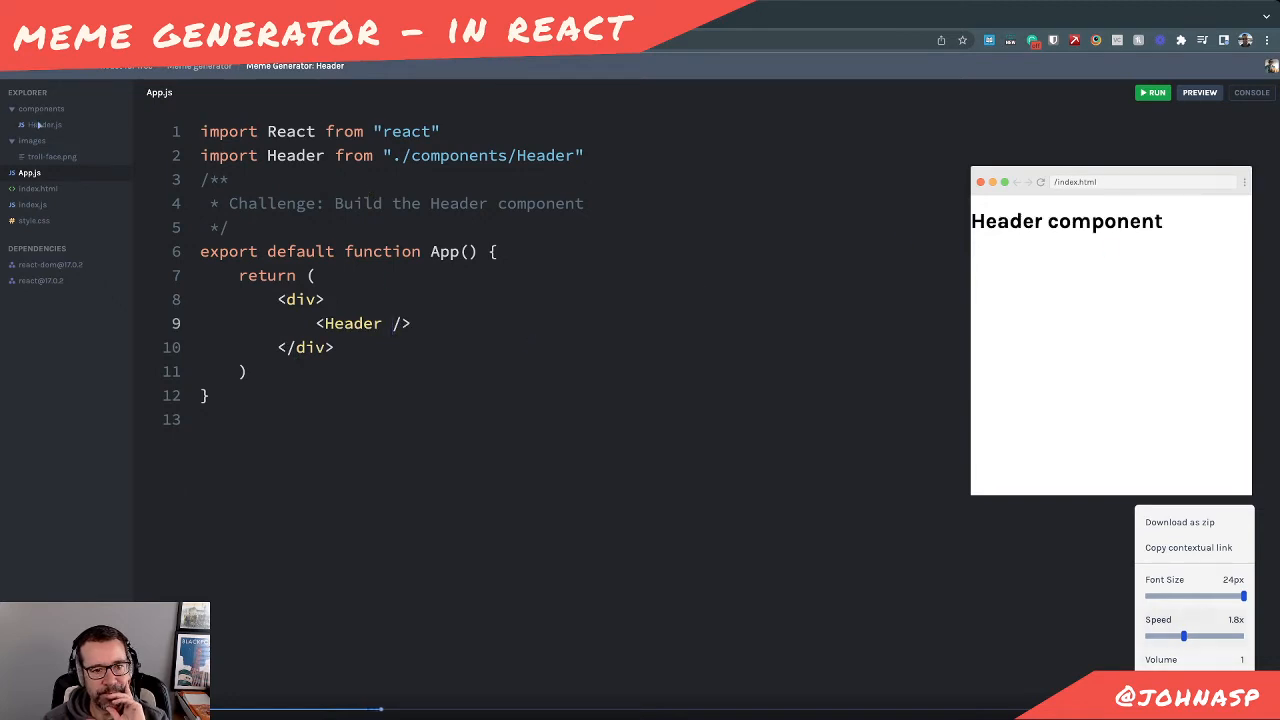
# Wrap the Header.js markup in <header> tags, then move to style.css
pyautogui.click(44, 124)
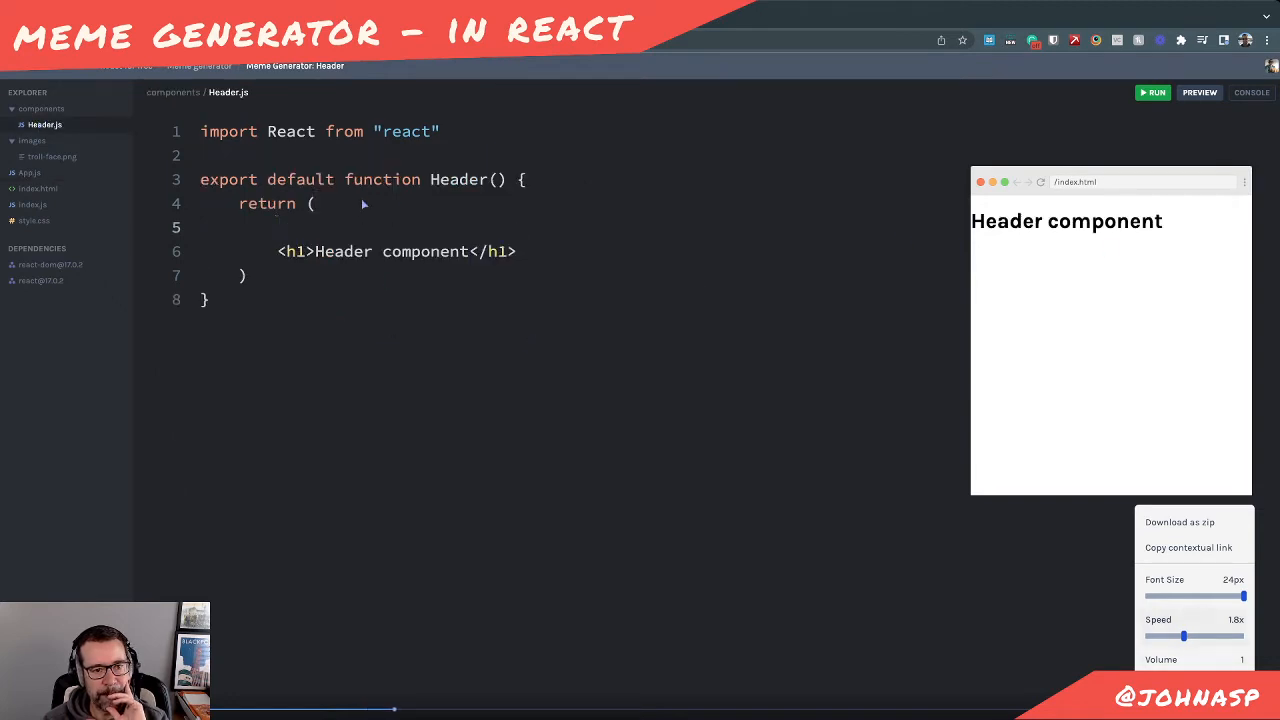
pyautogui.write('<header></header>')
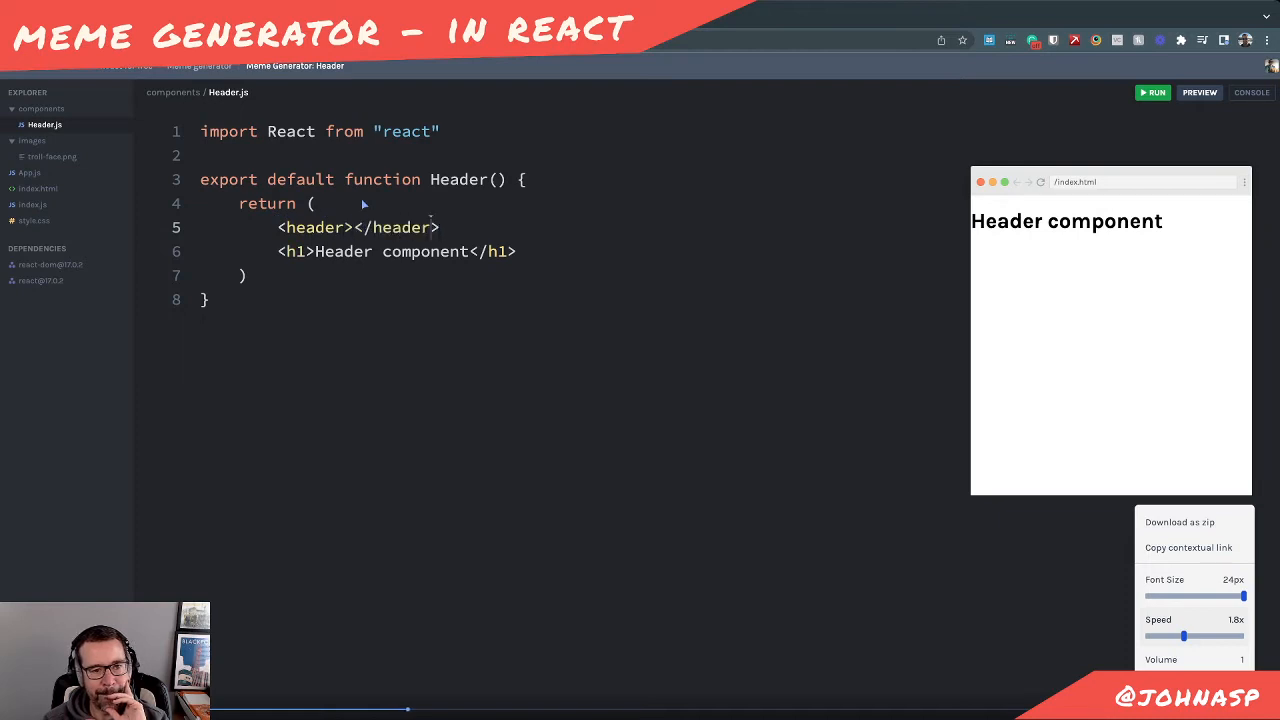
pyautogui.click(32, 220)
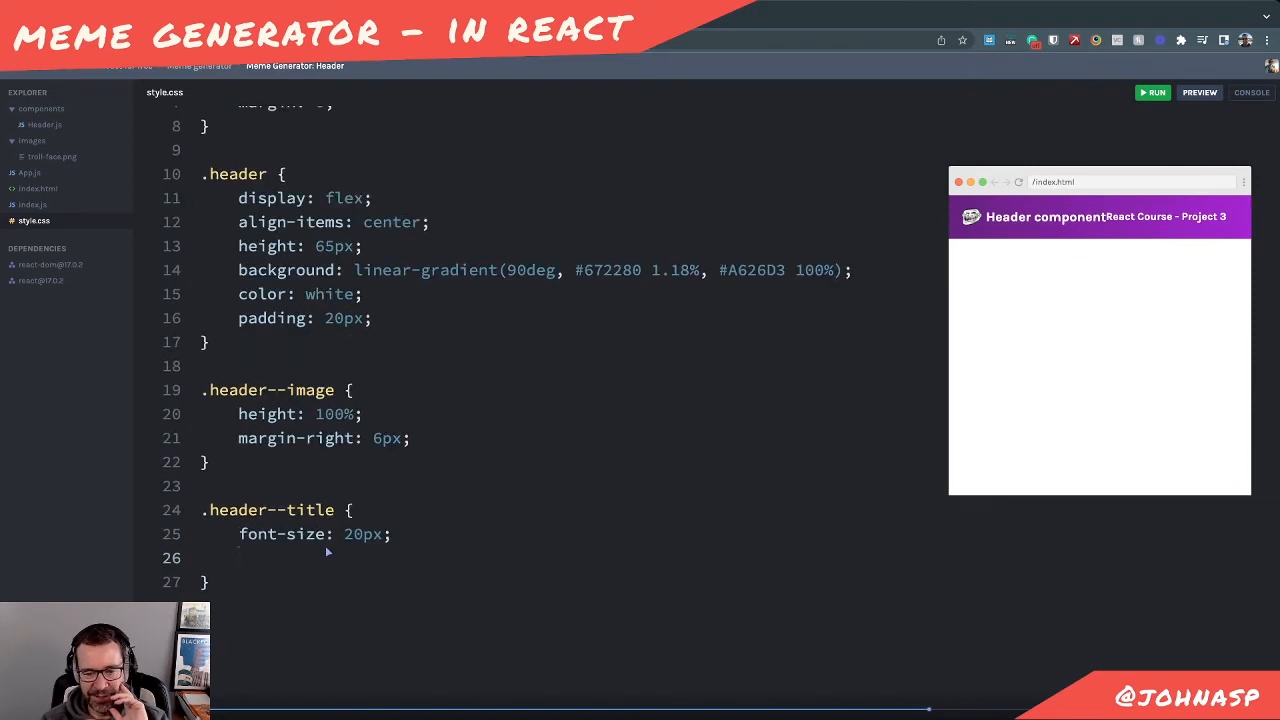
# Give .header--title margin-right: auto so the title sits left and the project text right
pyautogui.write('margin-rightL')
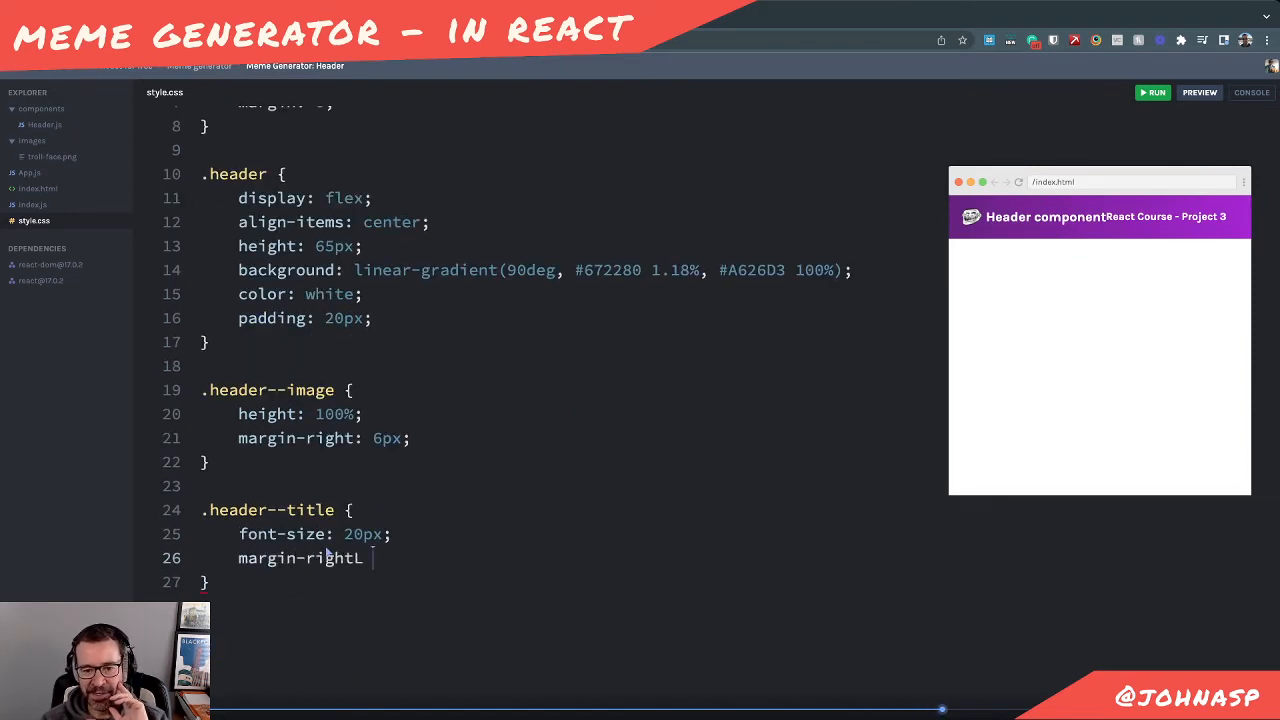
pyautogui.click(44, 124)
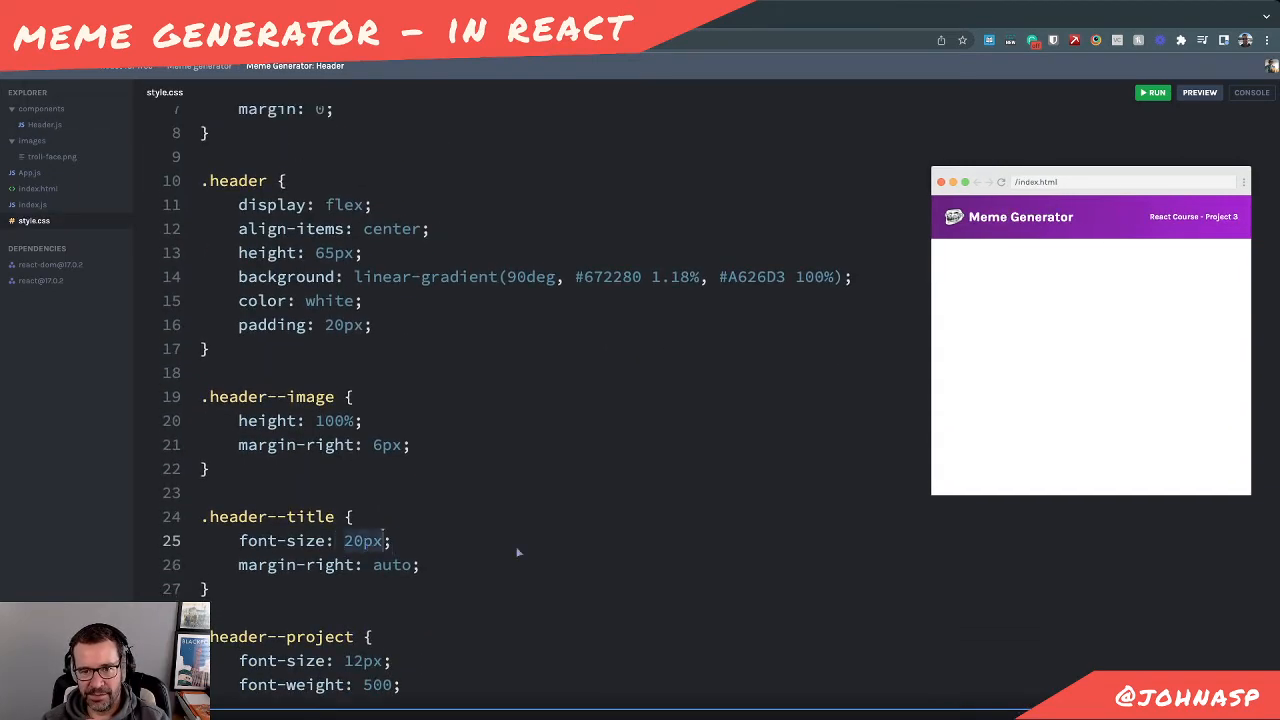
pyautogui.click(1198, 92)
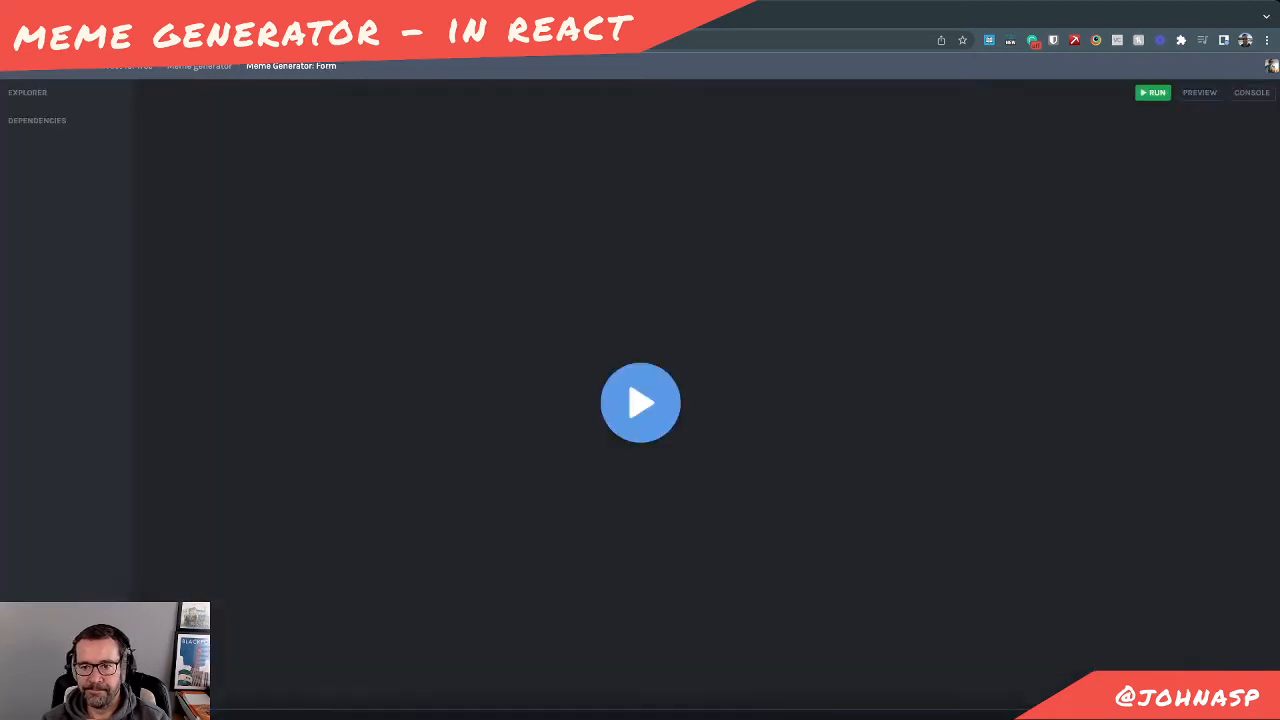
# Start playing the Meme Generator: Form lesson
pyautogui.click(640, 402)
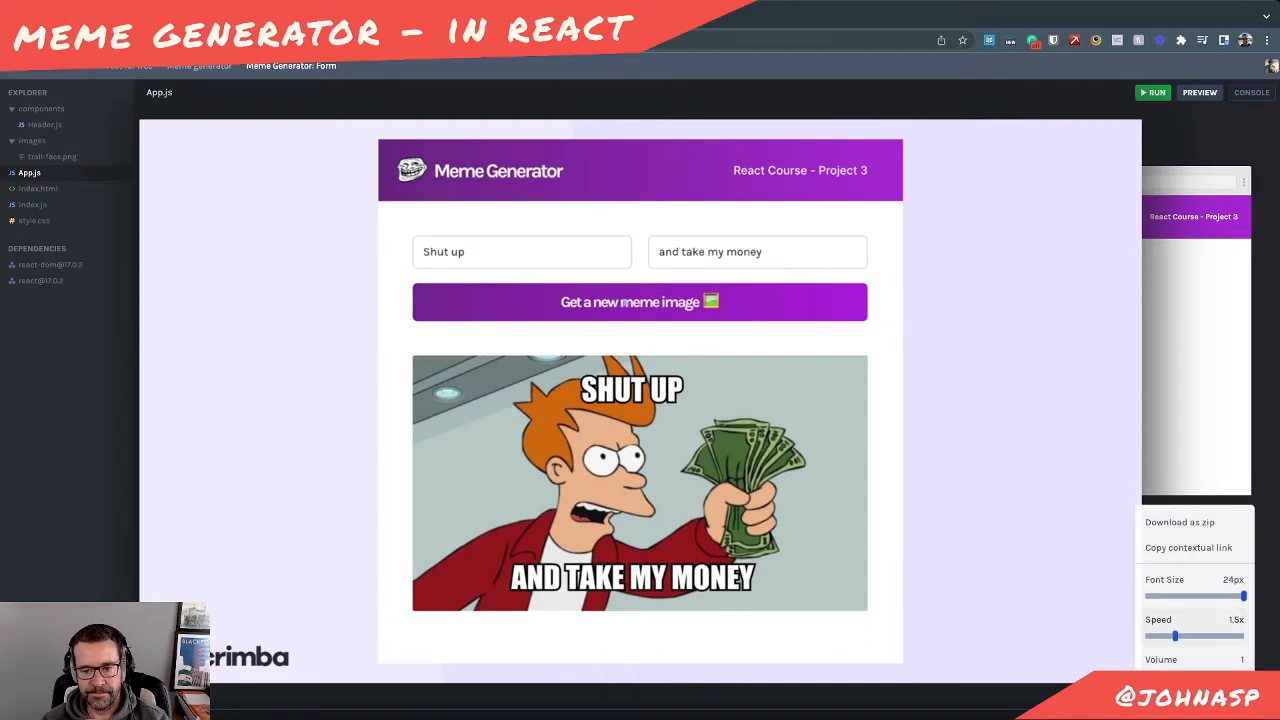
pyautogui.moveTo(1004, 340)
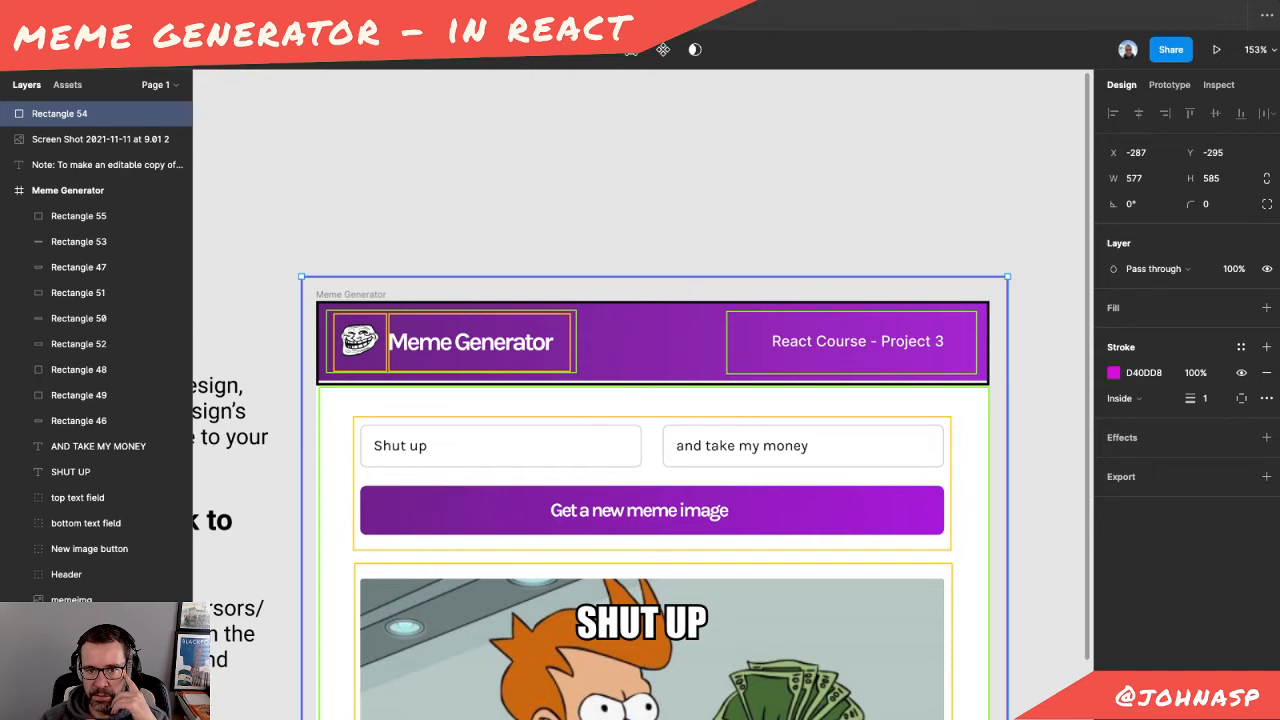
pyautogui.scroll(-3)
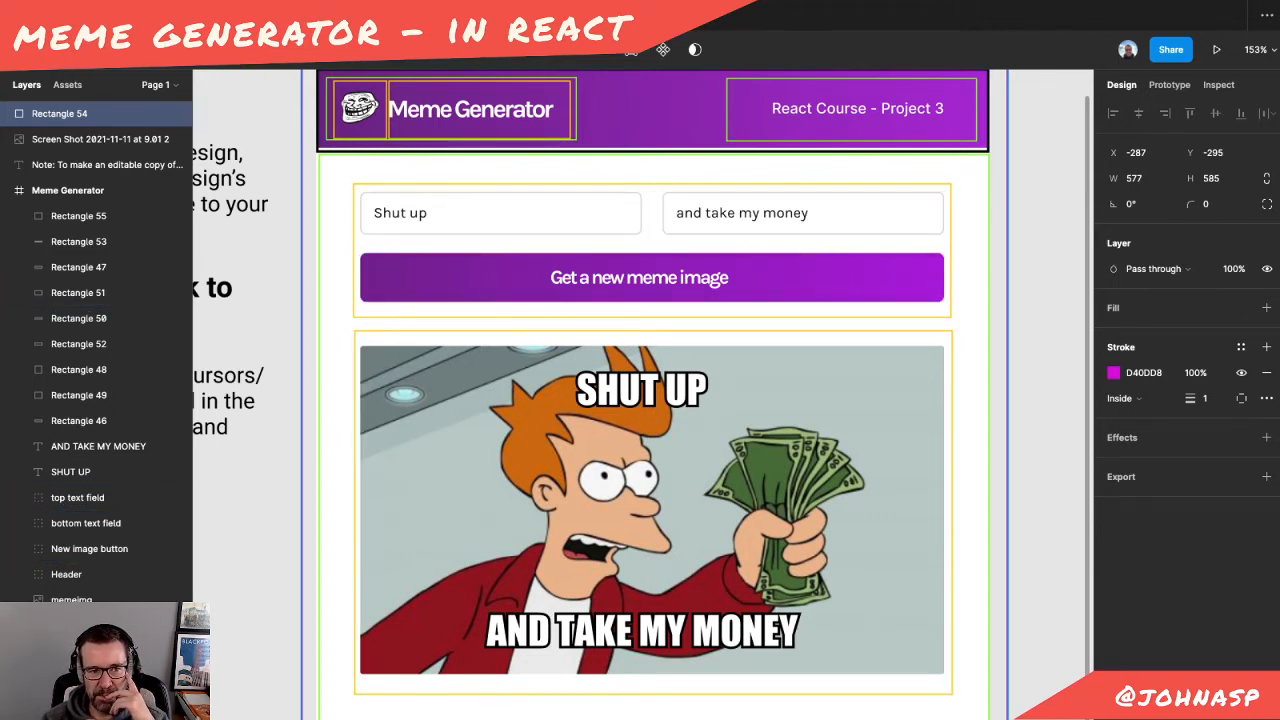
pyautogui.click(78, 240)
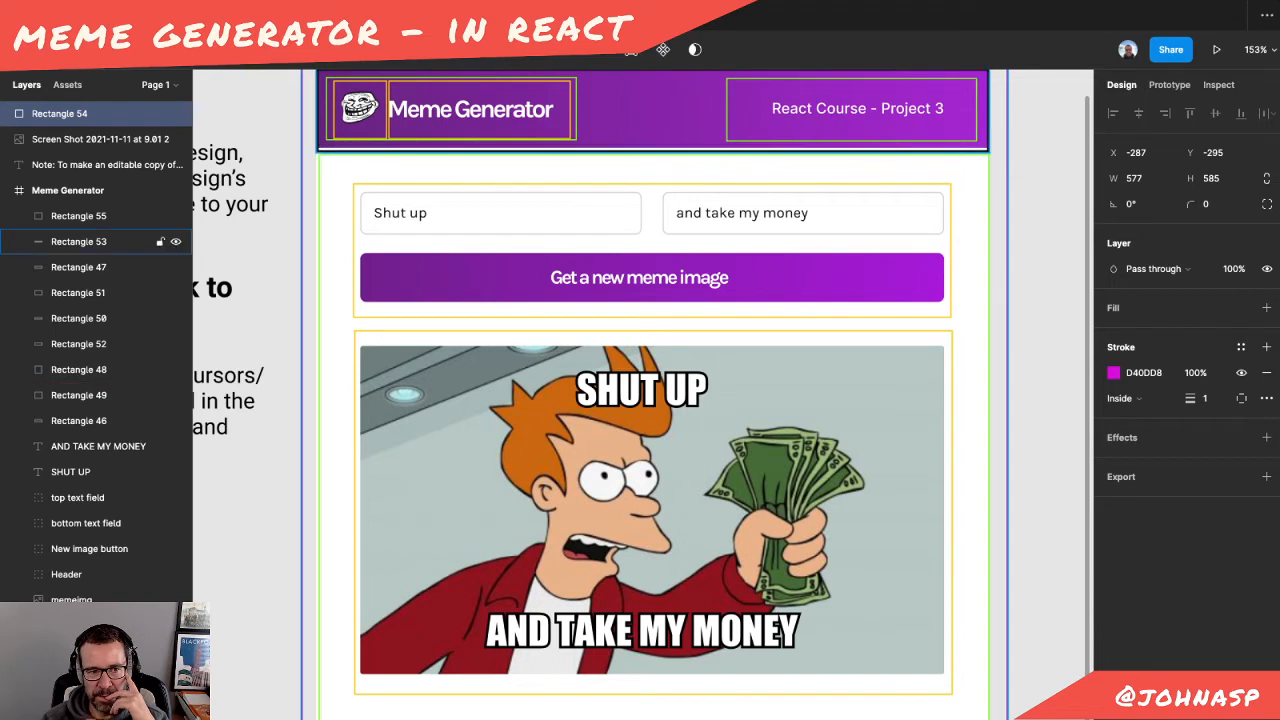
pyautogui.click(78, 394)
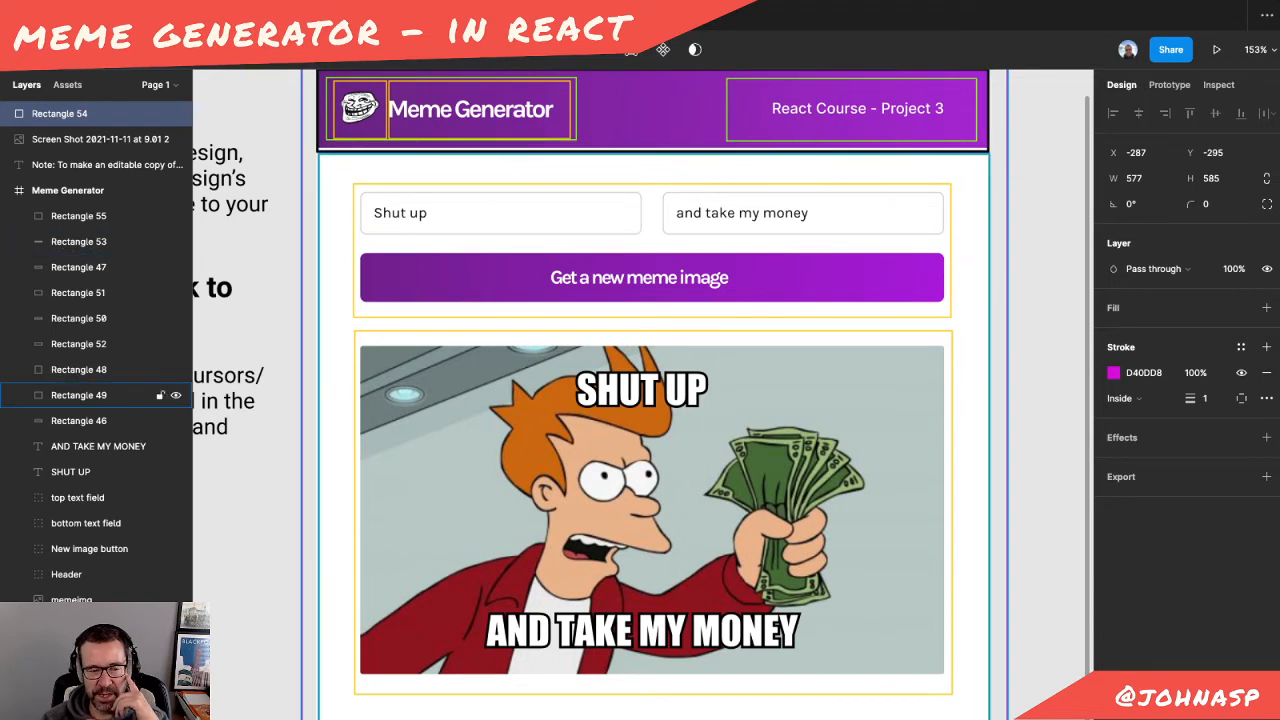
pyautogui.click(78, 396)
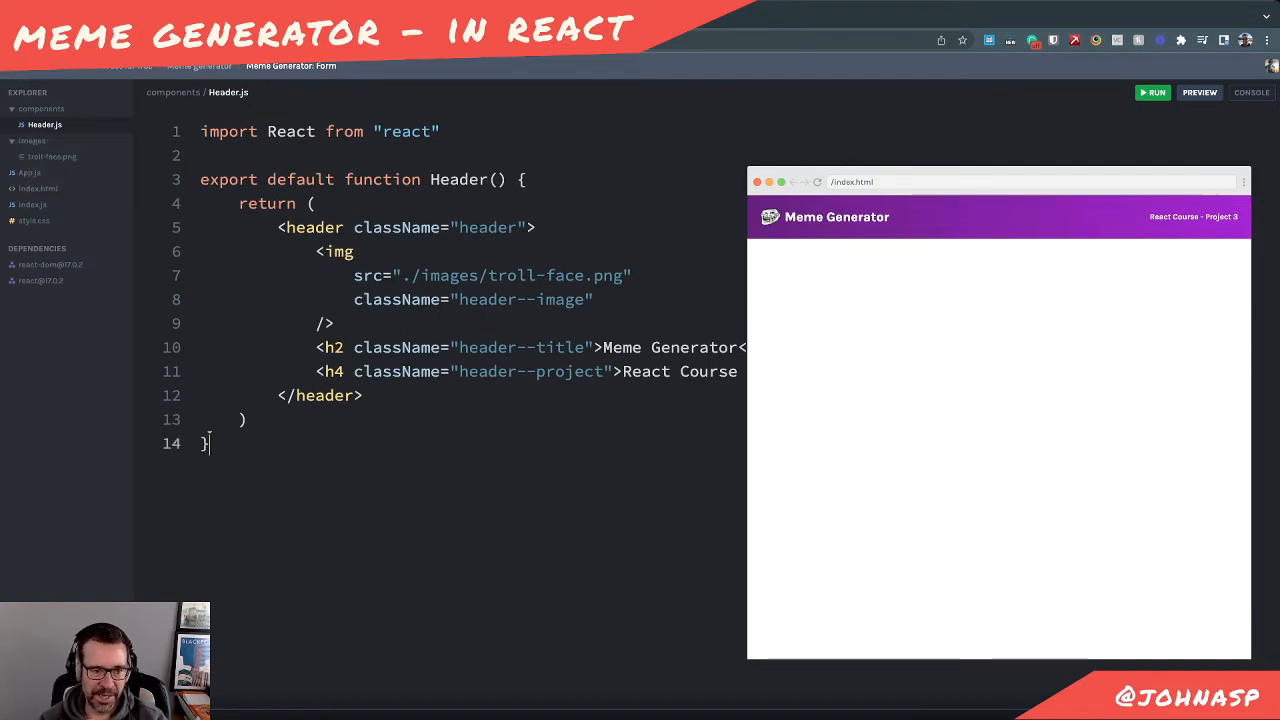
# Copy Header's code into Meme.js as a Meme component returning <p>meme here</p>
pyautogui.press('ctrl+a')
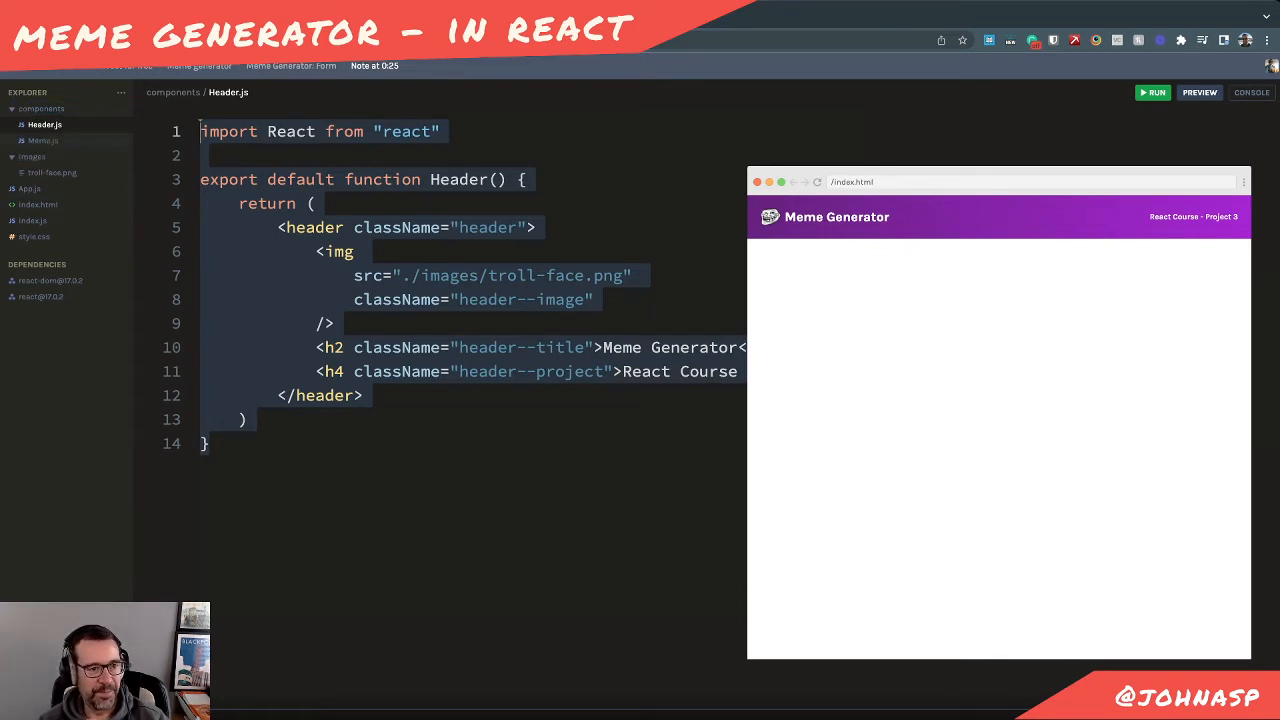
pyautogui.click(44, 140)
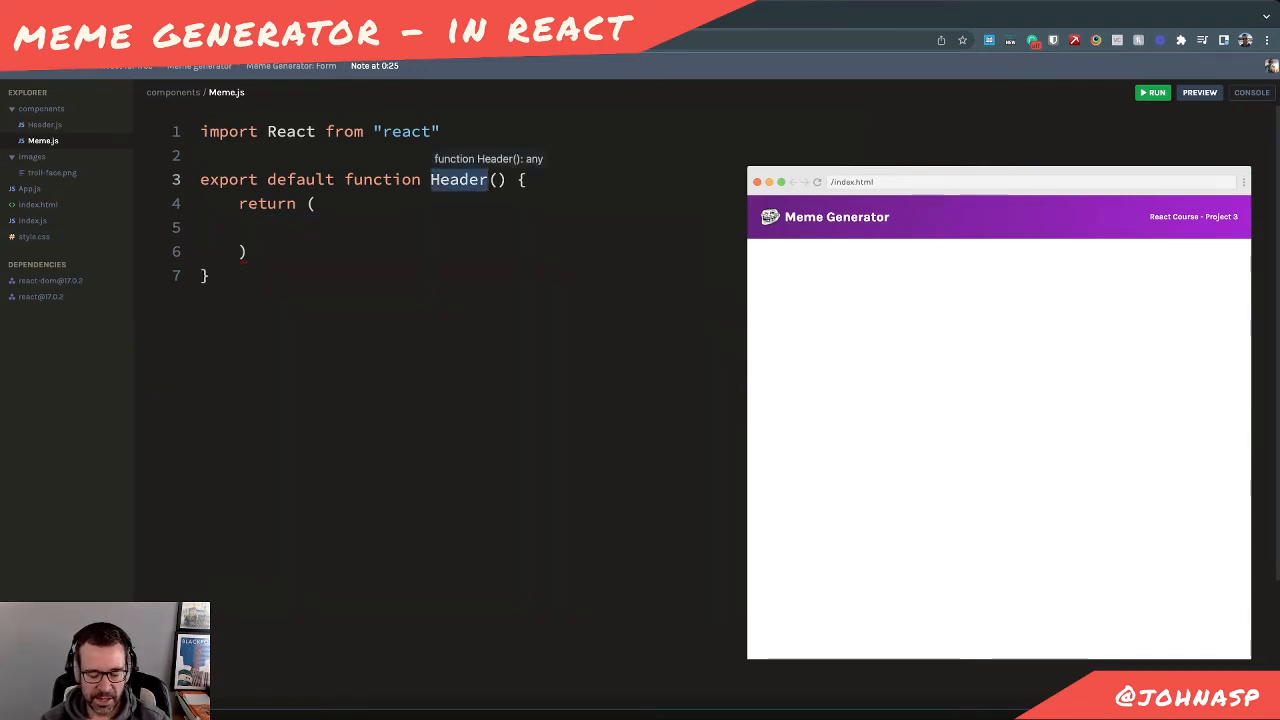
pyautogui.write('Meme')
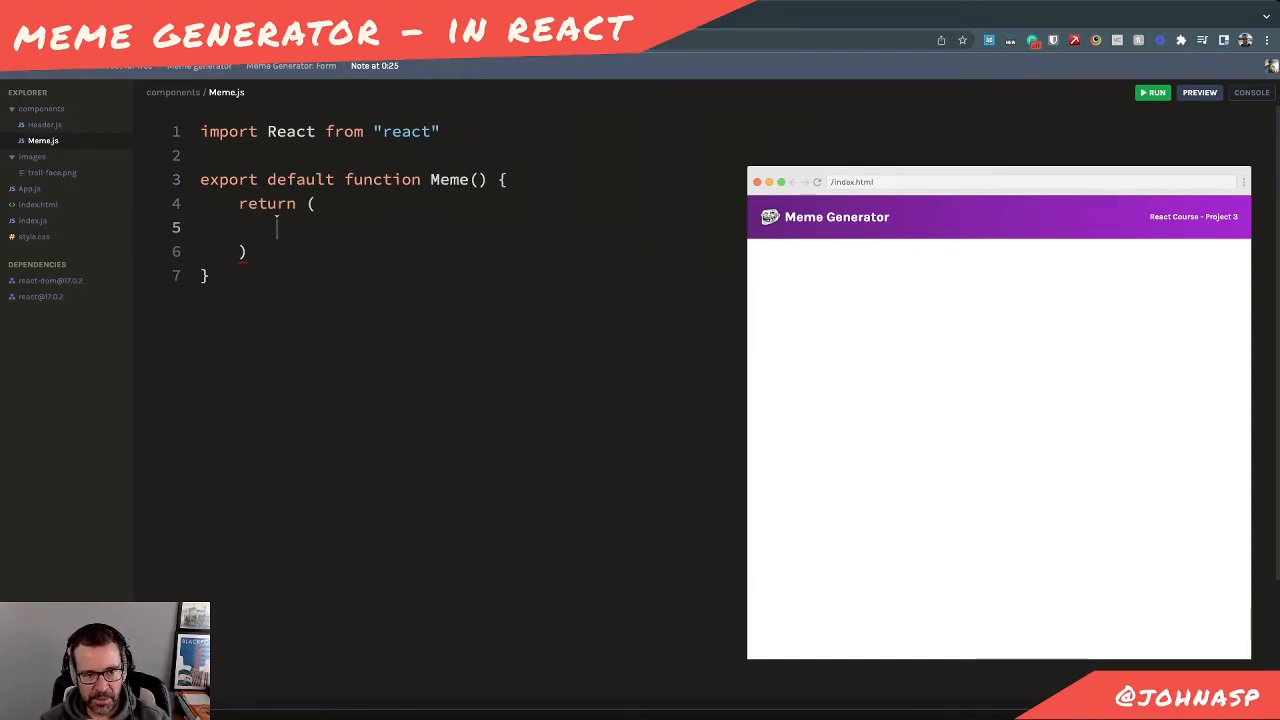
pyautogui.write('<p>')
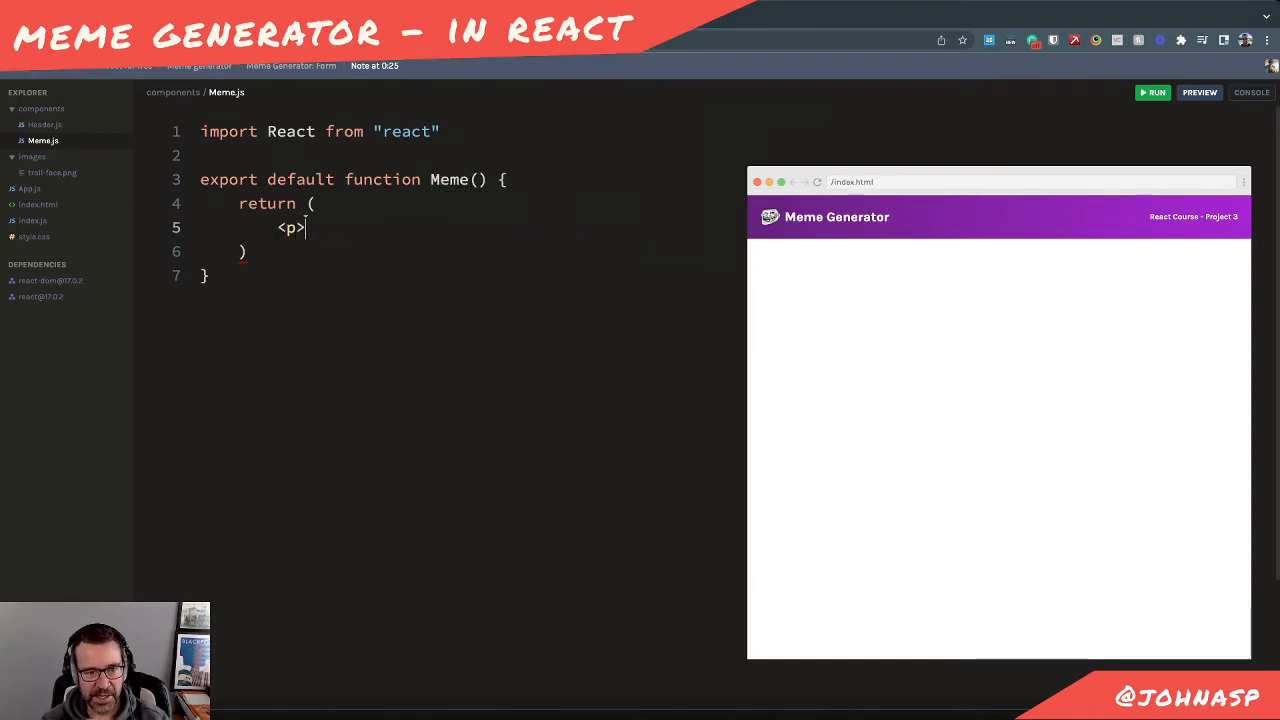
pyautogui.write('meme')
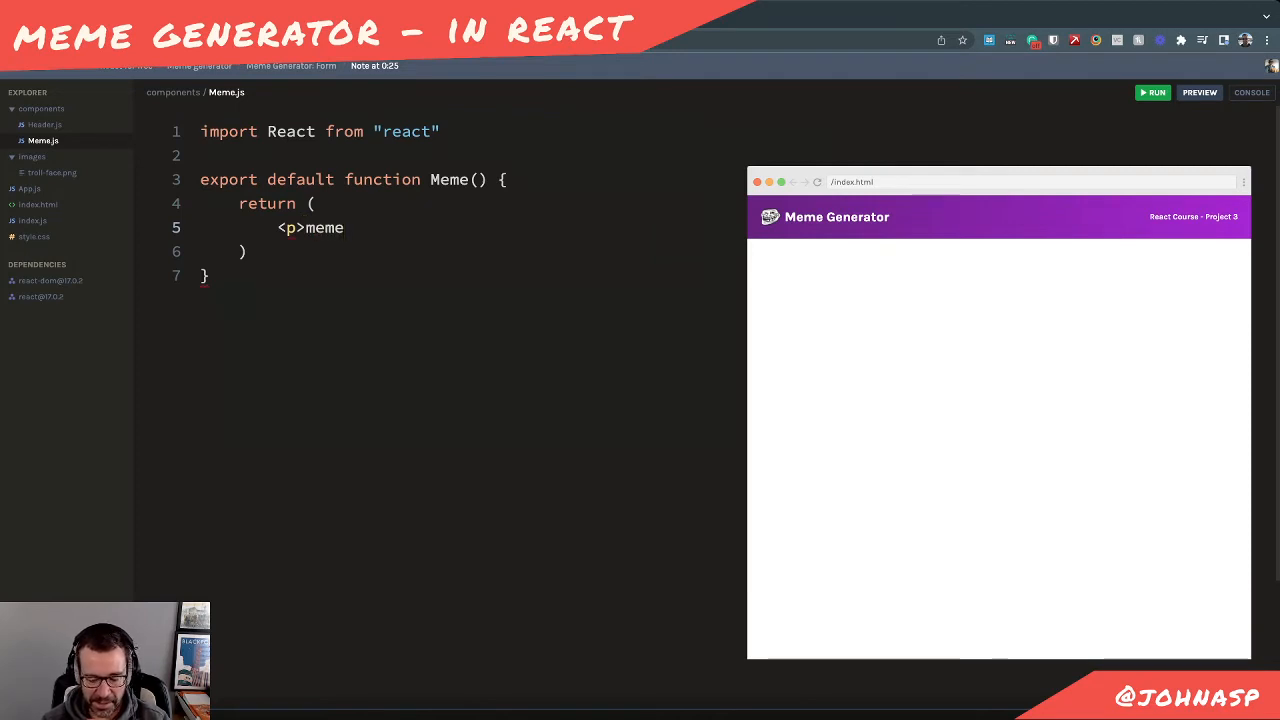
pyautogui.write('here</')
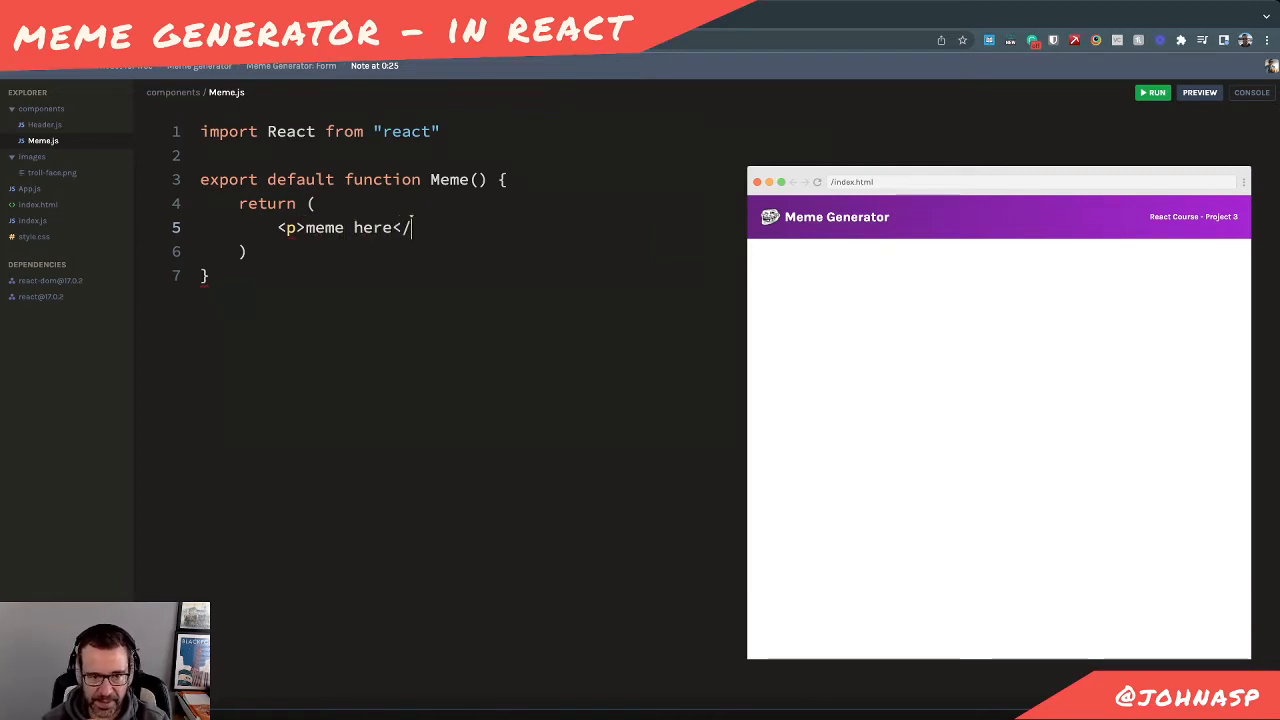
pyautogui.write('p>')
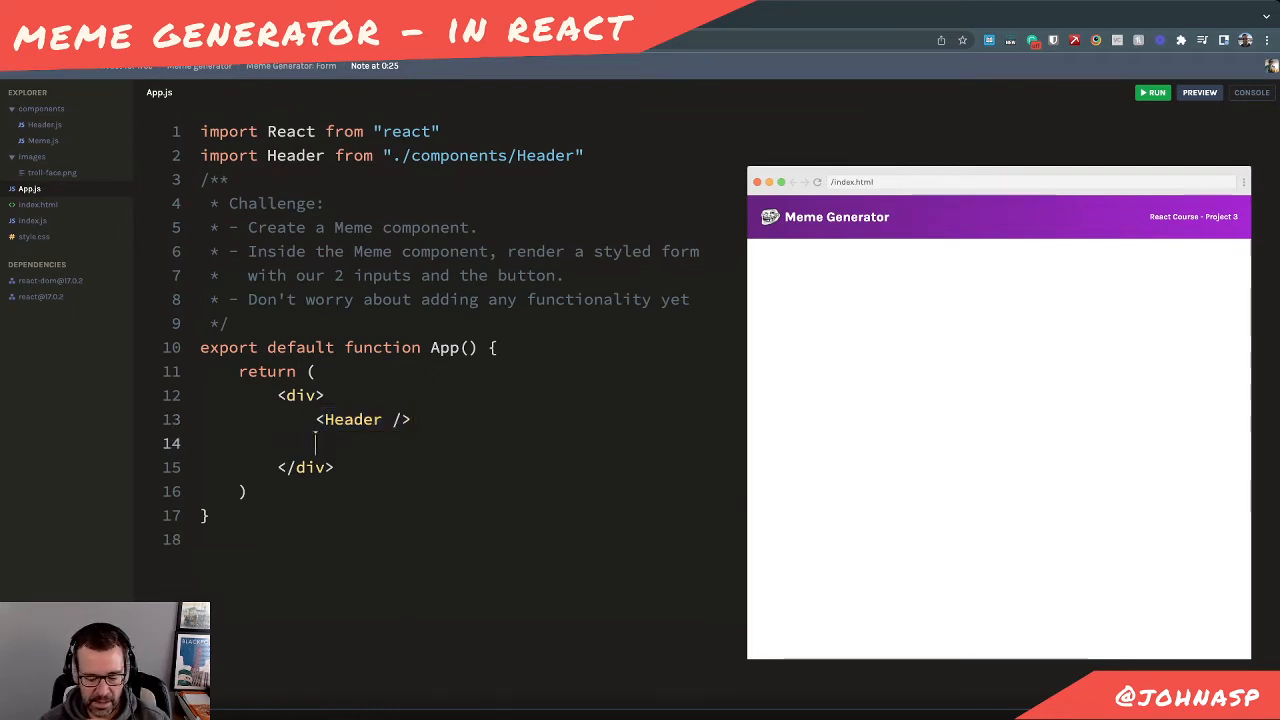
# Render <Meme /> below Header in App.js and import Meme from ./components/Meme
pyautogui.write('<Header />')
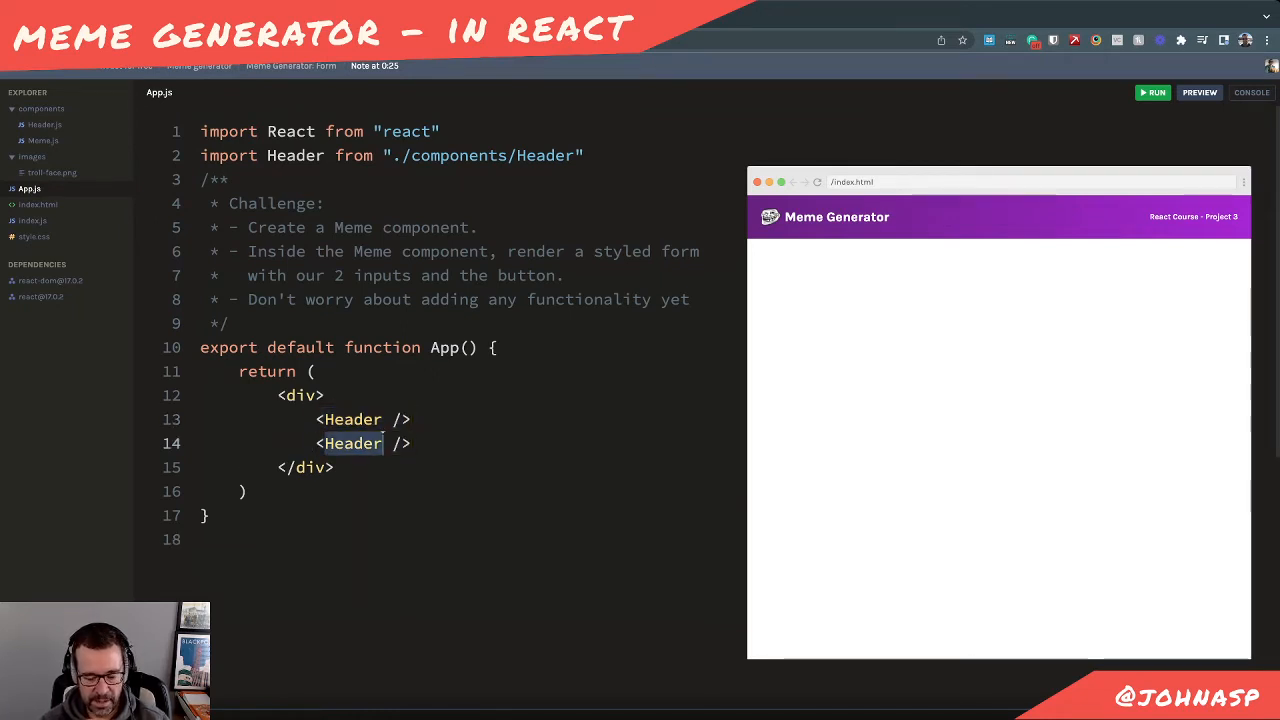
pyautogui.write('Meme')
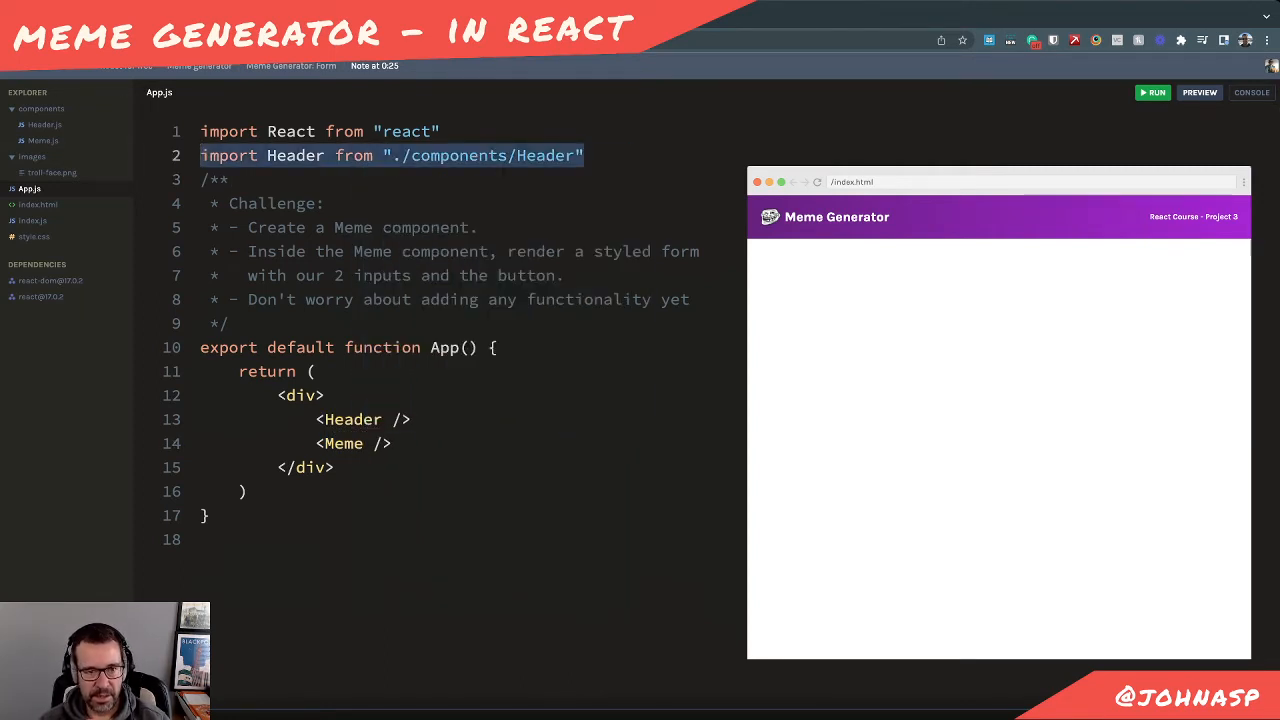
pyautogui.write('import Header from "./components/Header"')
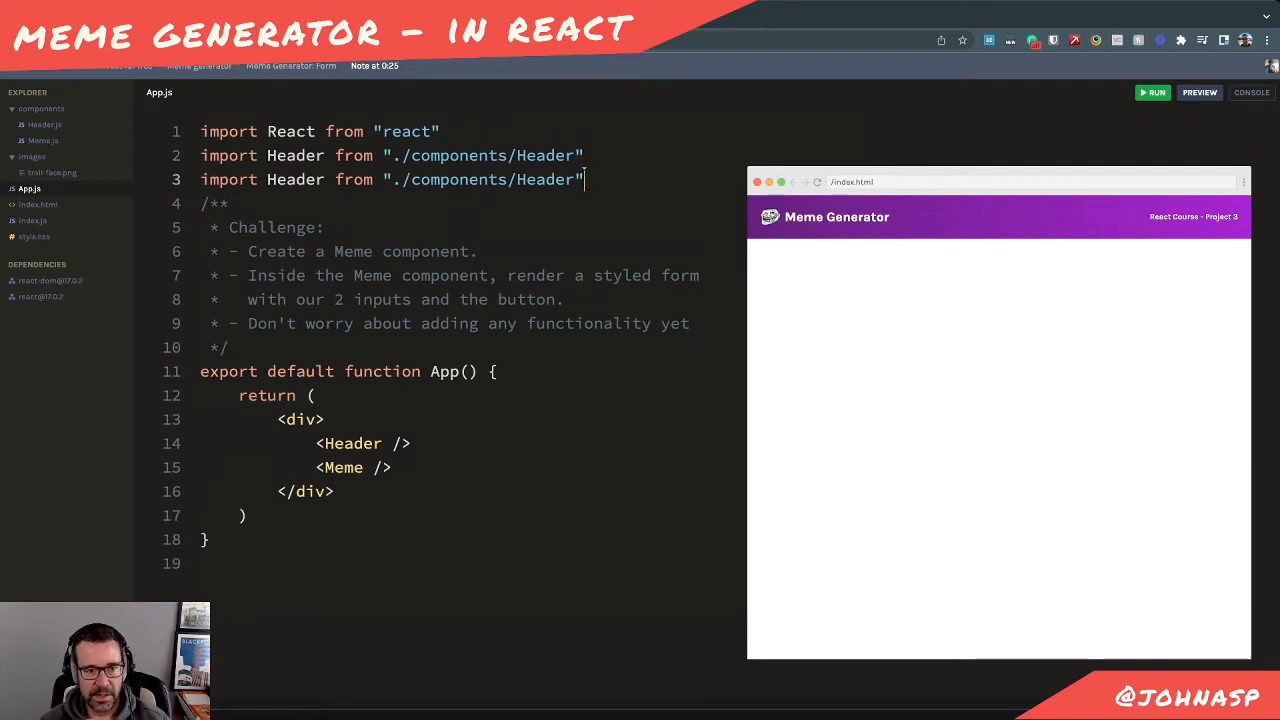
pyautogui.doubleClick(296, 180)
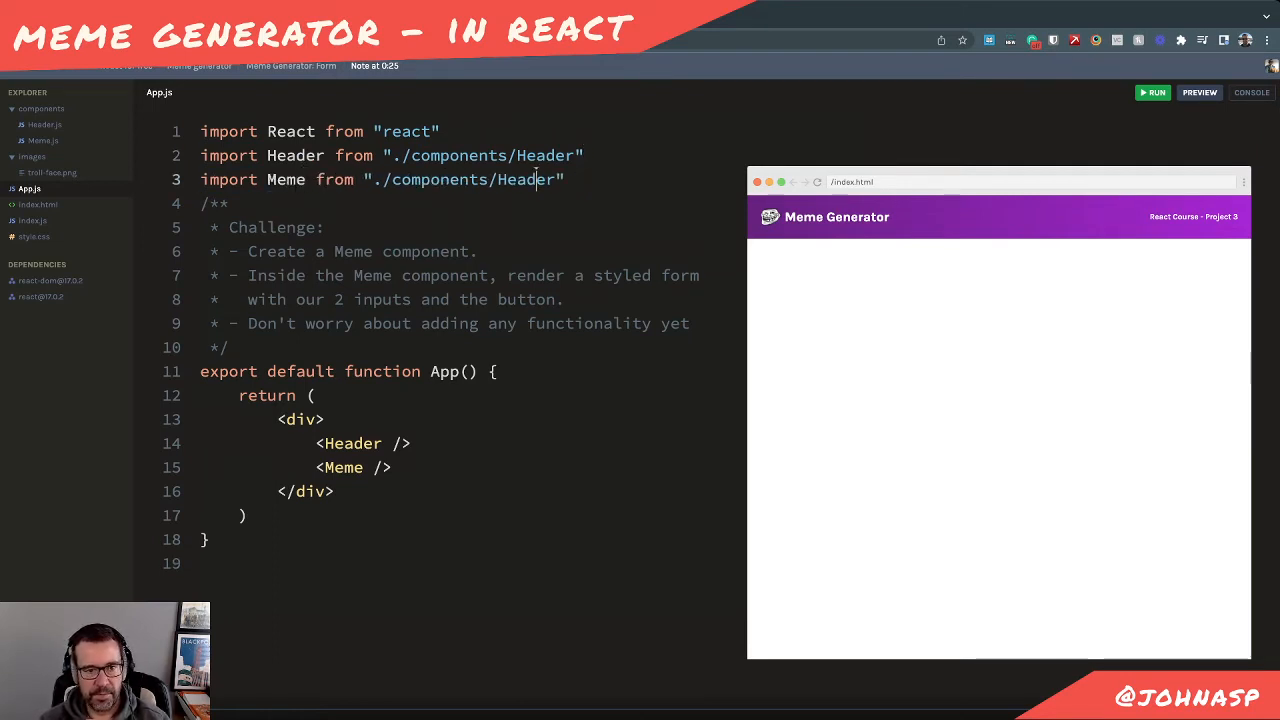
pyautogui.write('meme here</p>')
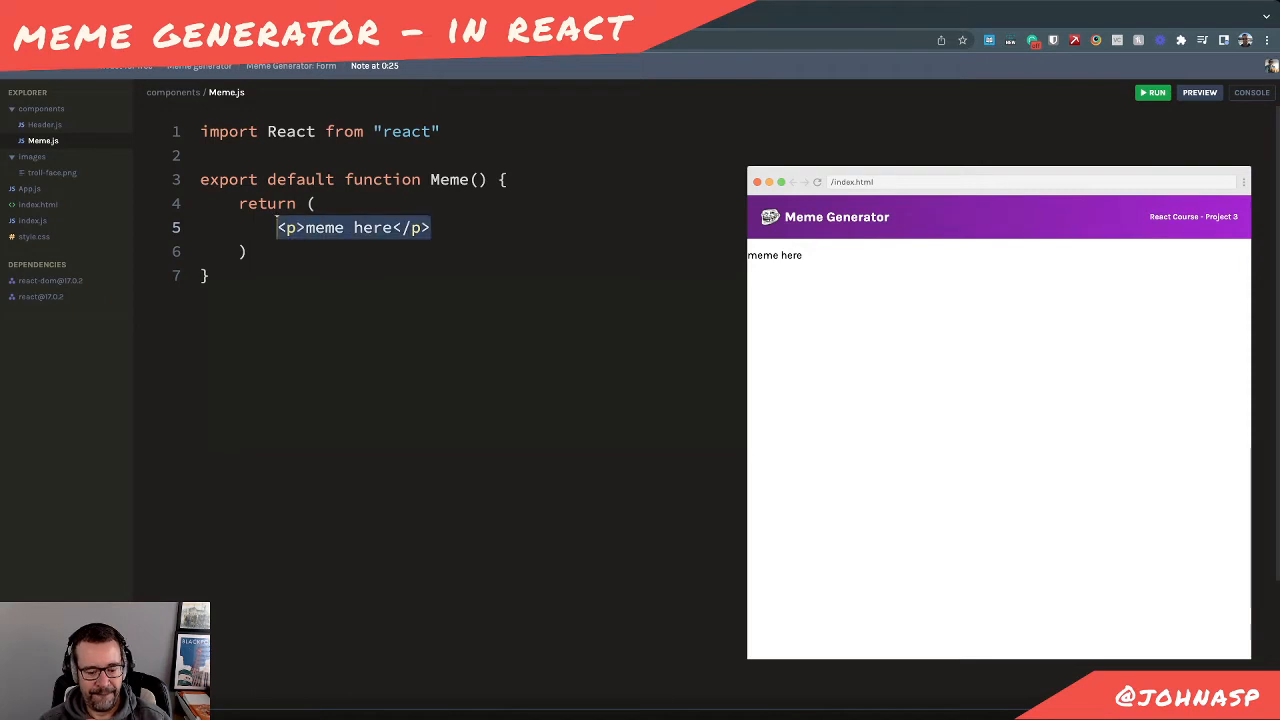
# Make Meme return an empty <section className="meme"></section> element
pyautogui.write('s')
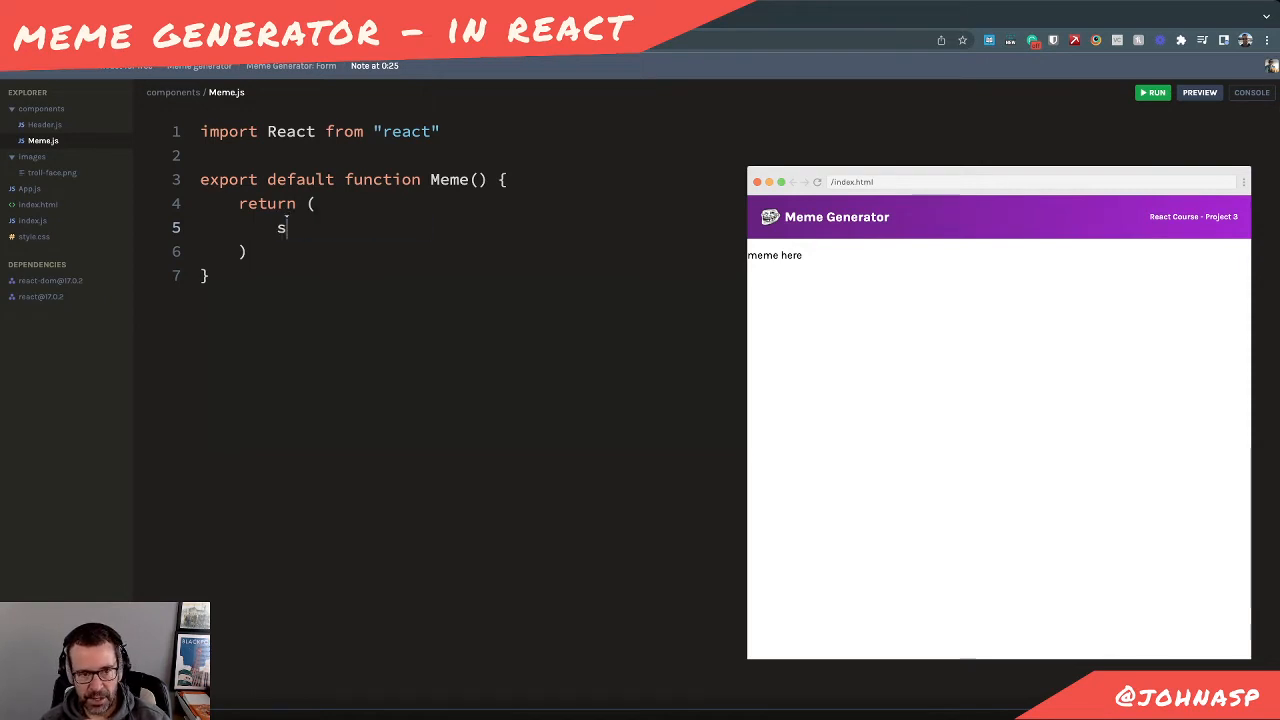
pyautogui.write('<')
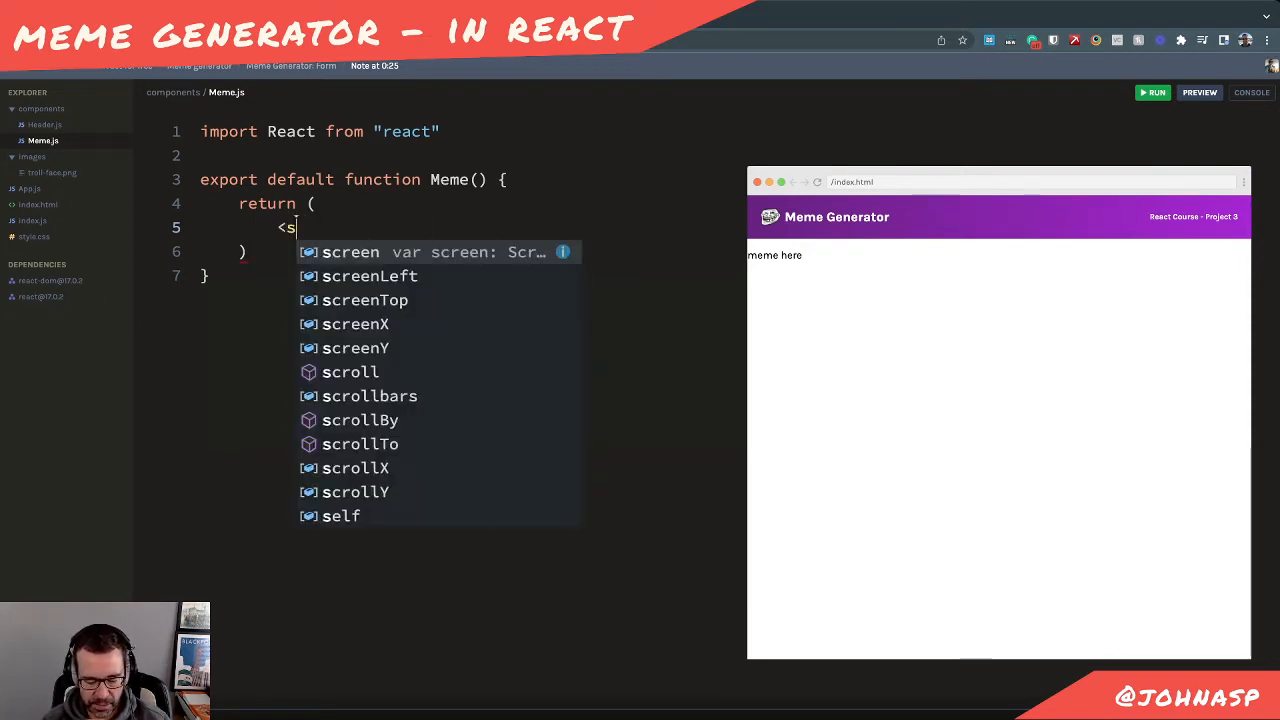
pyautogui.write('ection>')
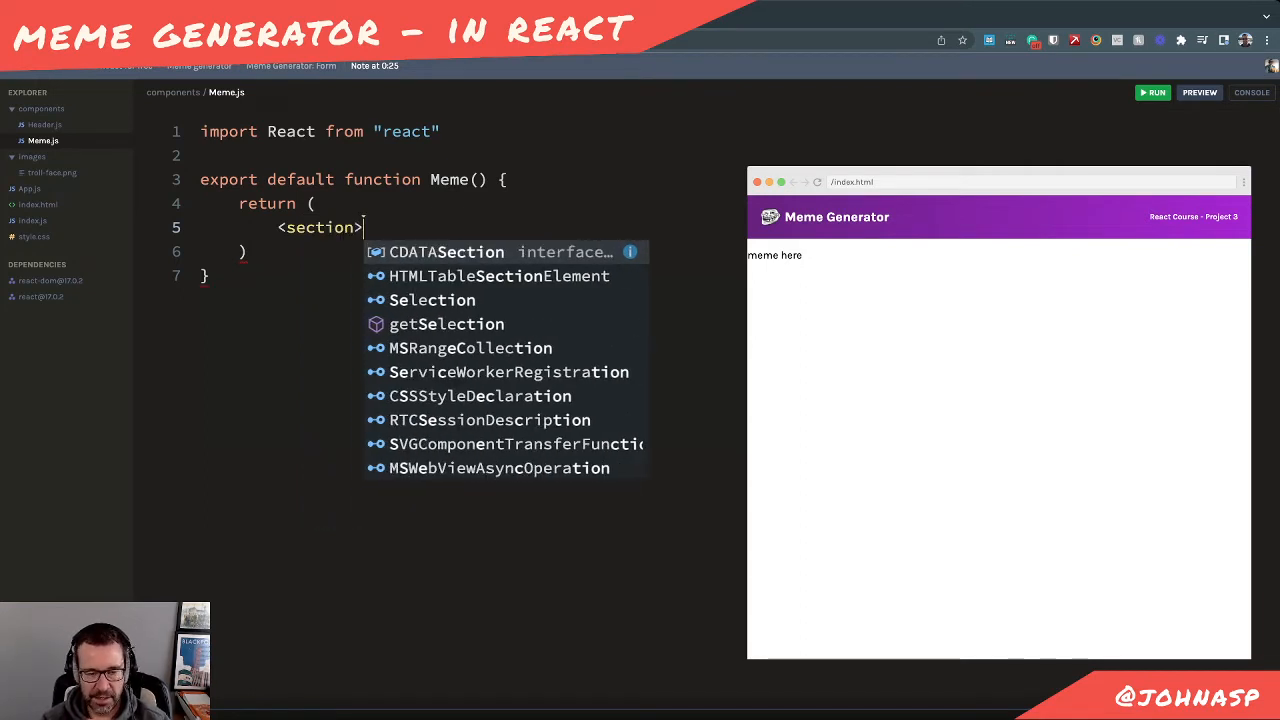
pyautogui.write('</section>')
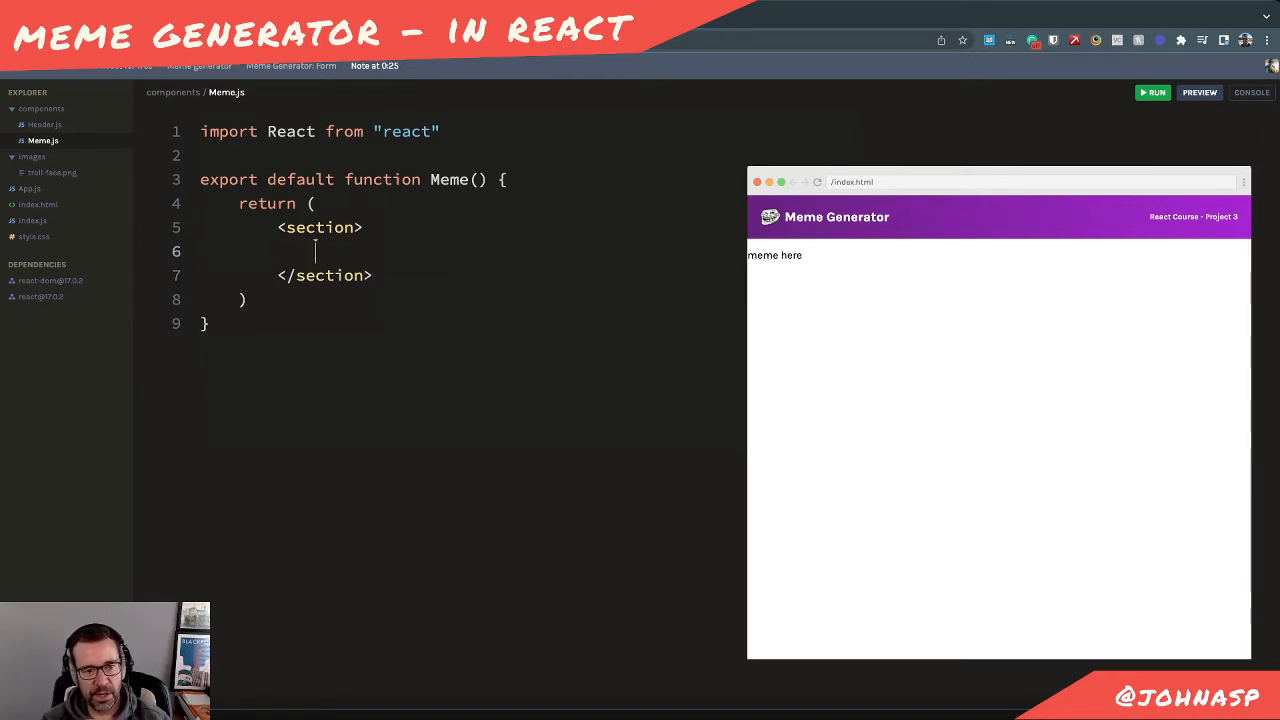
pyautogui.write('c')
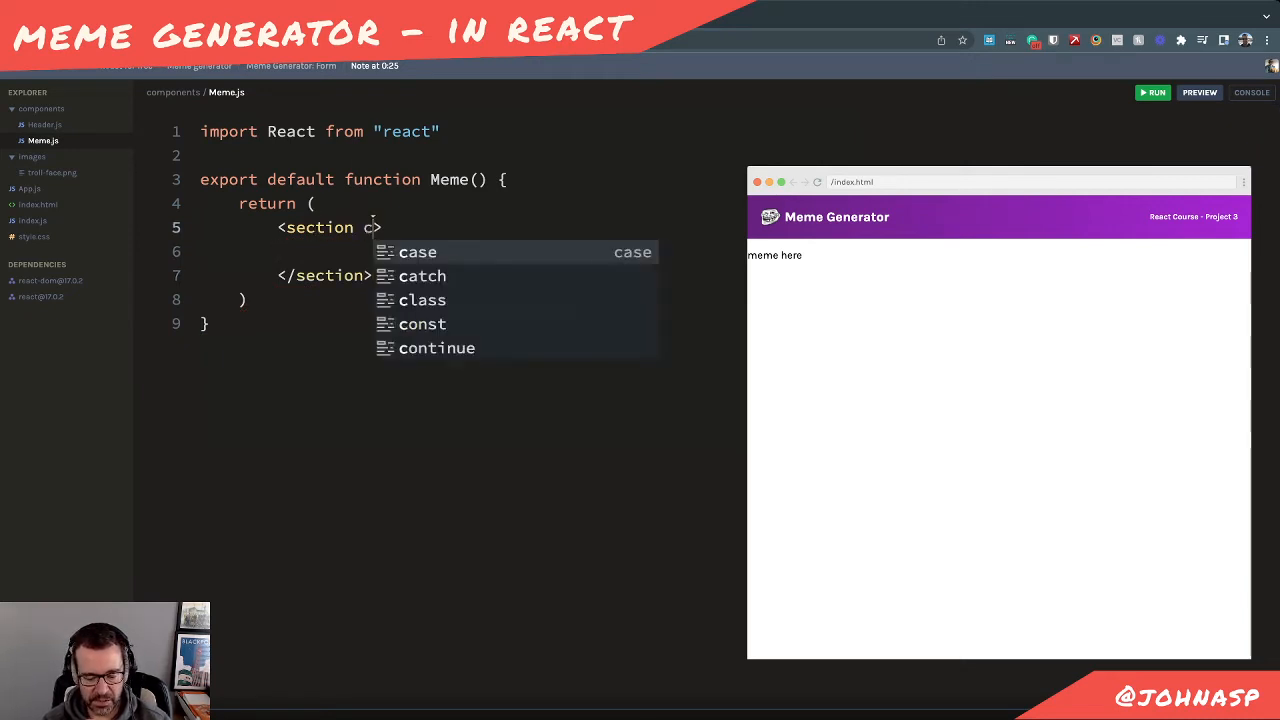
pyautogui.write('lass')
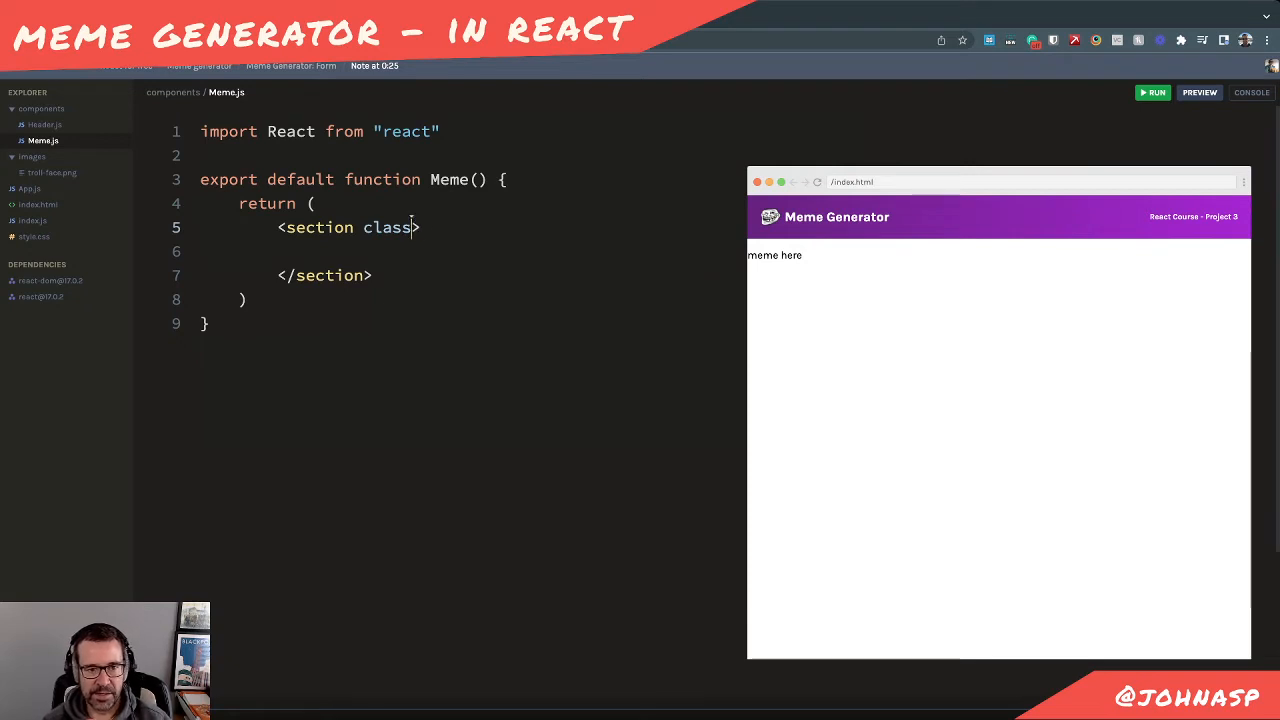
pyautogui.write('Name=""')
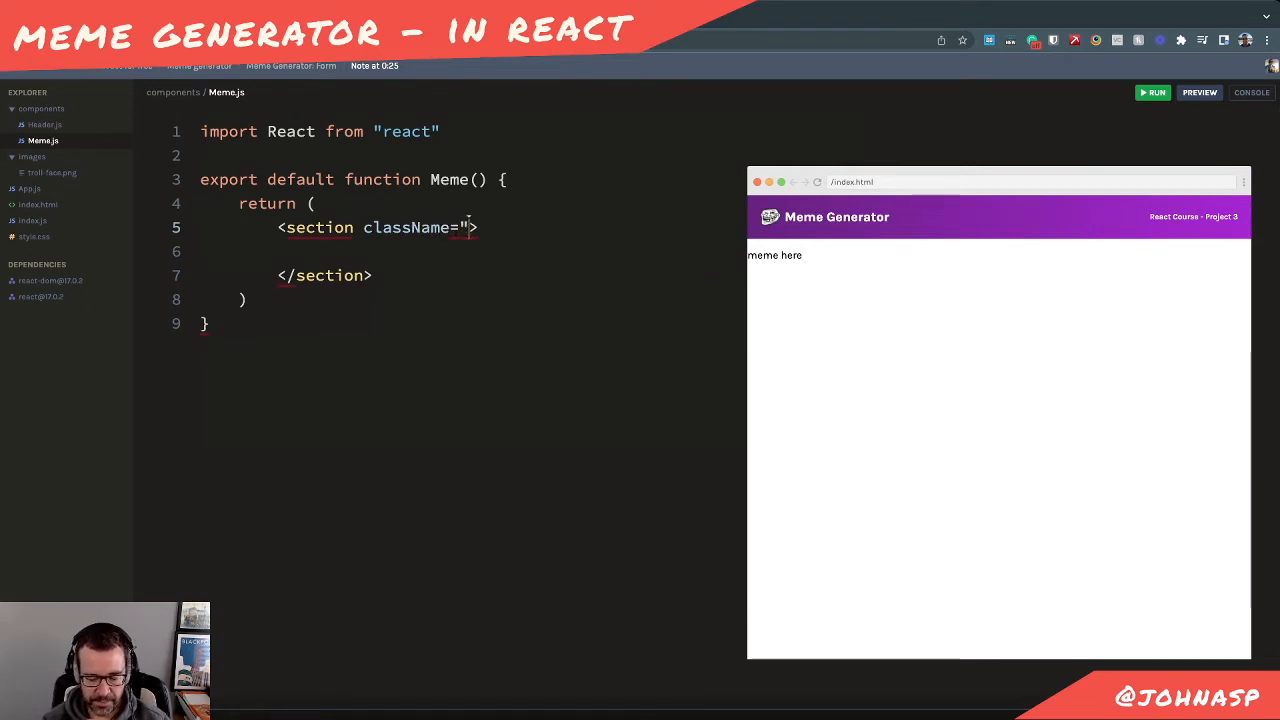
pyautogui.write('meme')
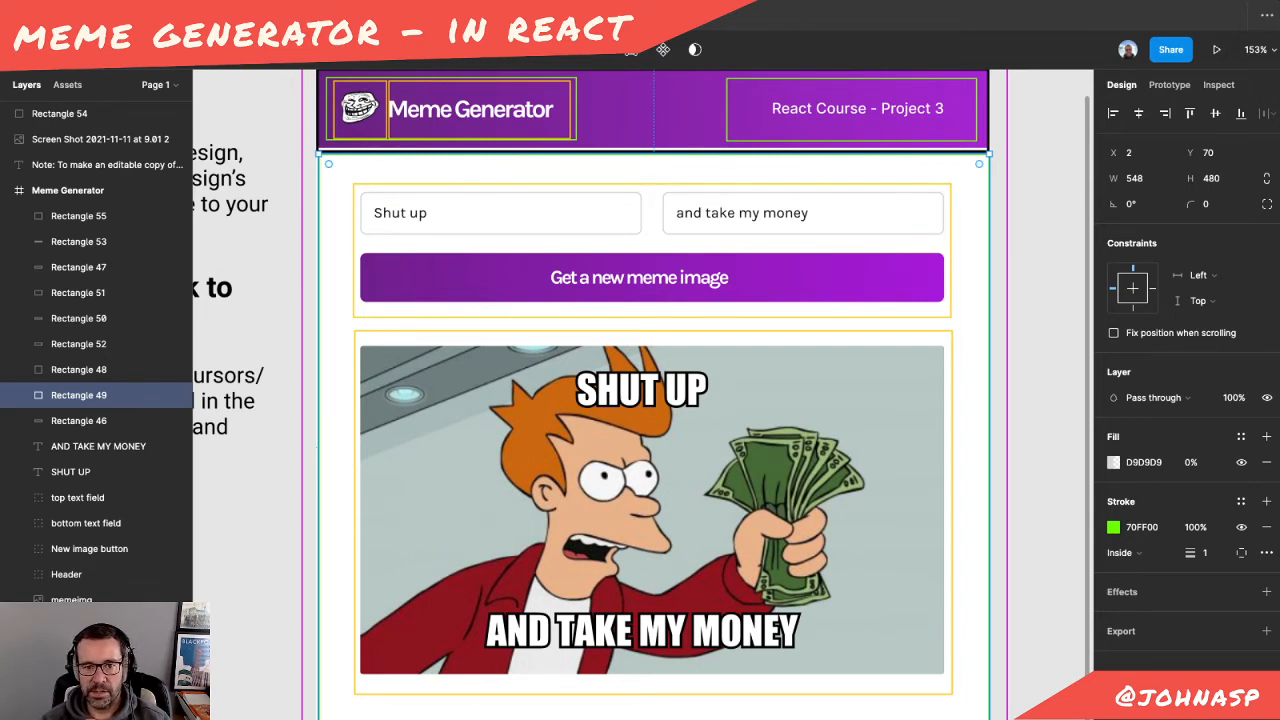
# Inspect a layer in the Figma Meme Generator mockup and deselect without editing
pyautogui.click(78, 318)
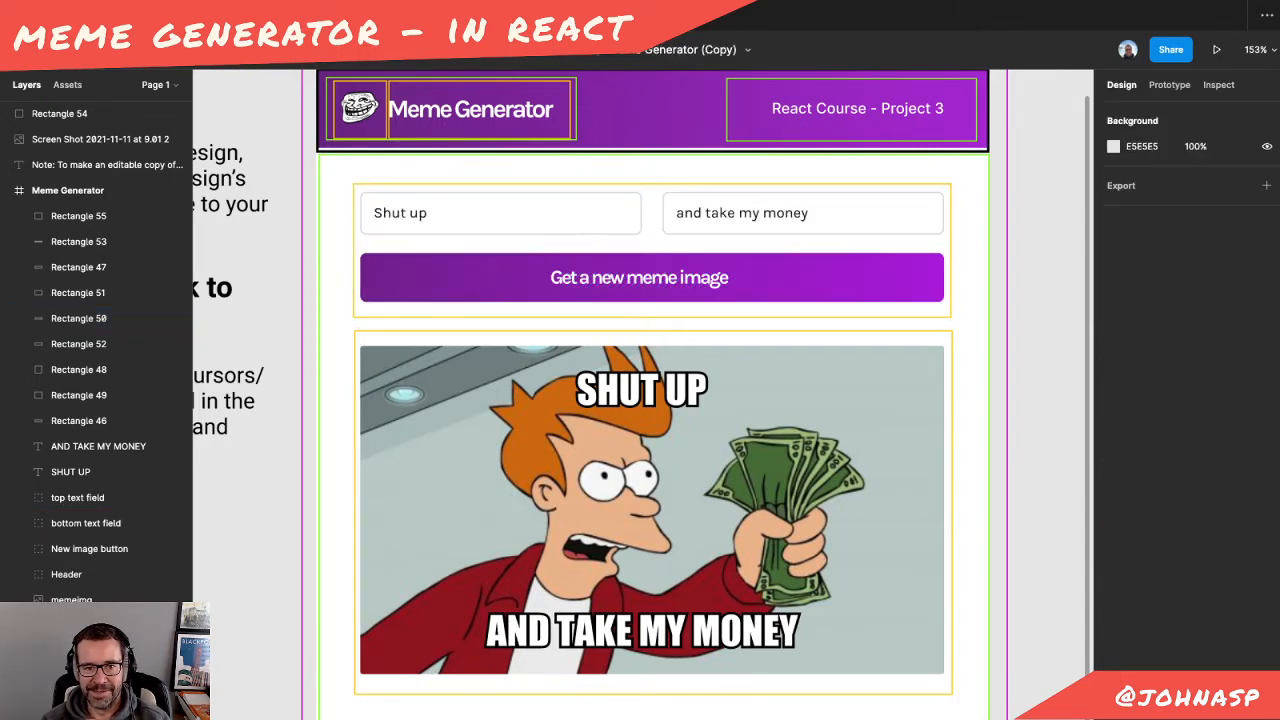
pyautogui.click(78, 318)
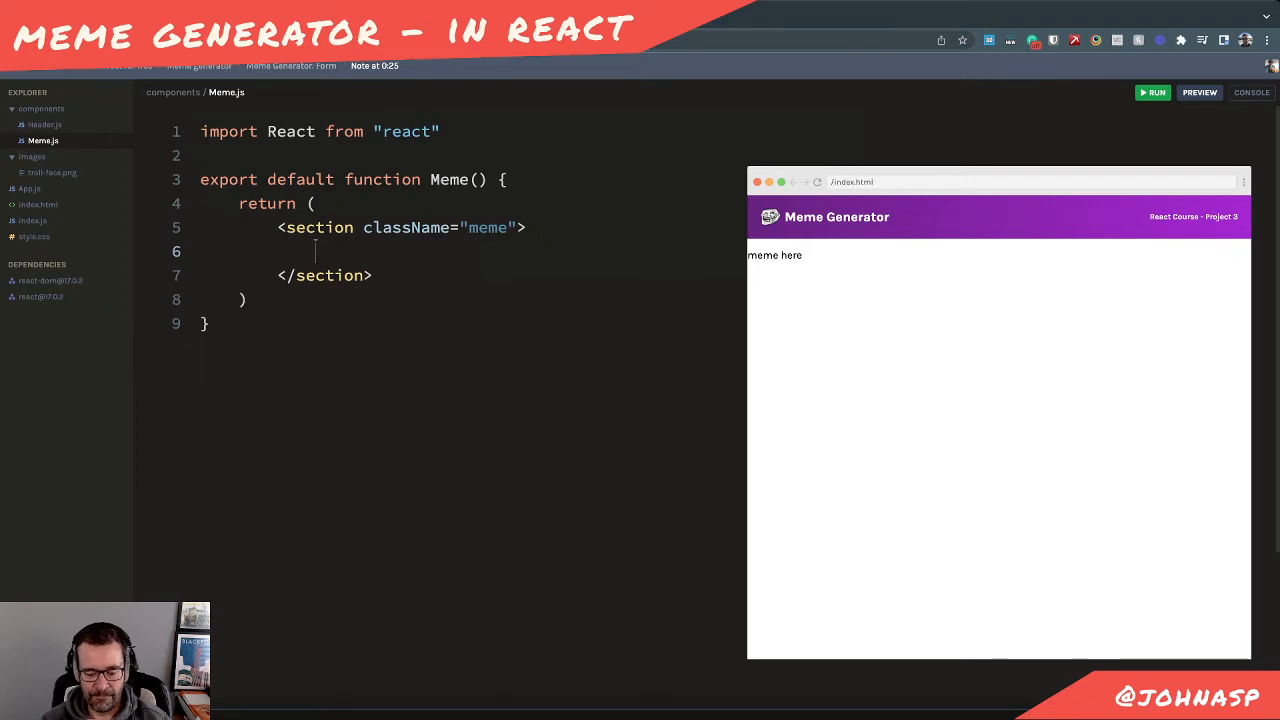
# Add a <div className="meme__controls"></div> inside the meme section
pyautogui.write('<div className=')
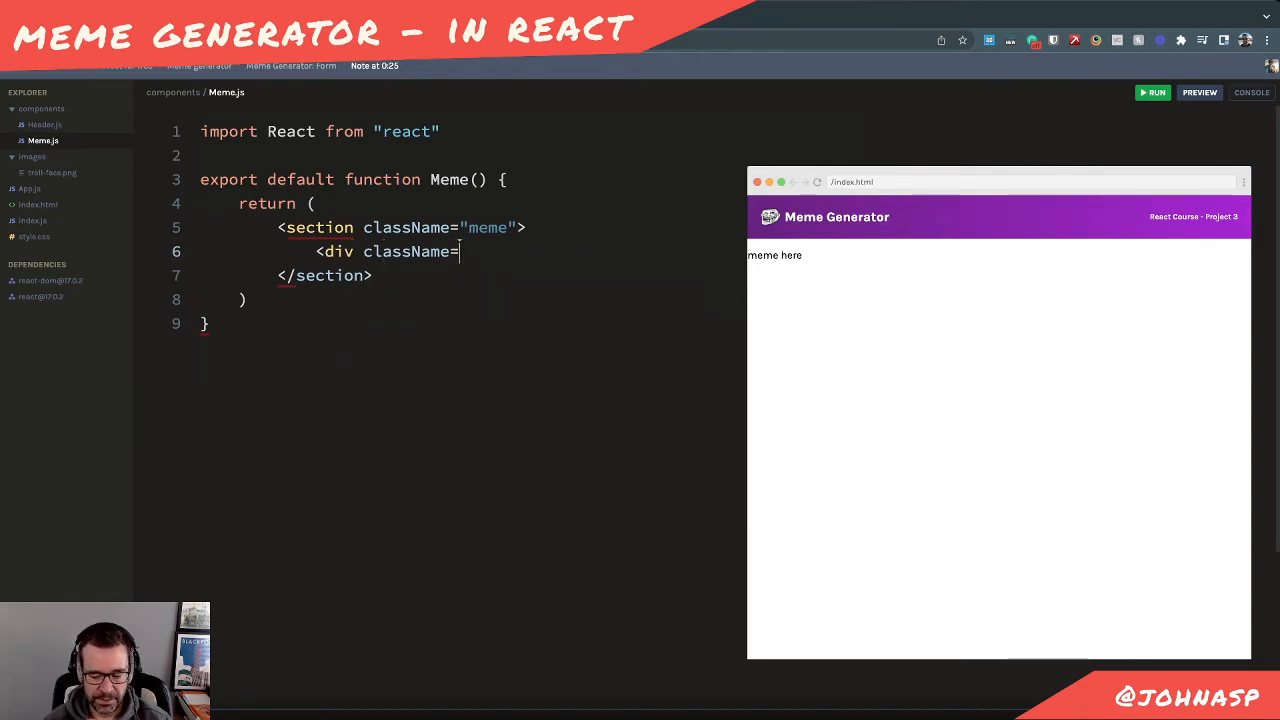
pyautogui.write('"m')
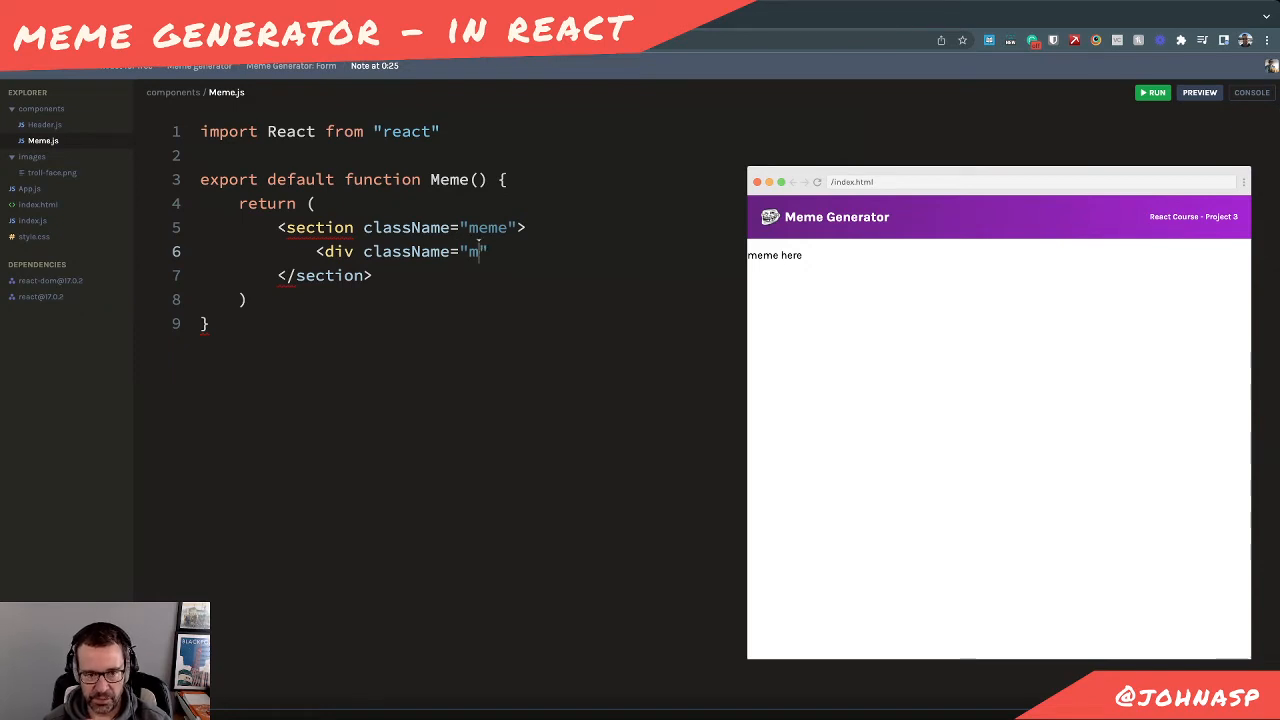
pyautogui.write('eme__controls')
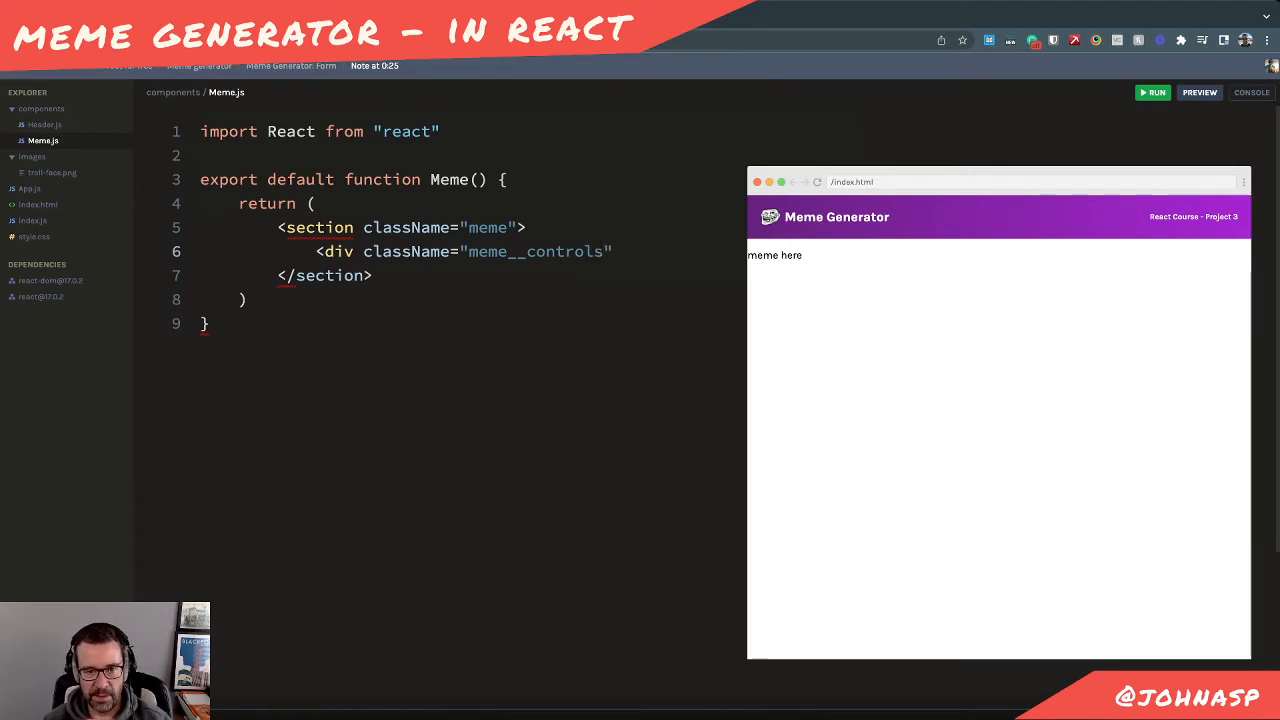
pyautogui.write('<')
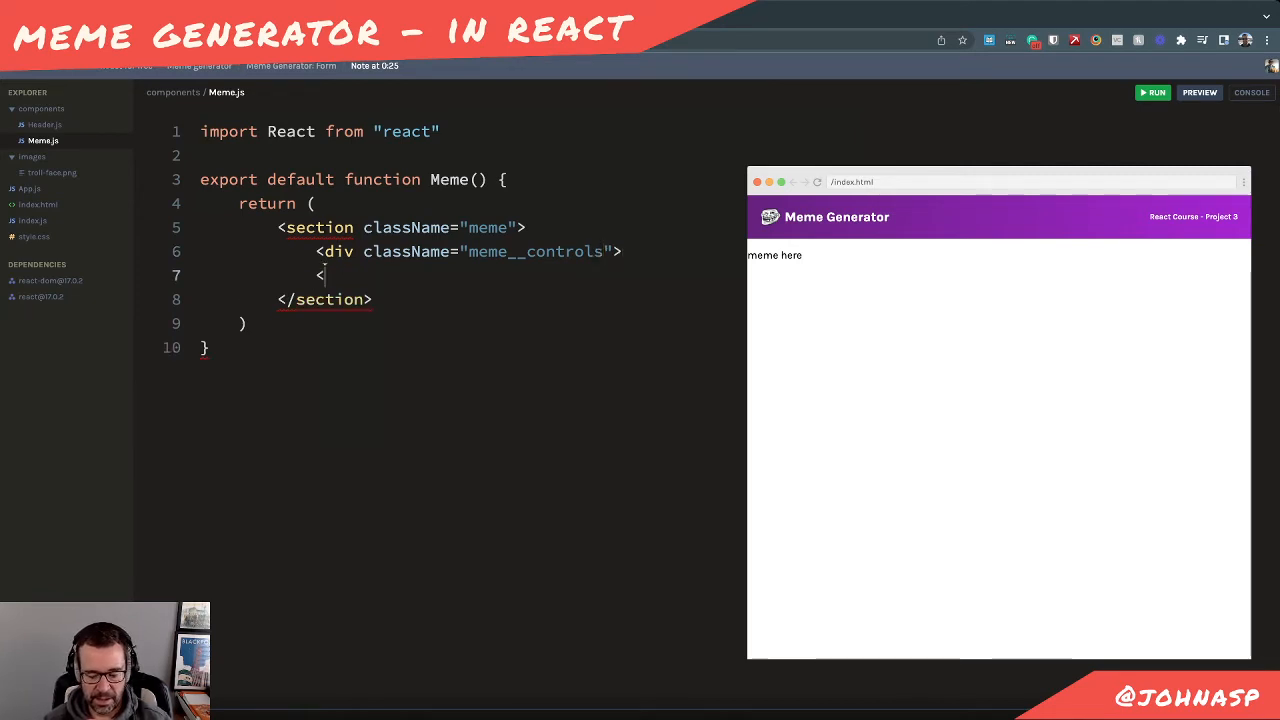
pyautogui.write('/div>')
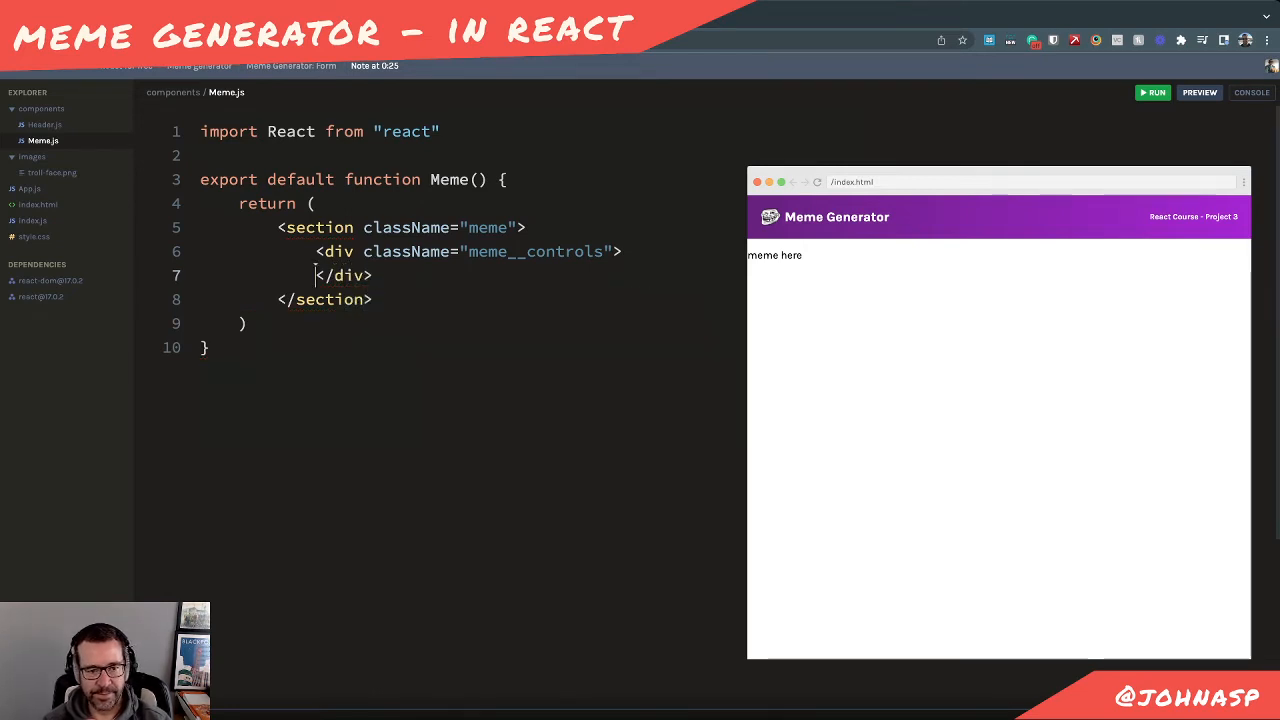
pyautogui.press('Enter')
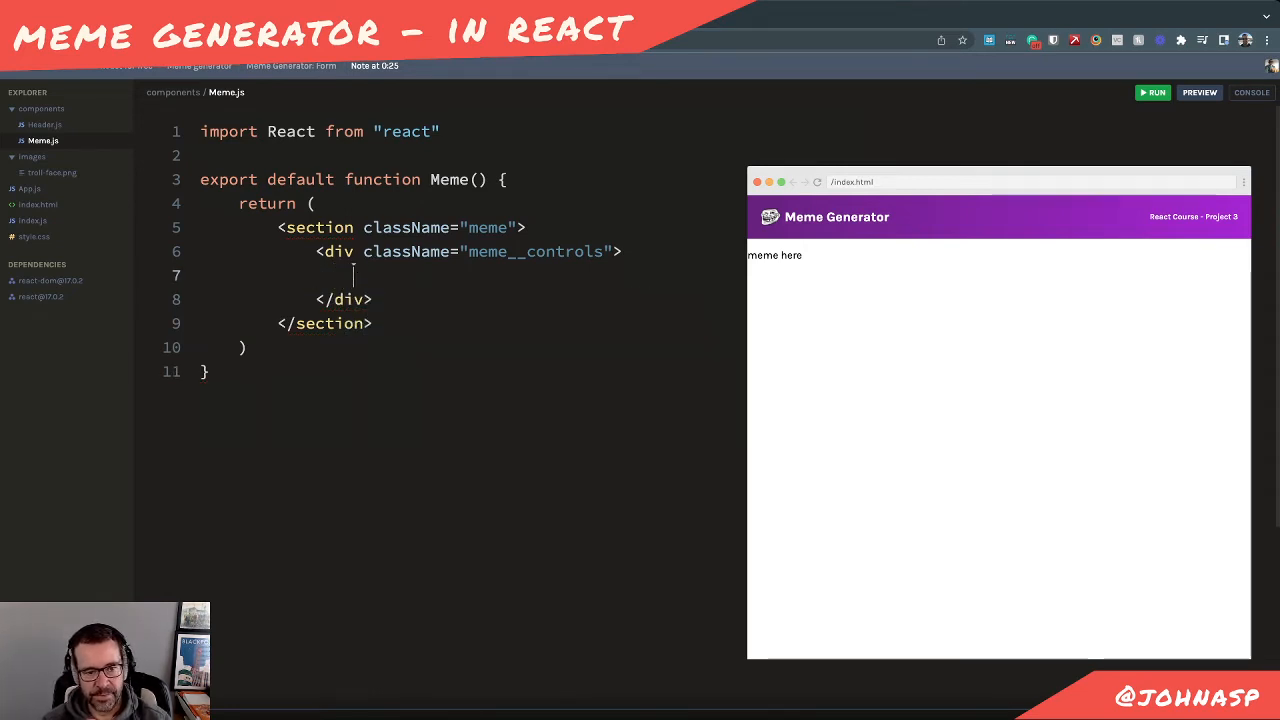
# Add a self-closing <input type="text" /> inside the controls div and select its line
pyautogui.write('input')
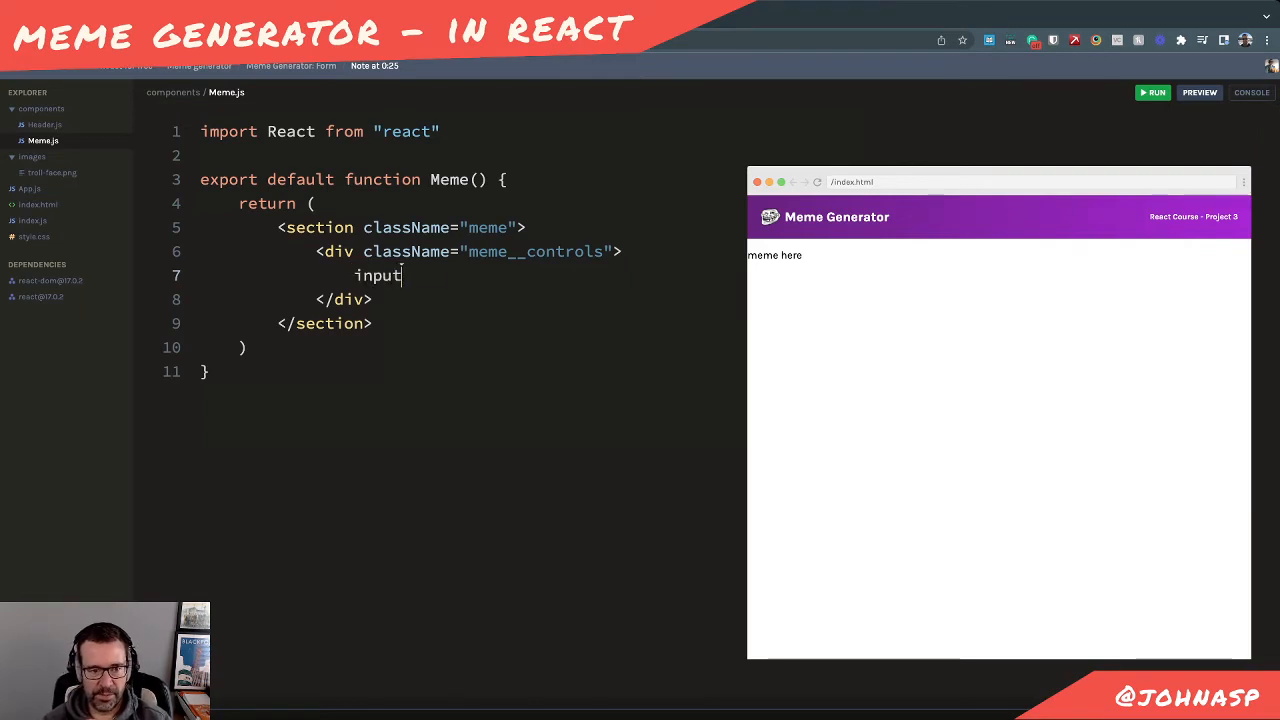
pyautogui.press('Backspace')
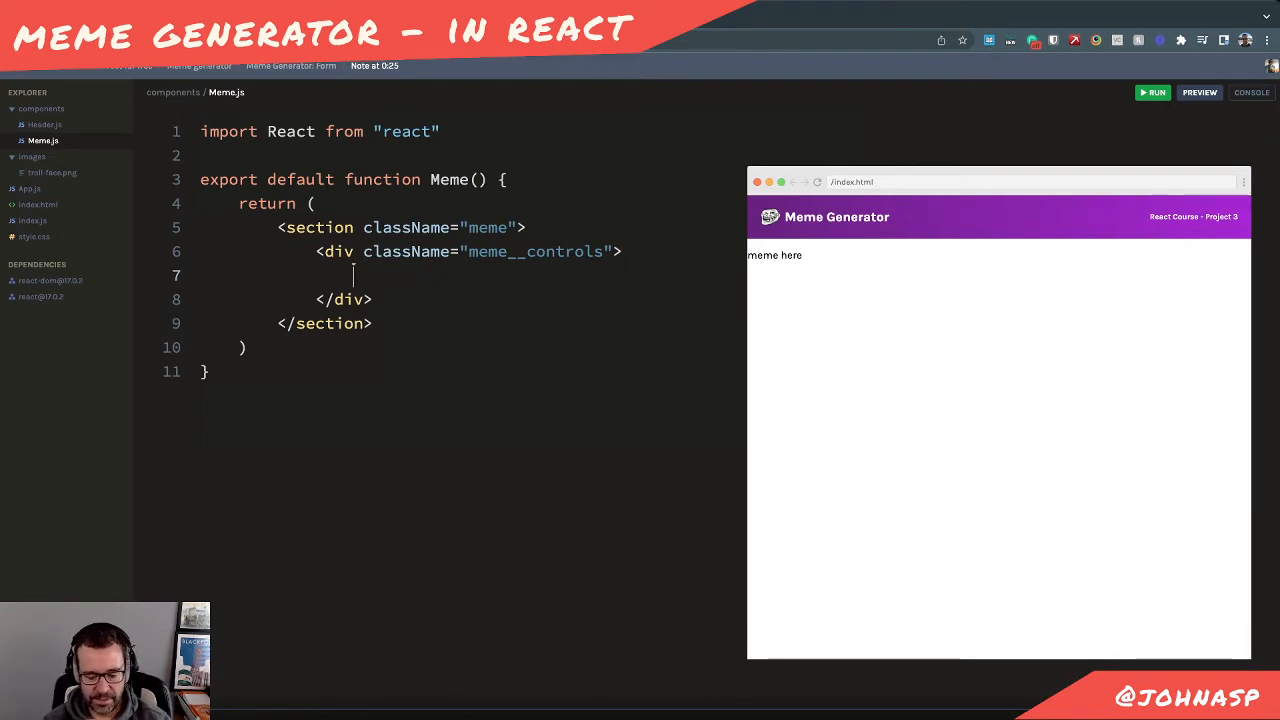
pyautogui.write('<inp')
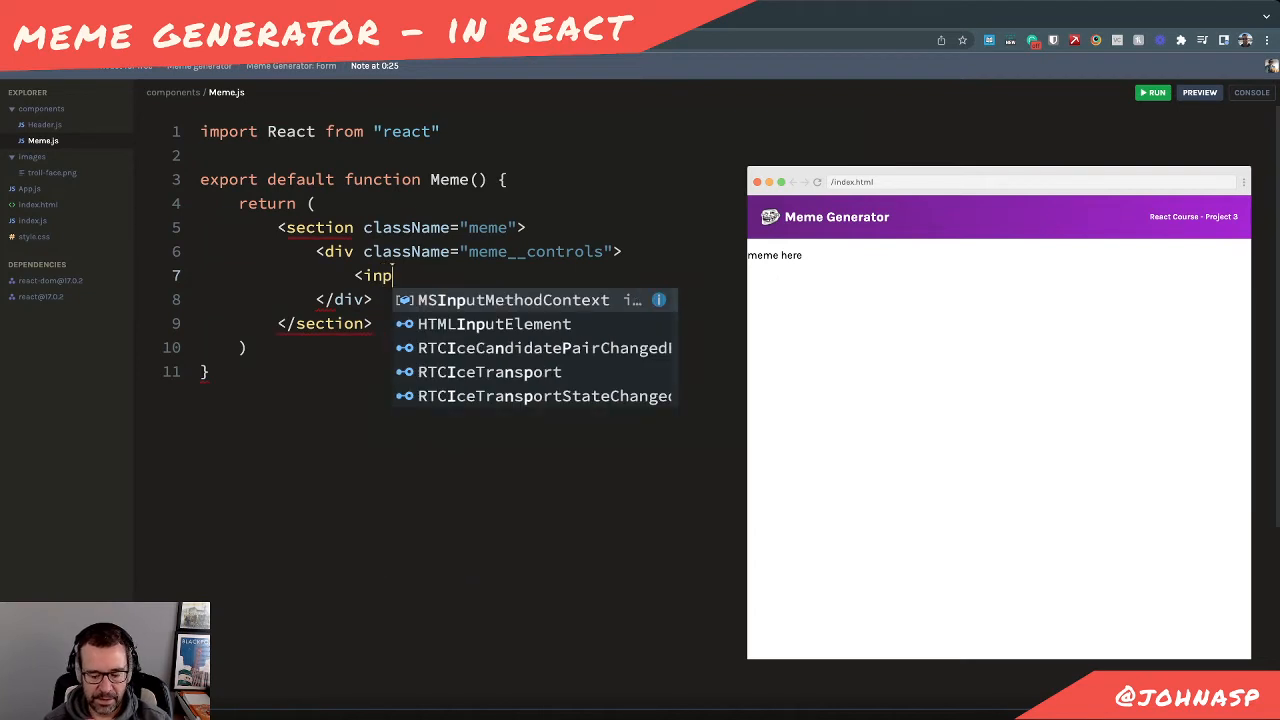
pyautogui.write('ut type')
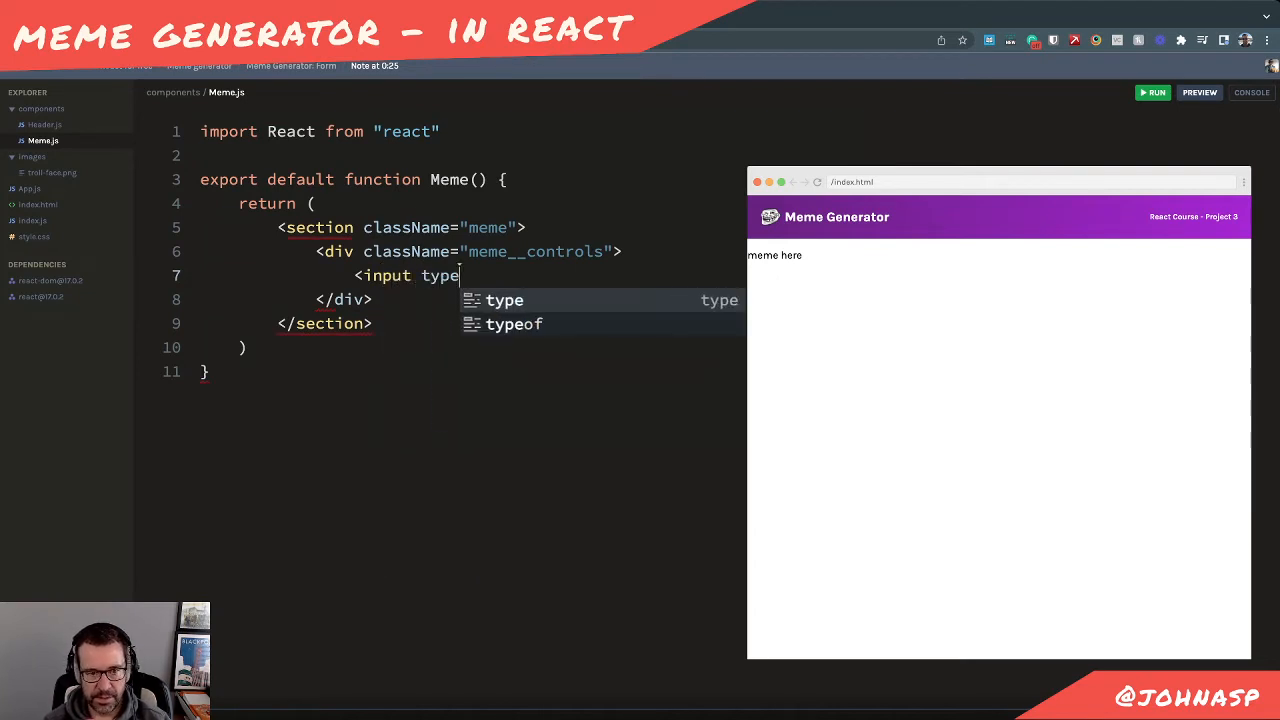
pyautogui.write('=te')
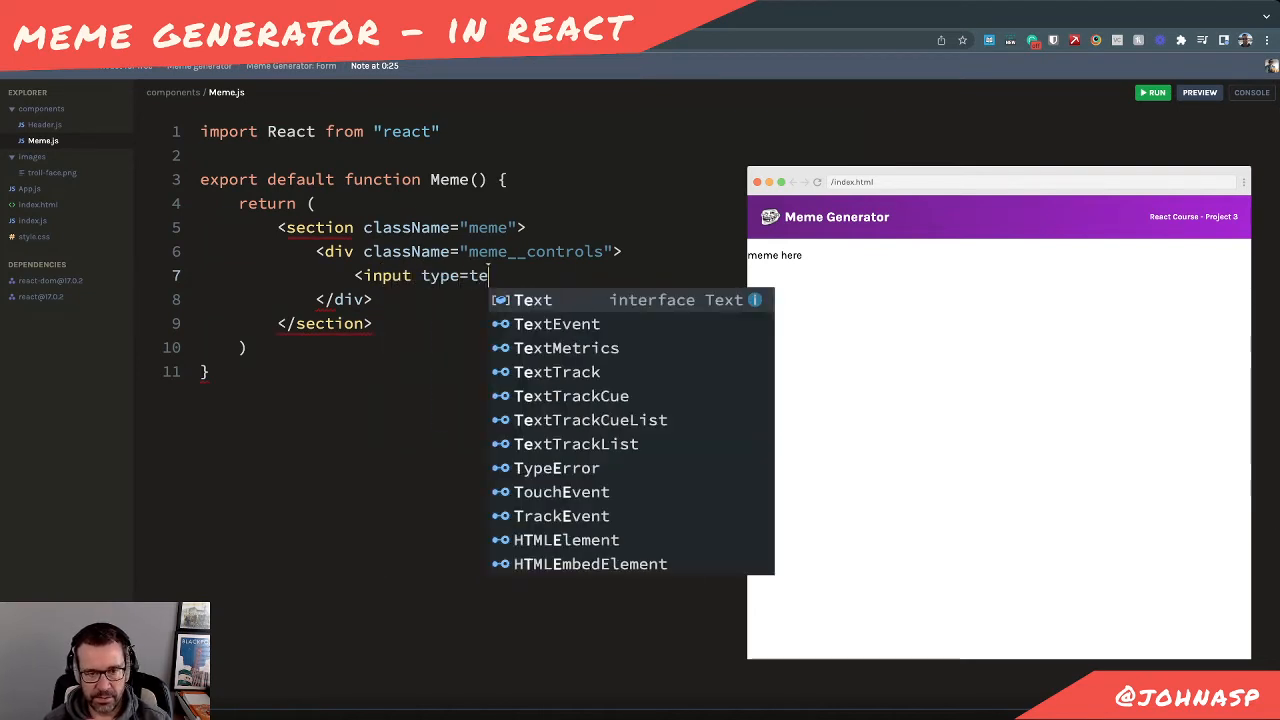
pyautogui.write('x')
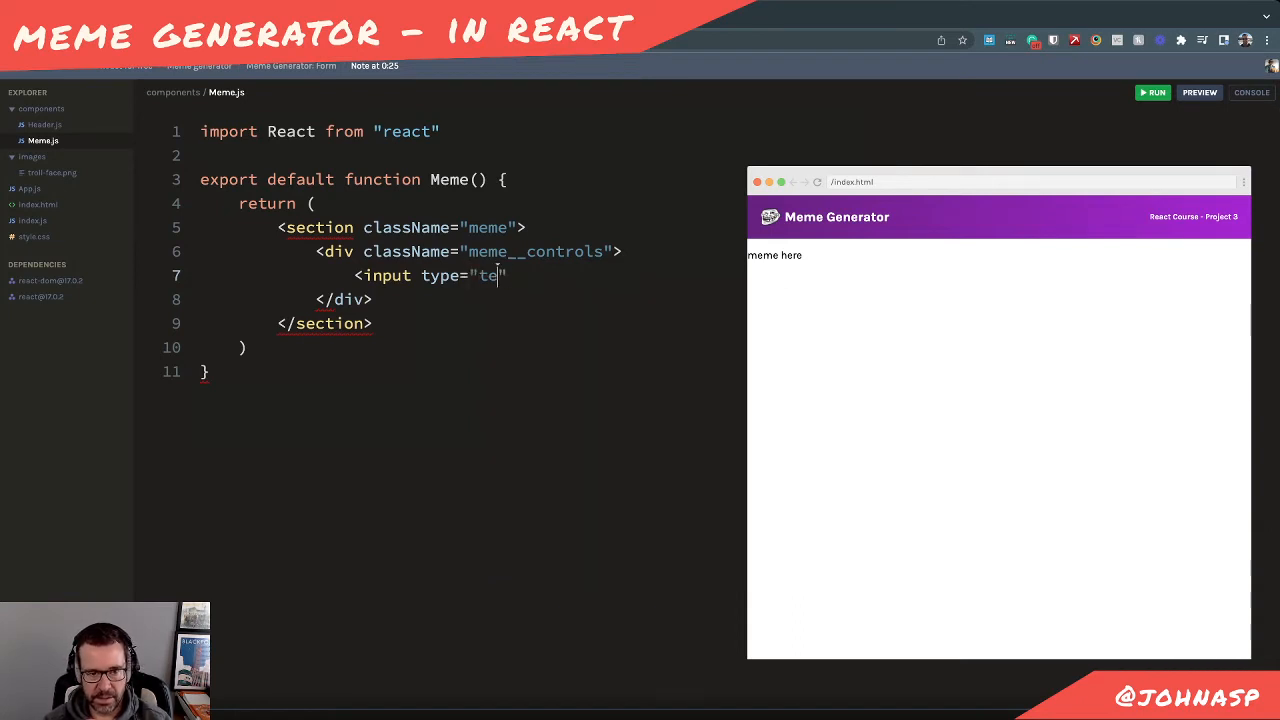
pyautogui.write('xt">')
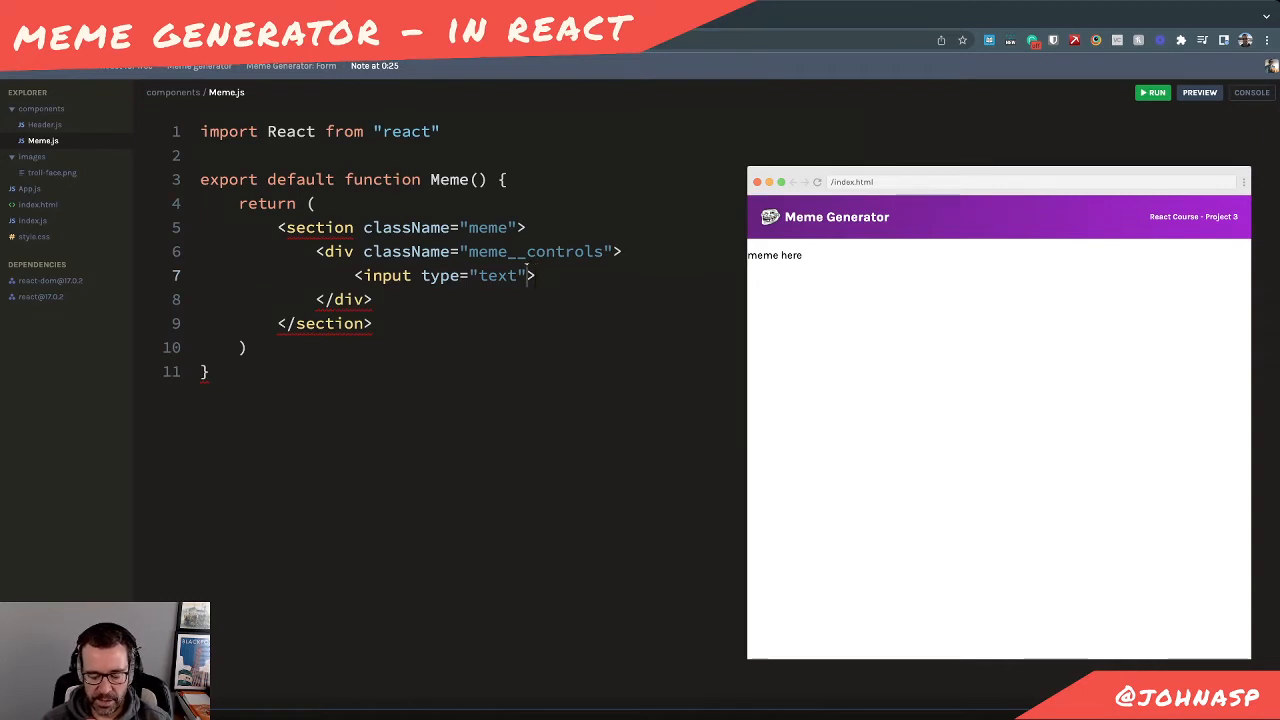
pyautogui.write('/')
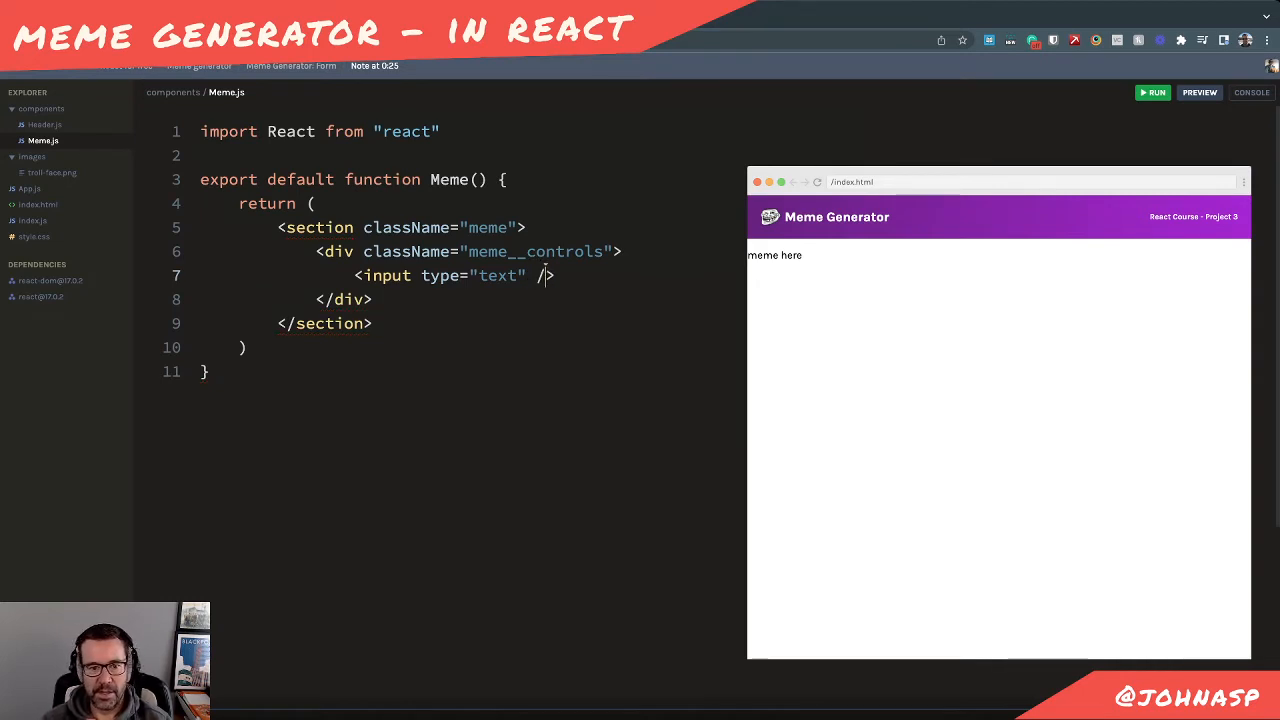
pyautogui.tripleClick(456, 276)
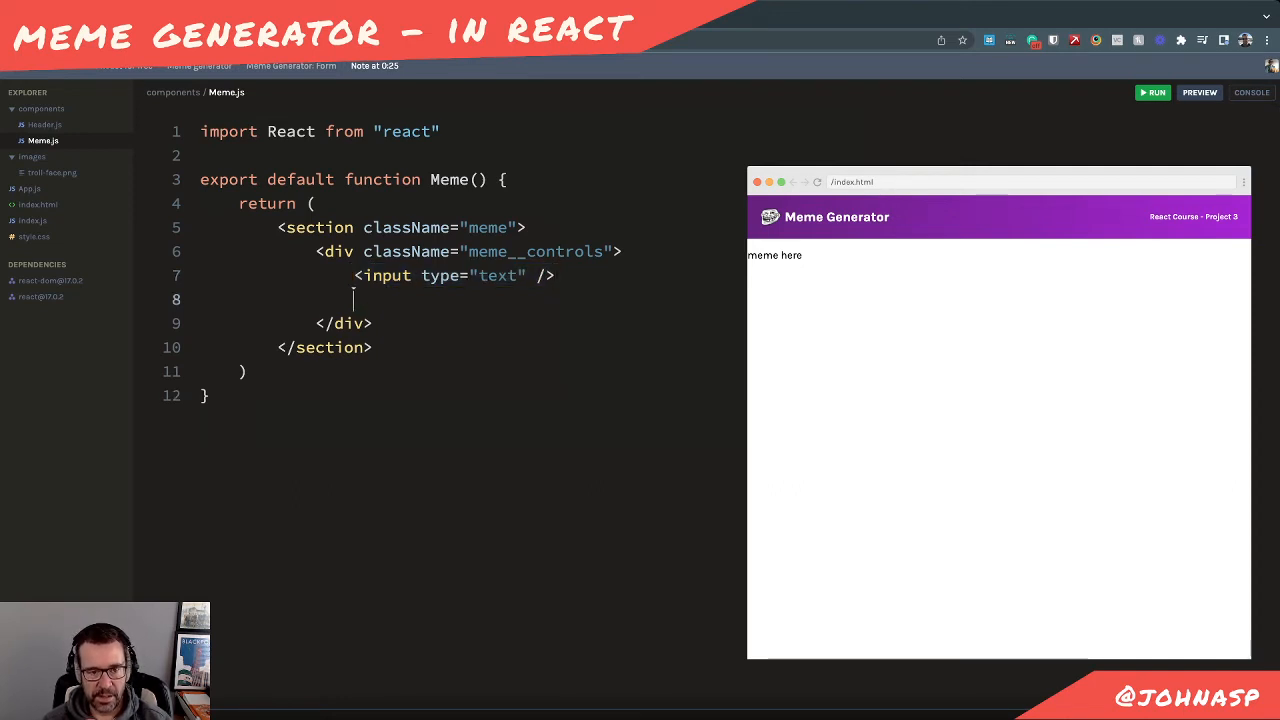
# Add a second text input and a <button>Get a new meme image</button> to the controls
pyautogui.write('buttp')
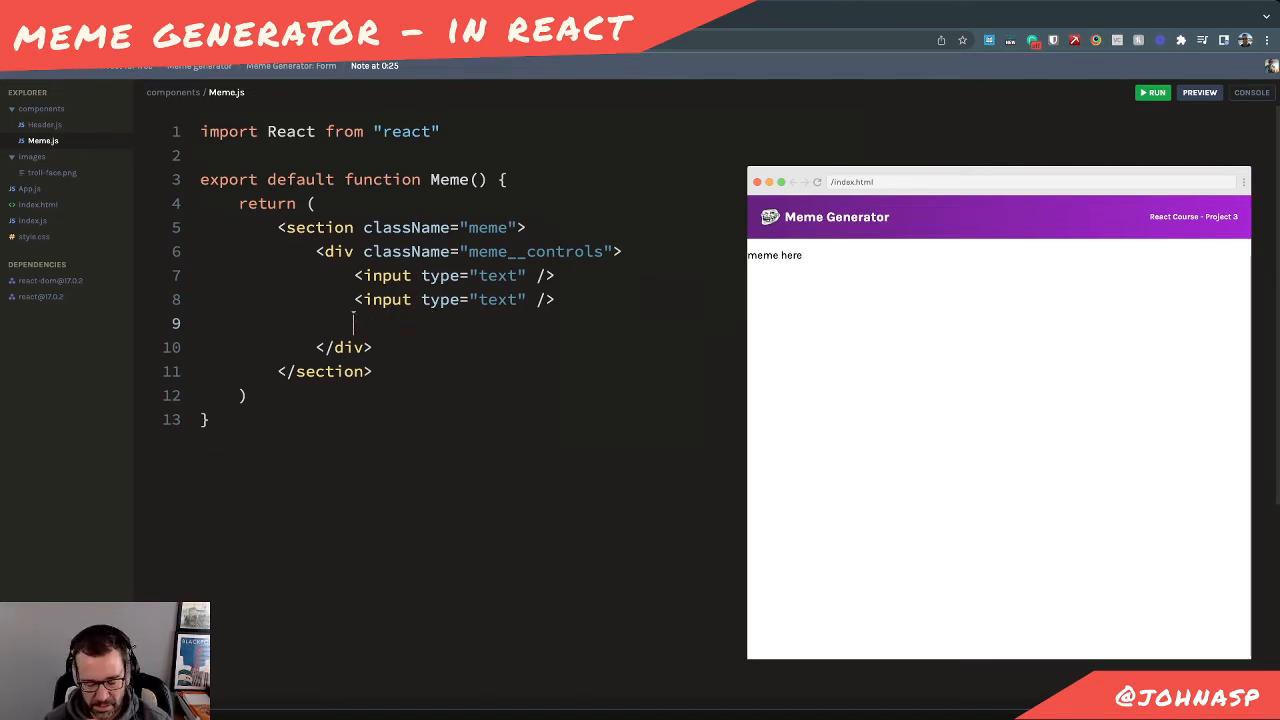
pyautogui.write('<button')
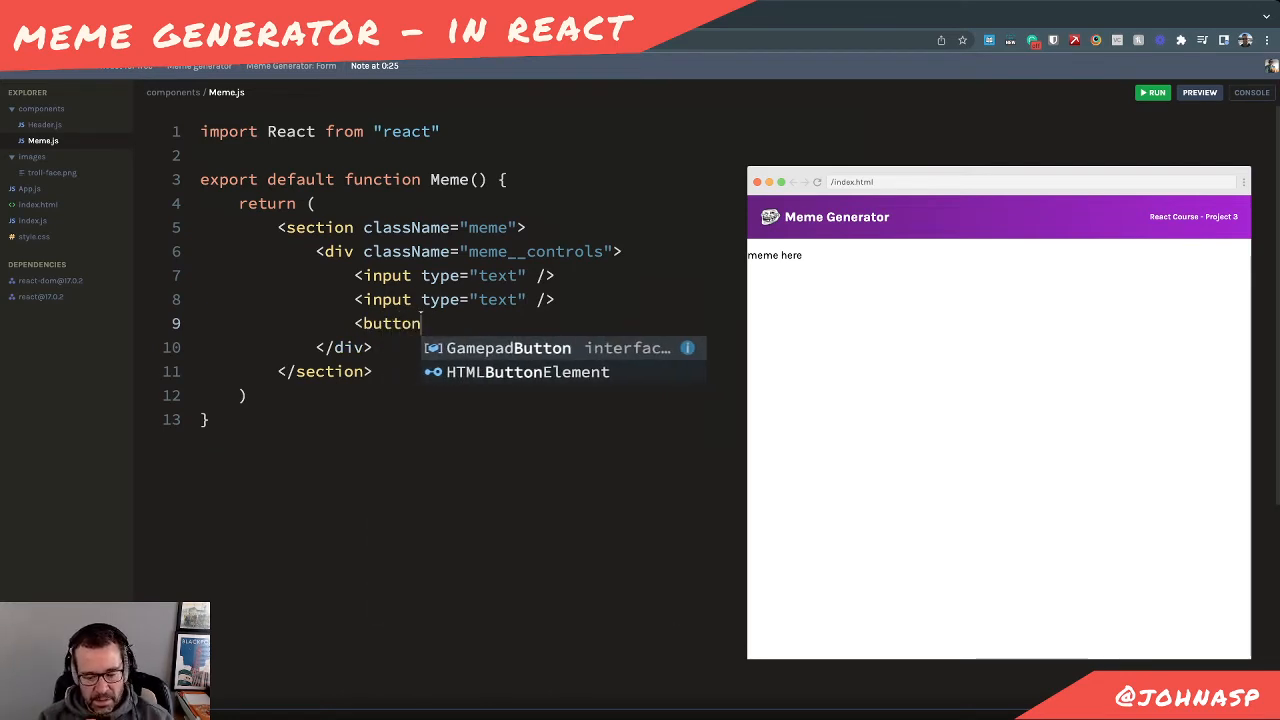
pyautogui.write('>')
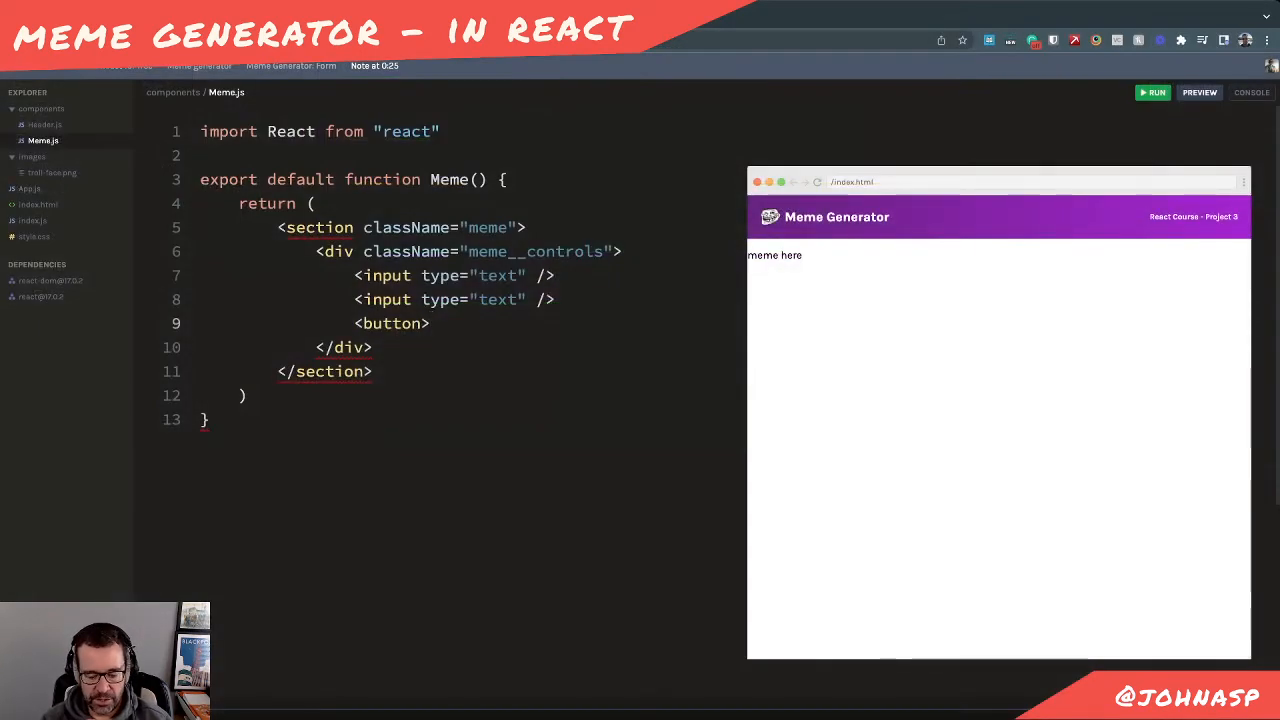
pyautogui.write('Get a new')
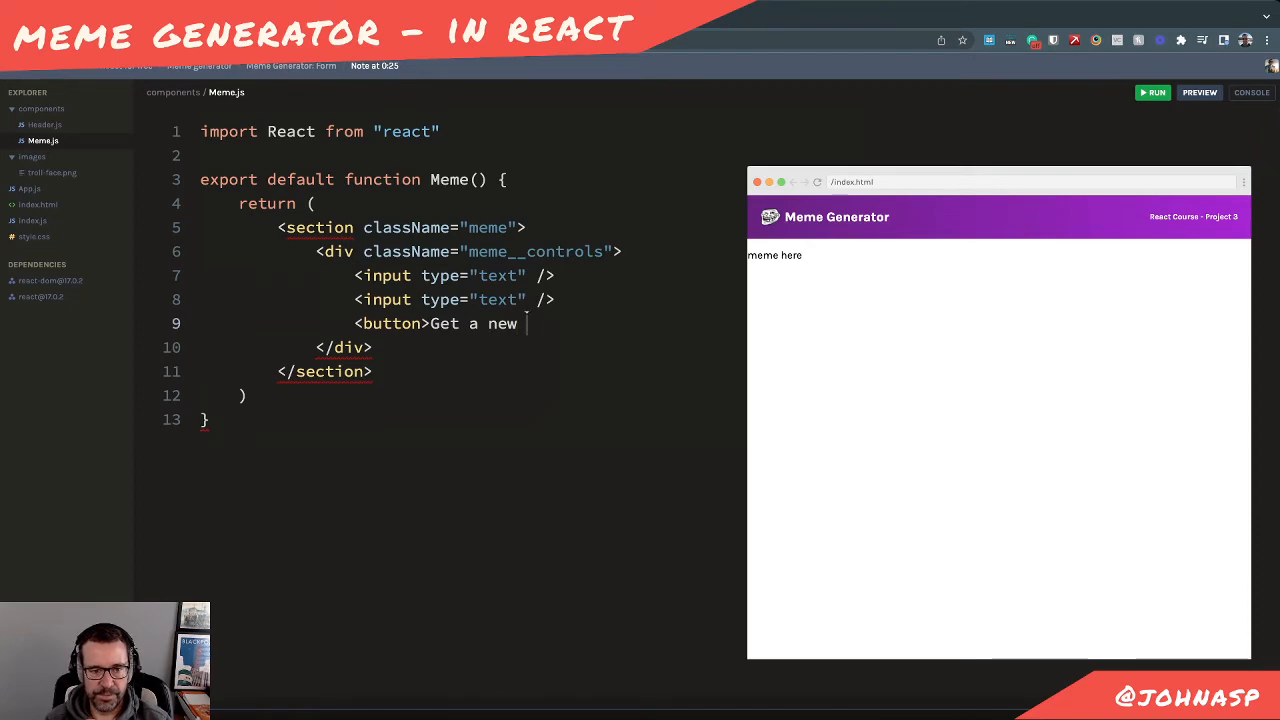
pyautogui.write('m')
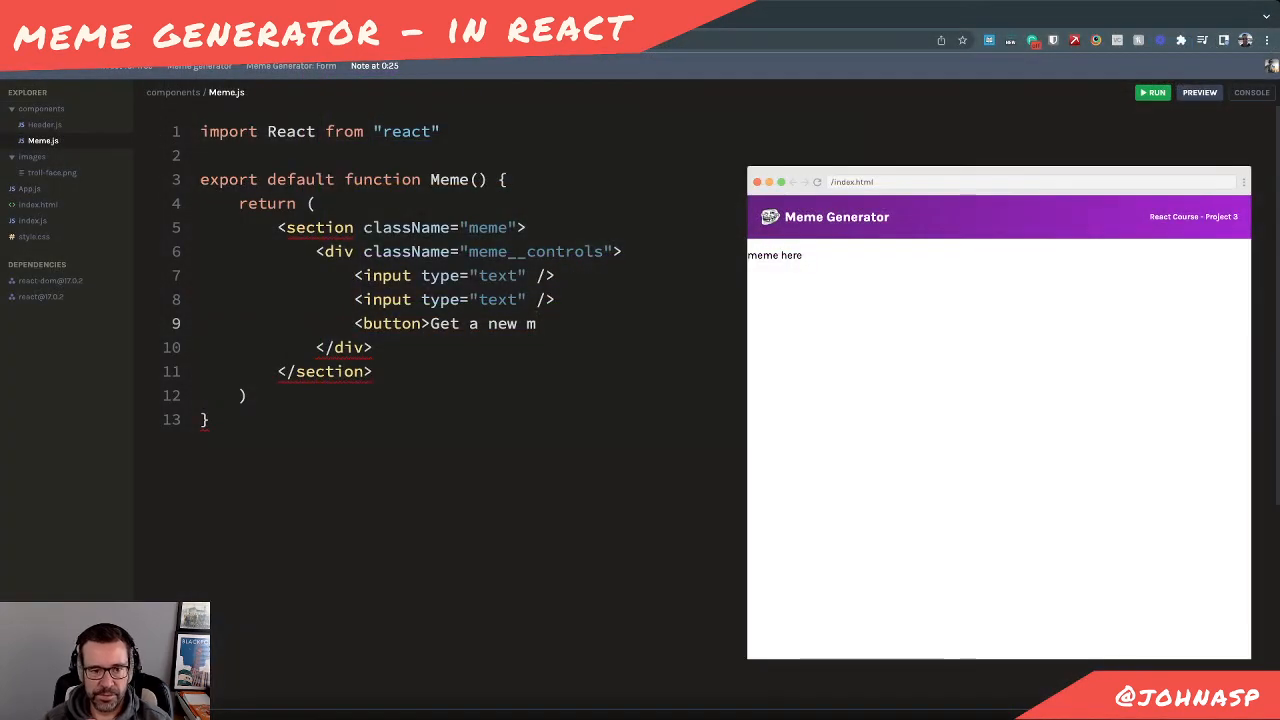
pyautogui.write('eme')
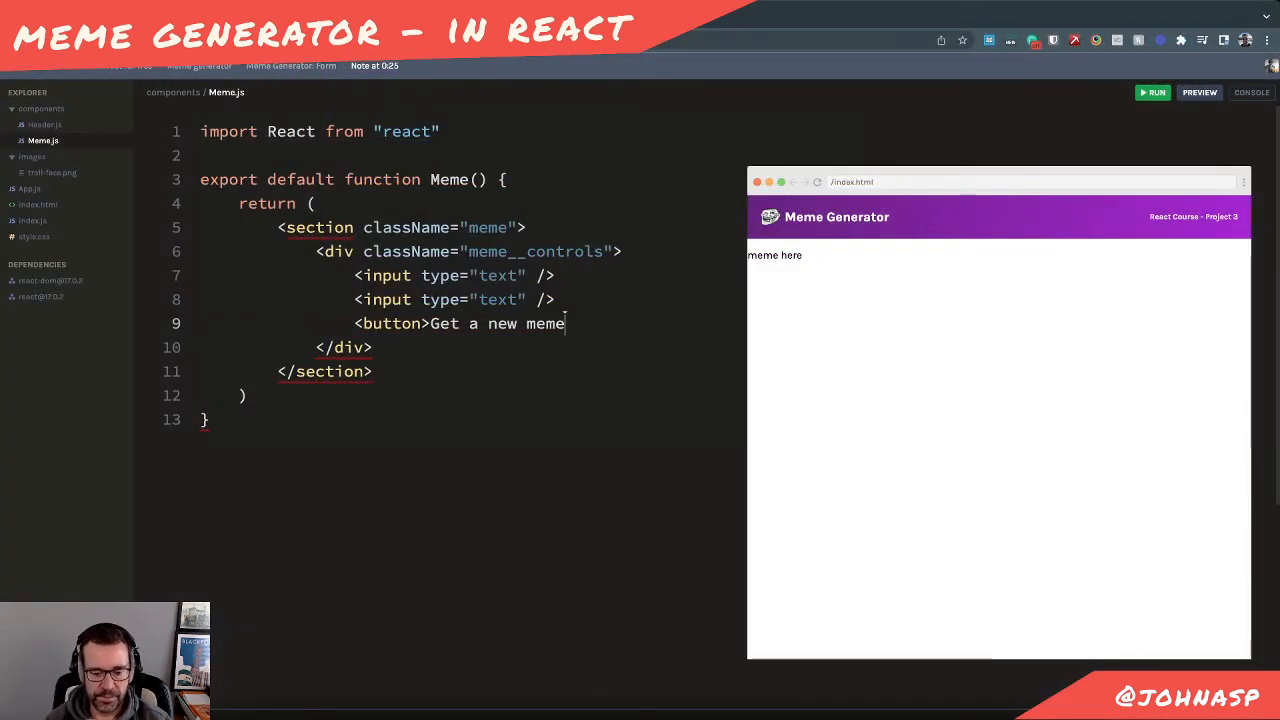
pyautogui.write('image')
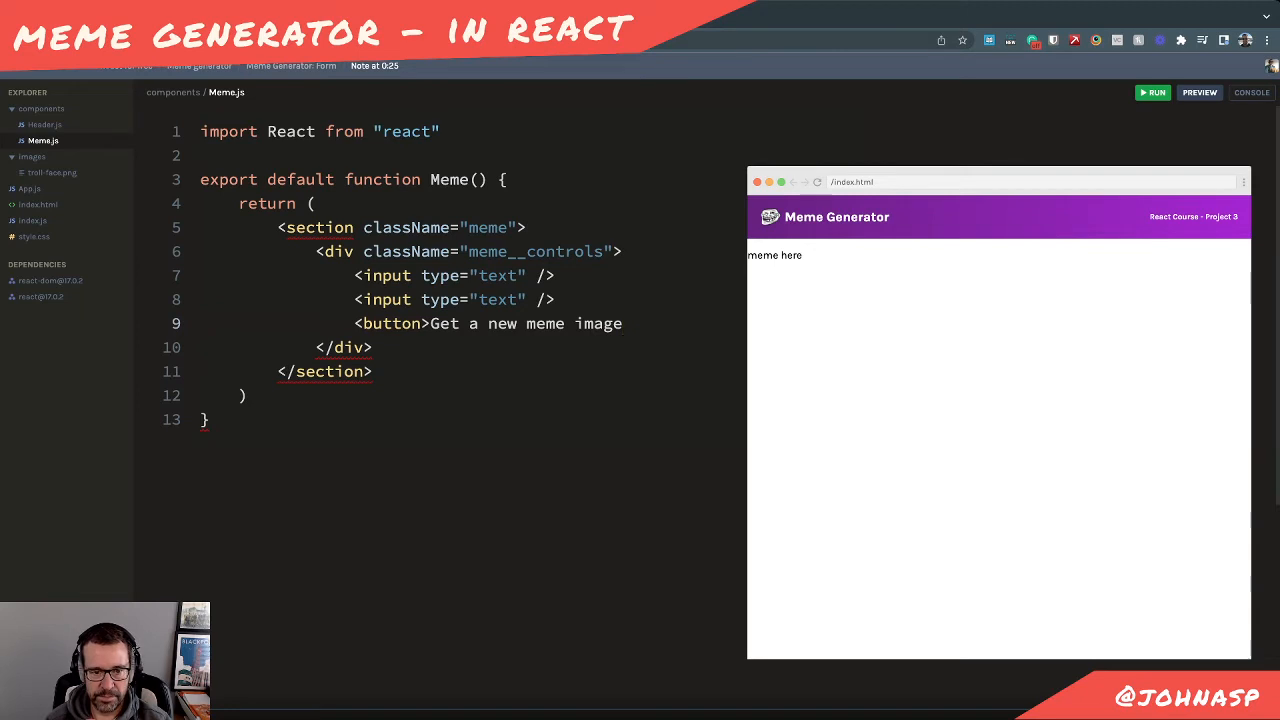
pyautogui.write('</button>')
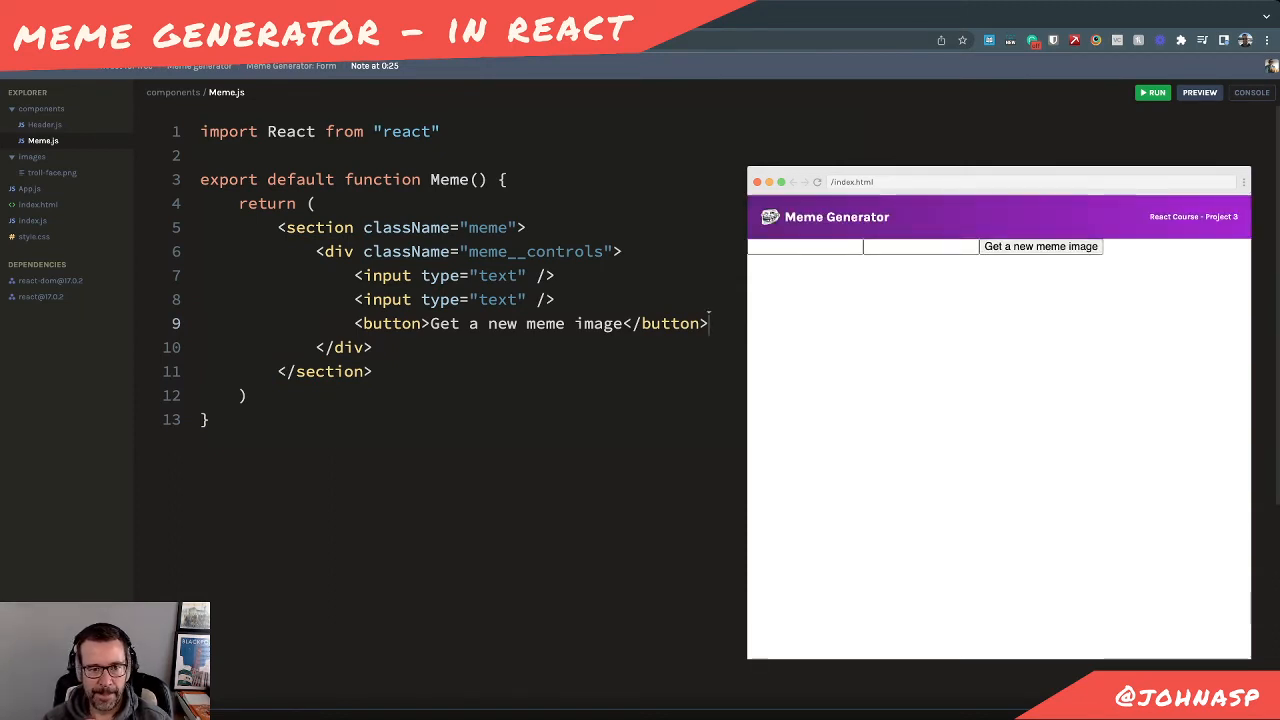
# Select the meme class name and switch to style.css
pyautogui.doubleClick(488, 228)
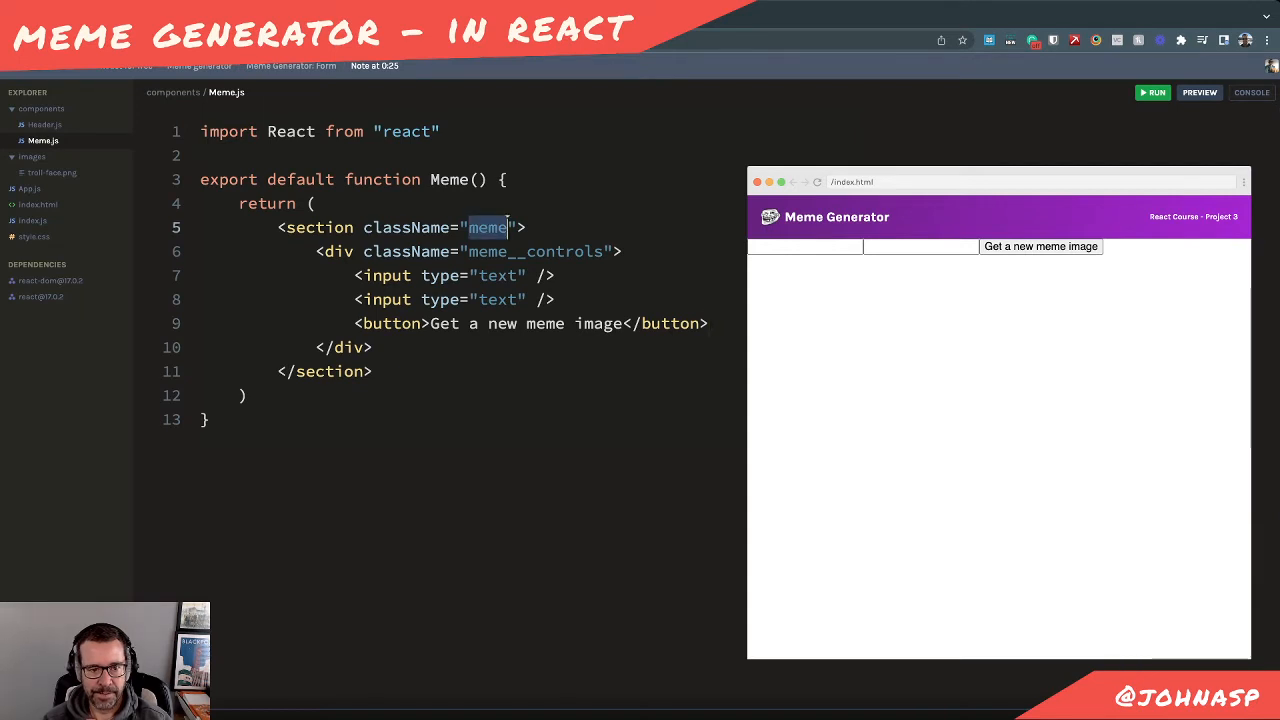
pyautogui.click(34, 236)
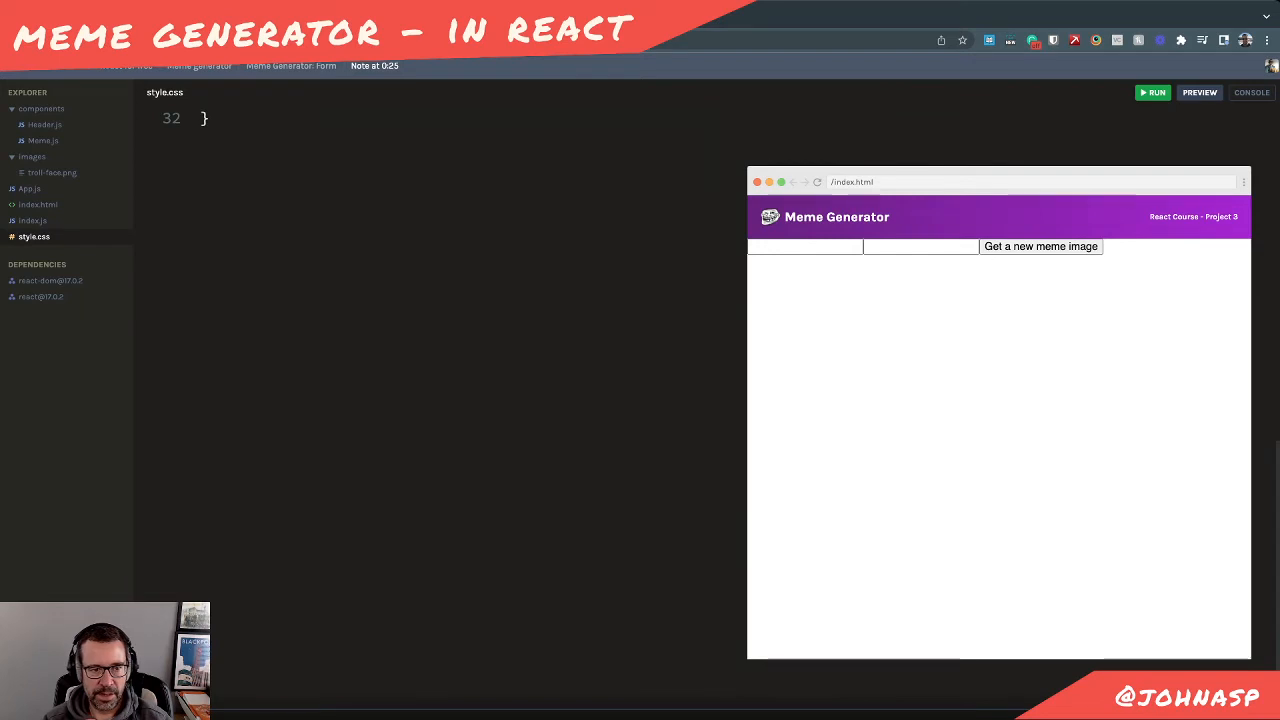
# Add a .meme rule with padding 30px and a solid red border
pyautogui.press('Enter')
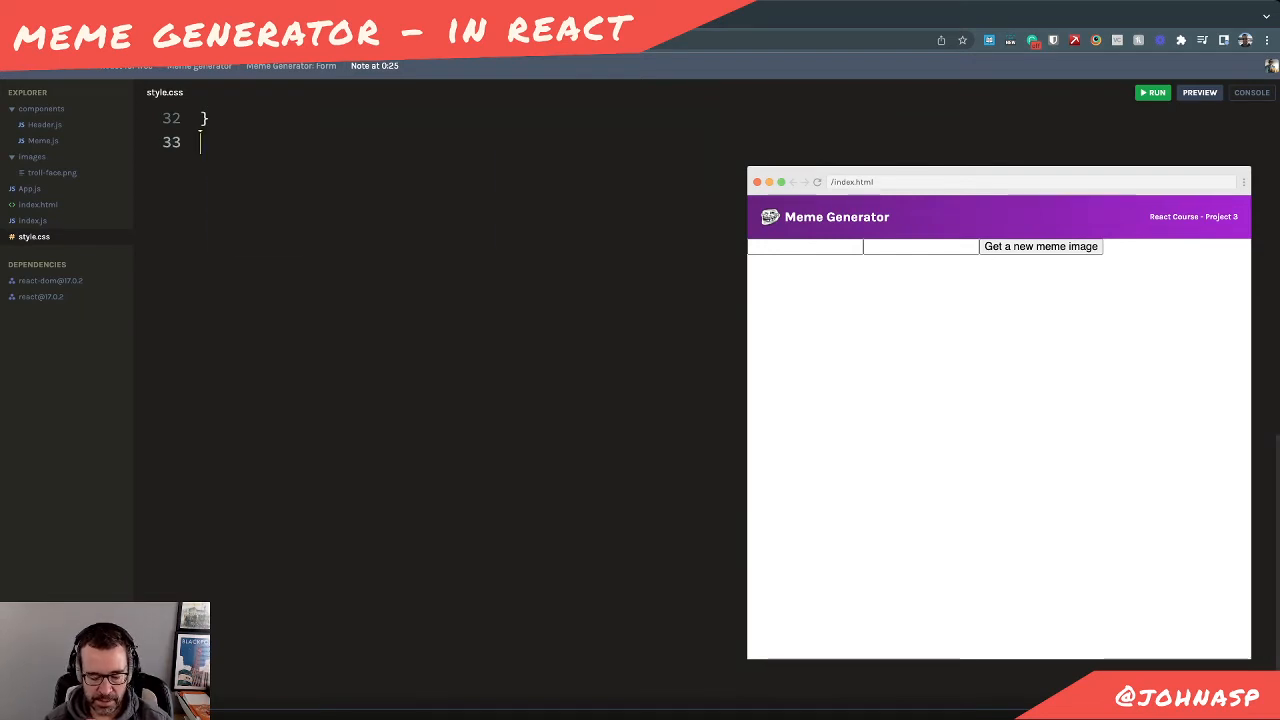
pyautogui.write('.meme')
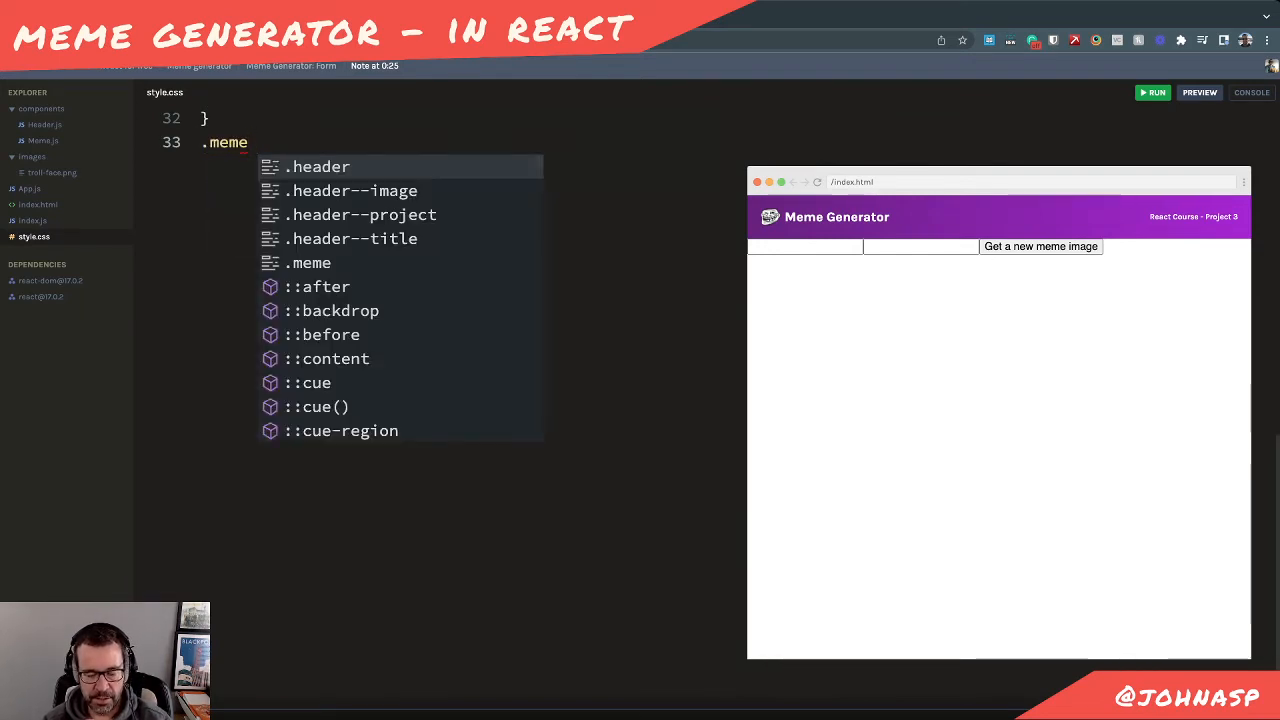
pyautogui.write('{')
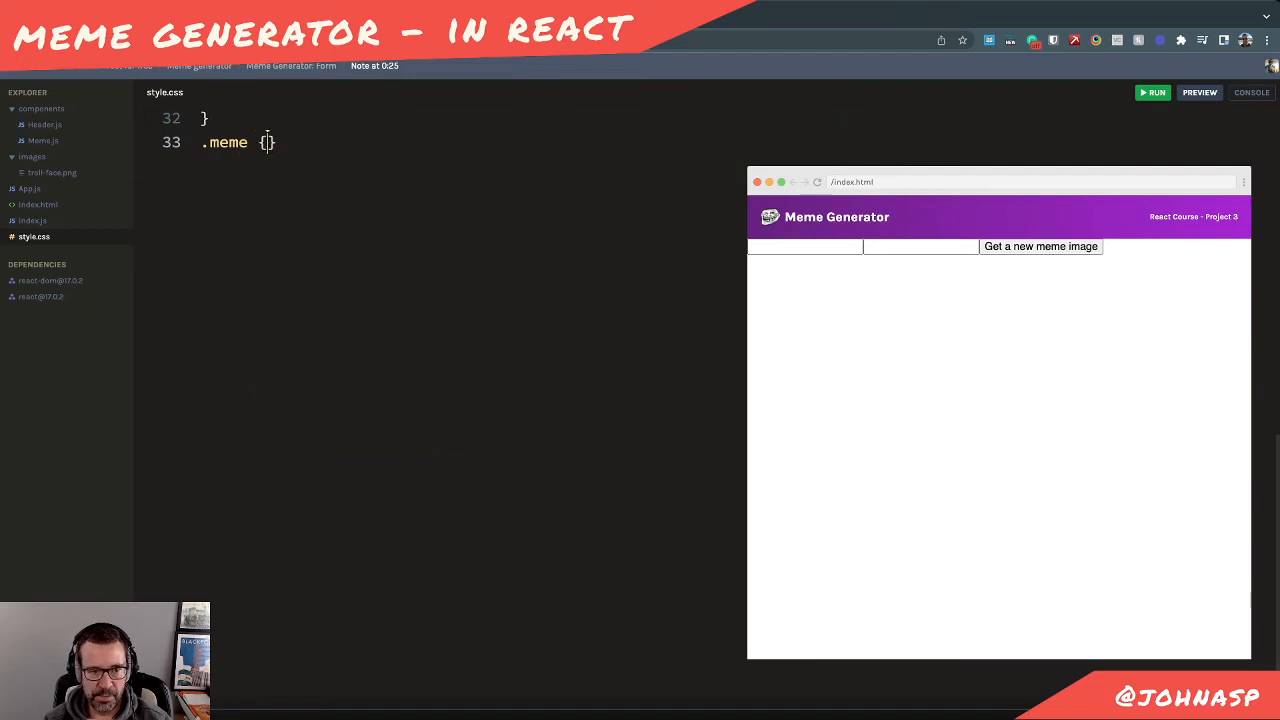
pyautogui.press('Enter')
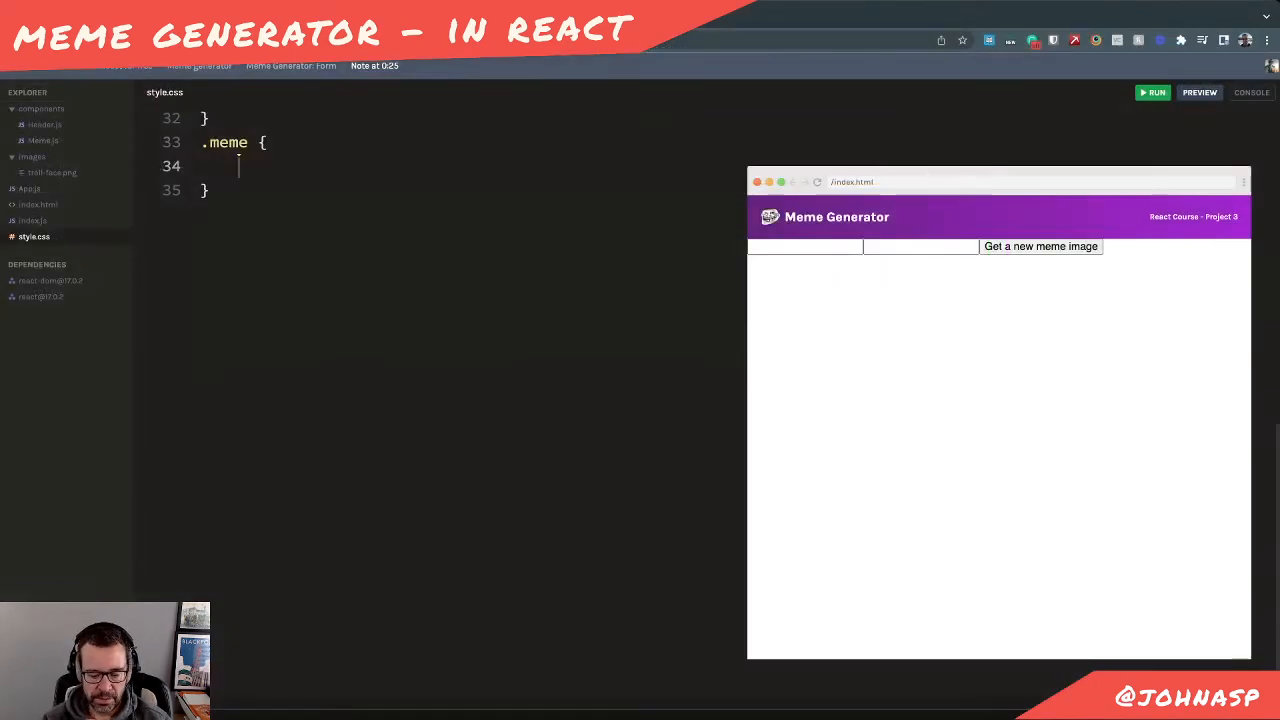
pyautogui.write('paddig')
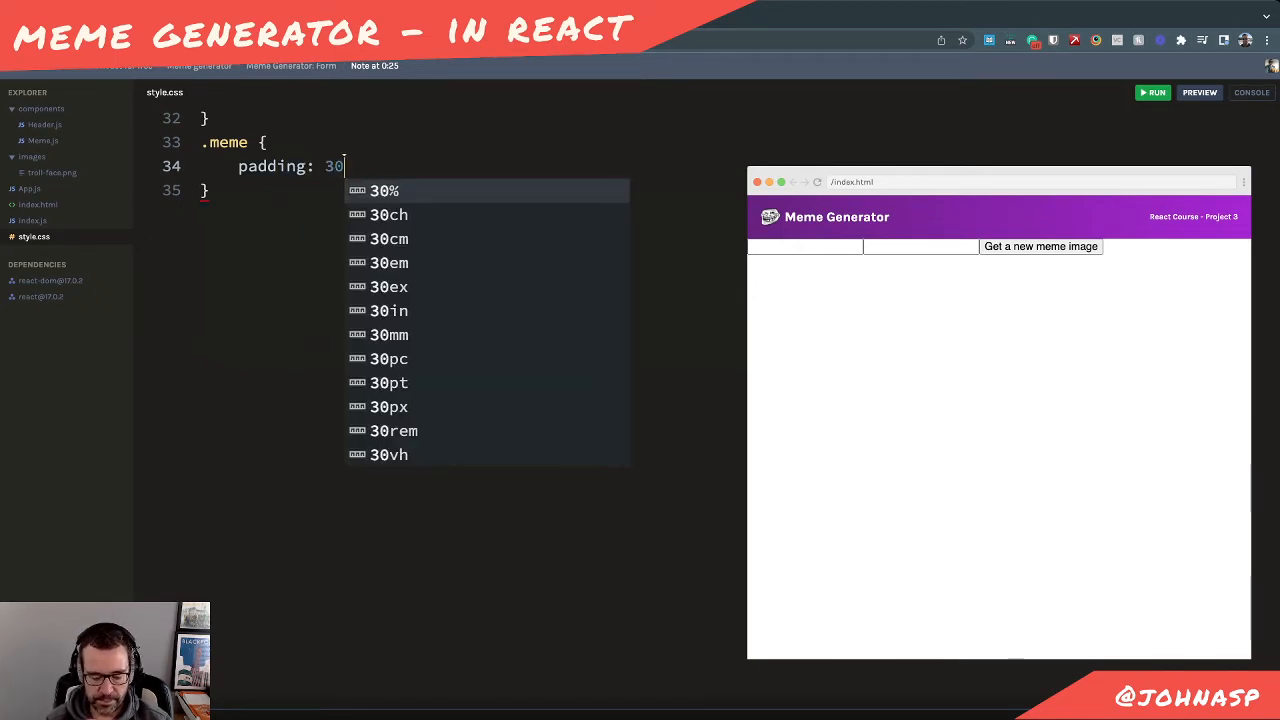
pyautogui.write('px;')
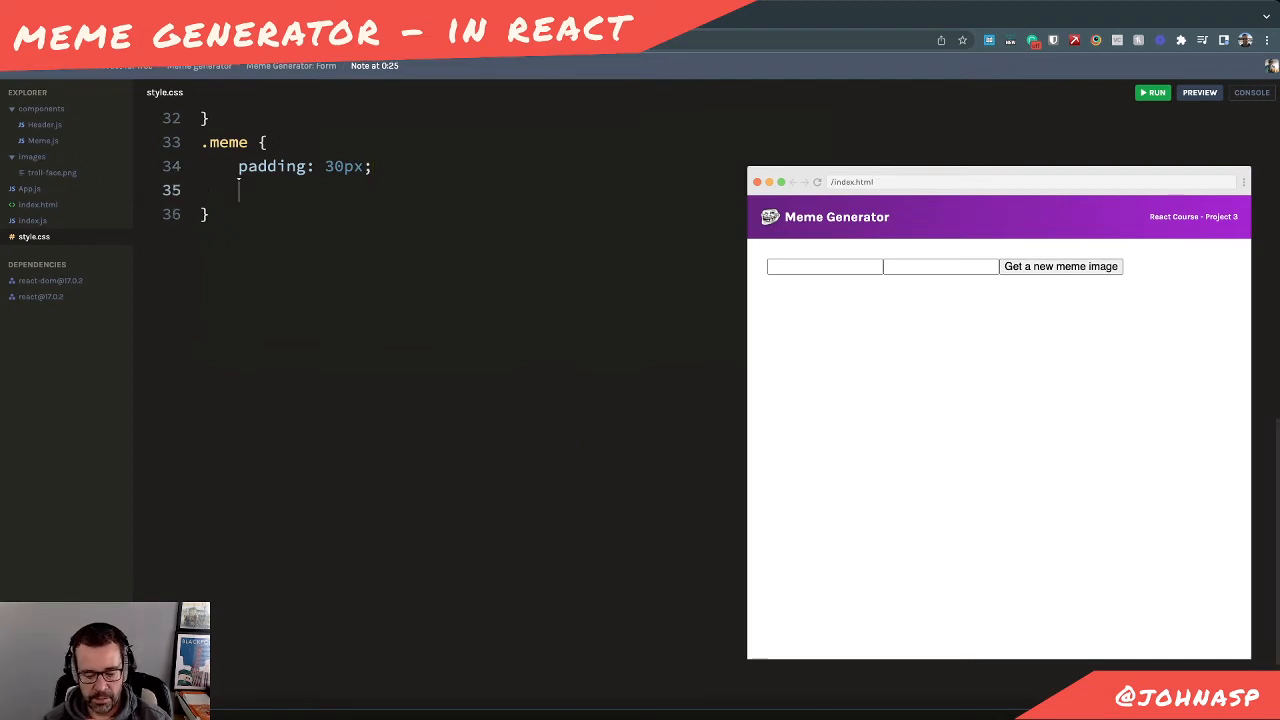
pyautogui.write('border:')
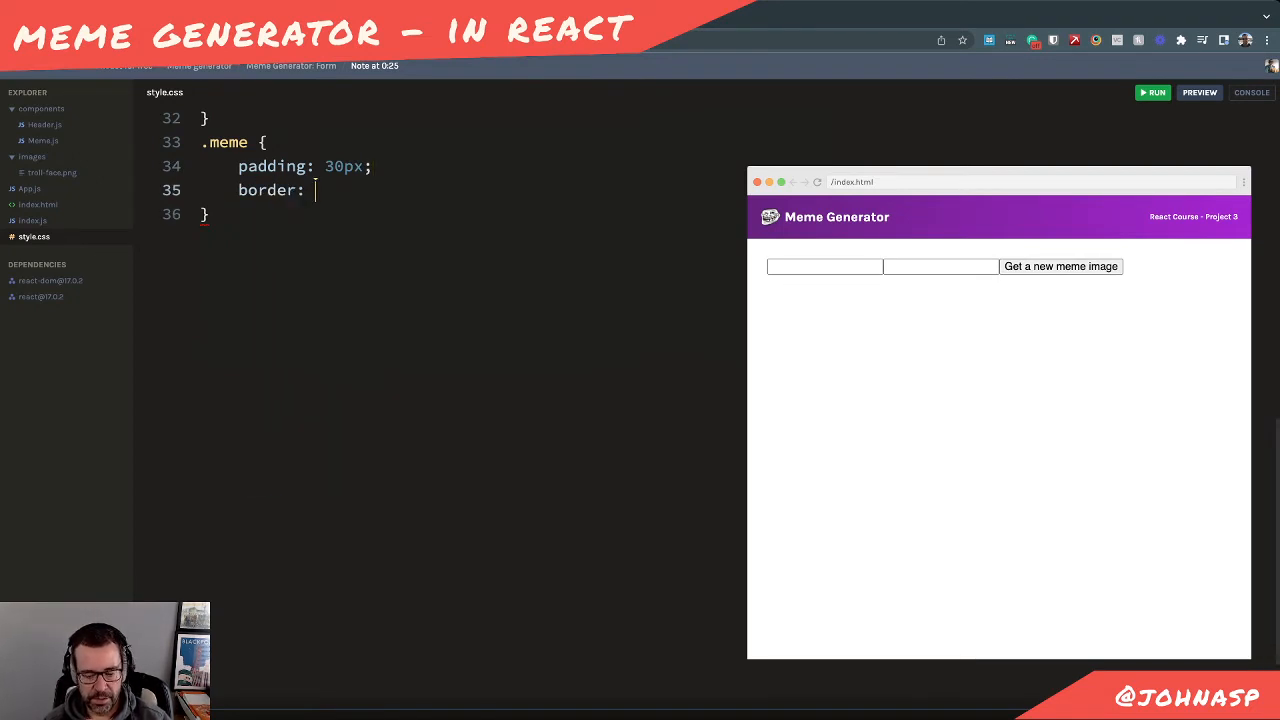
pyautogui.write('1px osl')
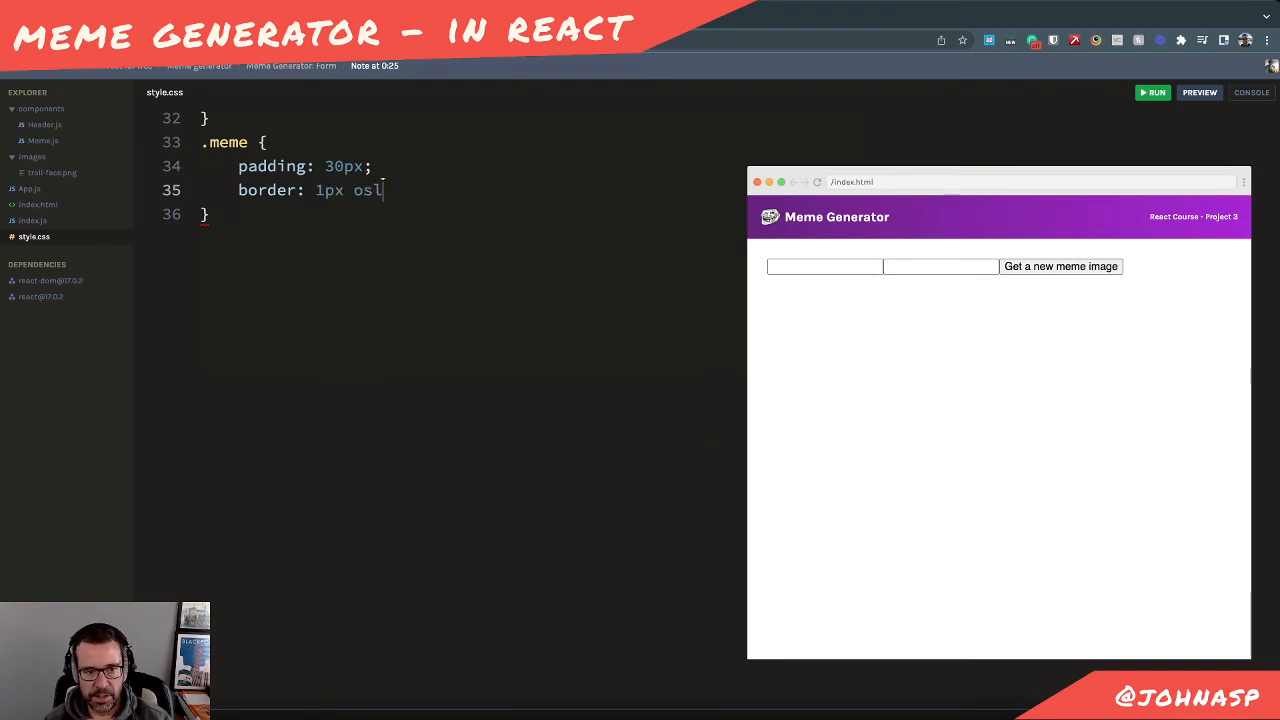
pyautogui.write('solid red;')
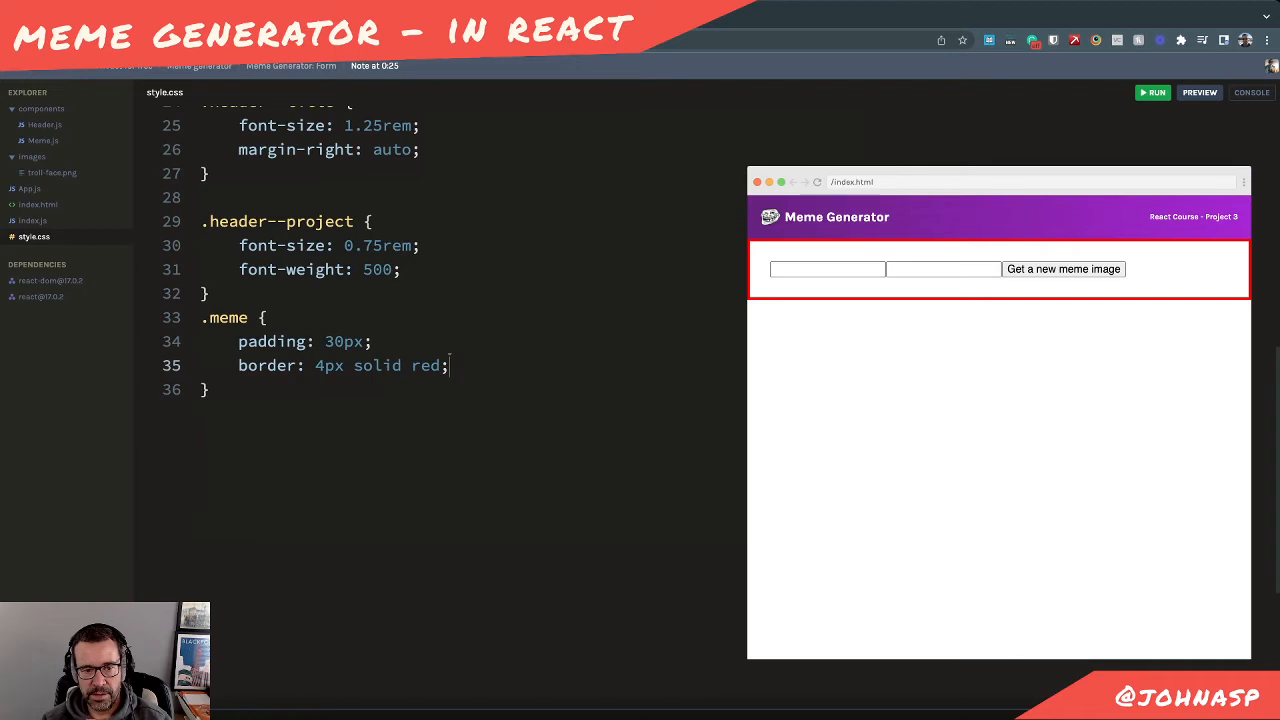
# Try a 100vh height on .meme, adjust the border width to 4px, then move on to index.html
pyautogui.scroll(3)
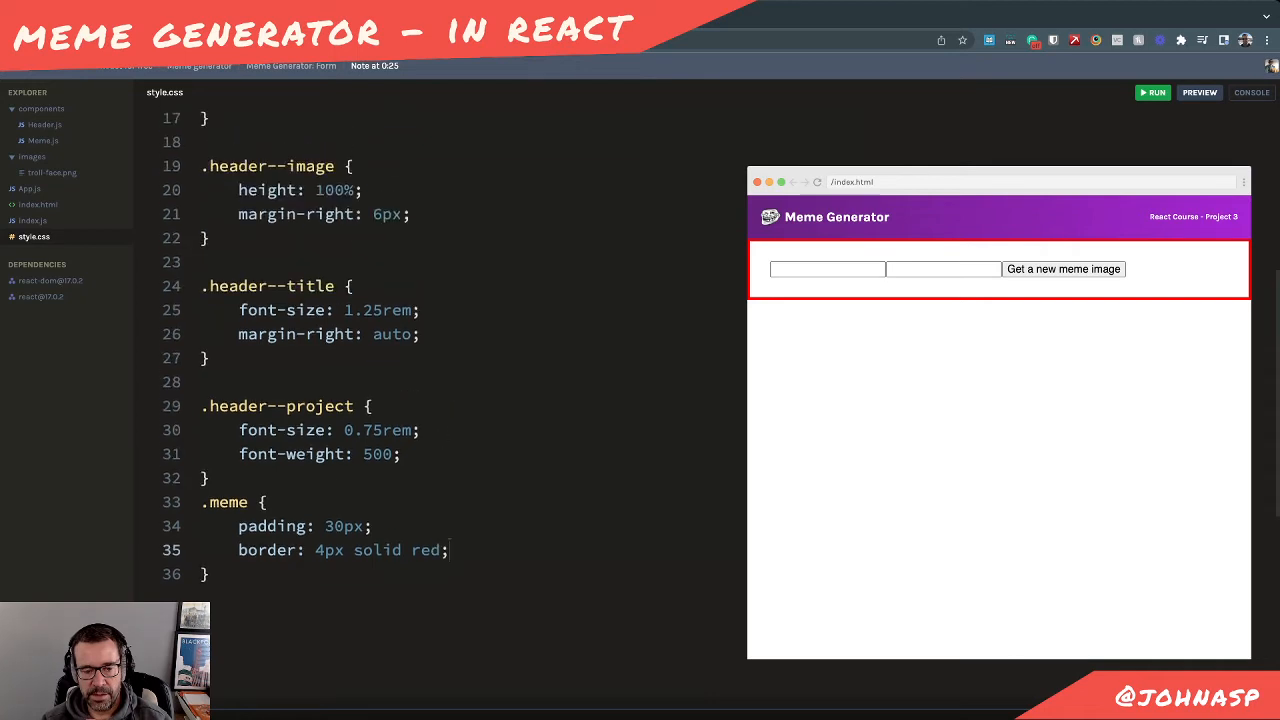
pyautogui.write('height: 100')
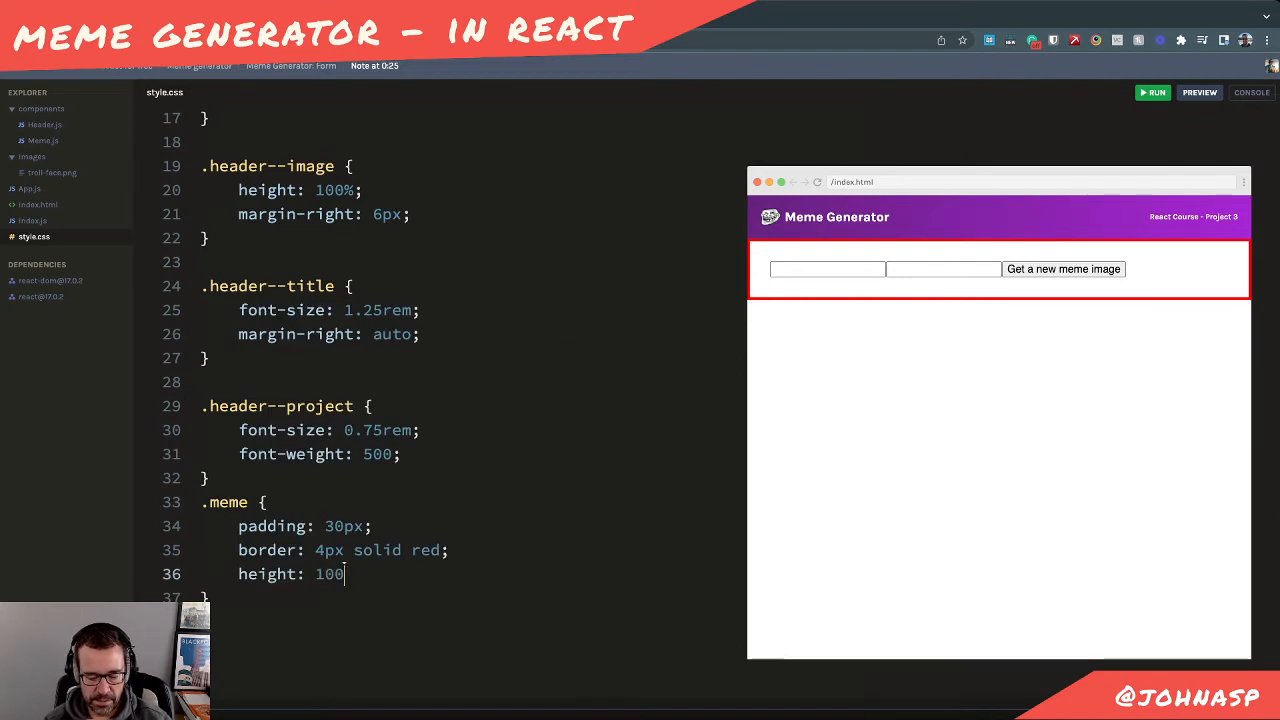
pyautogui.write('vh;')
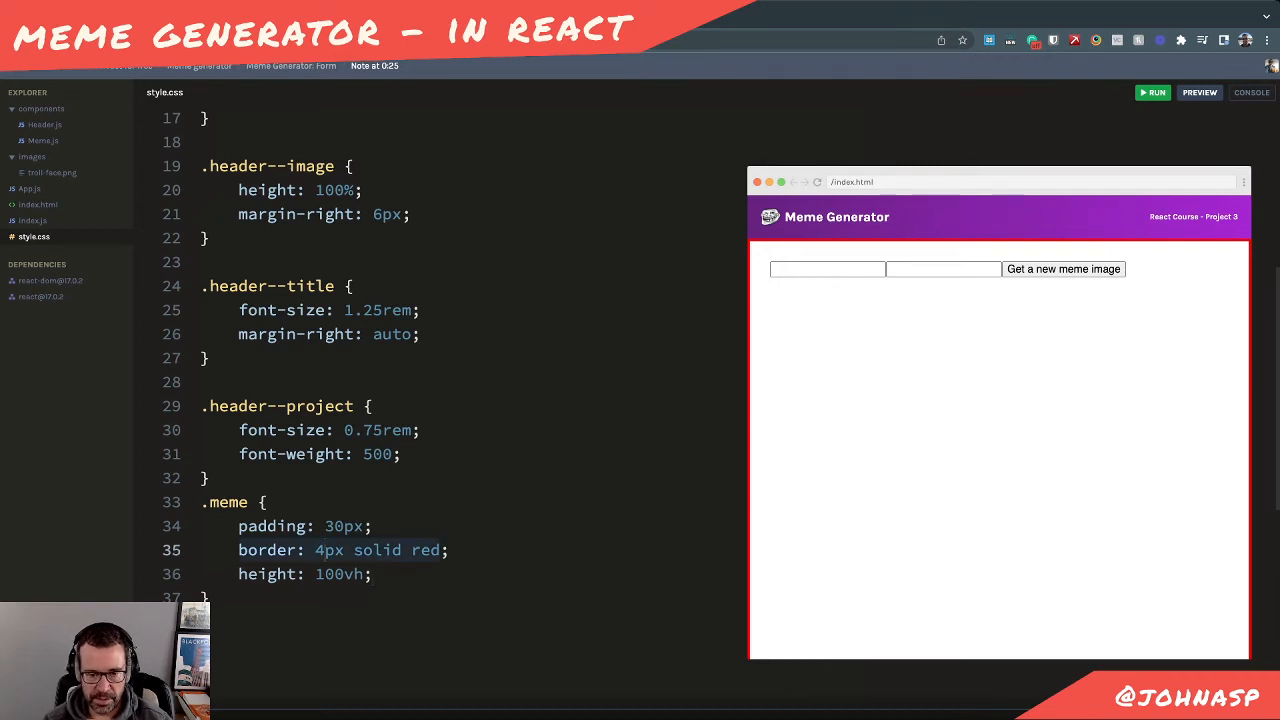
pyautogui.press('Backspace')
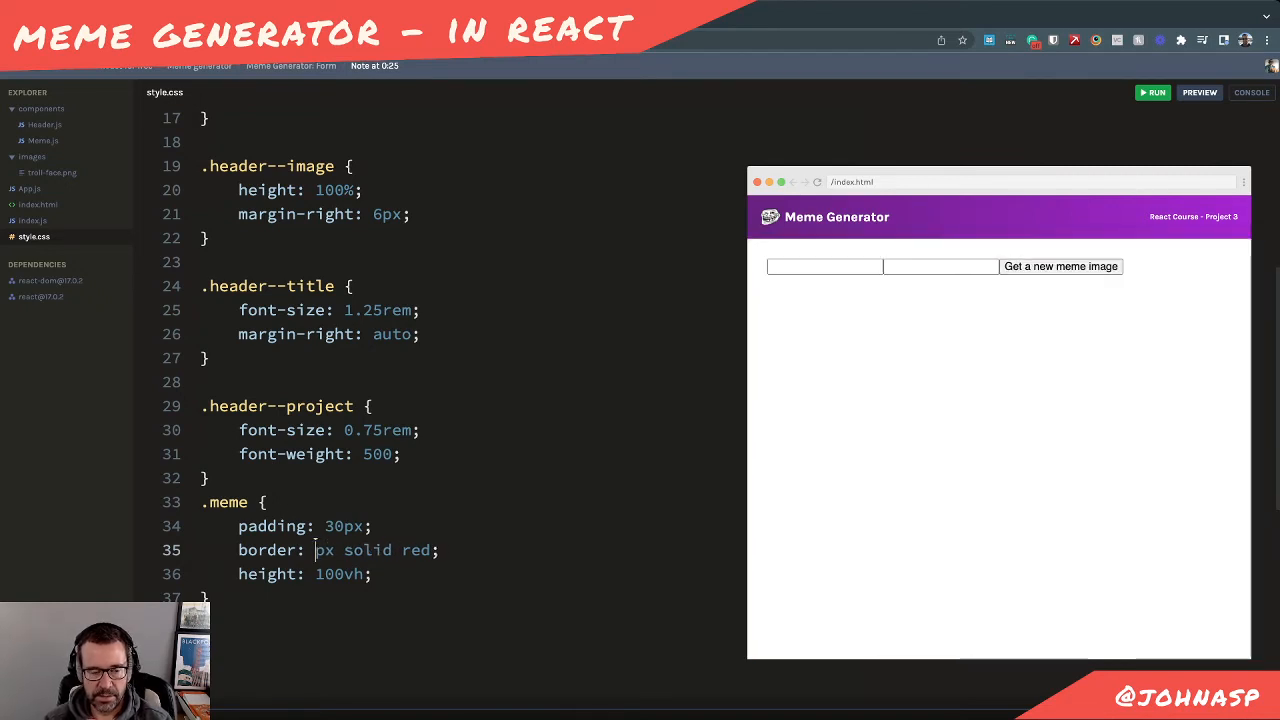
pyautogui.scroll(-3)
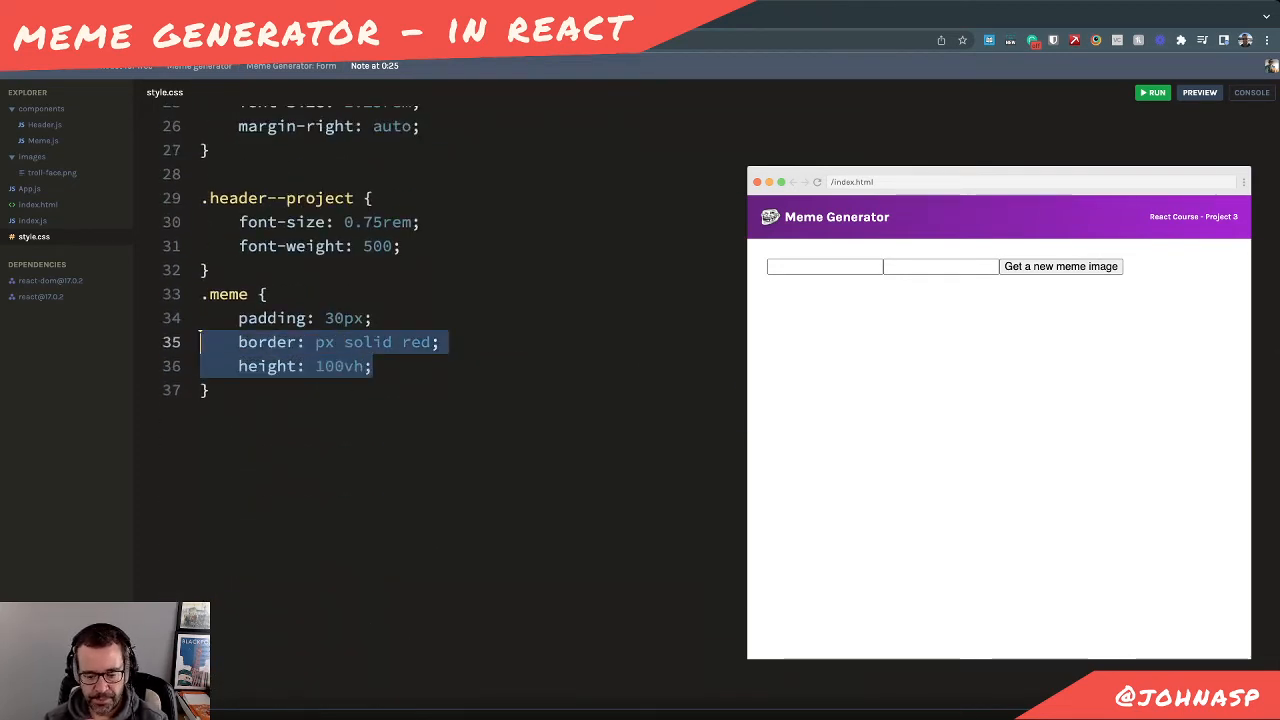
pyautogui.click(316, 342)
pyautogui.write('4')
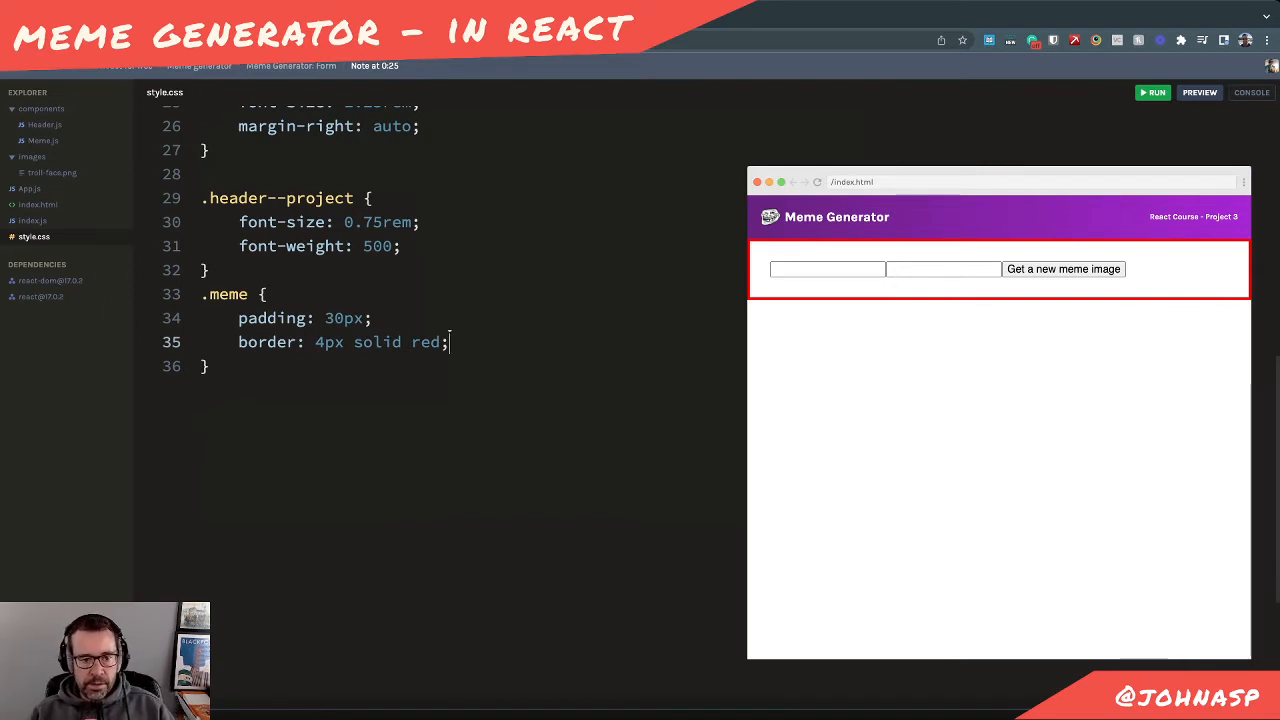
pyautogui.write('he')
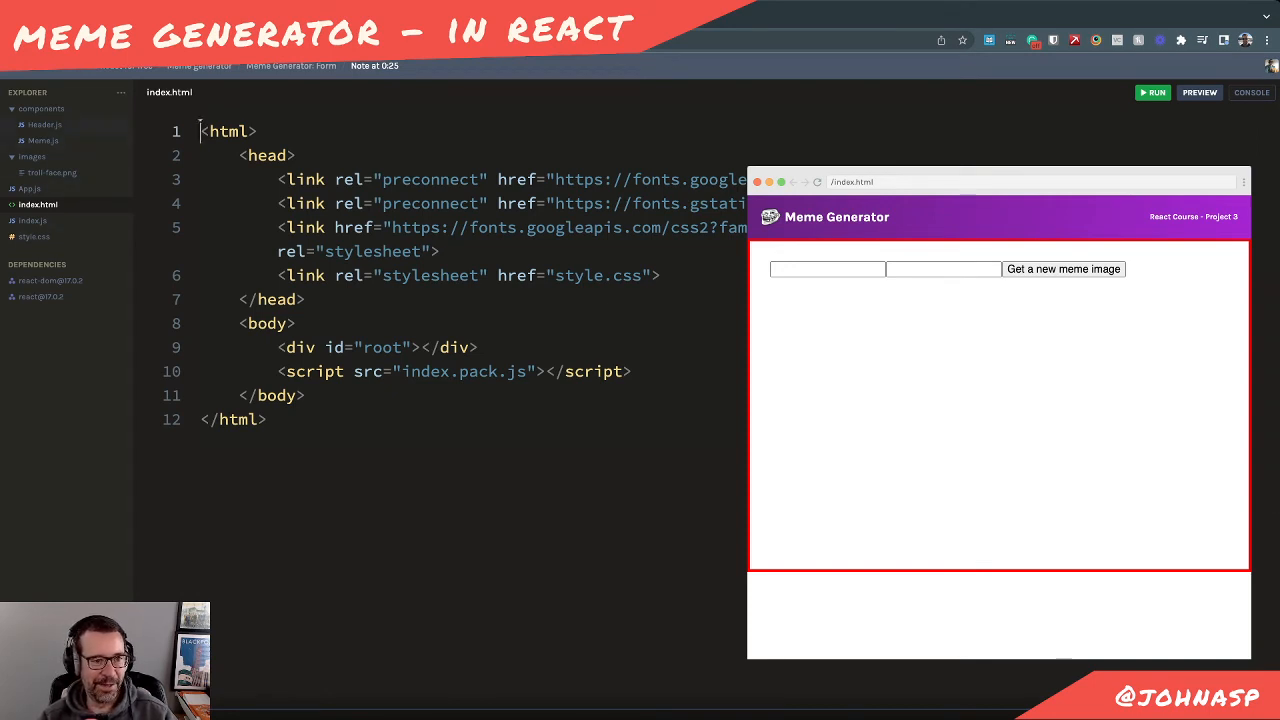
# Give the .meme rule a 500px height alongside its padding and red border
pyautogui.click(44, 140)
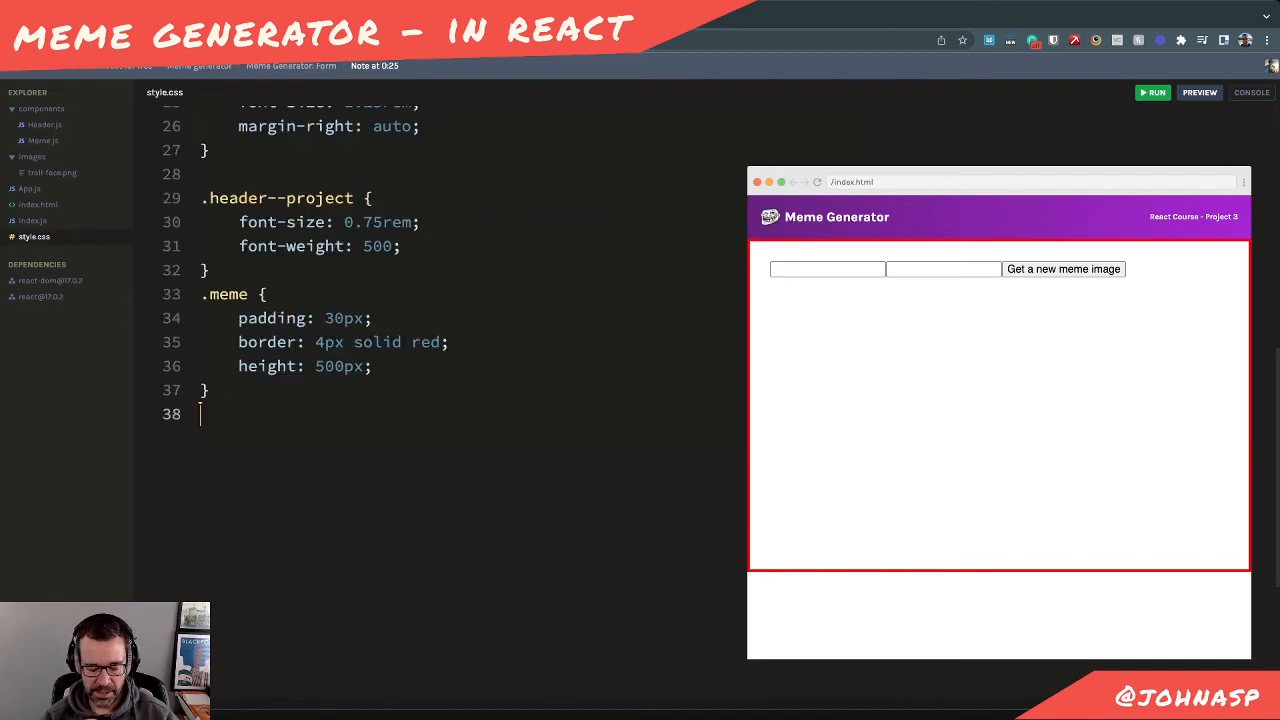
# Add .meme__controls with display grid, 1fr 1fr columns and a 20px gap
pyautogui.write('.meme__controls {')
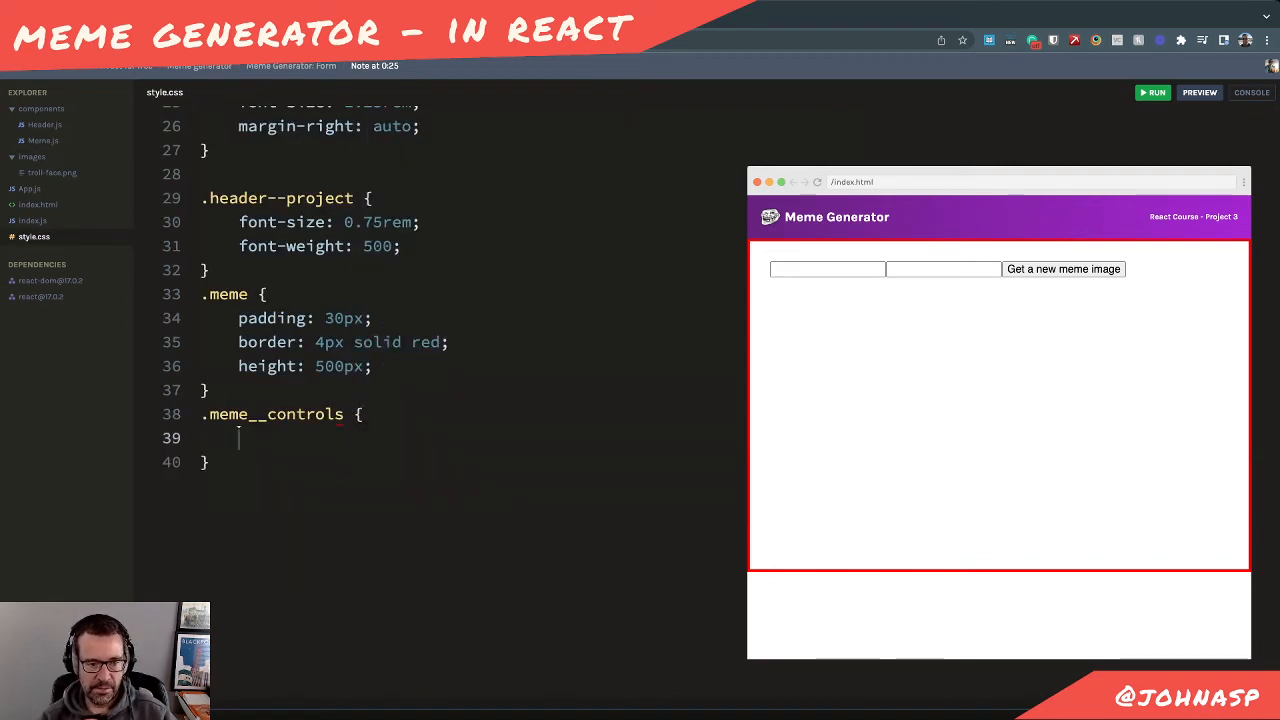
pyautogui.write('display:')
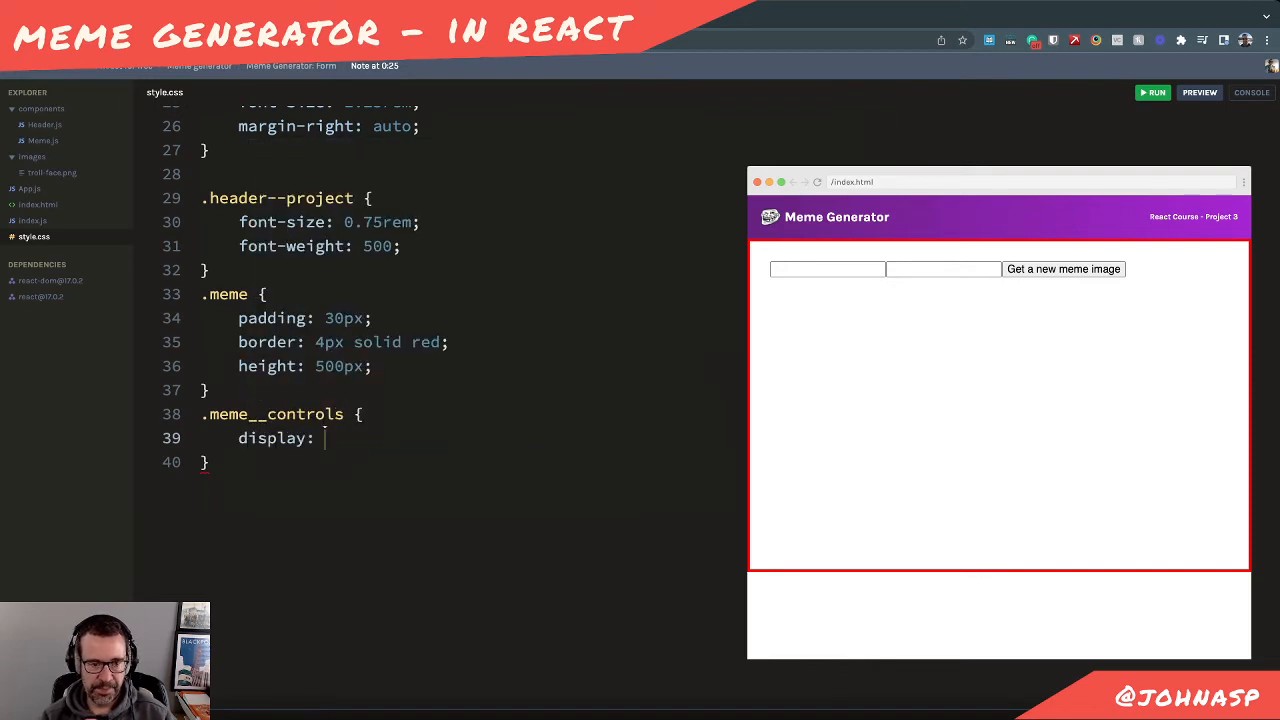
pyautogui.write('grid')
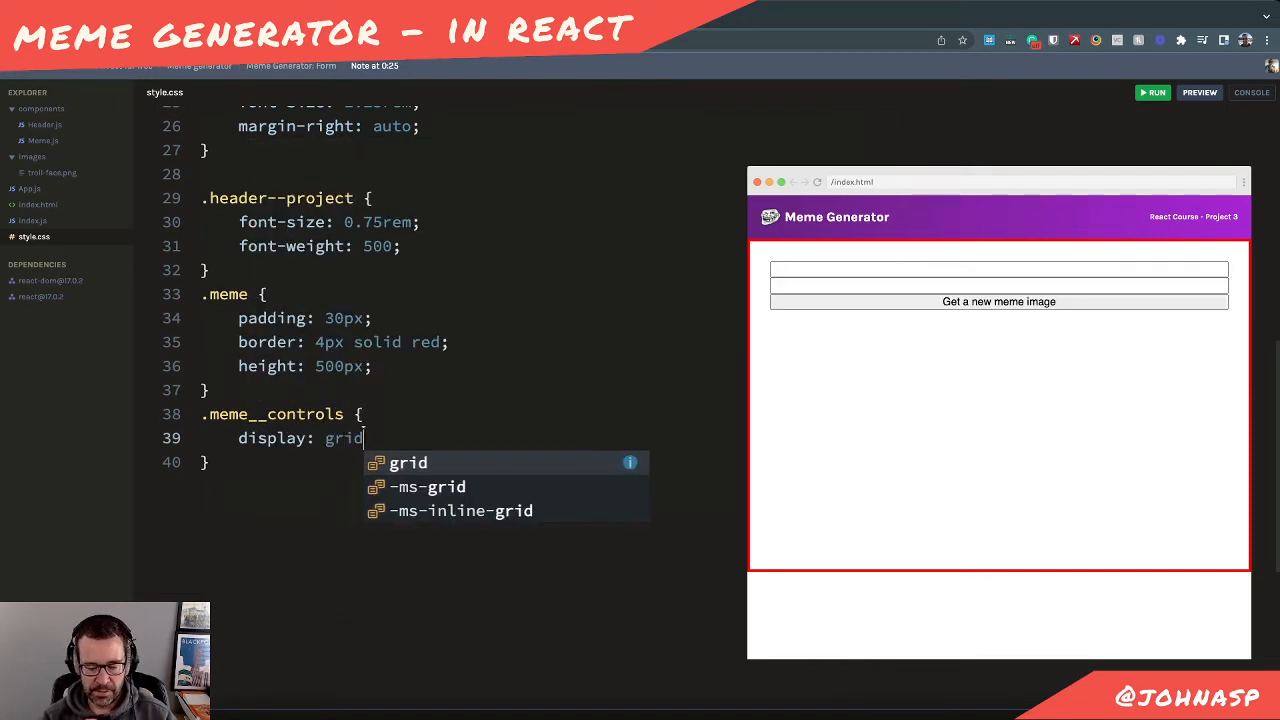
pyautogui.write('grid-template-columns:')
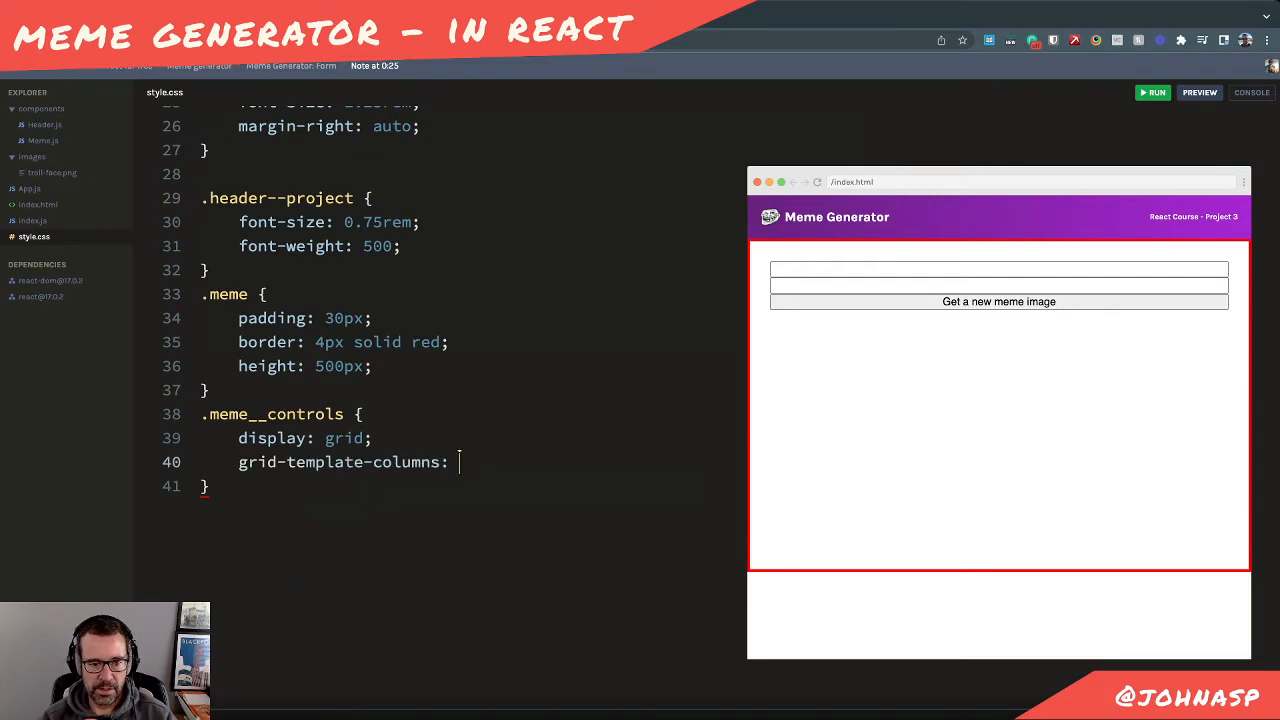
pyautogui.write('1fr 1fr;')
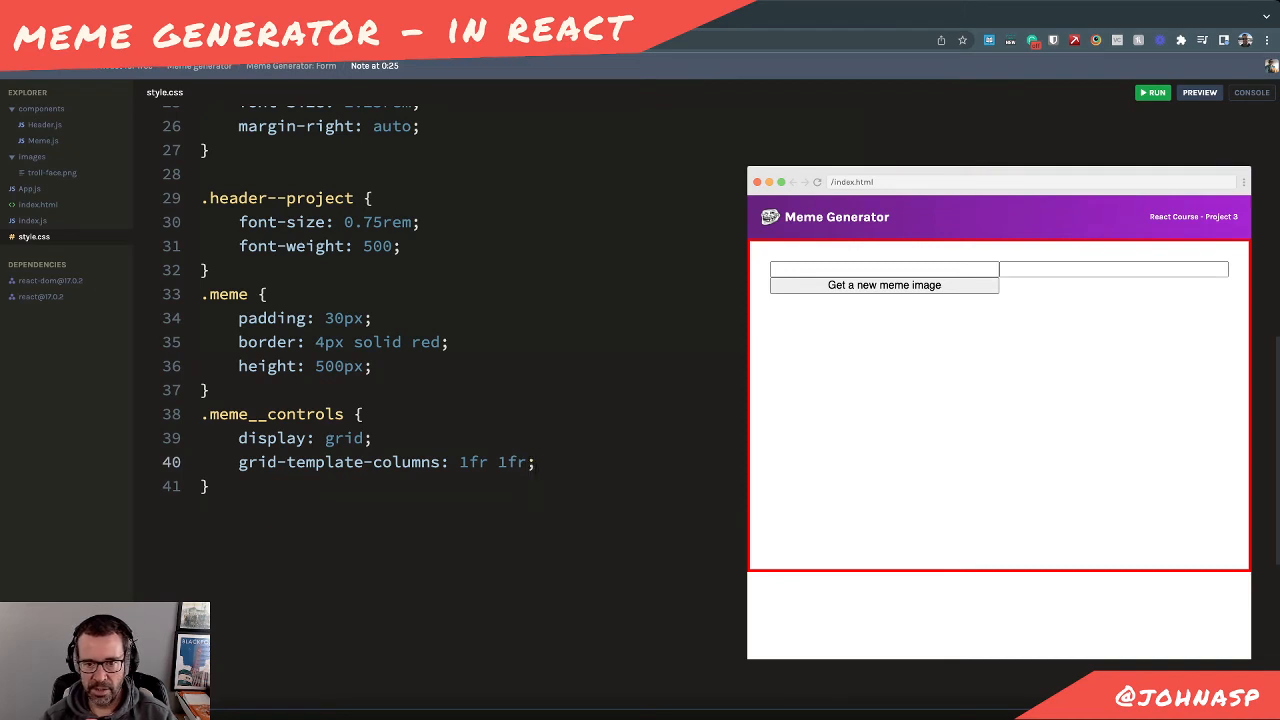
pyautogui.write('gap: 2')
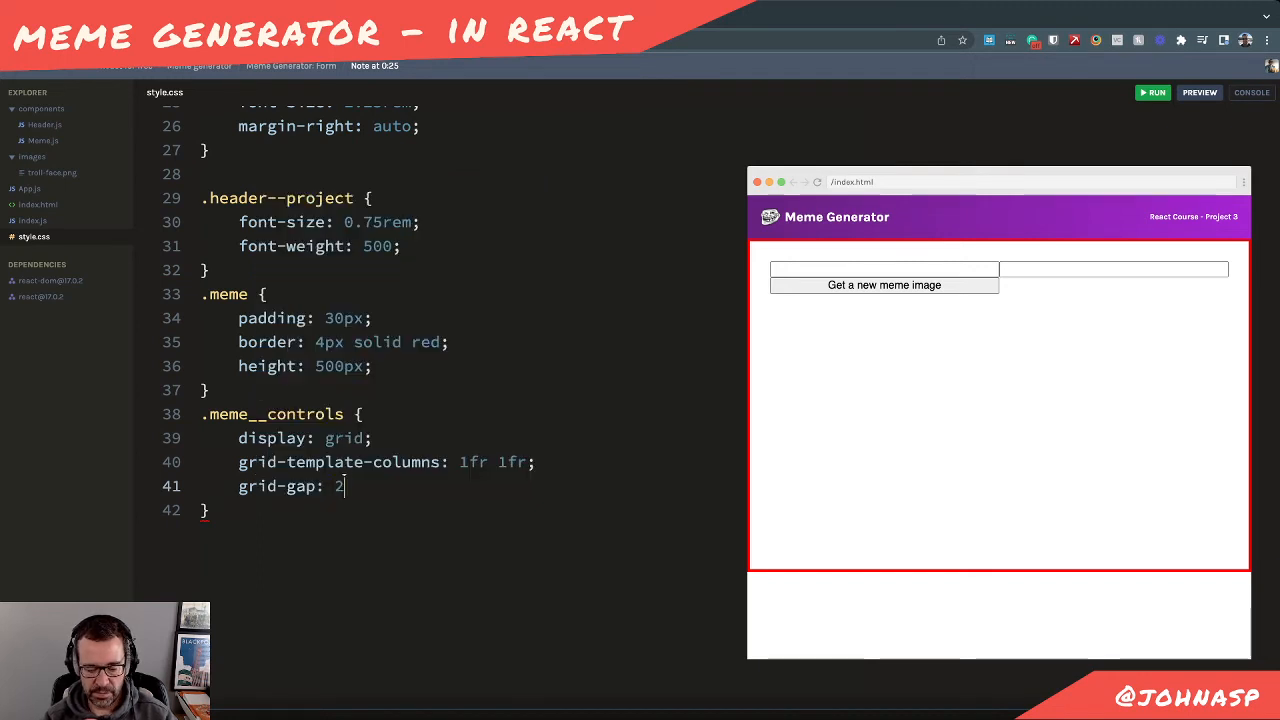
pyautogui.write('0px;')
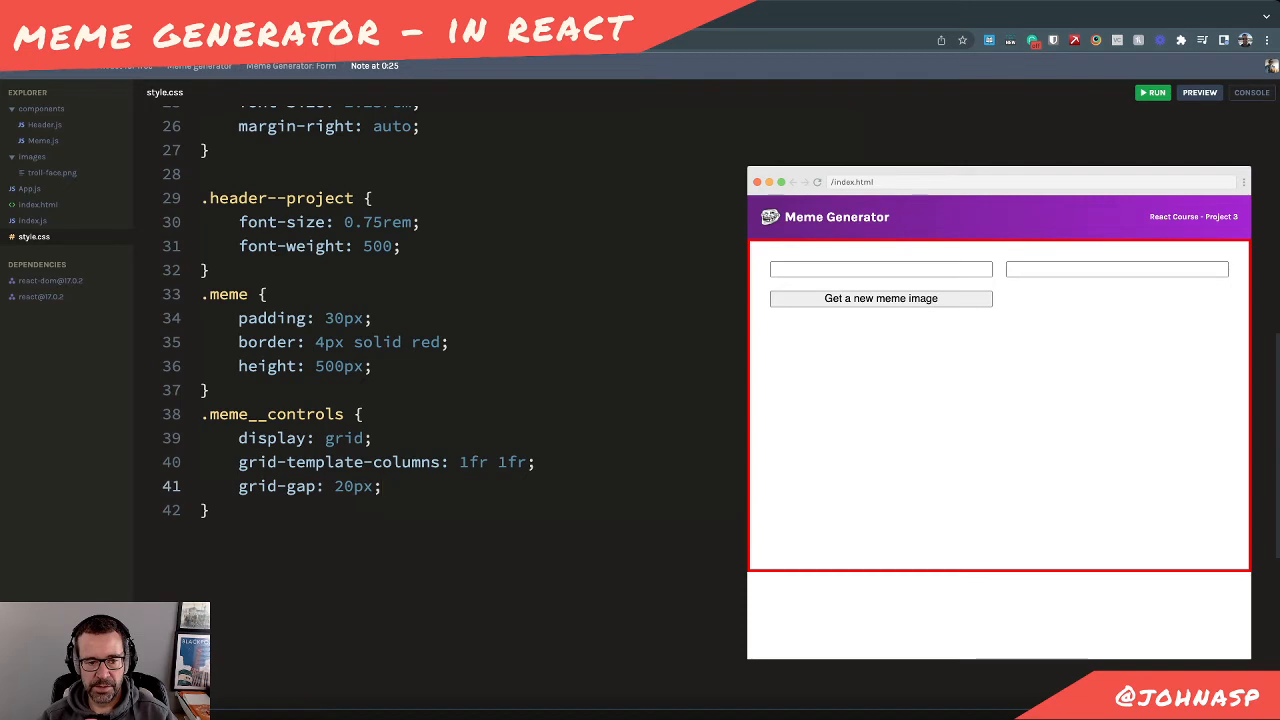
# Add a button rule with grid-column 1/3 so it spans both columns
pyautogui.write('button {')
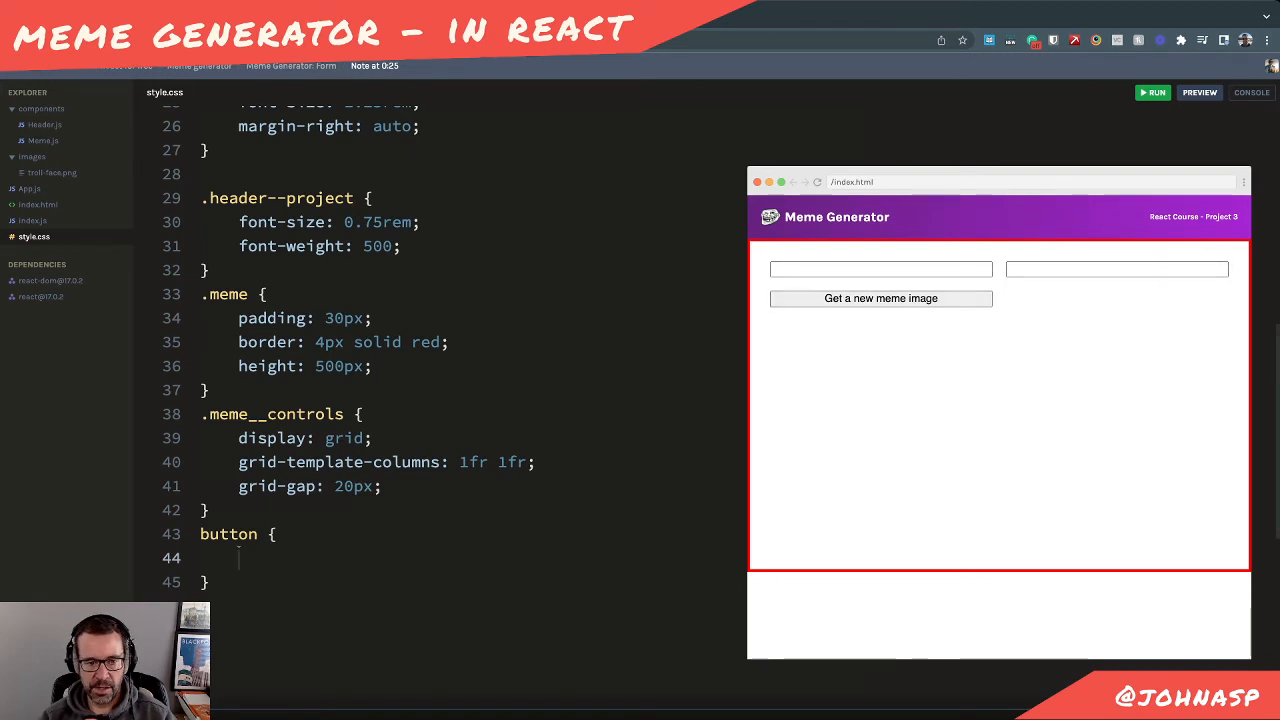
pyautogui.write('grid')
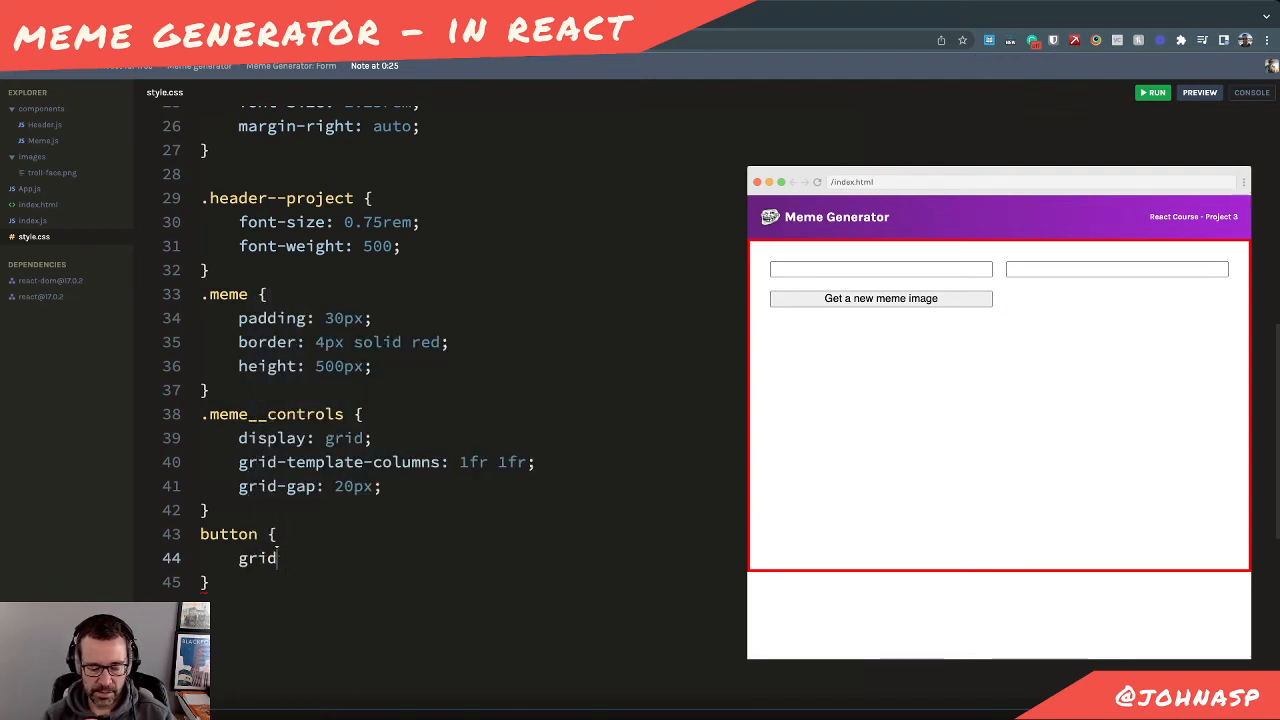
pyautogui.write('-column:')
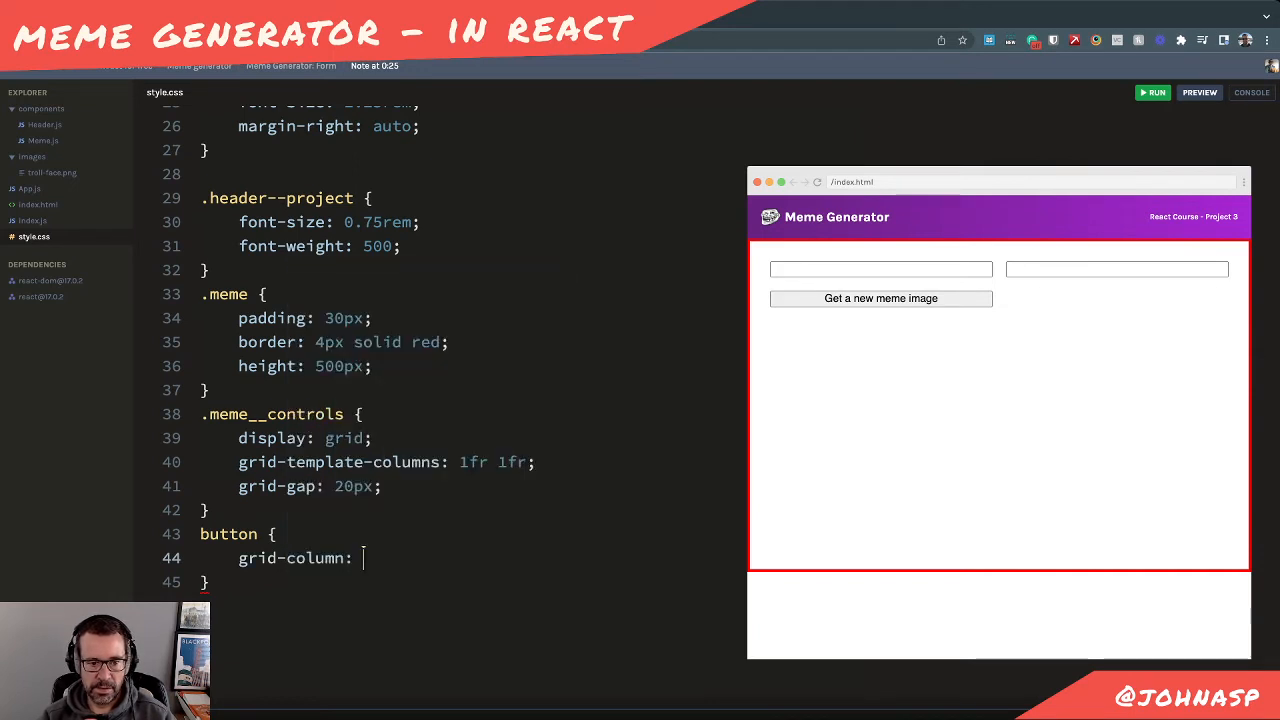
pyautogui.write('1/3')
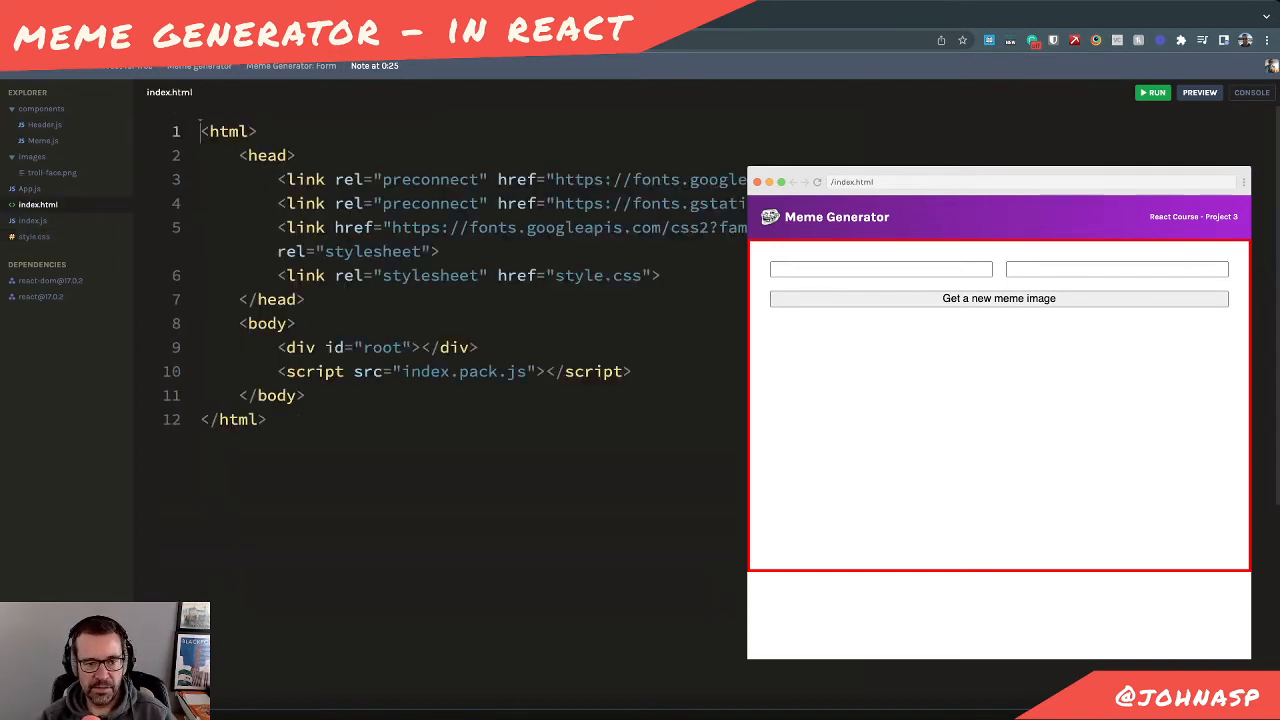
# In Meme.js give the two inputs placeholders "Quote one" and "Quote two"
pyautogui.click(44, 140)
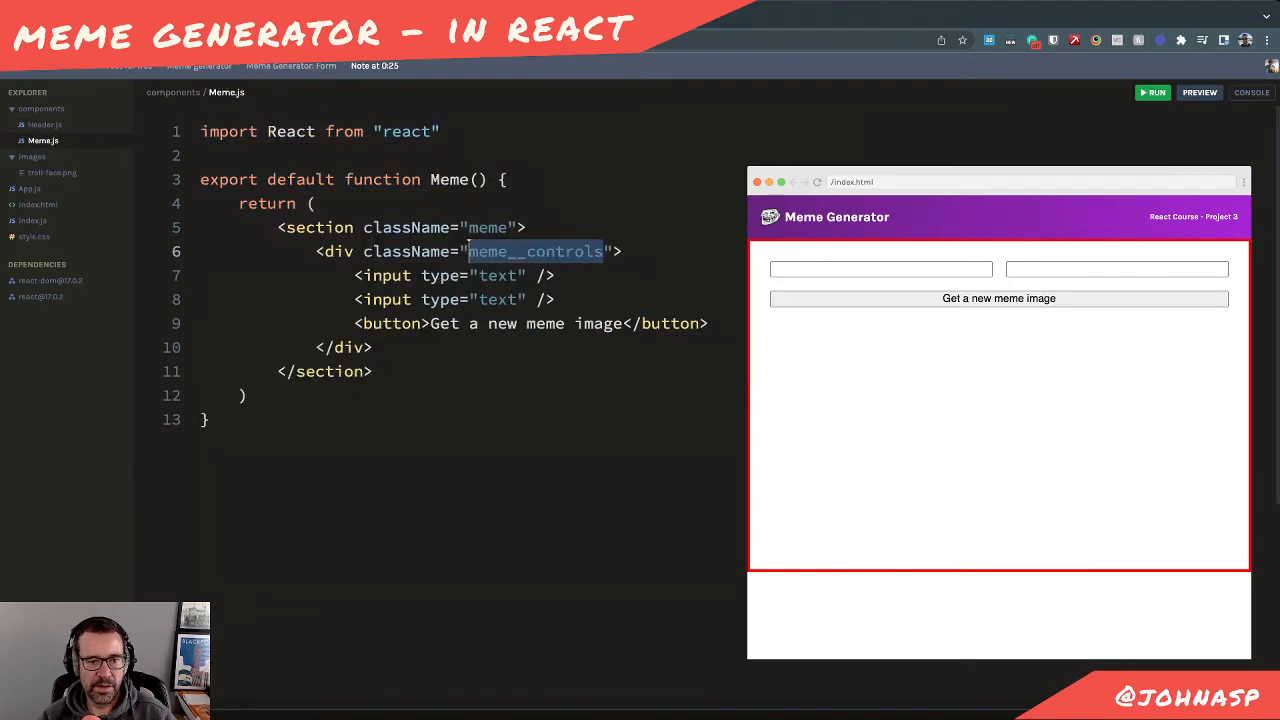
pyautogui.write('p')
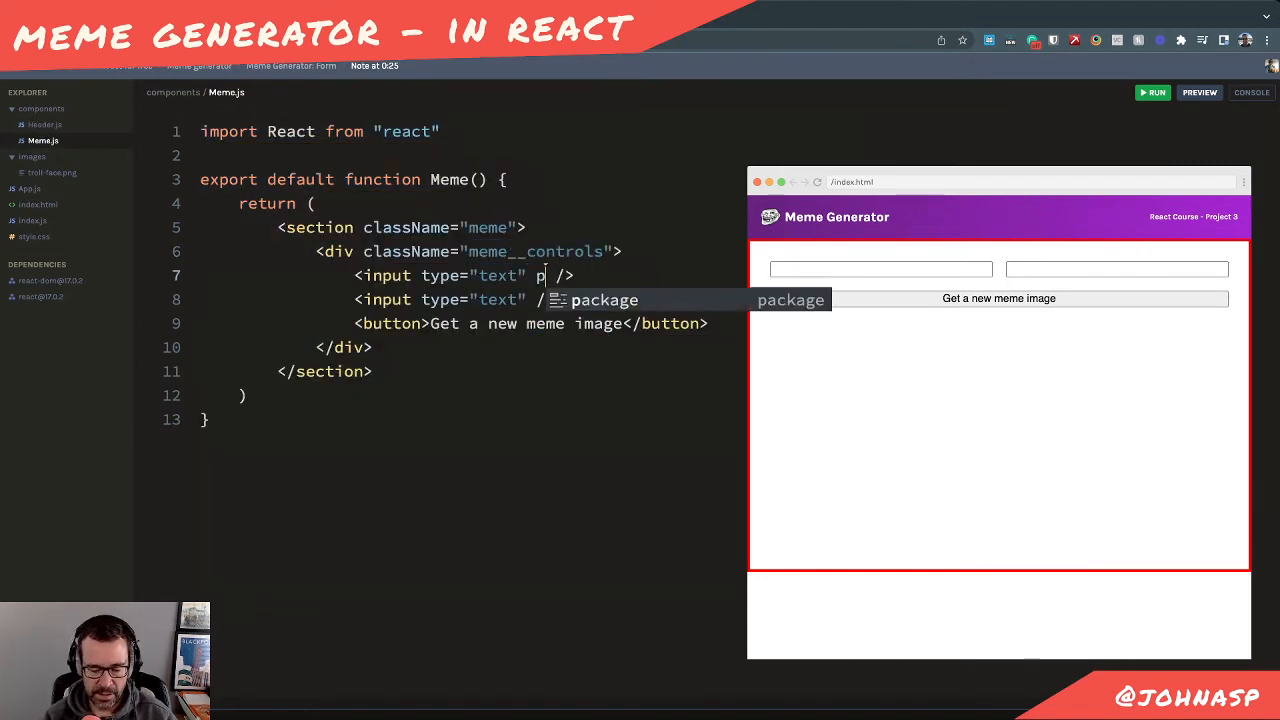
pyautogui.write('laceho')
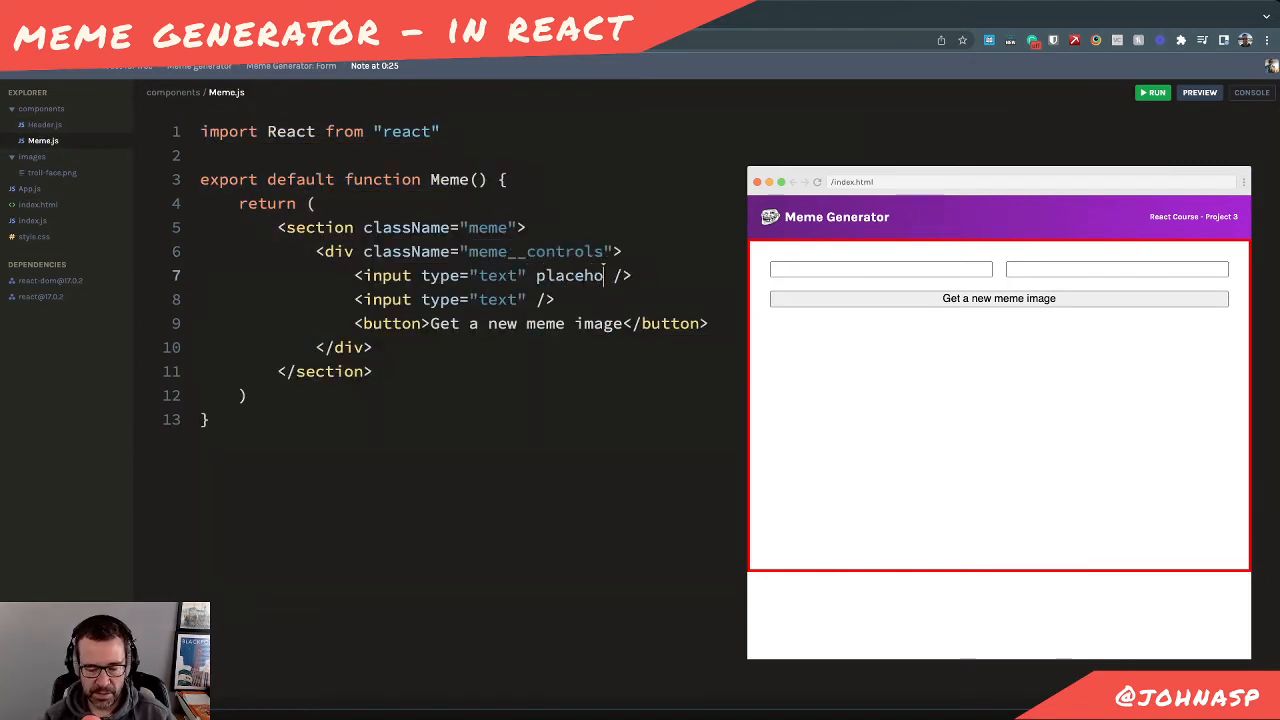
pyautogui.write('lder"')
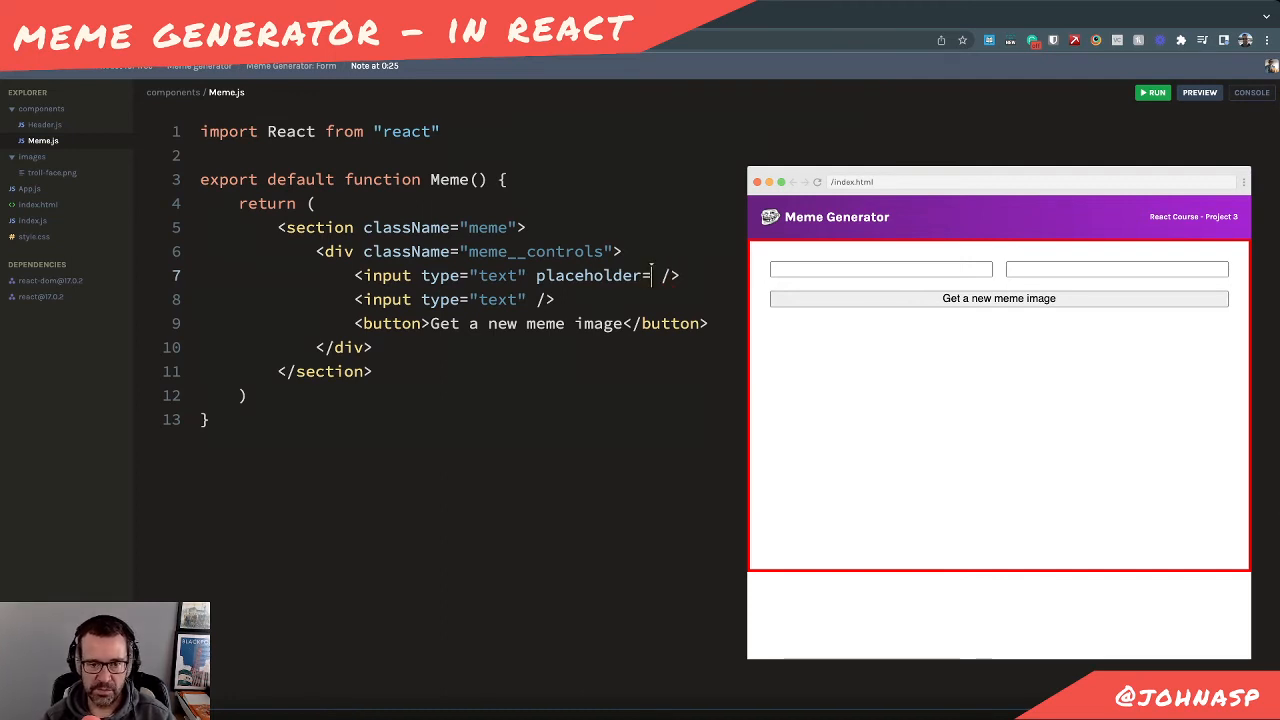
pyautogui.write('""')
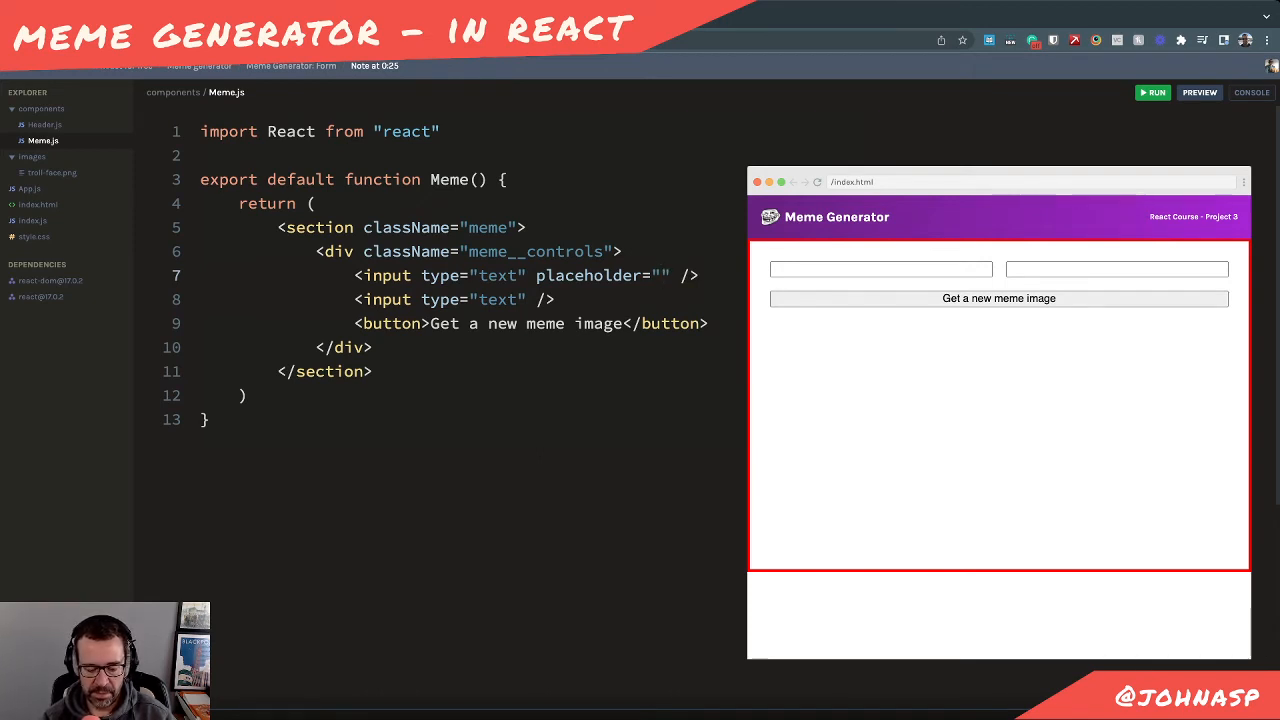
pyautogui.write('Quote one')
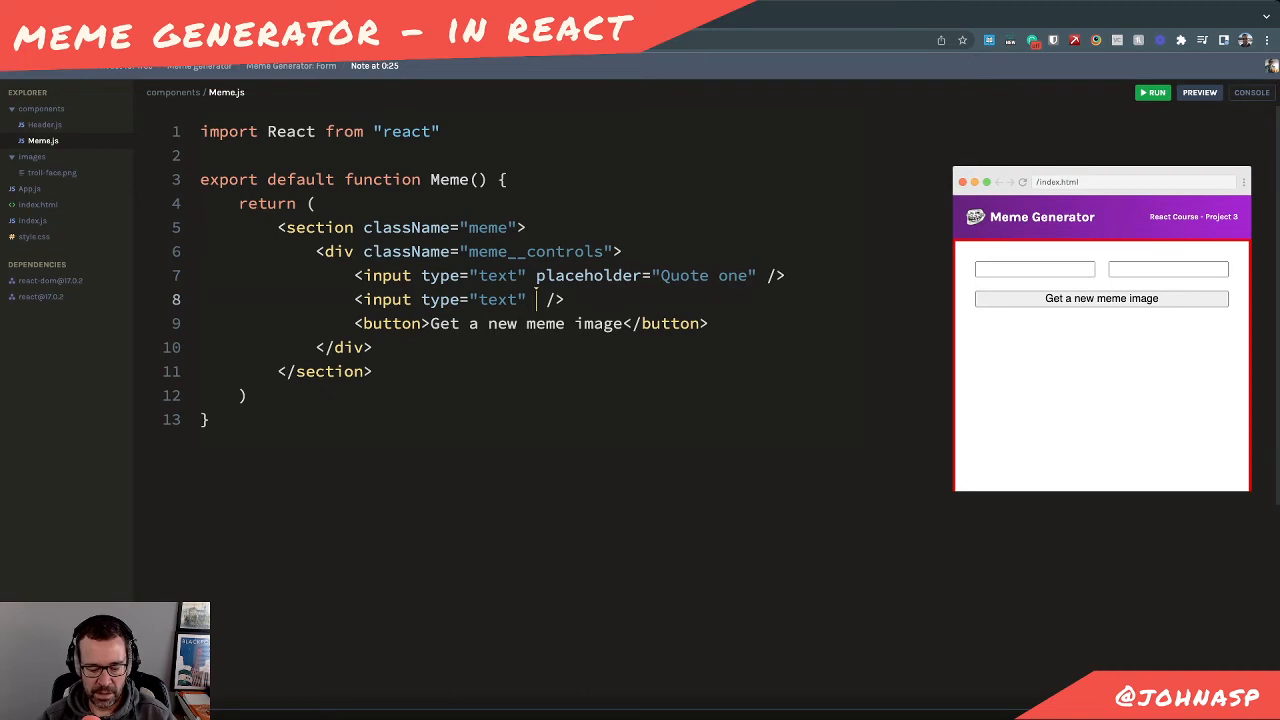
pyautogui.write('placeholder="Quote one"')
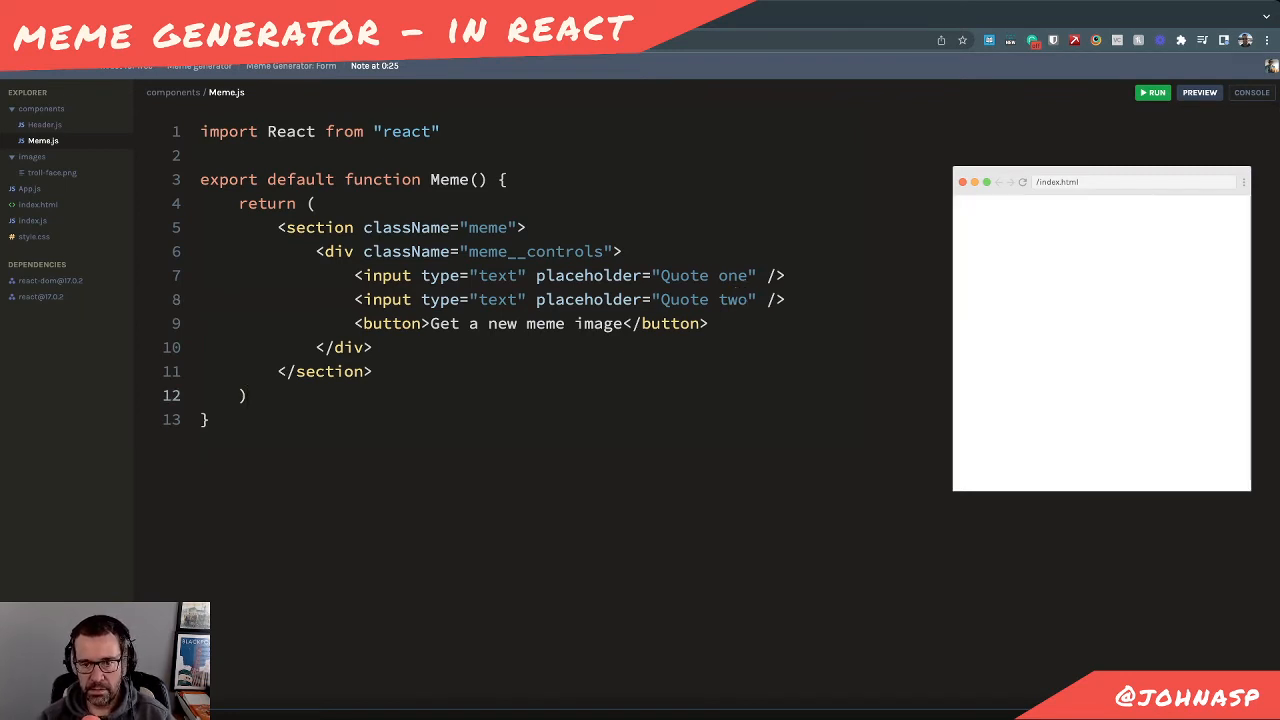
# Refresh the preview to show the placeholders and return to style.css
pyautogui.click(1152, 92)
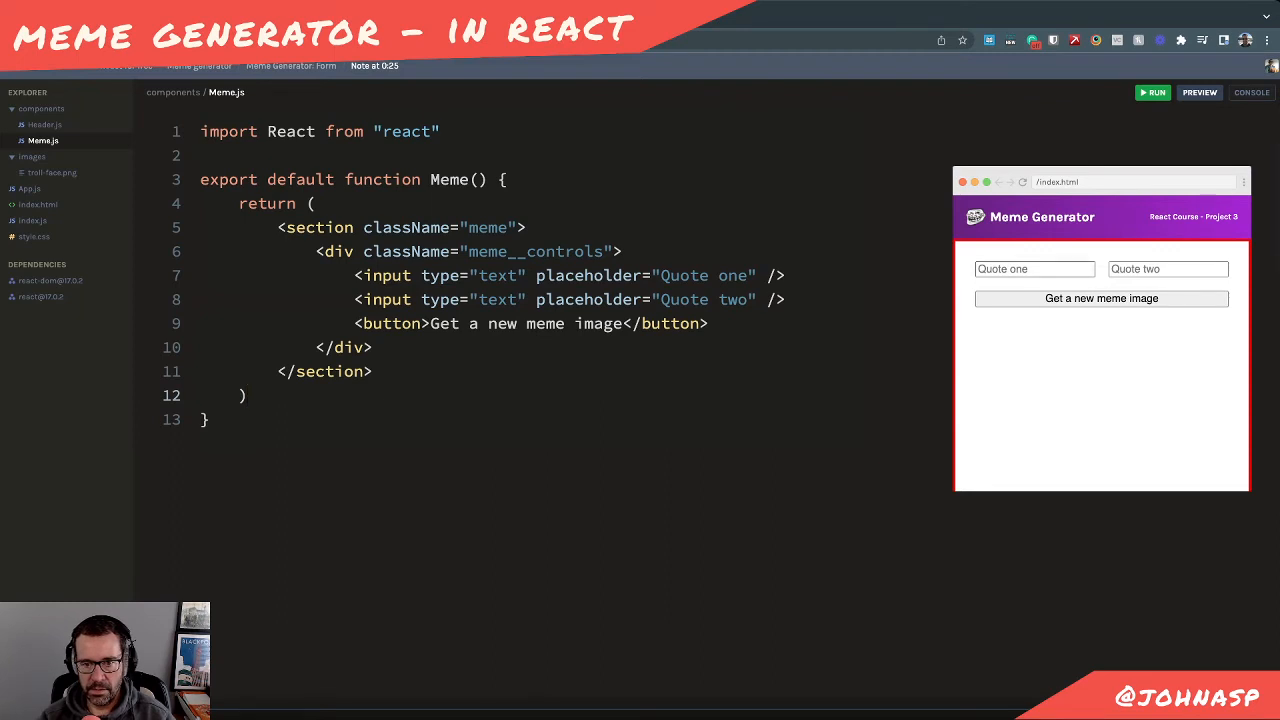
pyautogui.click(1034, 268)
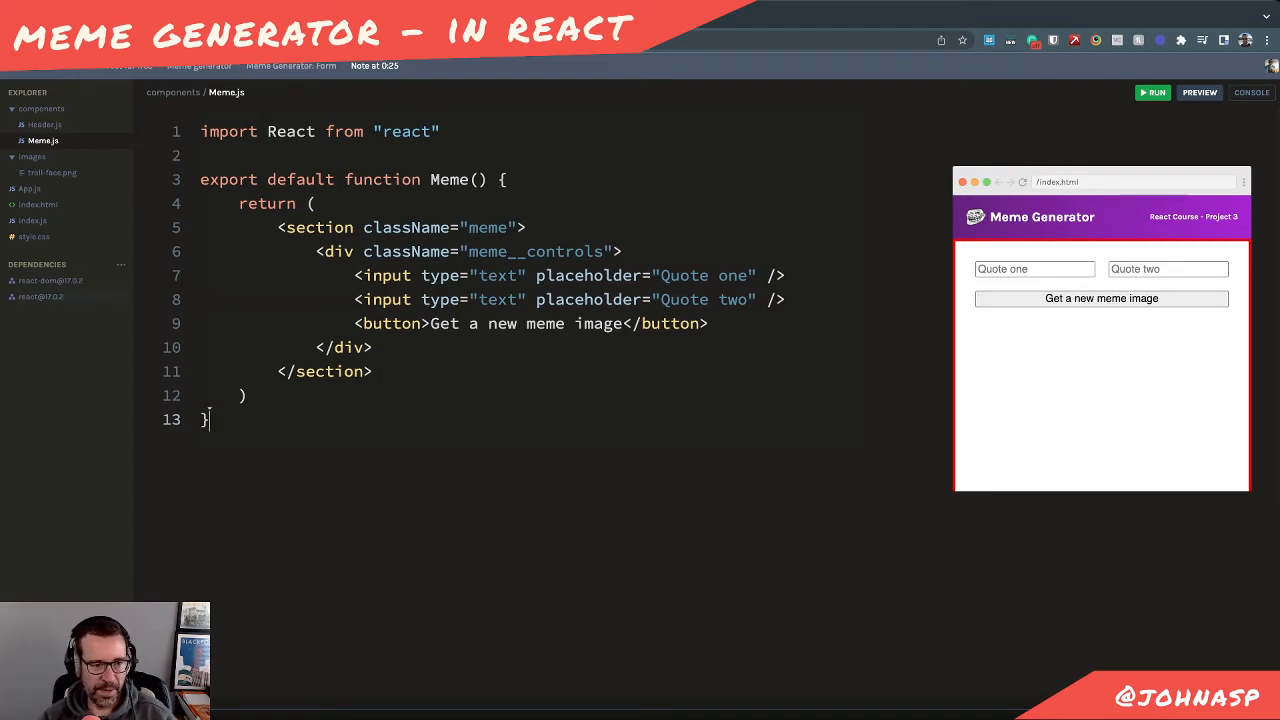
pyautogui.click(34, 236)
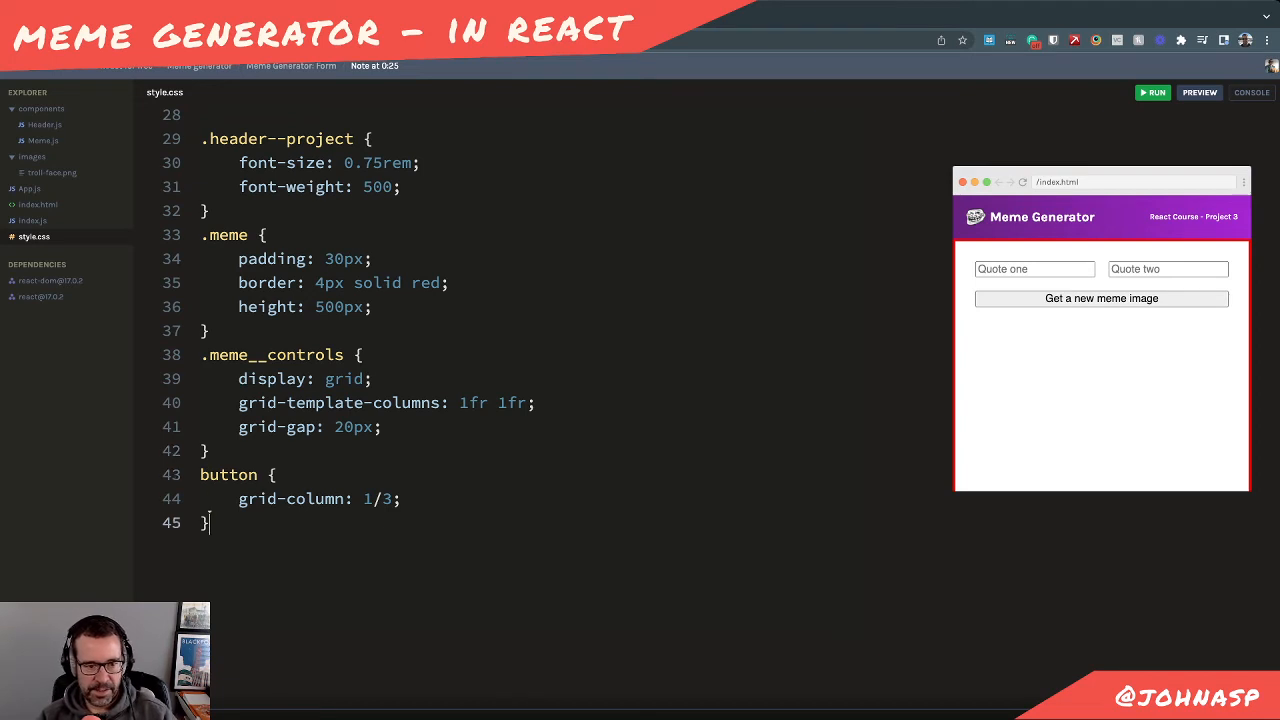
# Add an 'input, button' rule with 8px padding, fixing the misspelled selectors
pyautogui.write('imp')
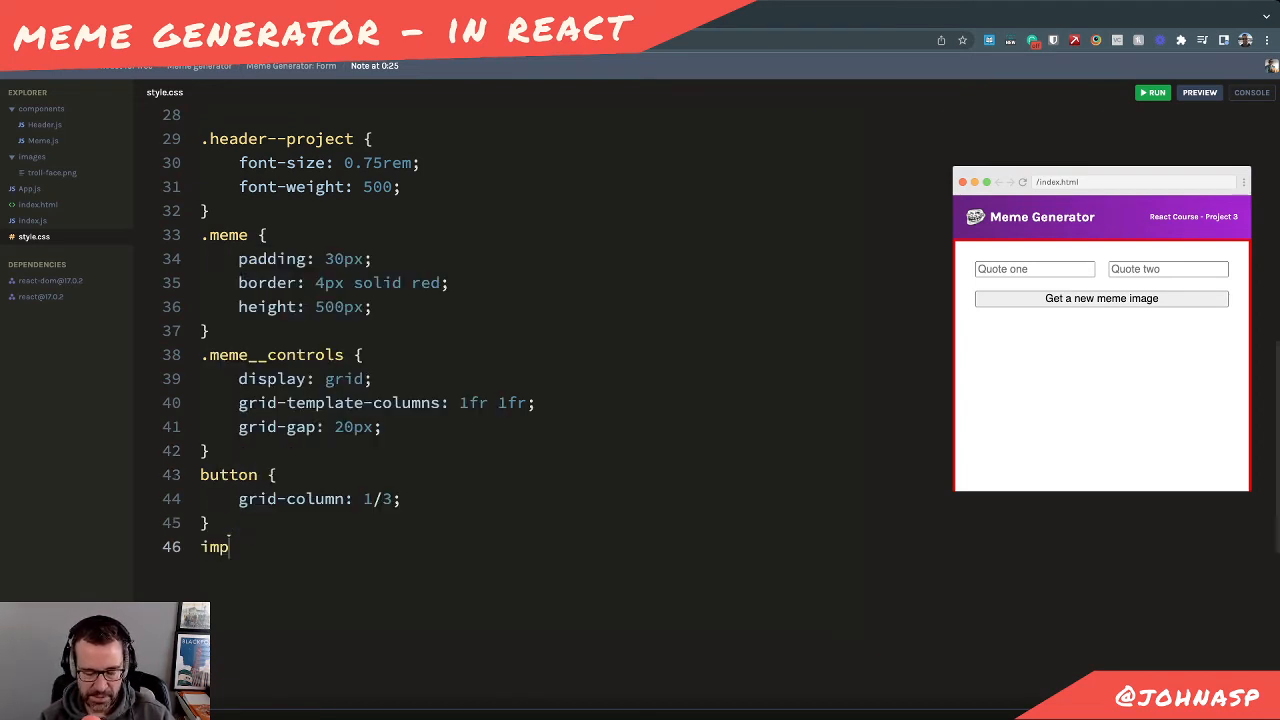
pyautogui.write('ut {')
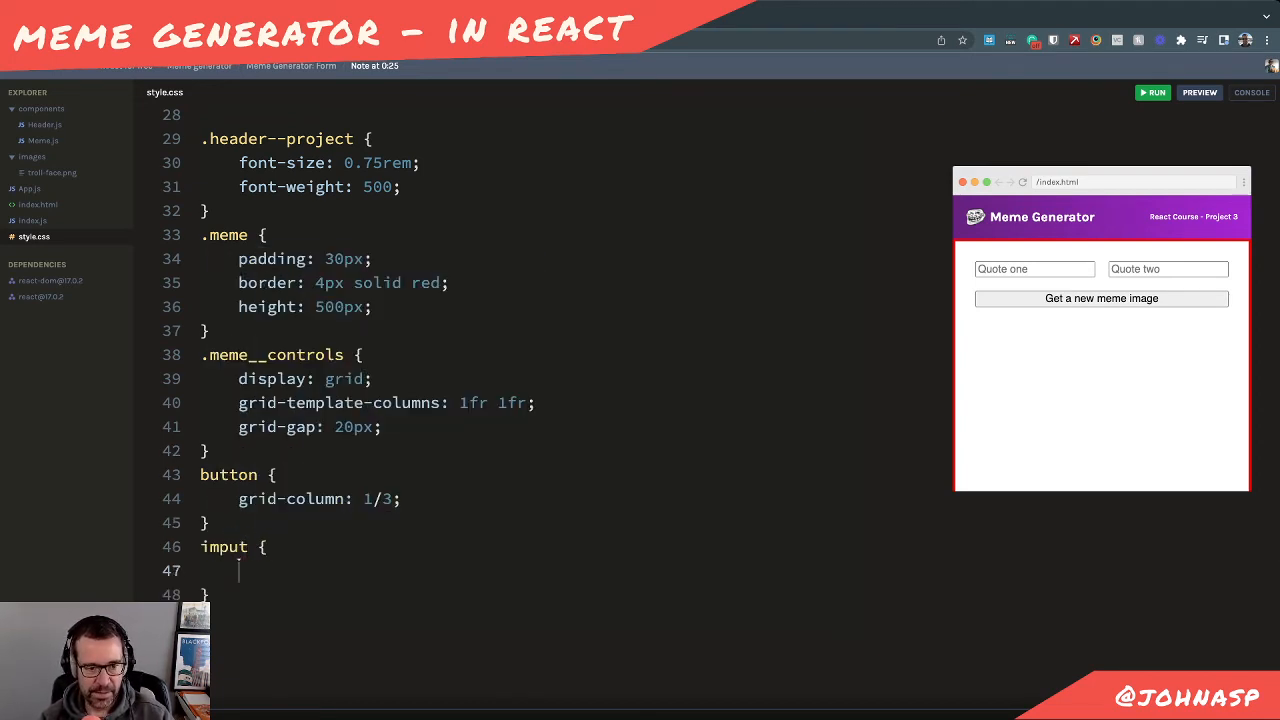
pyautogui.write('padding:')
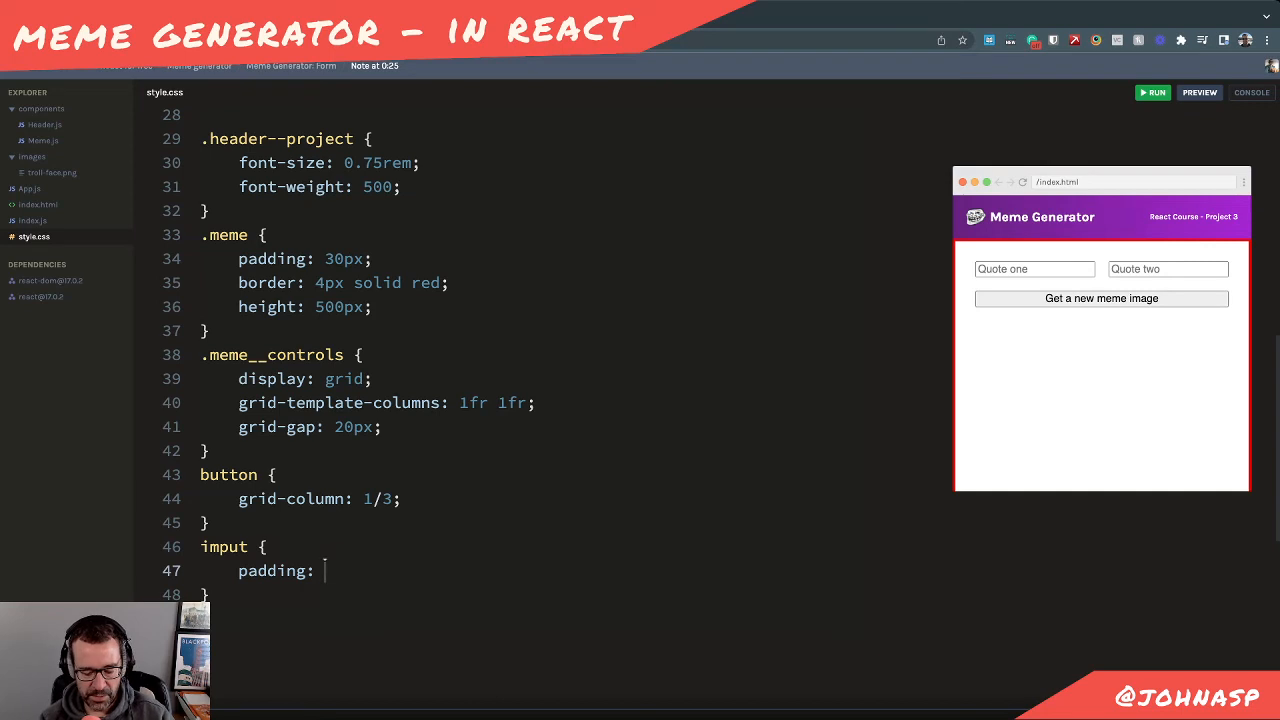
pyautogui.write('8pc')
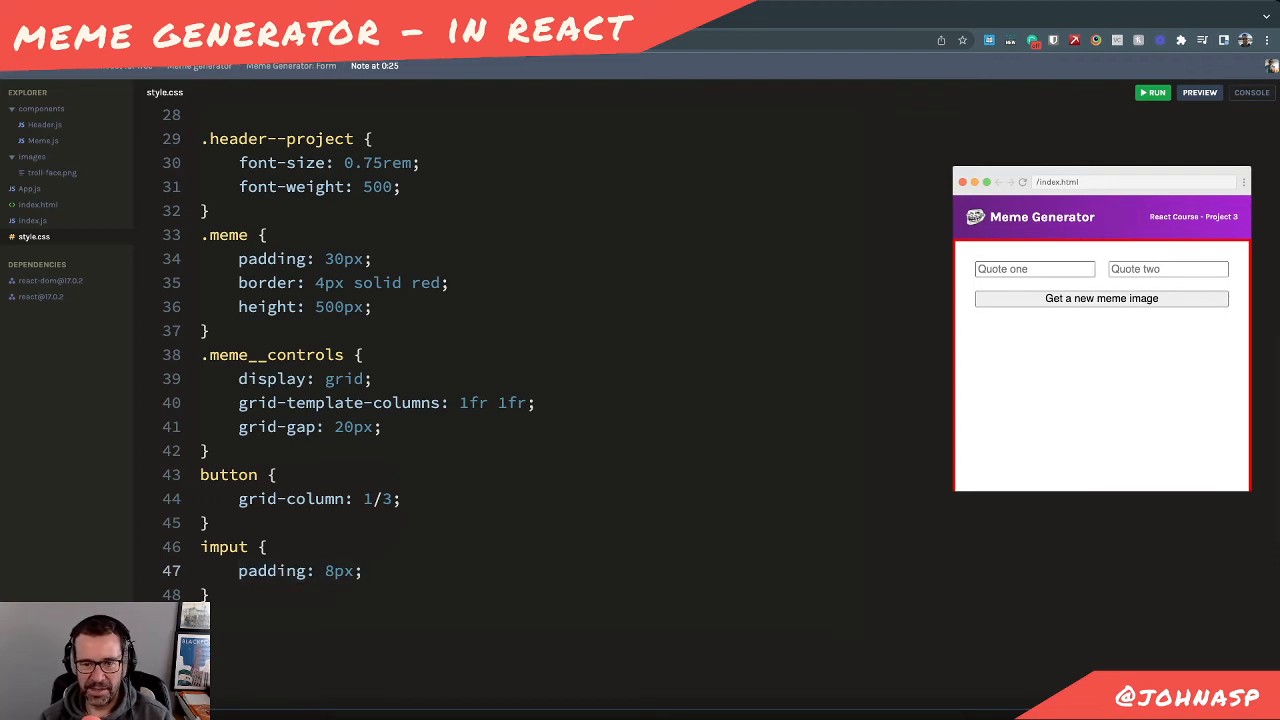
pyautogui.click(1034, 268)
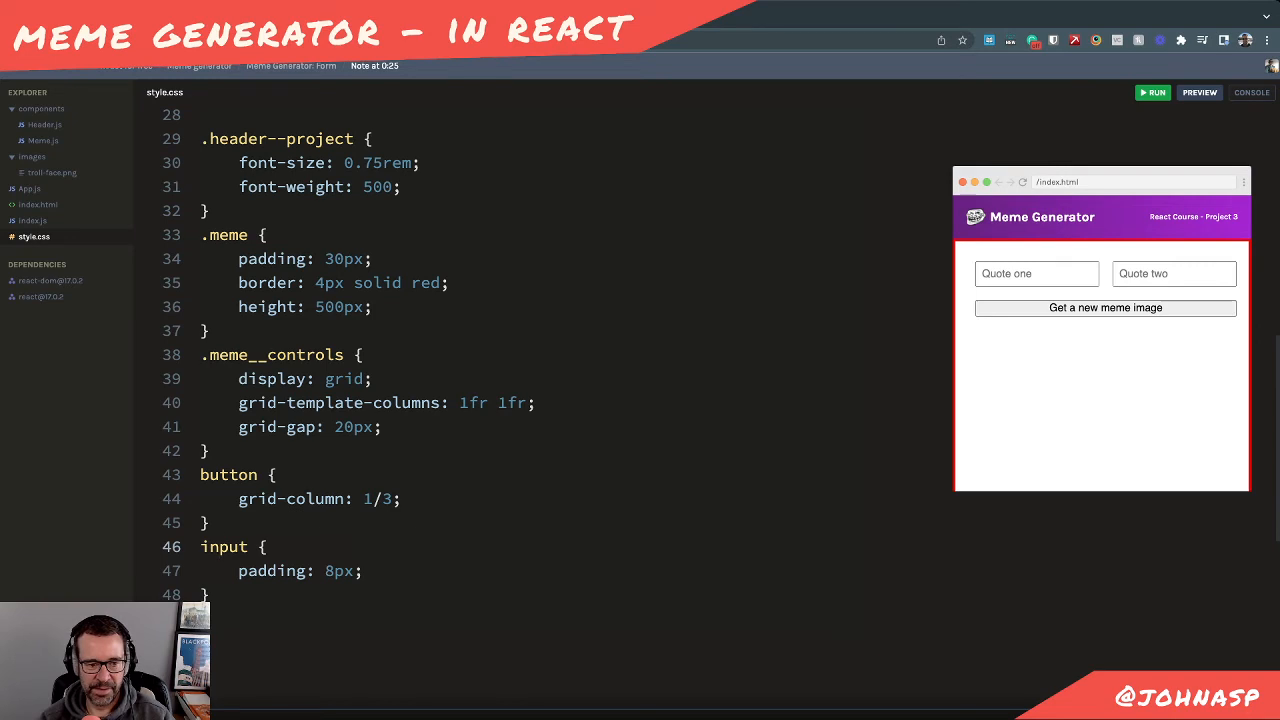
pyautogui.click(248, 546)
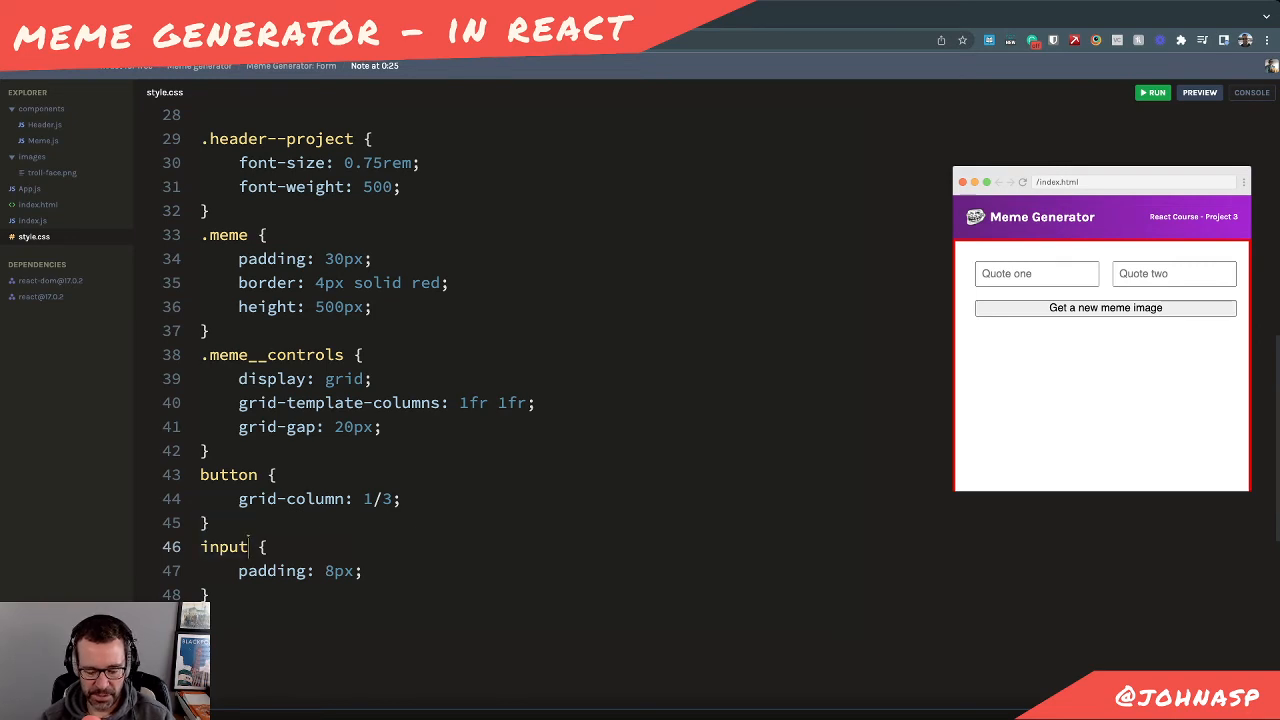
pyautogui.write(', butoon')
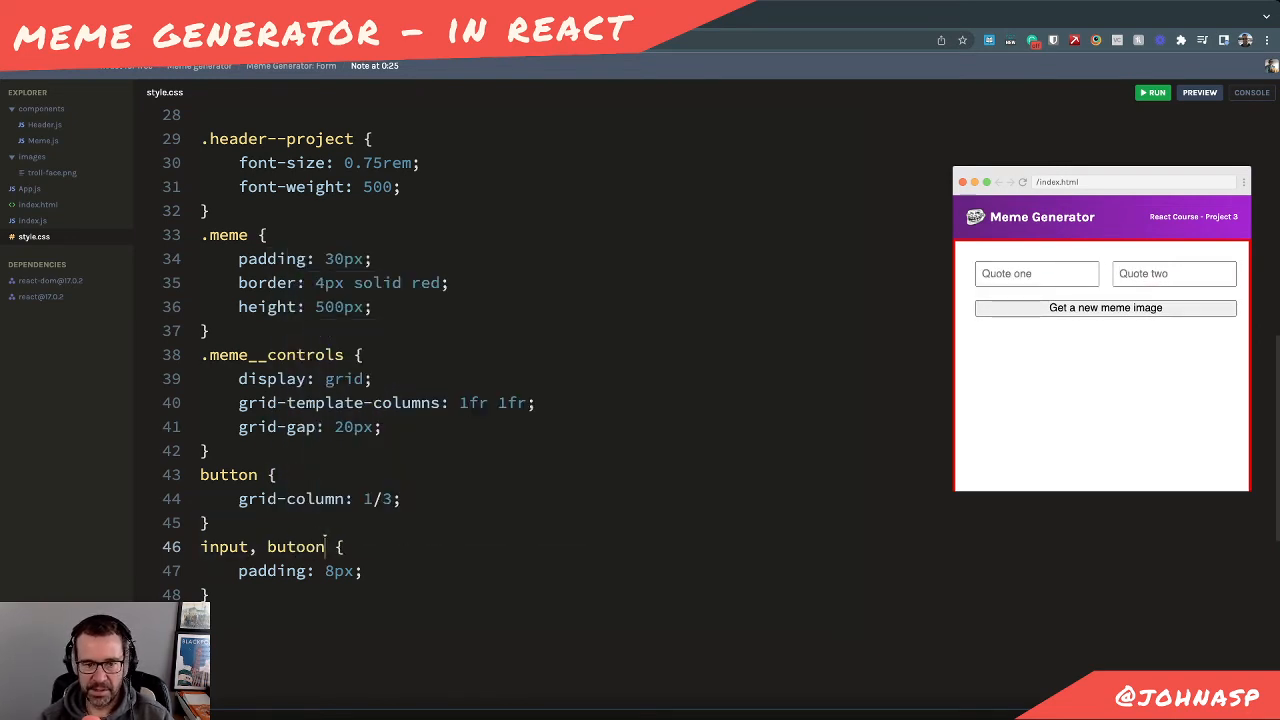
pyautogui.press('Backspace')
pyautogui.write('t')
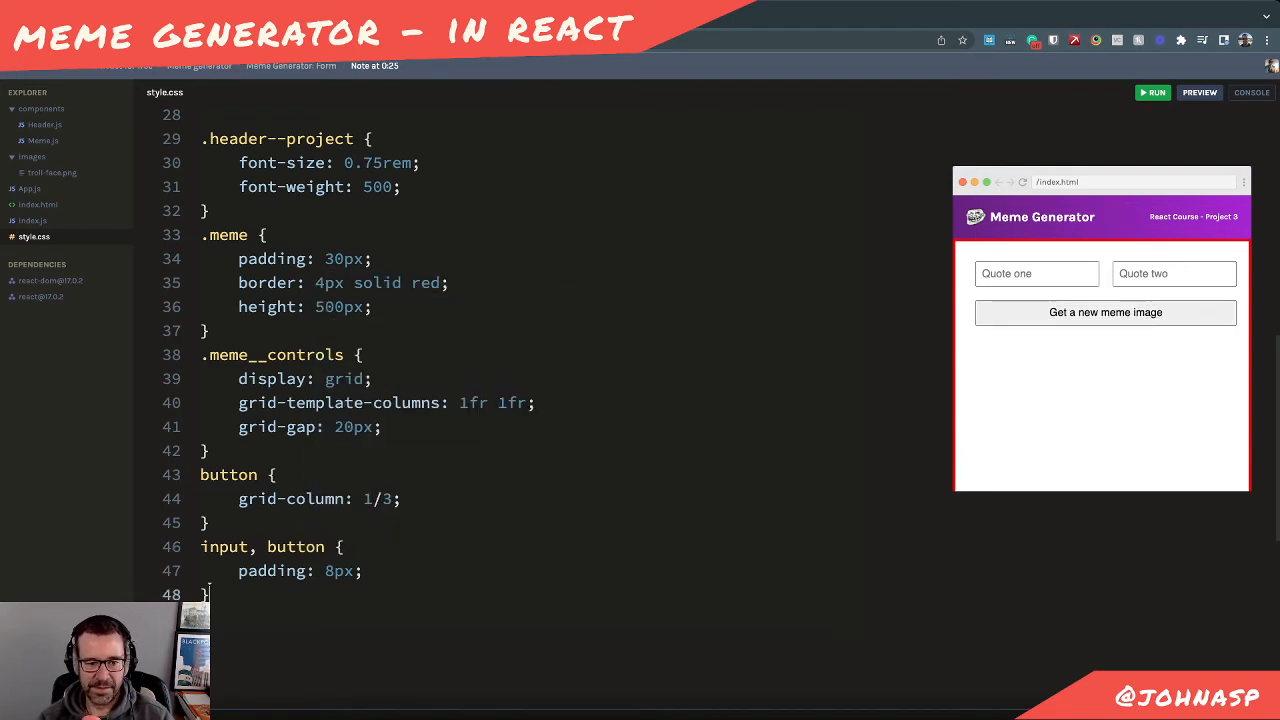
# Style the button with border none, white text, purple background and a 3px border-radius
pyautogui.write('bord')
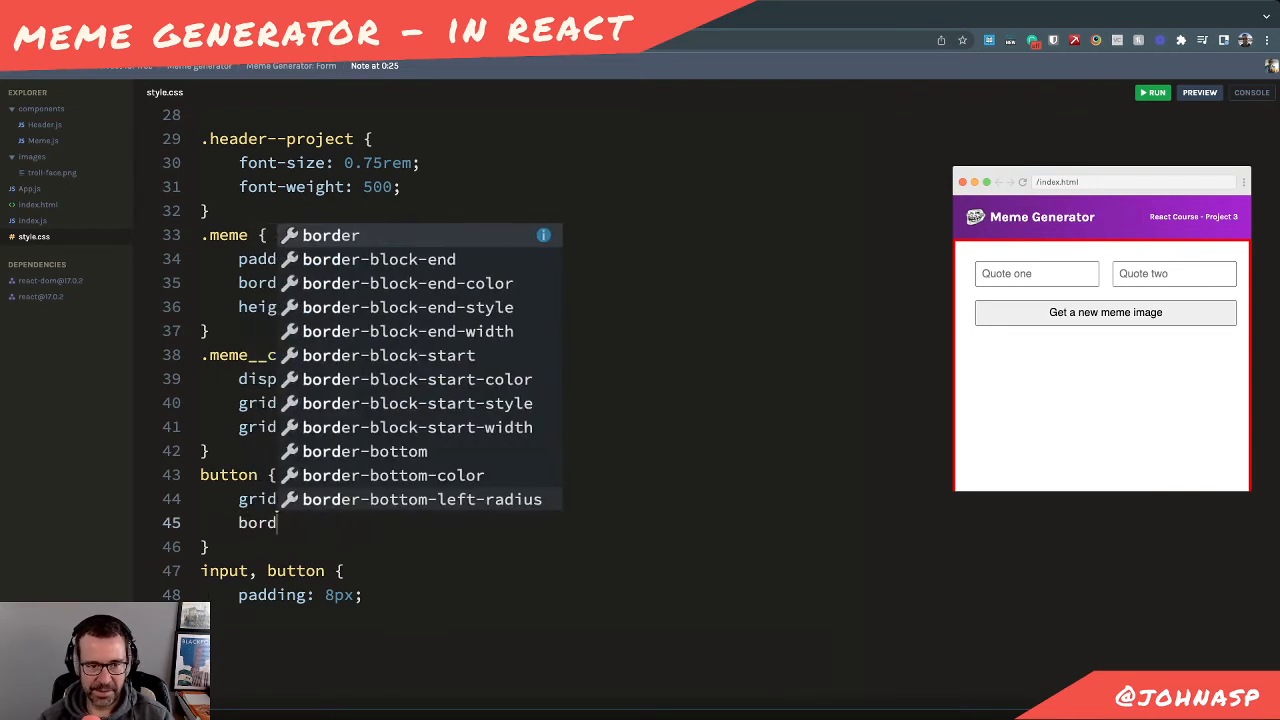
pyautogui.write('none')
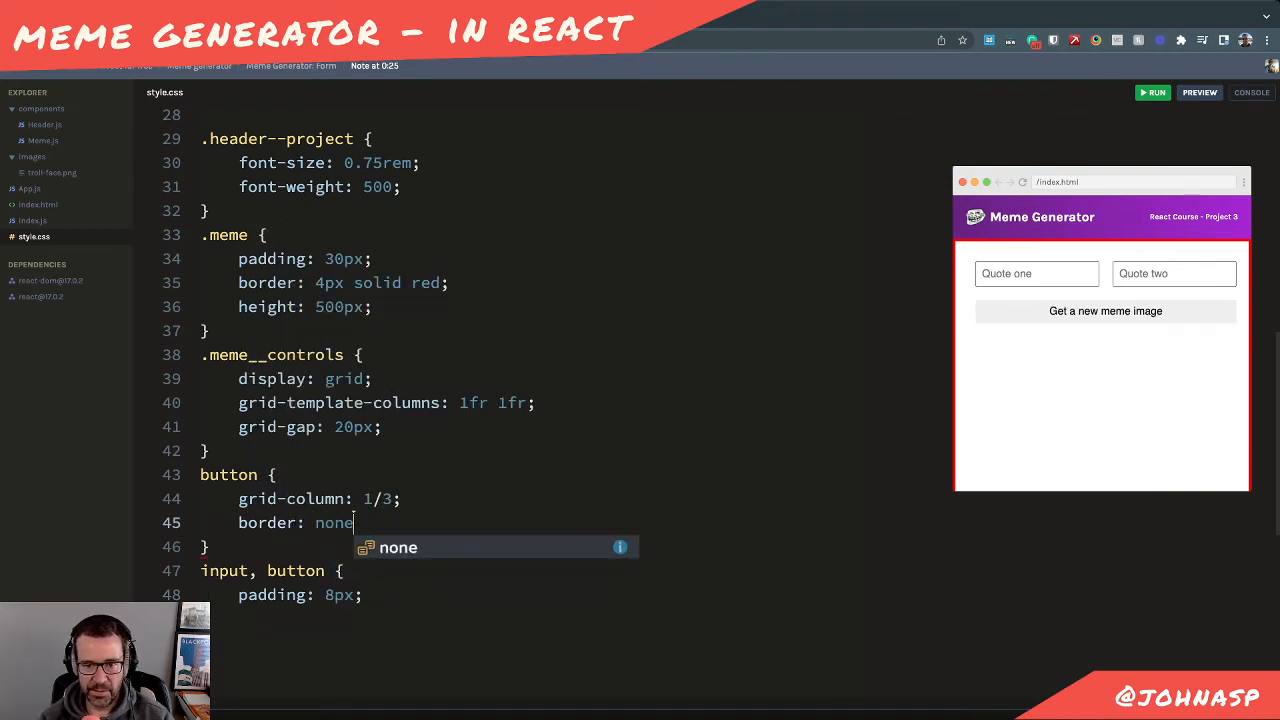
pyautogui.press('Enter')
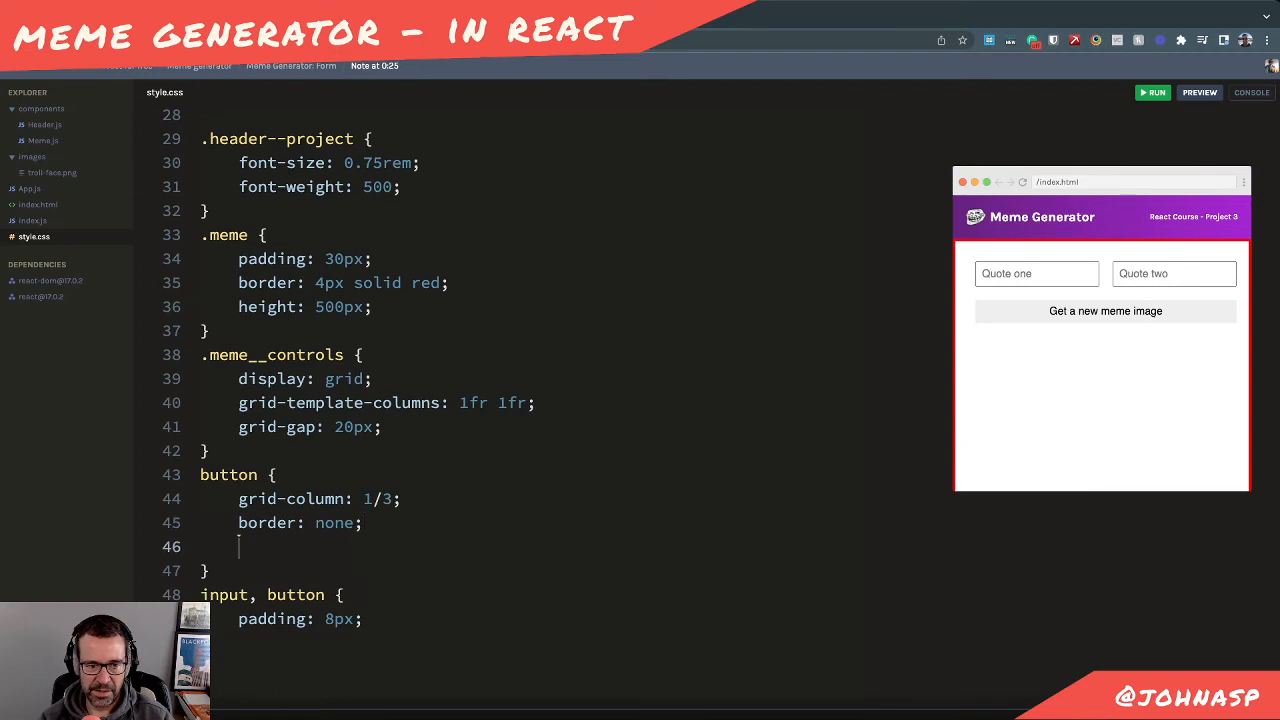
pyautogui.write('col')
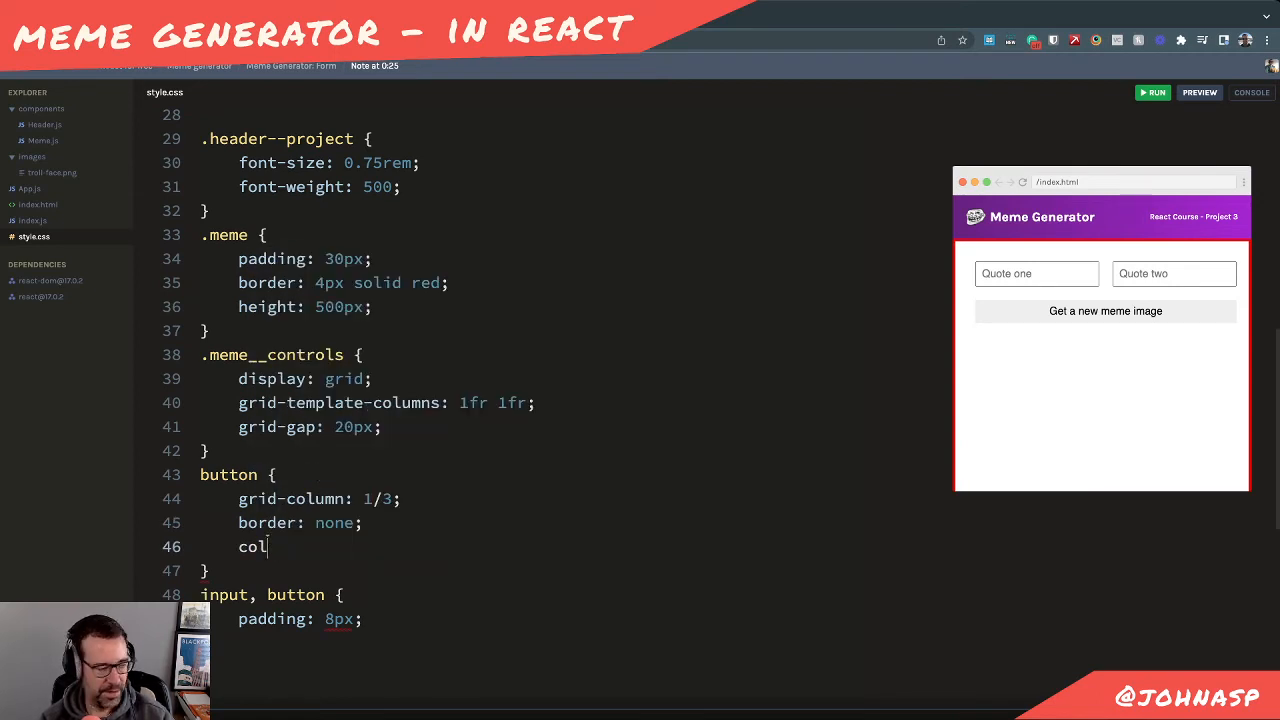
pyautogui.write('or: white;')
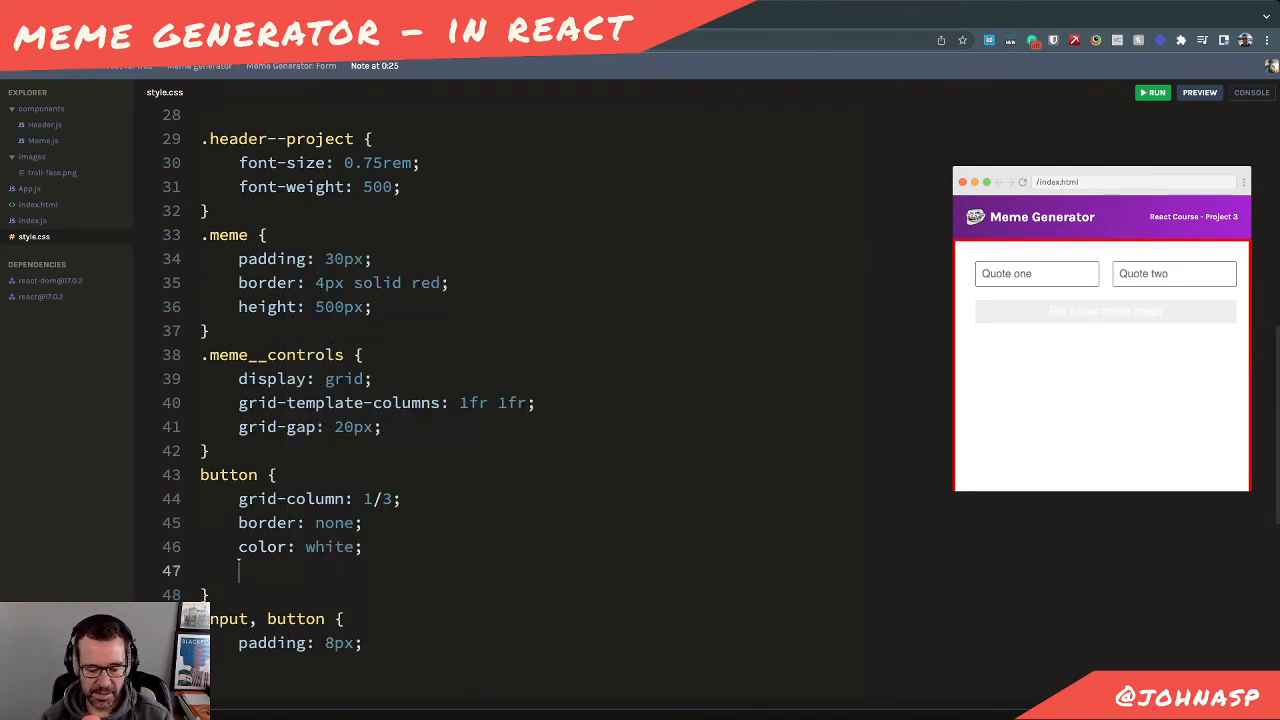
pyautogui.write('background: purple;')
pyautogui.write('border-radius: 3')
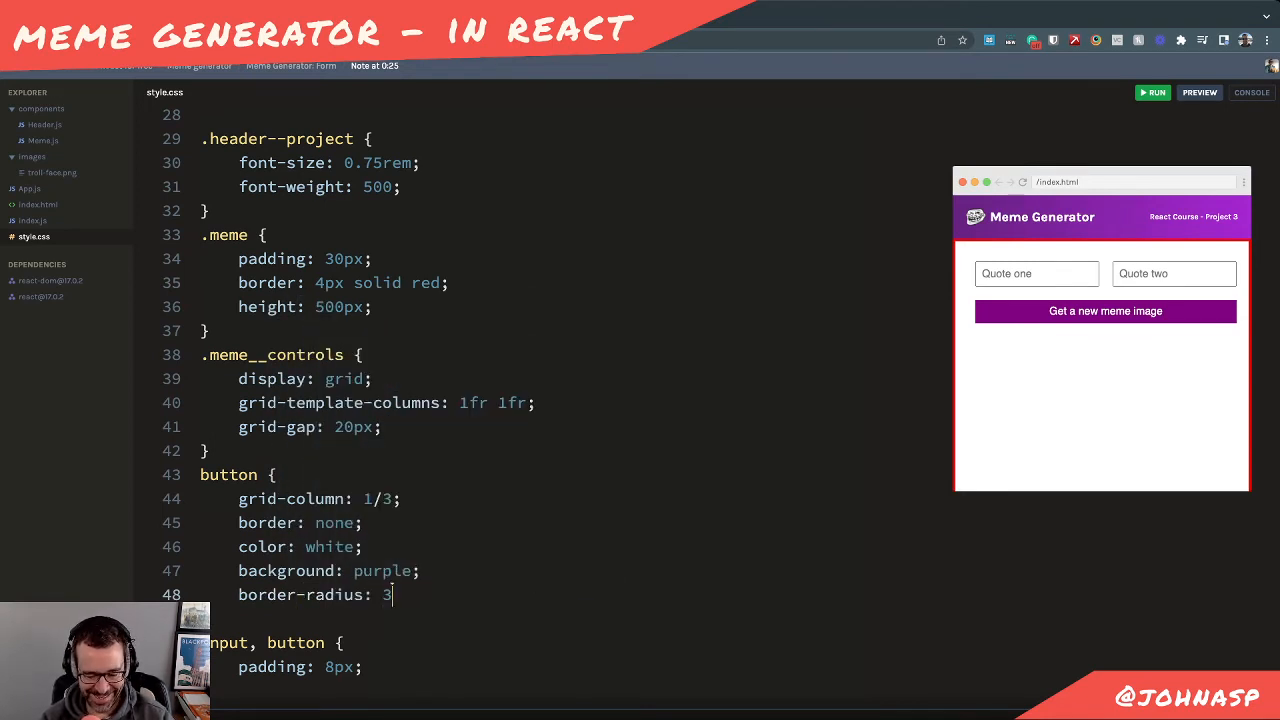
pyautogui.write('px;')
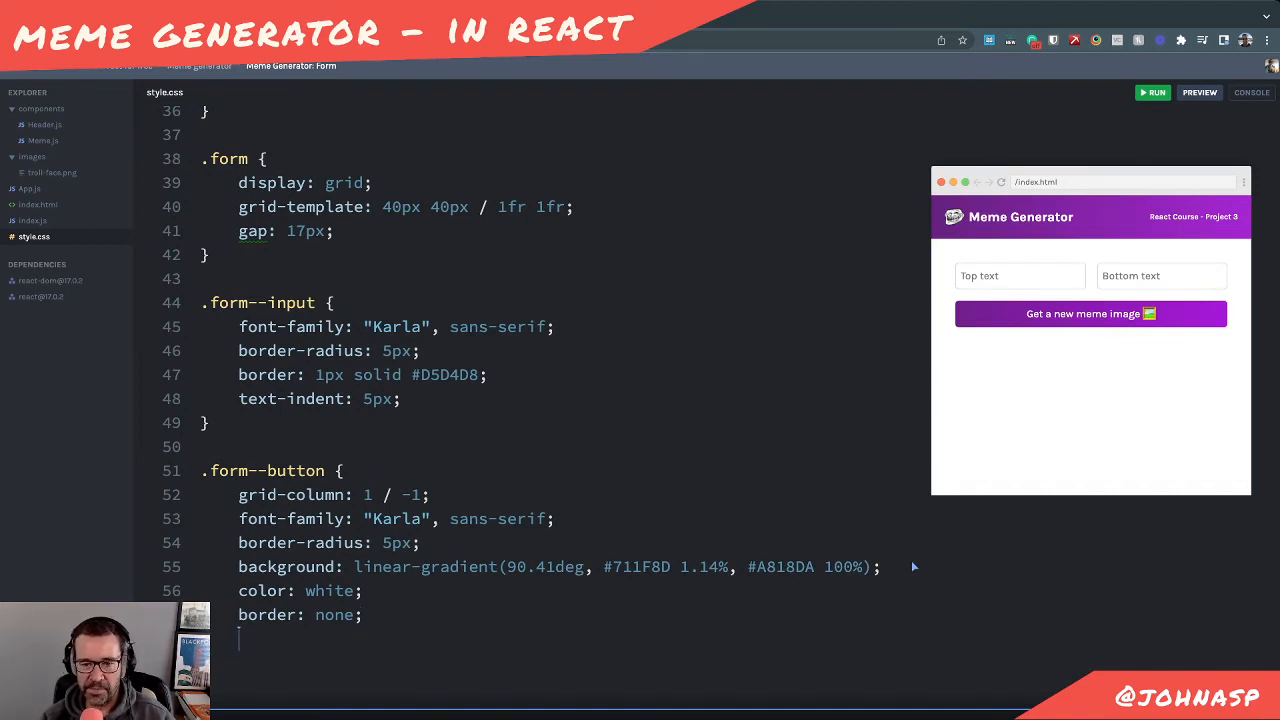
# Add cursor: pointer to the .form--button rule
pyautogui.write('cursor:')
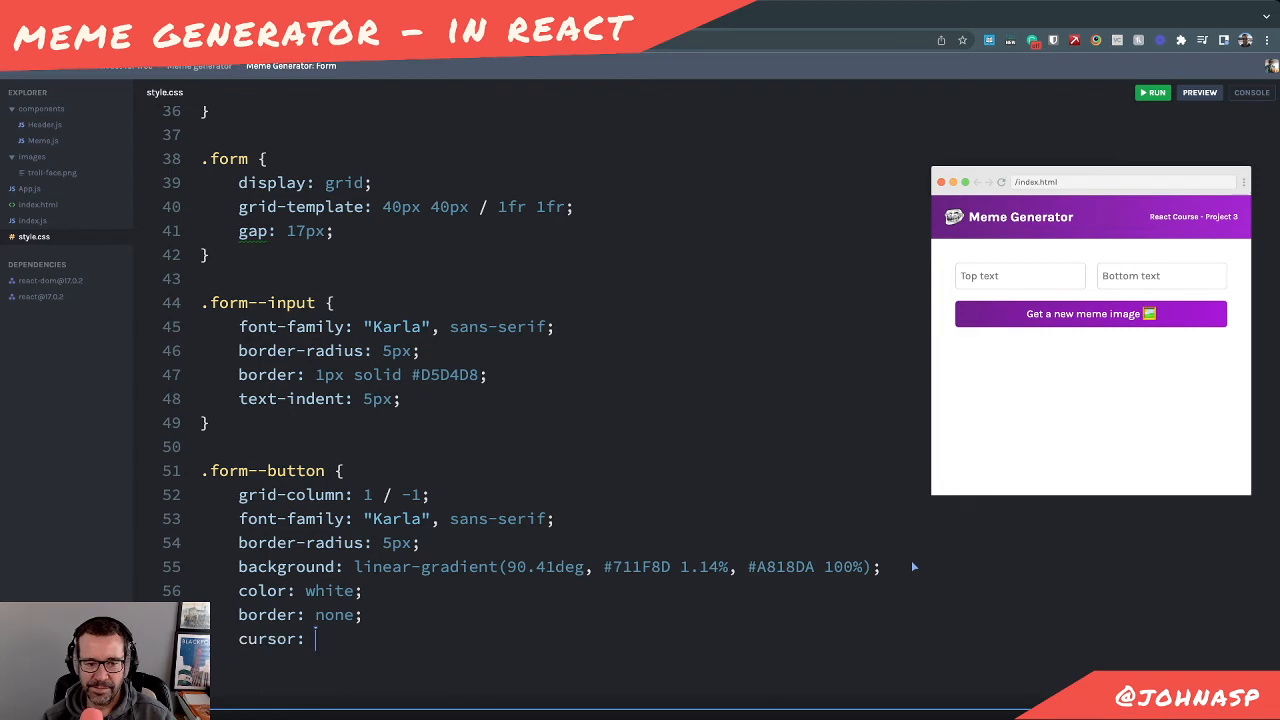
pyautogui.write('pointer;')
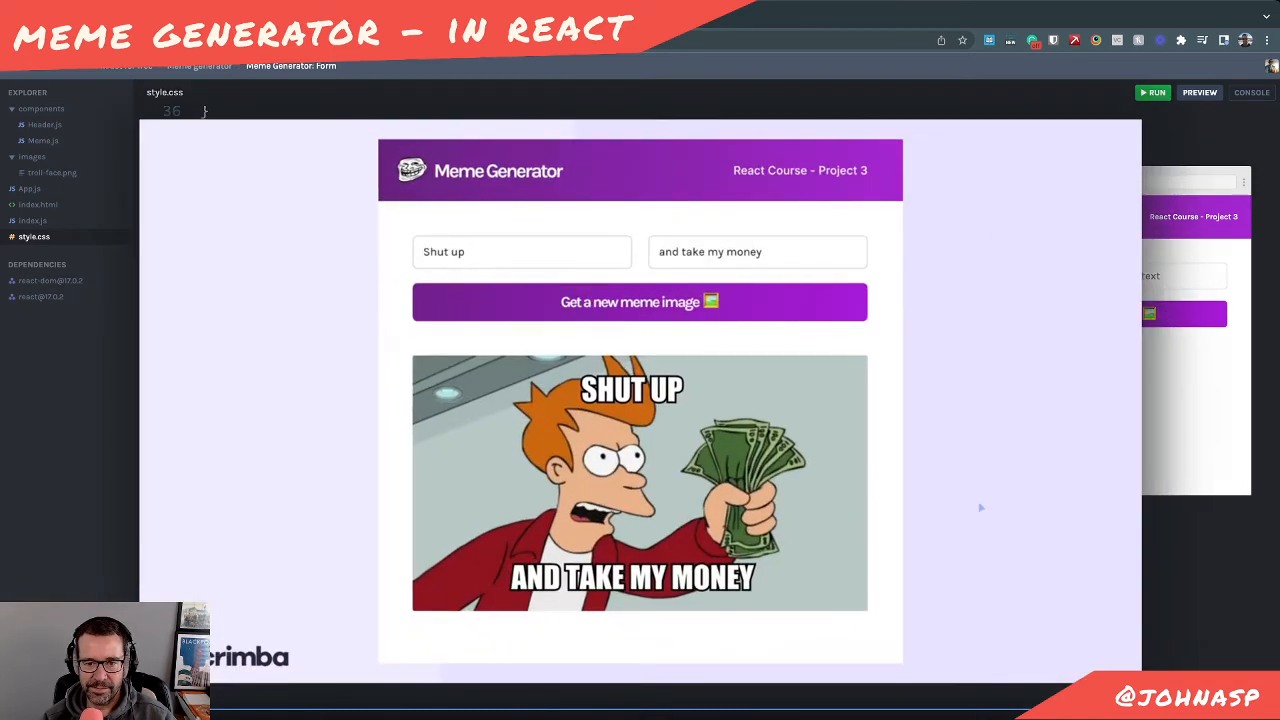
pyautogui.moveTo(400, 382)
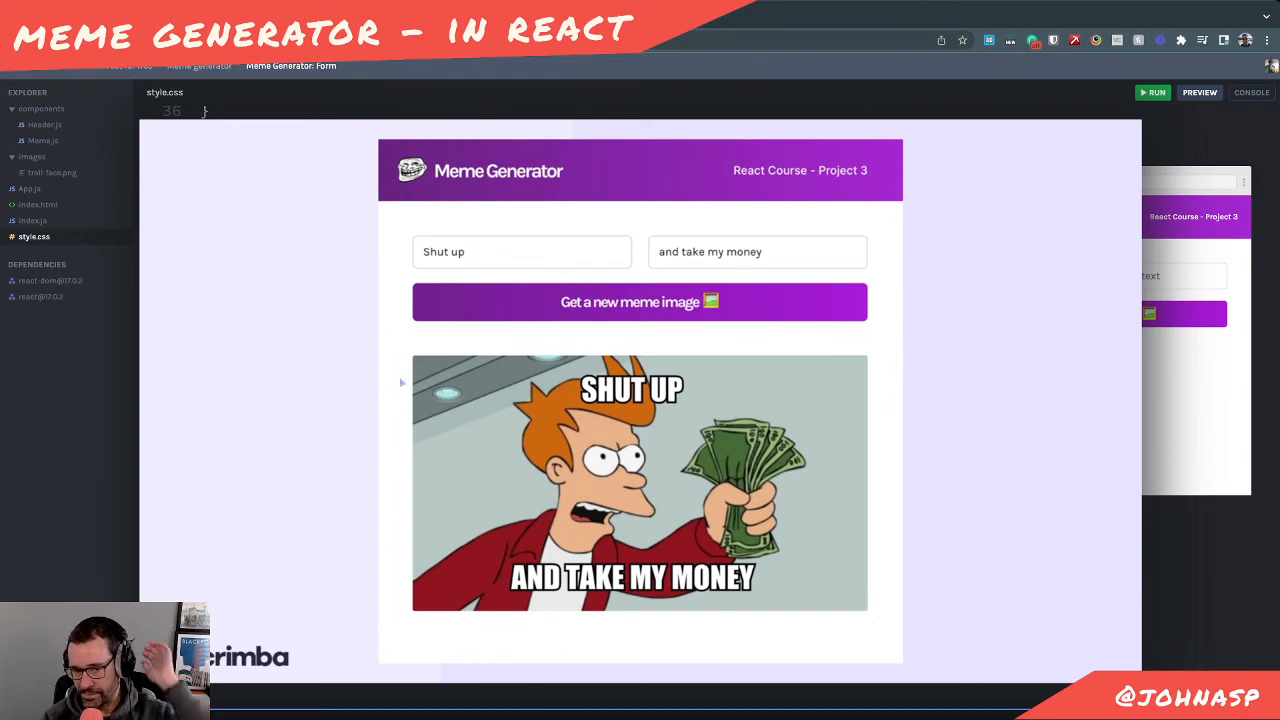
pyautogui.moveTo(1034, 472)
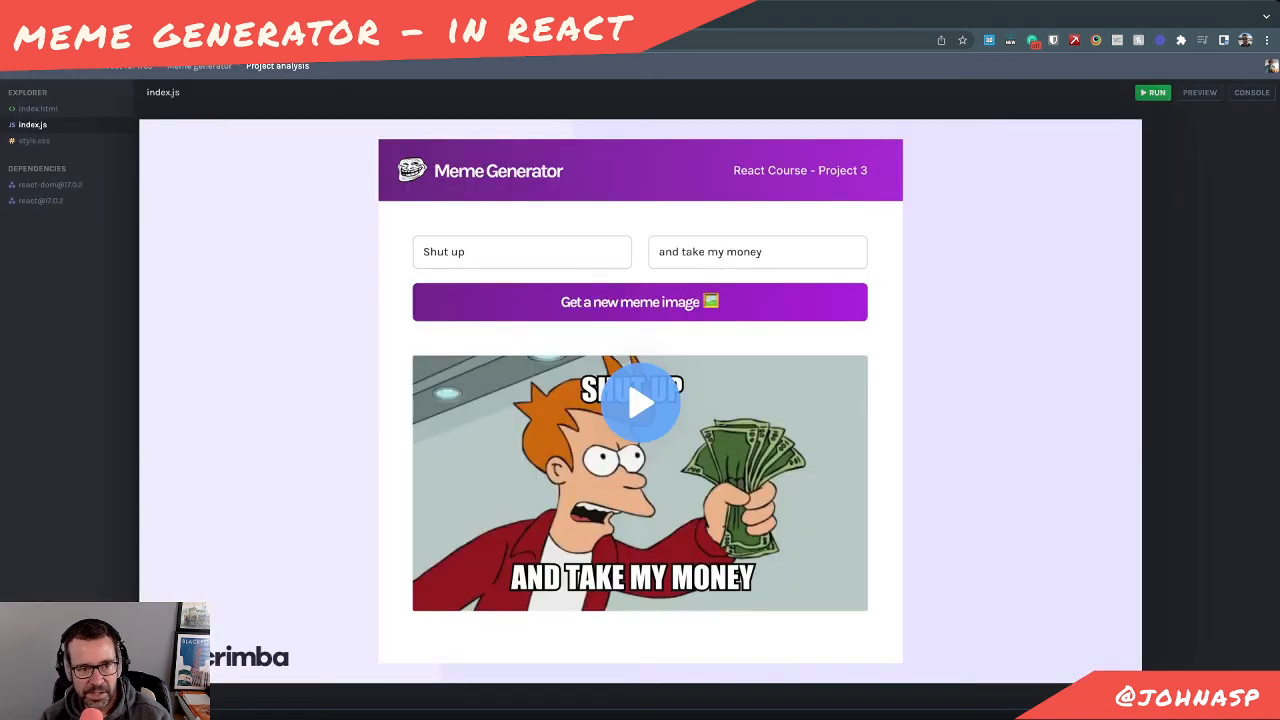
pyautogui.click(640, 402)
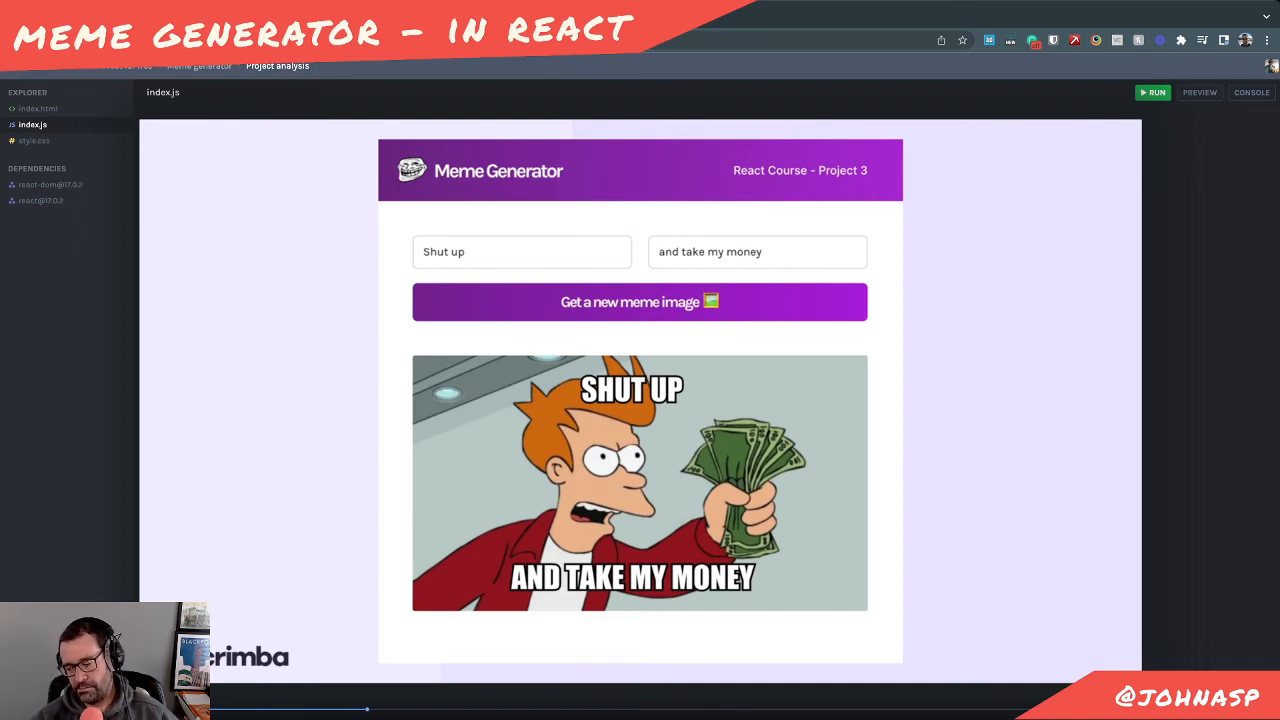
pyautogui.moveTo(924, 530)
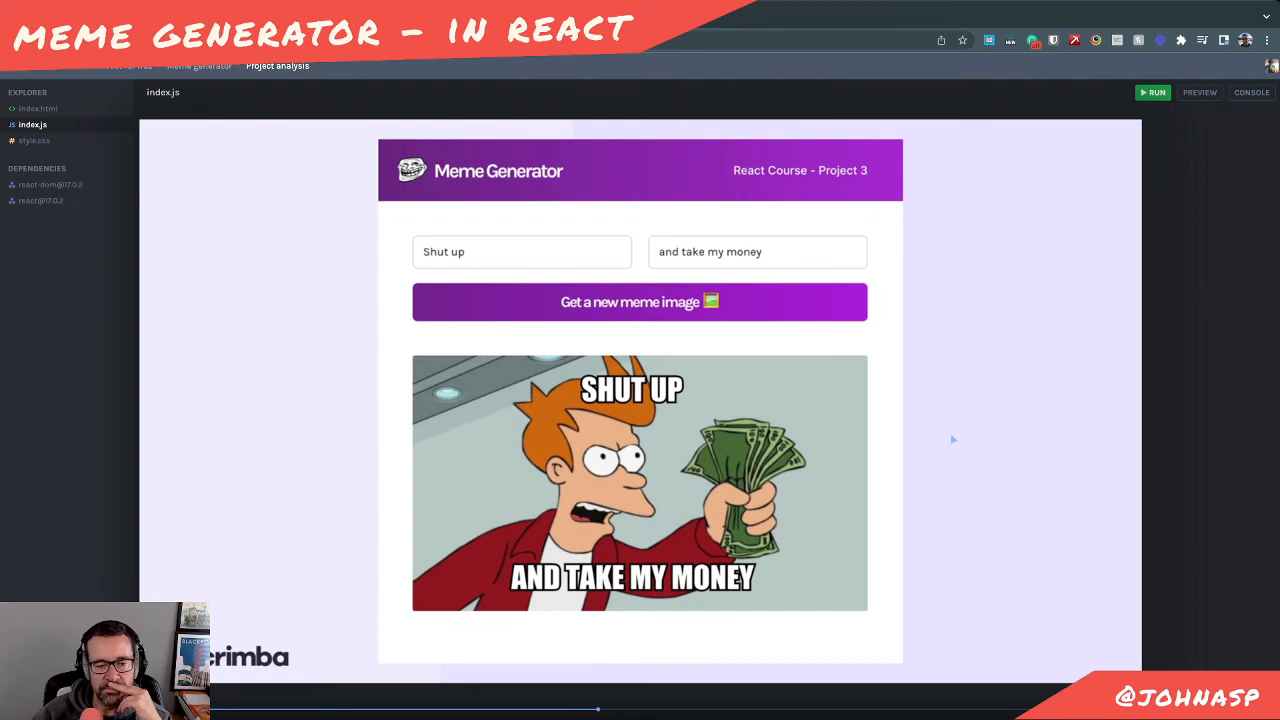
pyautogui.moveTo(582, 292)
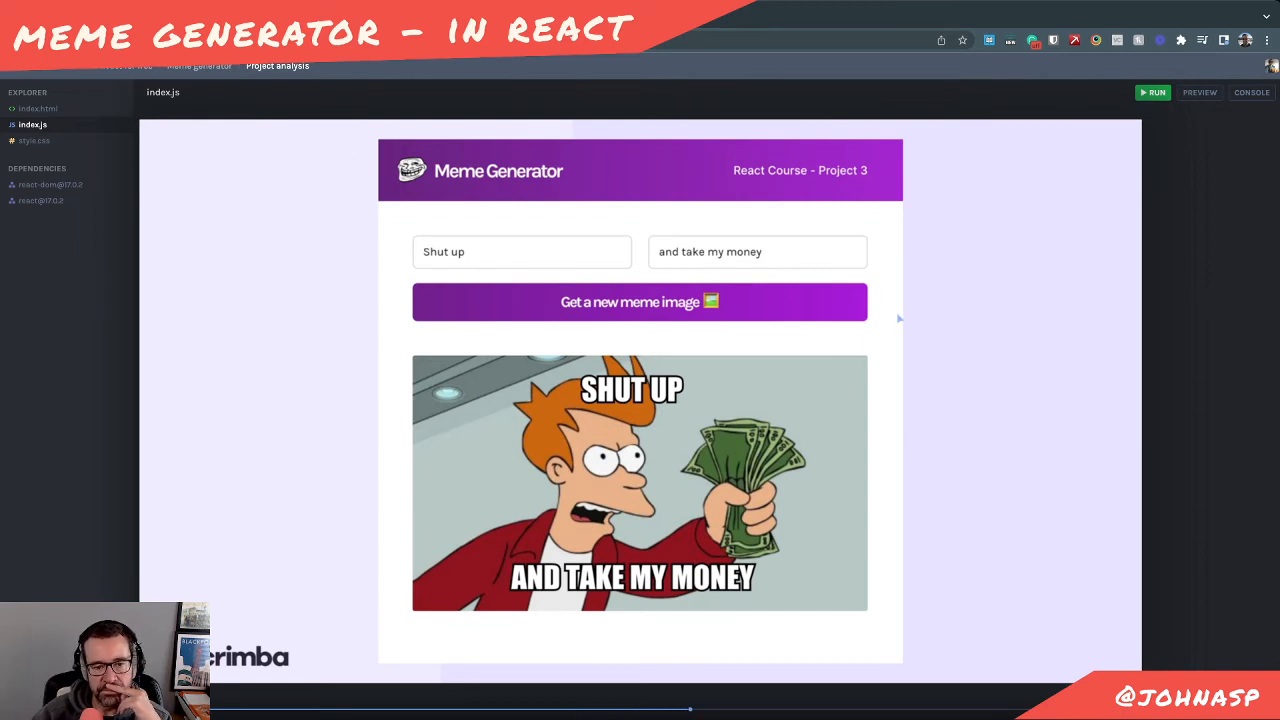
pyautogui.moveTo(948, 336)
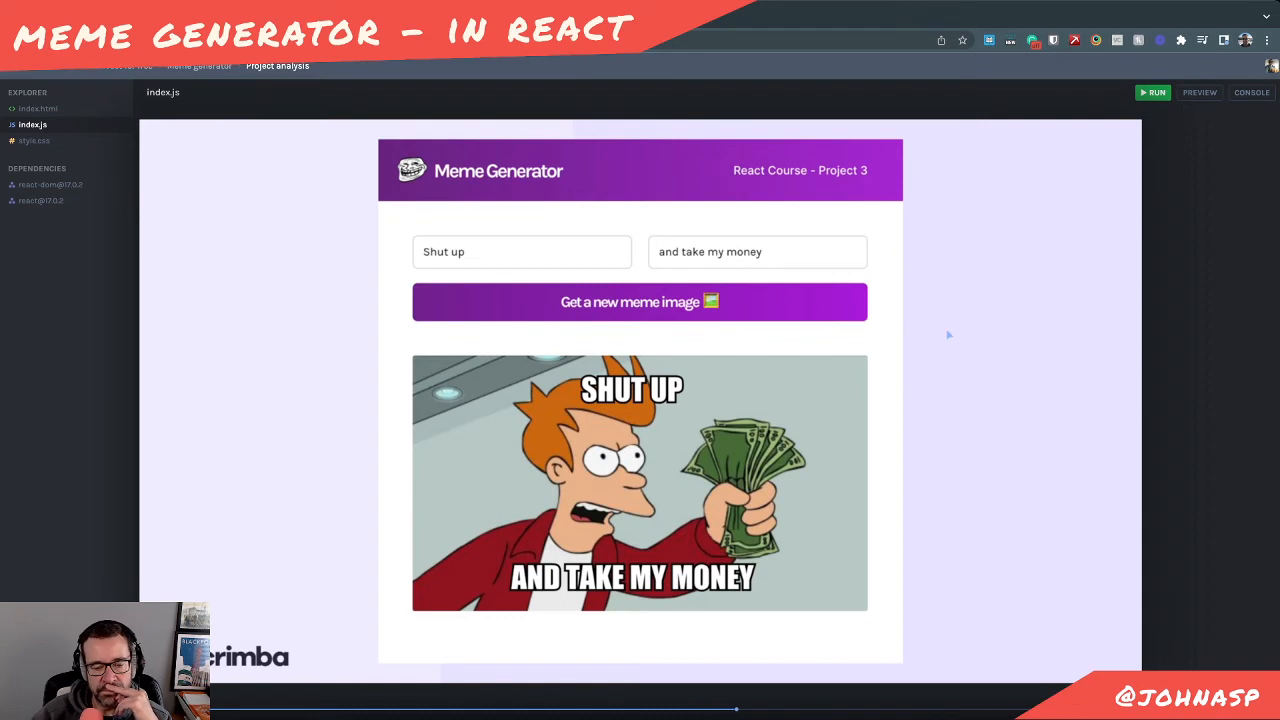
pyautogui.moveTo(1032, 412)
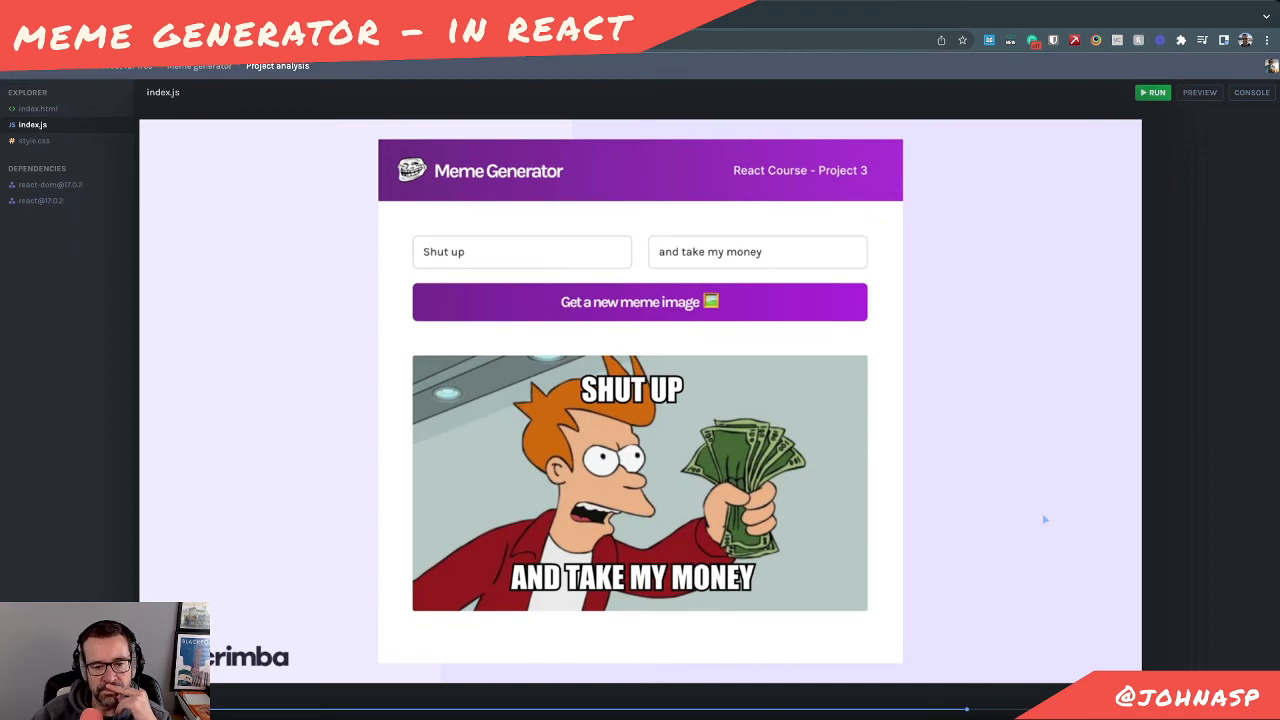
pyautogui.moveTo(930, 356)
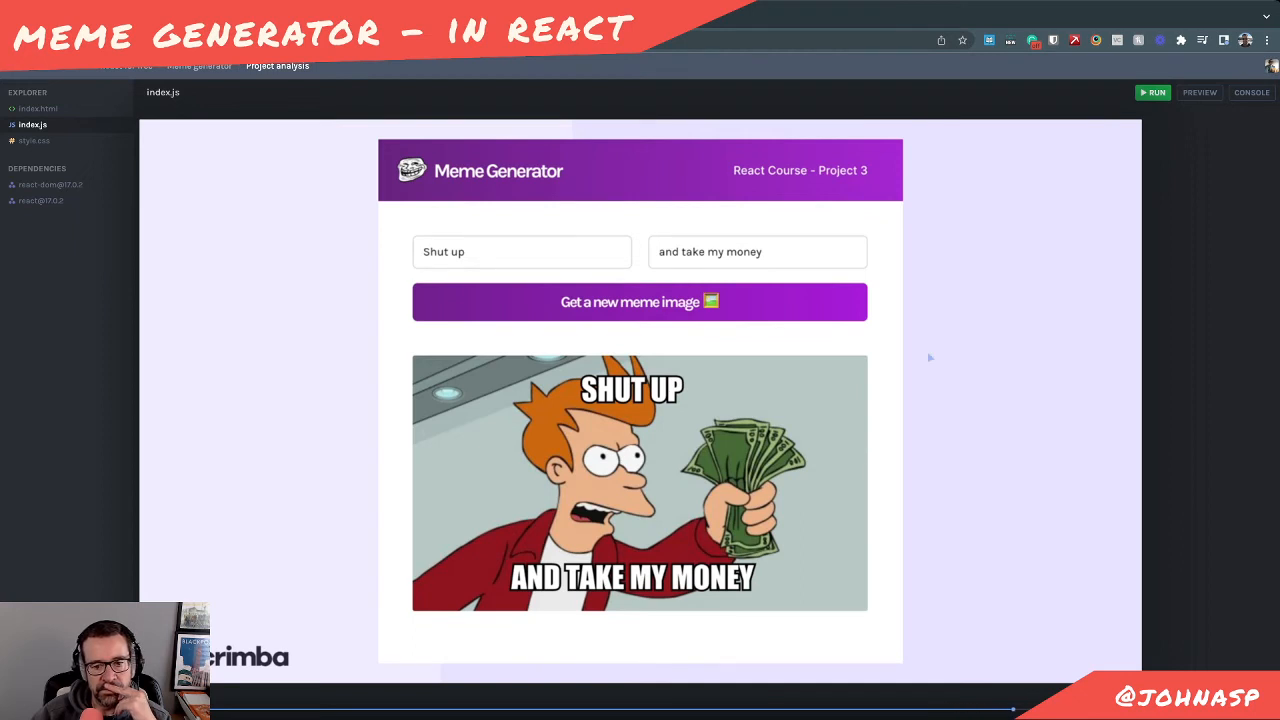
pyautogui.moveTo(836, 320)
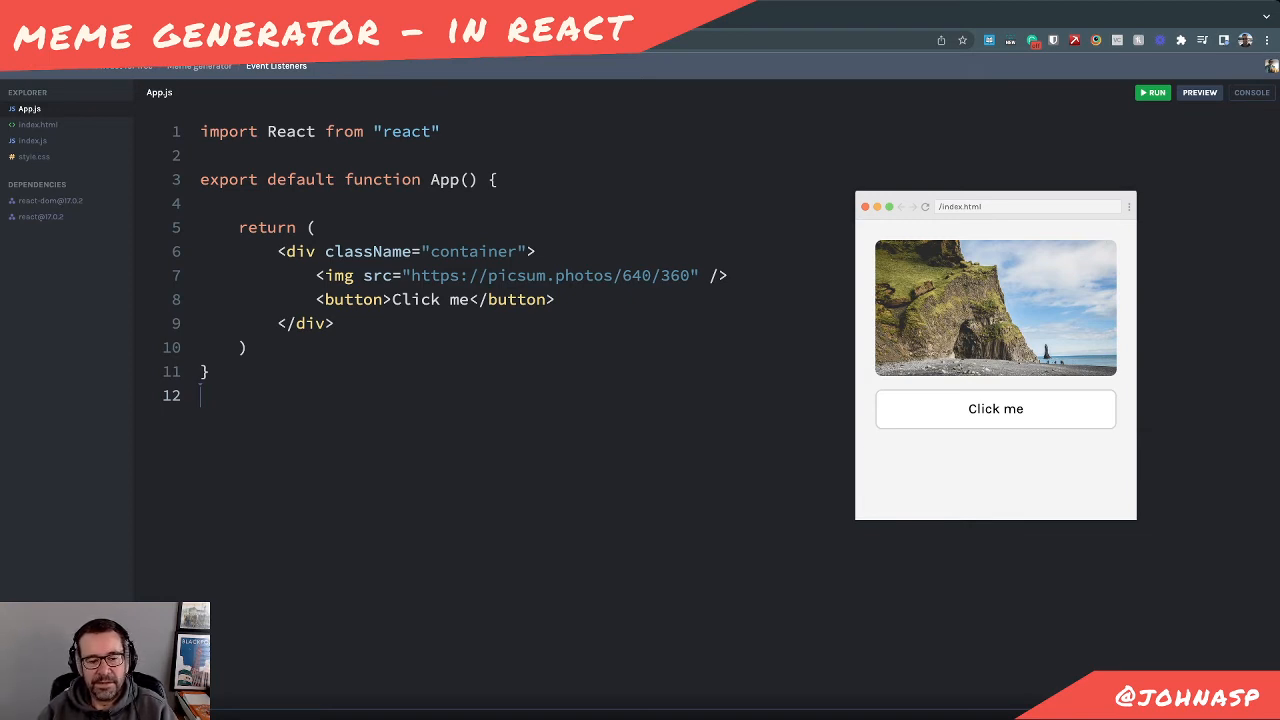
pyautogui.moveTo(610, 482)
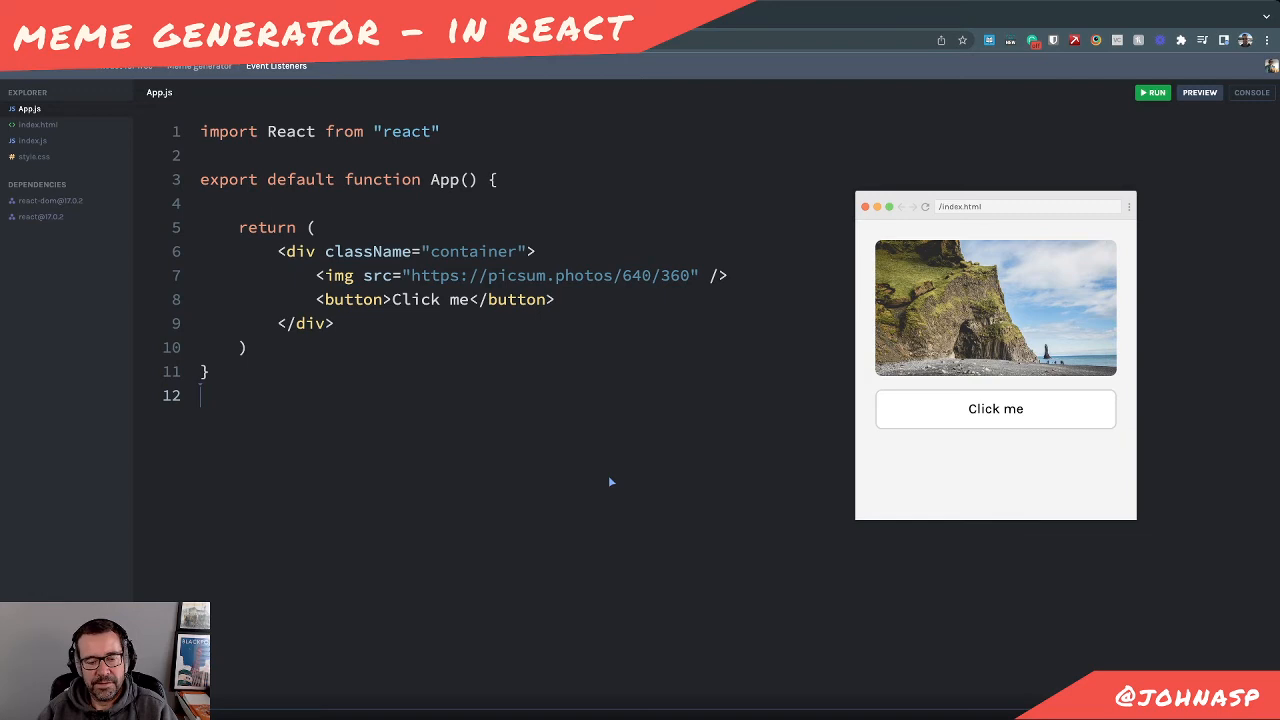
pyautogui.moveTo(390, 496)
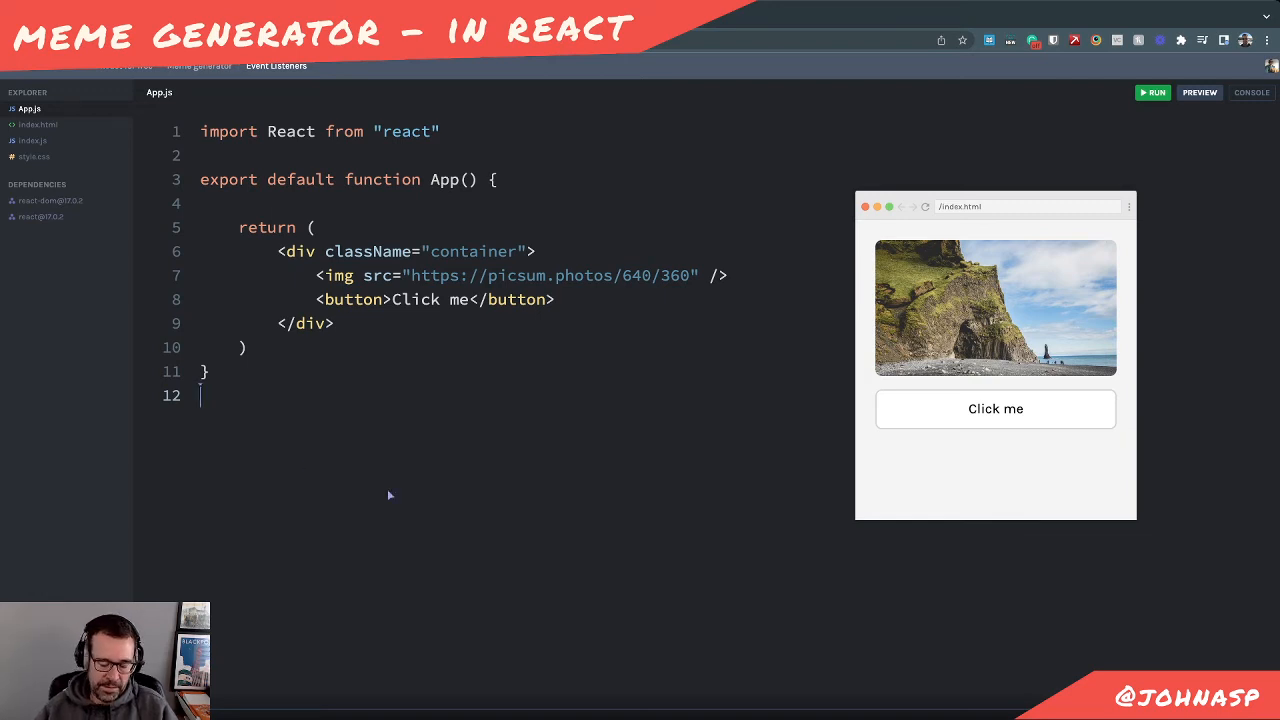
# Write a temporary addEventListener("click", ...) example in App.js, remove it, and switch to index.html
pyautogui.write('.addEventListener(')
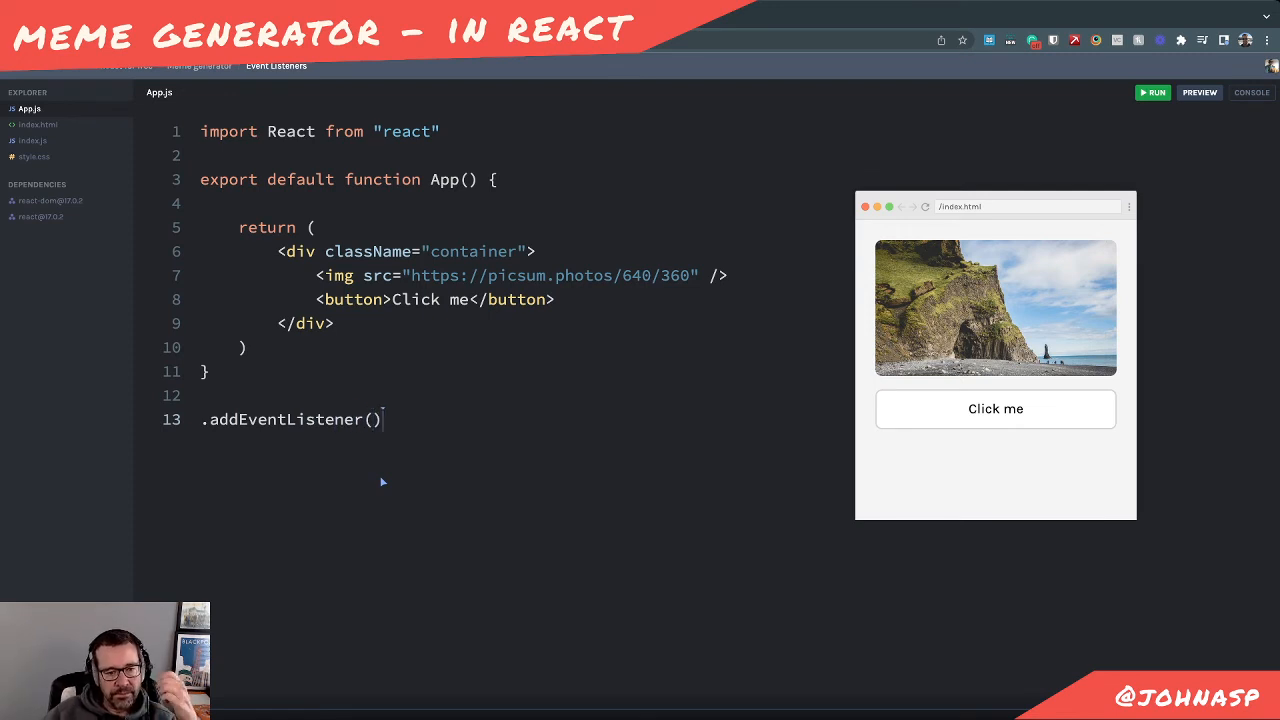
pyautogui.write('"click"')
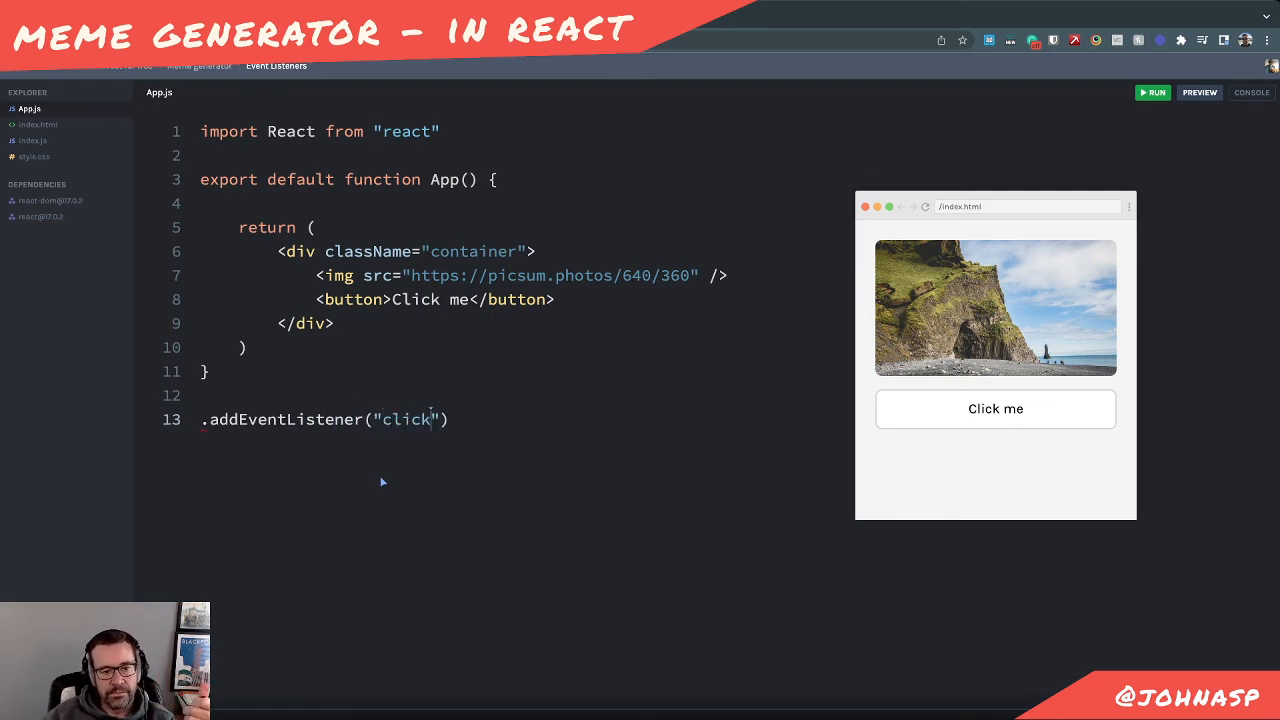
pyautogui.write(', function(')
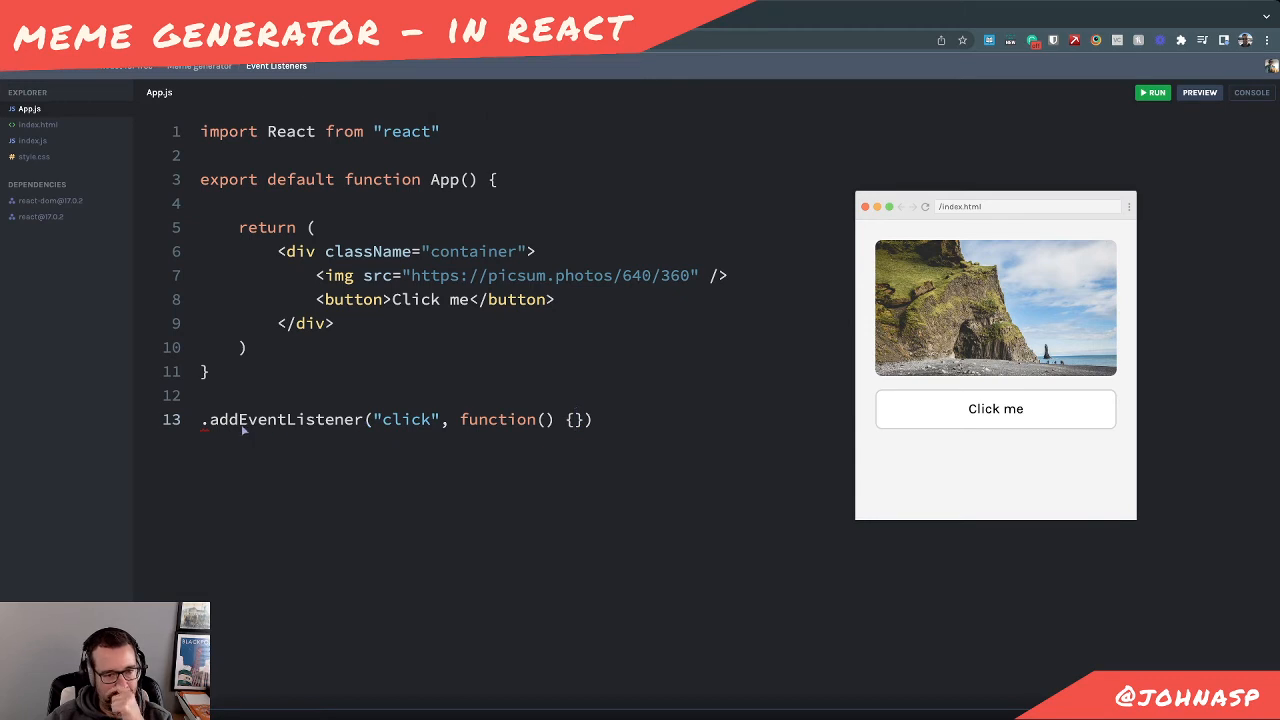
pyautogui.doubleClick(404, 420)
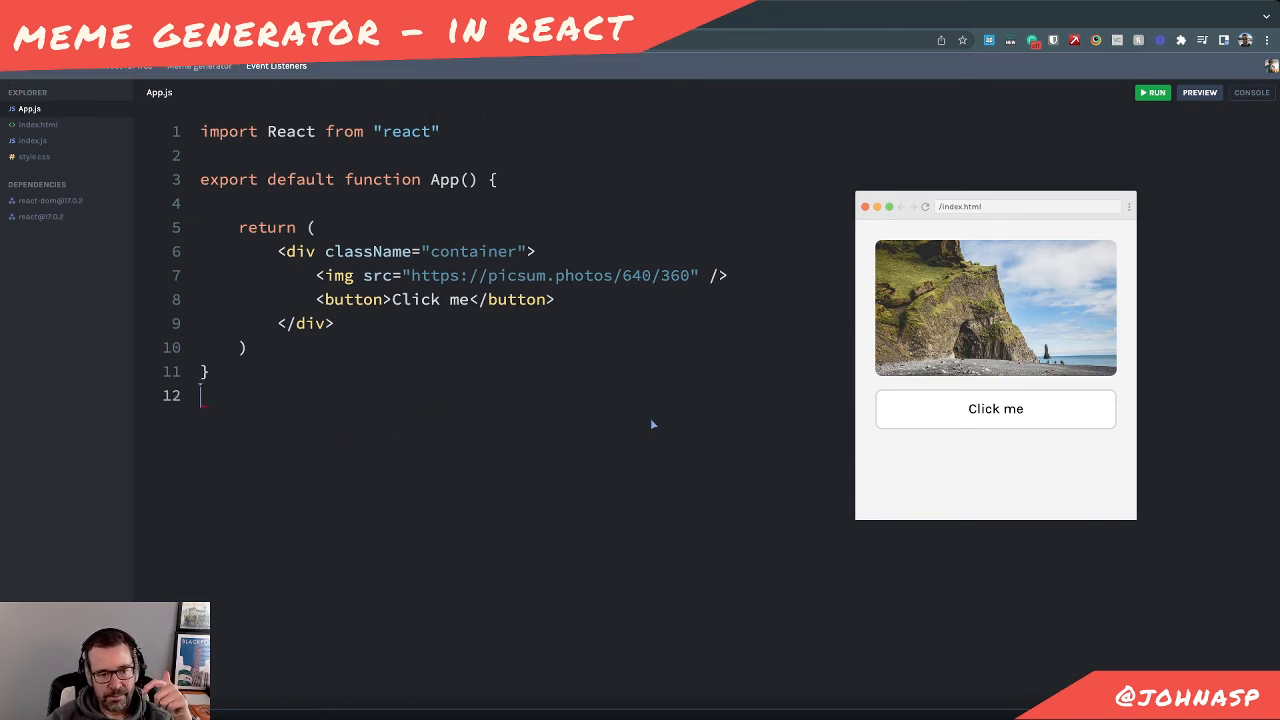
pyautogui.click(38, 124)
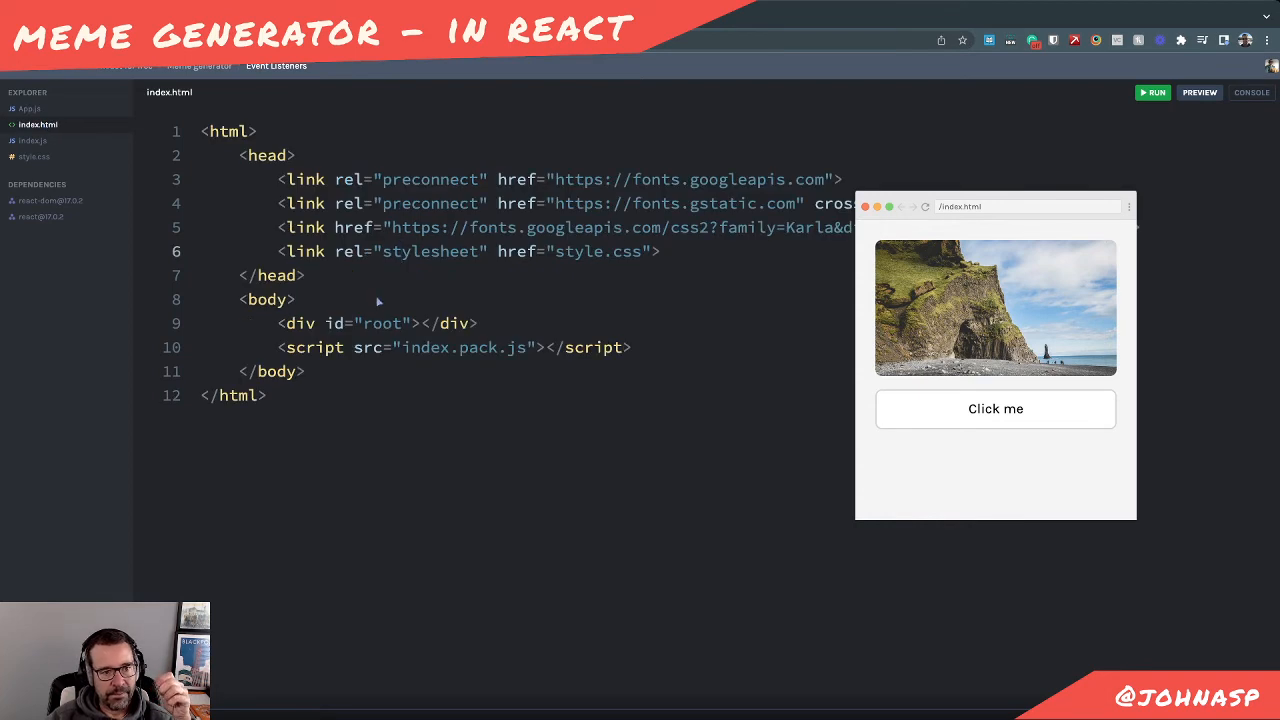
# Add a temporary onclick="myFunction()" to the root div, remove it, and return to App.js
pyautogui.write('onclick="myFunct')
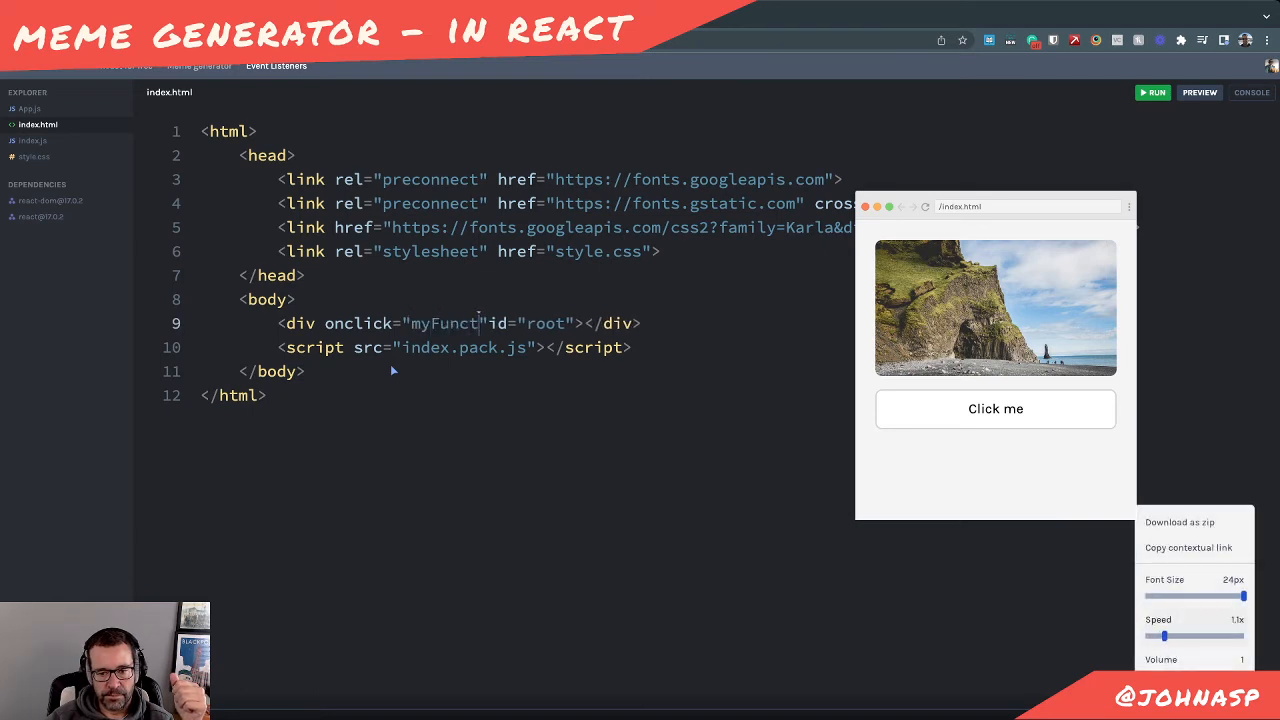
pyautogui.write('ion()')
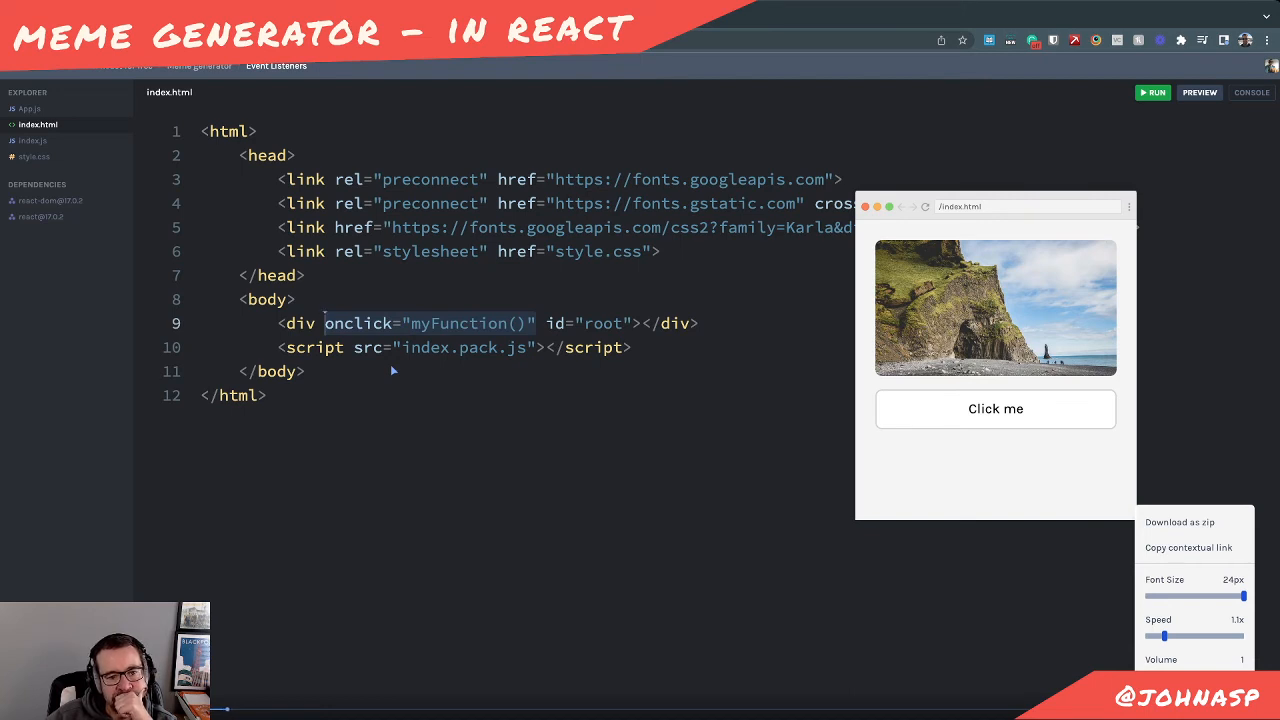
pyautogui.press('Backspace')
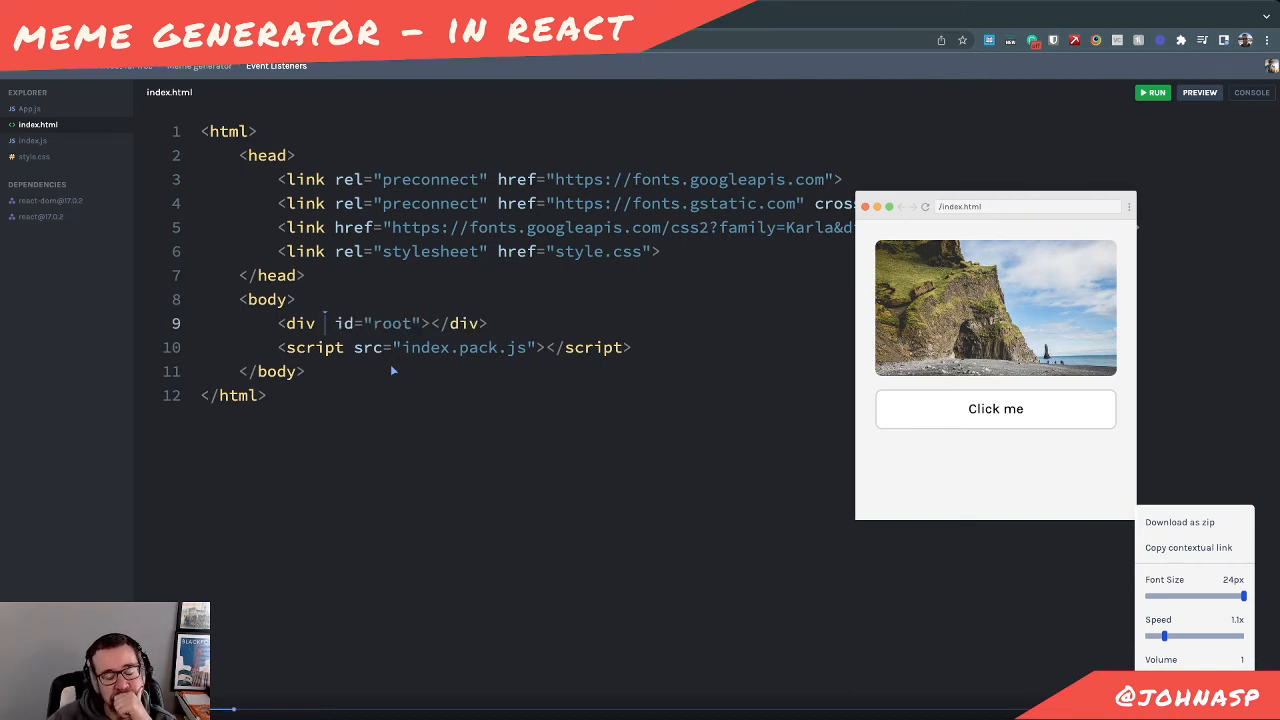
pyautogui.click(28, 108)
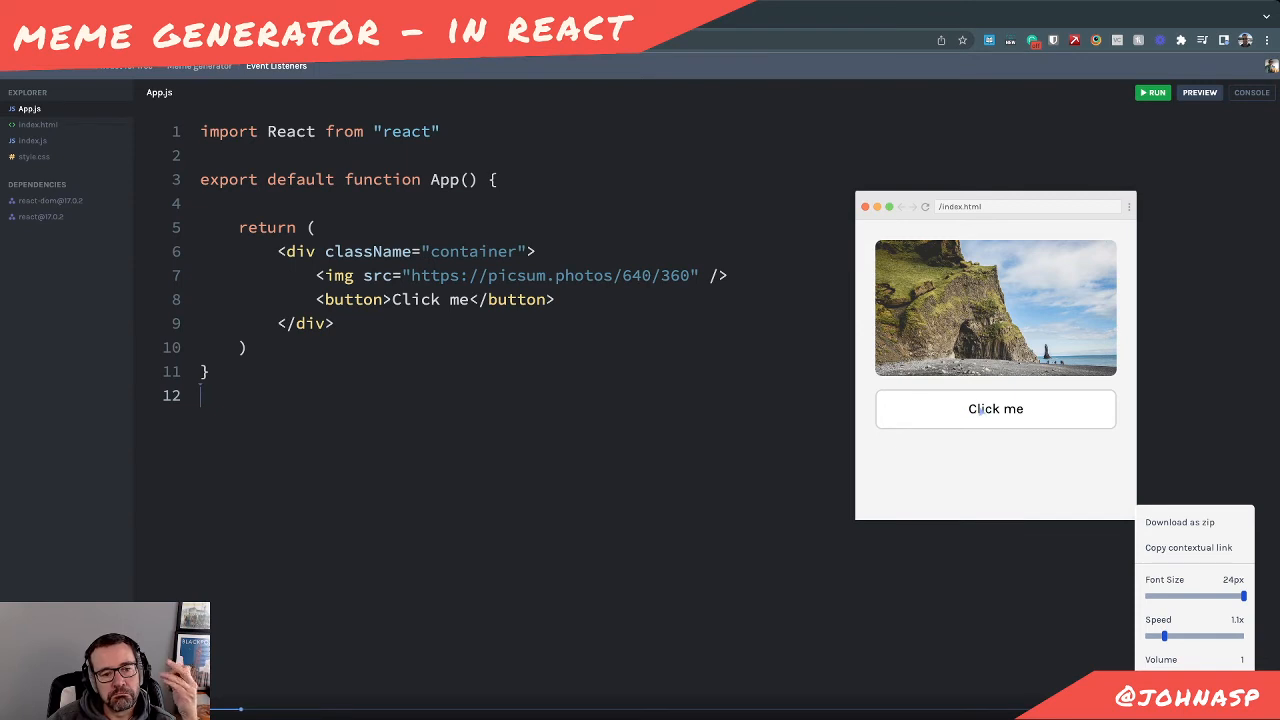
pyautogui.moveTo(936, 628)
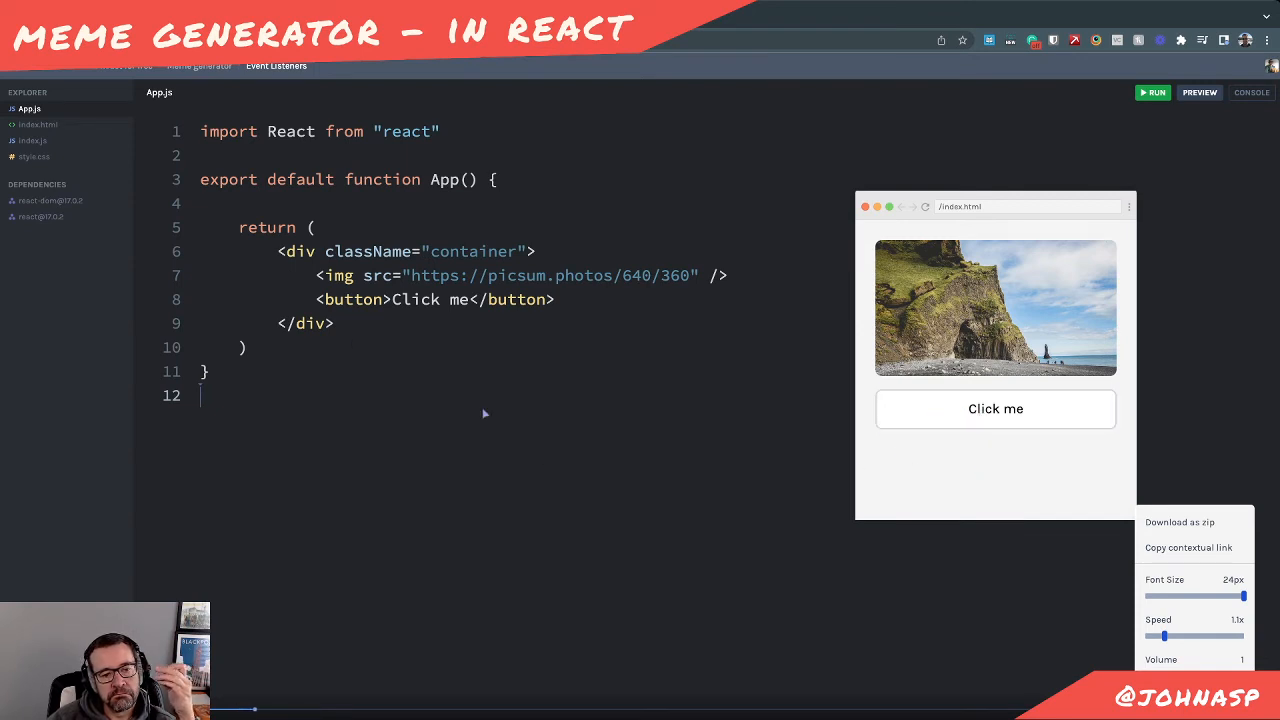
# Add an onClick attribute to the button, briefly trying onMouseOver as the event name
pyautogui.write('on')
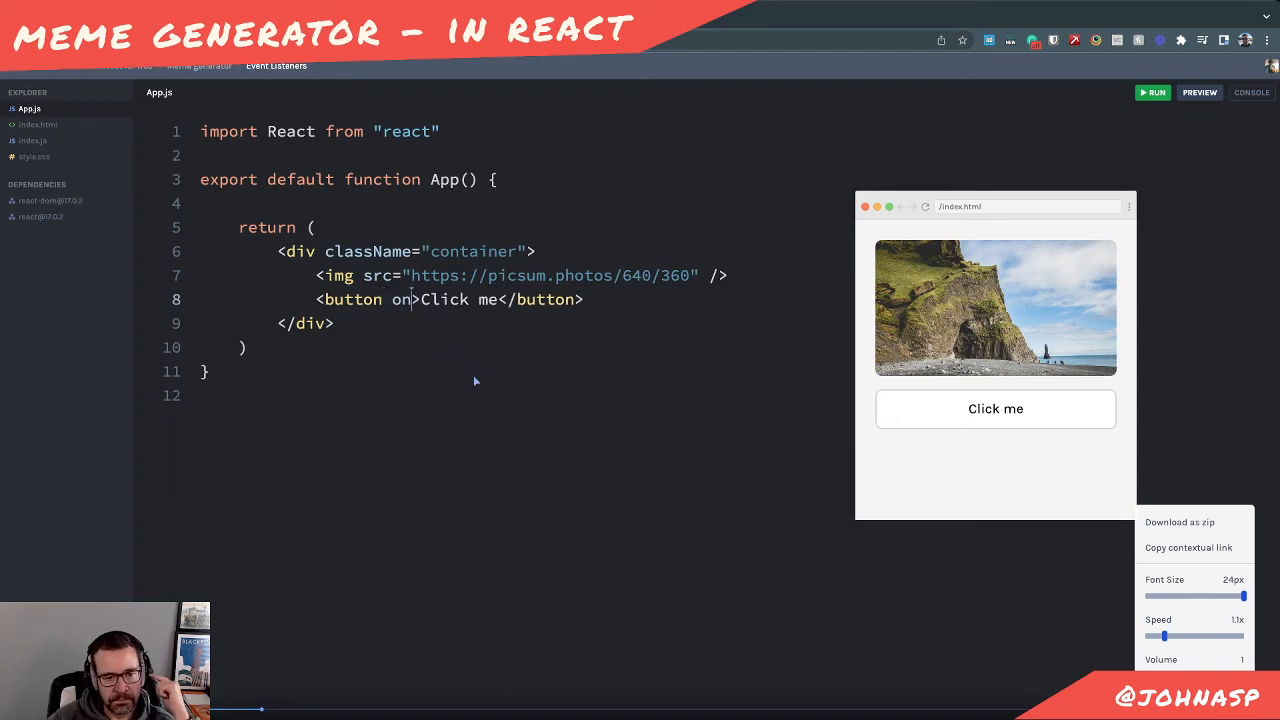
pyautogui.write('Click')
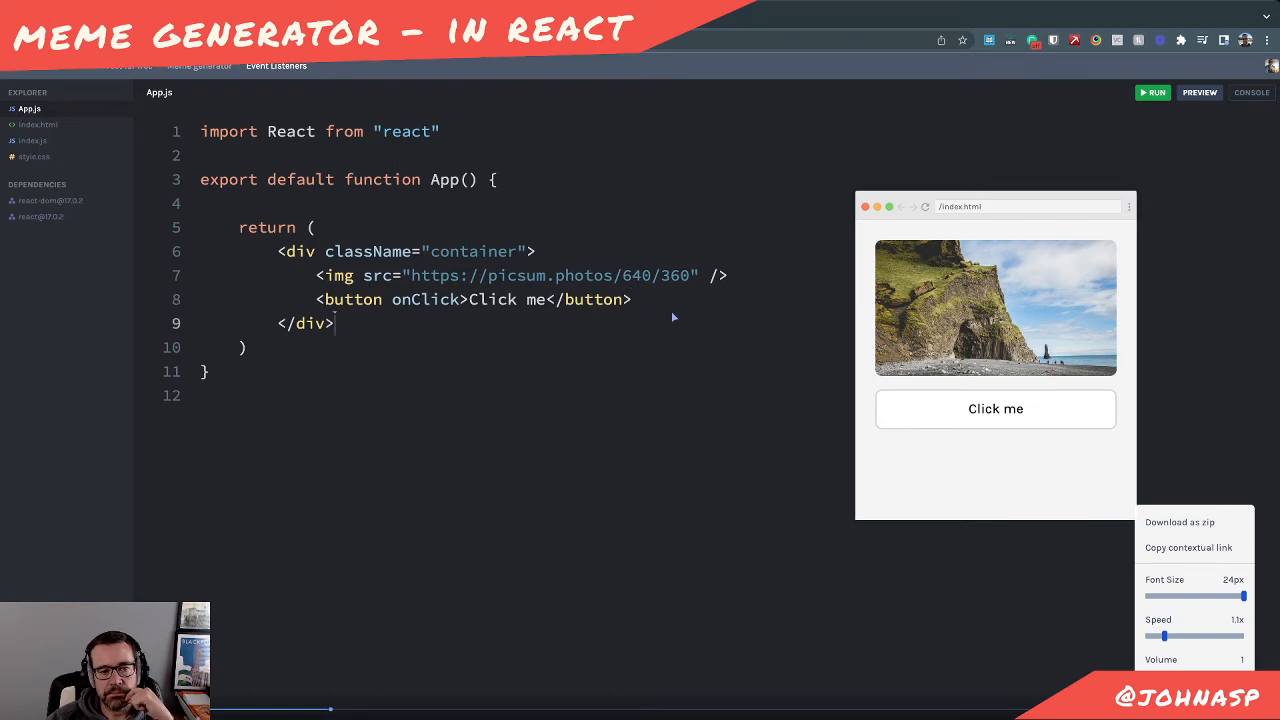
pyautogui.doubleClick(424, 300)
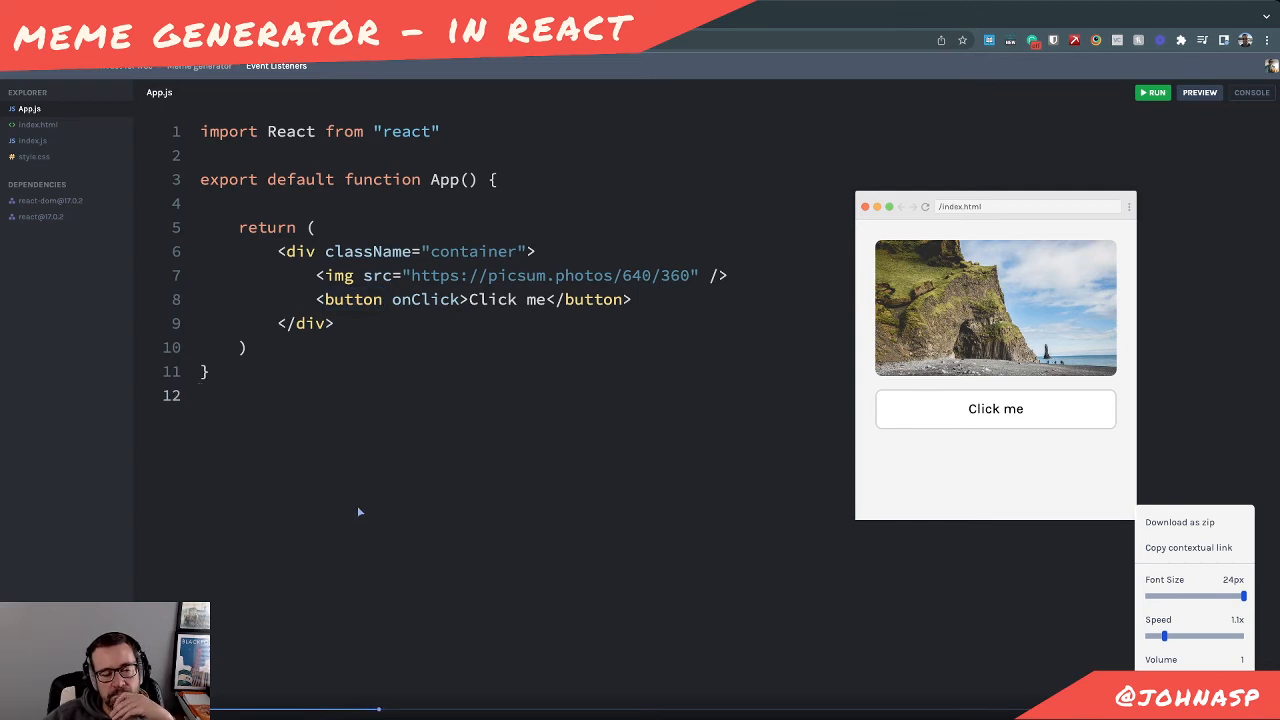
pyautogui.doubleClick(424, 300)
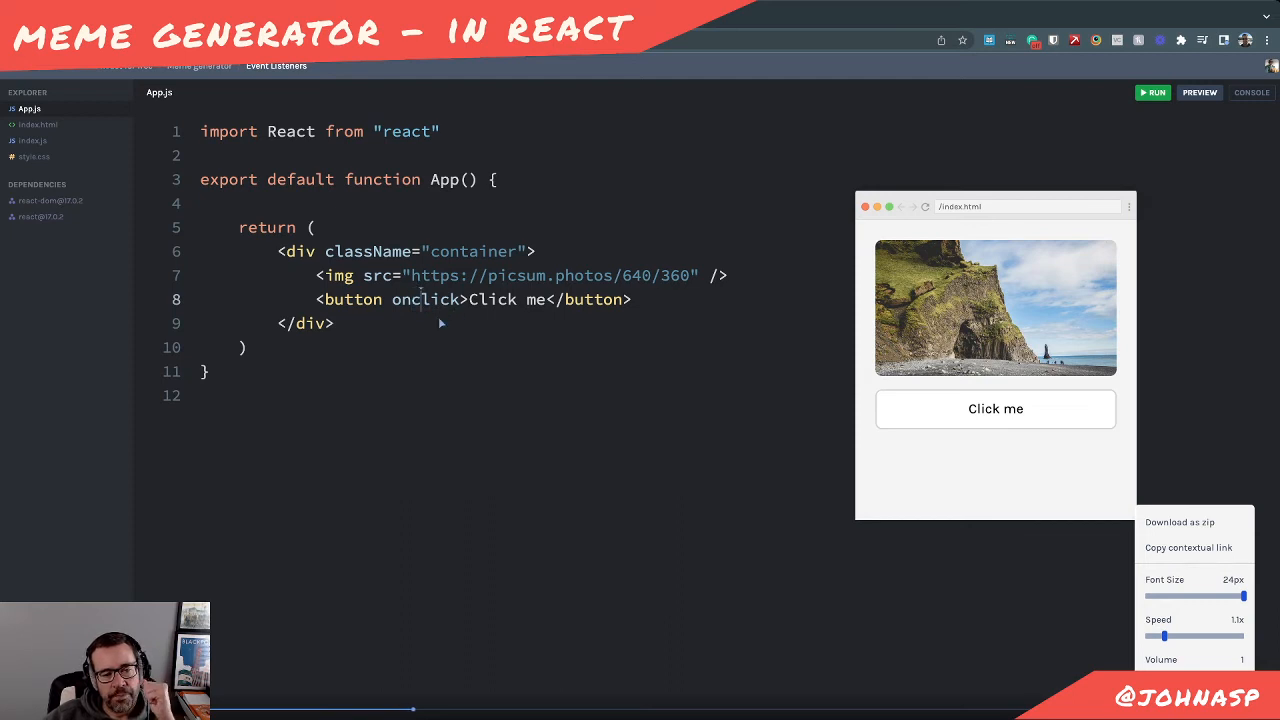
pyautogui.doubleClick(424, 300)
pyautogui.write('C')
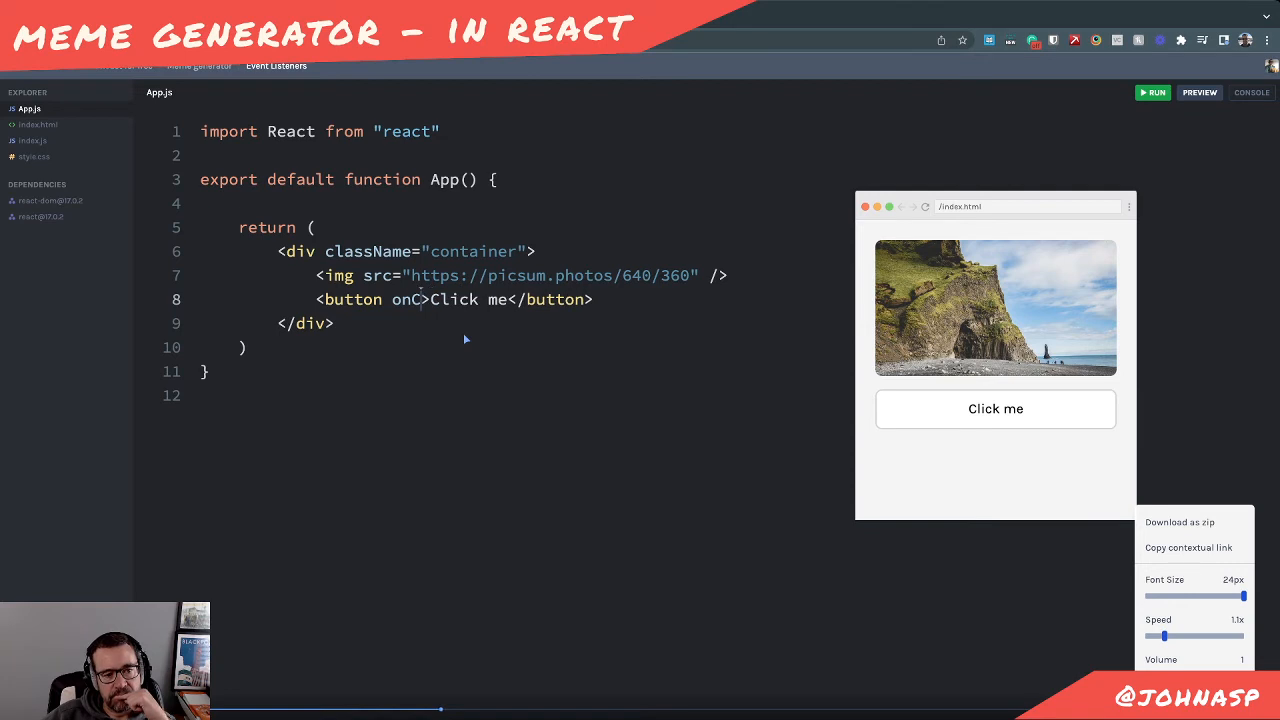
pyautogui.write('MouseOver')
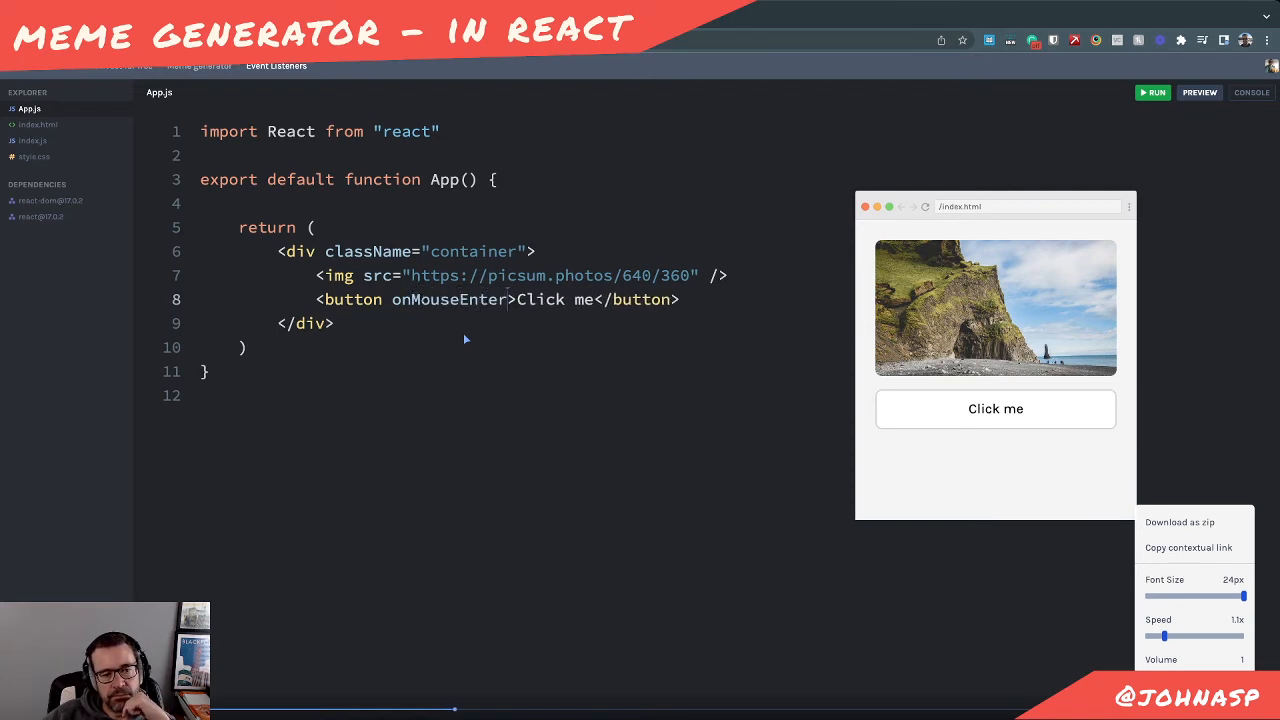
pyautogui.doubleClick(448, 300)
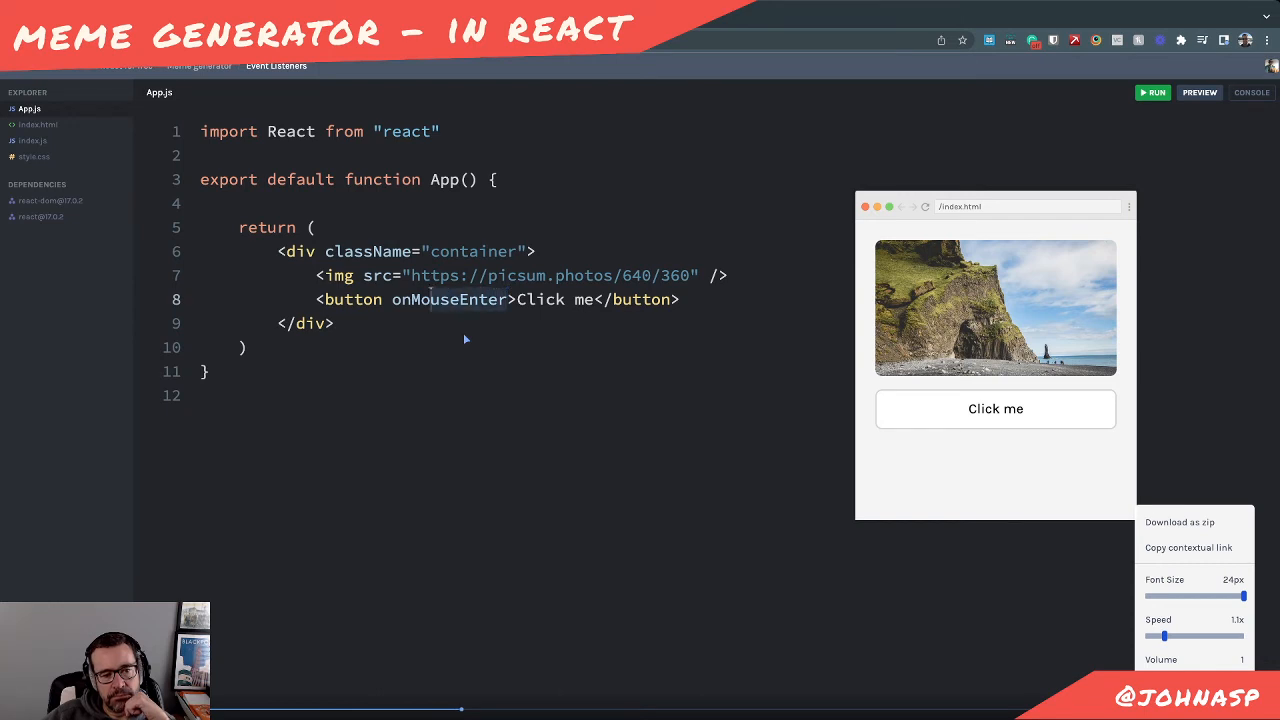
# Settle on onClick={function() {}} with an empty inline function on the button
pyautogui.write('onClick')
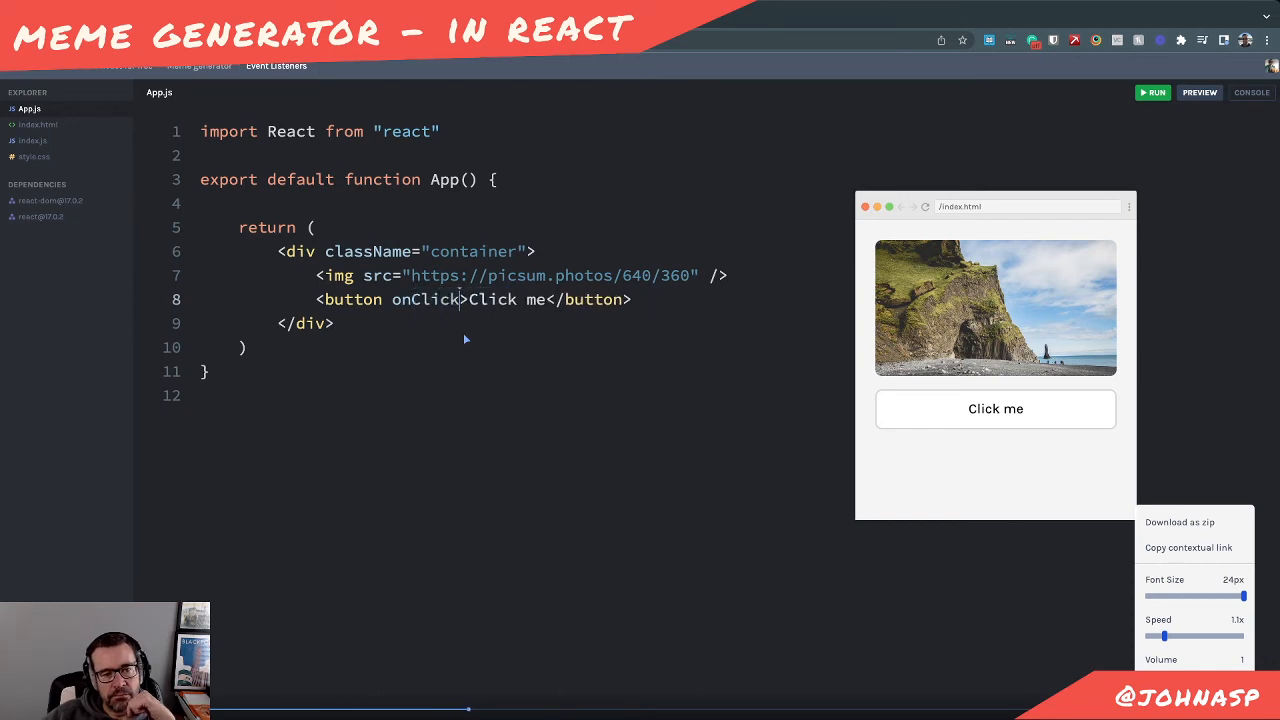
pyautogui.write('="')
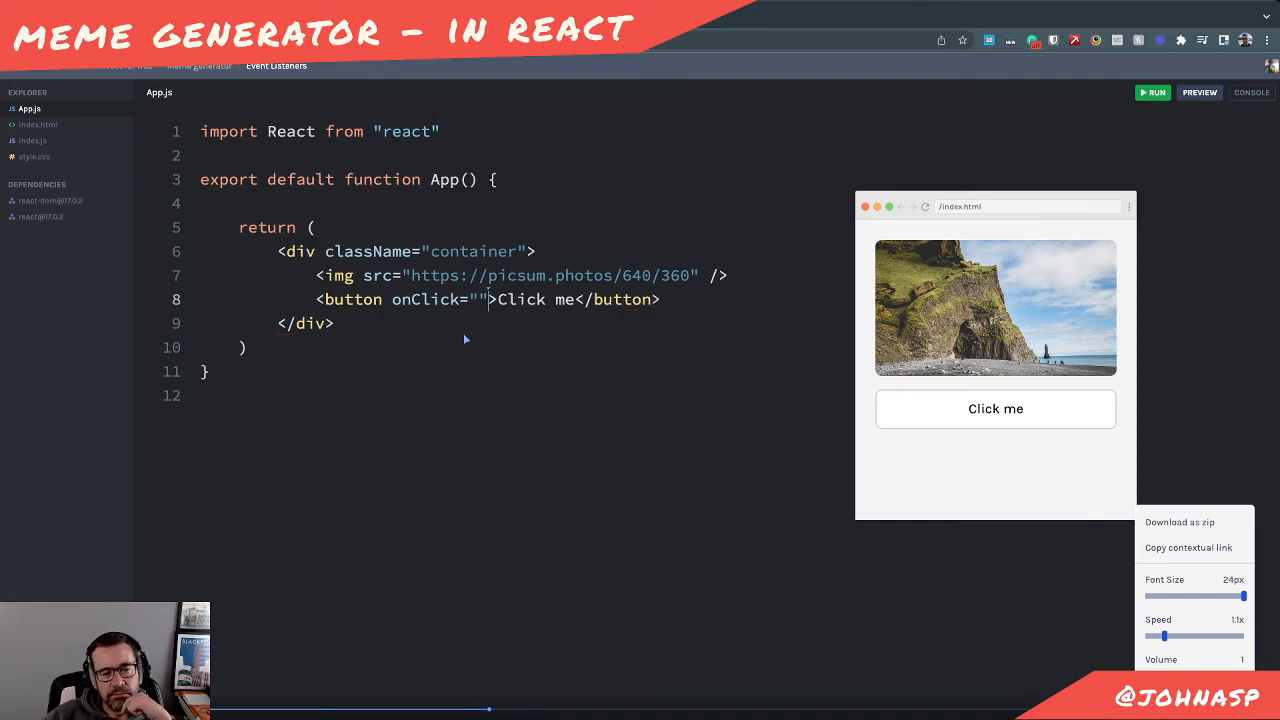
pyautogui.write('{')
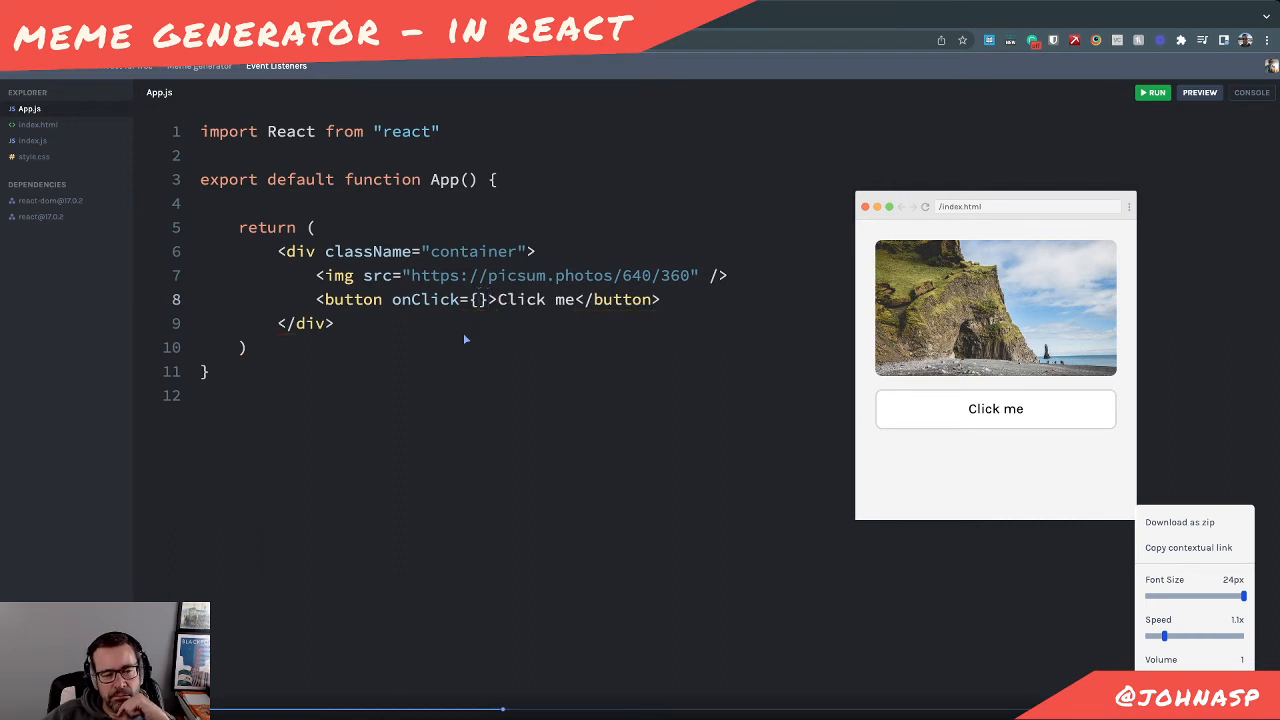
pyautogui.write('function() {}')
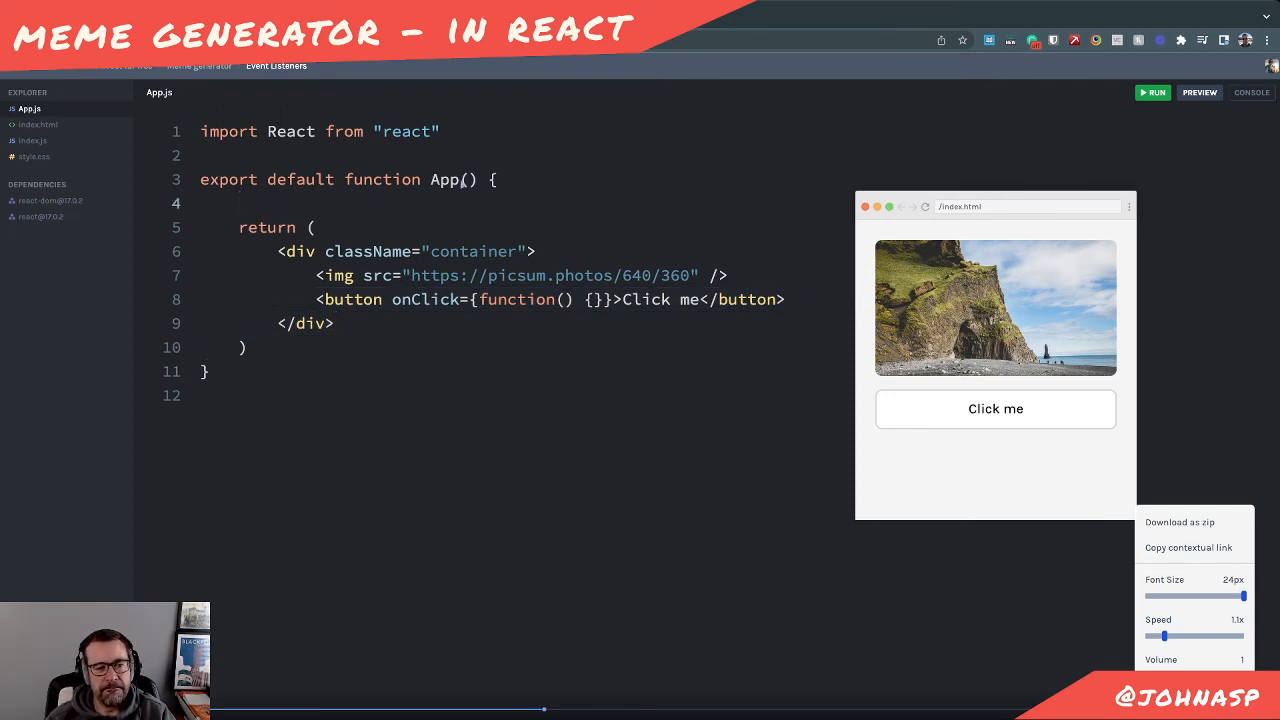
# Define function handleClick() { console.log("I was clicked") } above the return in App
pyautogui.write('function')
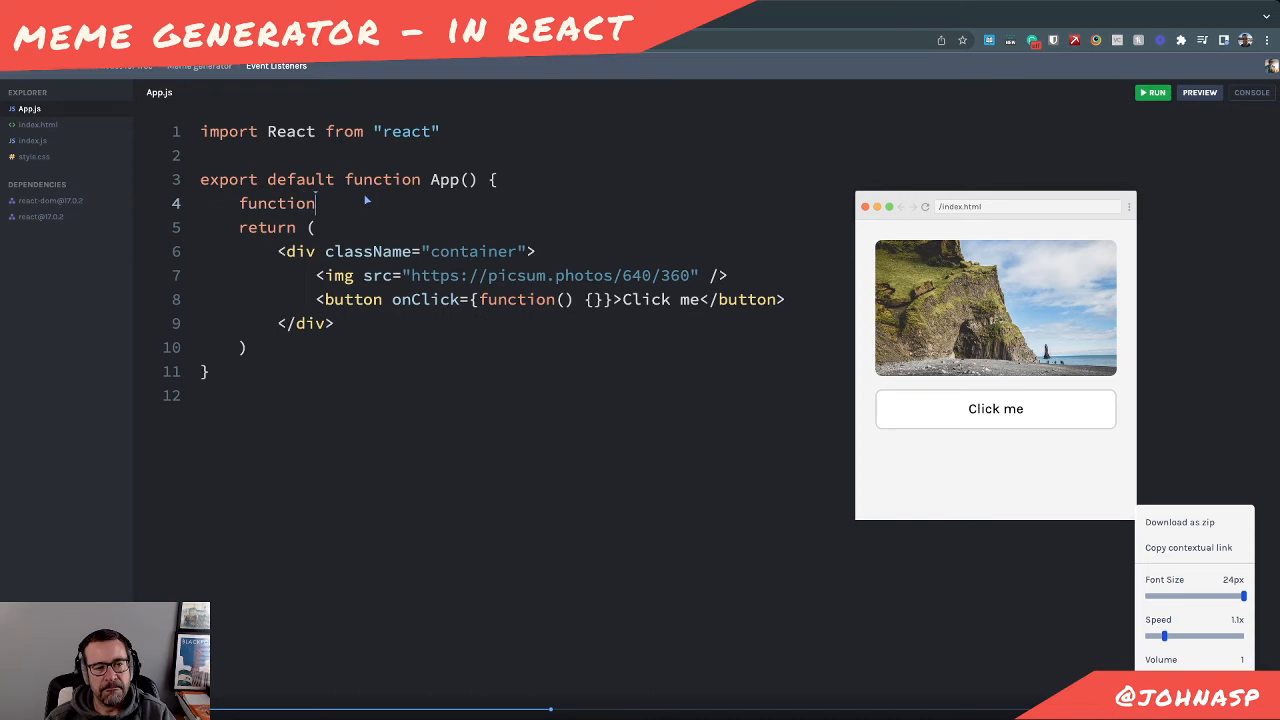
pyautogui.write('handleClic')
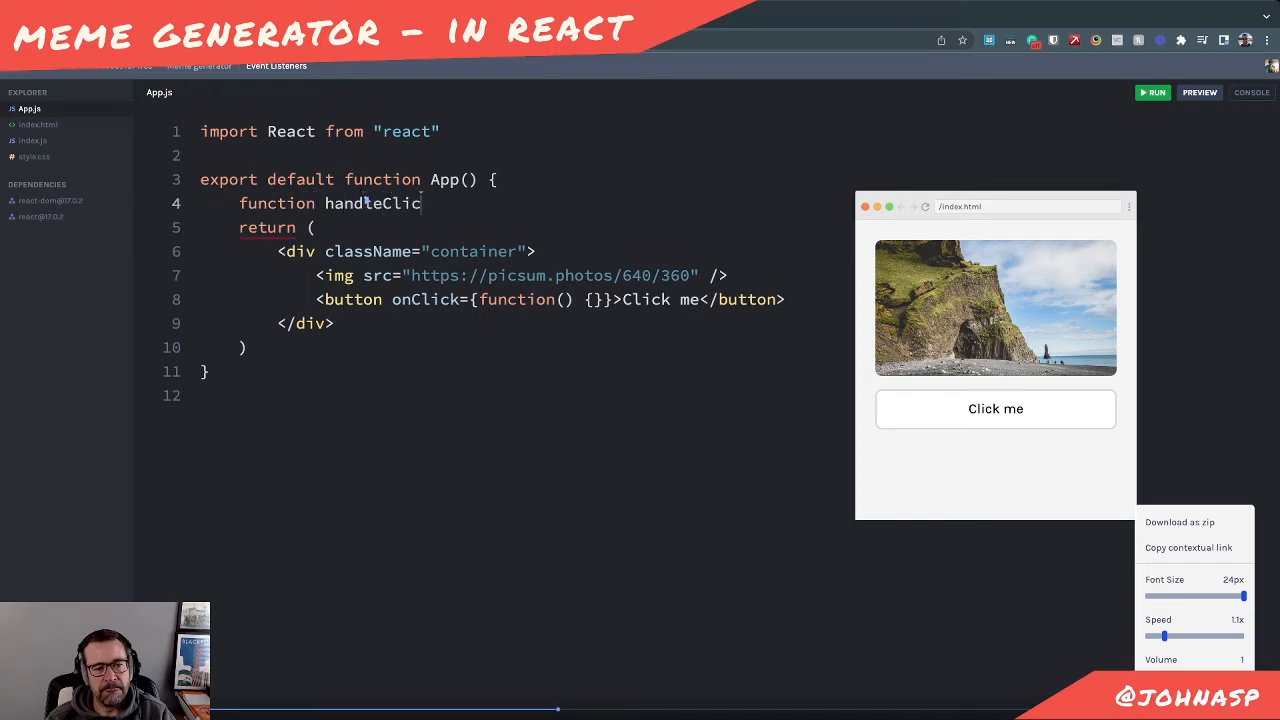
pyautogui.write('k() {')
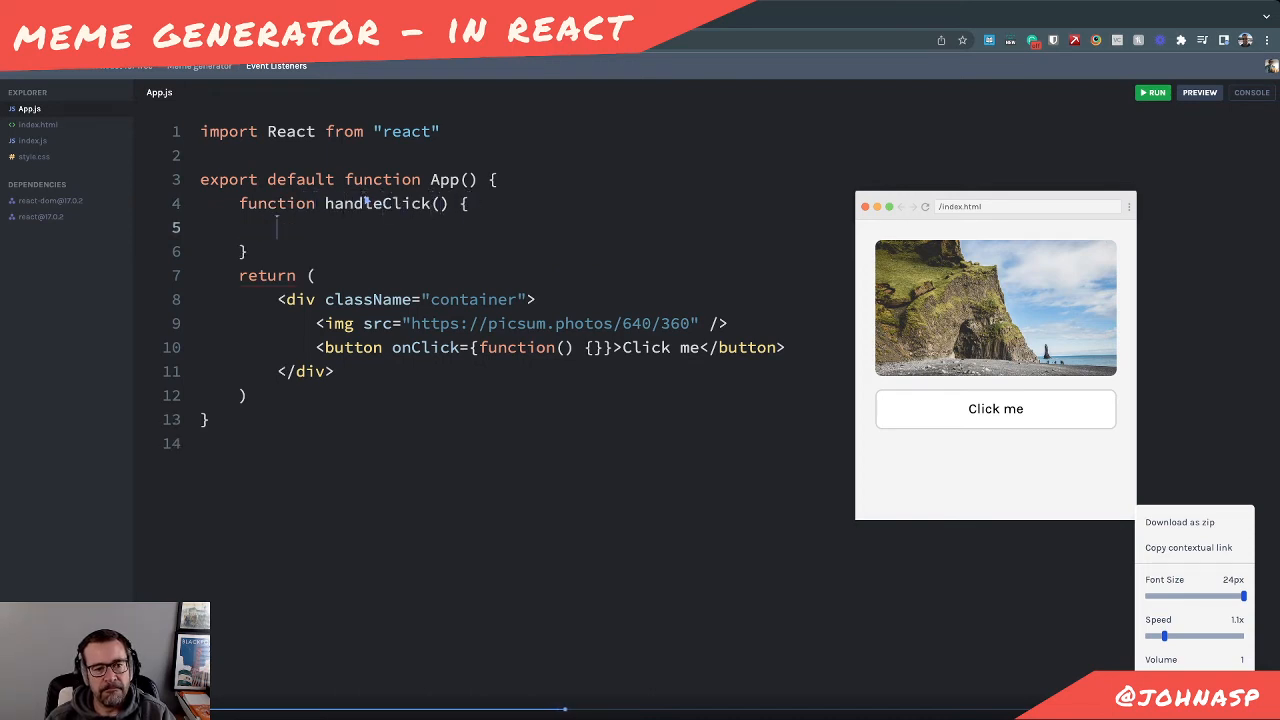
pyautogui.write('c')
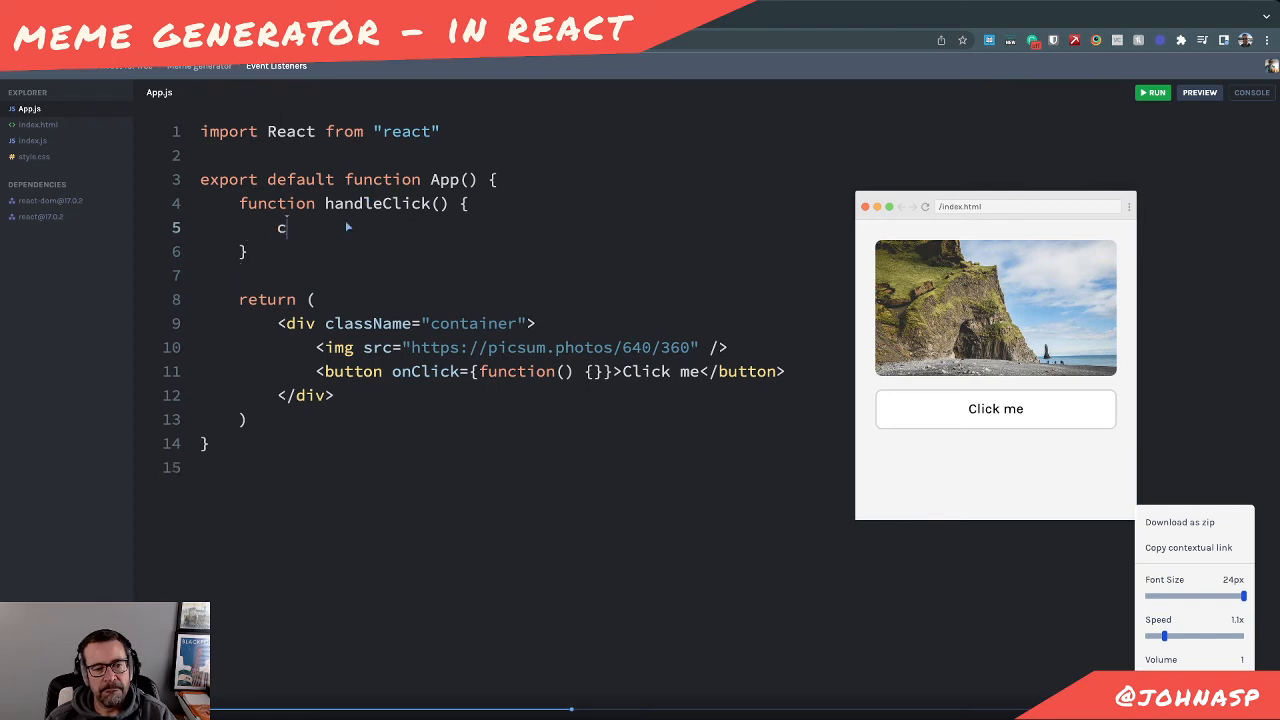
pyautogui.write('onsole.log("")')
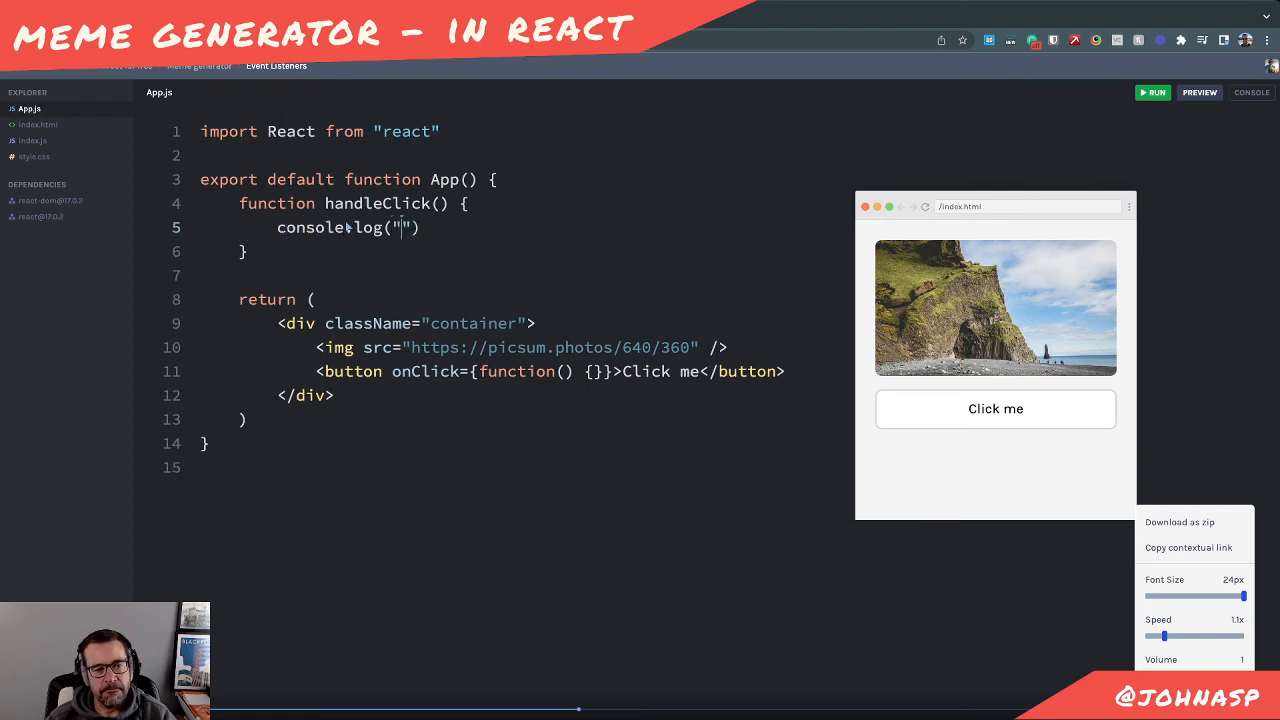
pyautogui.write('I was clicked!')
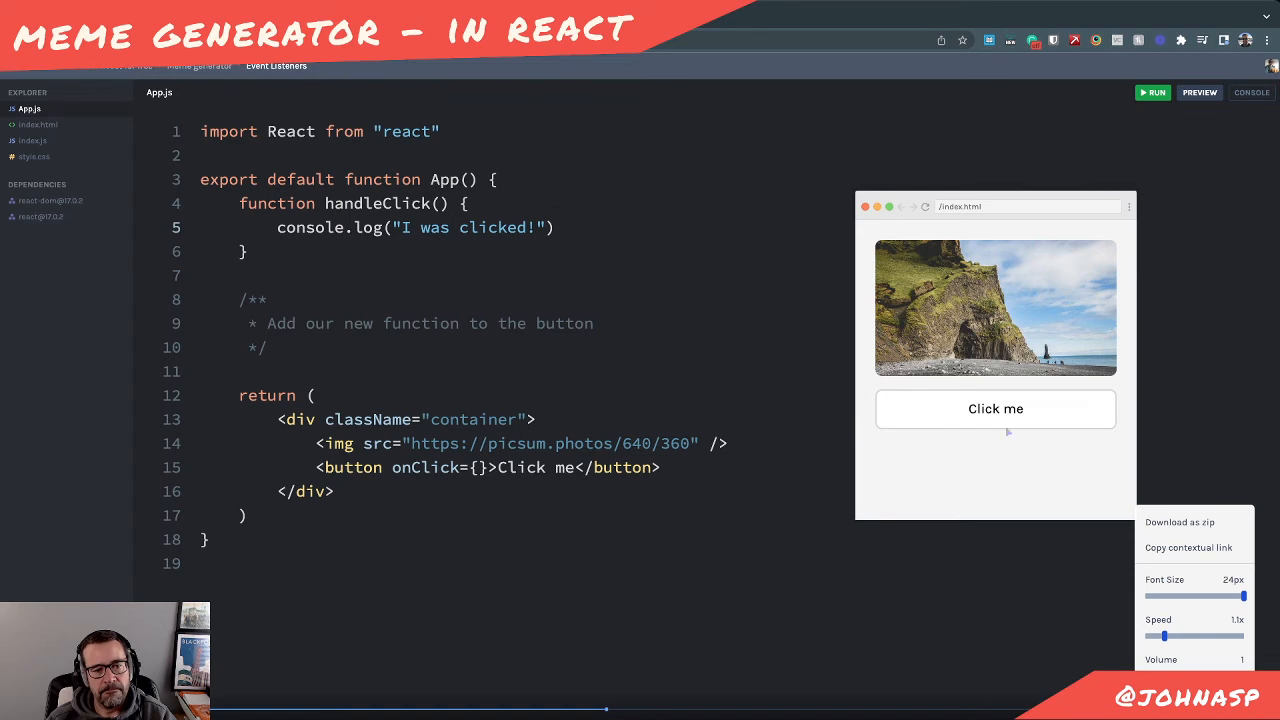
# Pass handleClick into the button's onClick braces, noting the difference from calling handleClick()
pyautogui.moveTo(240, 204); pyautogui.dragTo(248, 252)
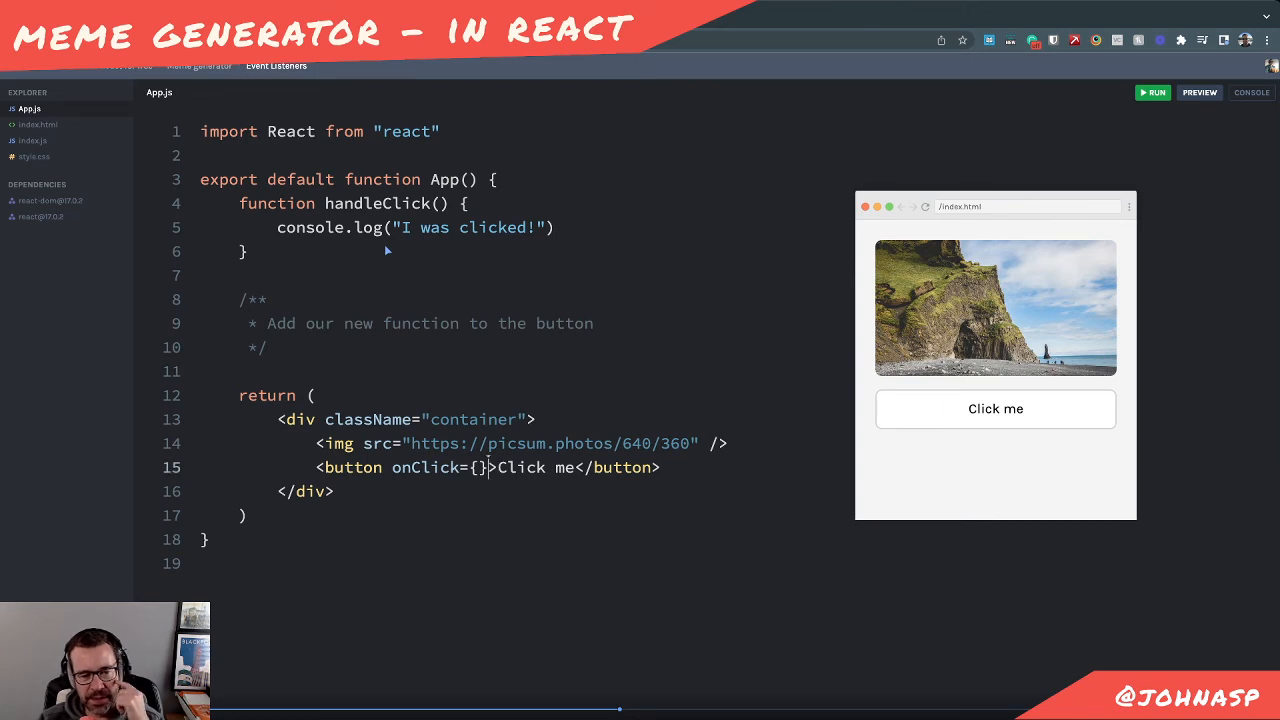
pyautogui.doubleClick(436, 468)
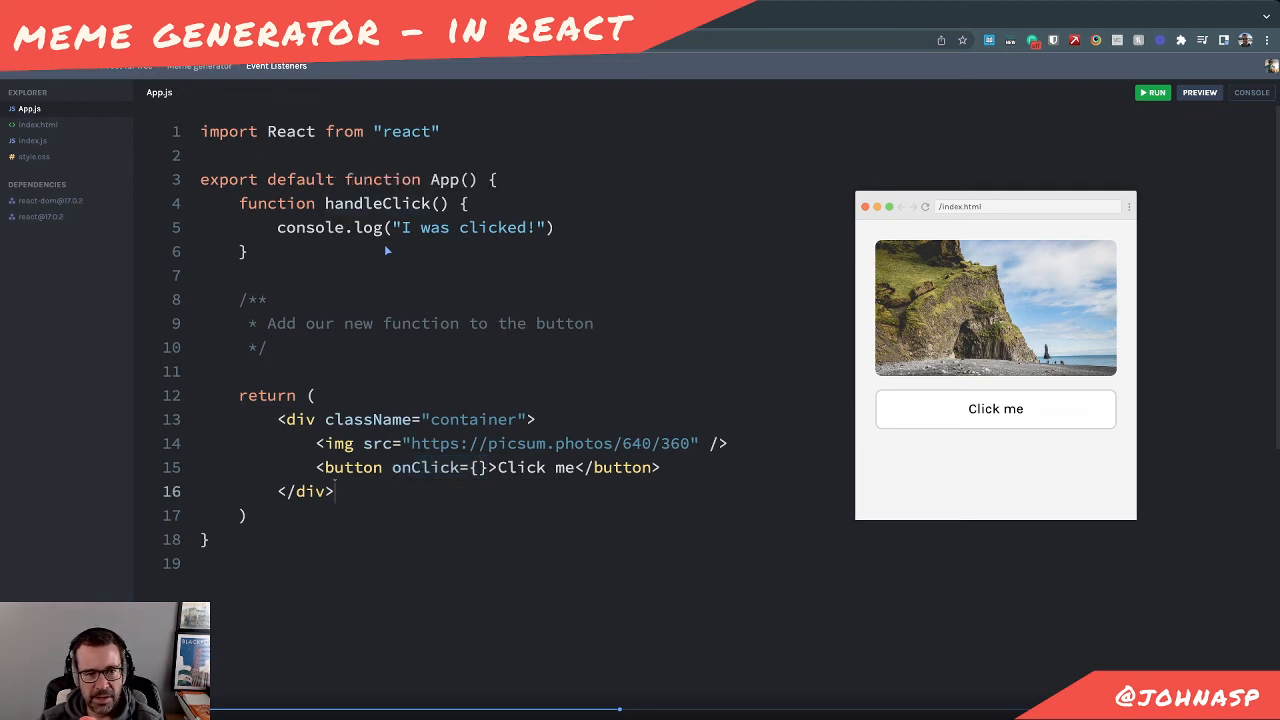
pyautogui.doubleClick(376, 204)
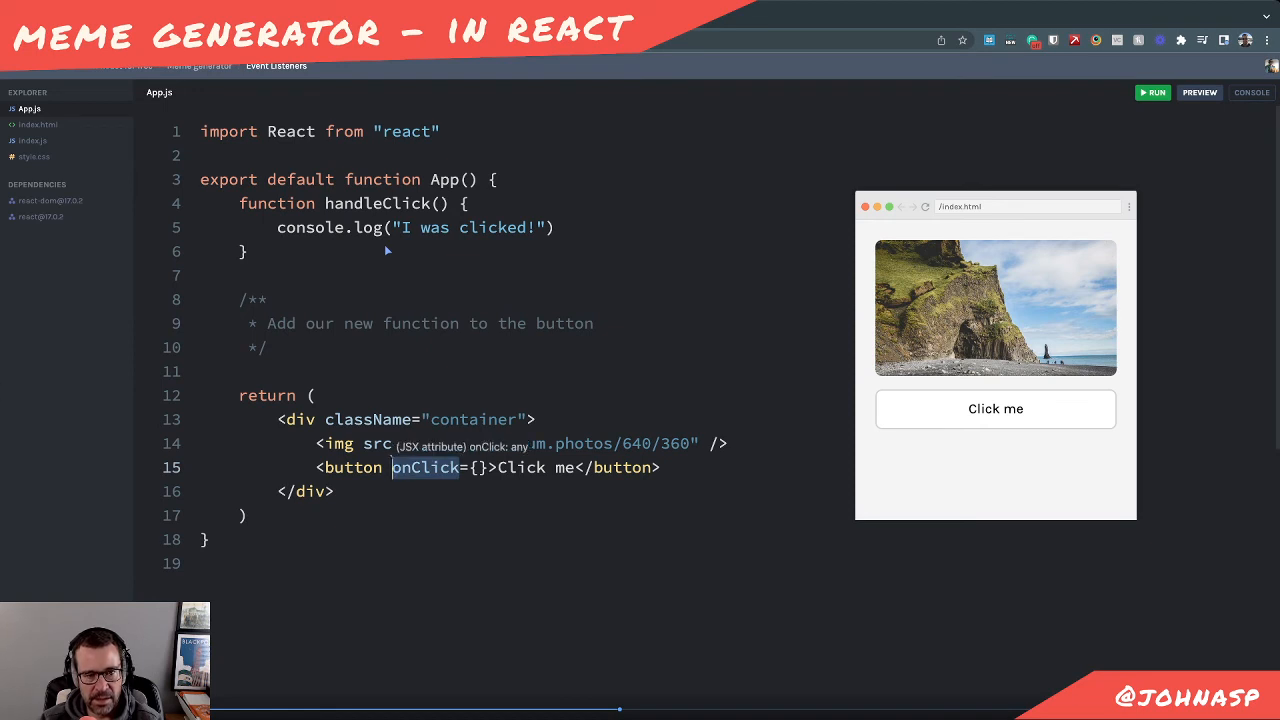
pyautogui.write('handleClick')
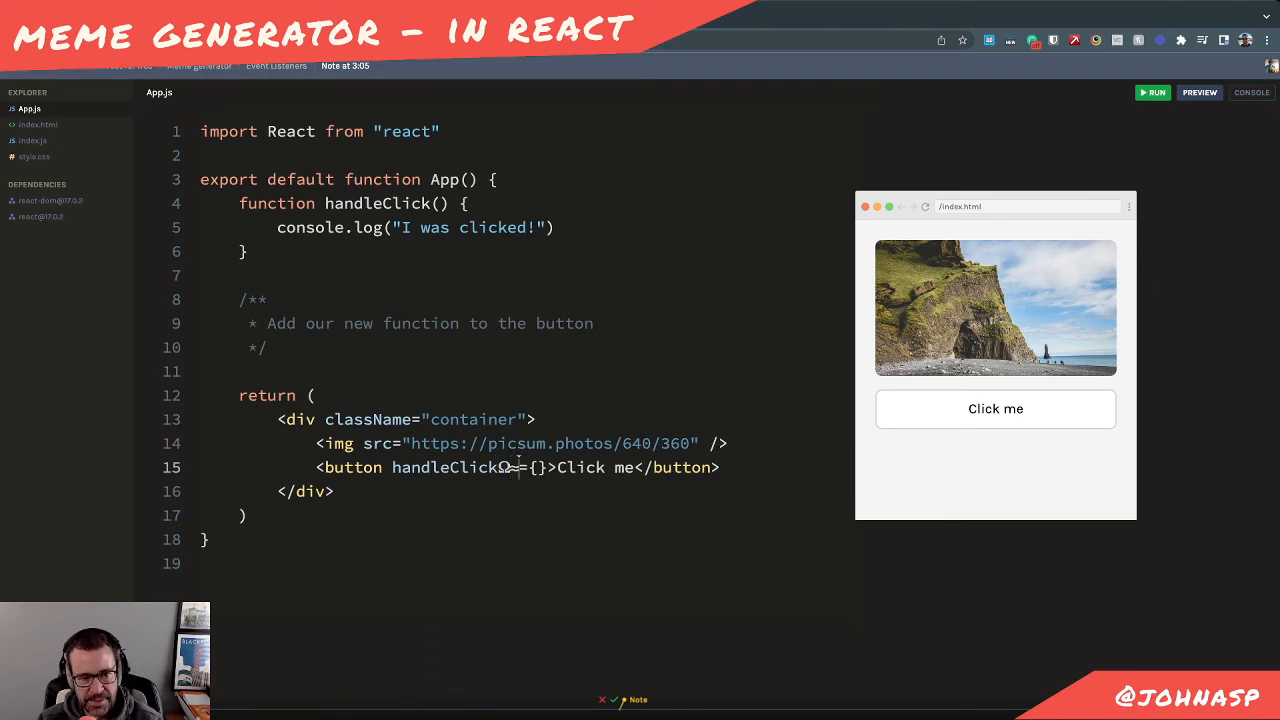
pyautogui.write('onClick')
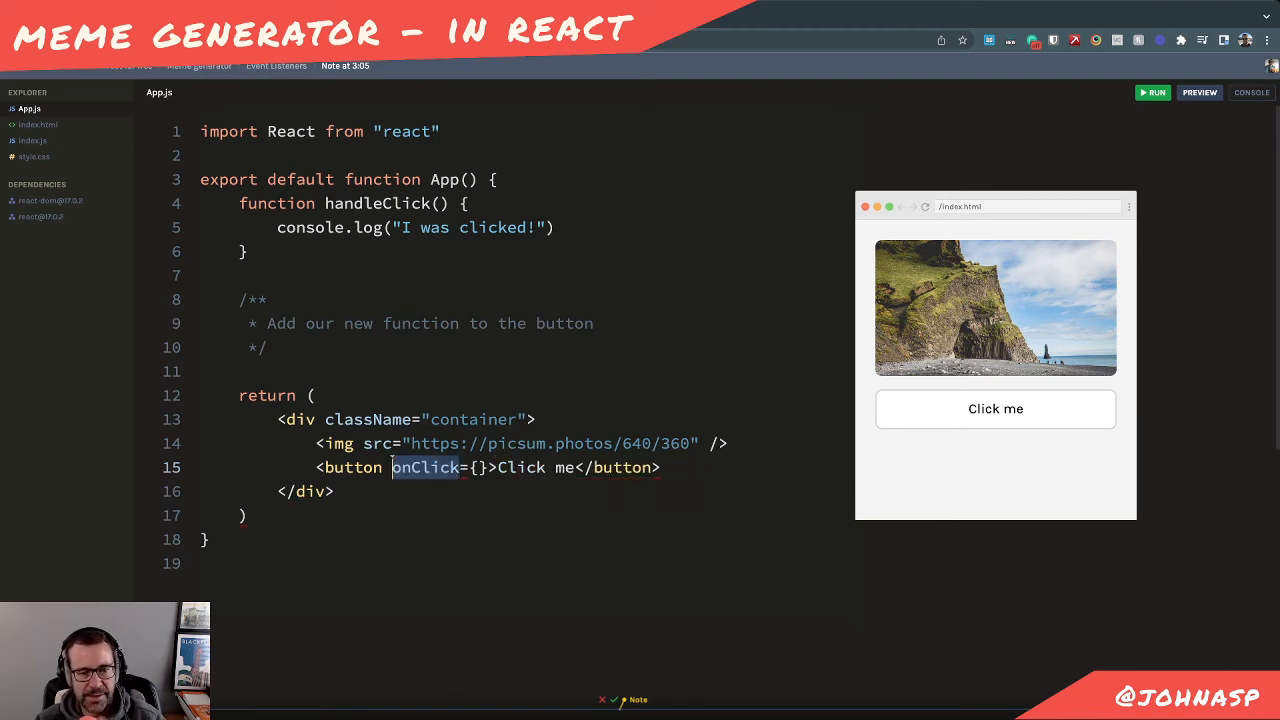
pyautogui.write('handleClick')
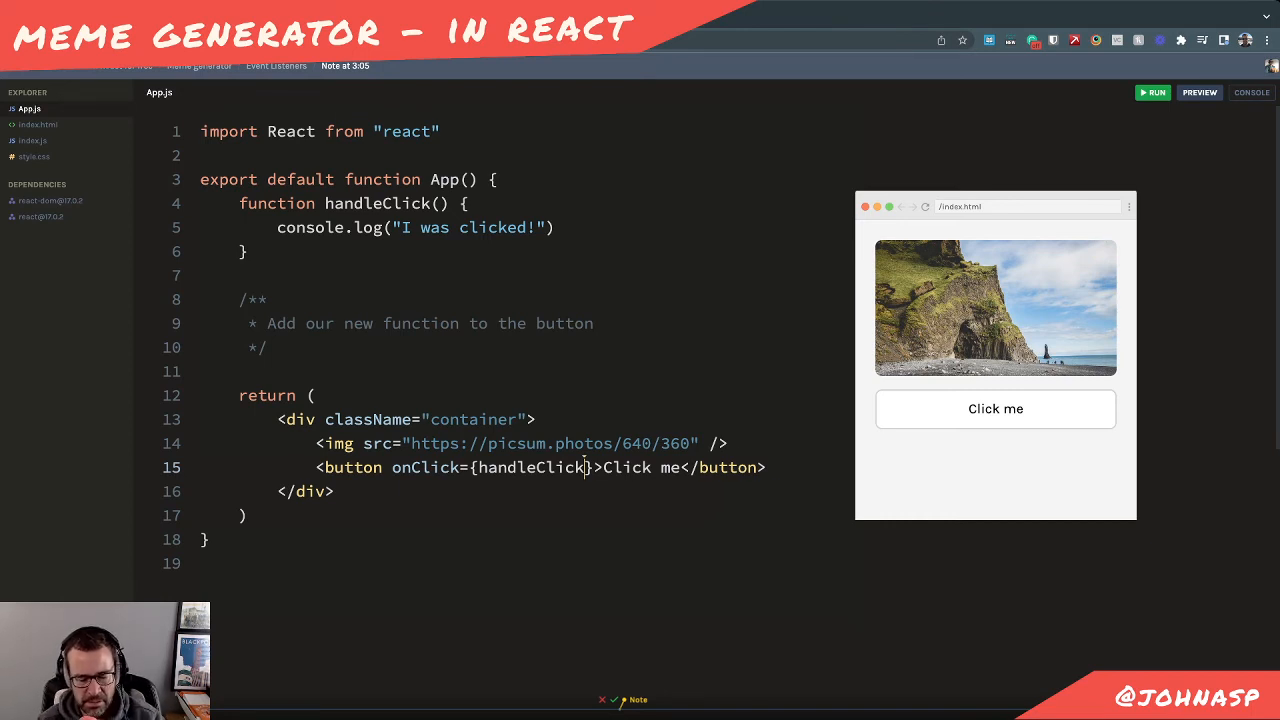
pyautogui.write('()')
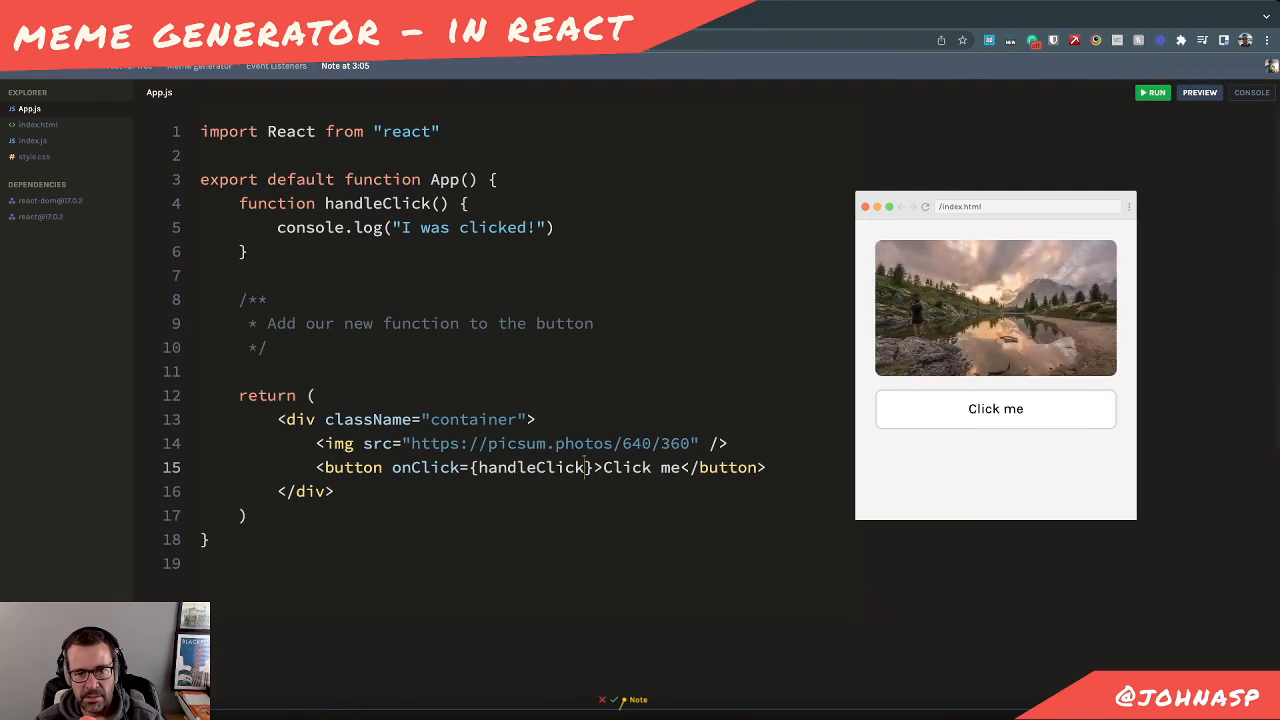
# Press the Click me button in the preview repeatedly, logging "I was clicked!" each time
pyautogui.click(996, 408)
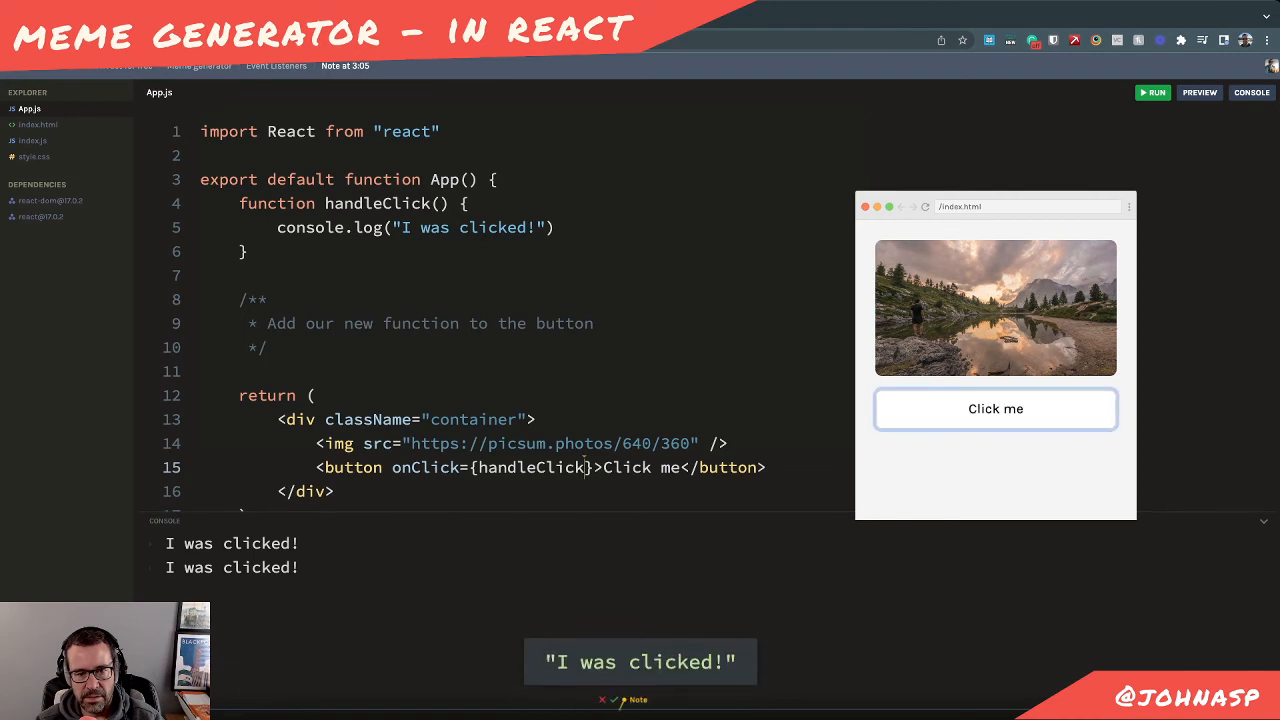
pyautogui.click(996, 408)
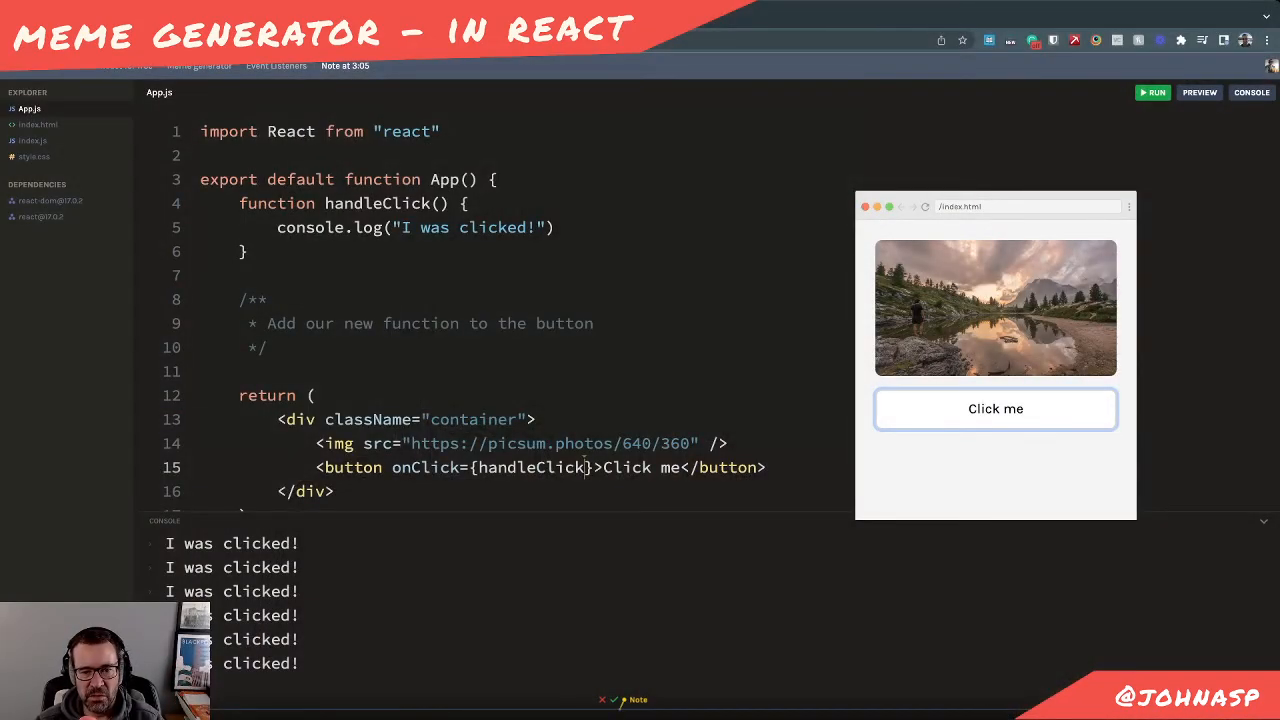
pyautogui.click(996, 408)
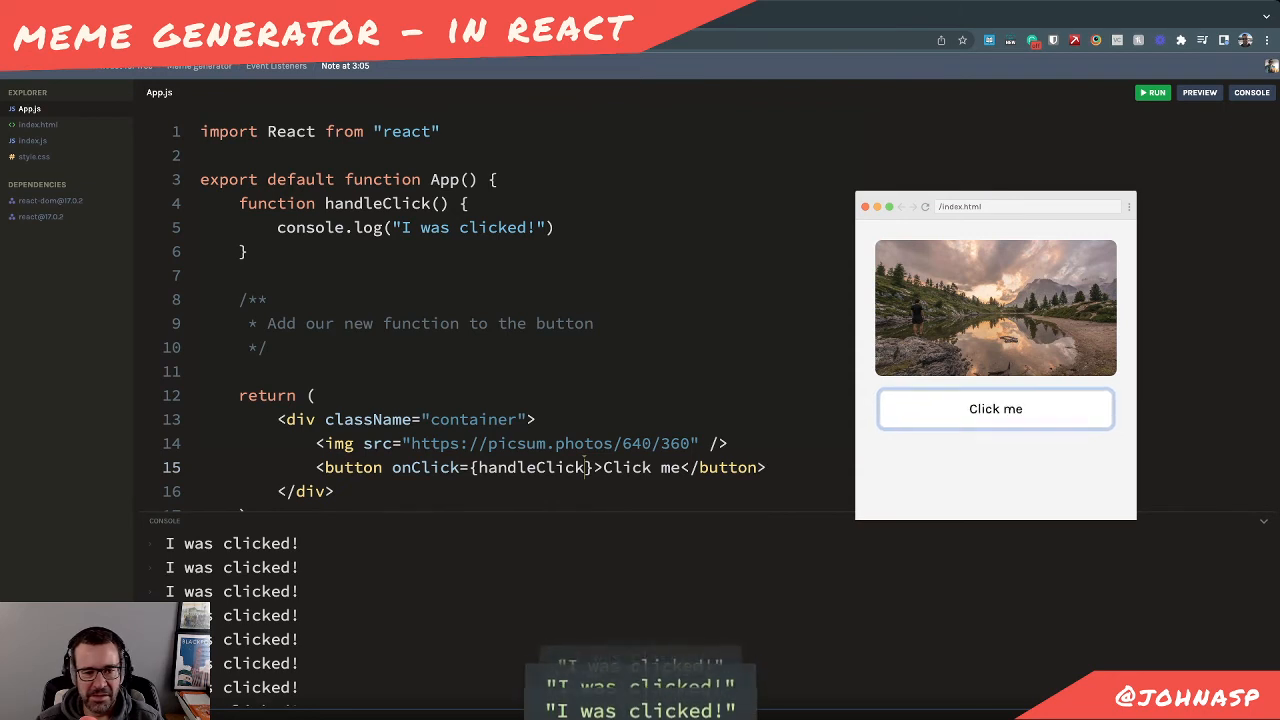
pyautogui.click(996, 408)
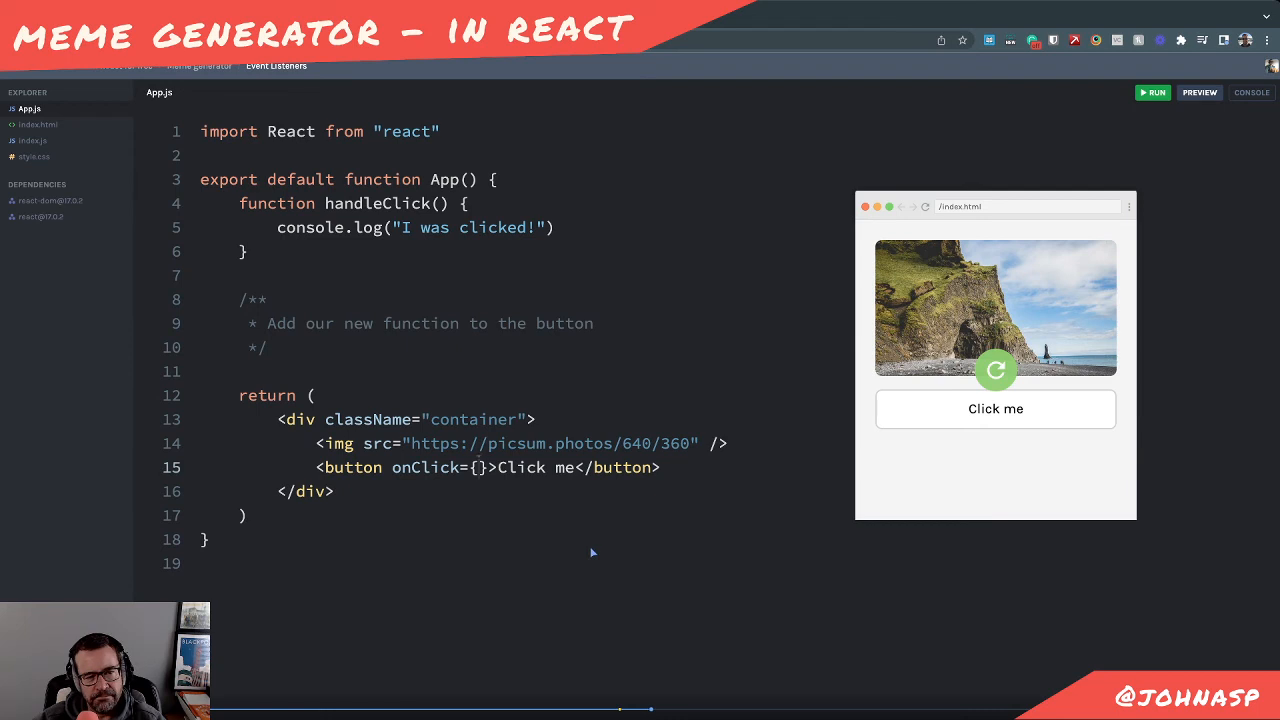
# Restore handleClick in onClick, delete the challenge comment above return, and test the button
pyautogui.write('handleClick()')
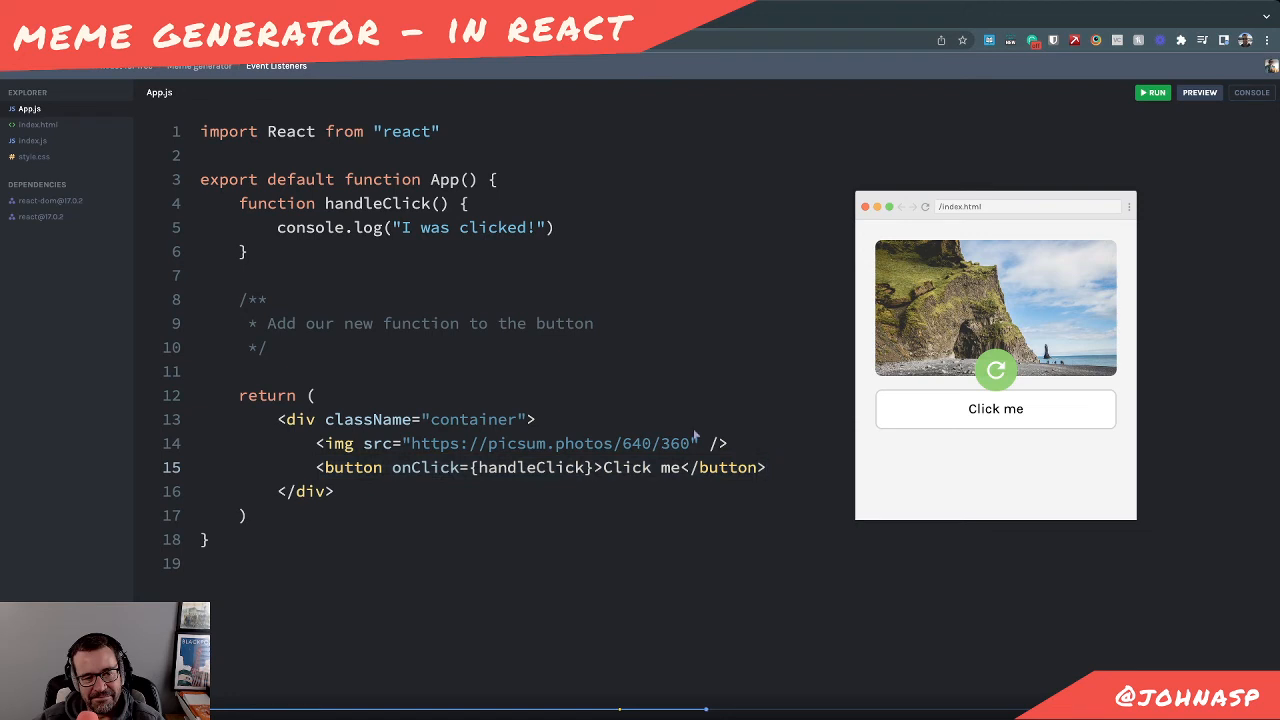
pyautogui.doubleClick(532, 468)
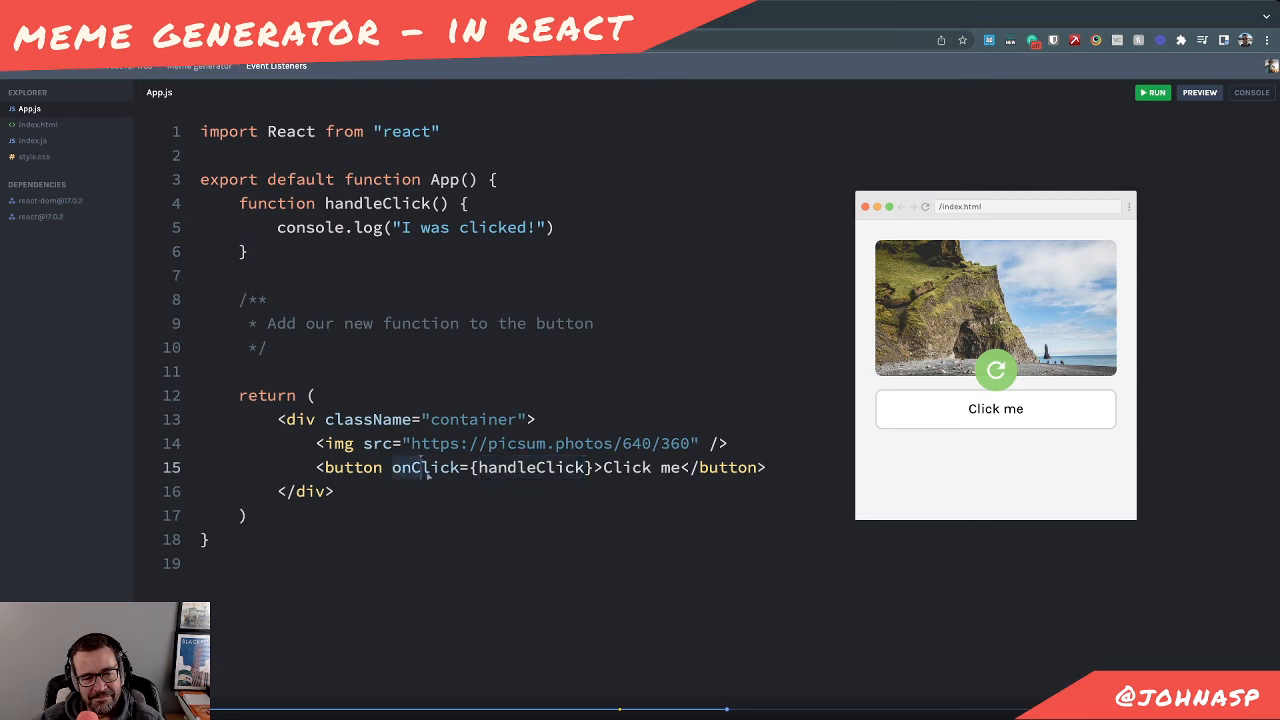
pyautogui.doubleClick(424, 468)
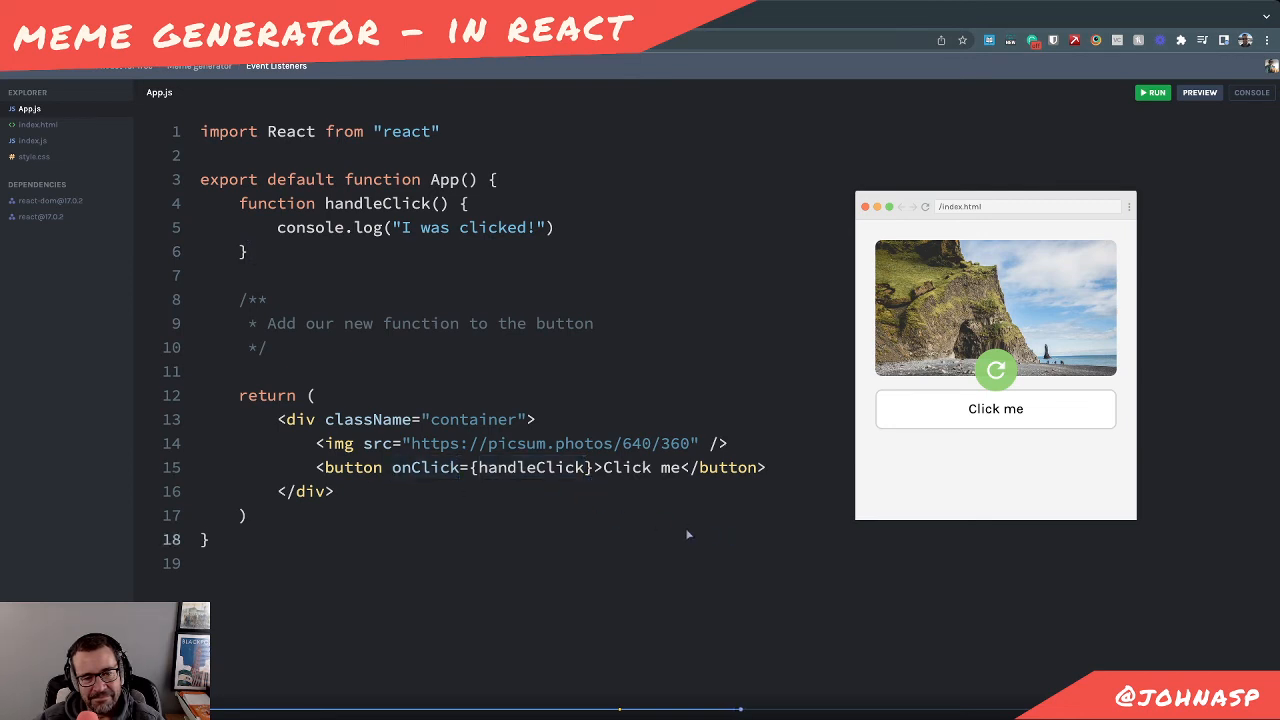
pyautogui.moveTo(240, 276); pyautogui.dragTo(266, 348)
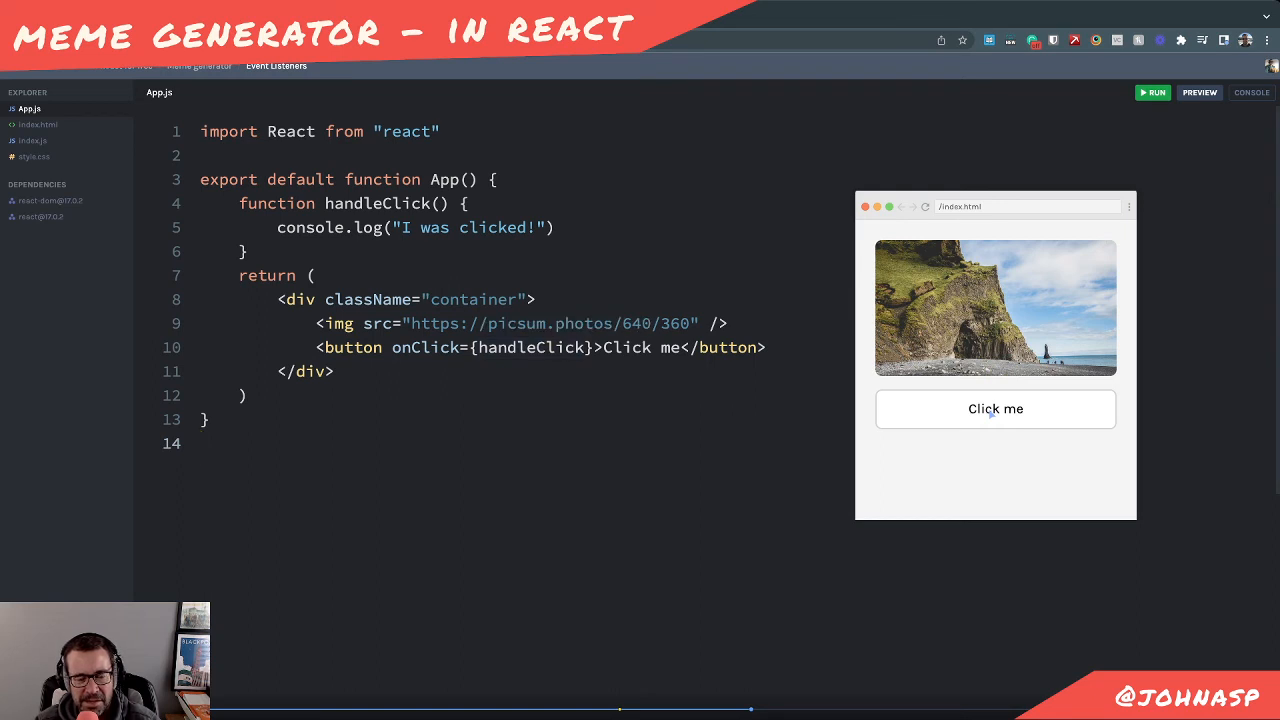
pyautogui.moveTo(416, 324)
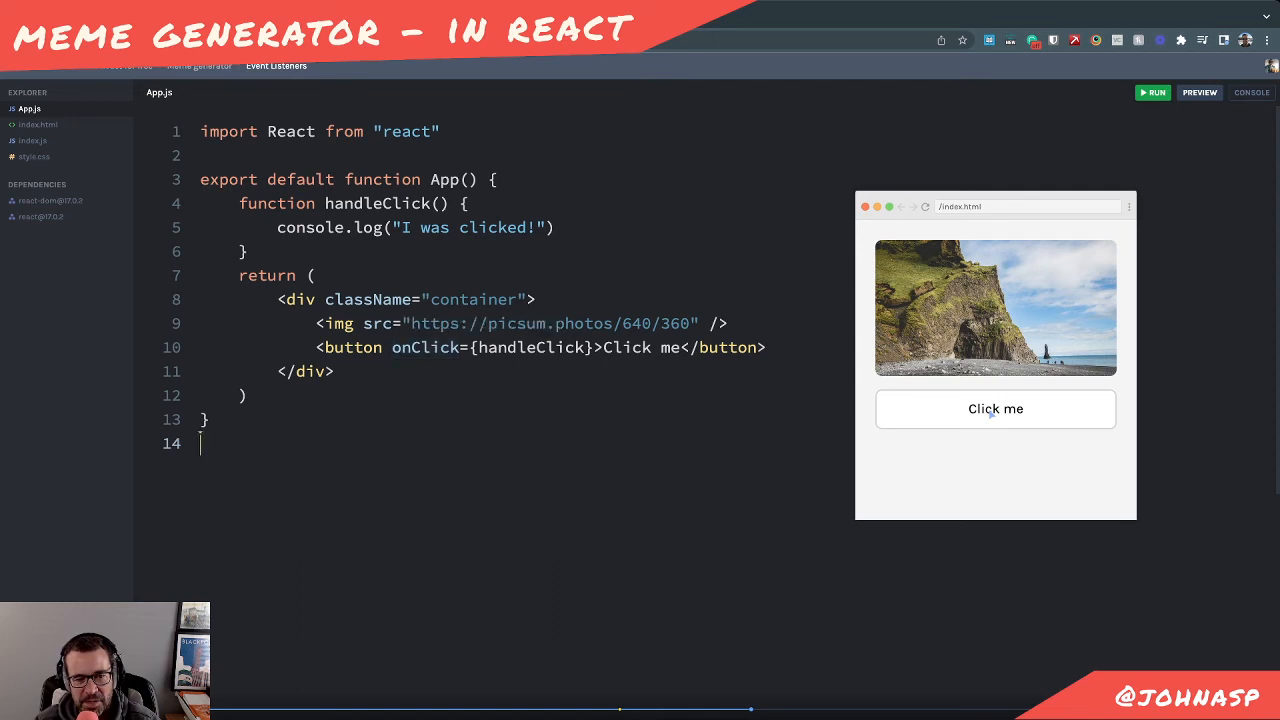
pyautogui.click(996, 408)
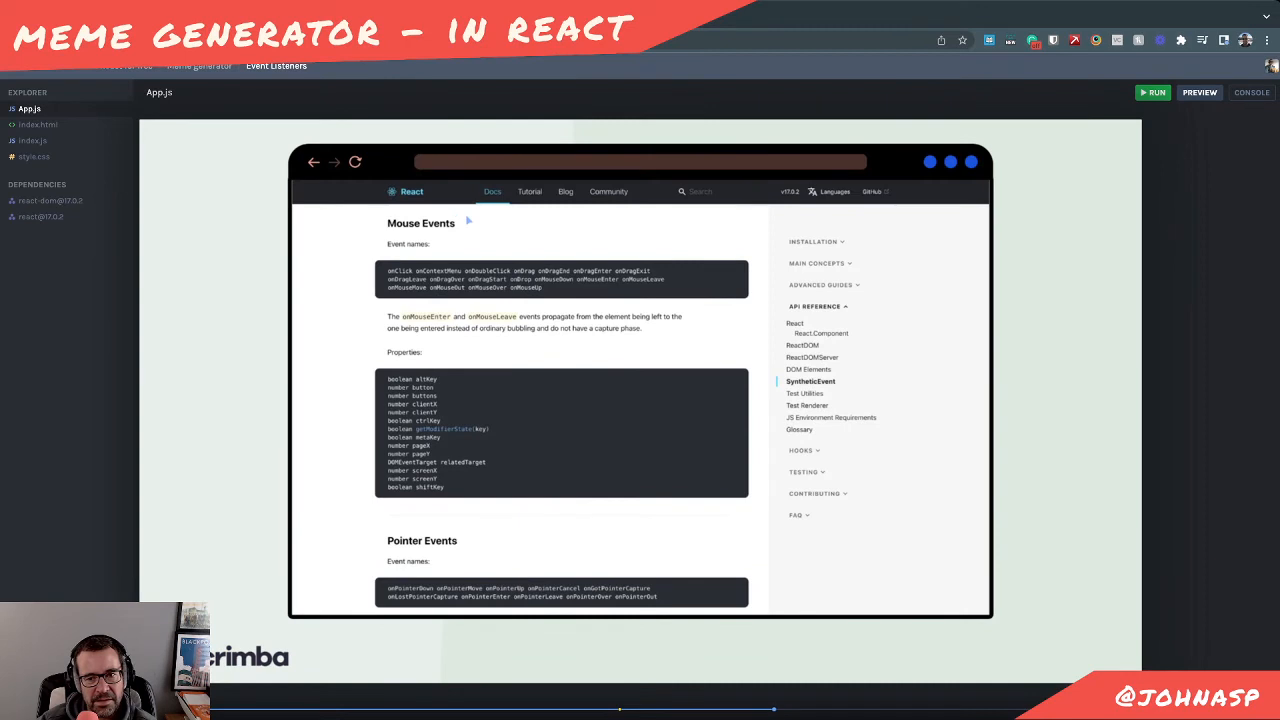
pyautogui.moveTo(264, 384)
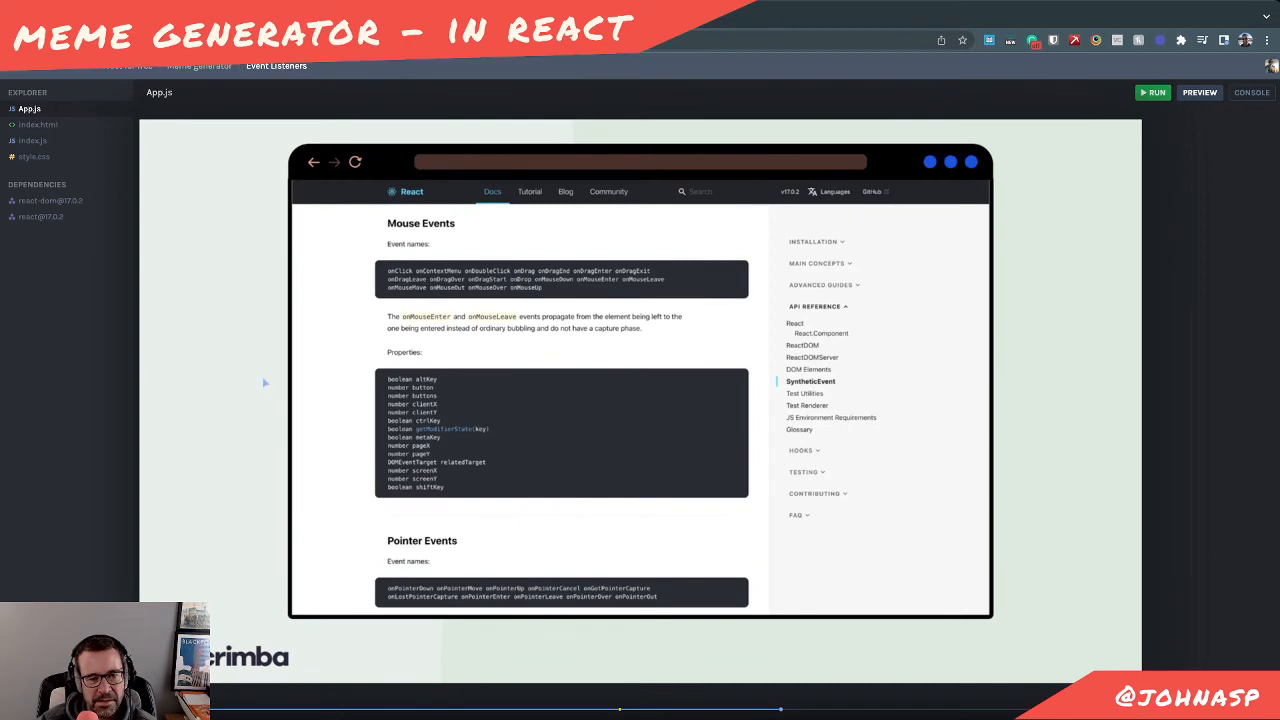
pyautogui.moveTo(552, 336)
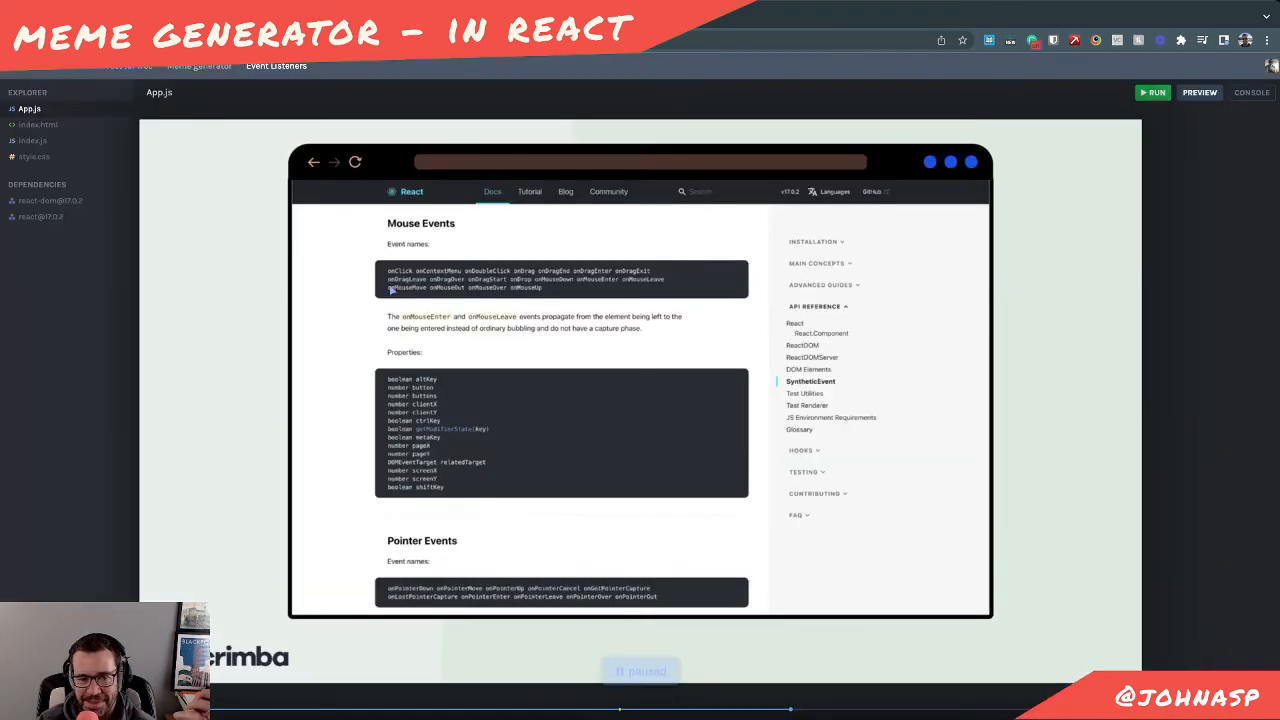
pyautogui.moveTo(400, 240)
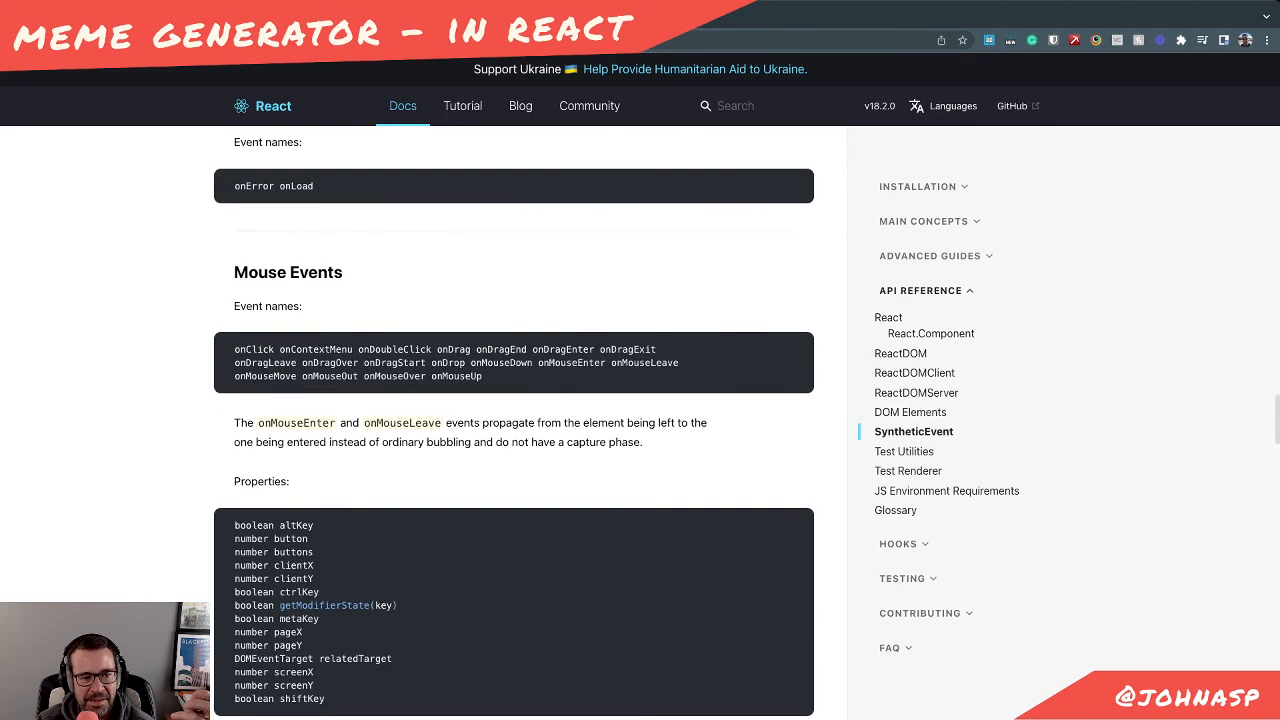
# Scroll the React SyntheticEvent reference past Mouse Events down to the Pointer Events section
pyautogui.scroll(-3)
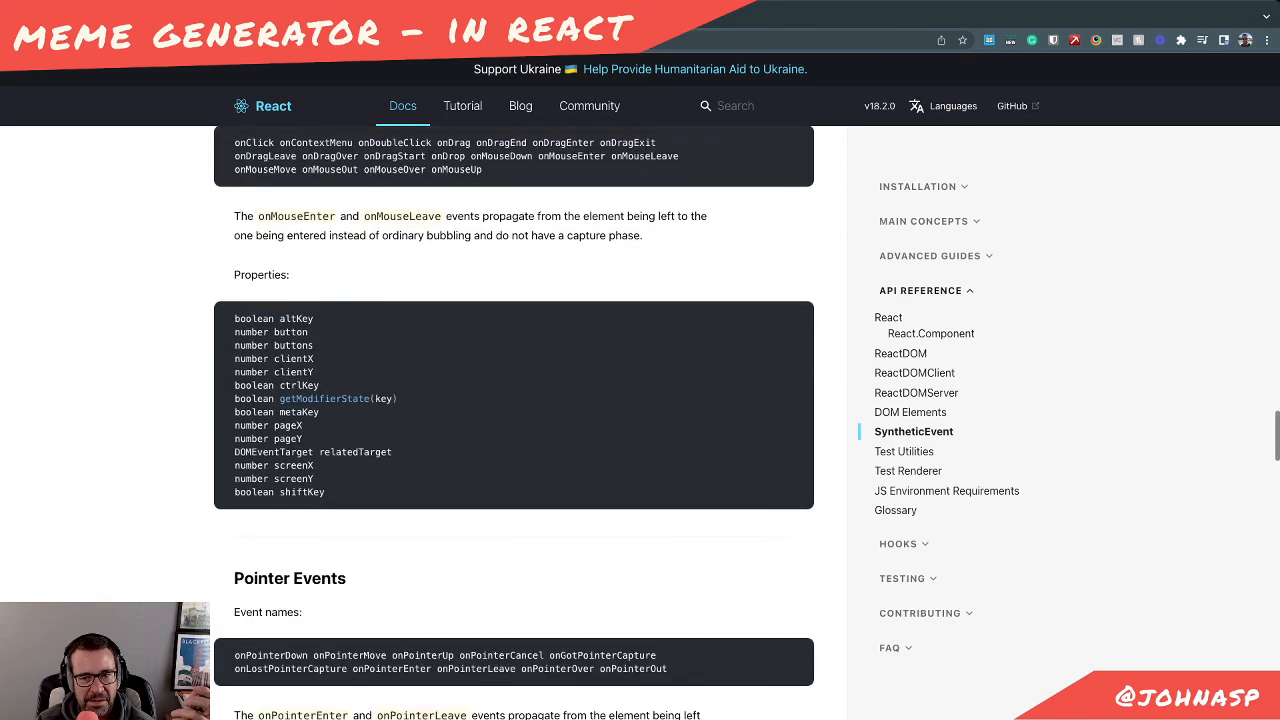
pyautogui.scroll(-3)
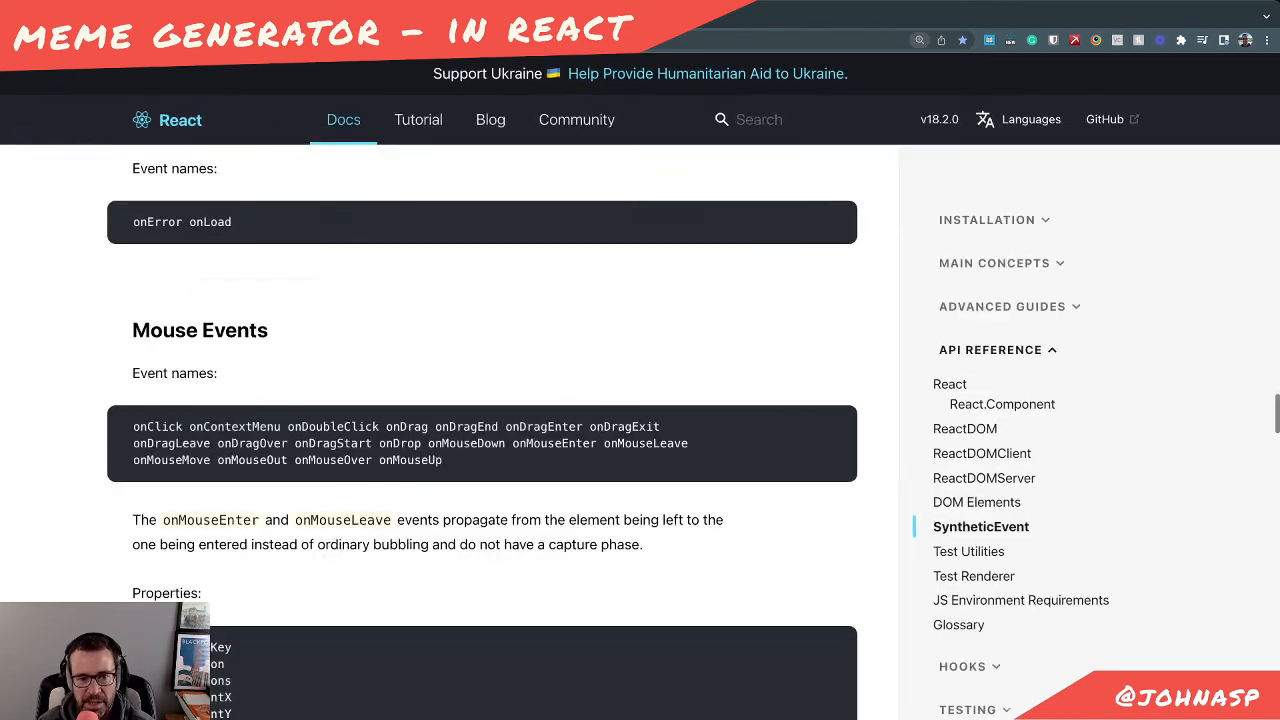
pyautogui.scroll(-3)
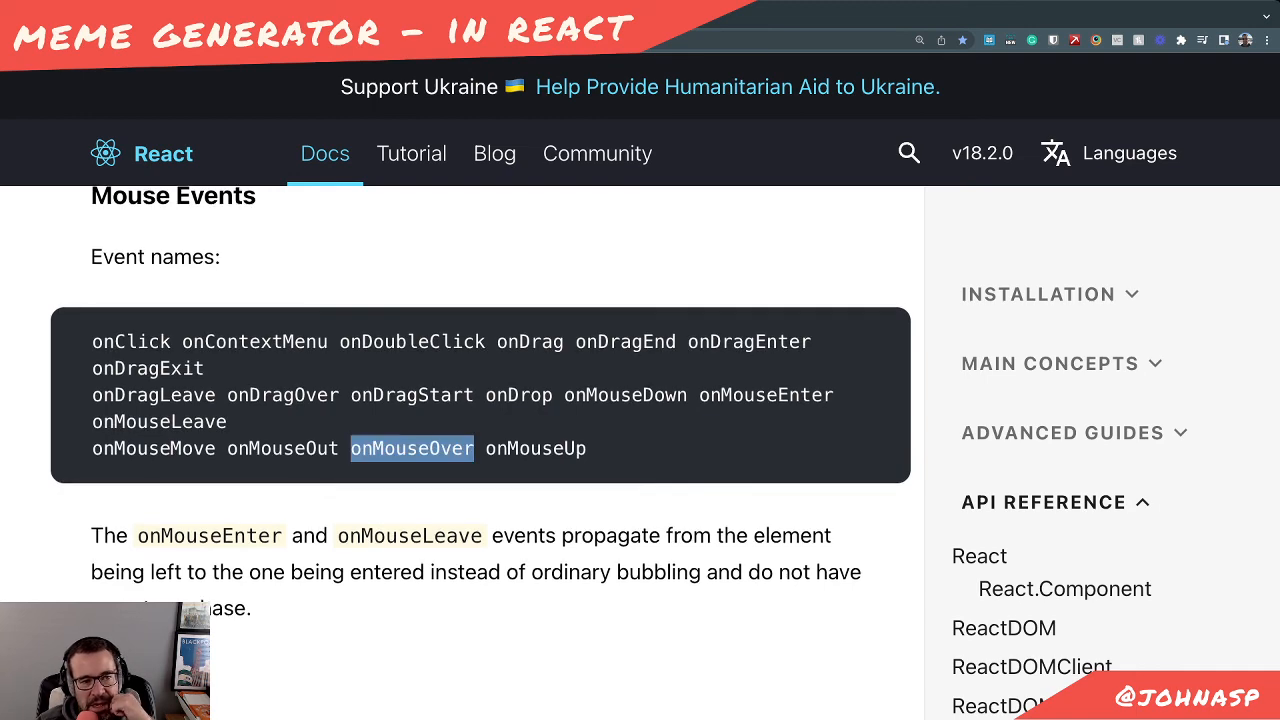
pyautogui.scroll(-3)
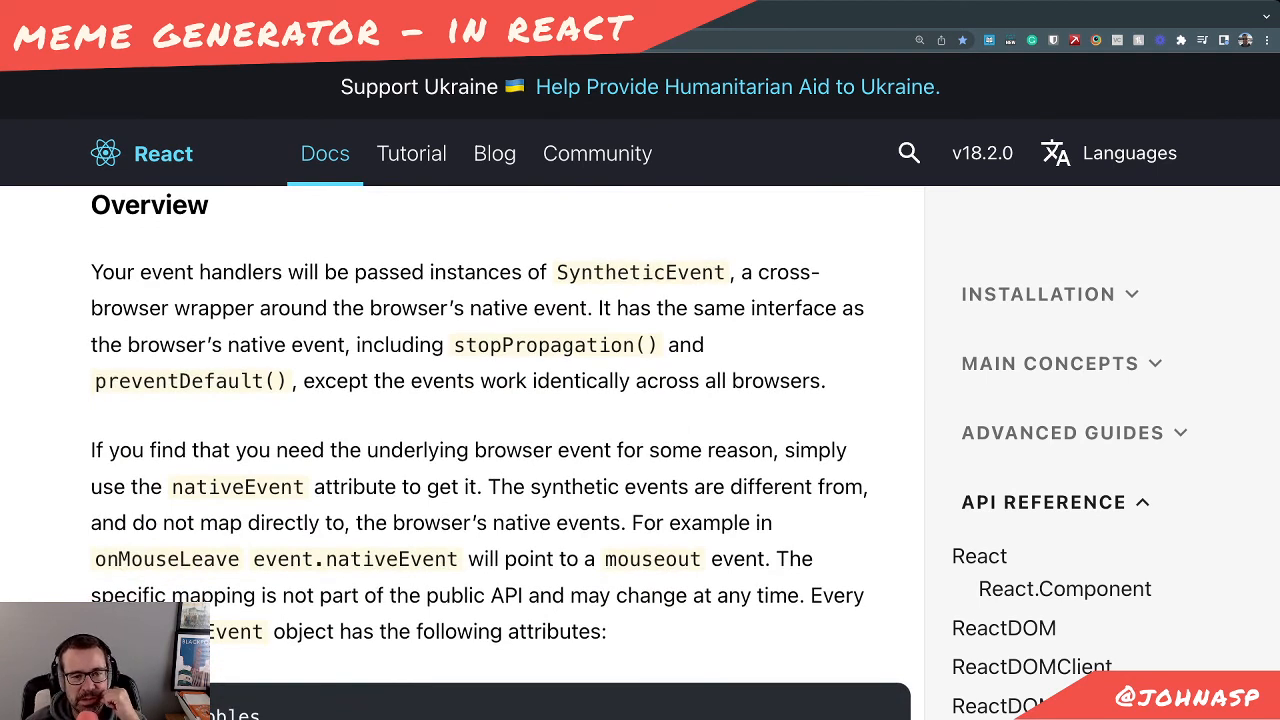
pyautogui.scroll(-3)
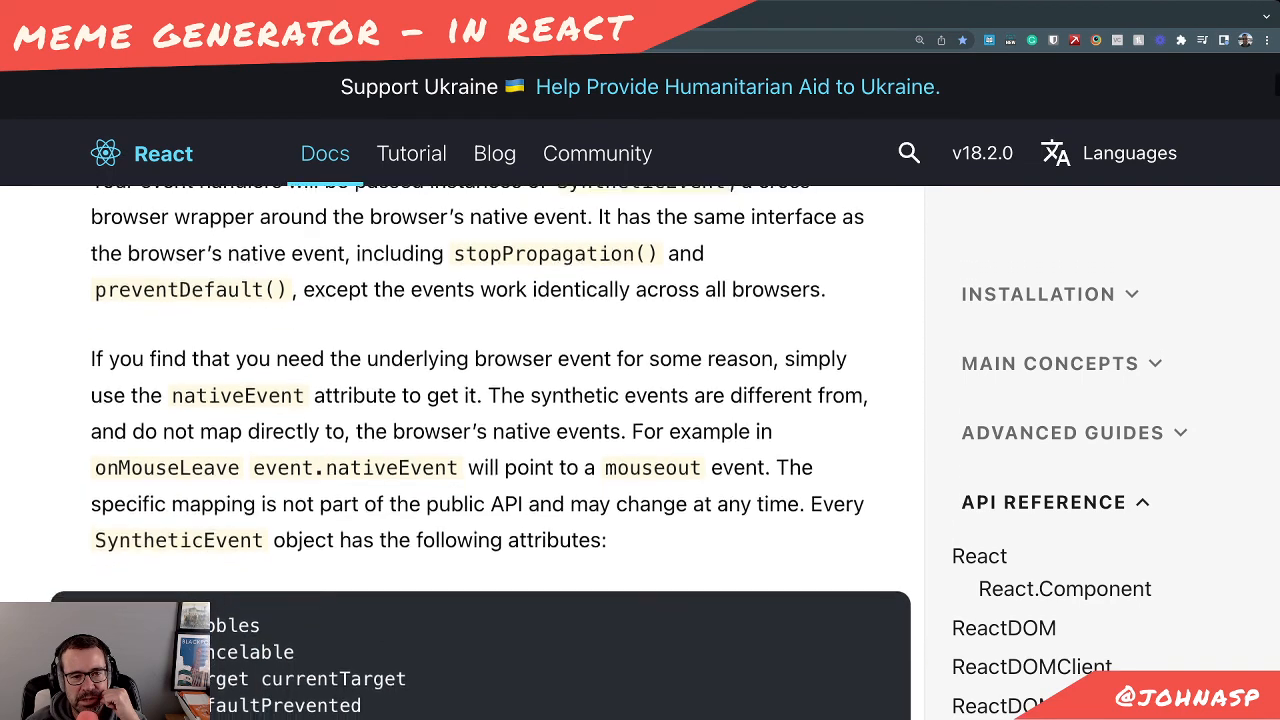
pyautogui.scroll(-3)
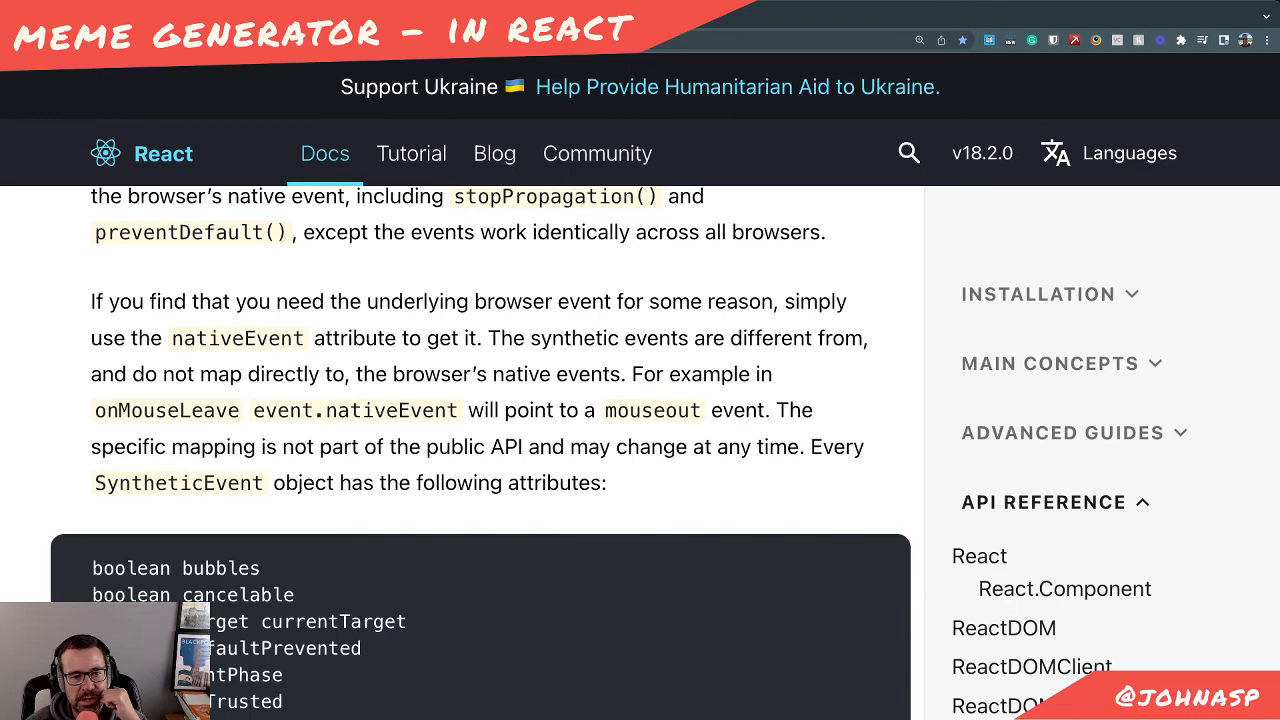
pyautogui.scroll(-3)
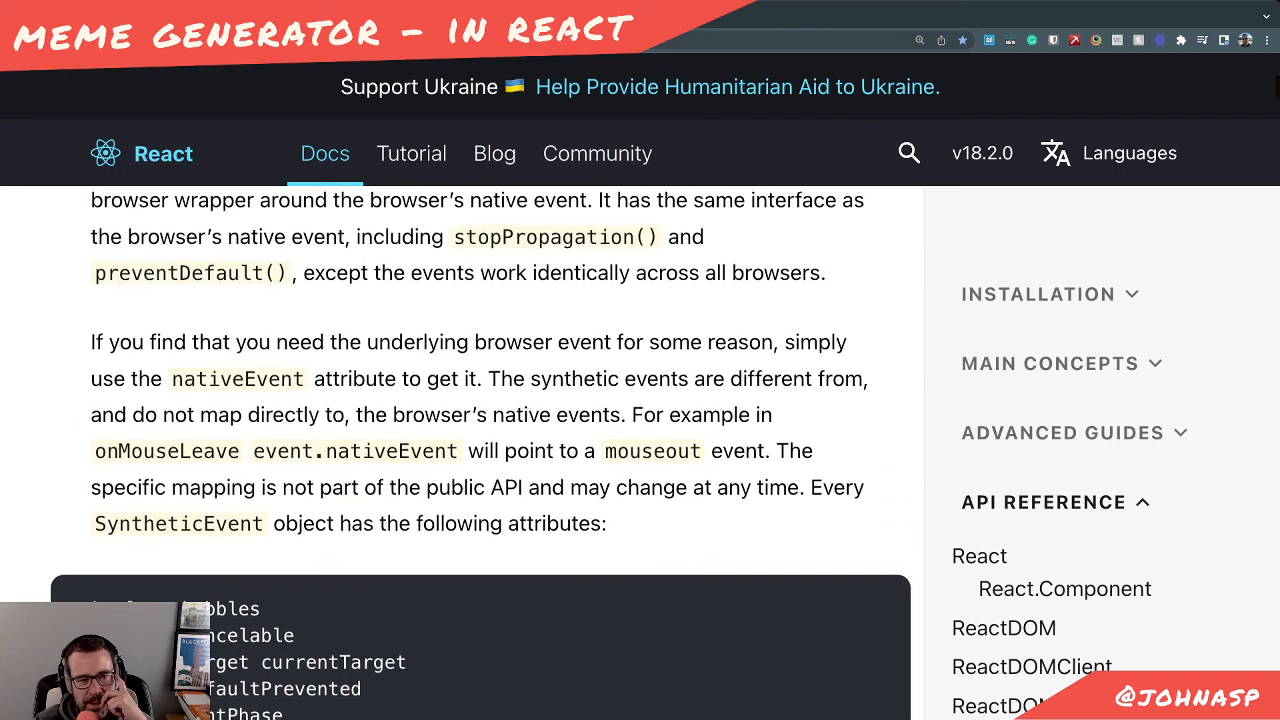
pyautogui.scroll(-3)
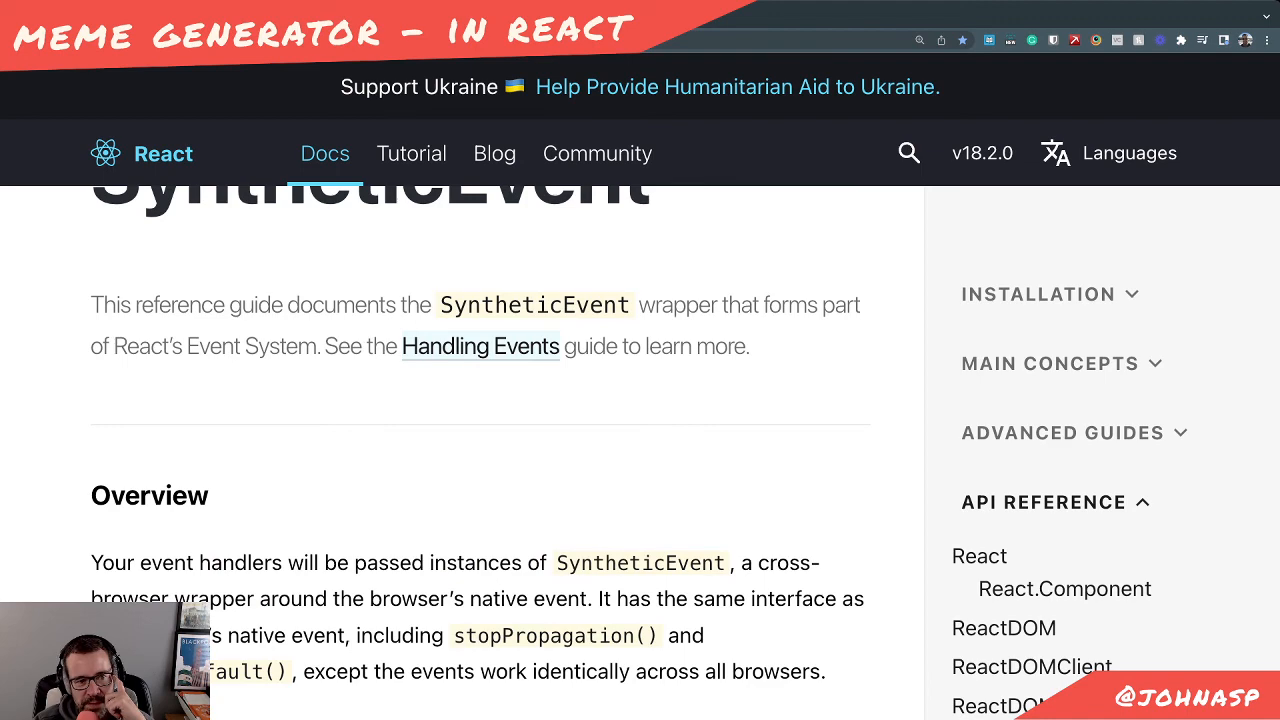
pyautogui.scroll(-3)
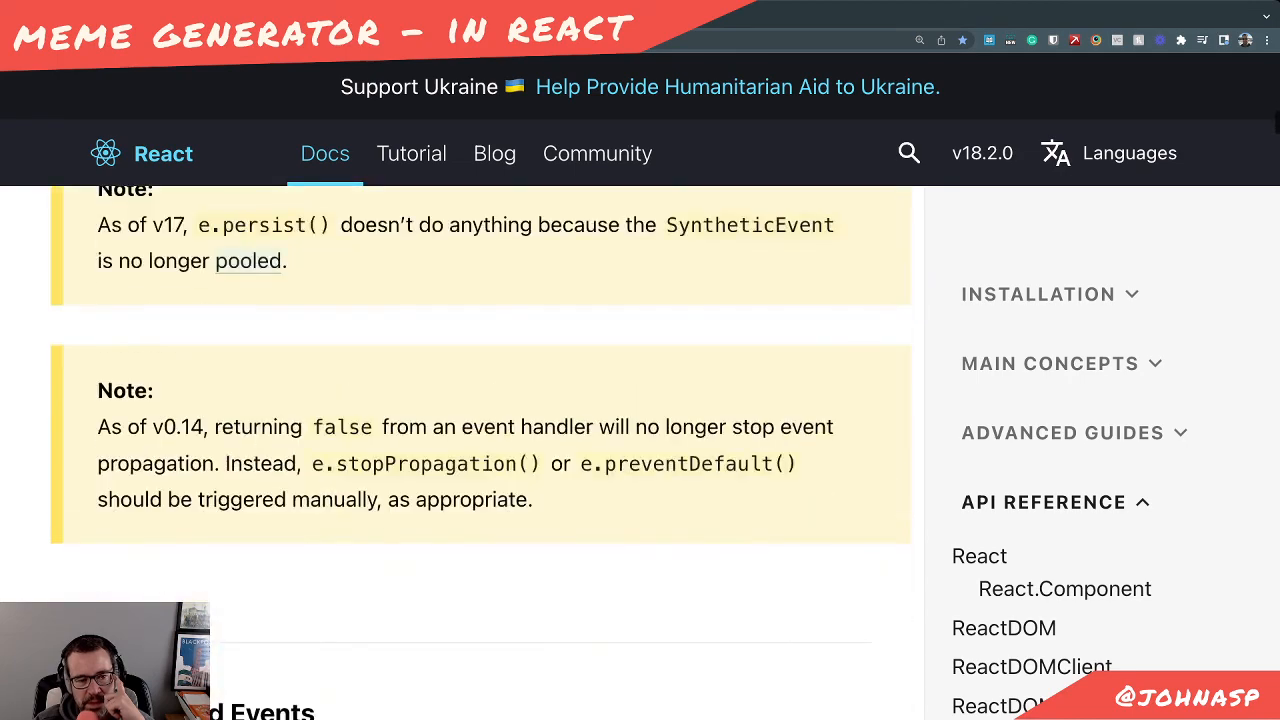
pyautogui.scroll(-3)
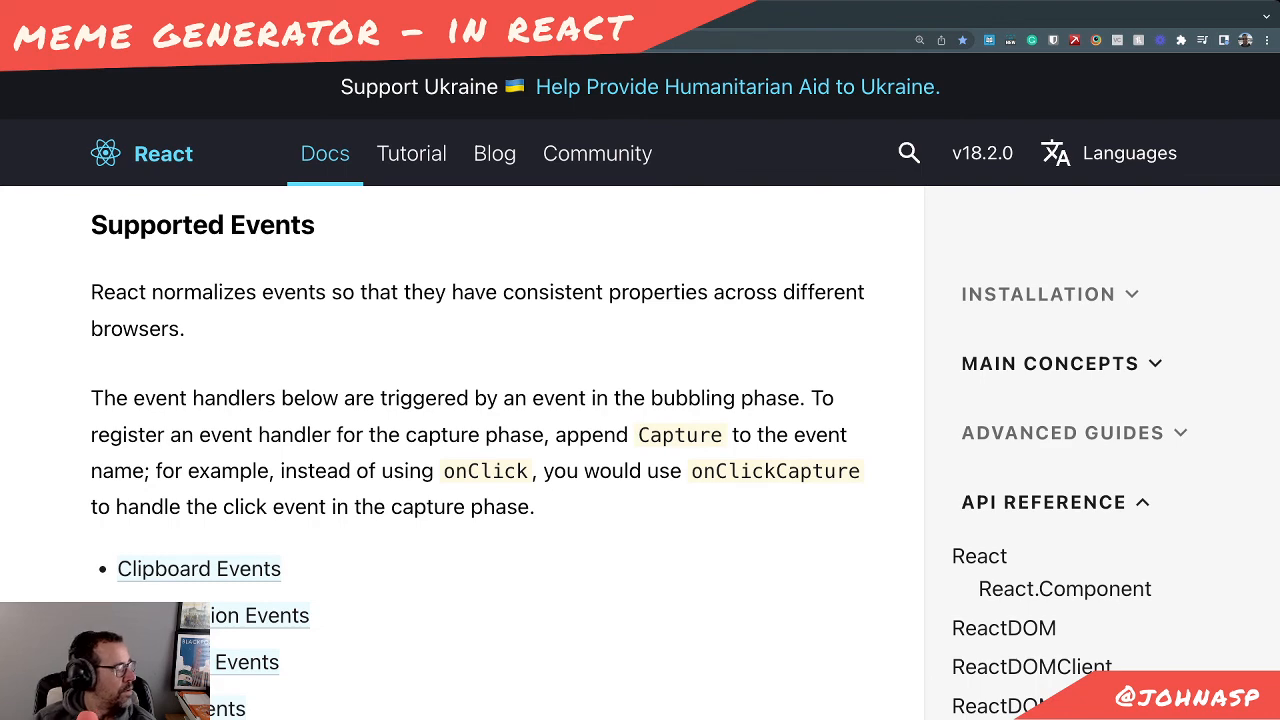
pyautogui.scroll(-3)
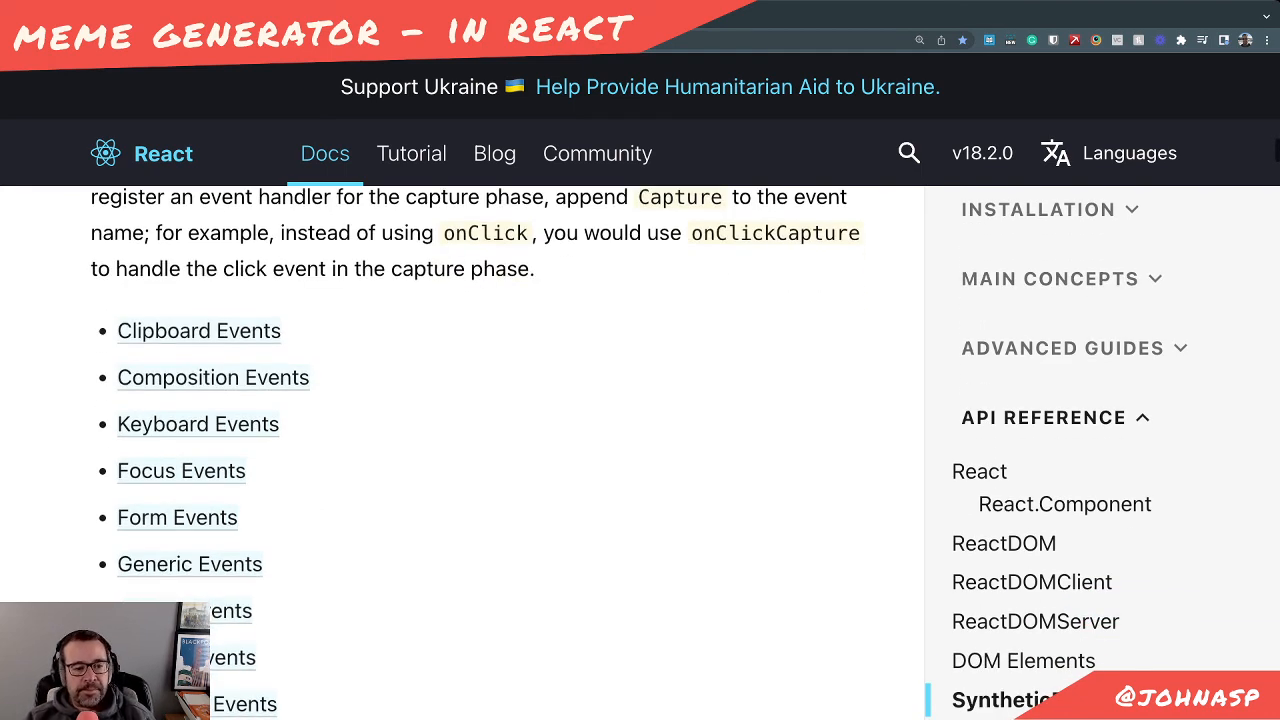
pyautogui.scroll(-3)
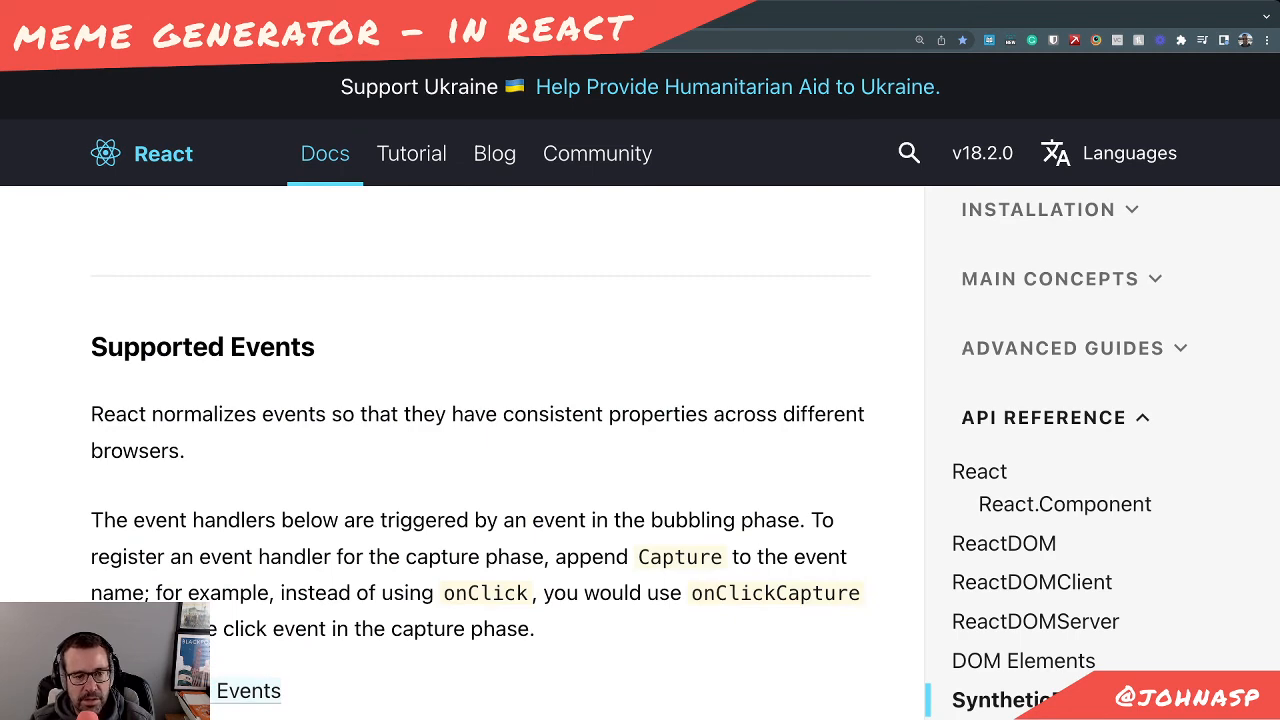
pyautogui.scroll(-3)
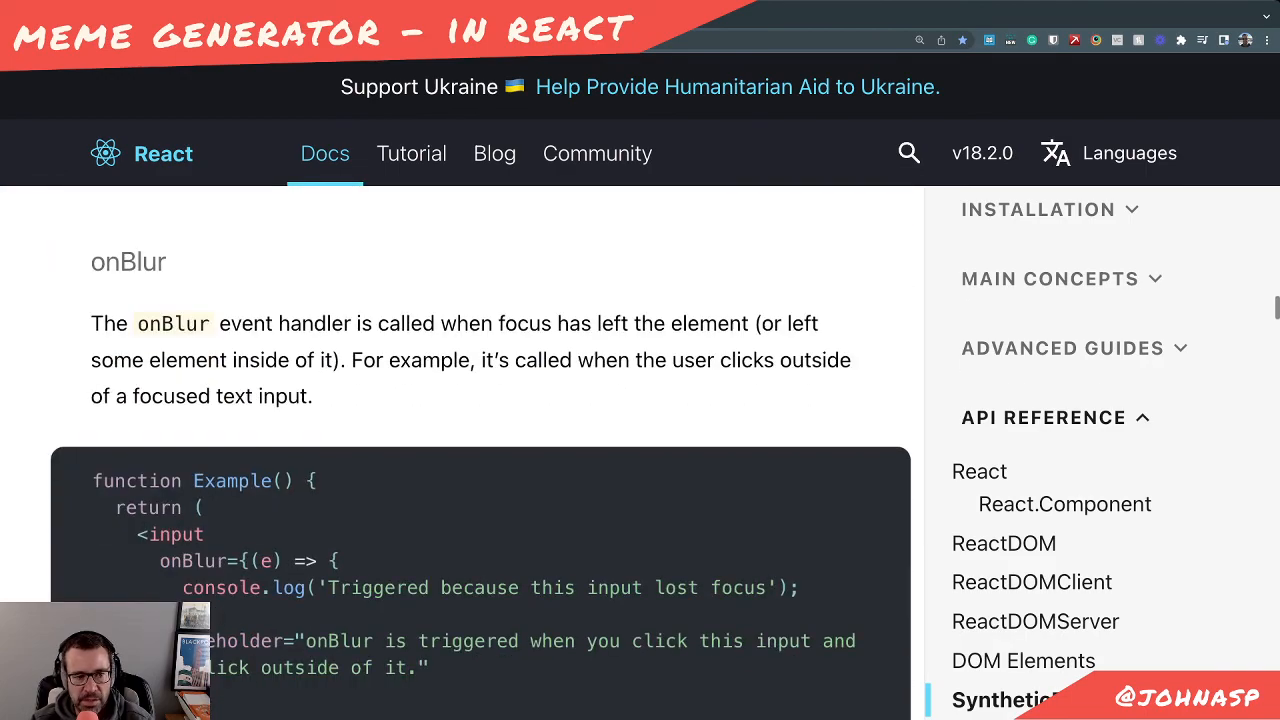
pyautogui.scroll(-3)
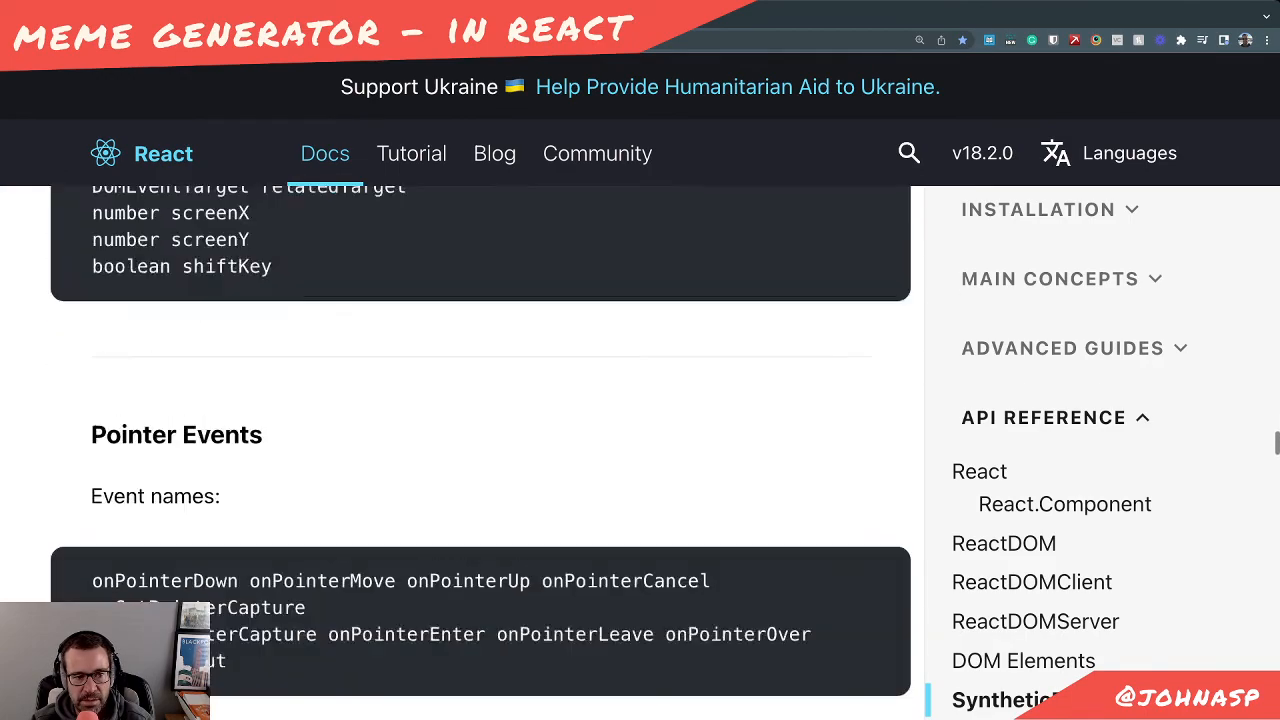
pyautogui.scroll(-3)
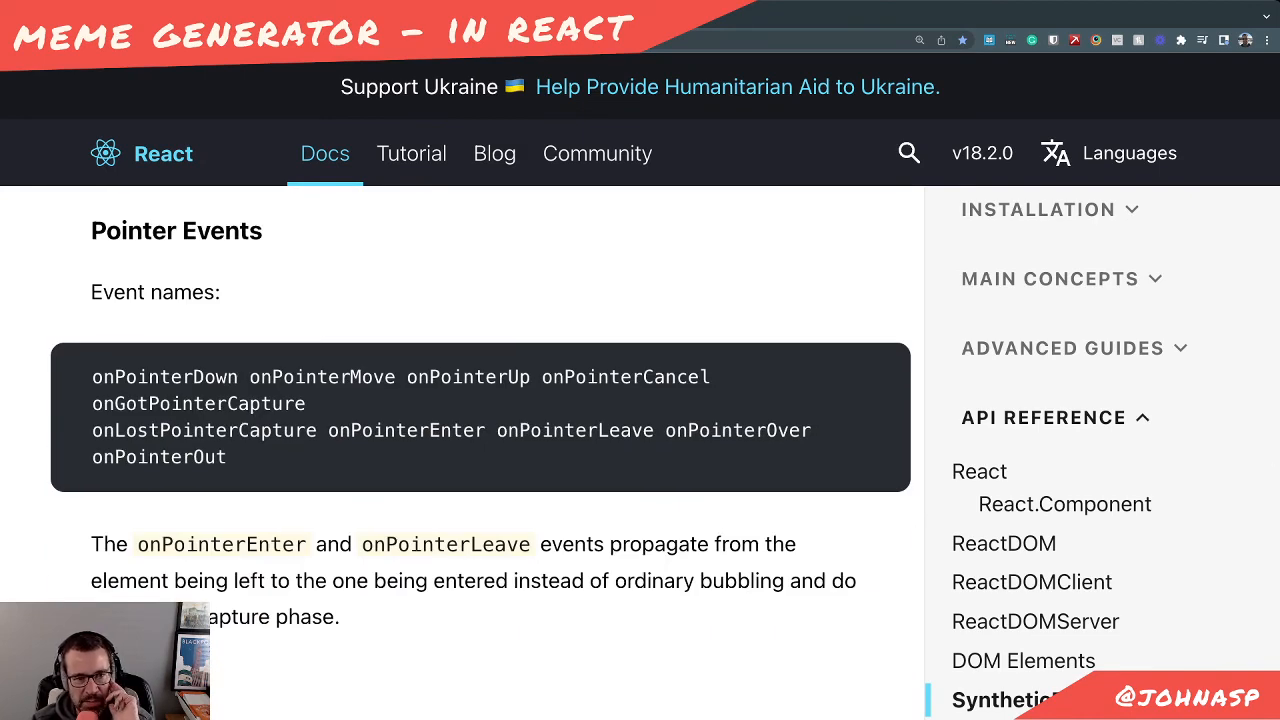
pyautogui.scroll(-3)
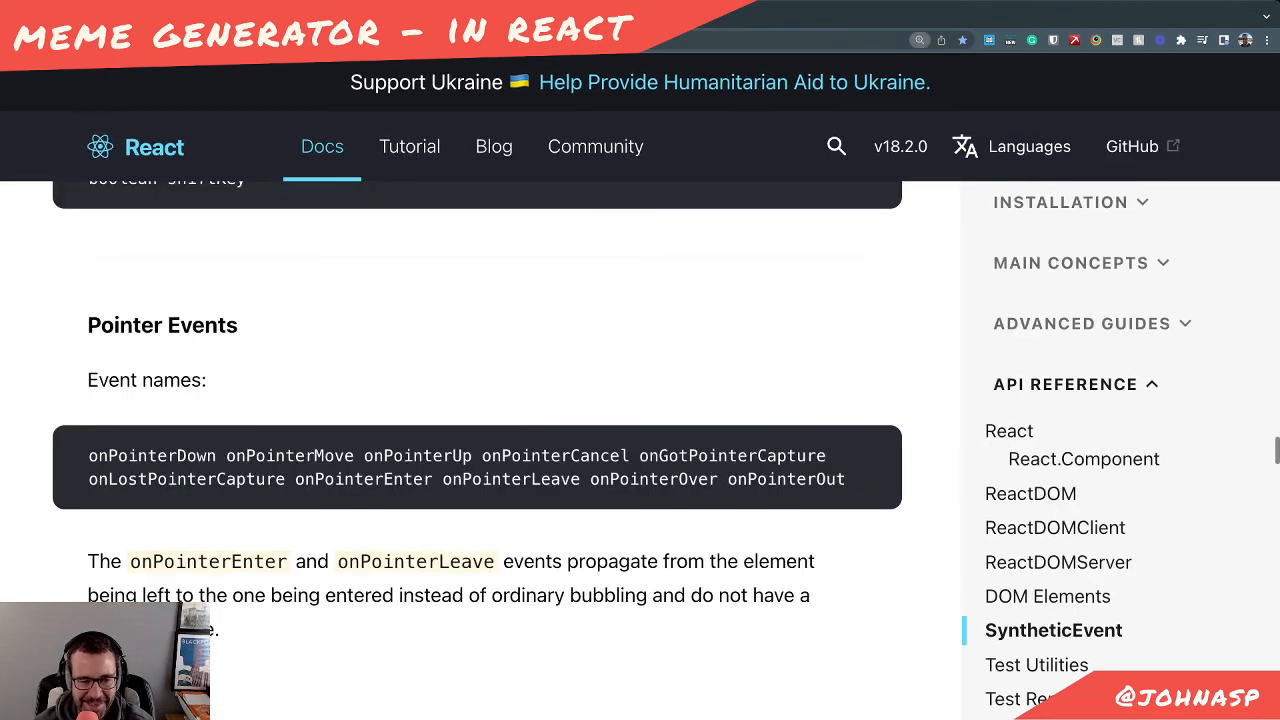
pyautogui.scroll(-3)
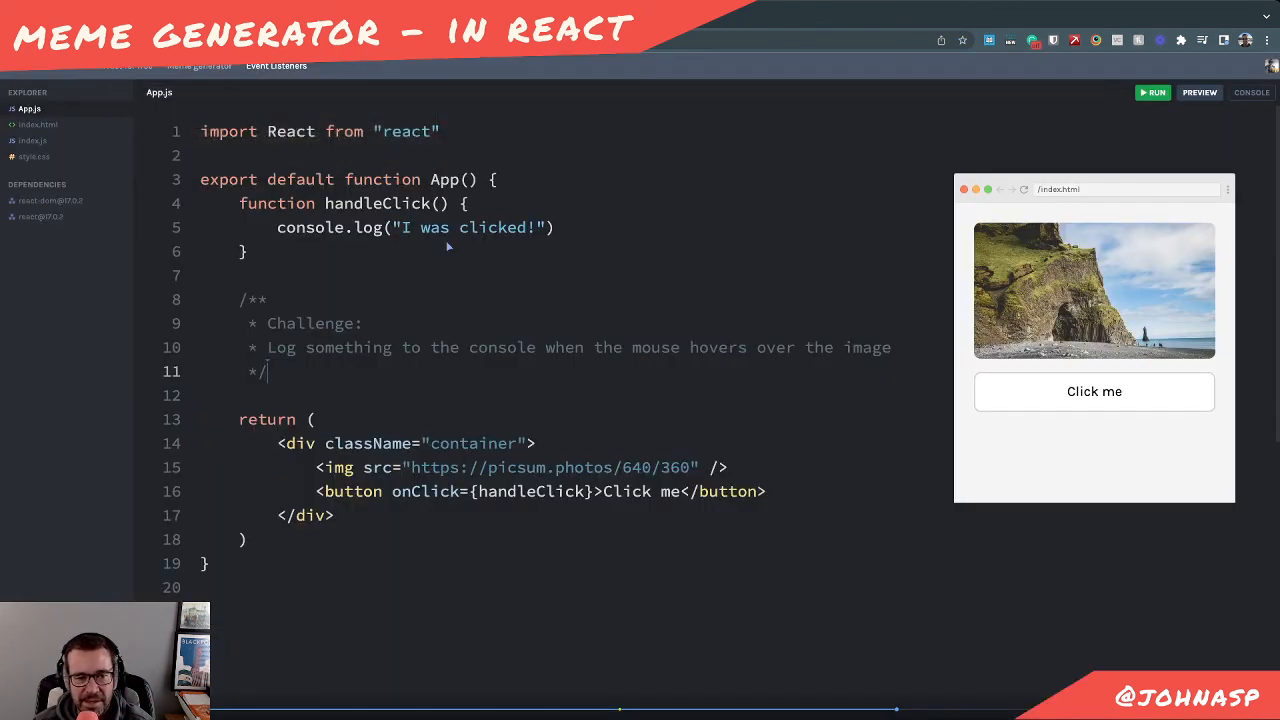
pyautogui.doubleClick(424, 492)
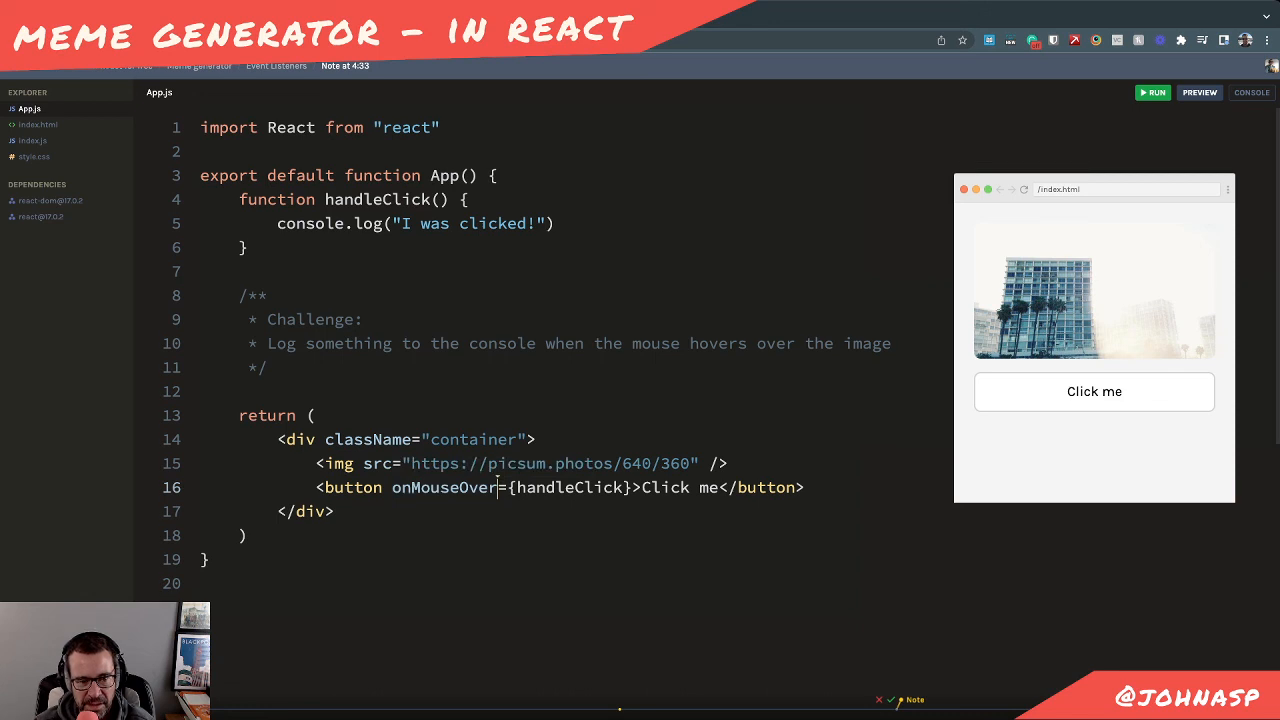
pyautogui.write('onClick')
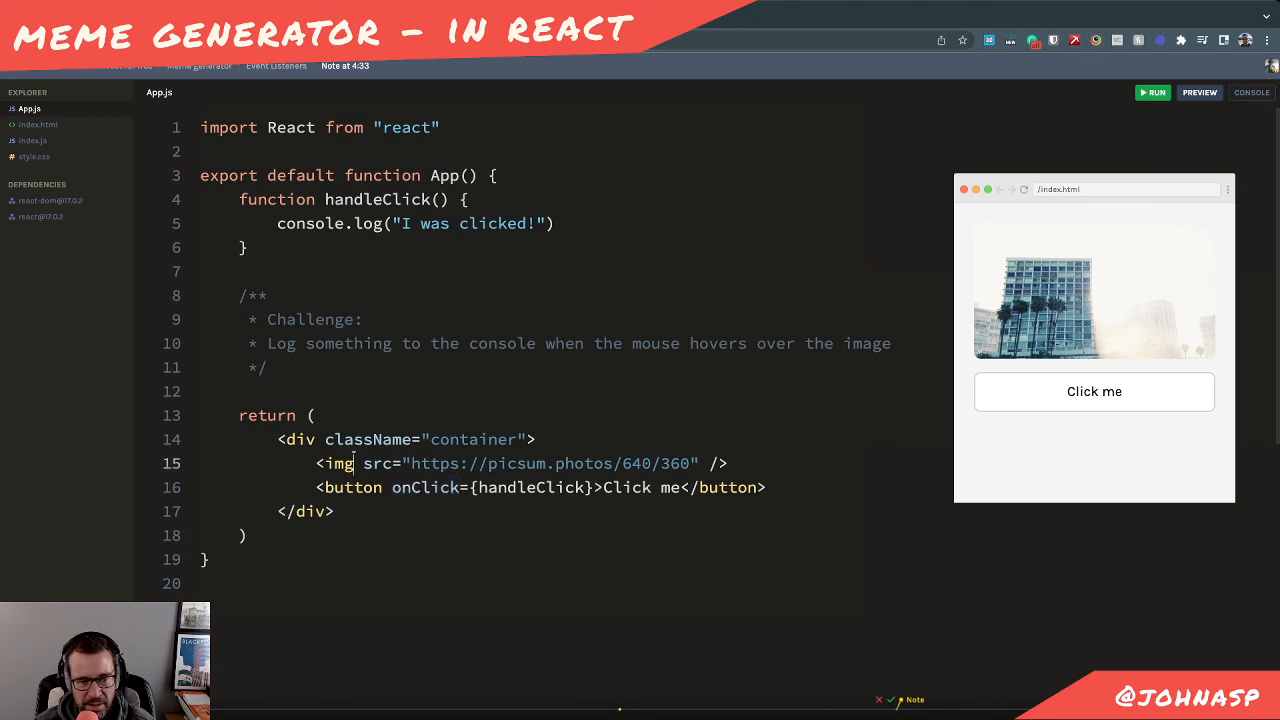
pyautogui.write('onMouseOver=')
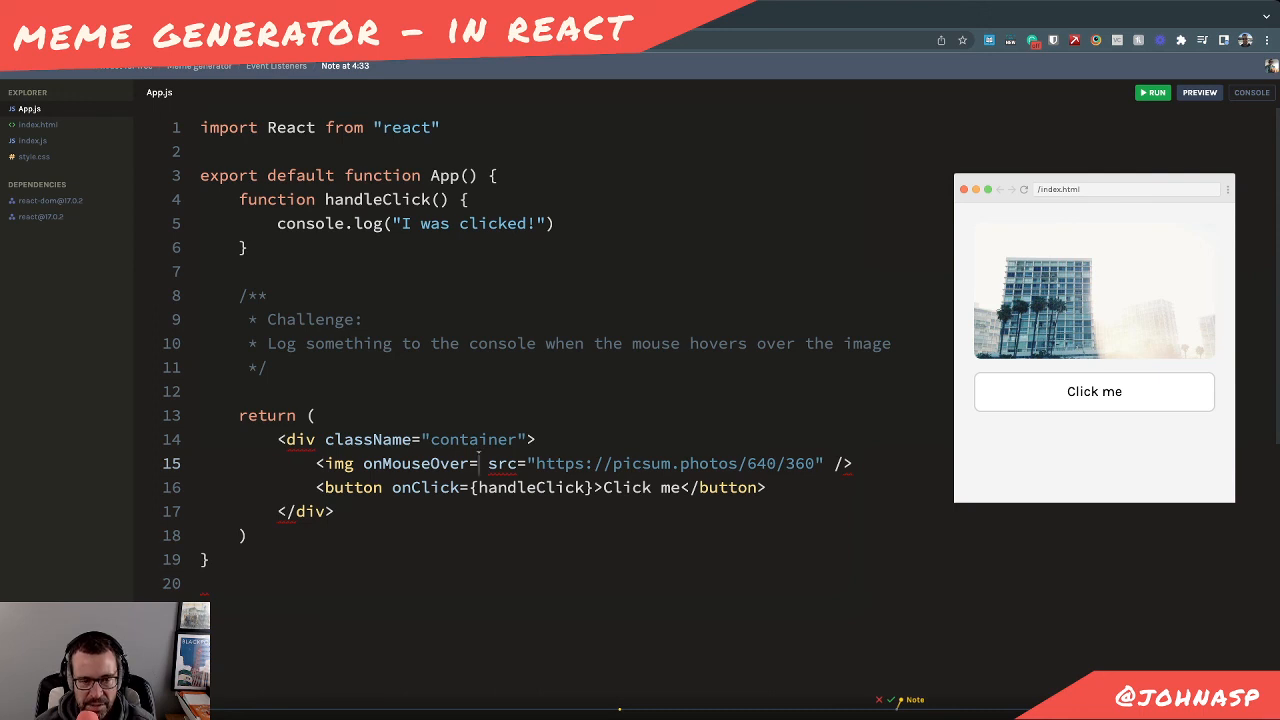
pyautogui.write('{}')
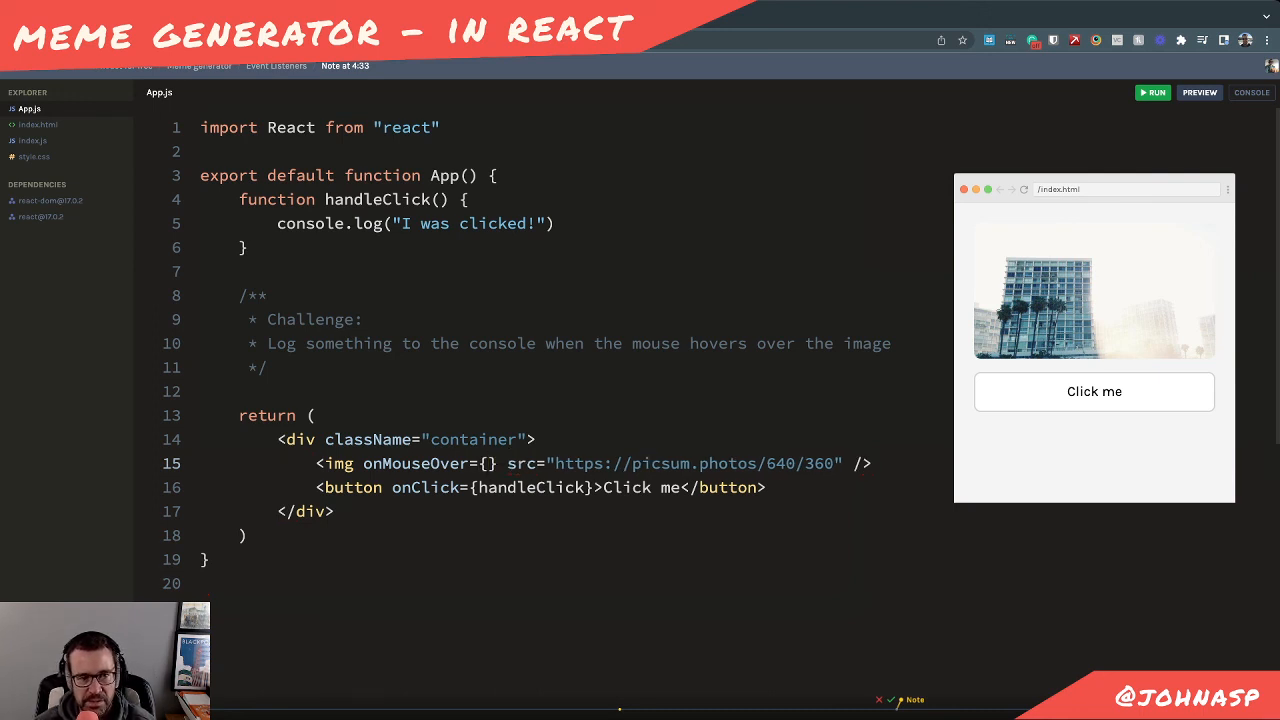
pyautogui.doubleClick(532, 488)
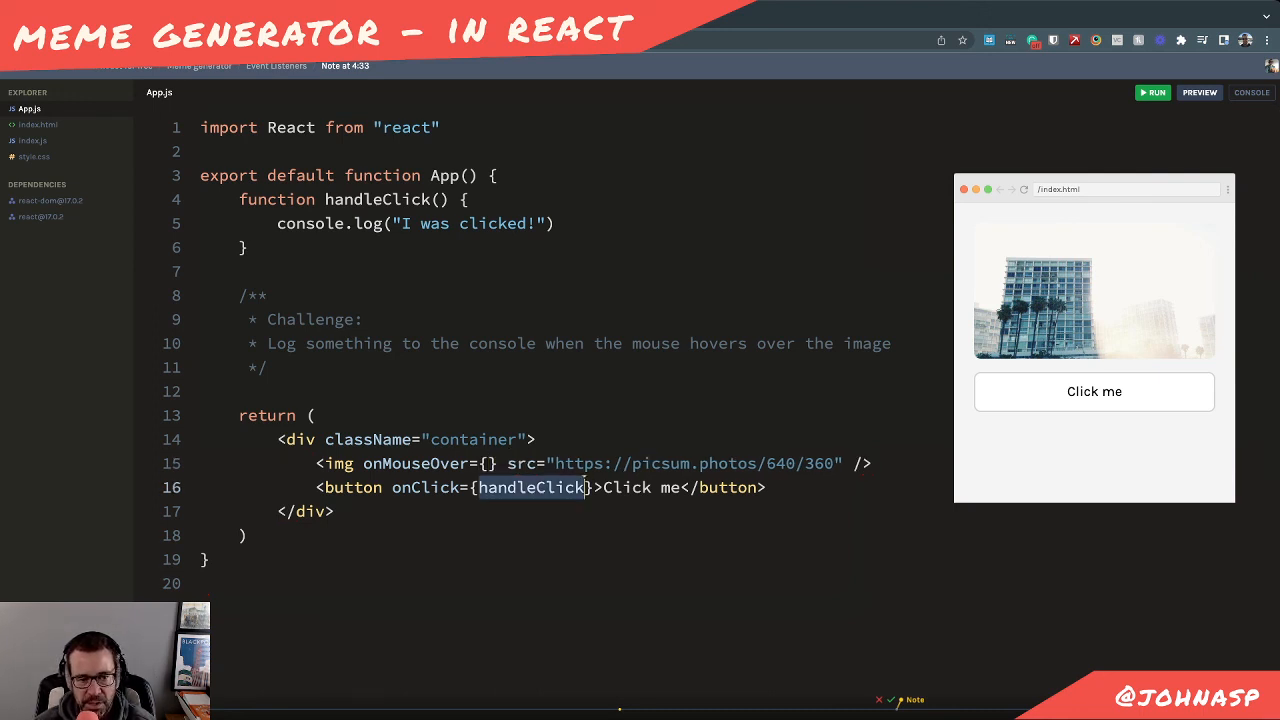
pyautogui.click(490, 464)
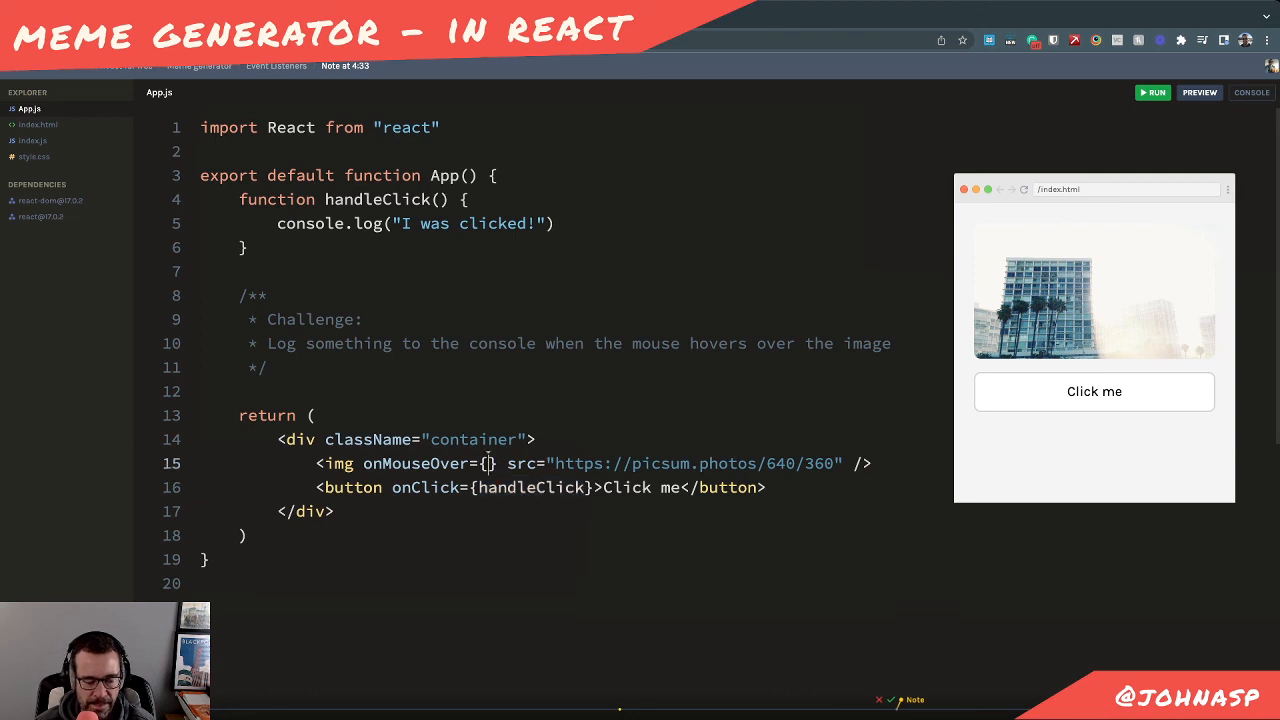
pyautogui.write('handleClick')
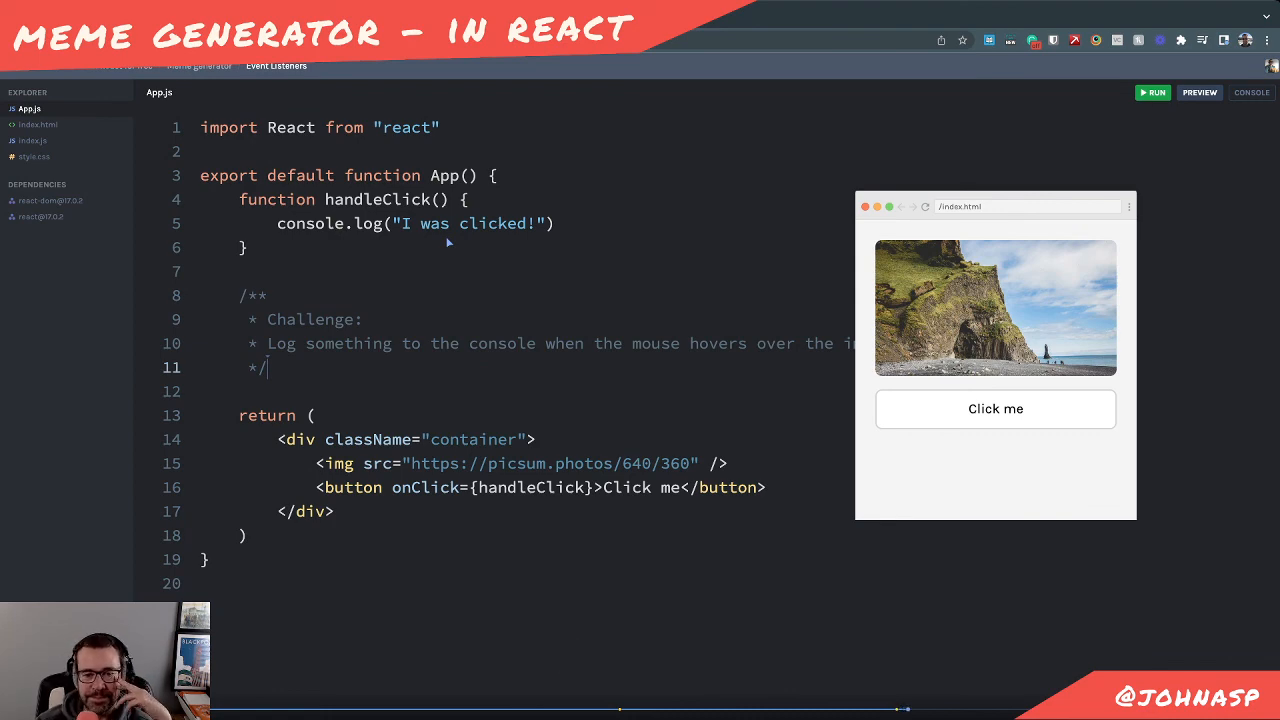
pyautogui.moveTo(704, 512)
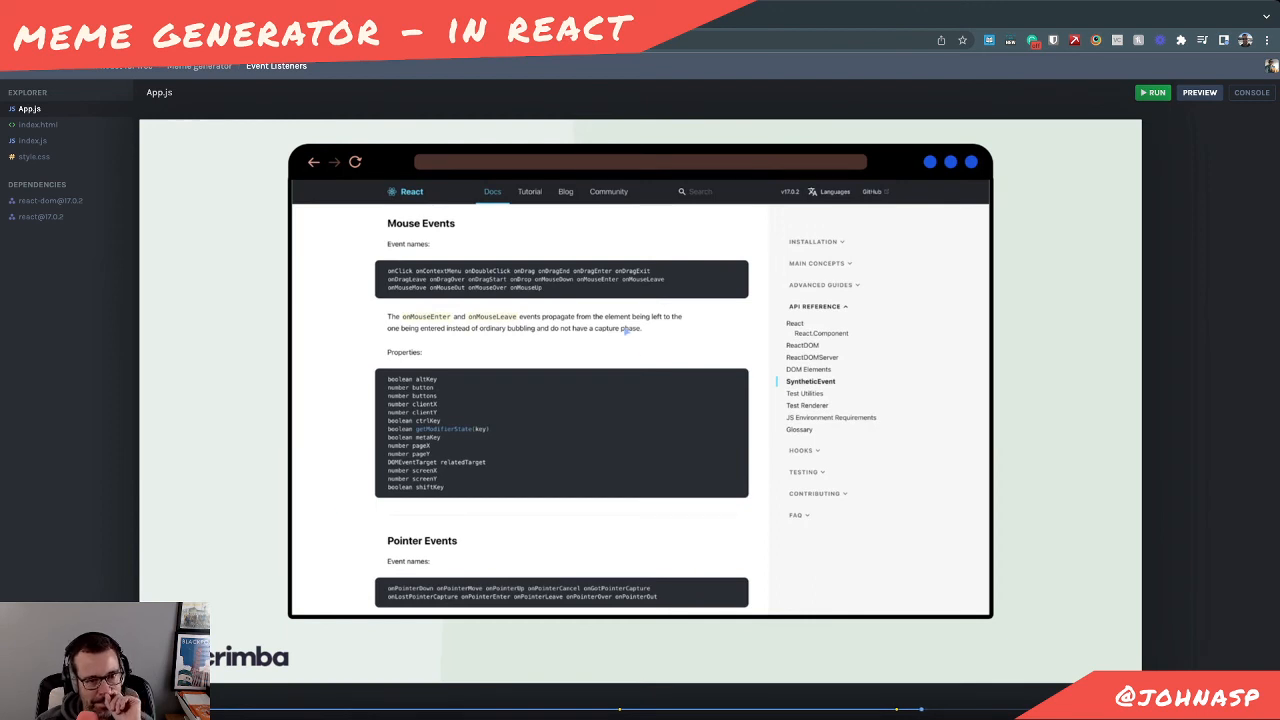
pyautogui.moveTo(616, 284)
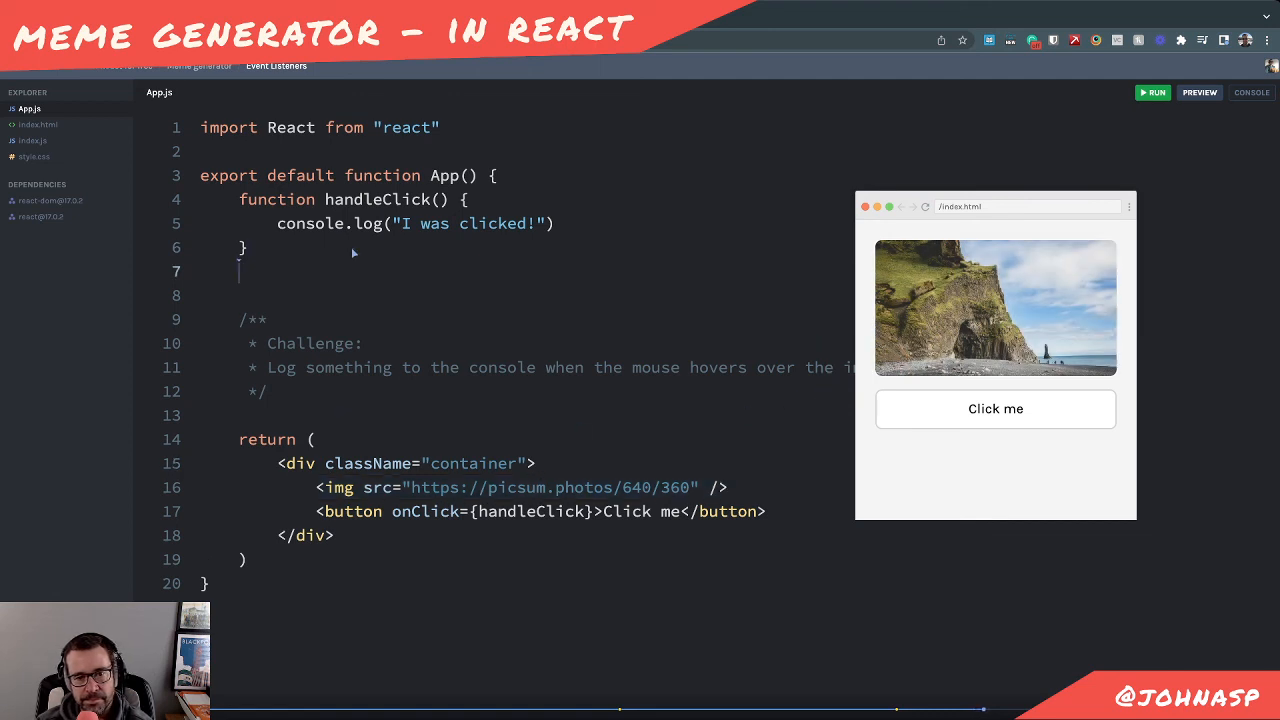
# Define function handleOnMouseOver() { console.log("MouseOver") } below handleClick
pyautogui.write('function')
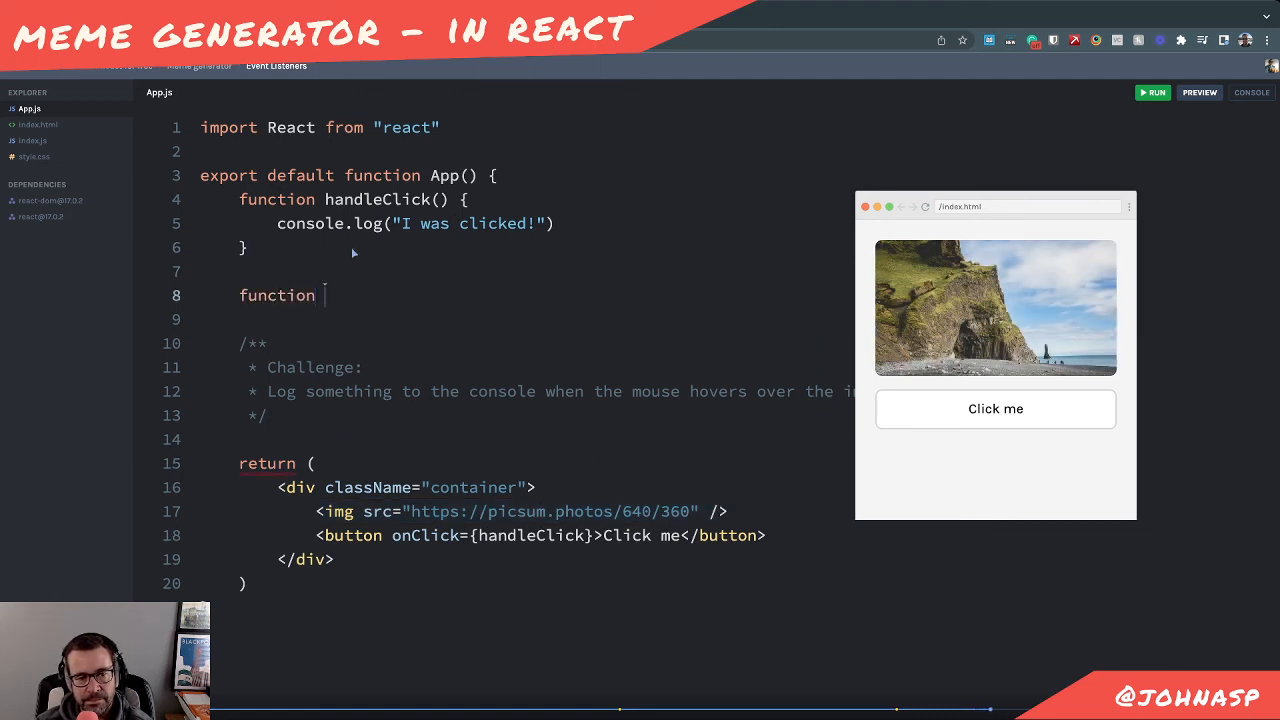
pyautogui.write('handleOnMouseOv')
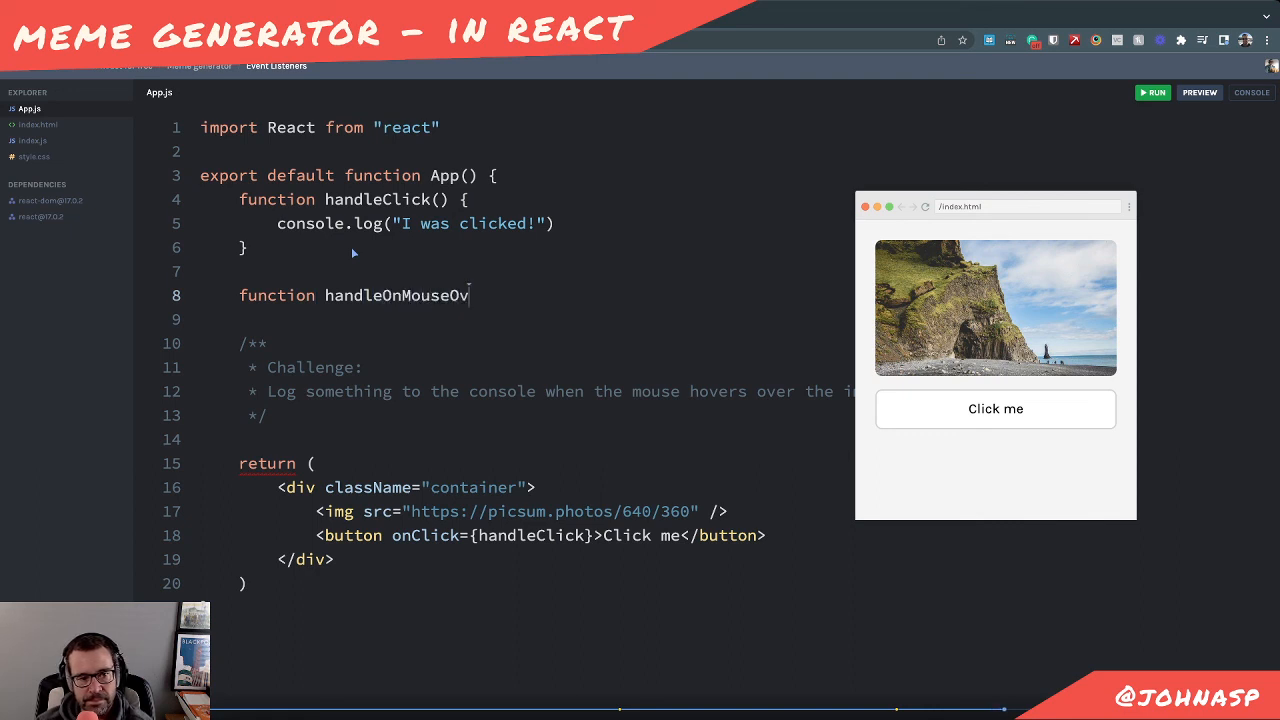
pyautogui.write('er() {')
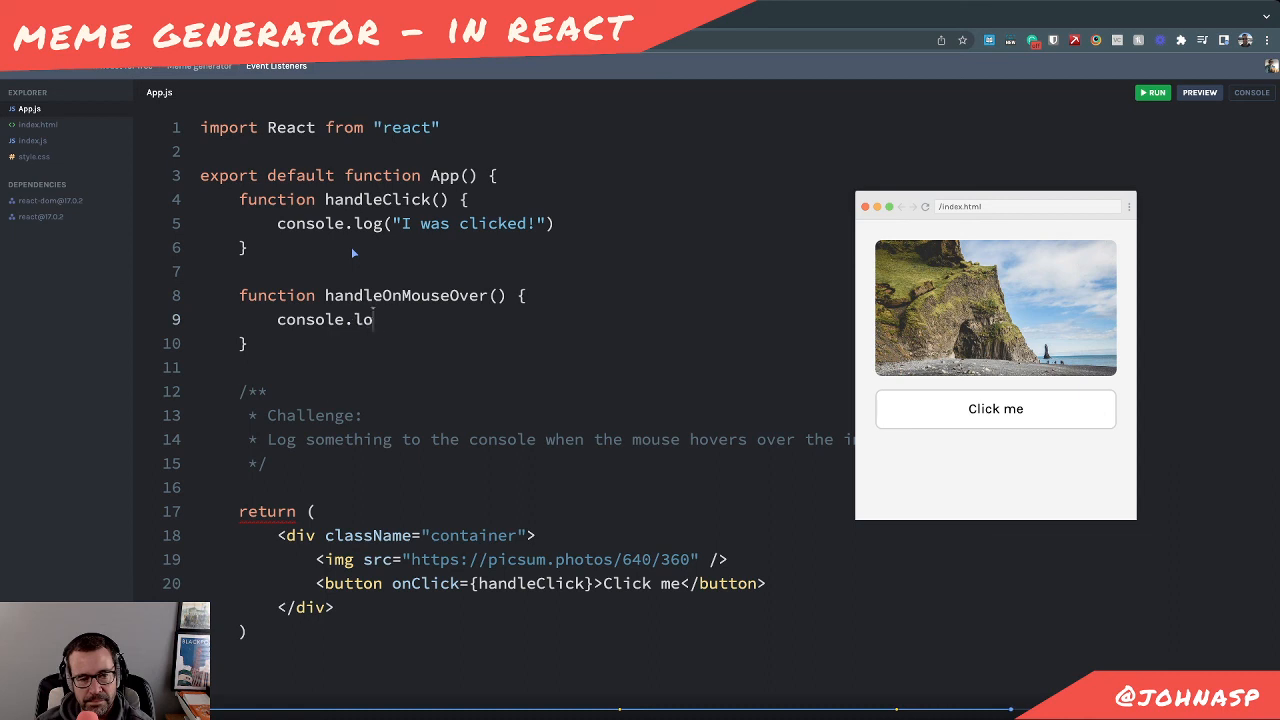
pyautogui.write('MouseOver")')
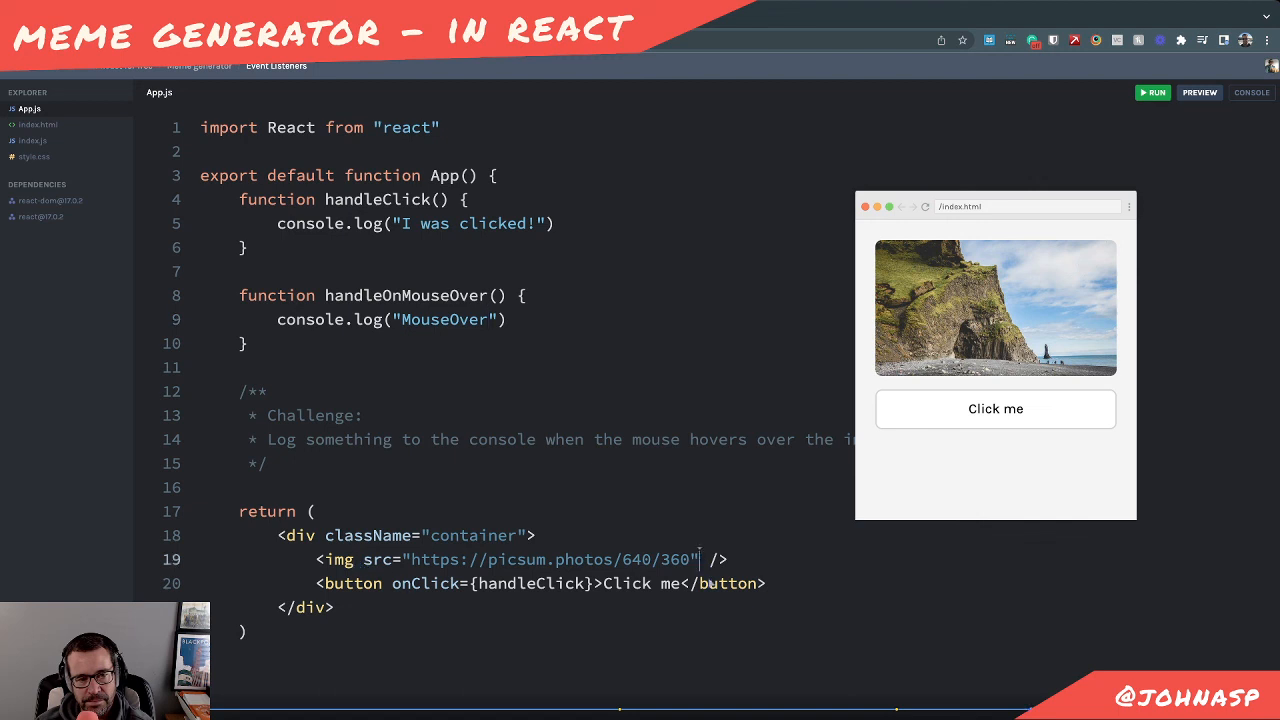
# Add onMouseOver={} to the img tag and start filling in the handler name
pyautogui.write('onMouse')
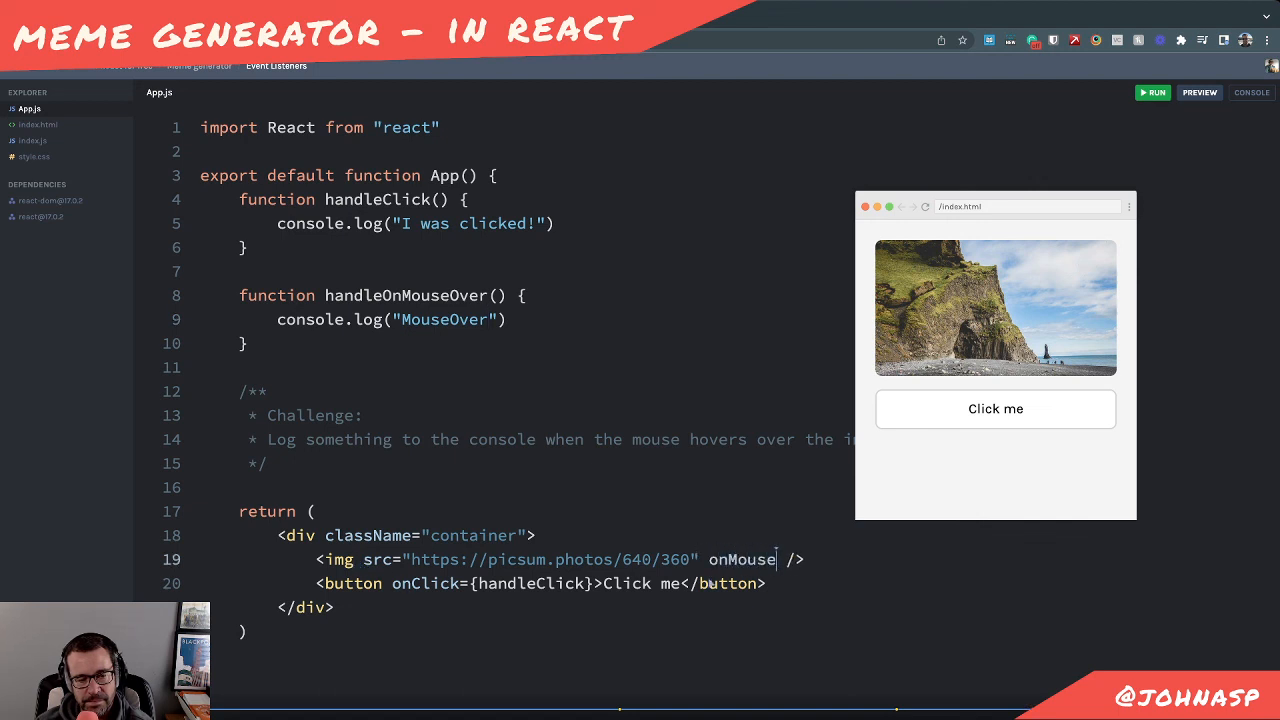
pyautogui.write('Over={}')
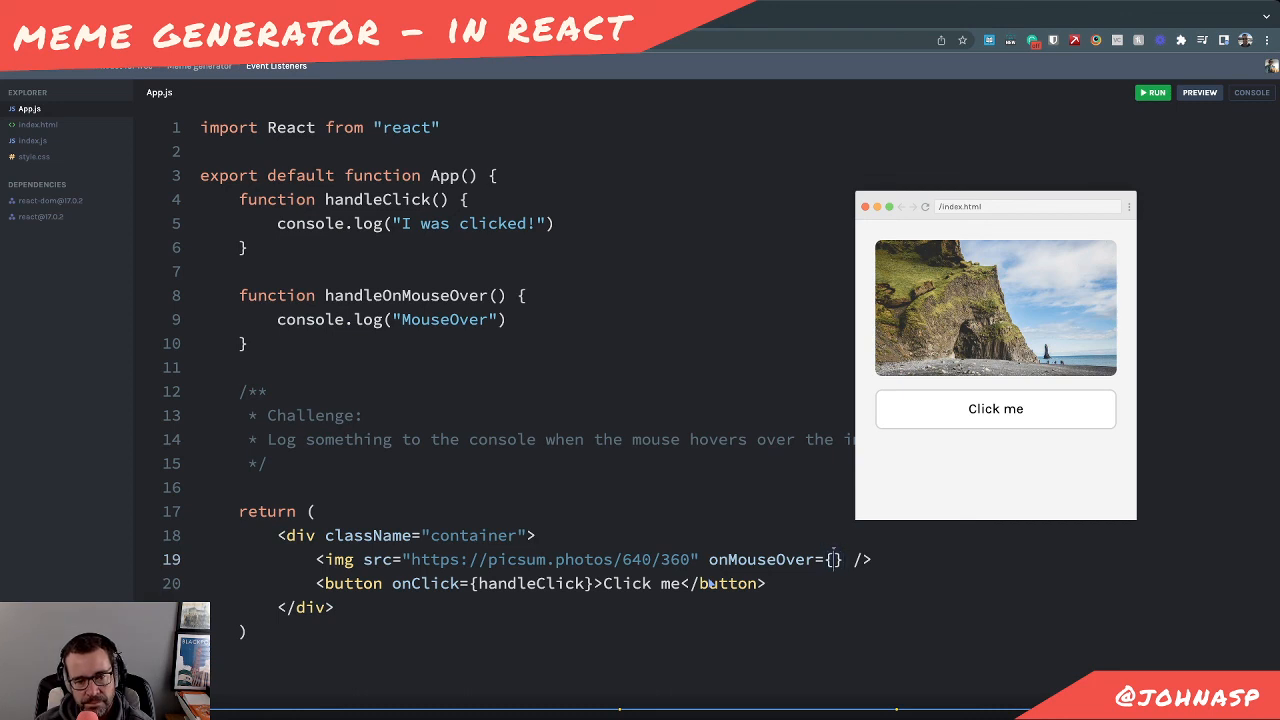
pyautogui.write('handleM')
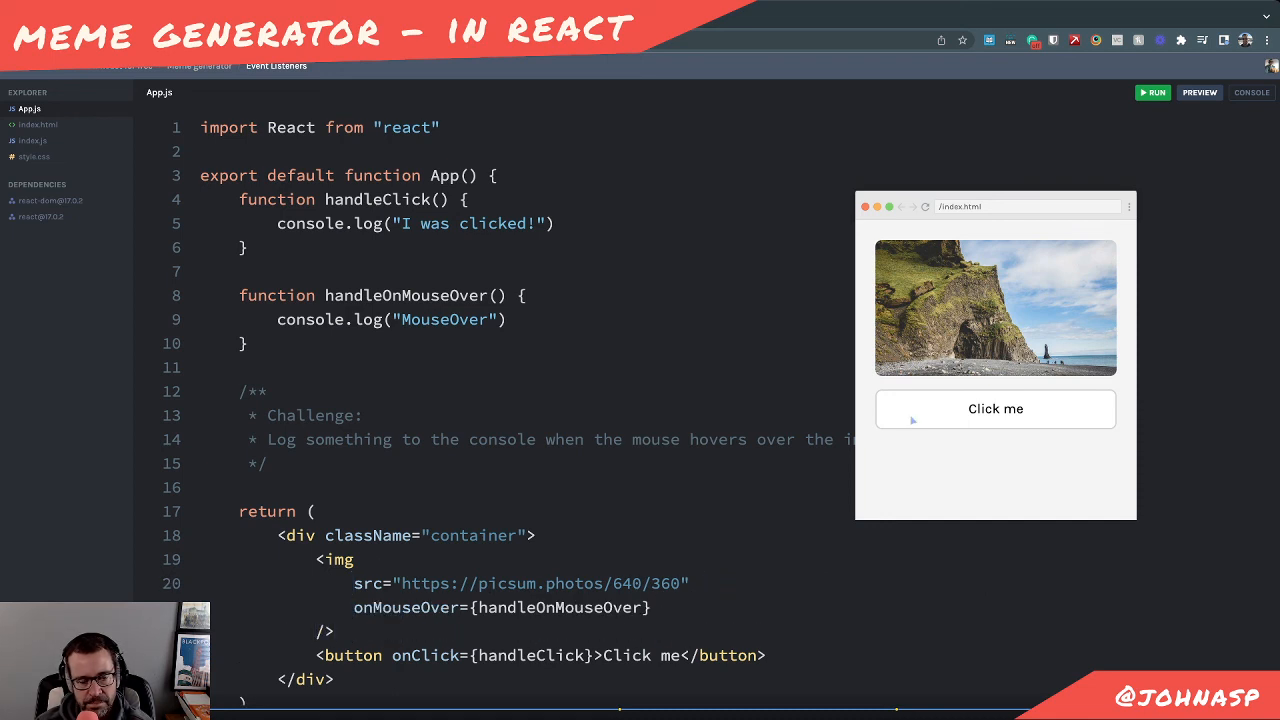
pyautogui.moveTo(904, 308)
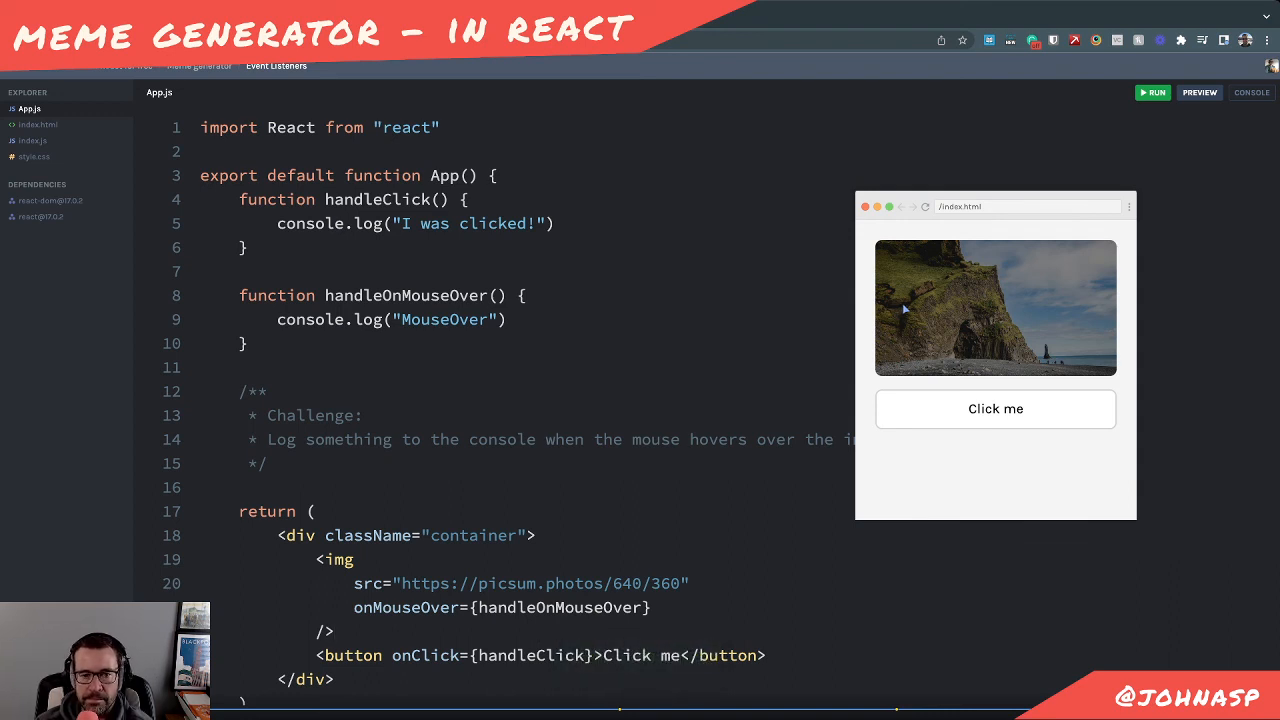
pyautogui.moveTo(924, 292)
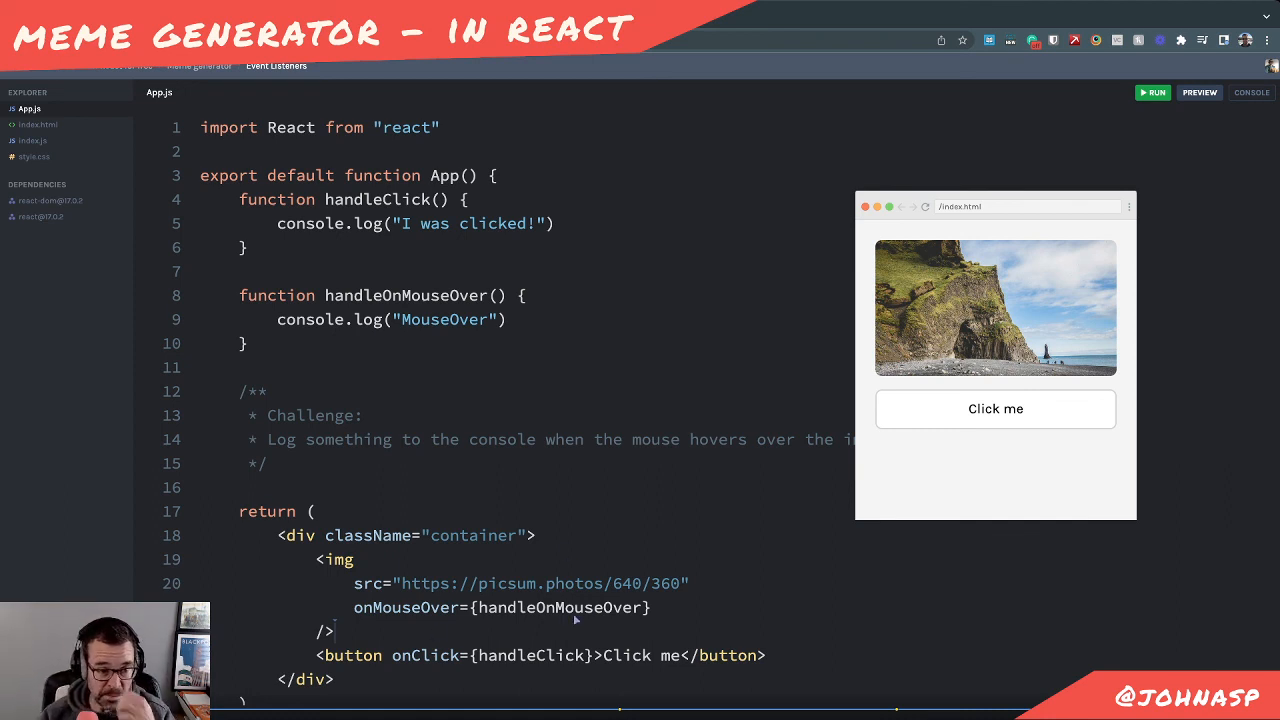
# Scroll App.js to review the multi-line img tag with onMouseOver={handleOnMouseOver}
pyautogui.scroll(-3)
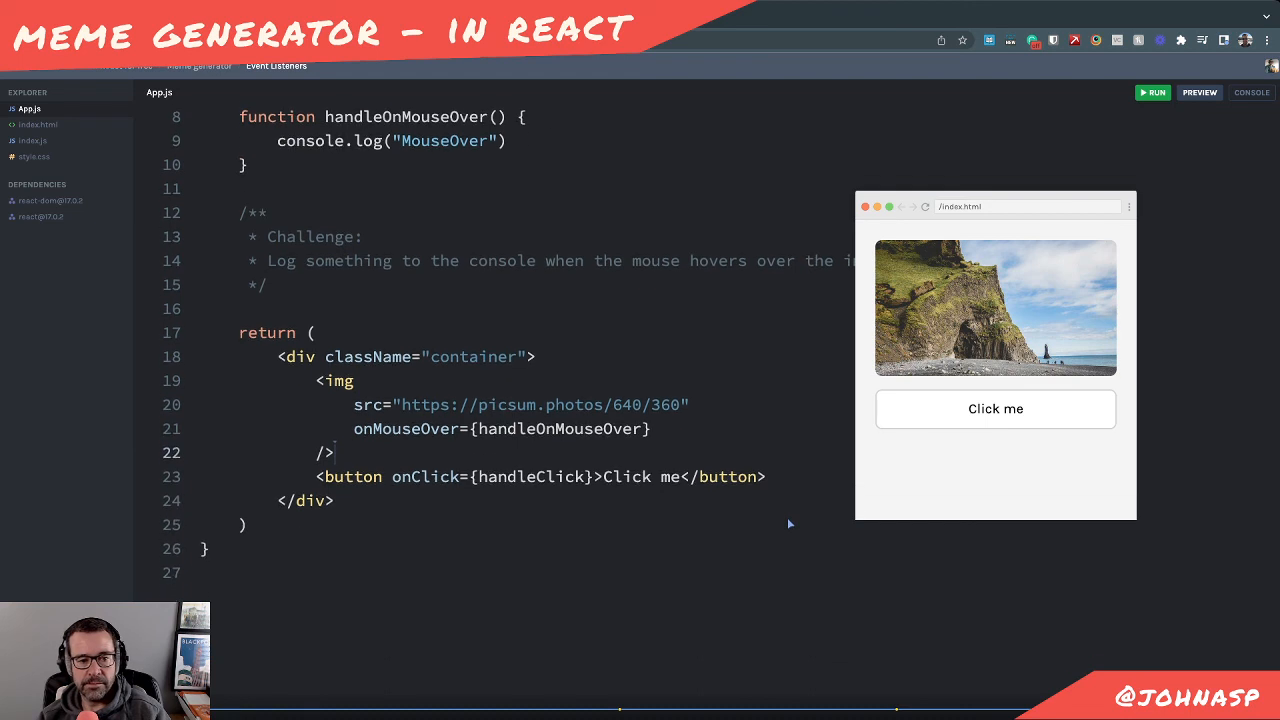